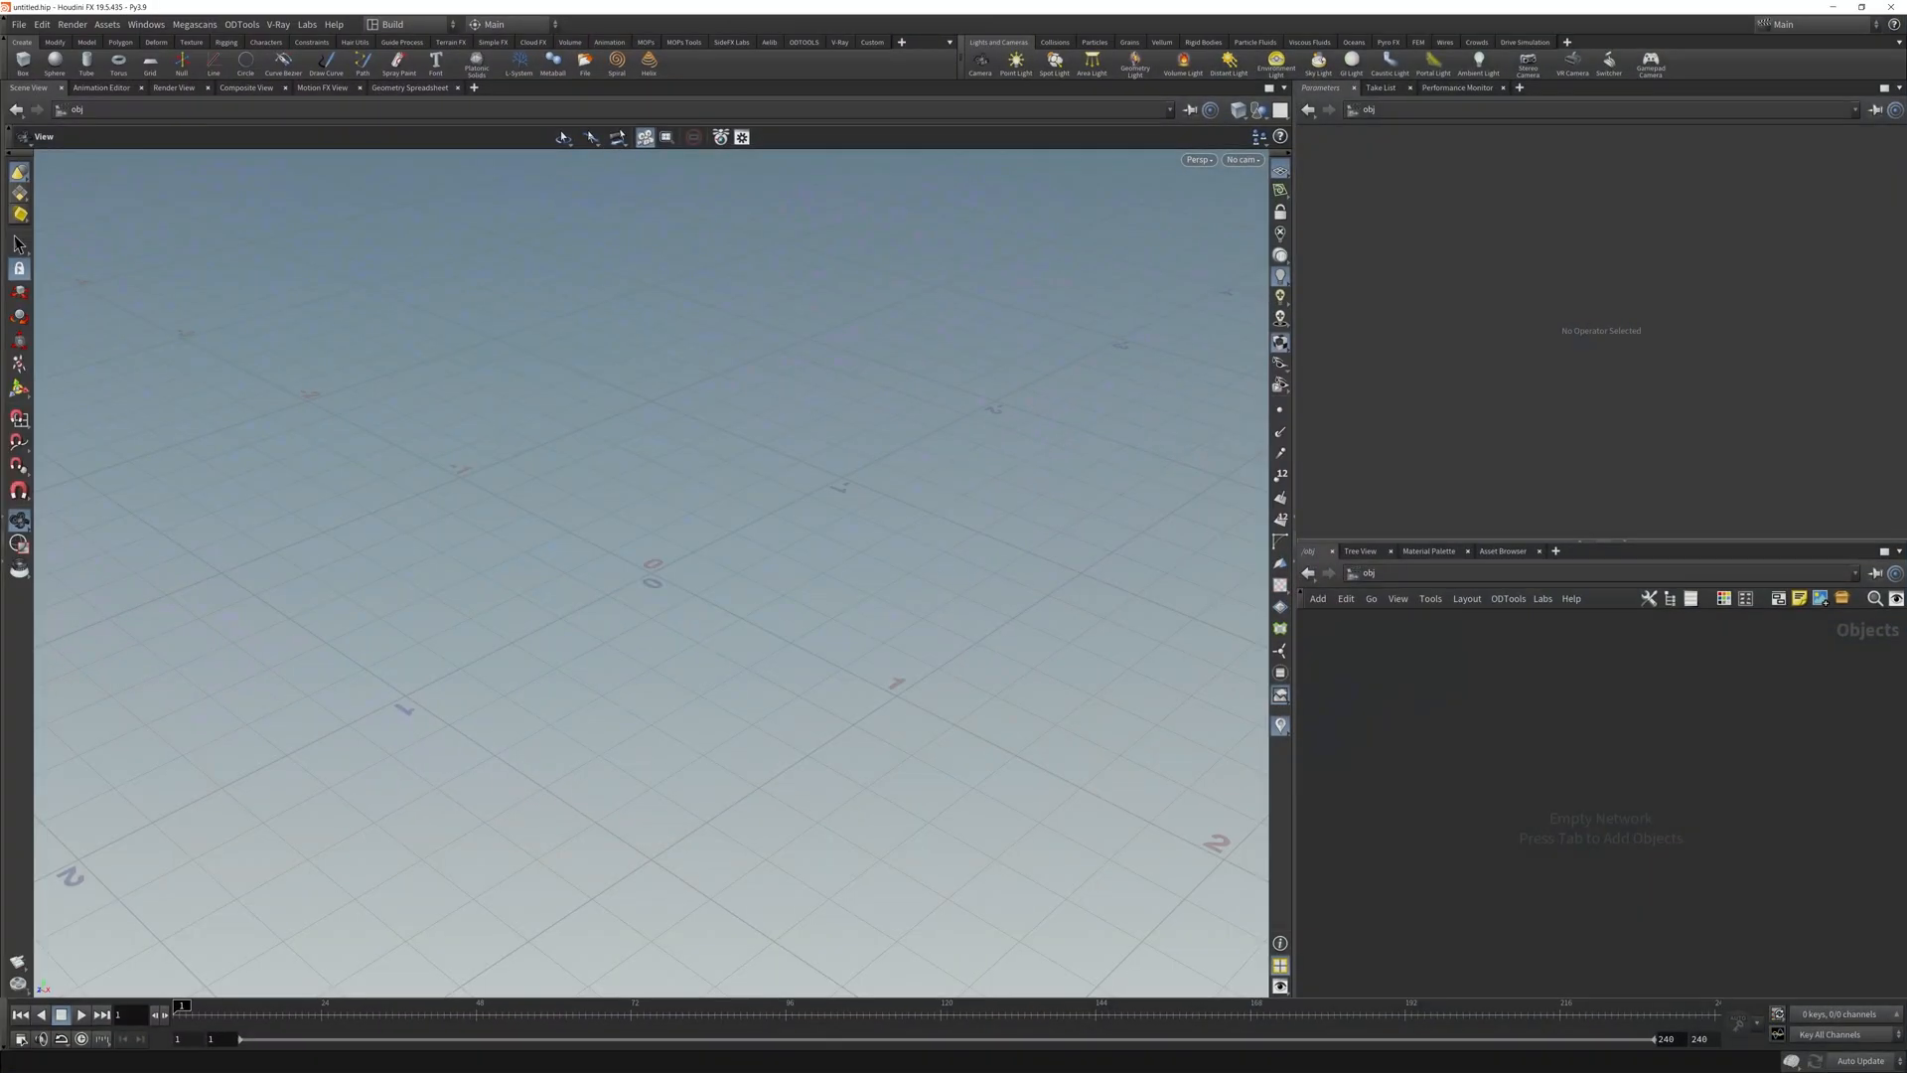
{"action": "mouse_move", "coordinate": [936, 679]}
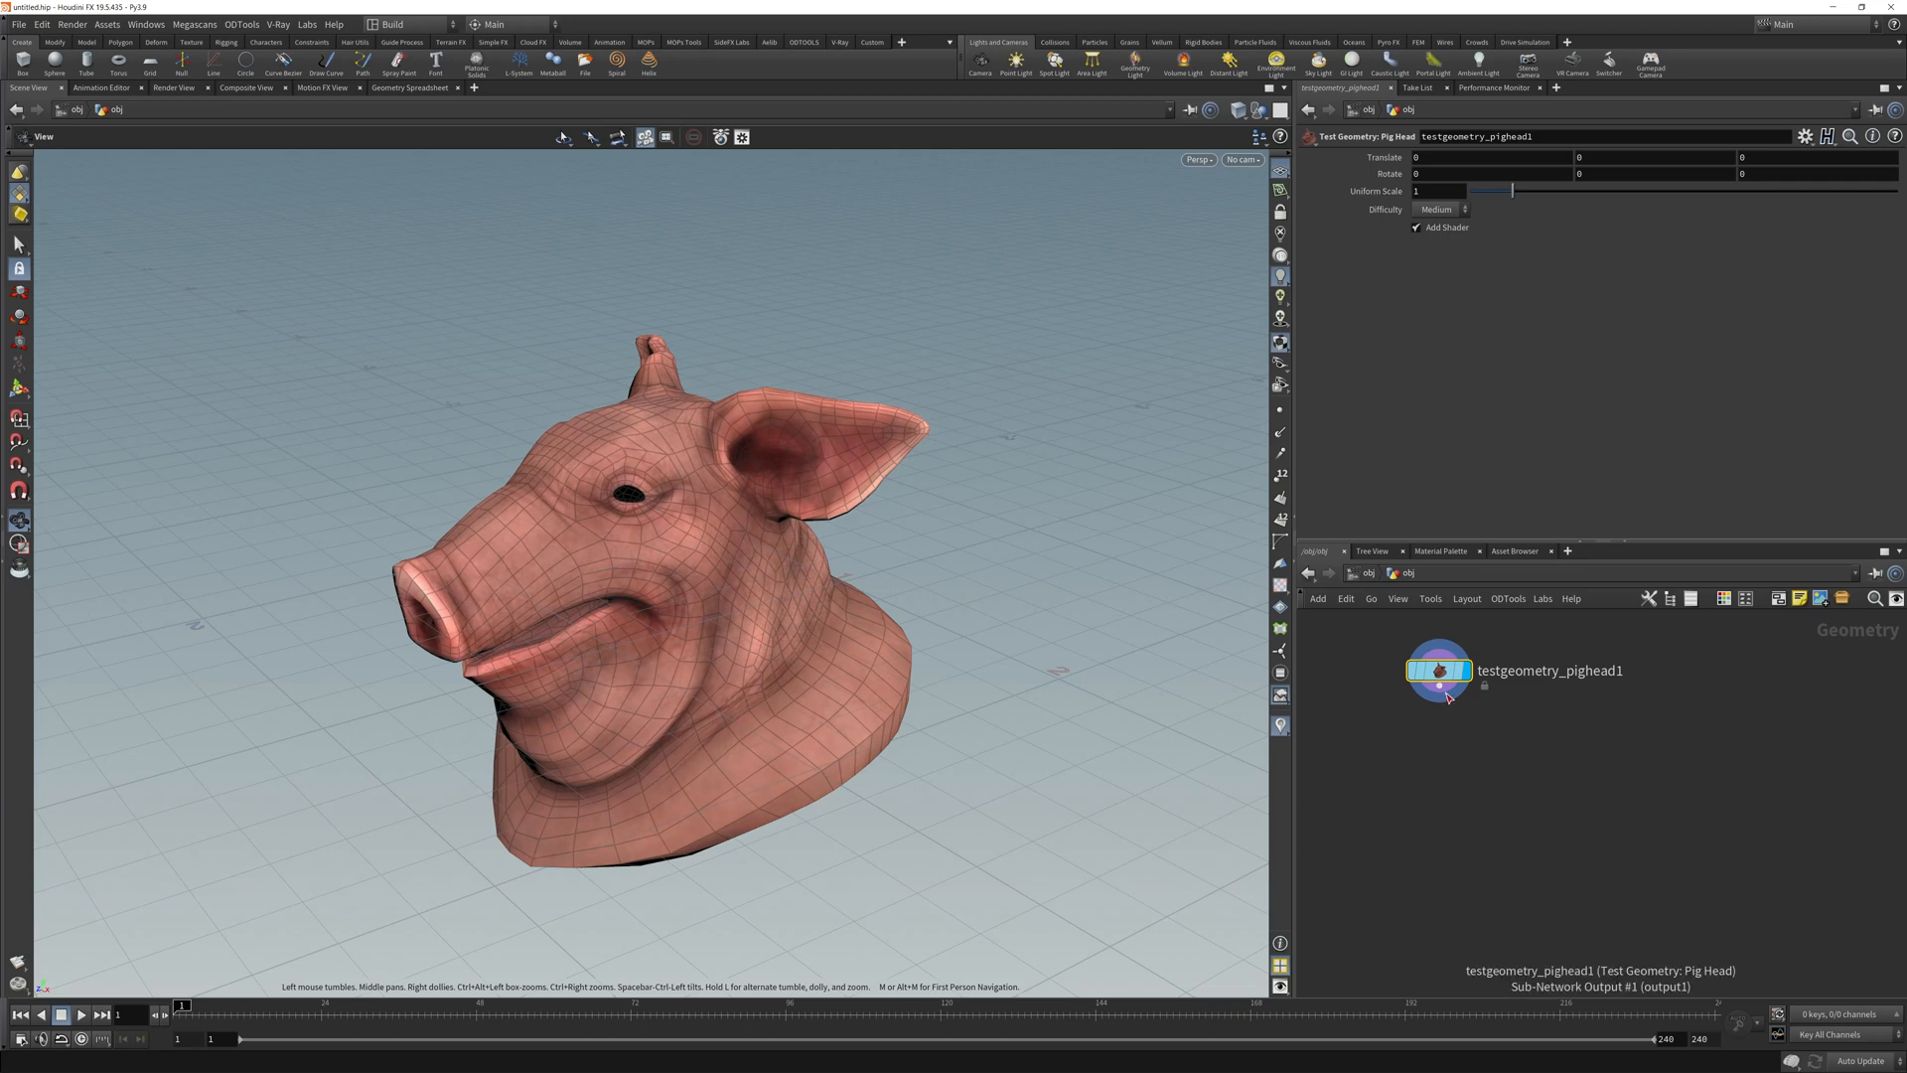
Uncheck Add Shader on the pig head so it displays plain grey.
{"action": "left_click", "coordinate": [1414, 226]}
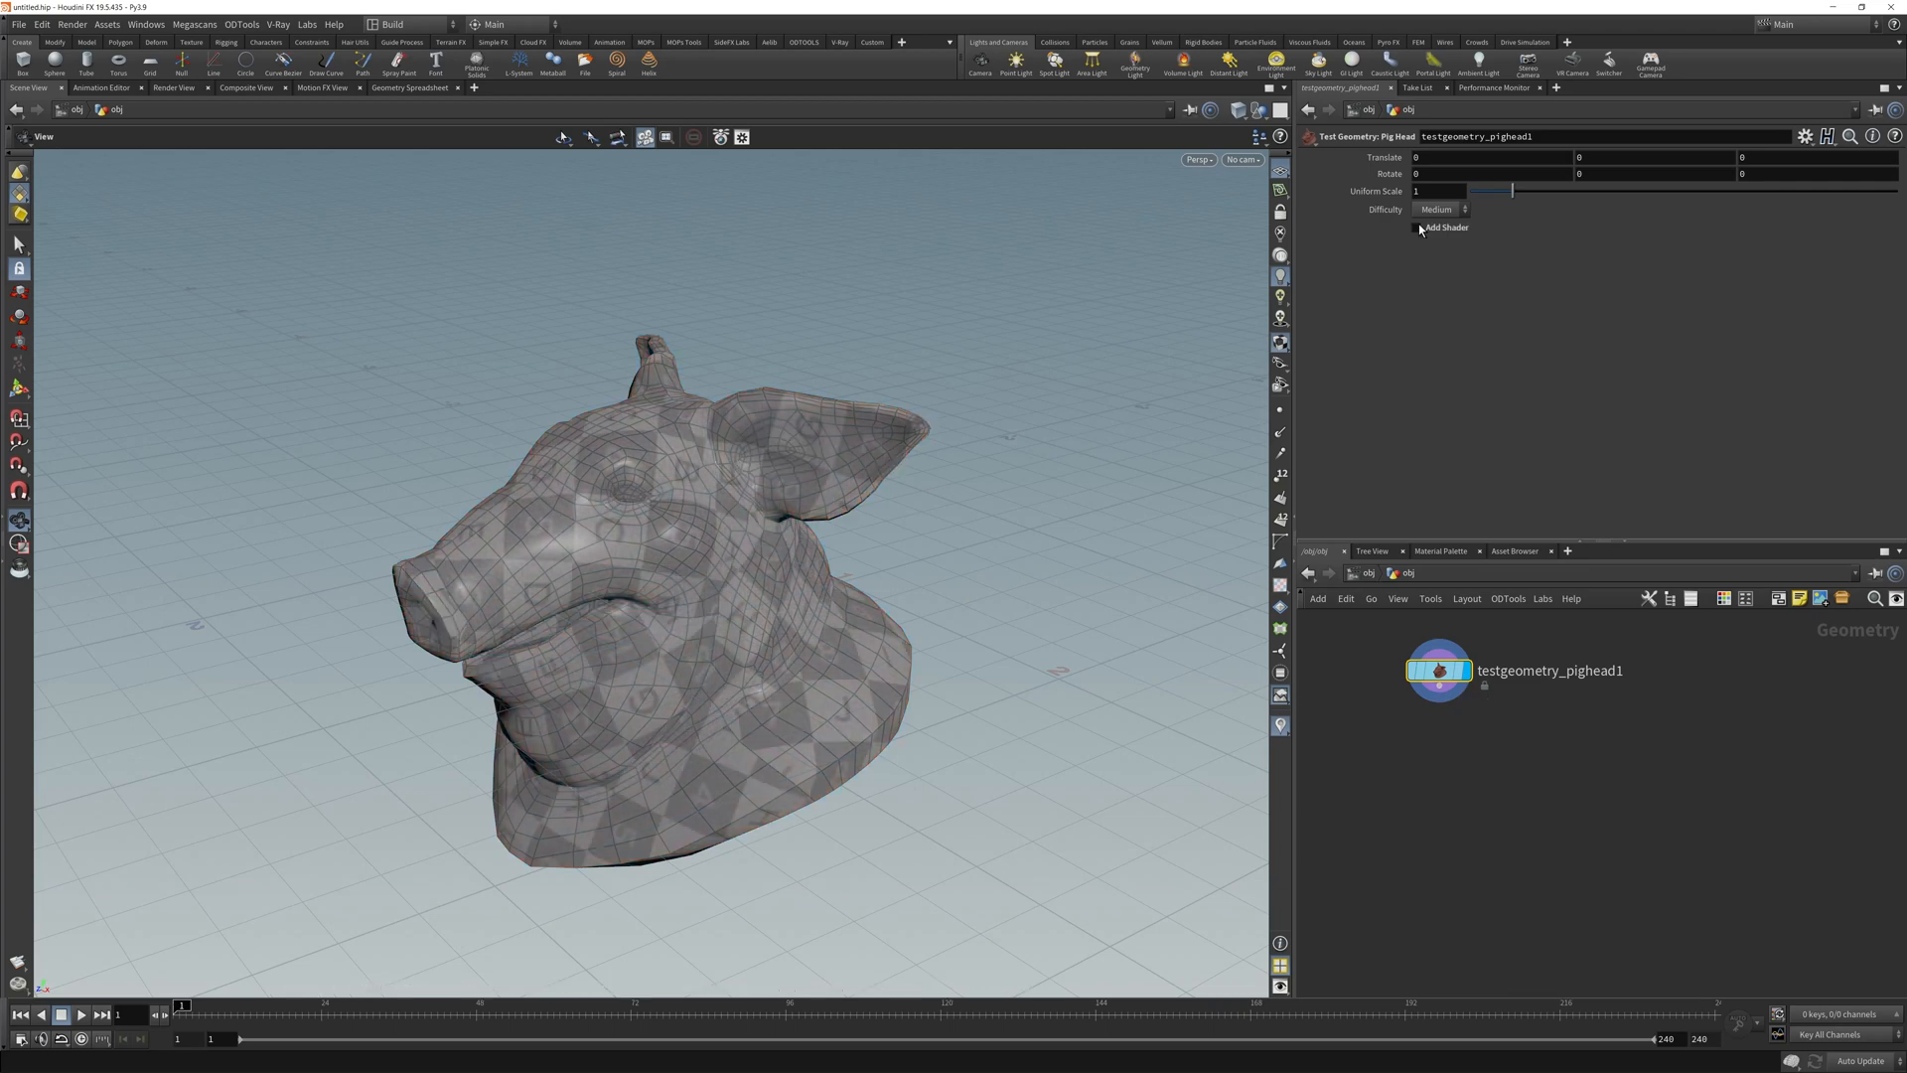
{"action": "key", "text": "tab"}
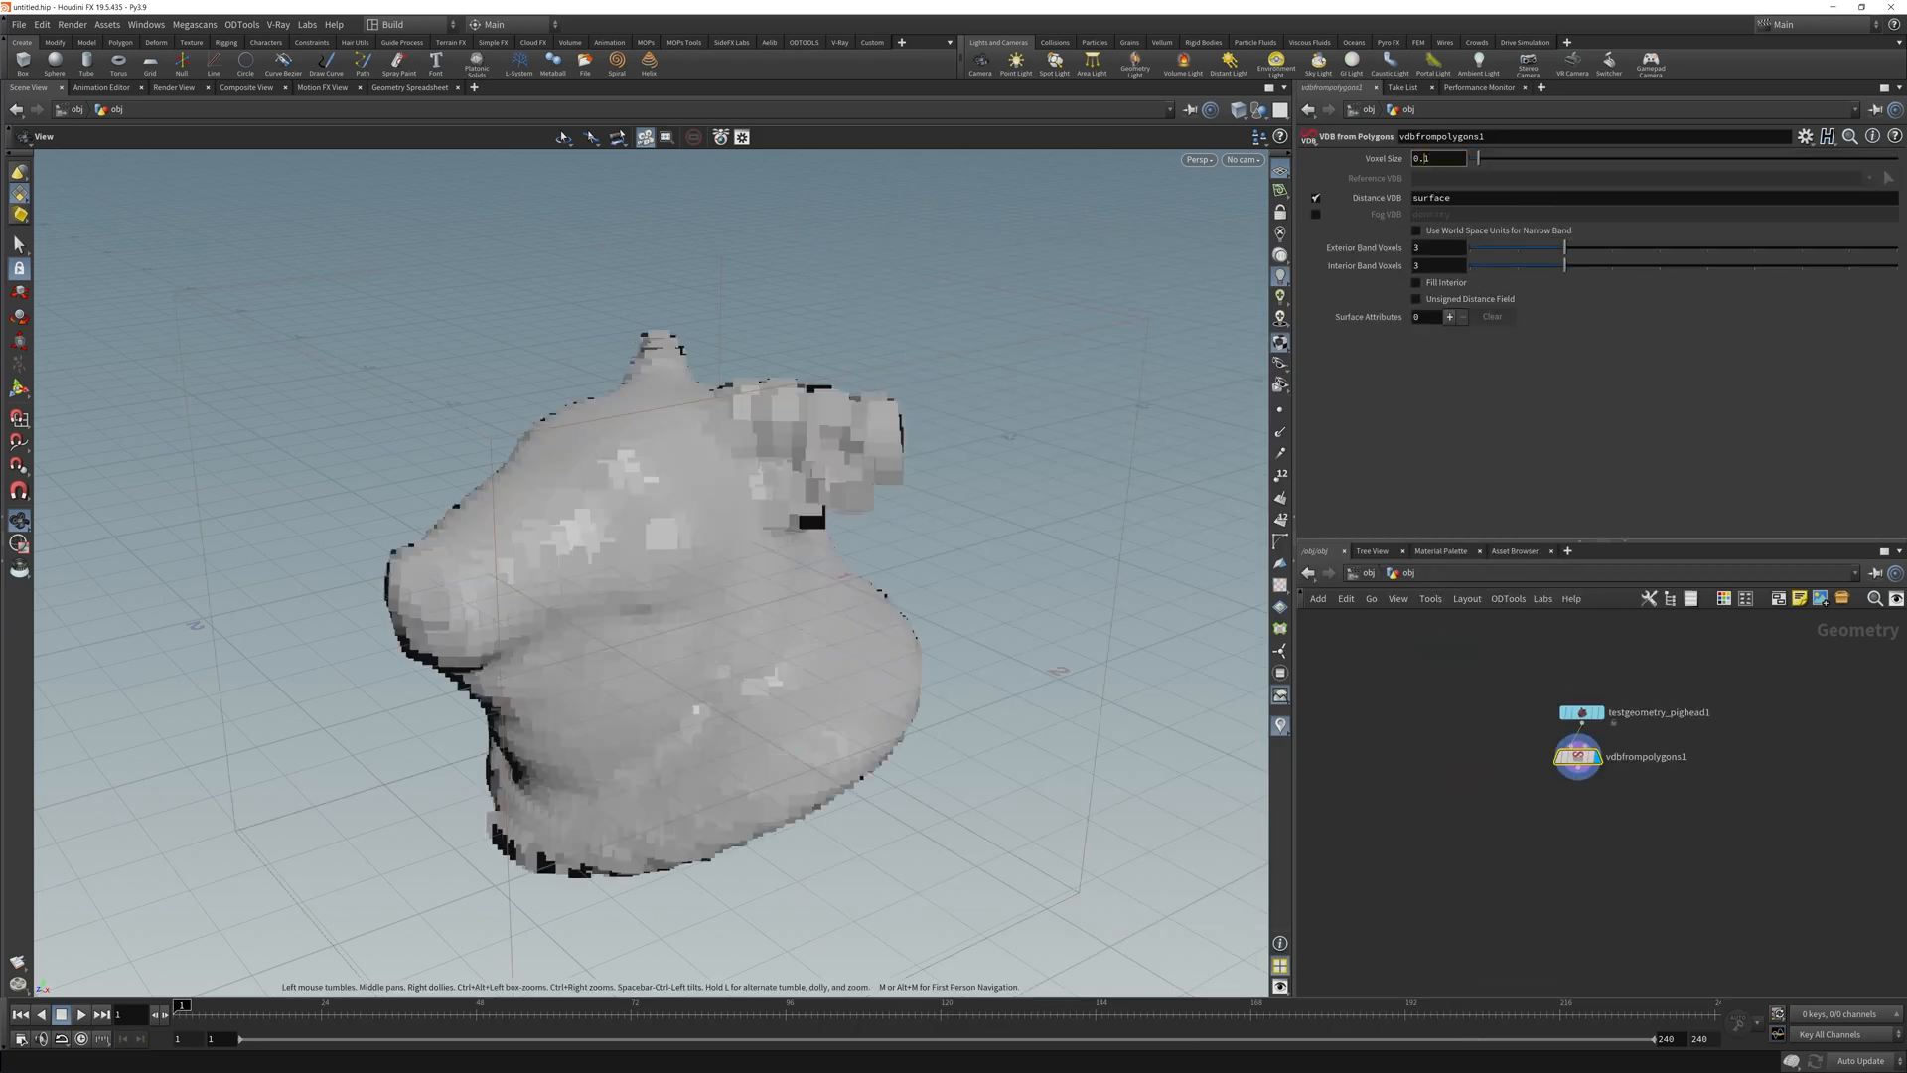
Set the VDB from Polygons voxel size to 0.01.
{"action": "type", "text": "0.01"}
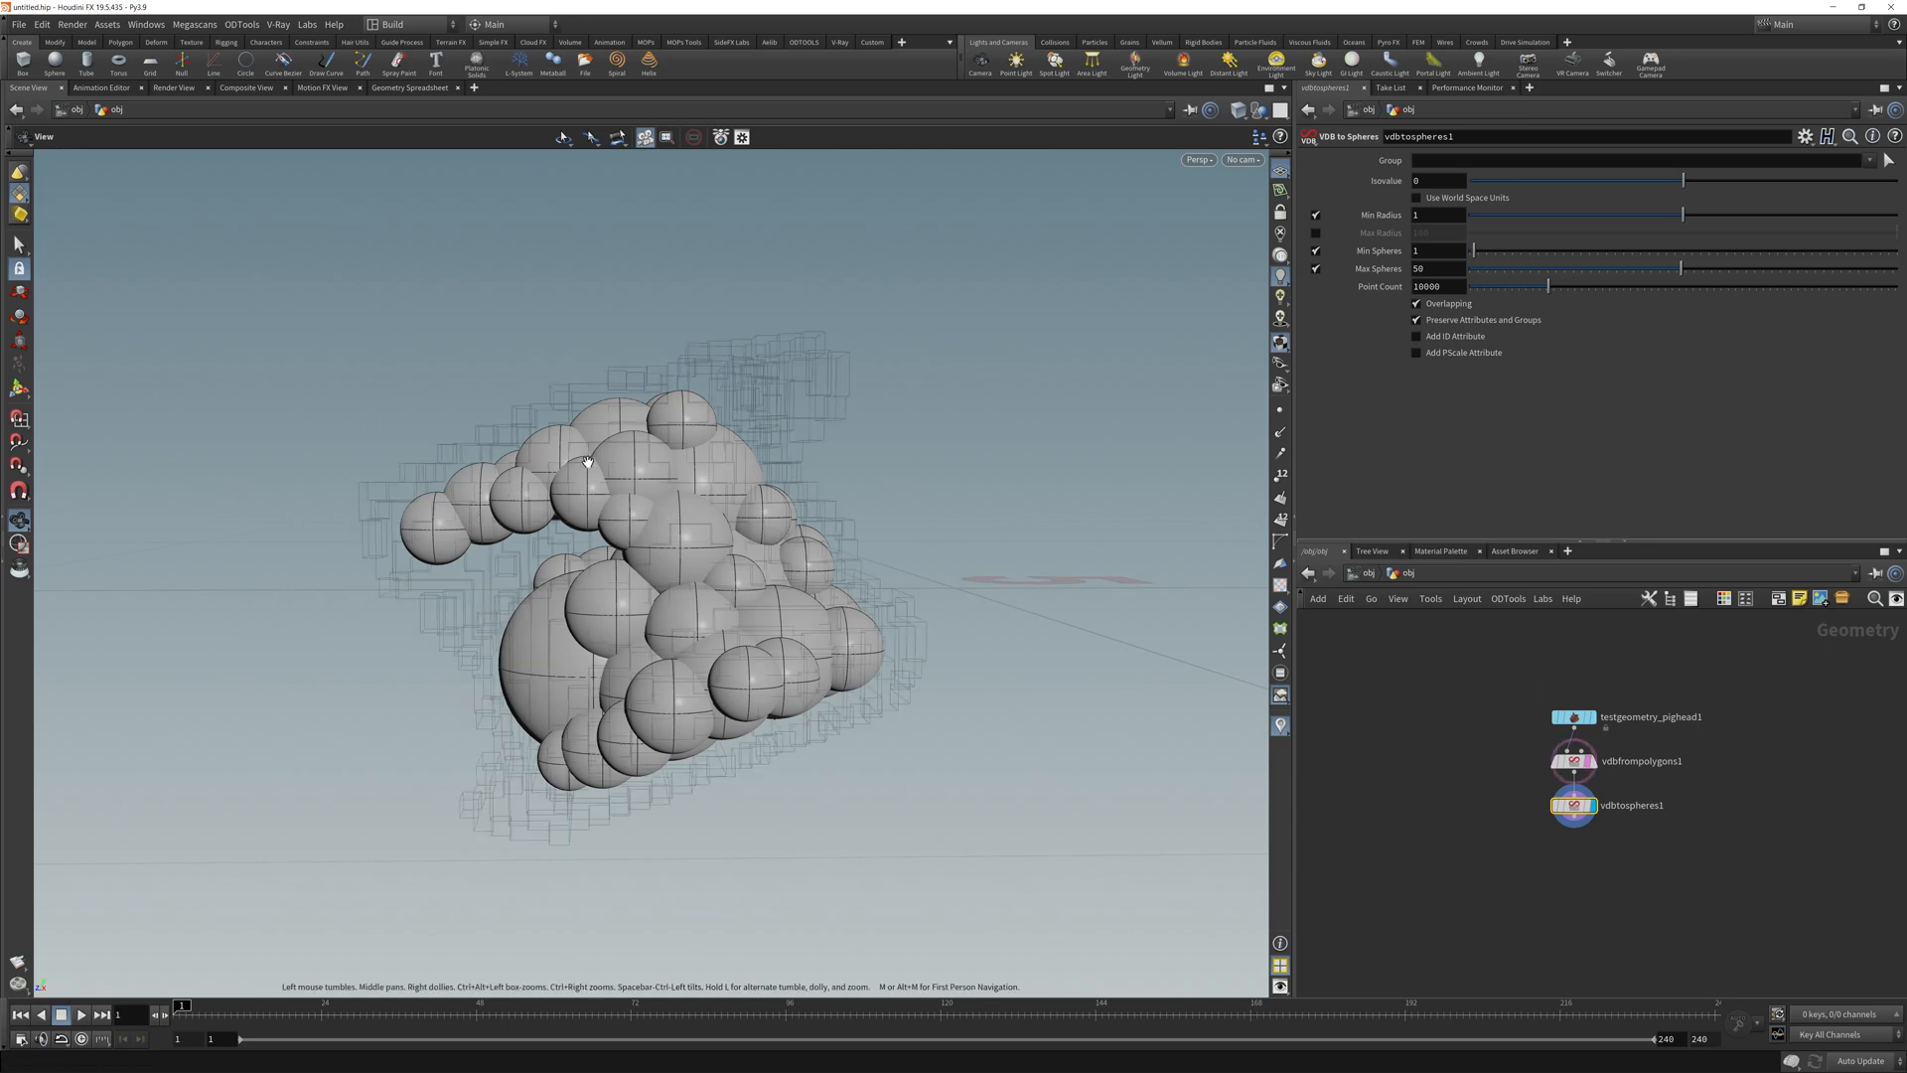
{"action": "mouse_move", "coordinate": [1567, 302]}
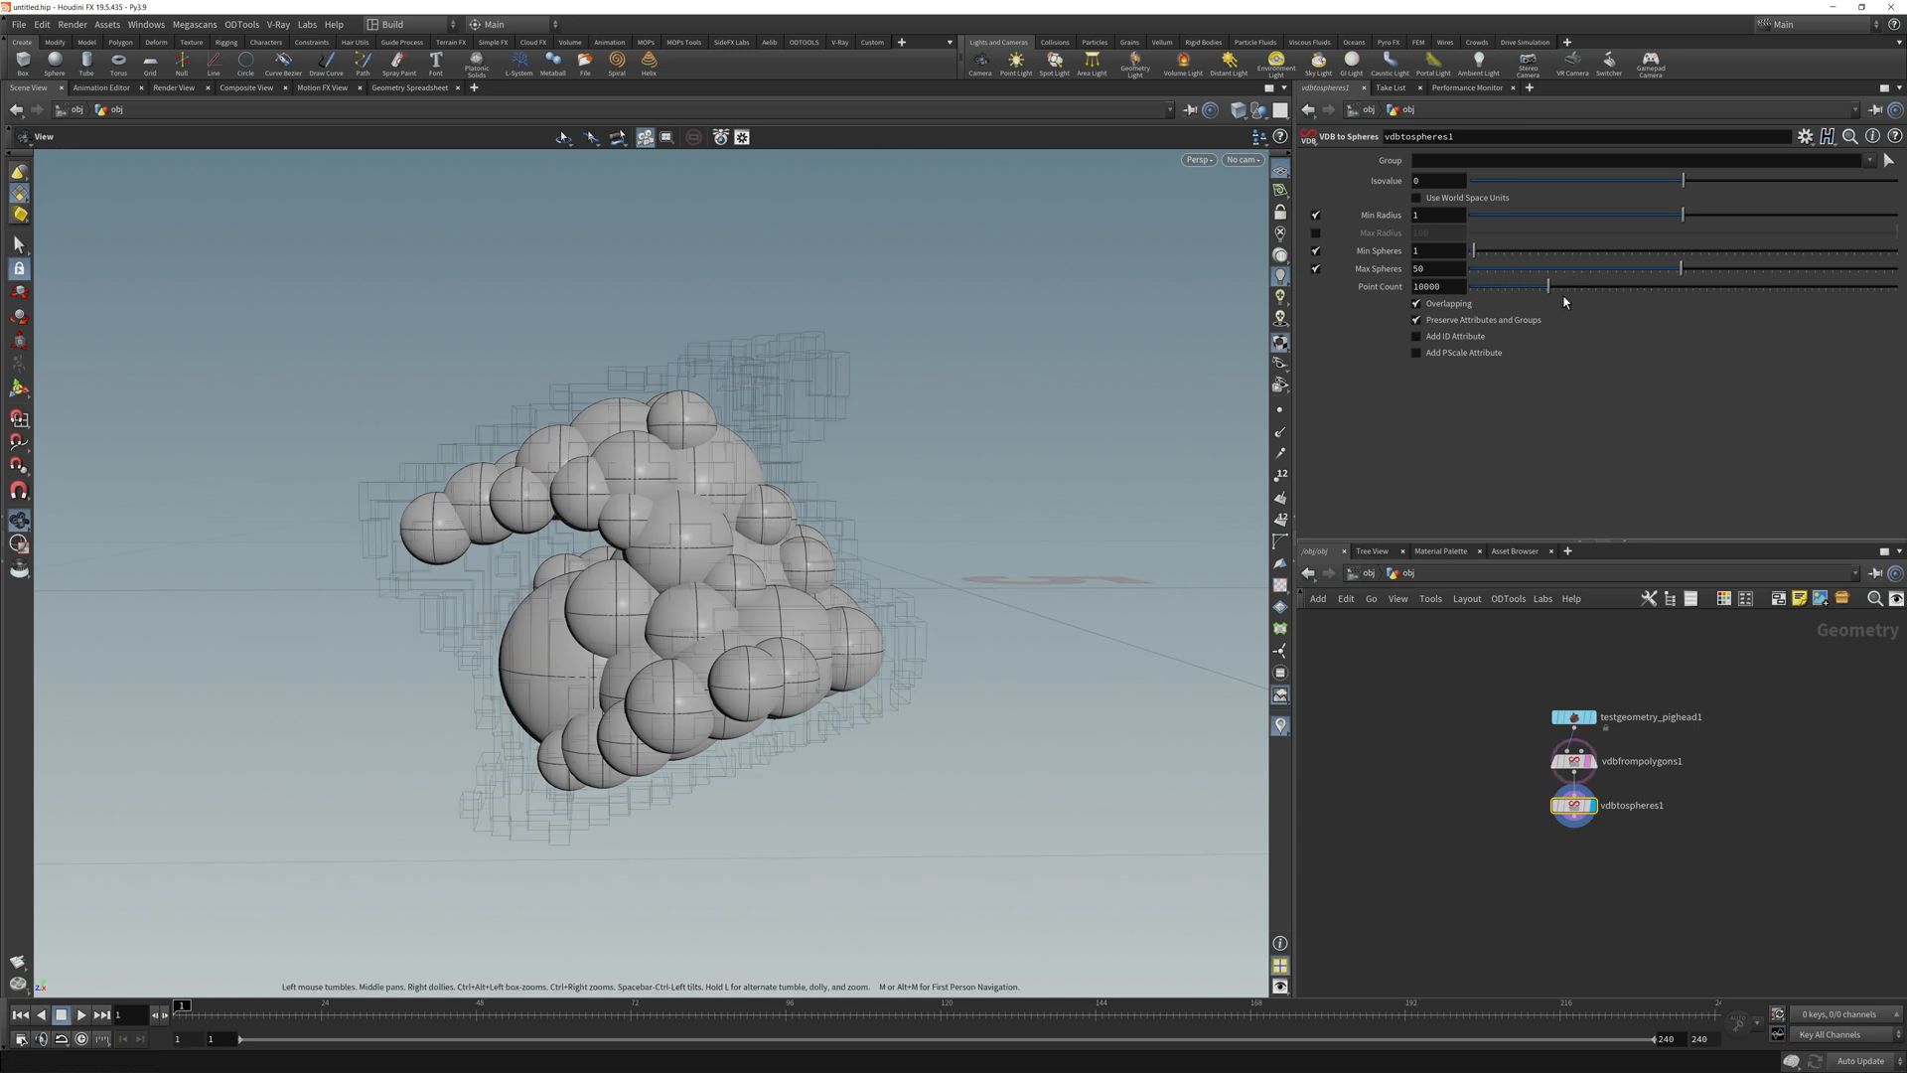
Disable overlapping spheres and raise the VDB to Spheres point count to 4000.
{"action": "left_click_drag", "start_coordinate": [1547, 286], "coordinate": [1521, 286]}
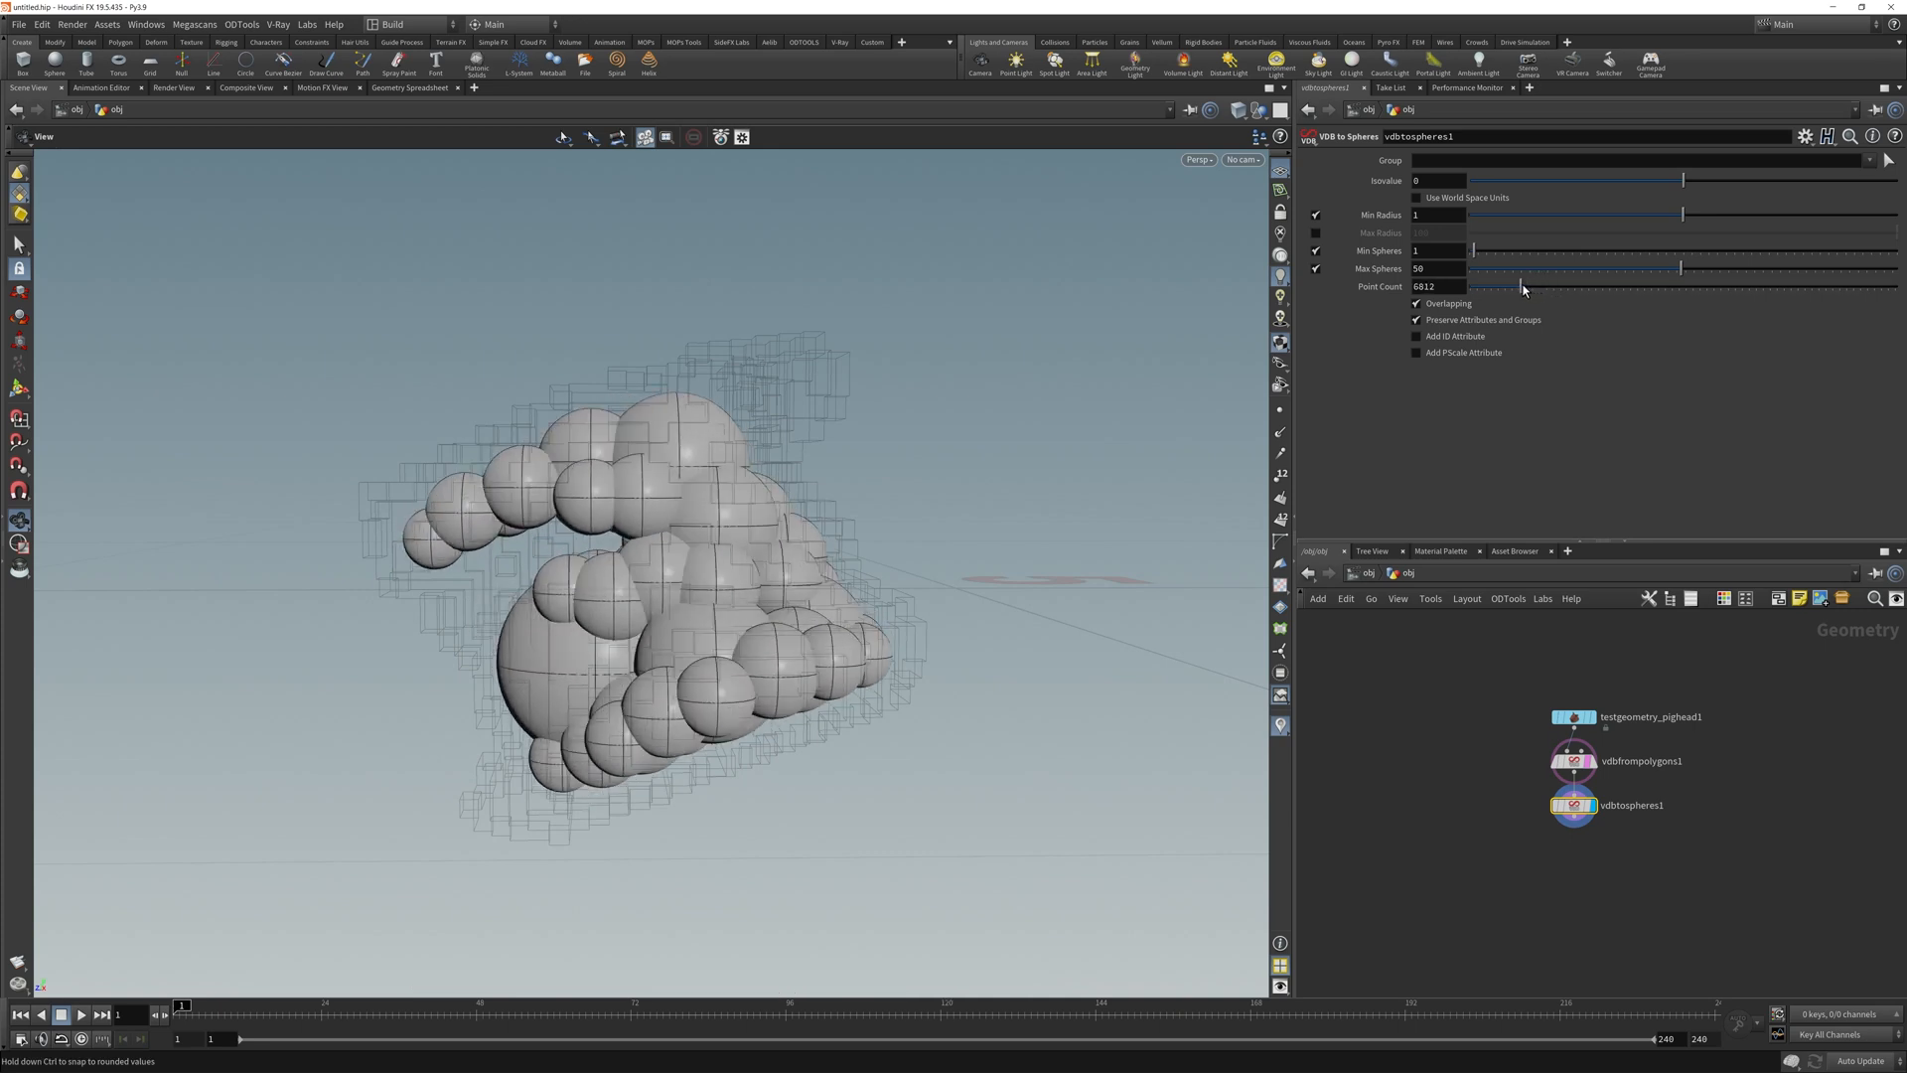
{"action": "left_click_drag", "start_coordinate": [1521, 286], "coordinate": [1581, 286]}
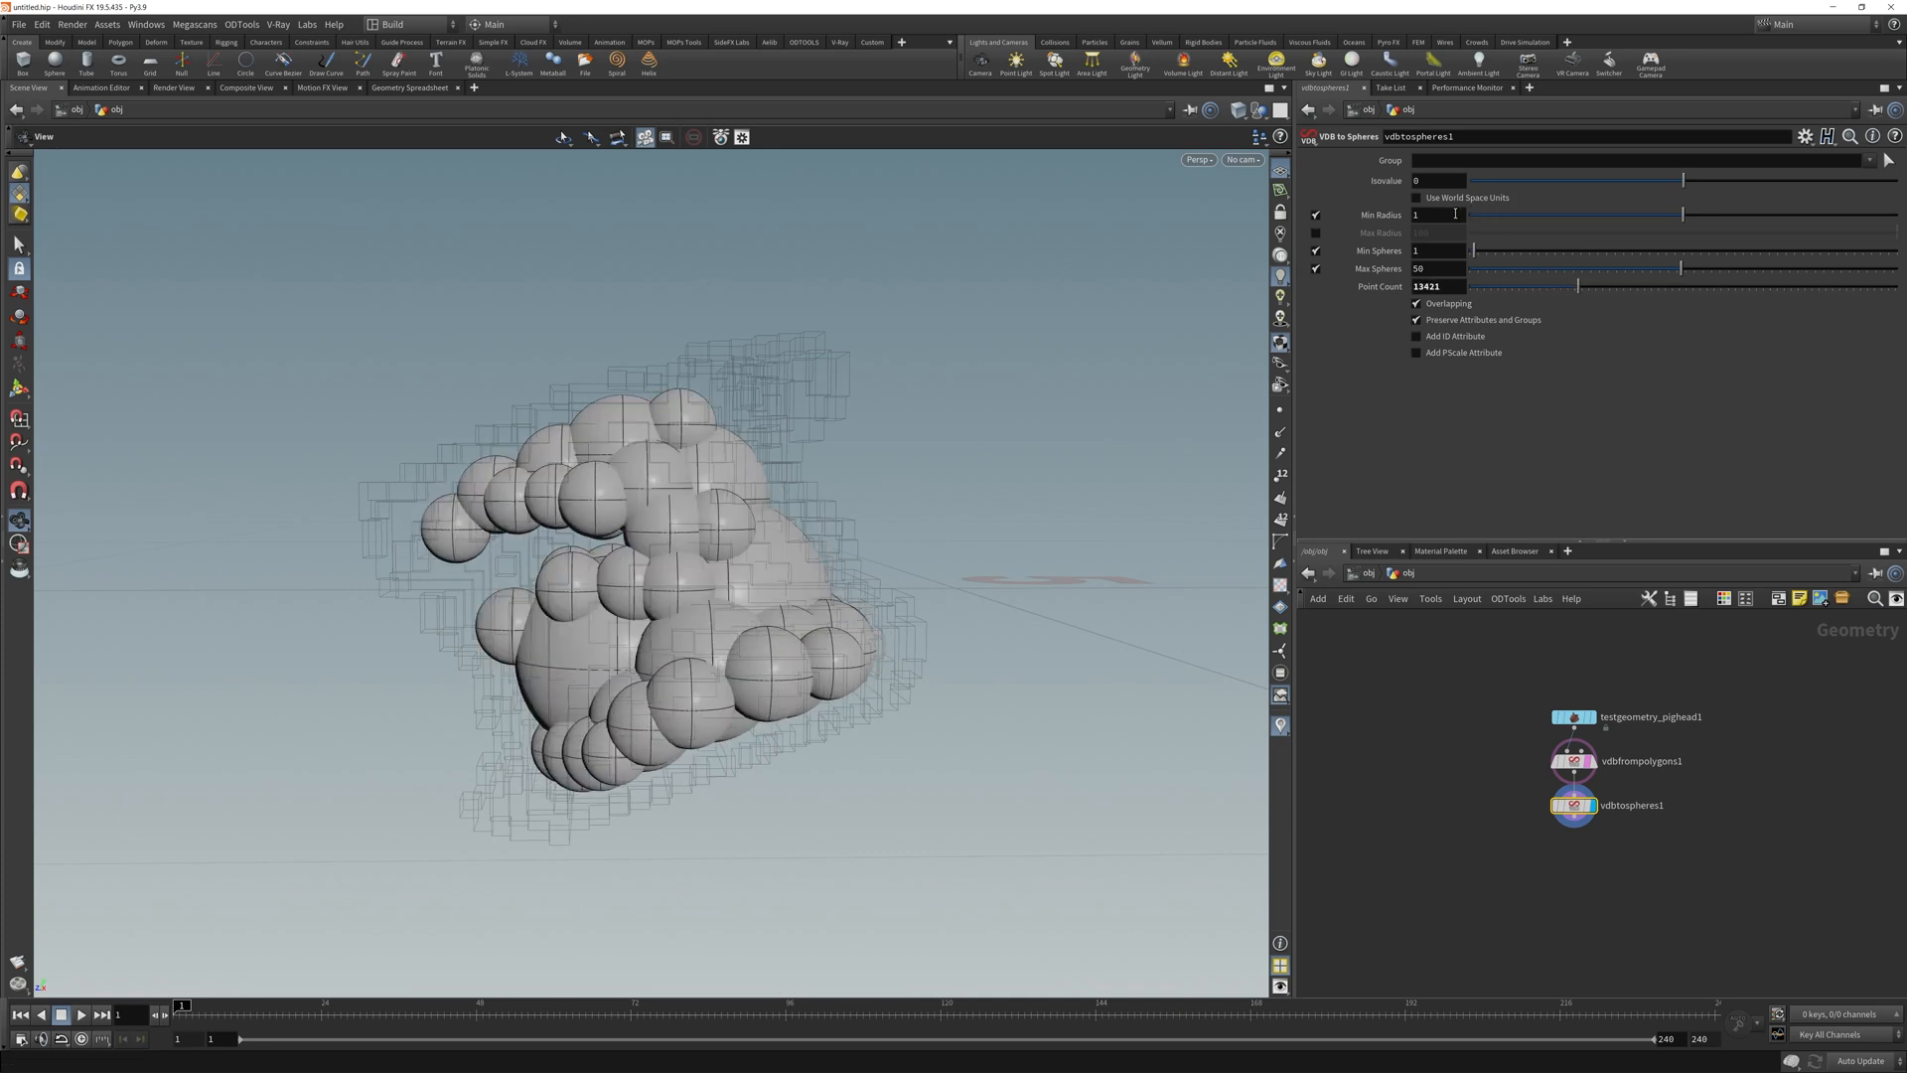
{"action": "mouse_move", "coordinate": [1442, 215]}
{"action": "type", "text": "0.5"}
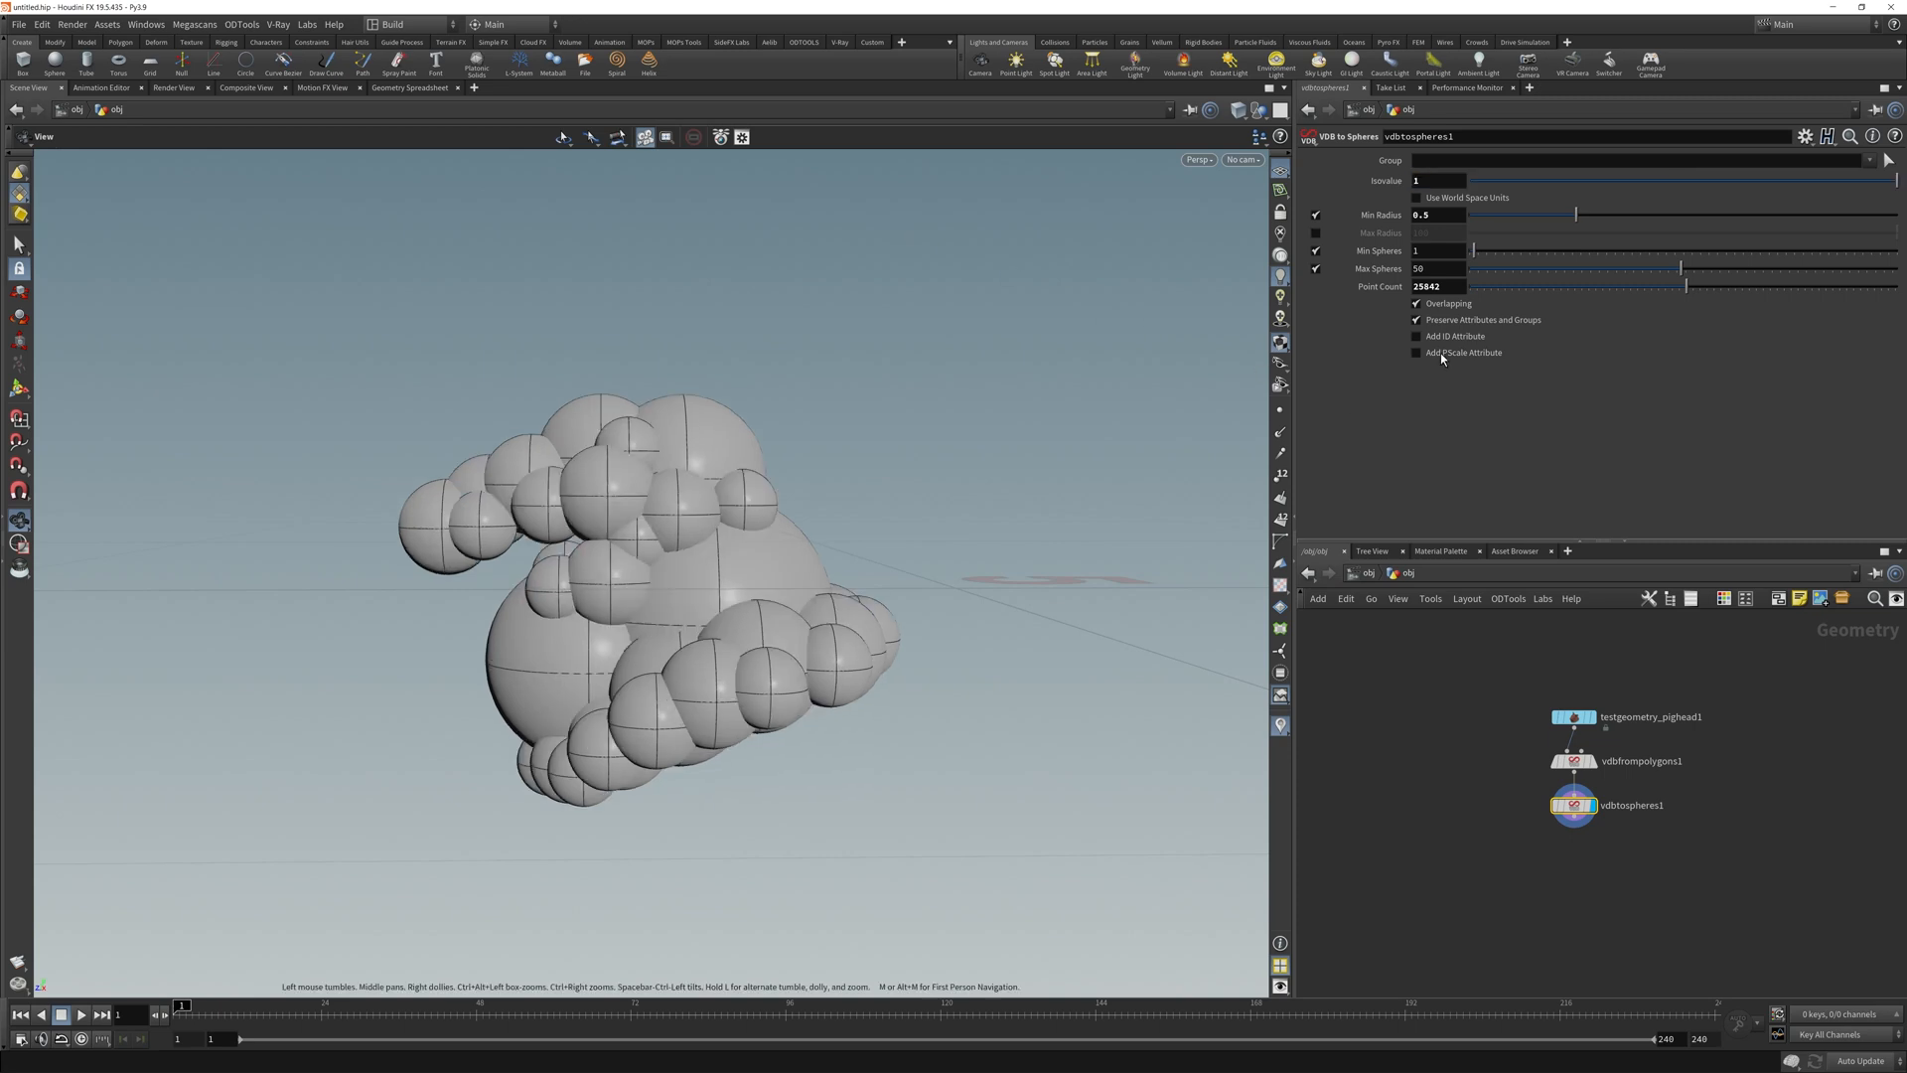
{"action": "mouse_move", "coordinate": [1448, 302]}
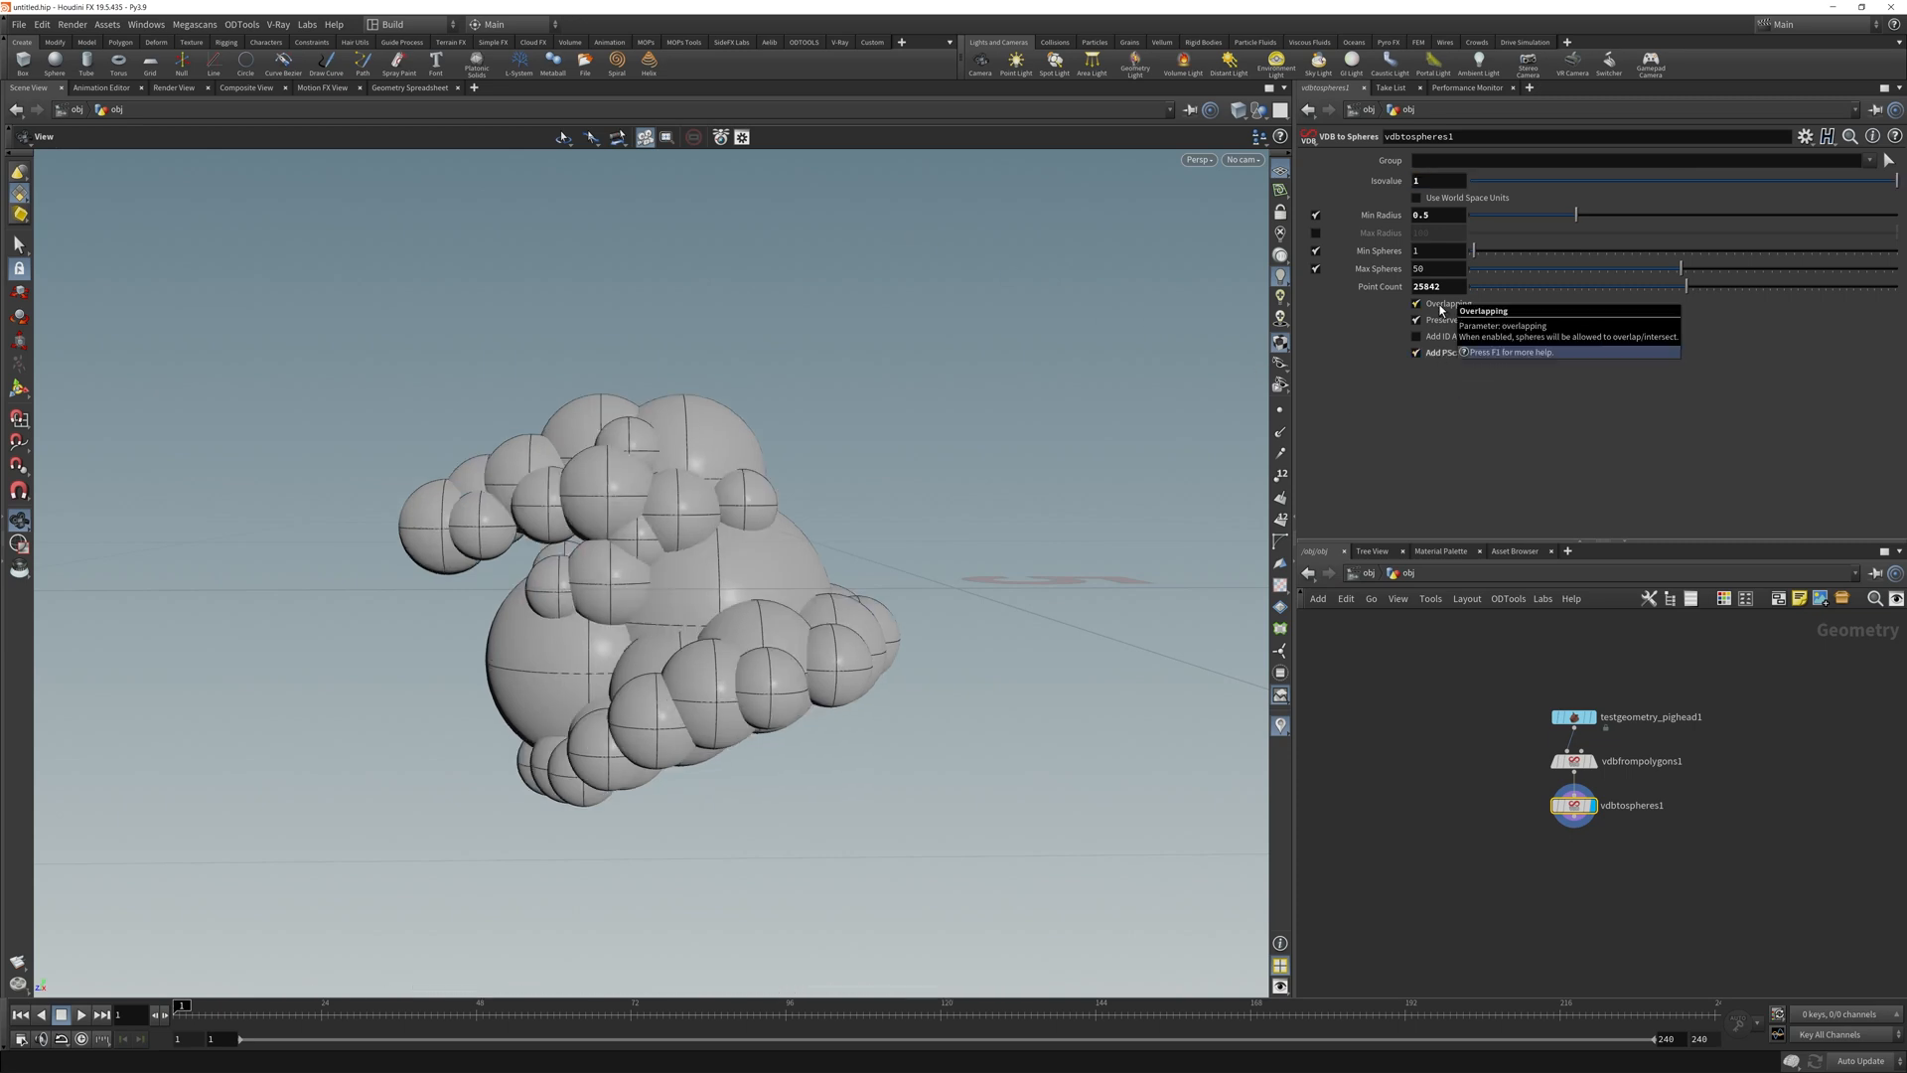
{"action": "left_click", "coordinate": [1414, 302]}
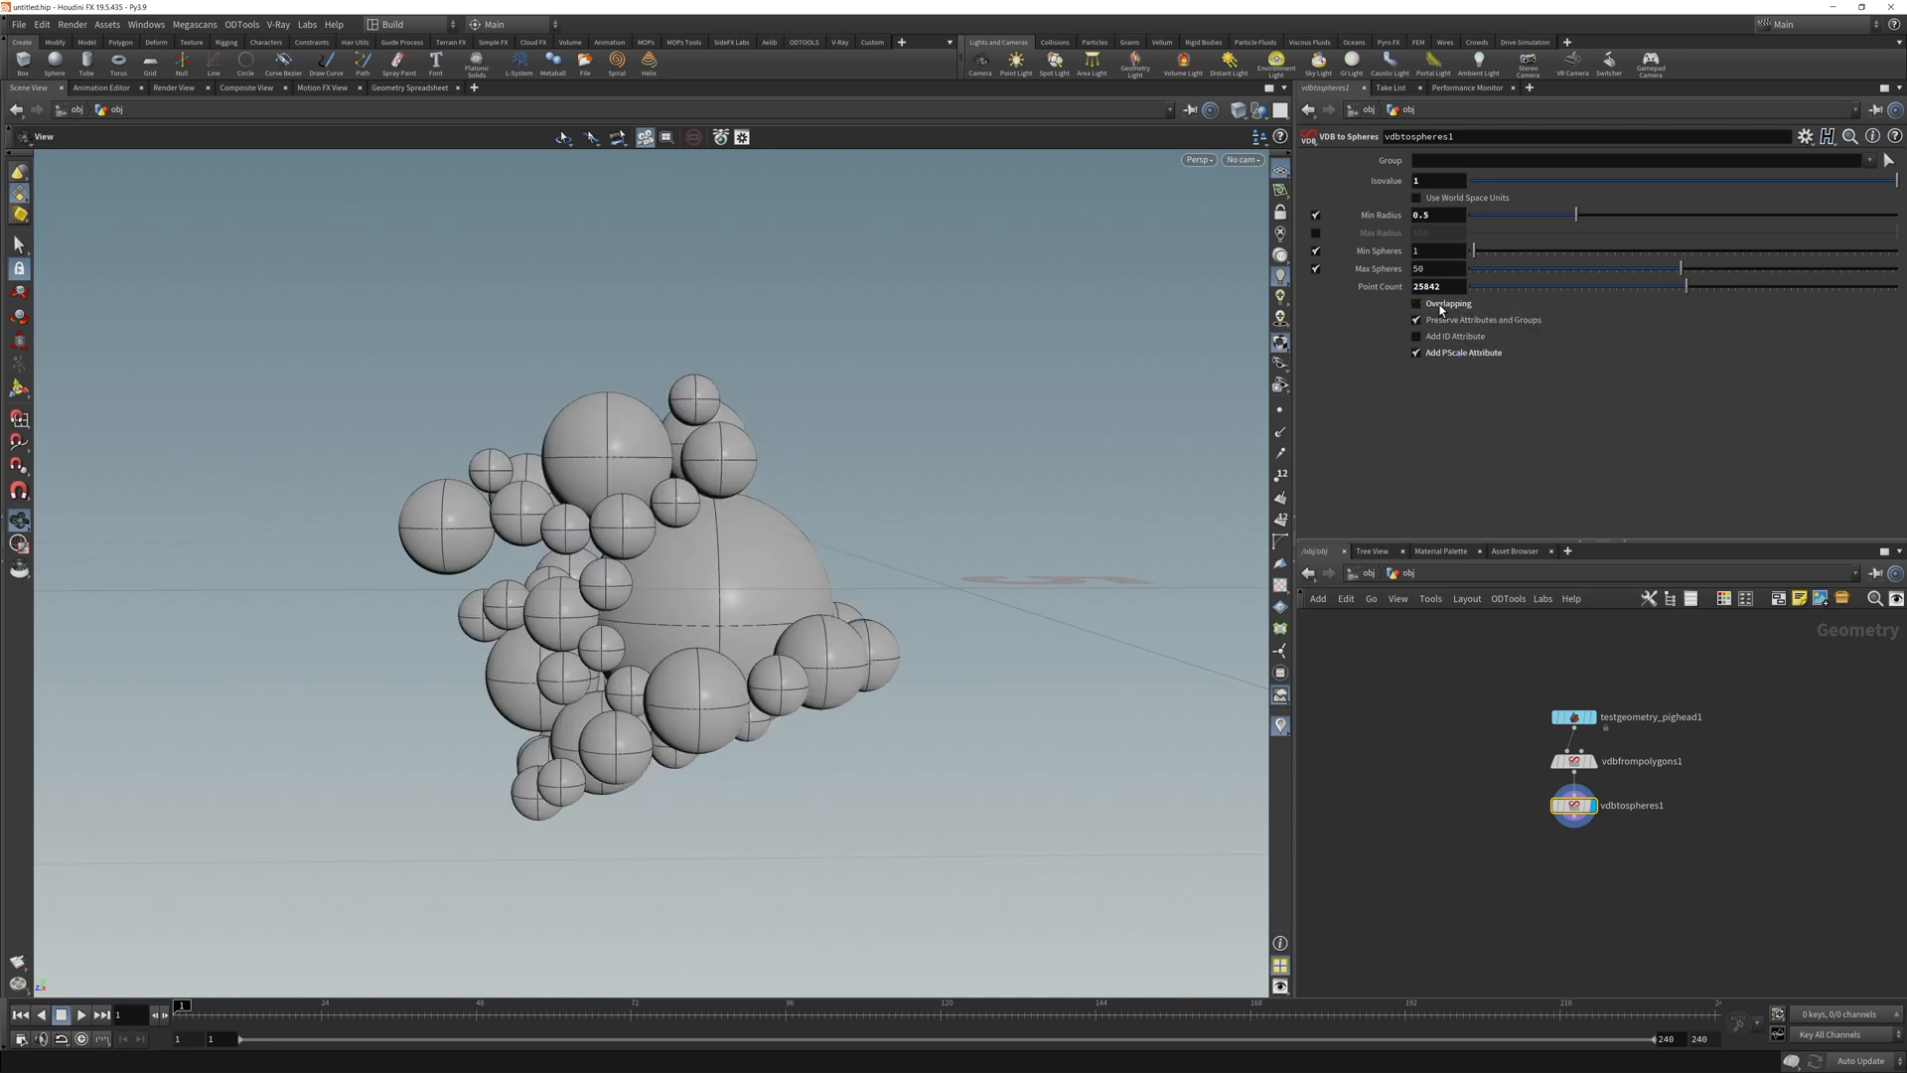
{"action": "left_click_drag", "start_coordinate": [1684, 286], "coordinate": [1531, 286]}
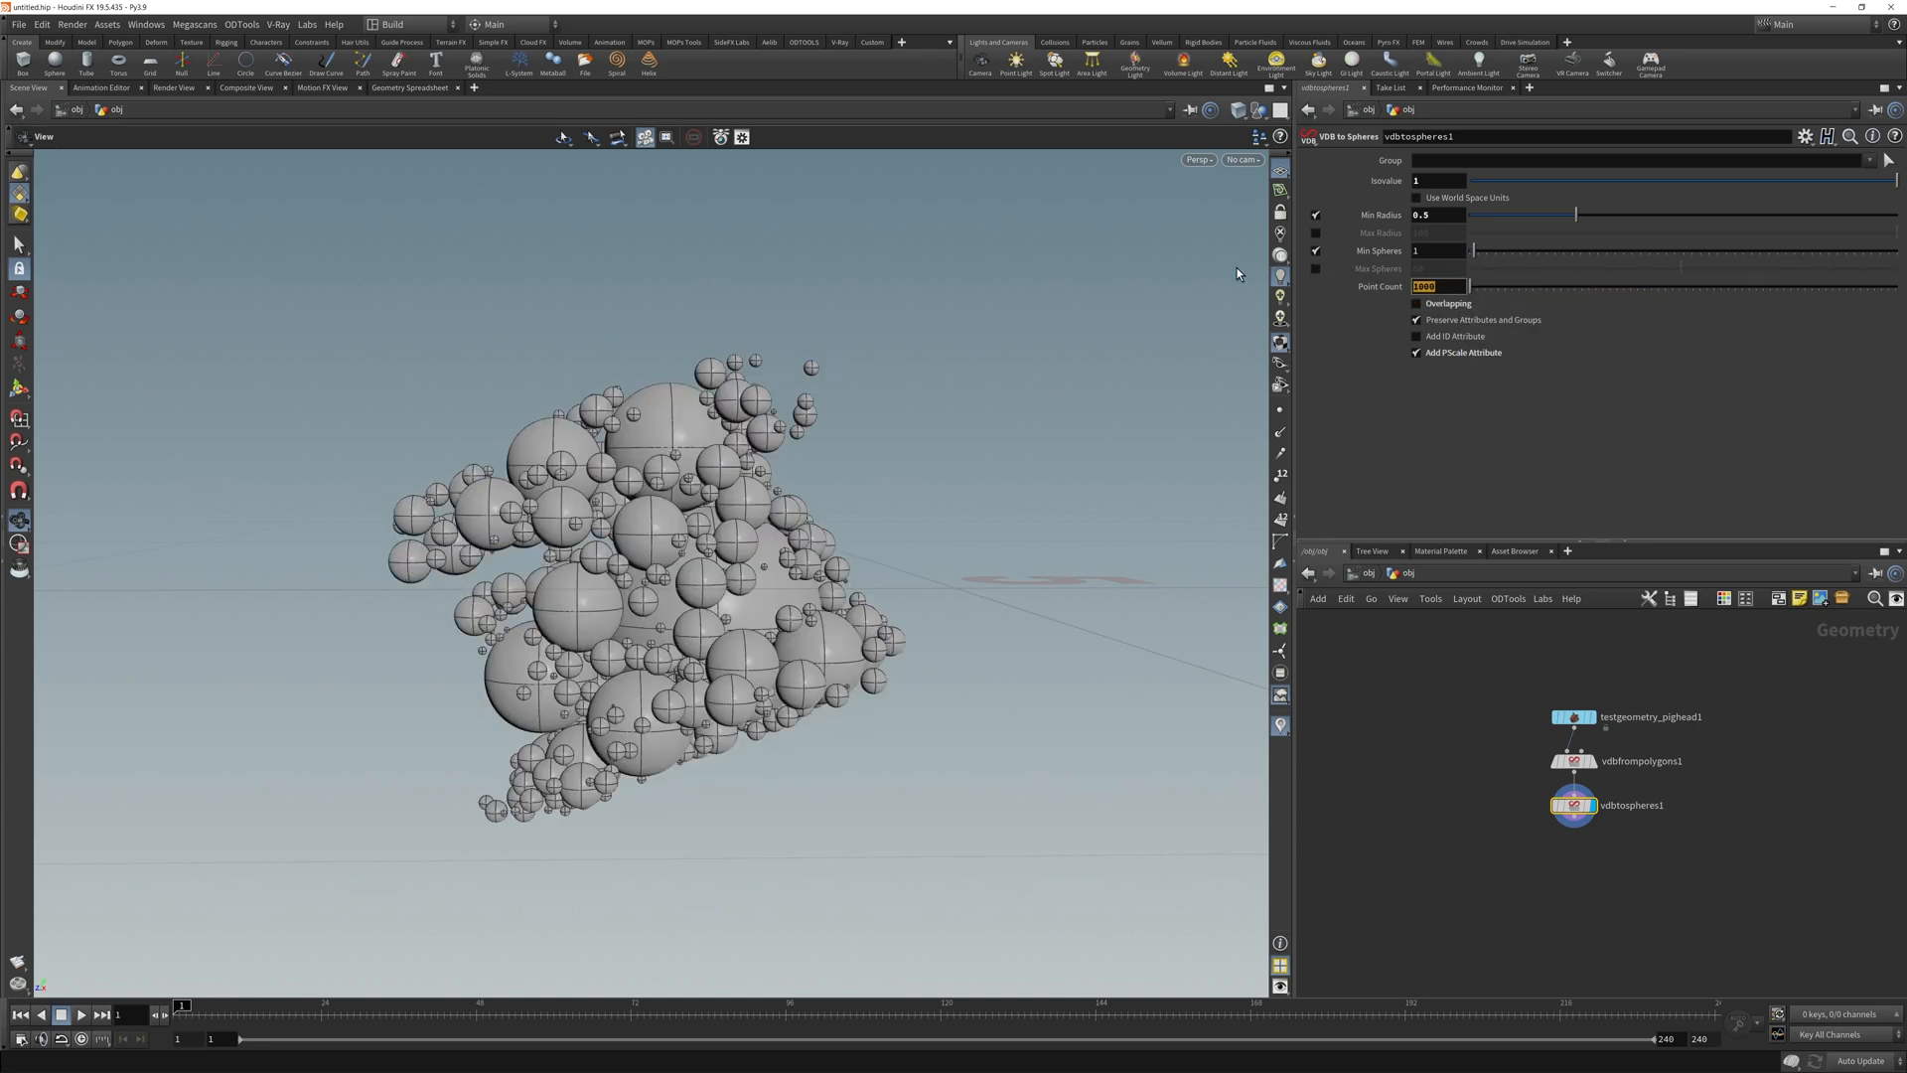
{"action": "type", "text": "4000"}
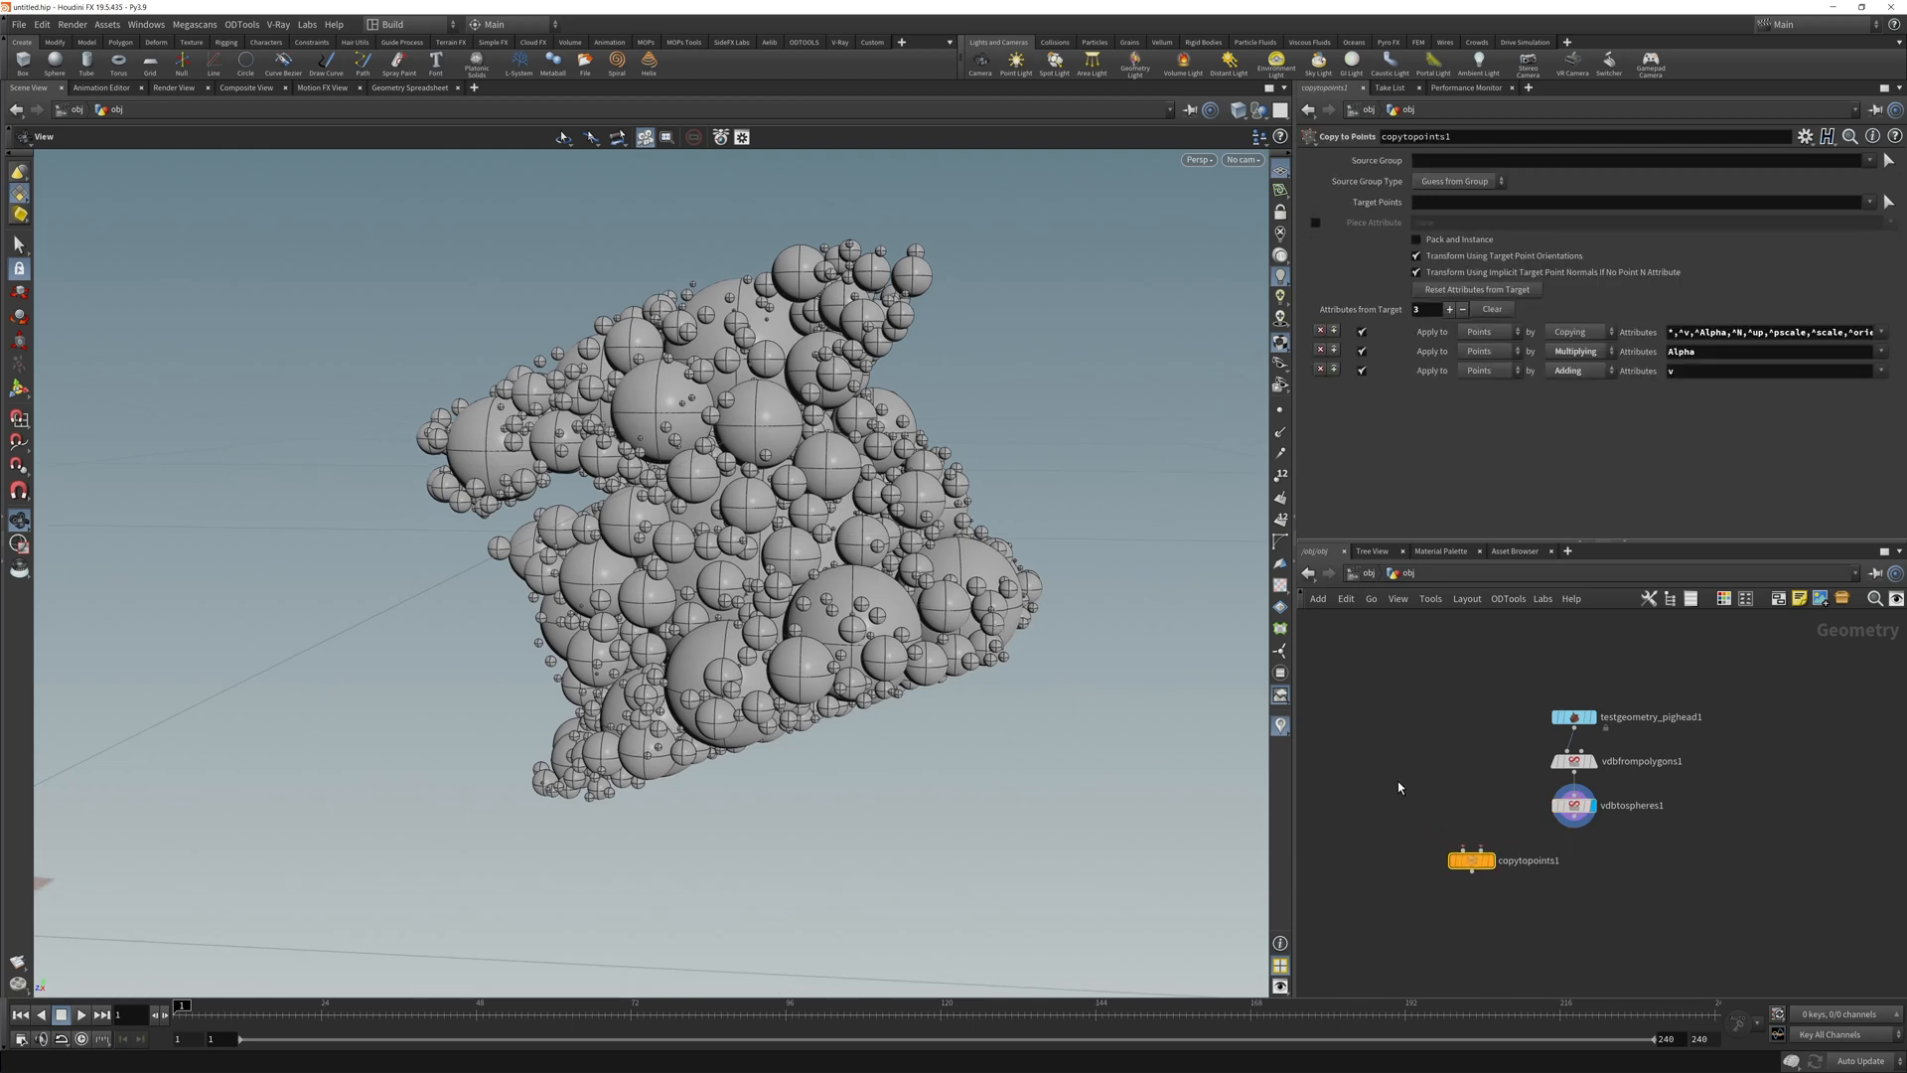
Place Copy to Points and give the source torus 24 rows and 48 columns.
{"action": "left_click", "coordinate": [118, 57]}
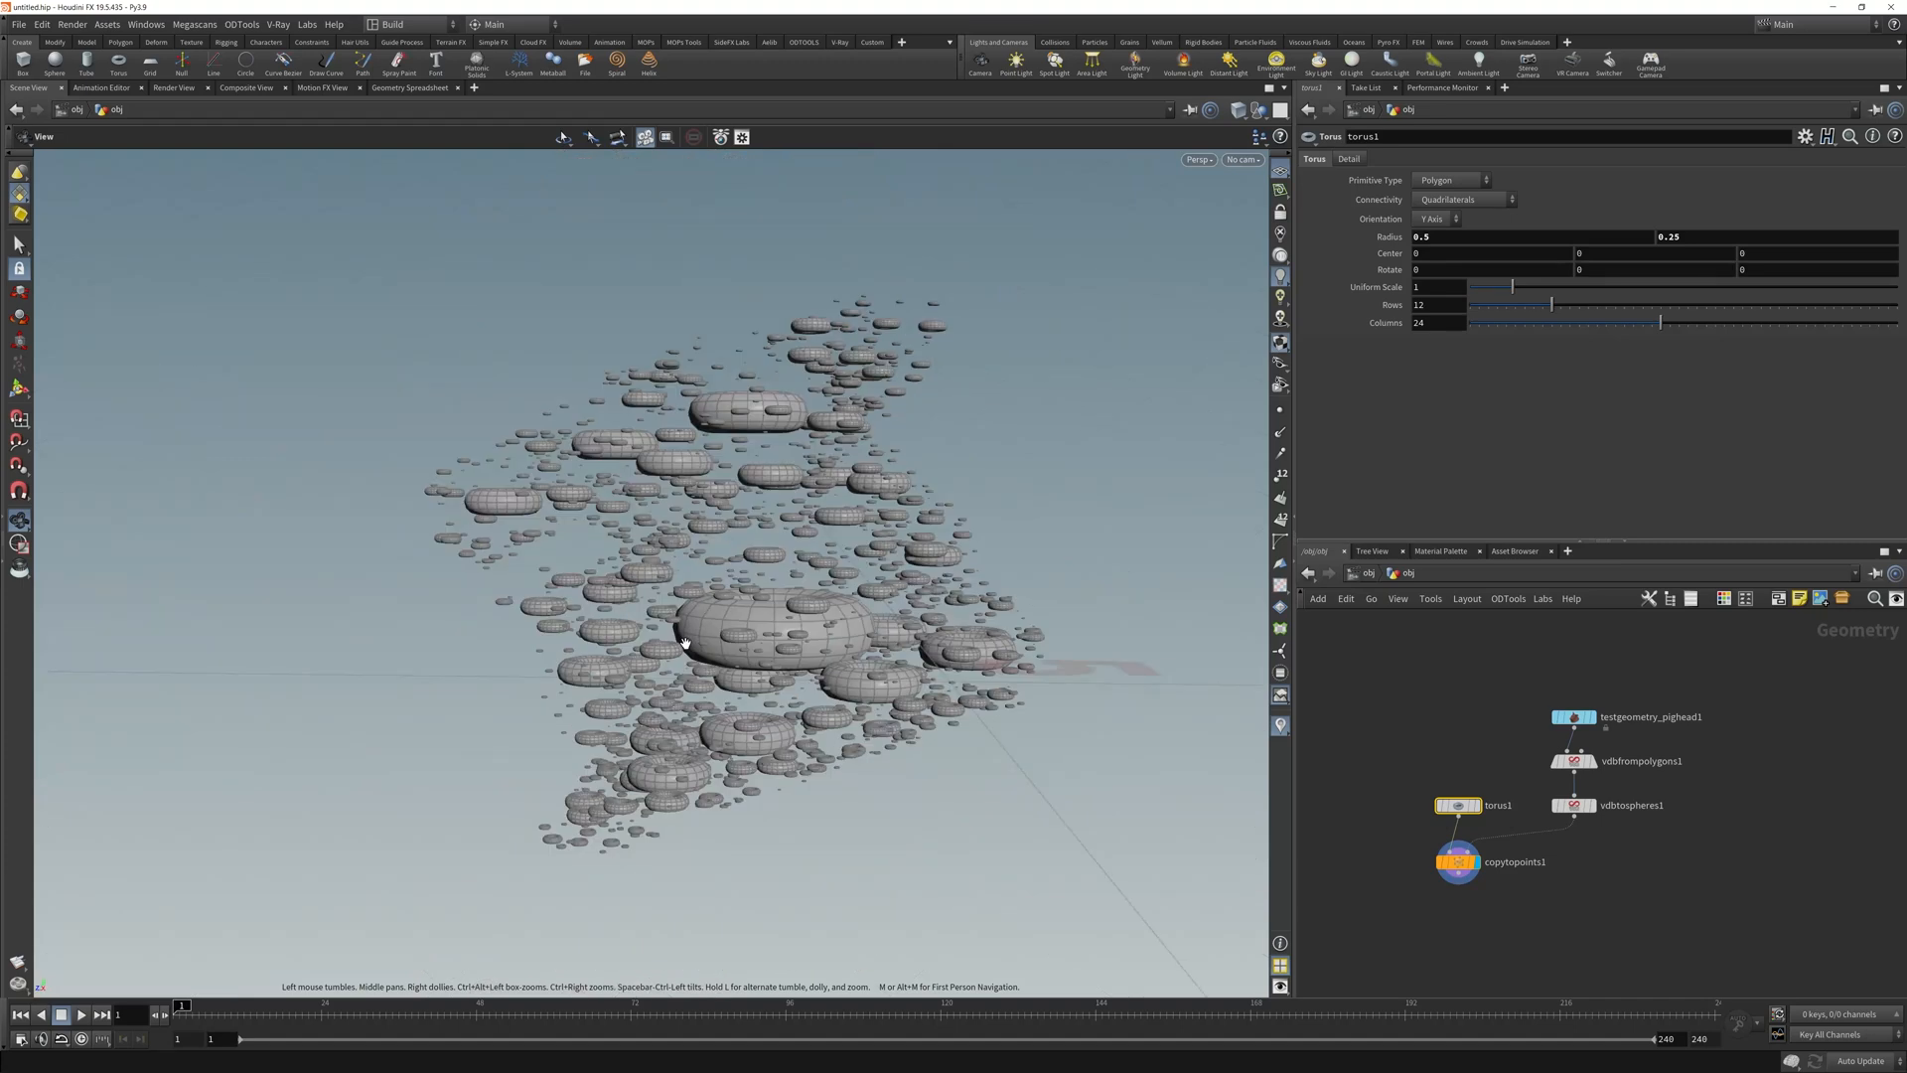
{"action": "left_click", "coordinate": [1422, 304]}
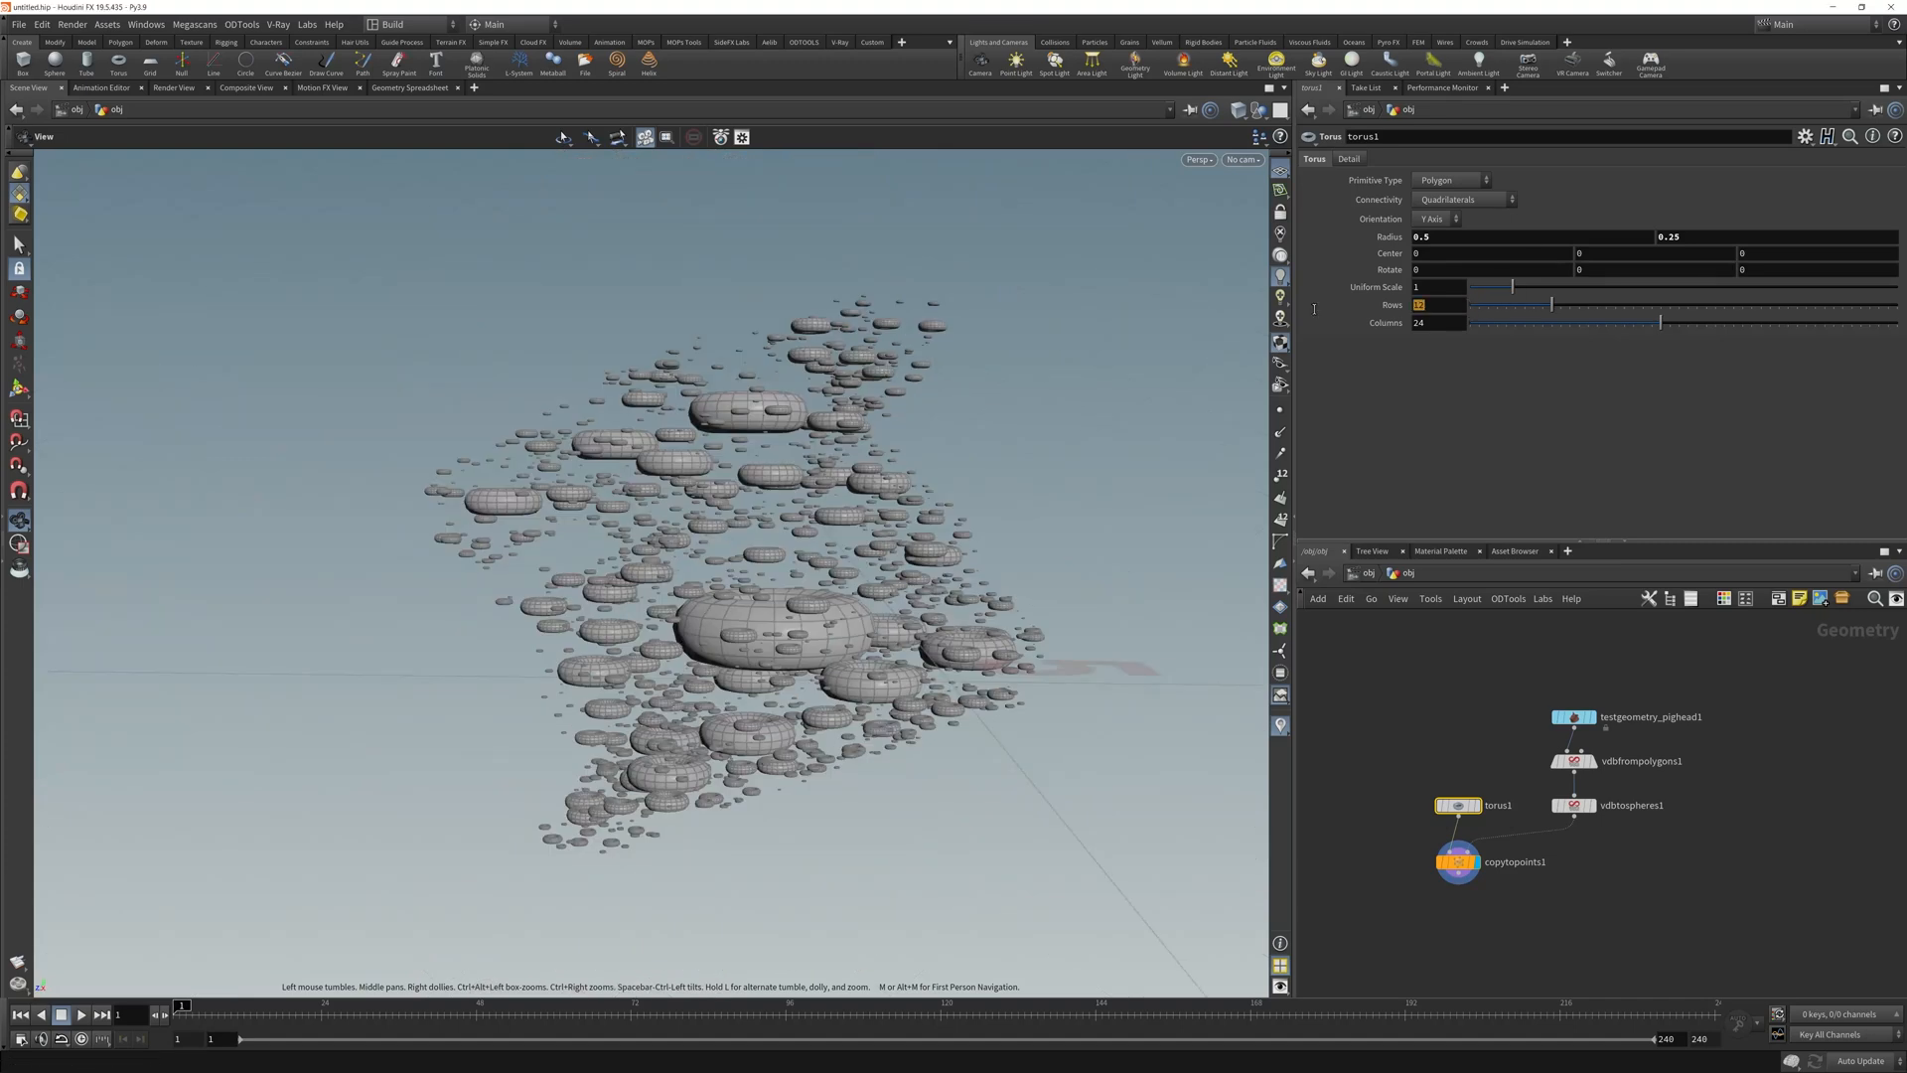
{"action": "mouse_move", "coordinate": [1279, 296]}
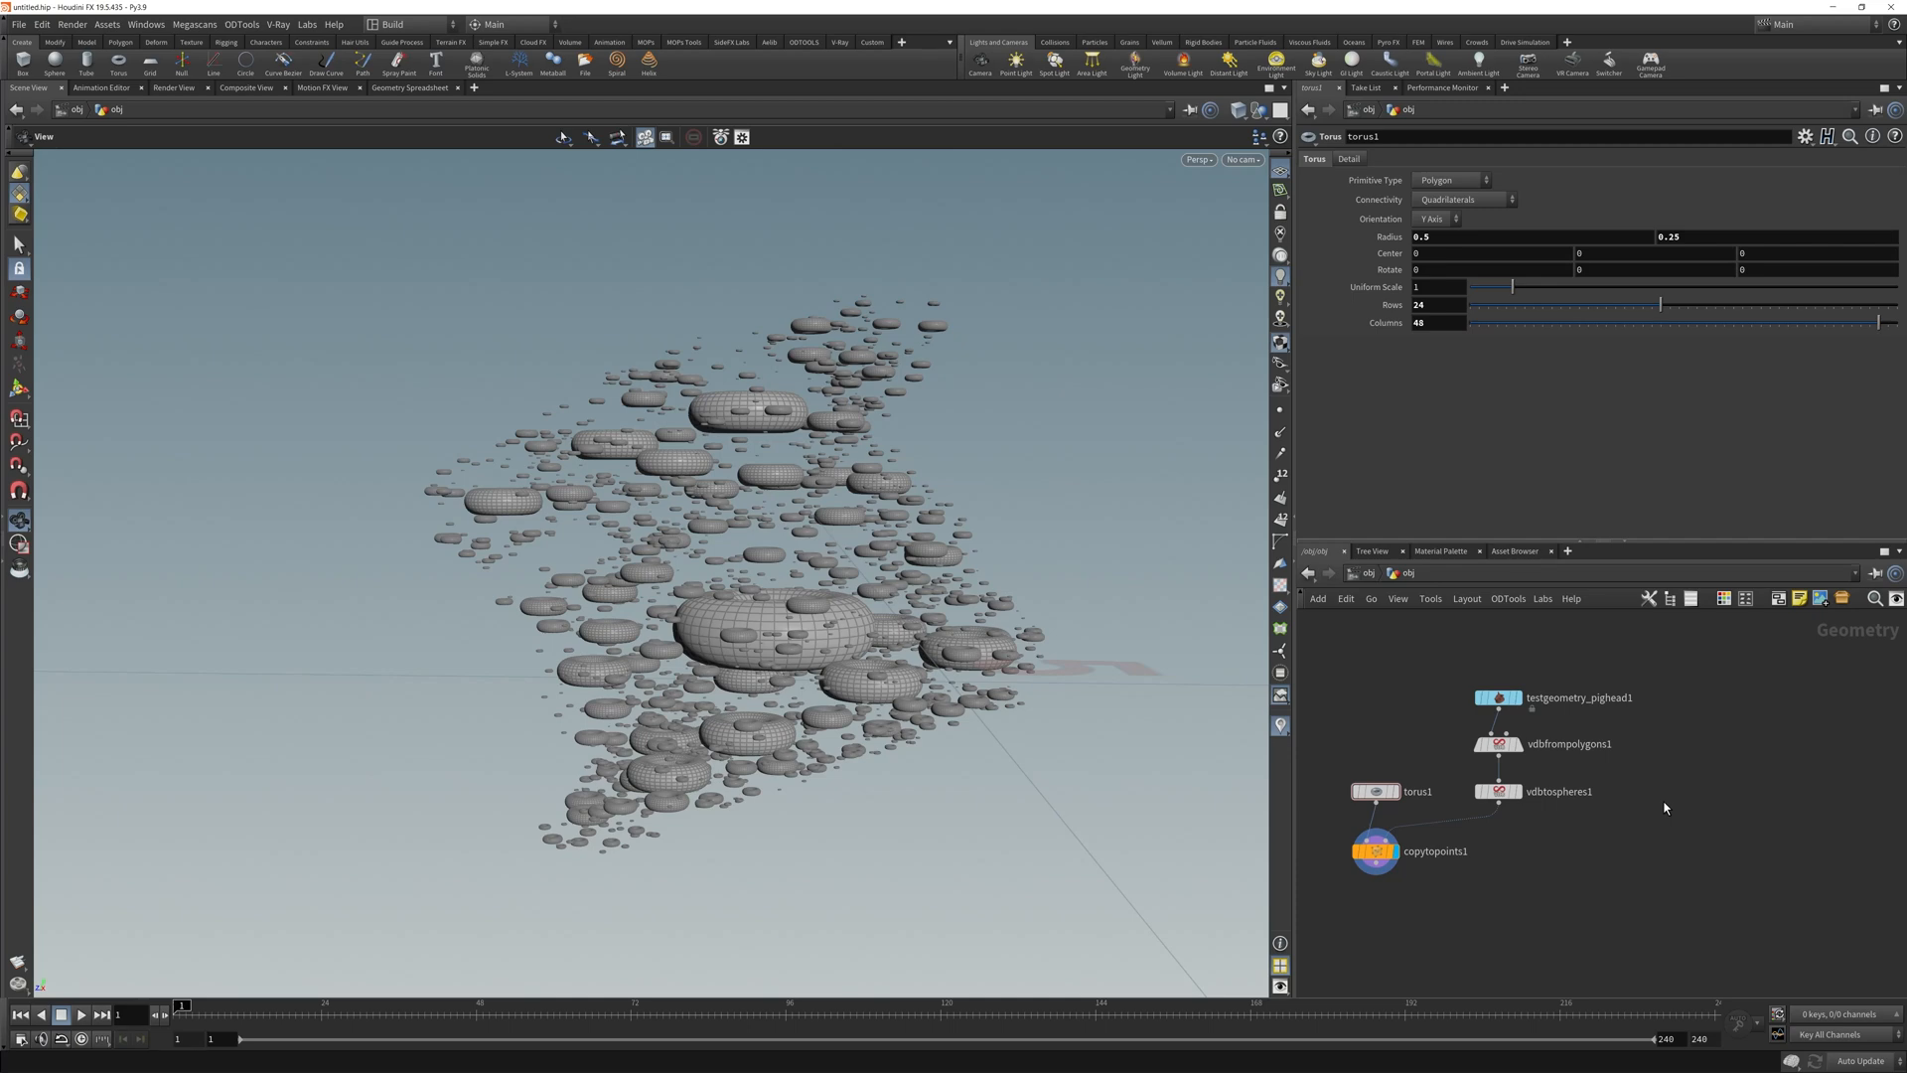
Create an Add node providing a single point for the wrangle's second input.
{"action": "key", "text": "tab"}
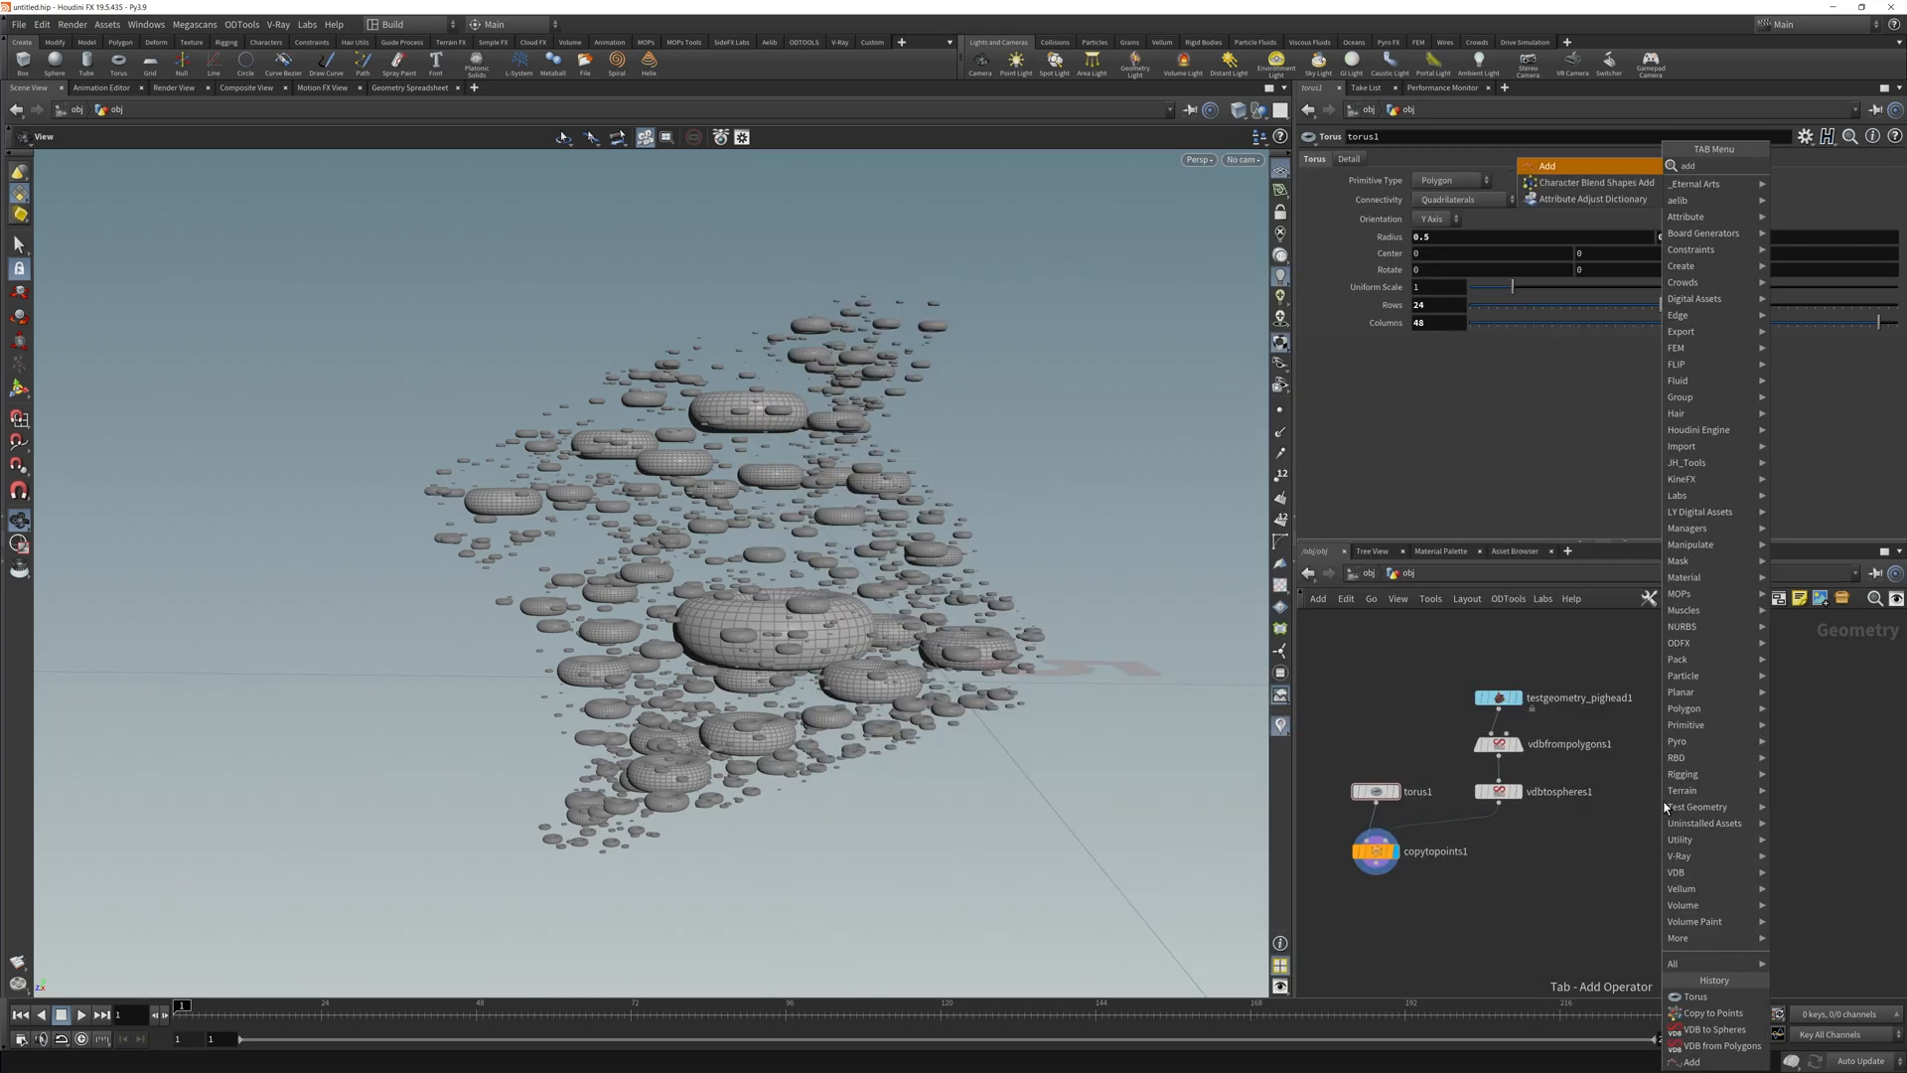
{"action": "left_click", "coordinate": [1690, 1061]}
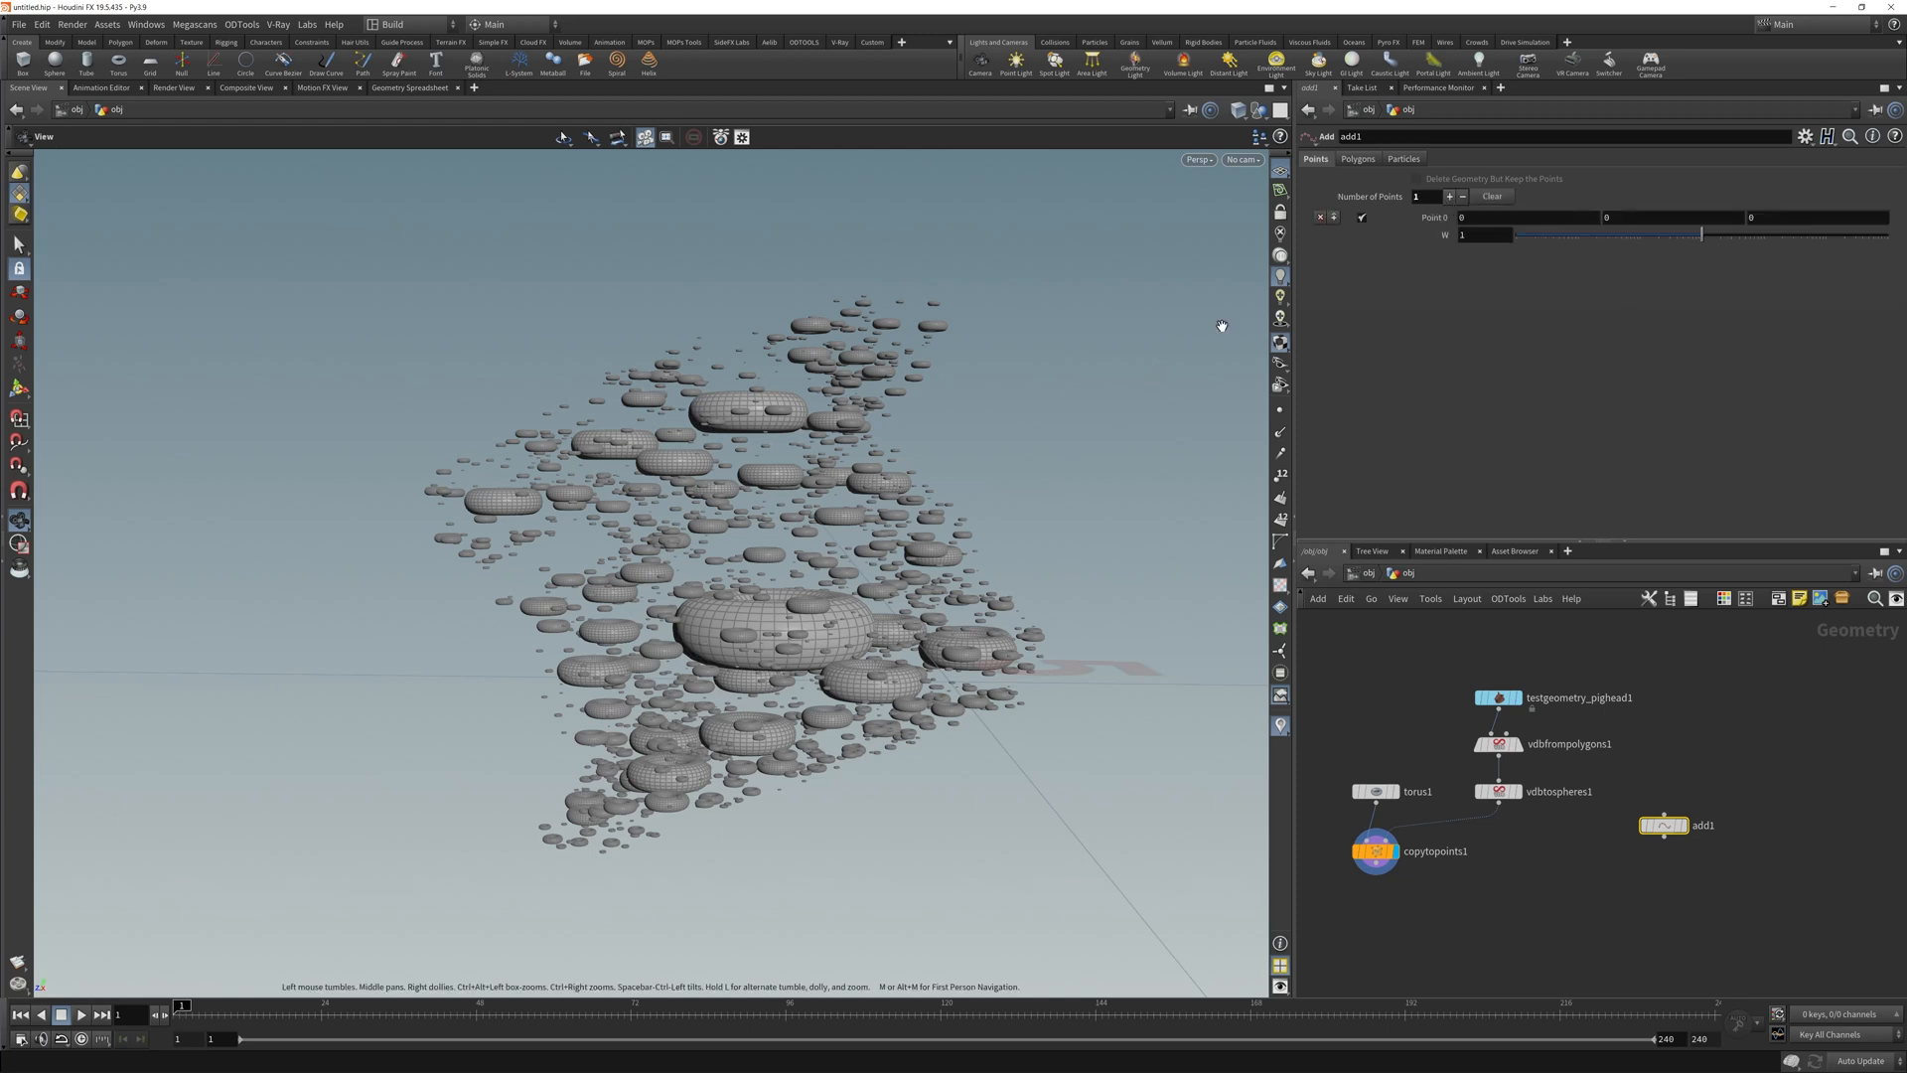
{"action": "mouse_move", "coordinate": [878, 386]}
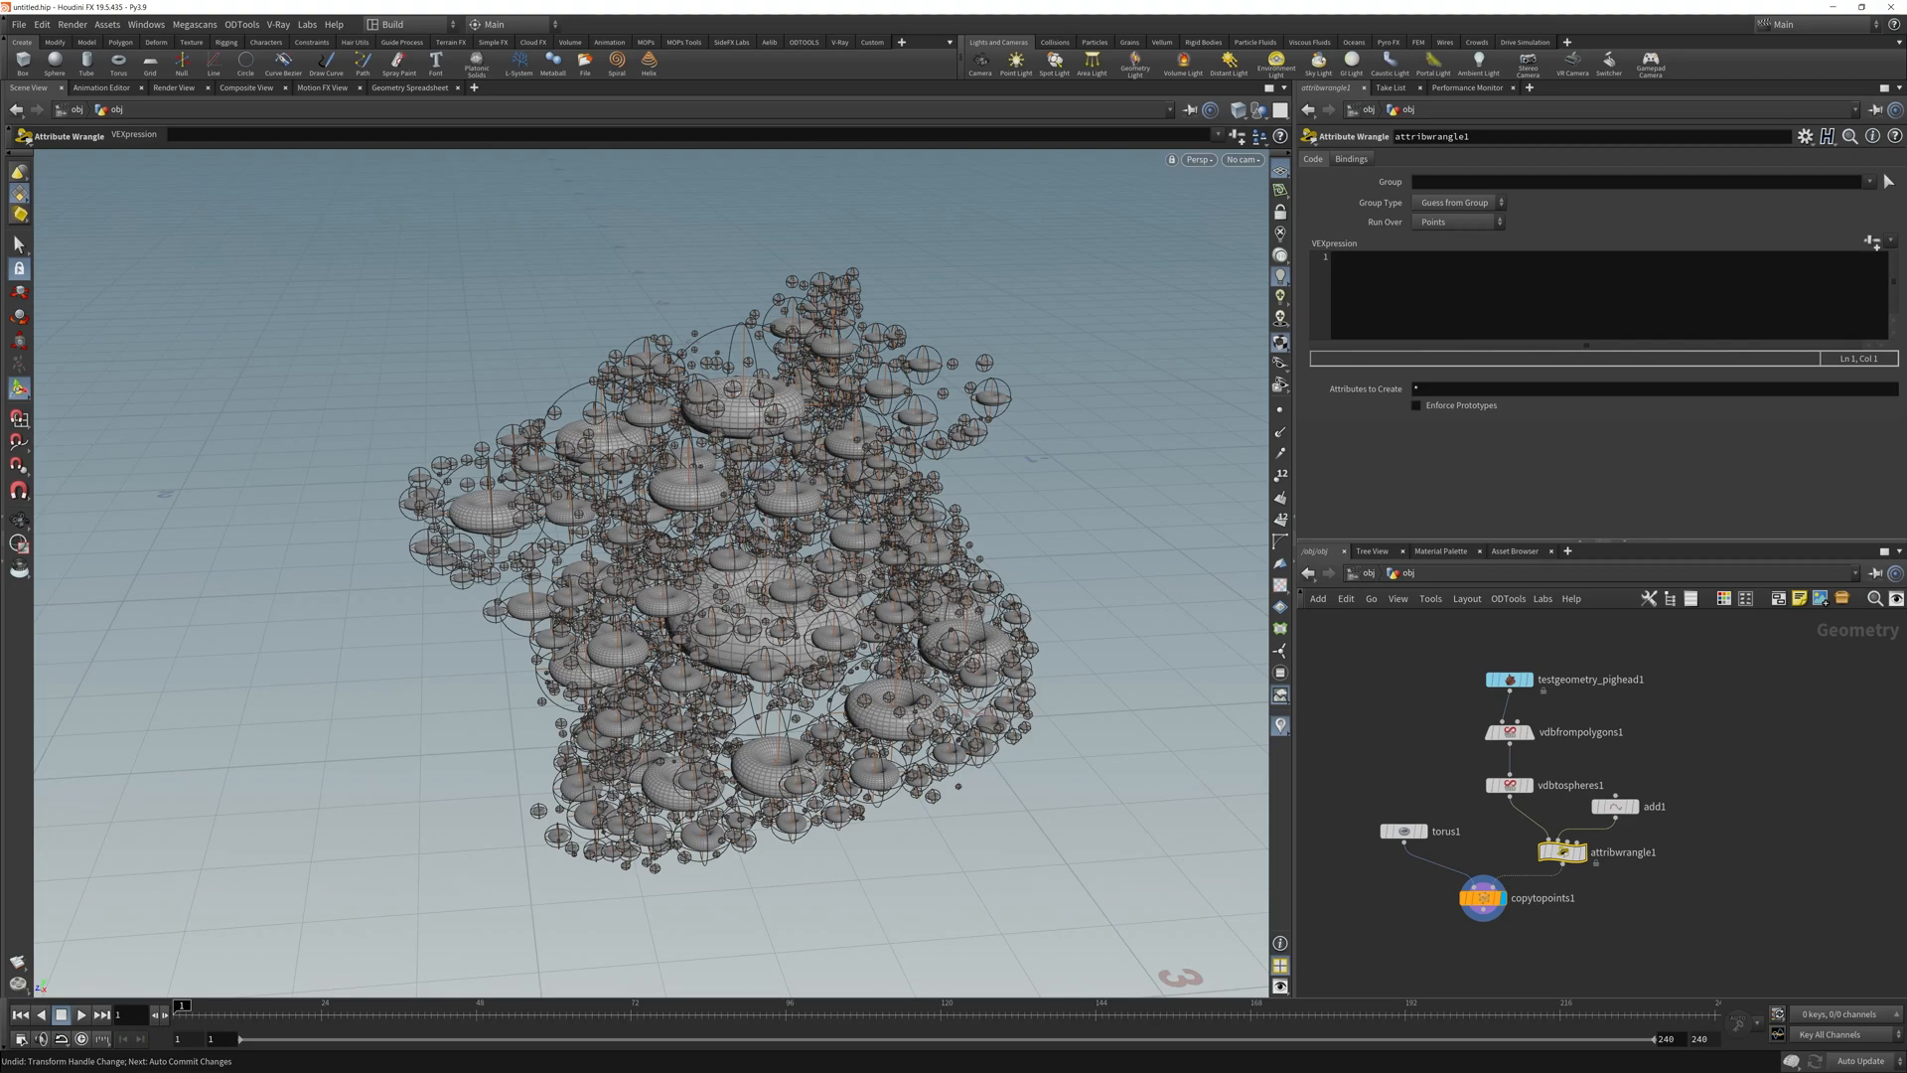
Write VEX: vector center = {0, 0, 0}; @N = normalize(@P - center);.
{"action": "type", "text": "vector"}
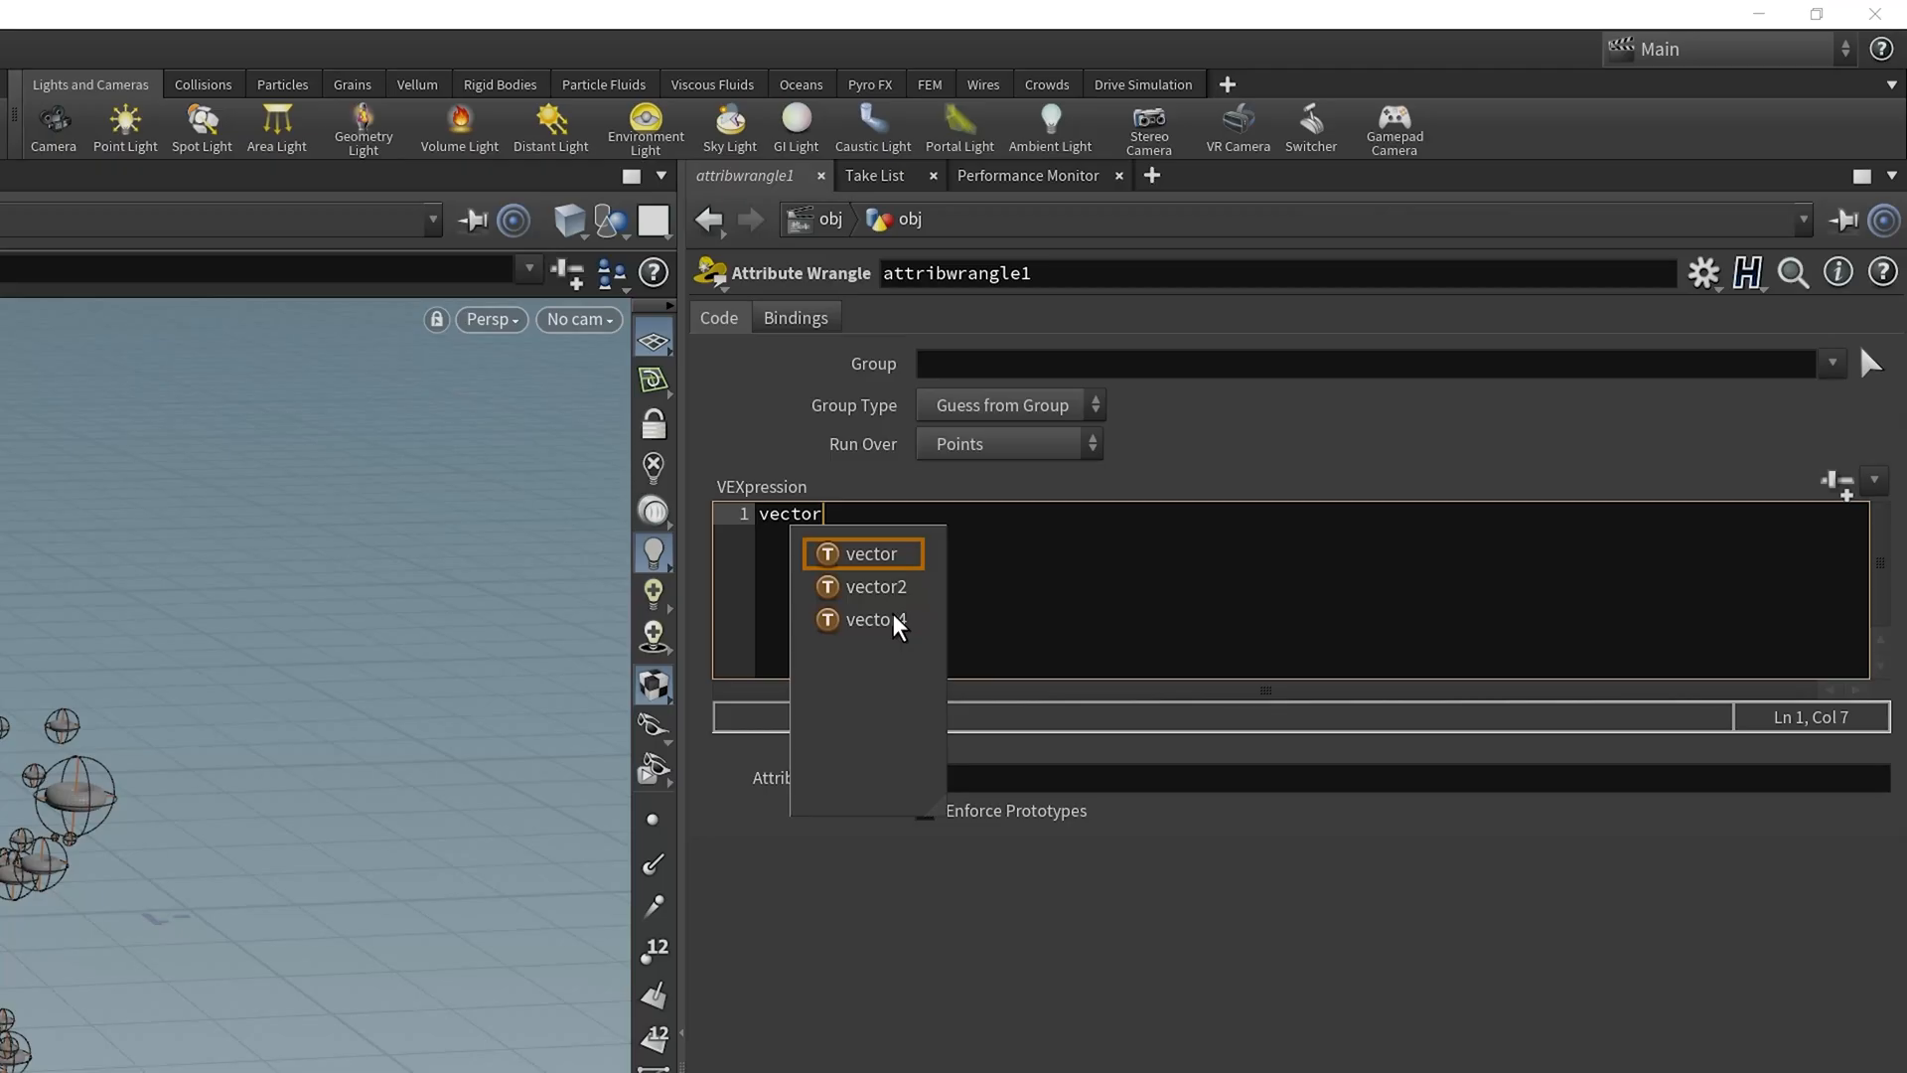
{"action": "type", "text": "center"}
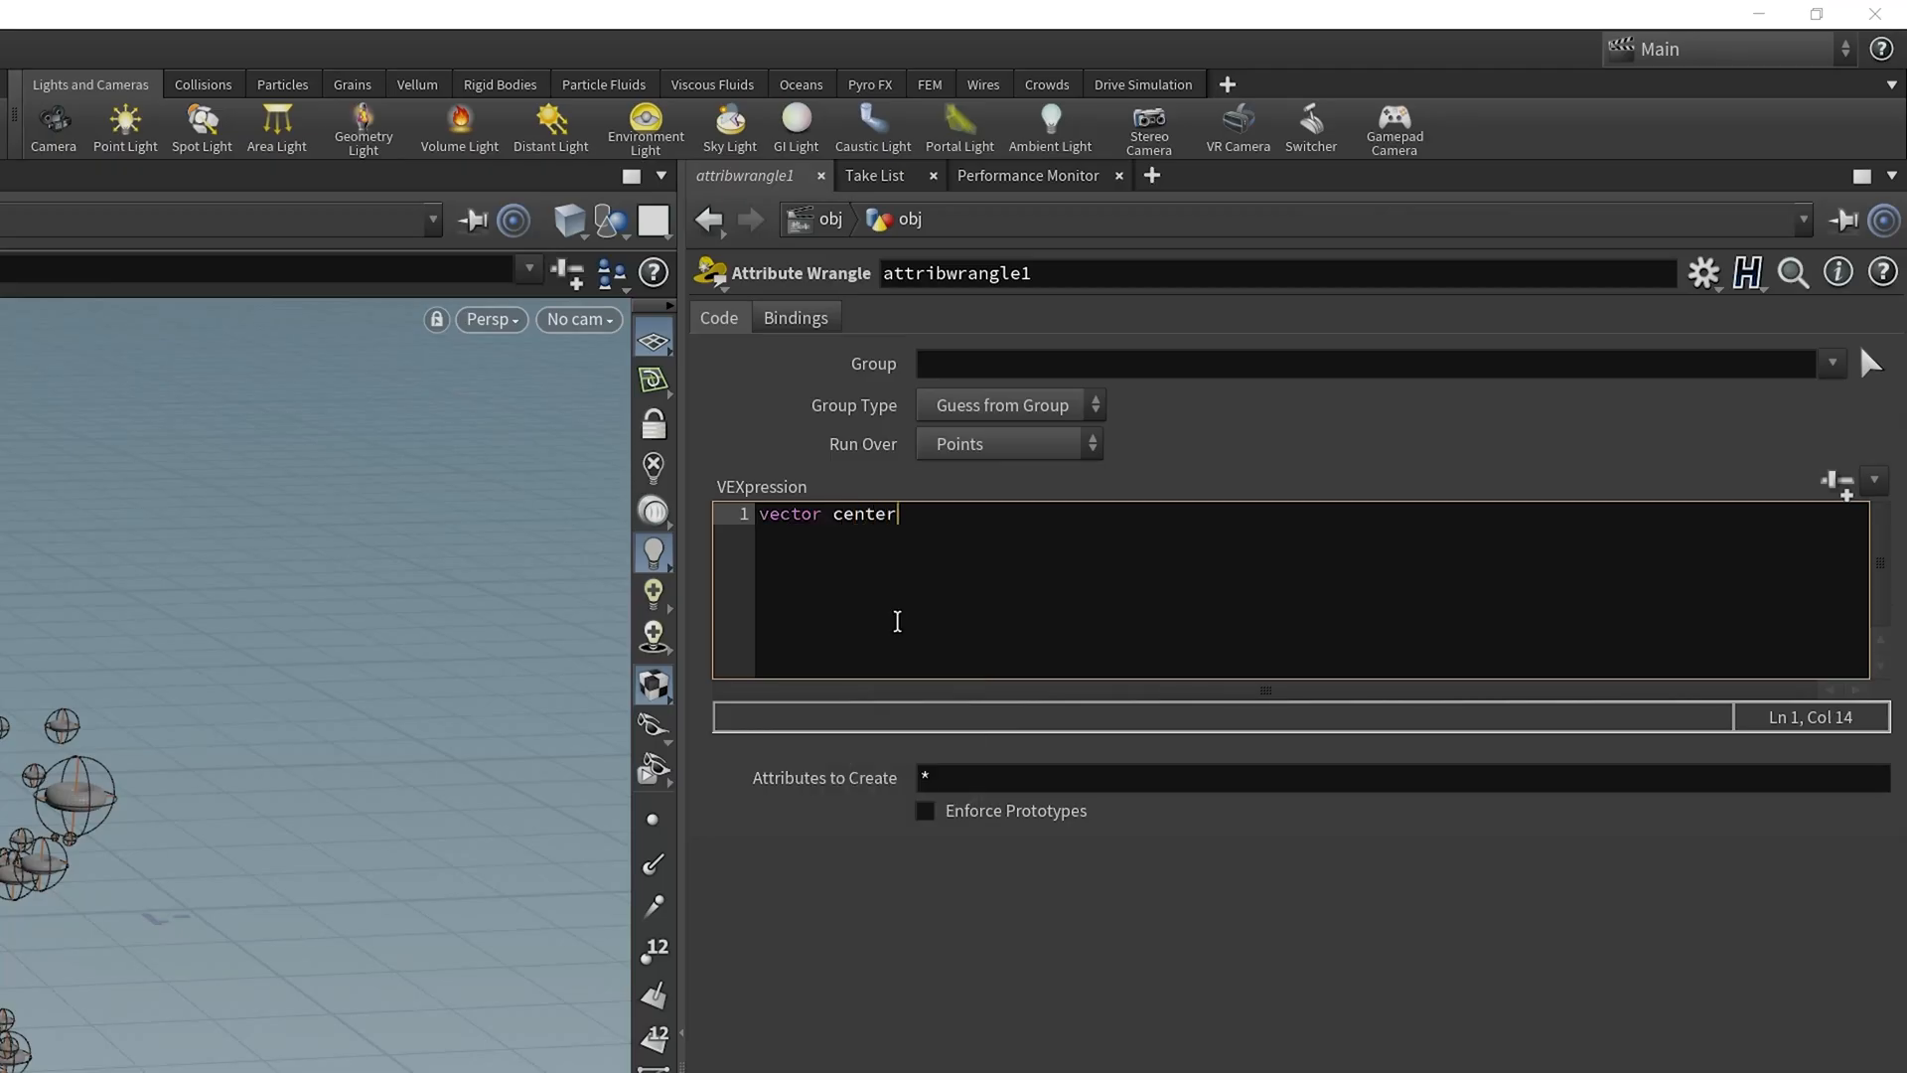
{"action": "type", "text": "= {0, 0, 0};"}
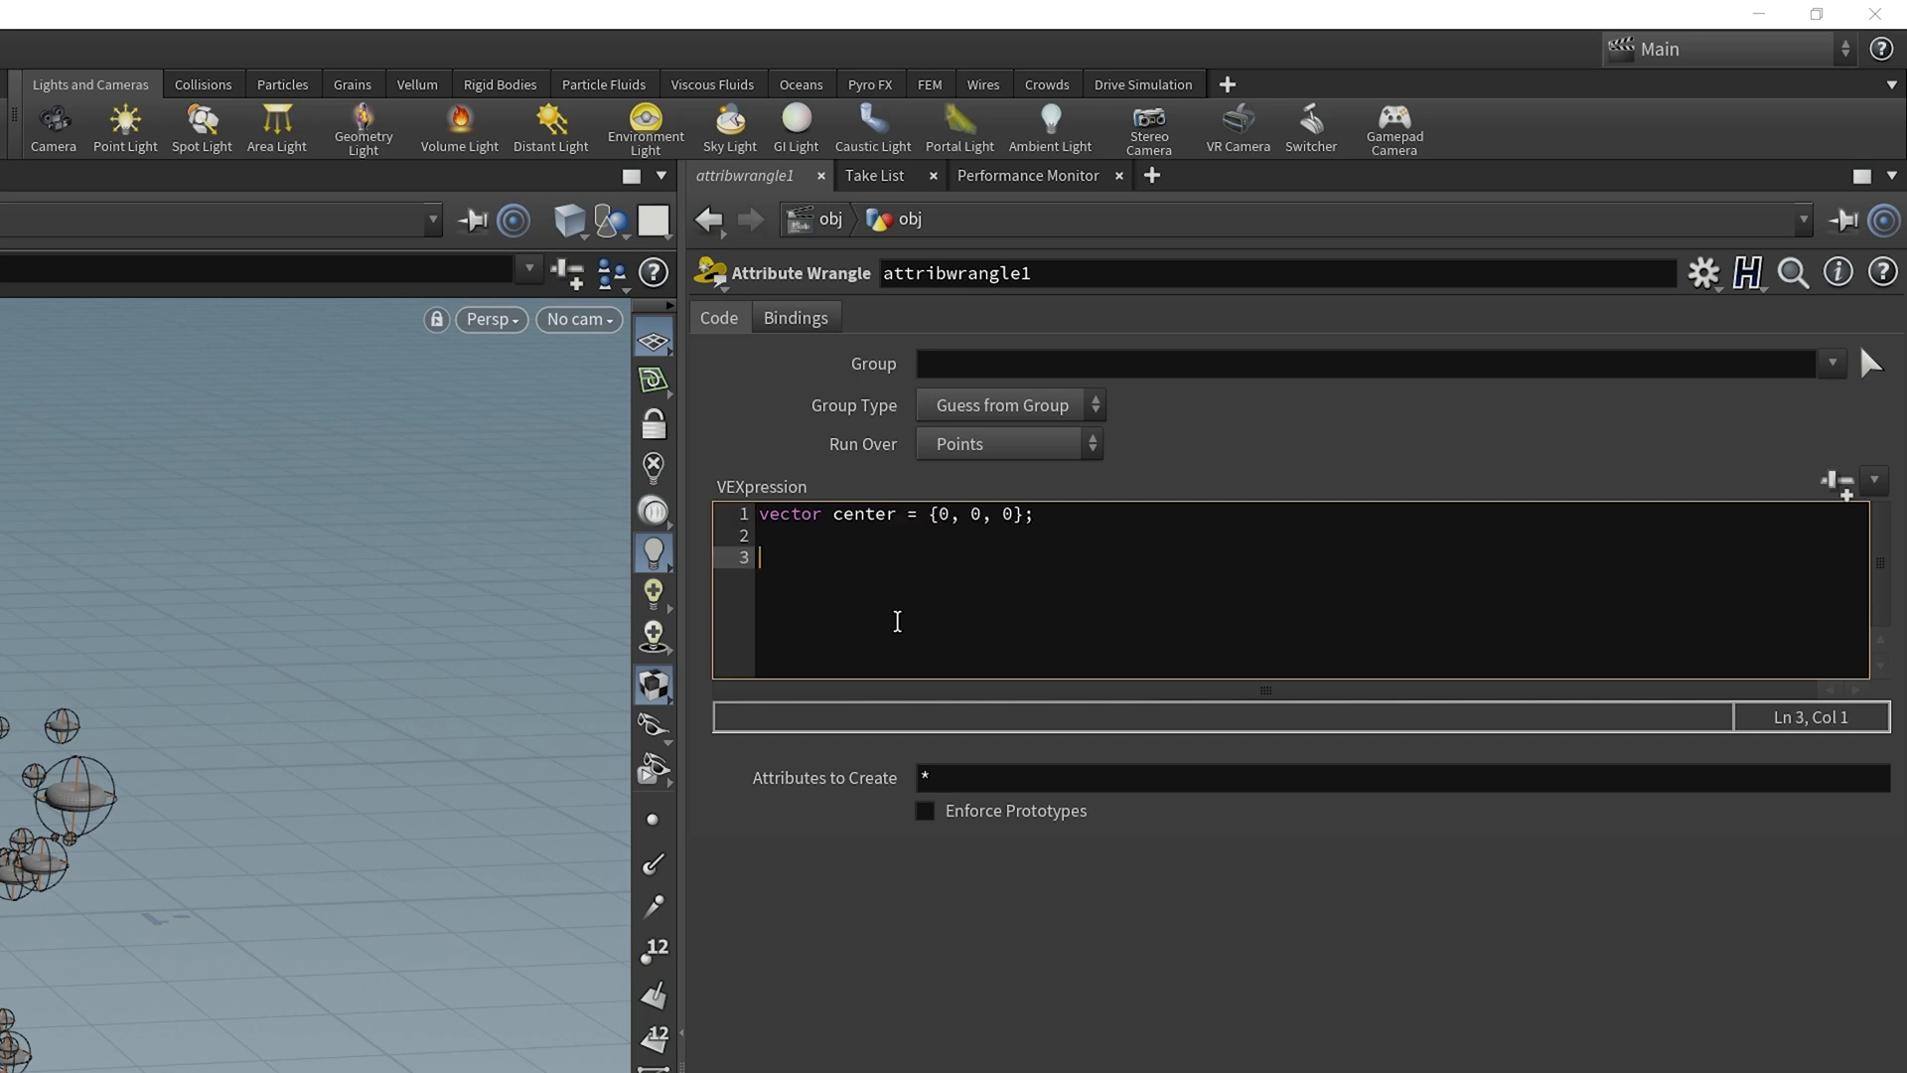
{"action": "type", "text": "@N"}
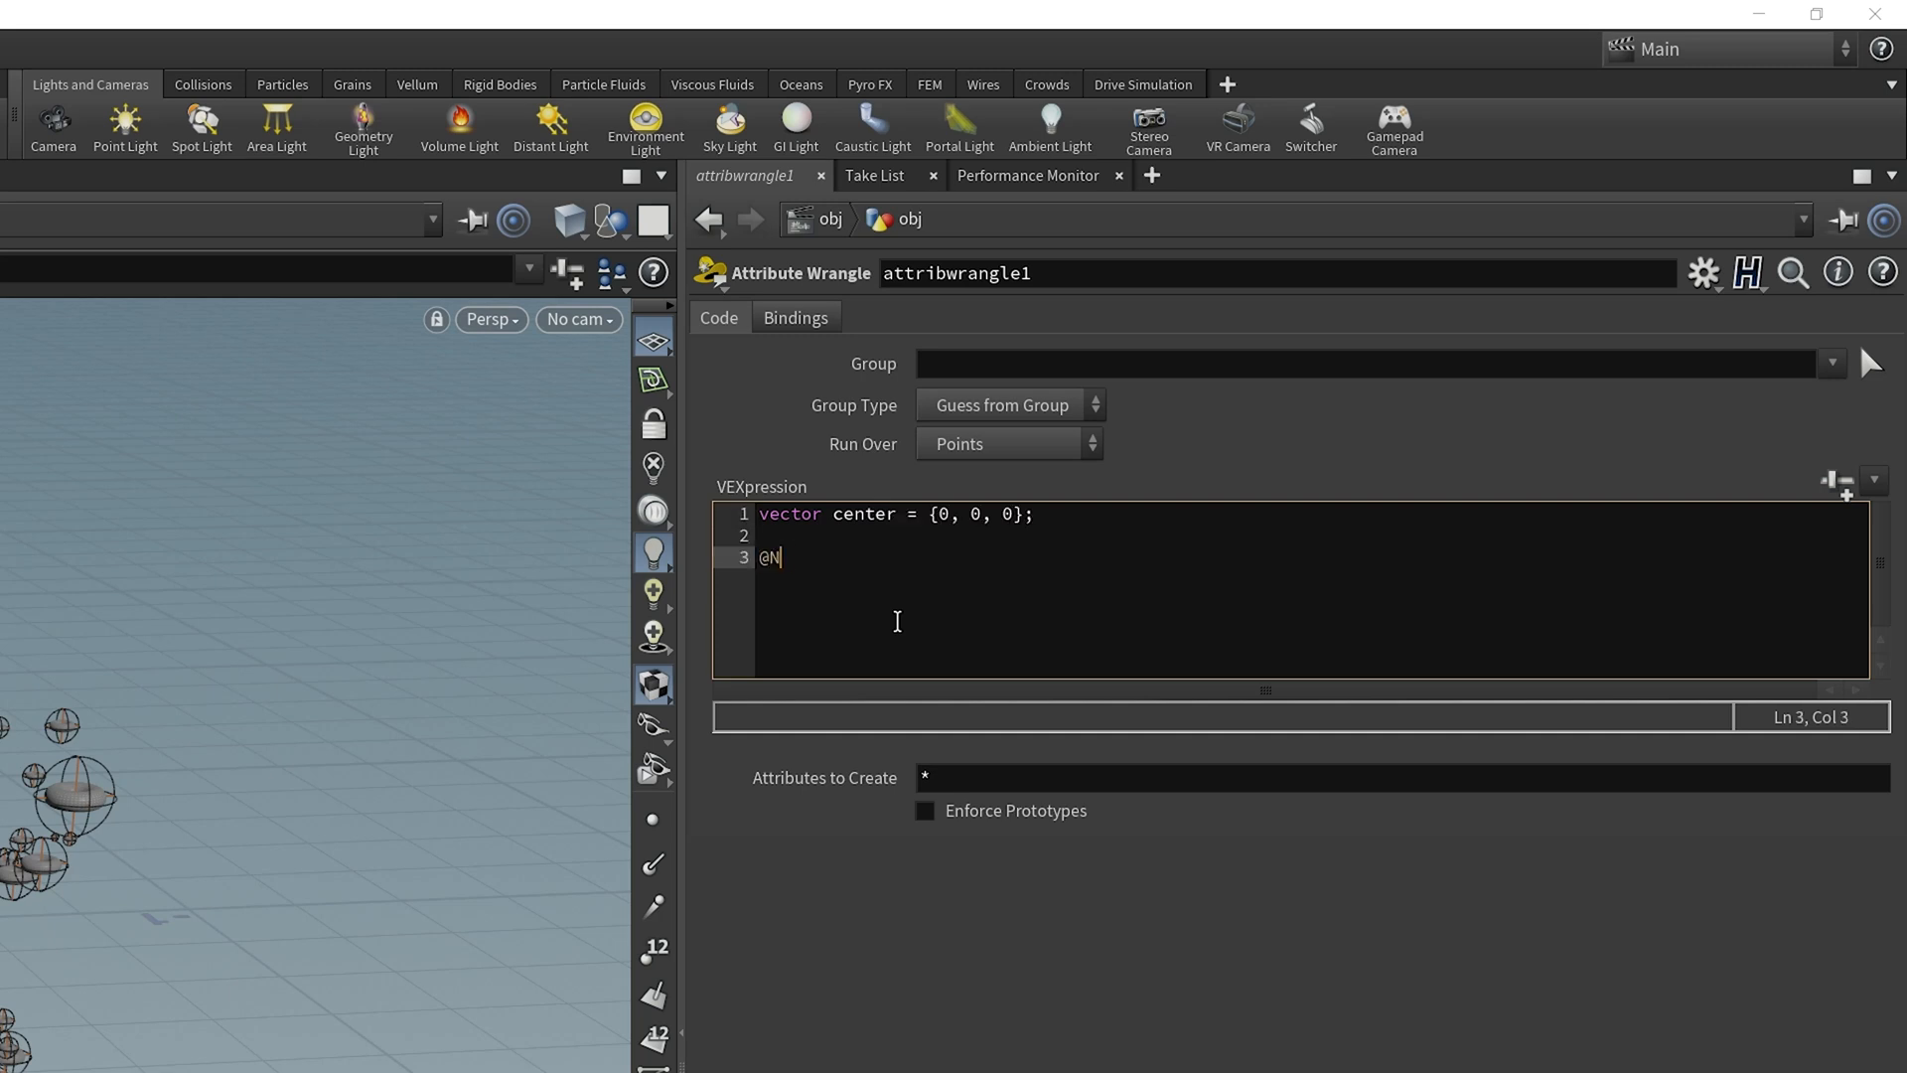
{"action": "type", "text": "= normalize"}
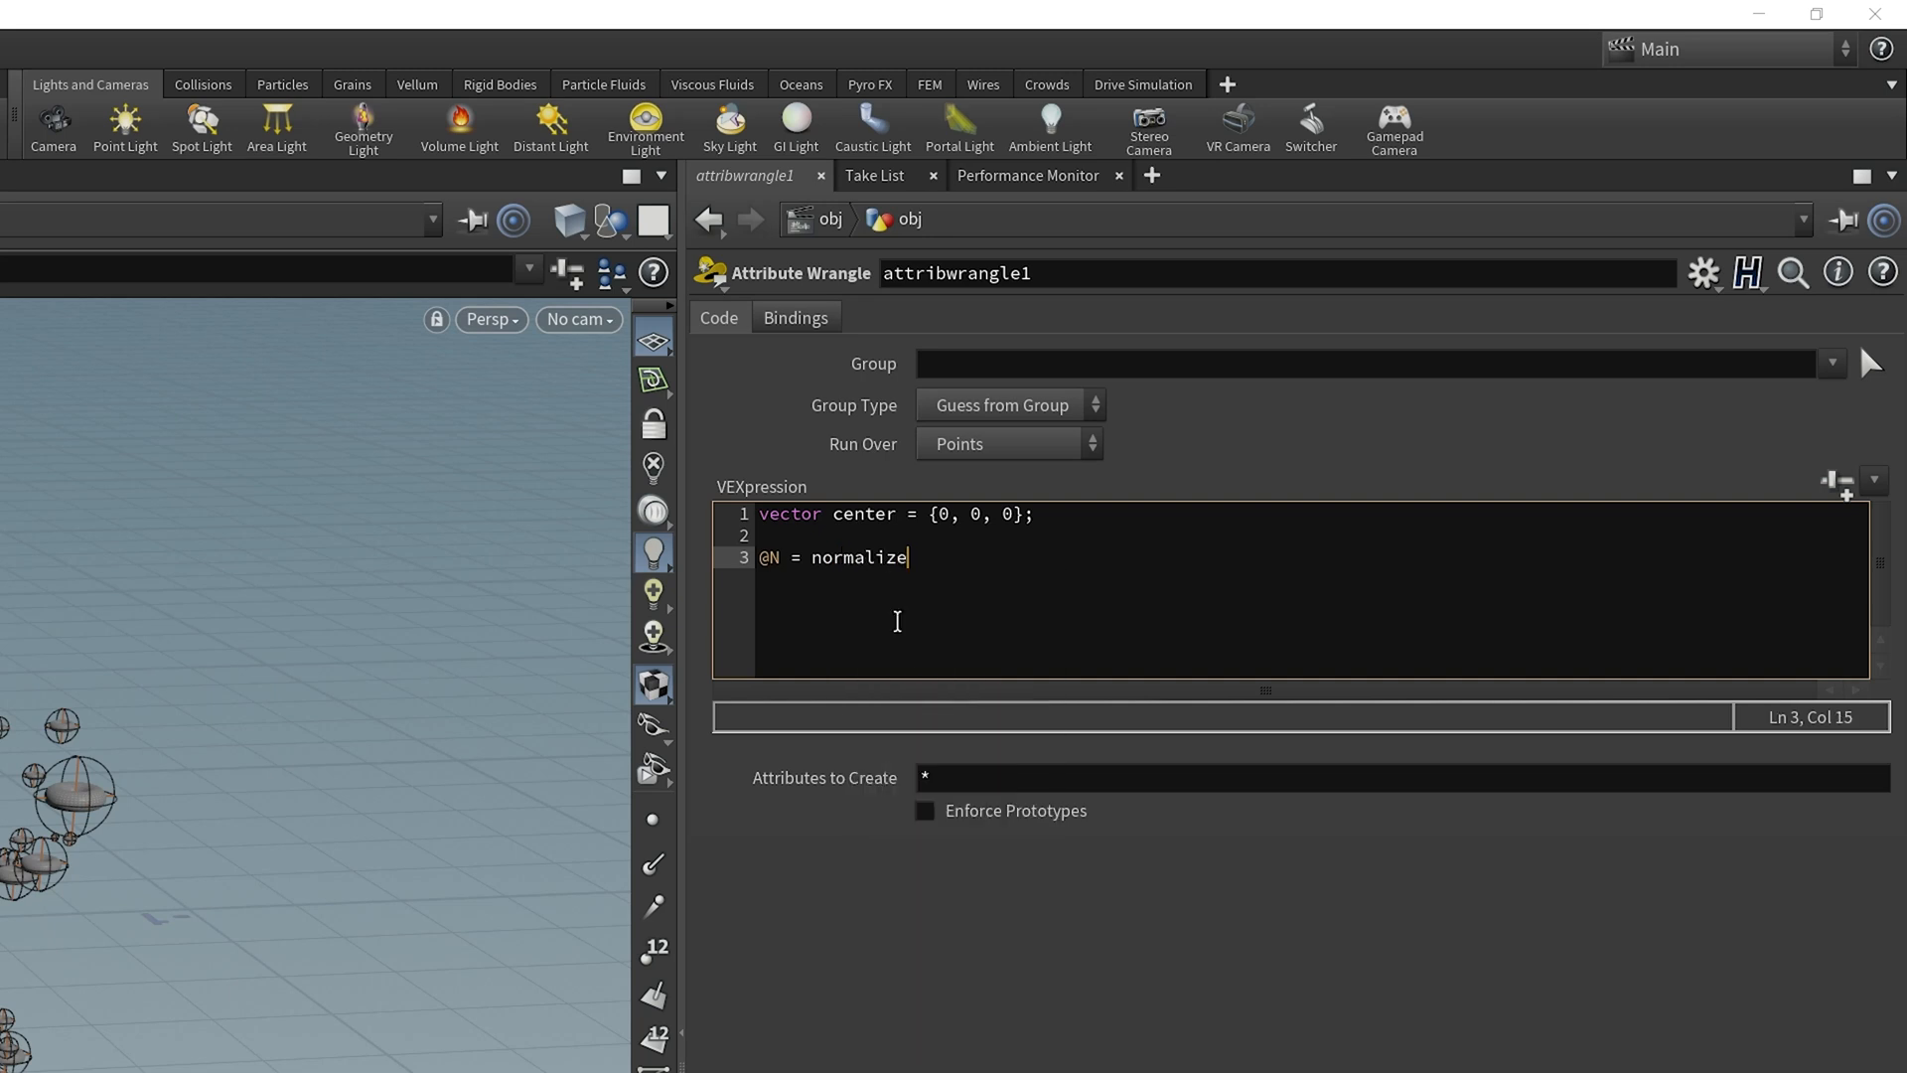
{"action": "type", "text": "(@P - center);"}
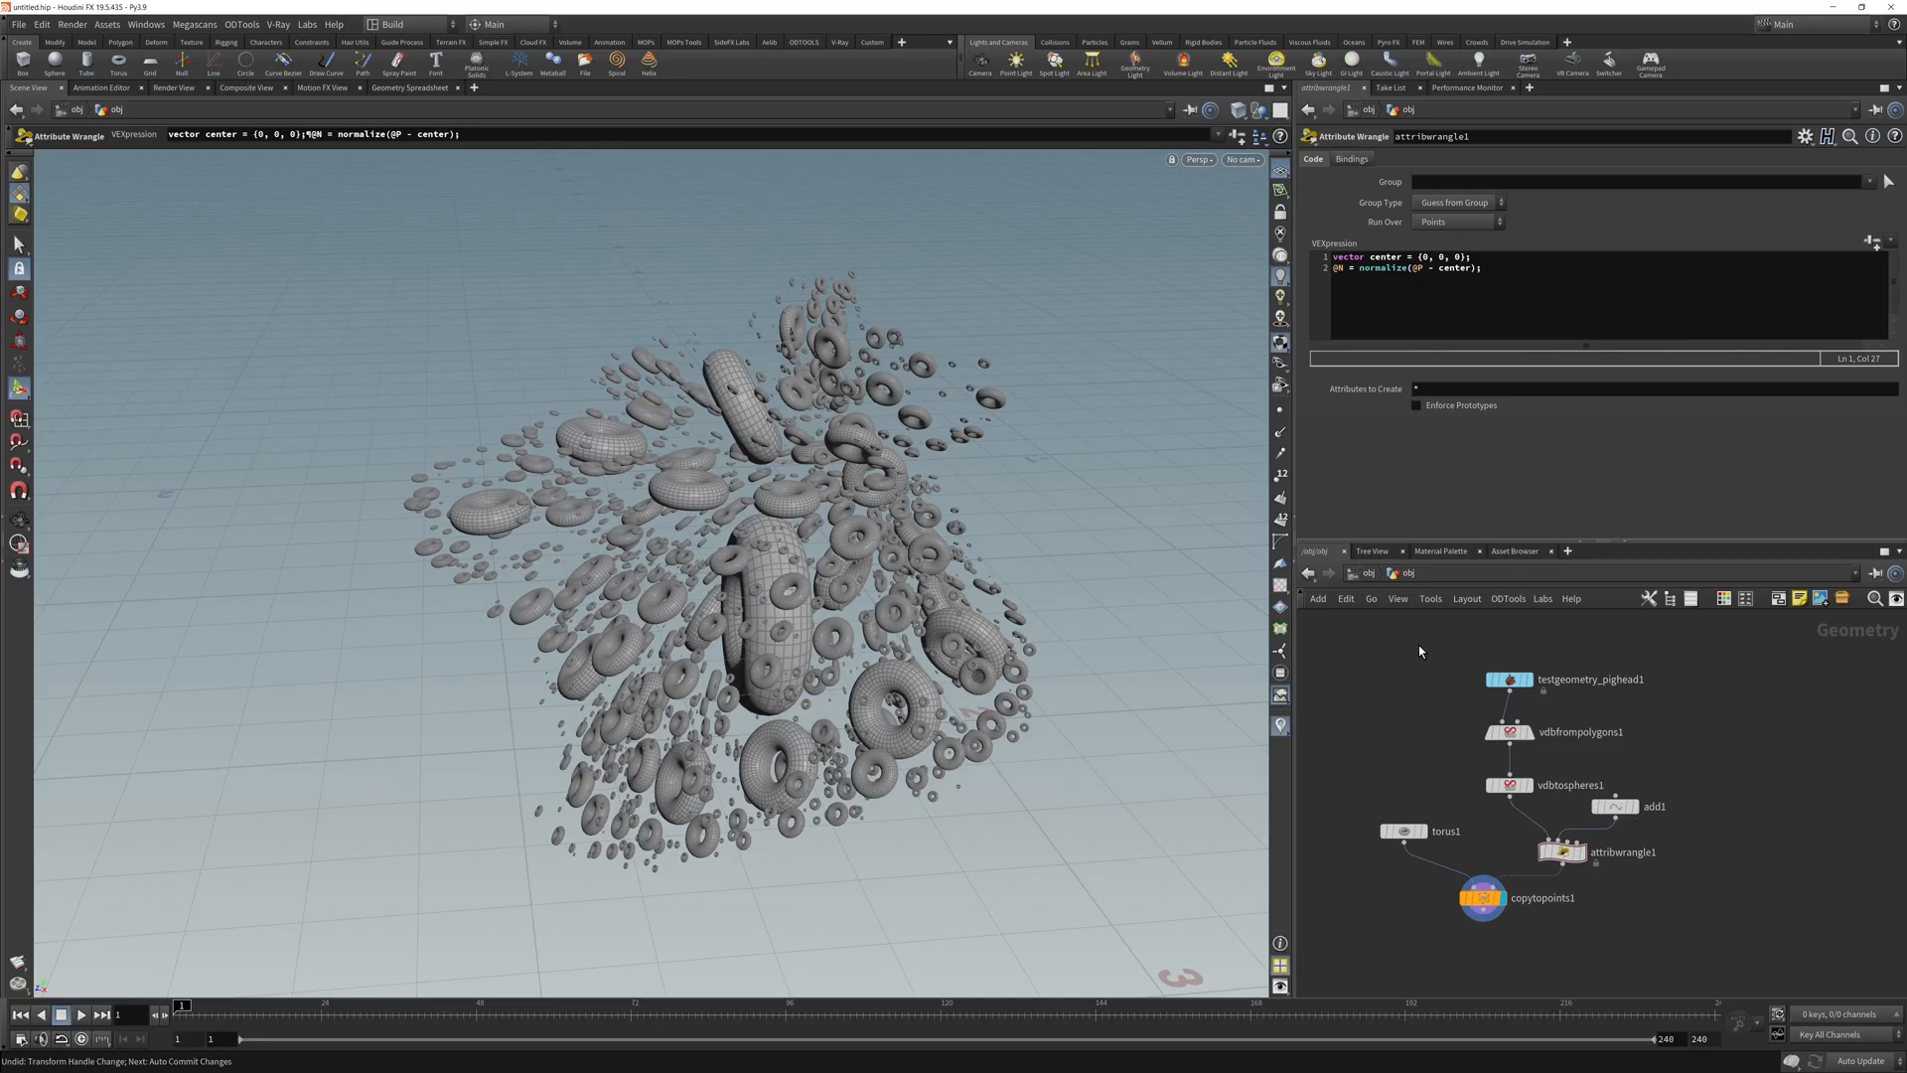
{"action": "mouse_move", "coordinate": [1293, 607]}
{"action": "type", "text": "vector center = {0, 0, 0};"}
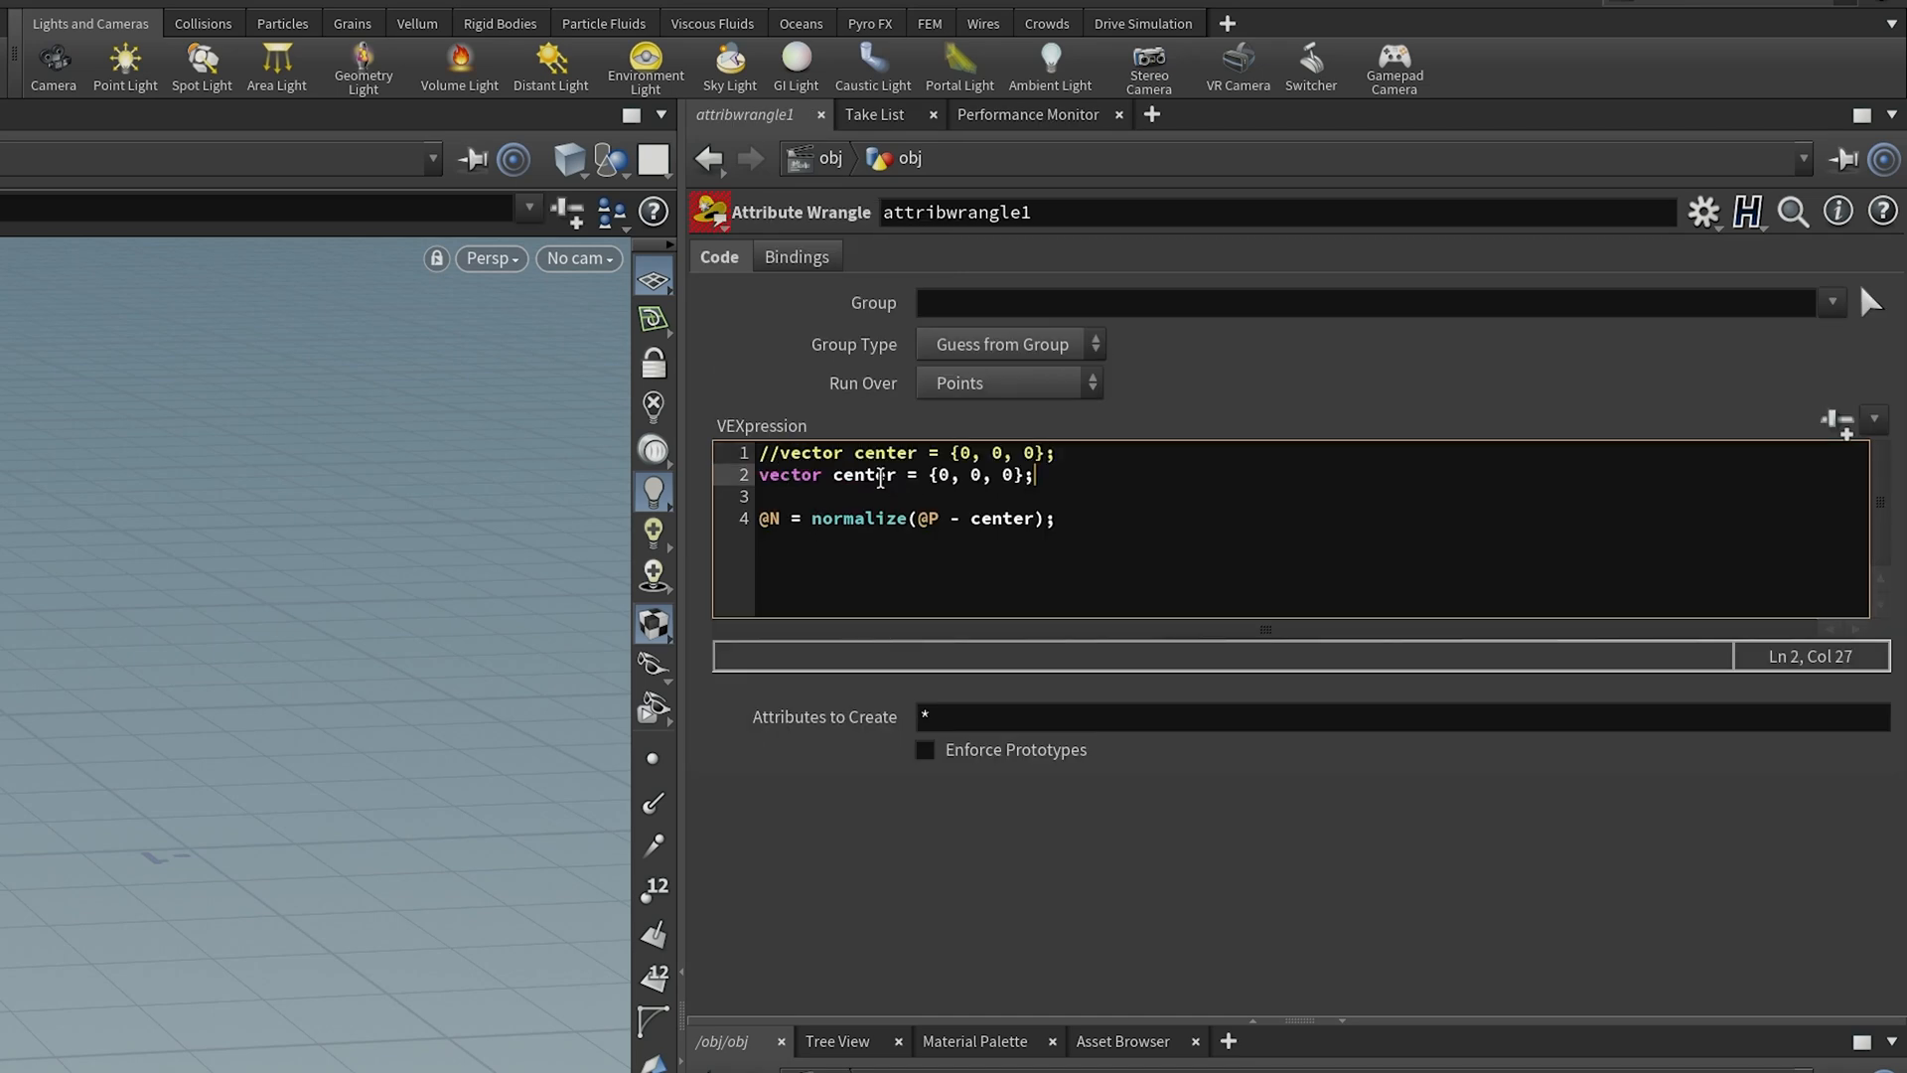
Read the centre from the Add node with posFromAddNode = point(1, "P", 0).
{"action": "type", "text": "posFromAddNode"}
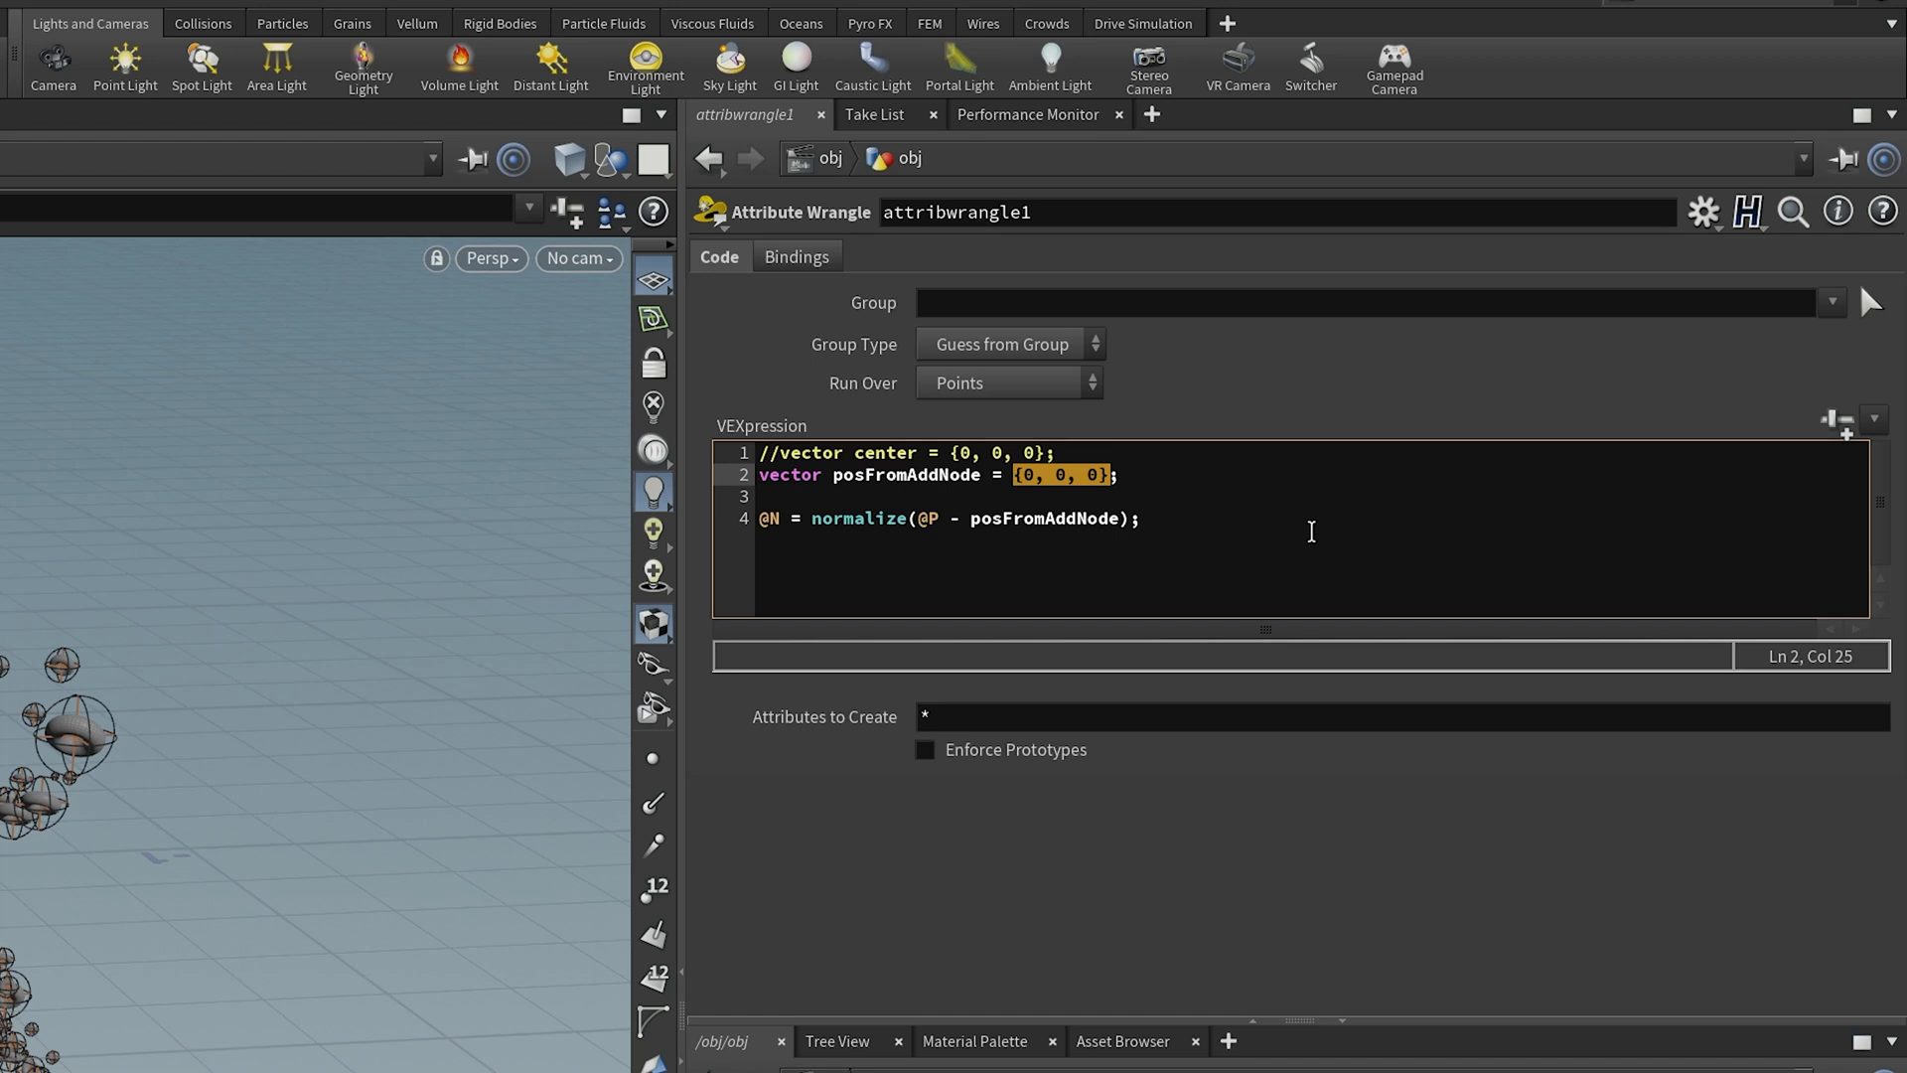
{"action": "type", "text": "p"}
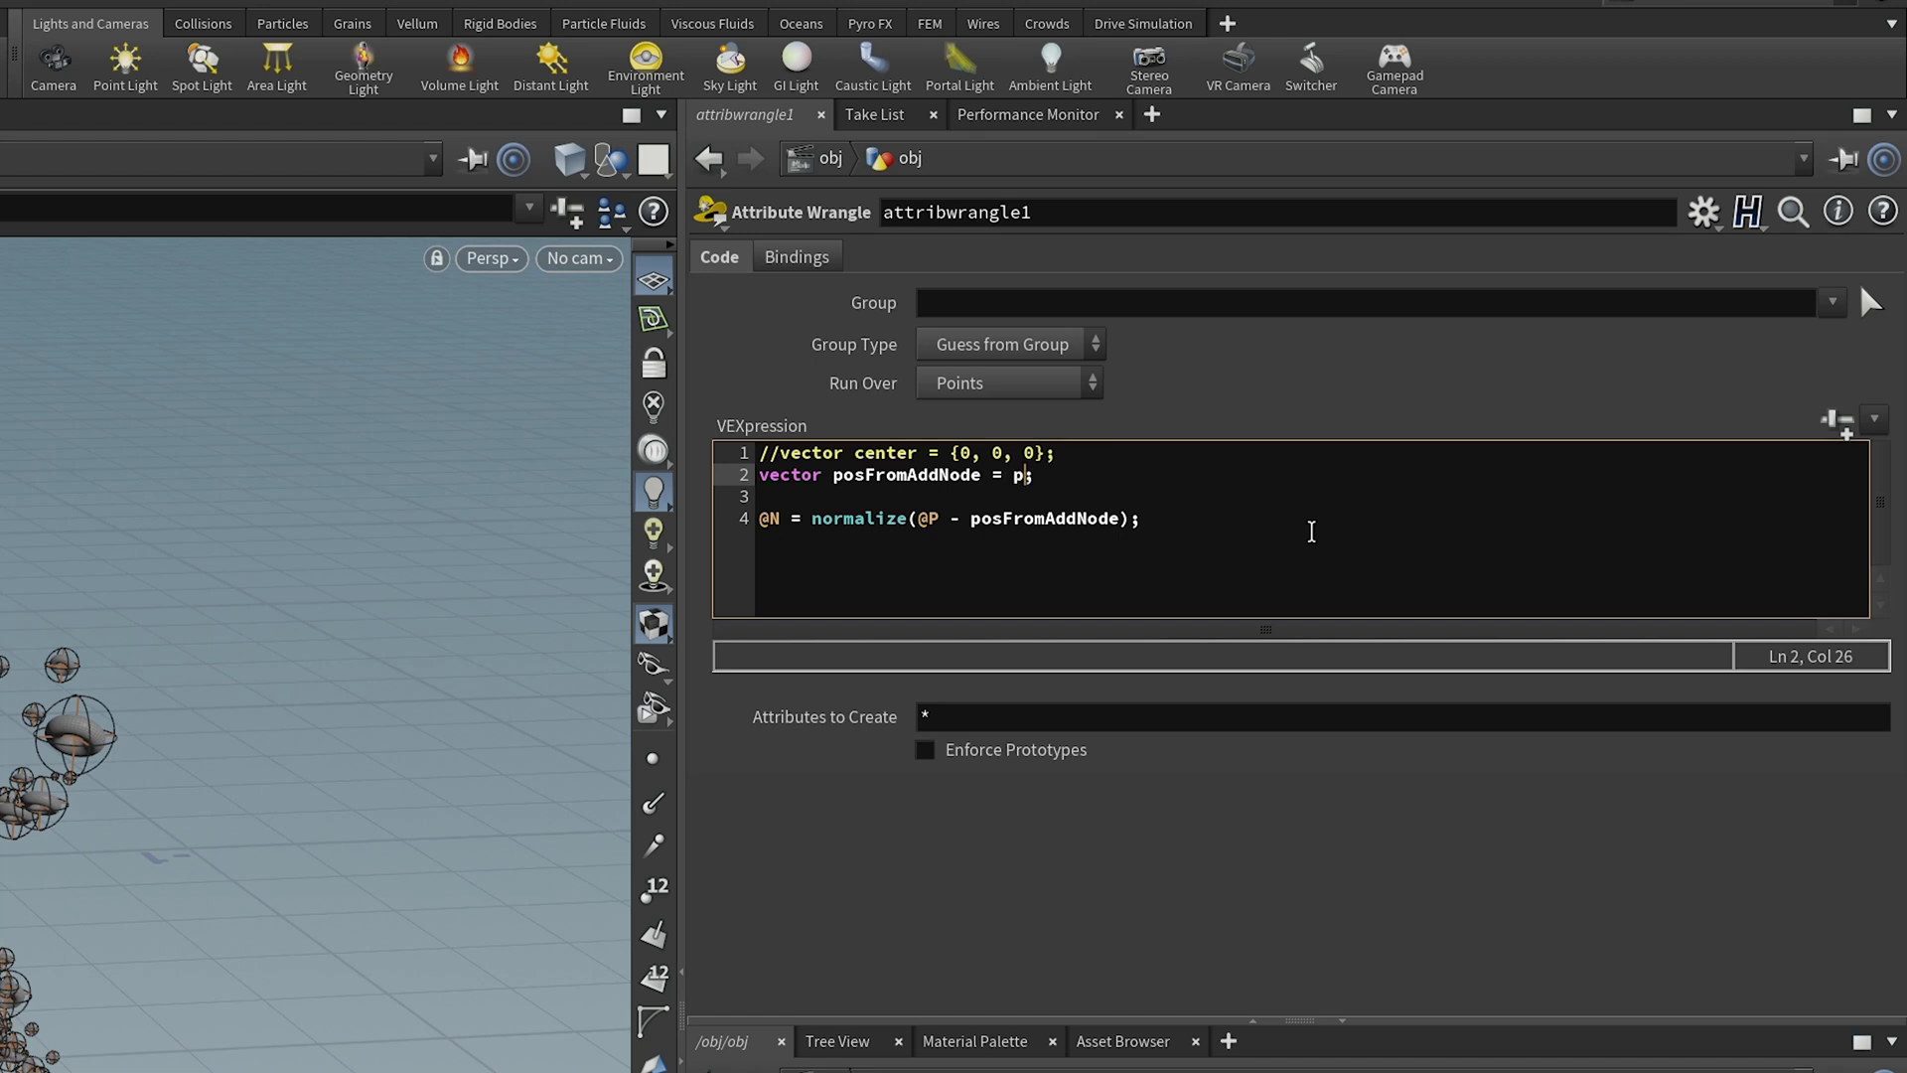
{"action": "type", "text": "oint(1,"}
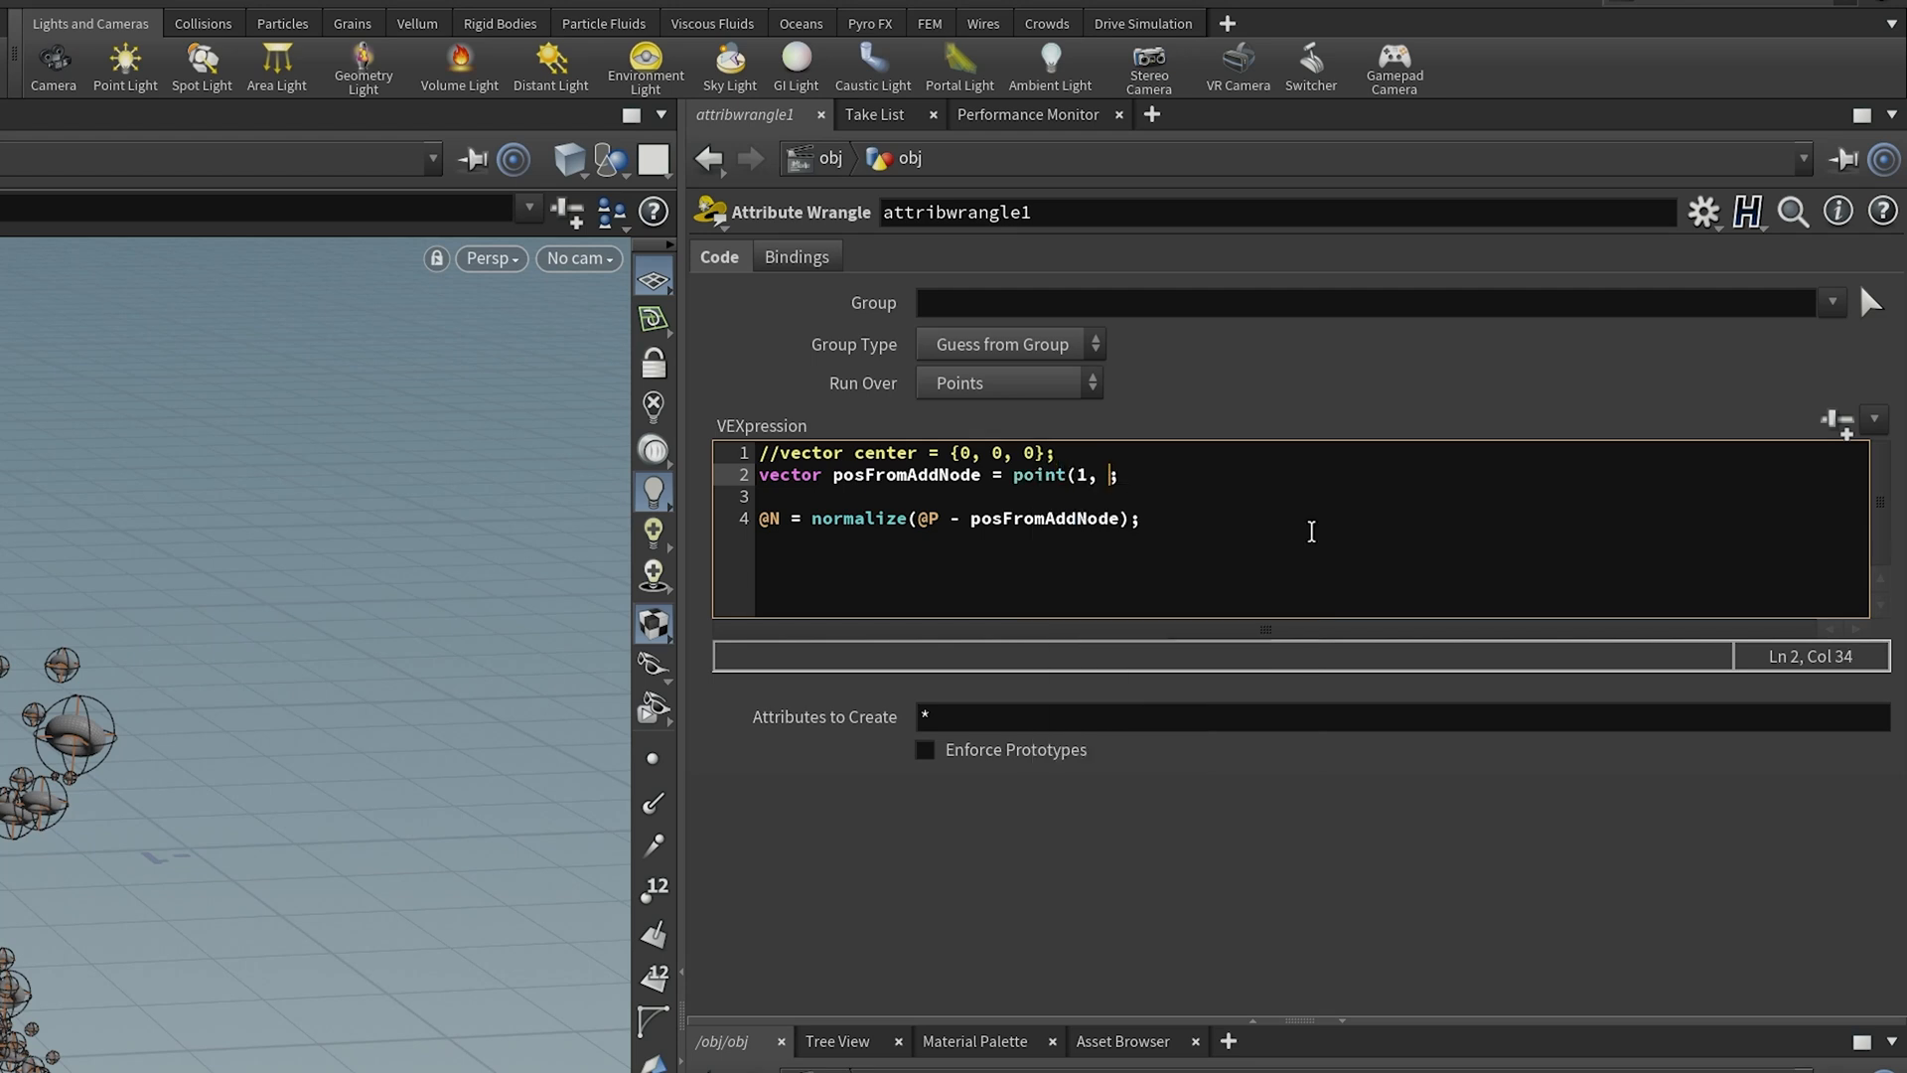
{"action": "type", "text": "\"P\", 0"}
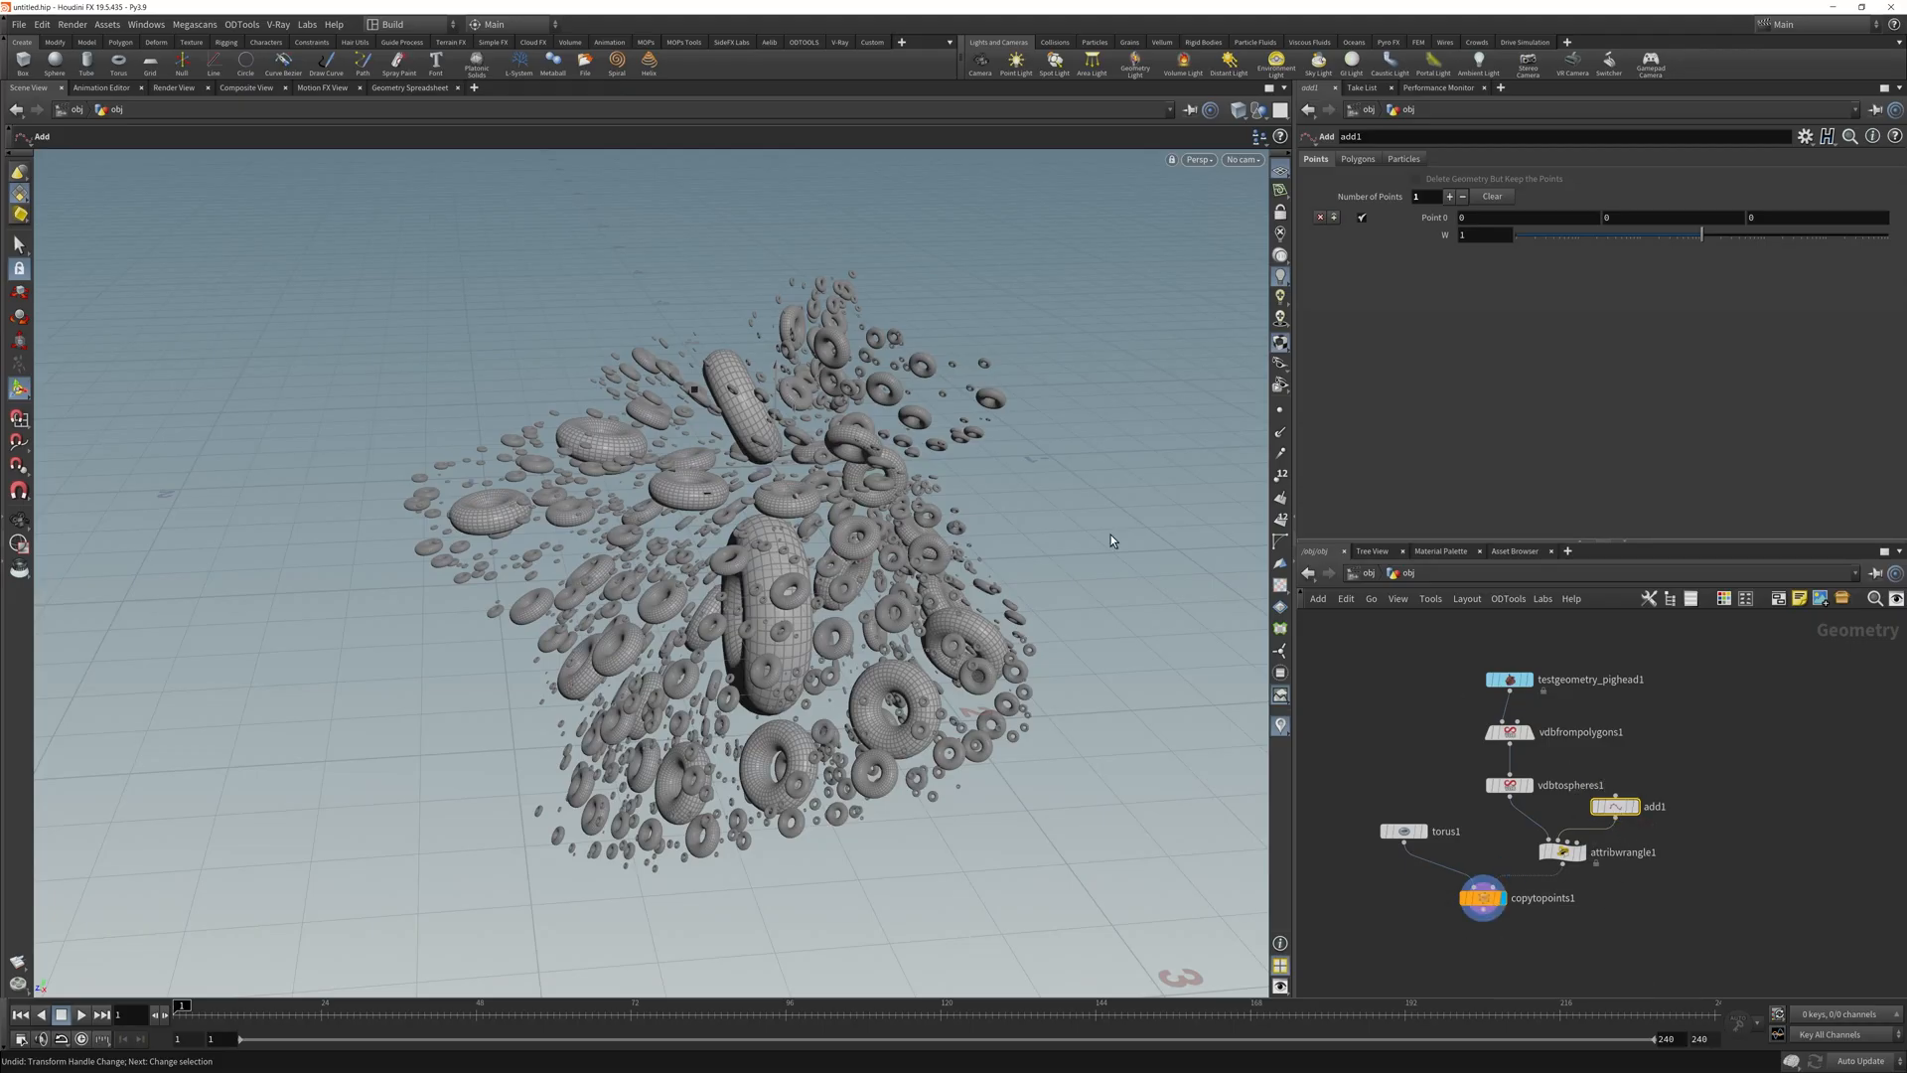
{"action": "mouse_move", "coordinate": [1039, 500]}
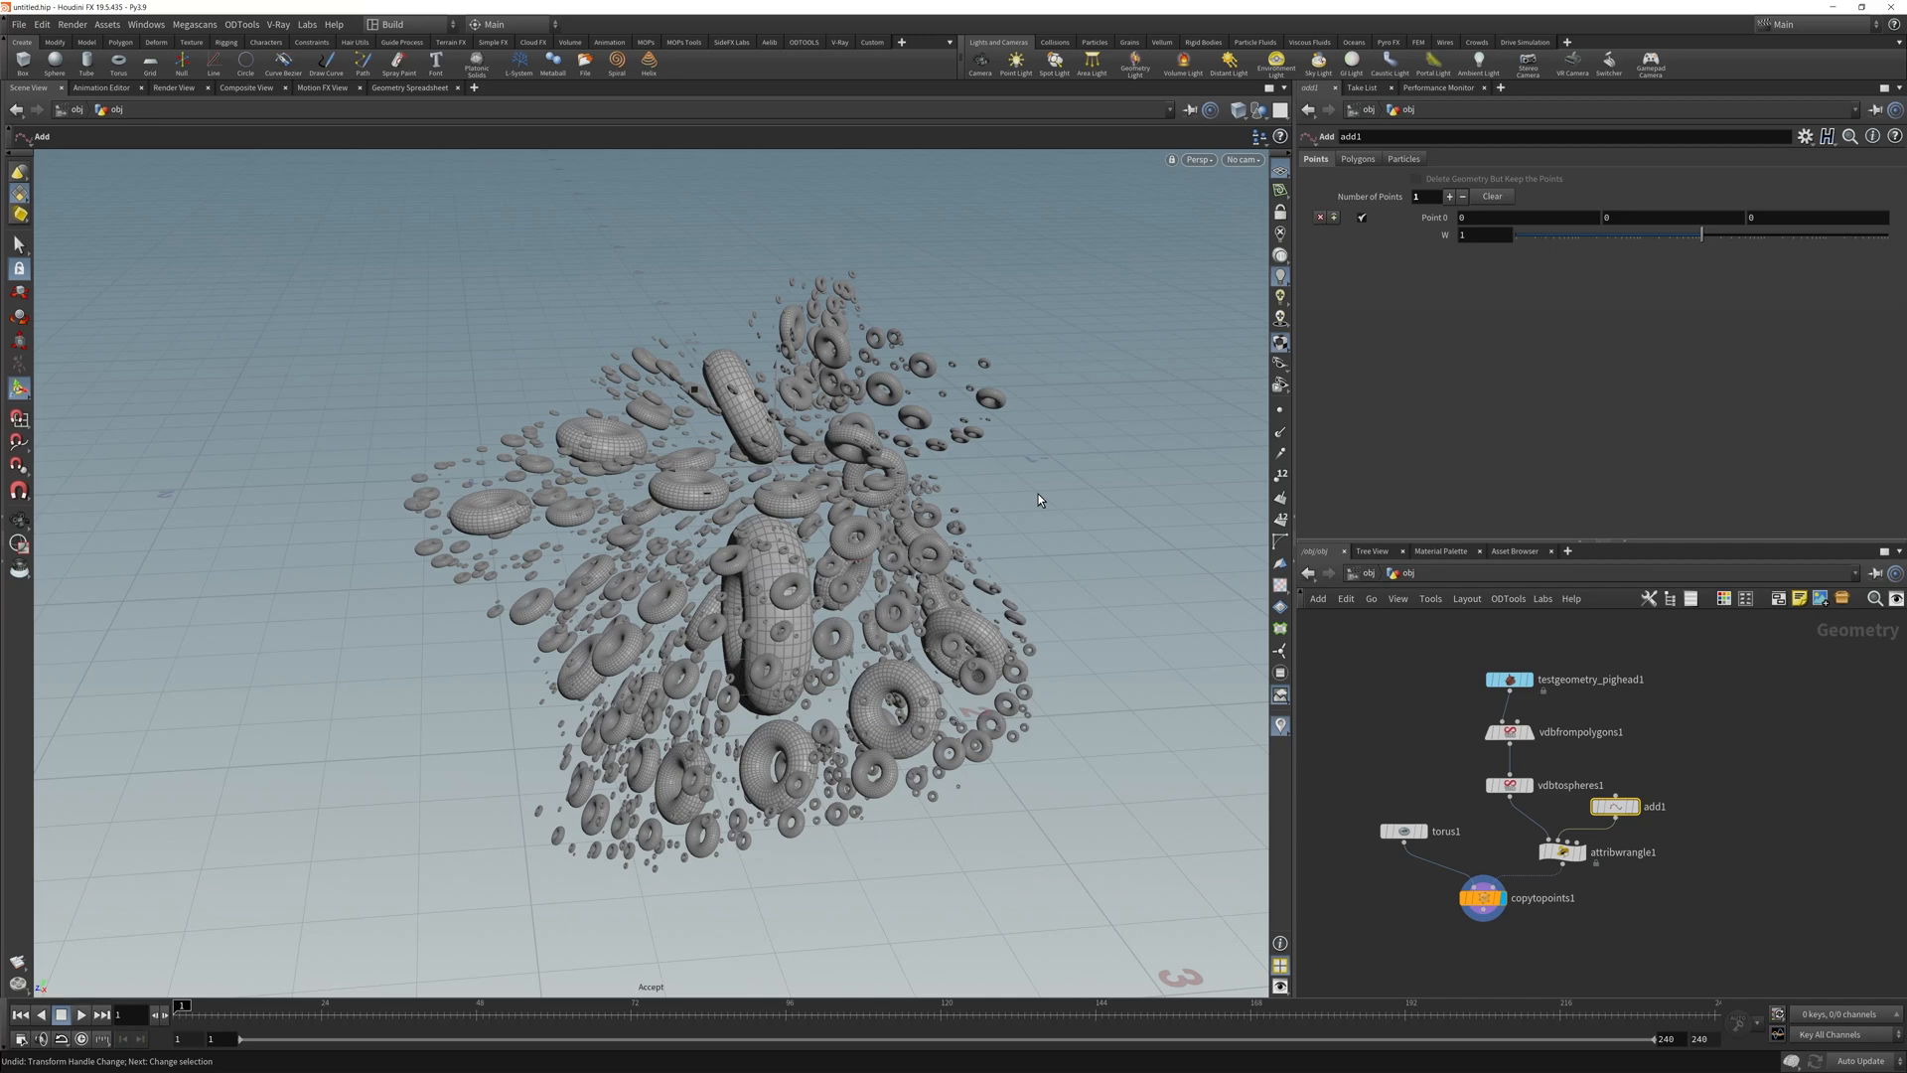
{"action": "mouse_move", "coordinate": [715, 473]}
{"action": "type", "text": "normalize"}
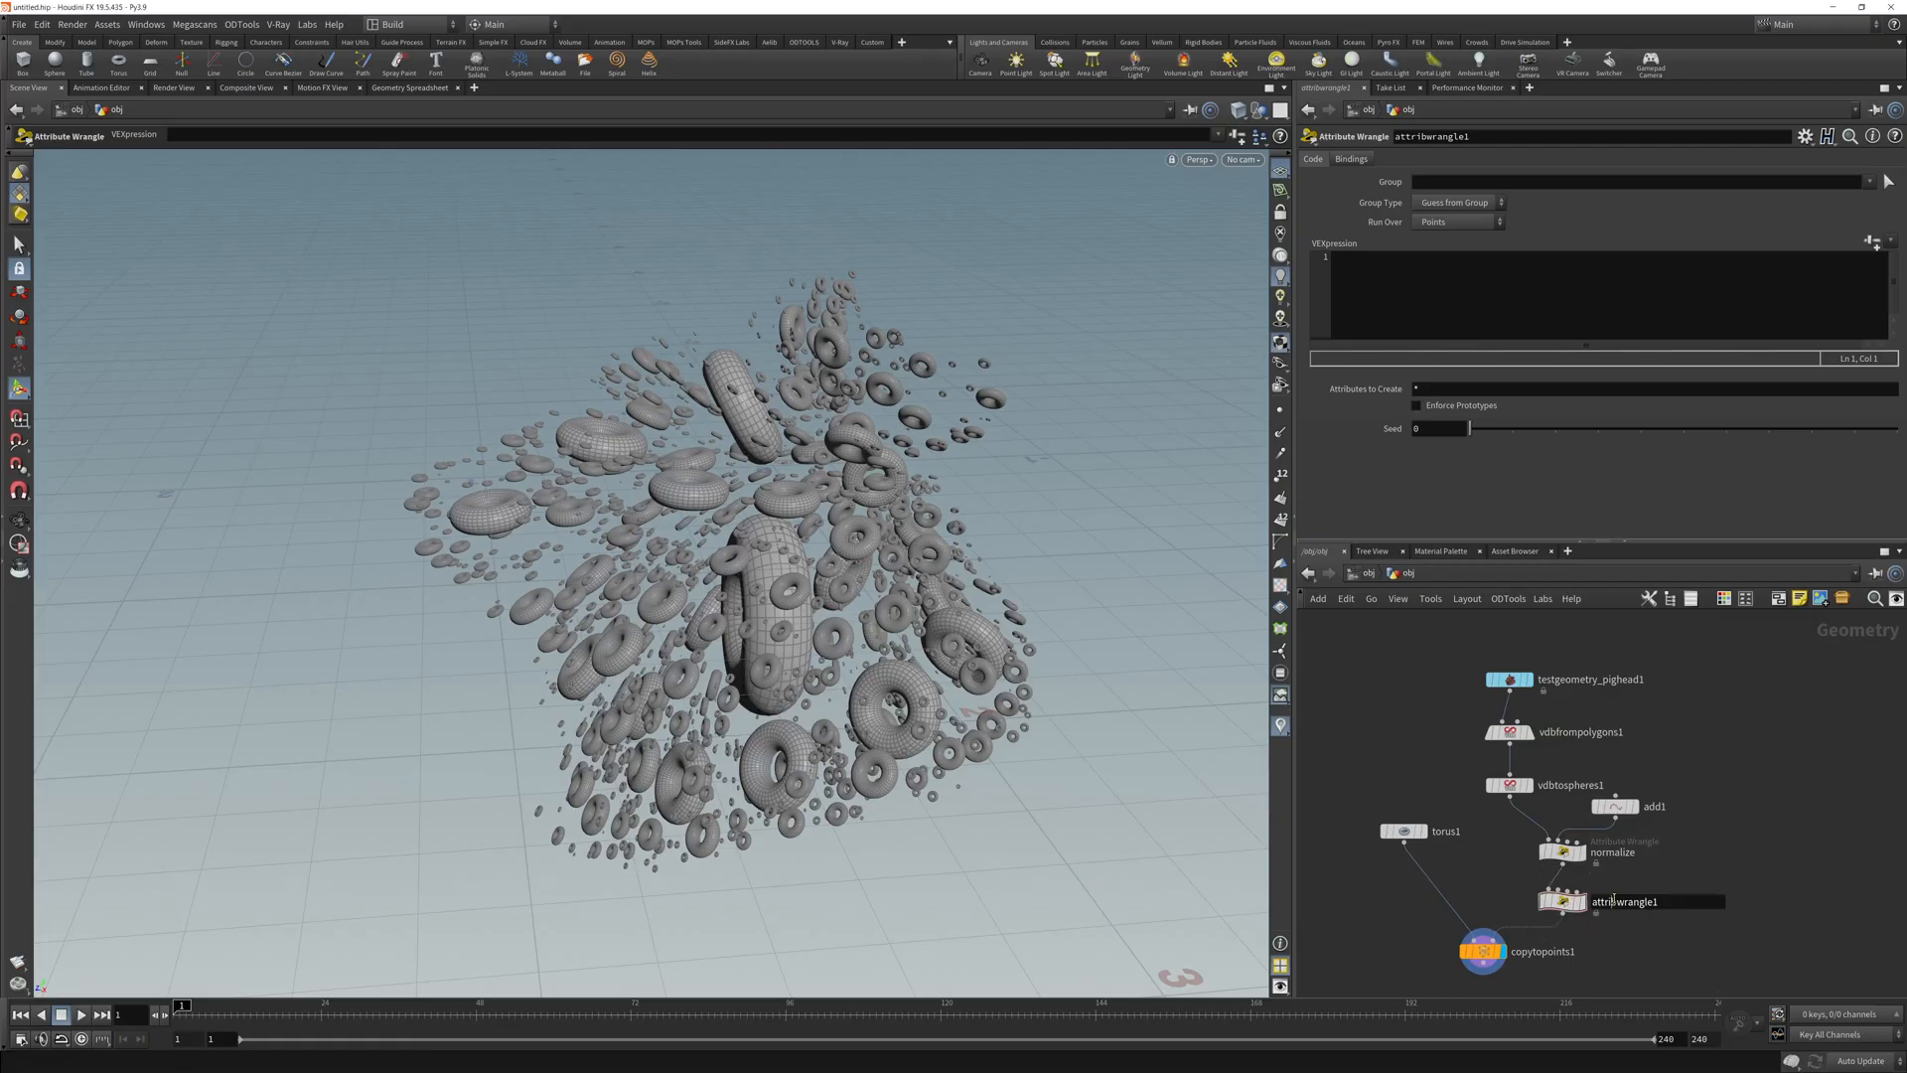
Rename the new wrangle node to random_orient for the random orientation VEX.
{"action": "double_click", "coordinate": [1623, 902]}
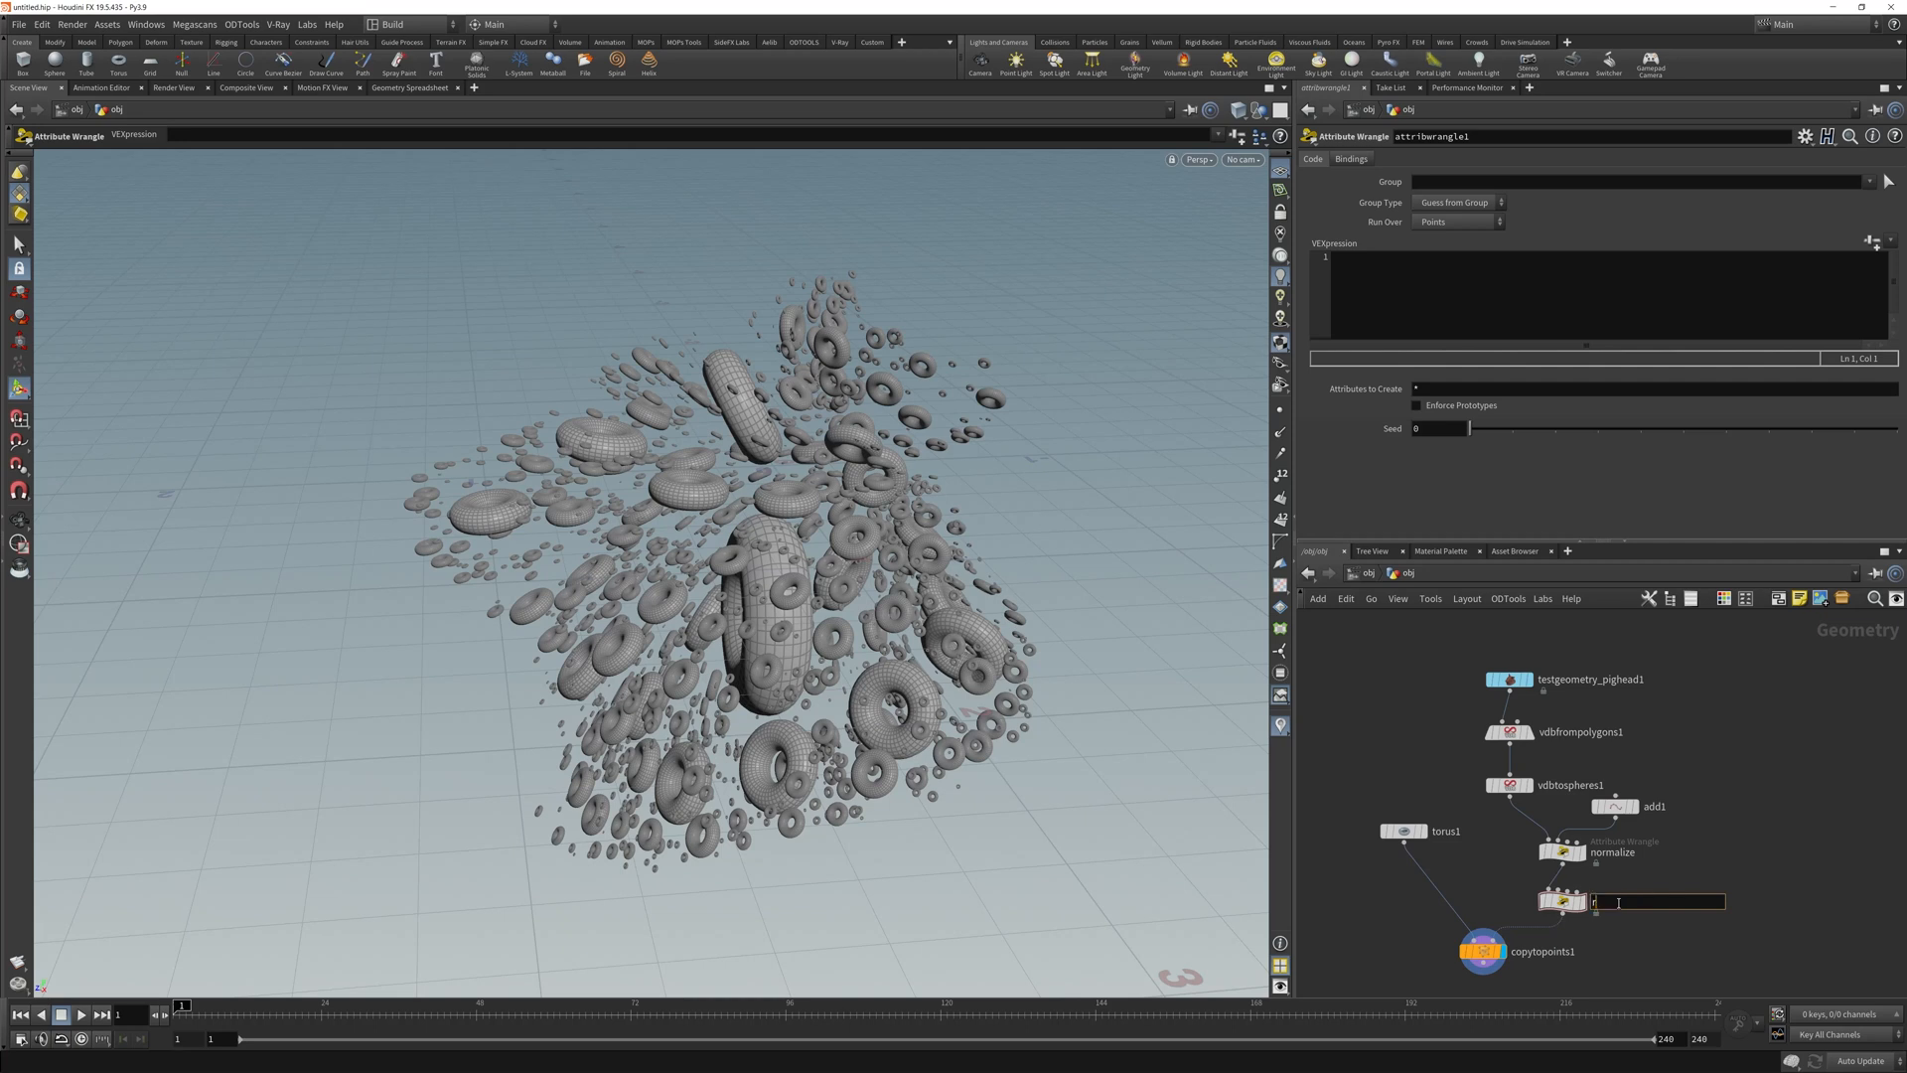
{"action": "type", "text": "random_orien"}
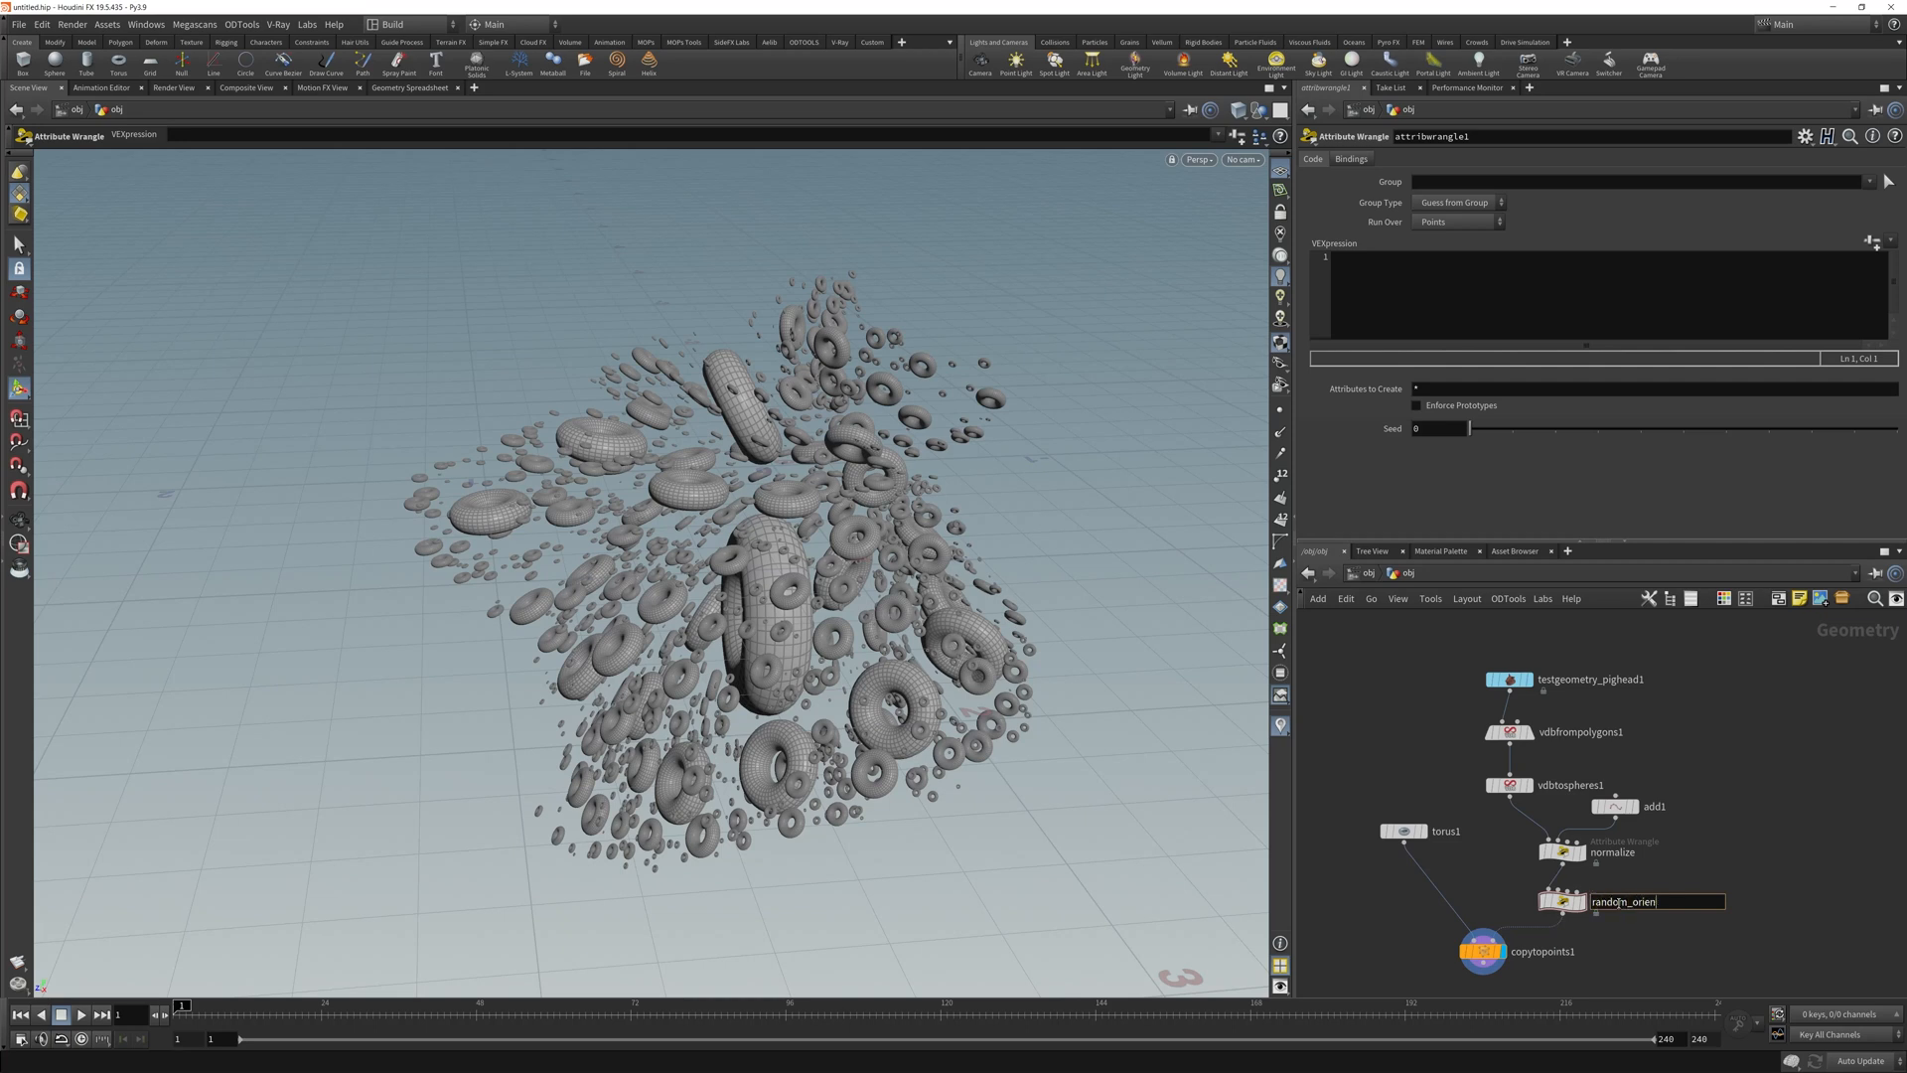
{"action": "key", "text": "Enter"}
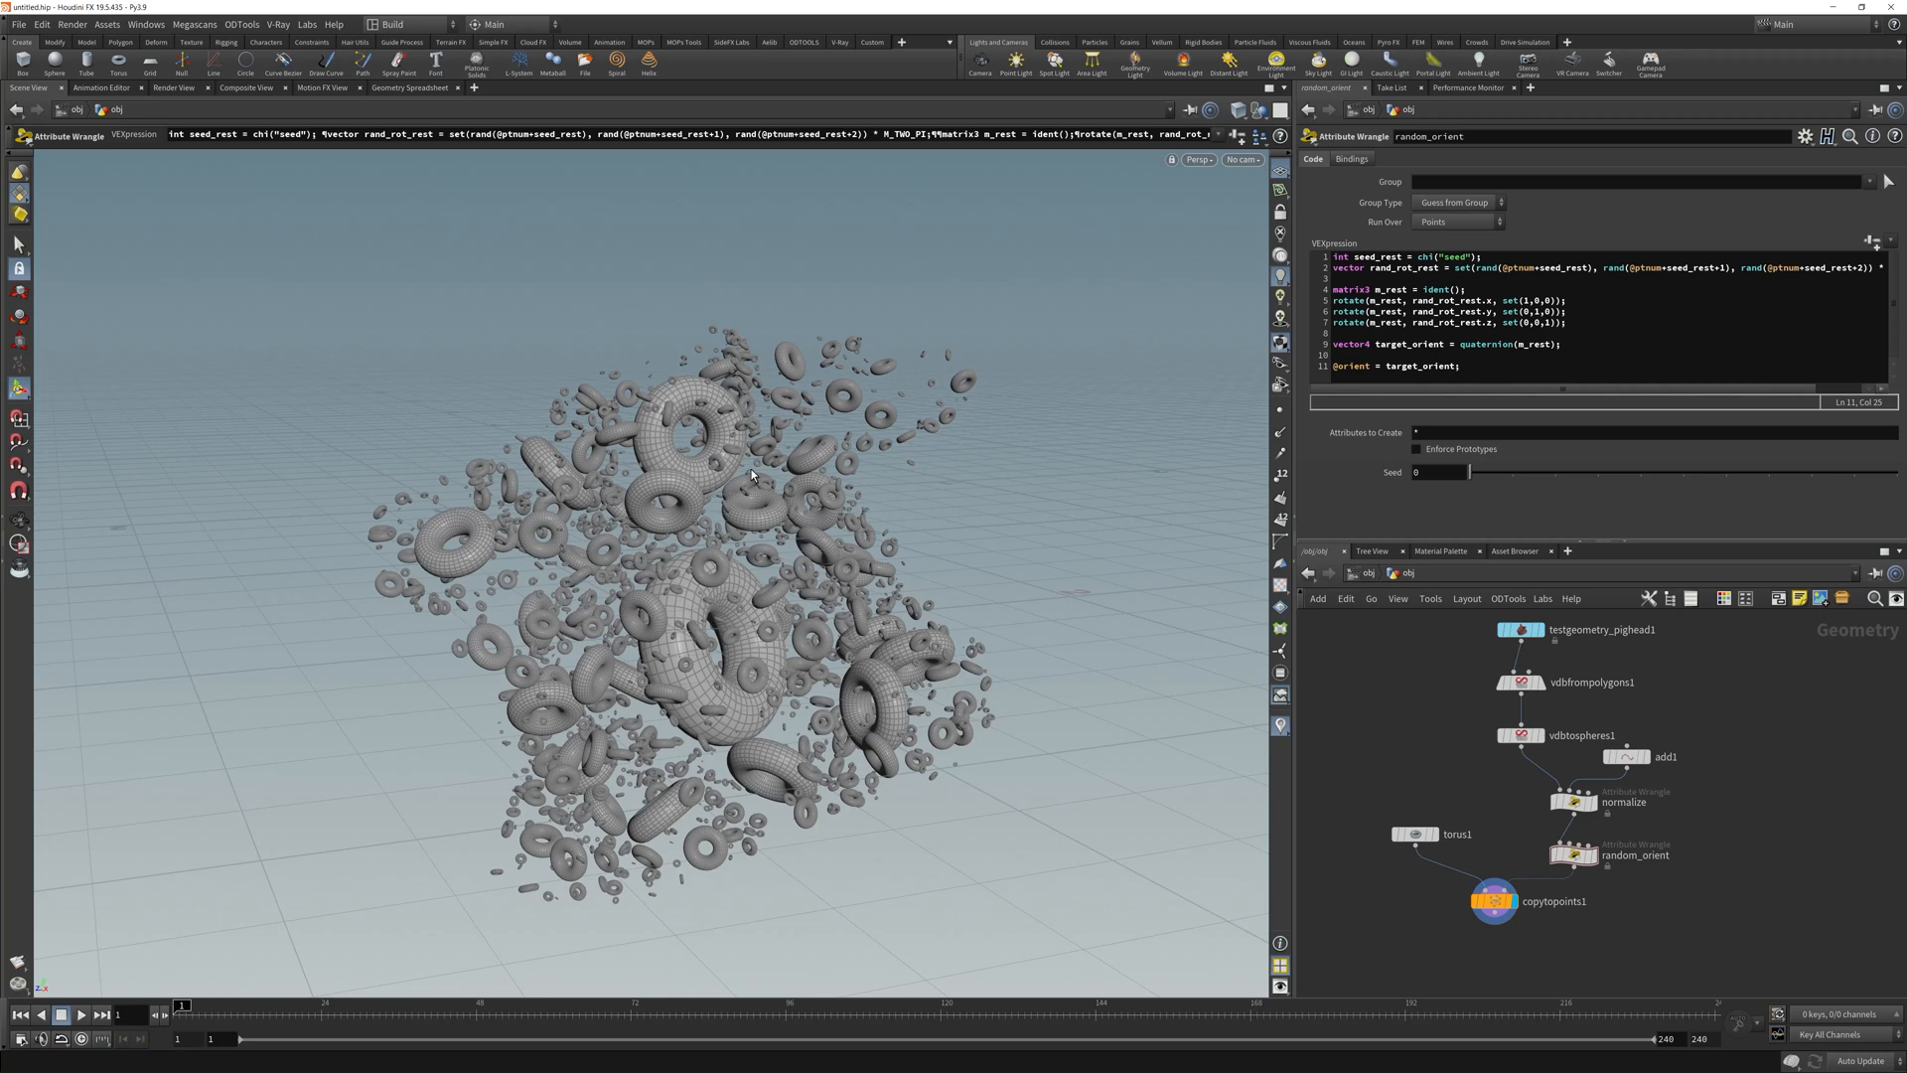
{"action": "left_click", "coordinate": [1494, 900]}
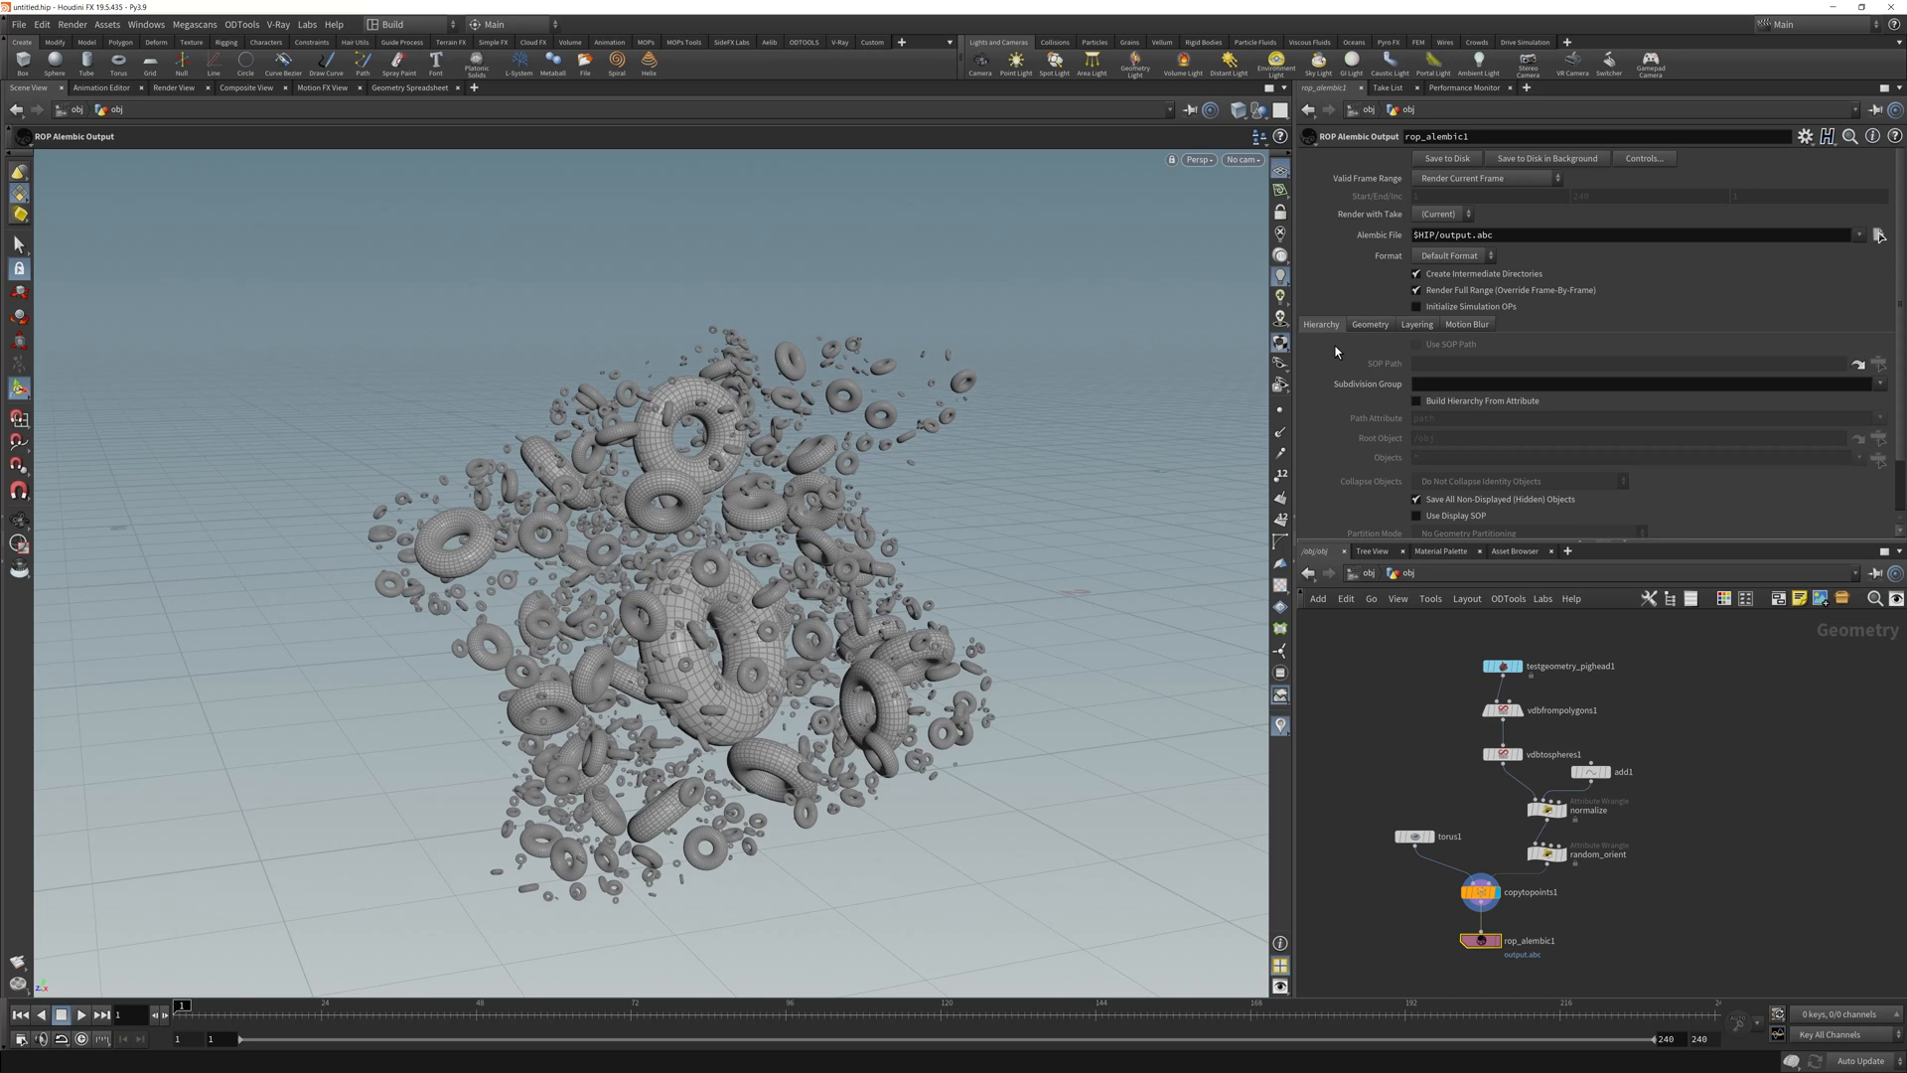
{"action": "mouse_move", "coordinate": [1484, 941]}
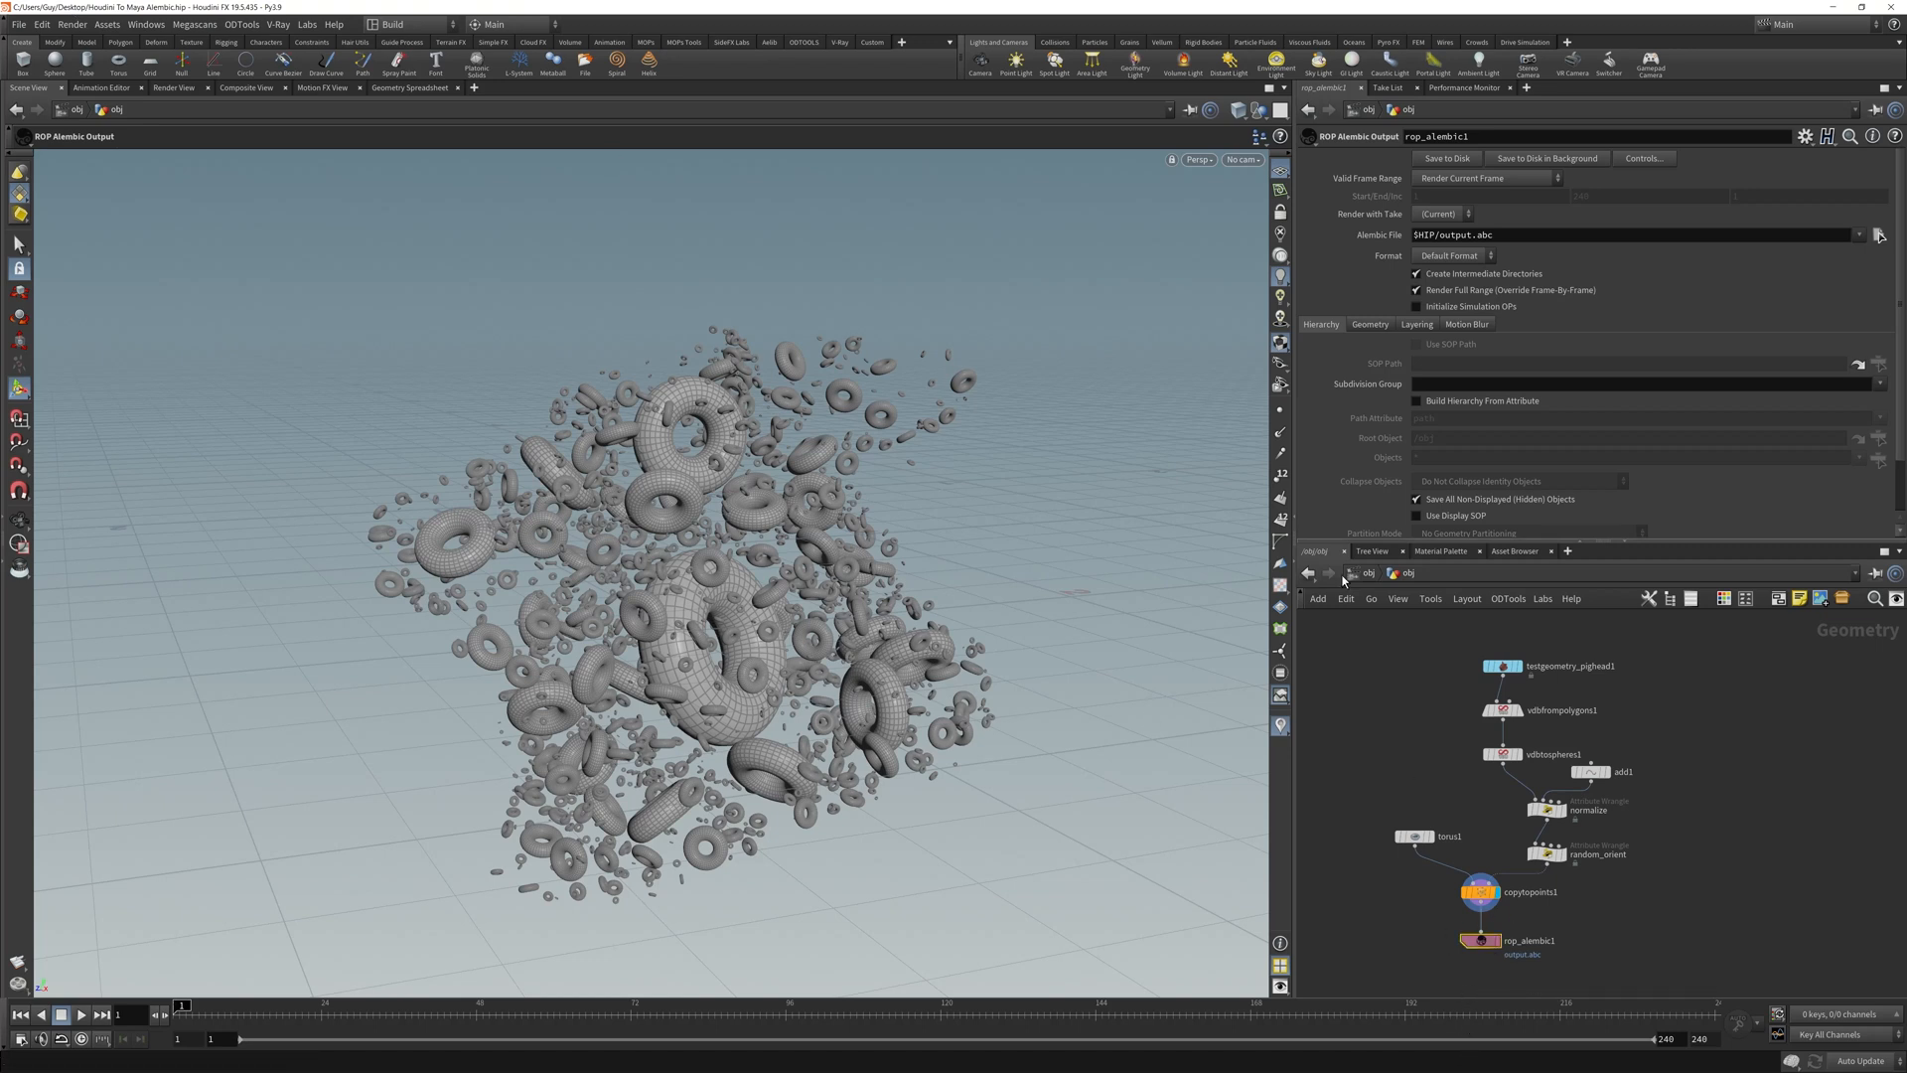
{"action": "mouse_move", "coordinate": [1446, 159]}
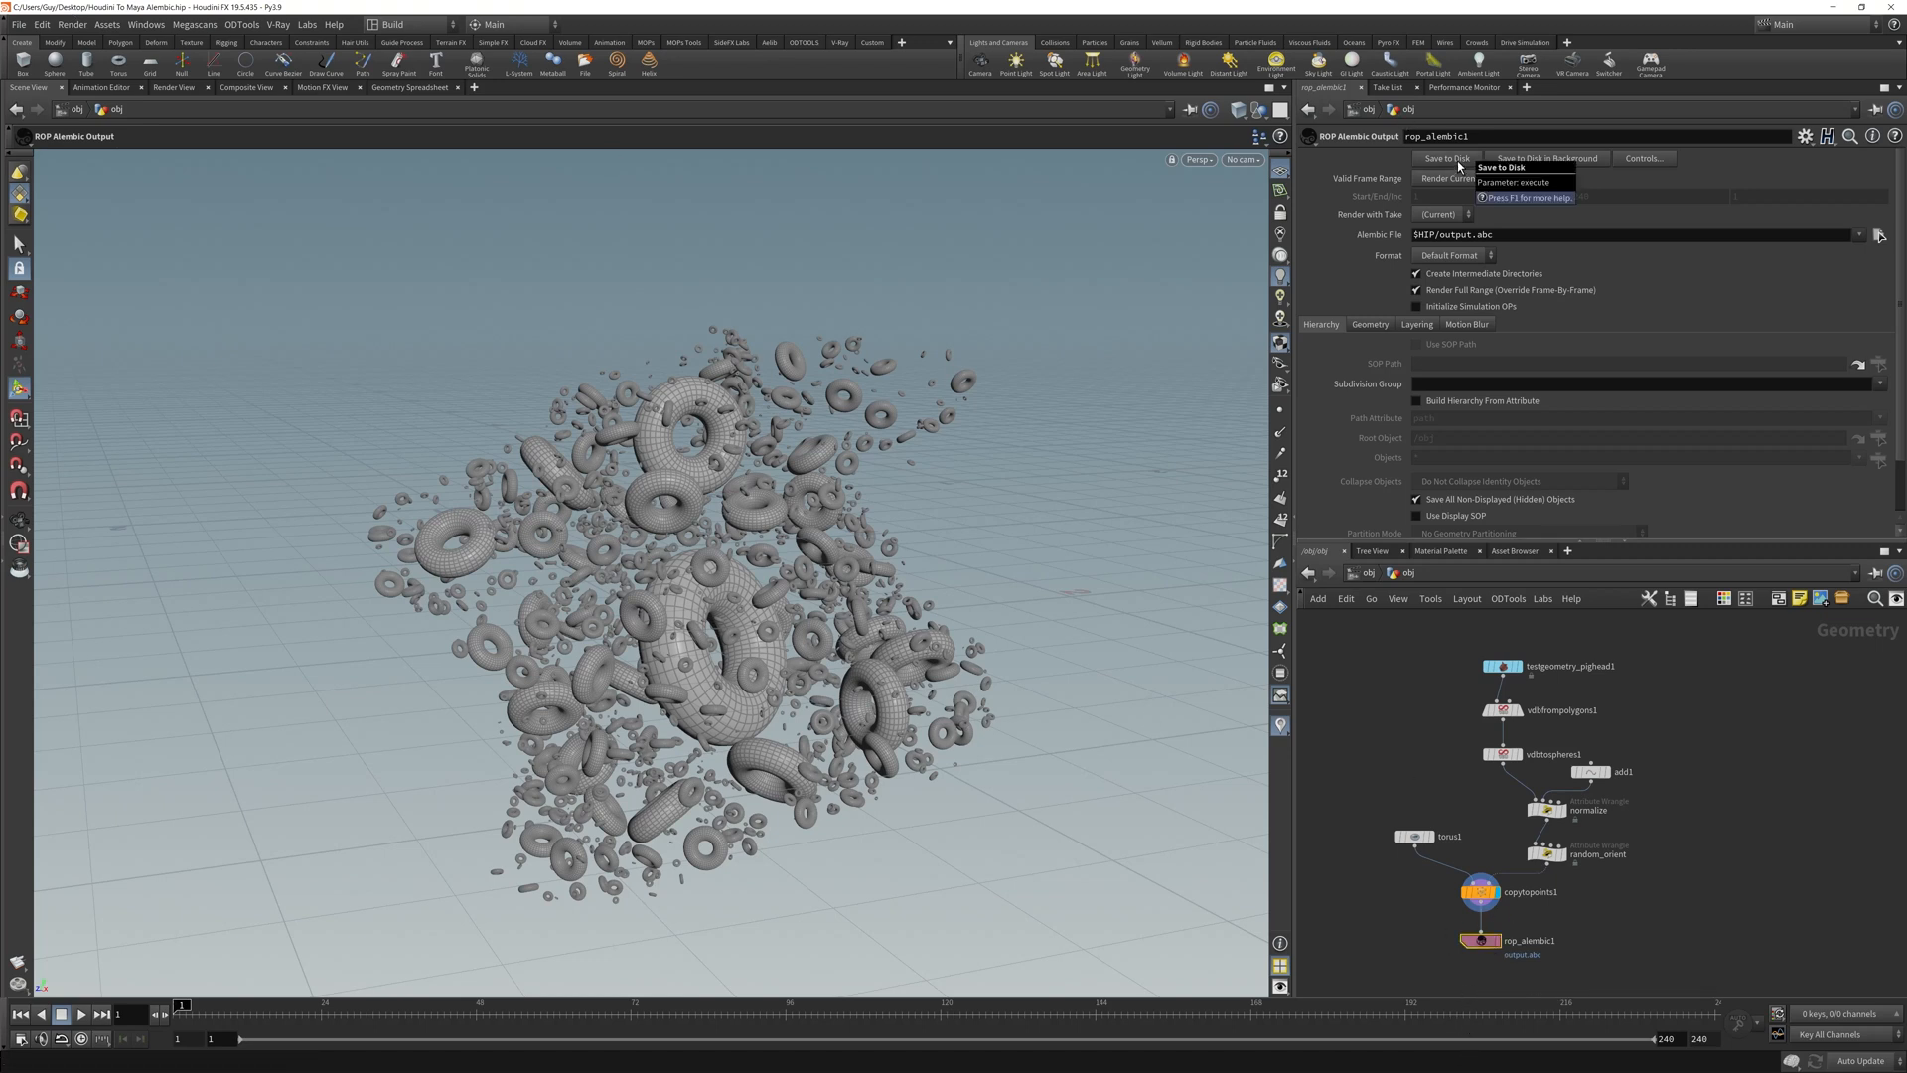
Set the Alembic output to Render Frame Range with end frame 10.
{"action": "left_click", "coordinate": [1471, 176]}
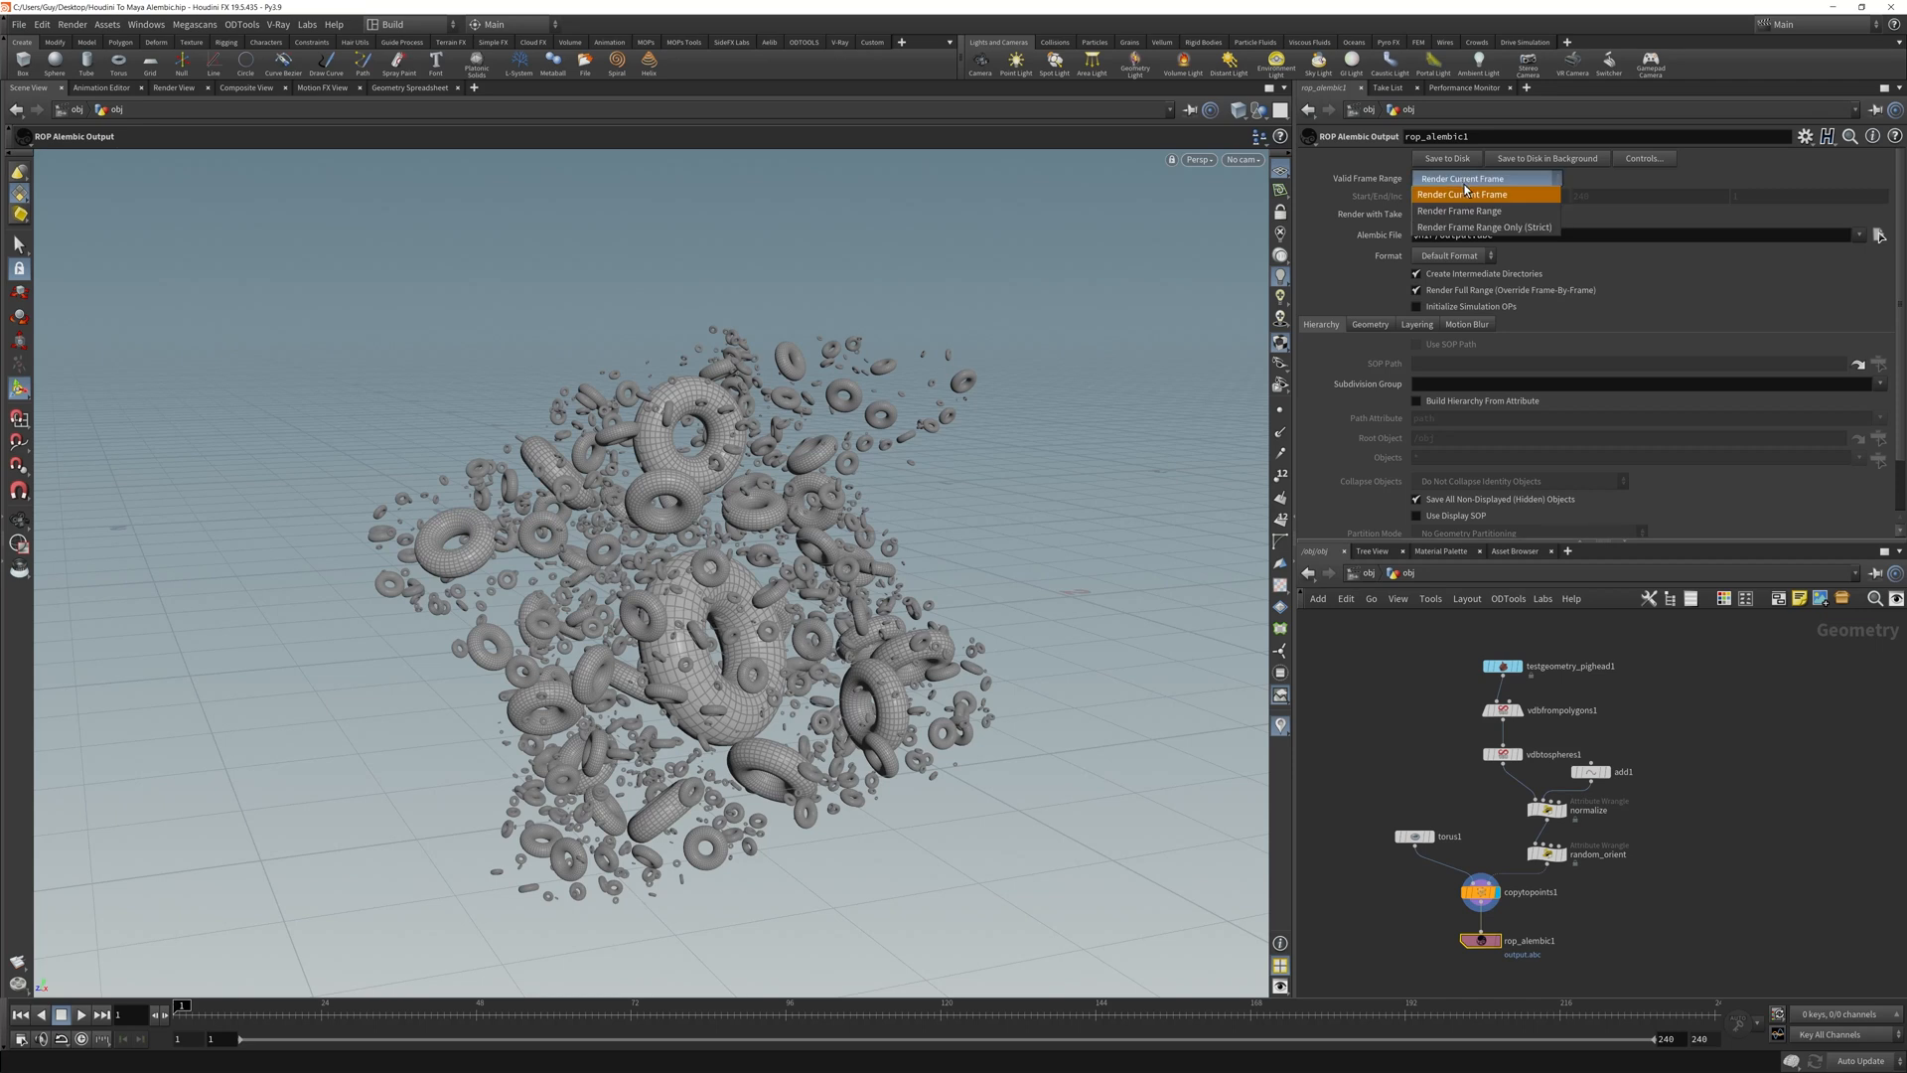
{"action": "left_click", "coordinate": [1464, 177]}
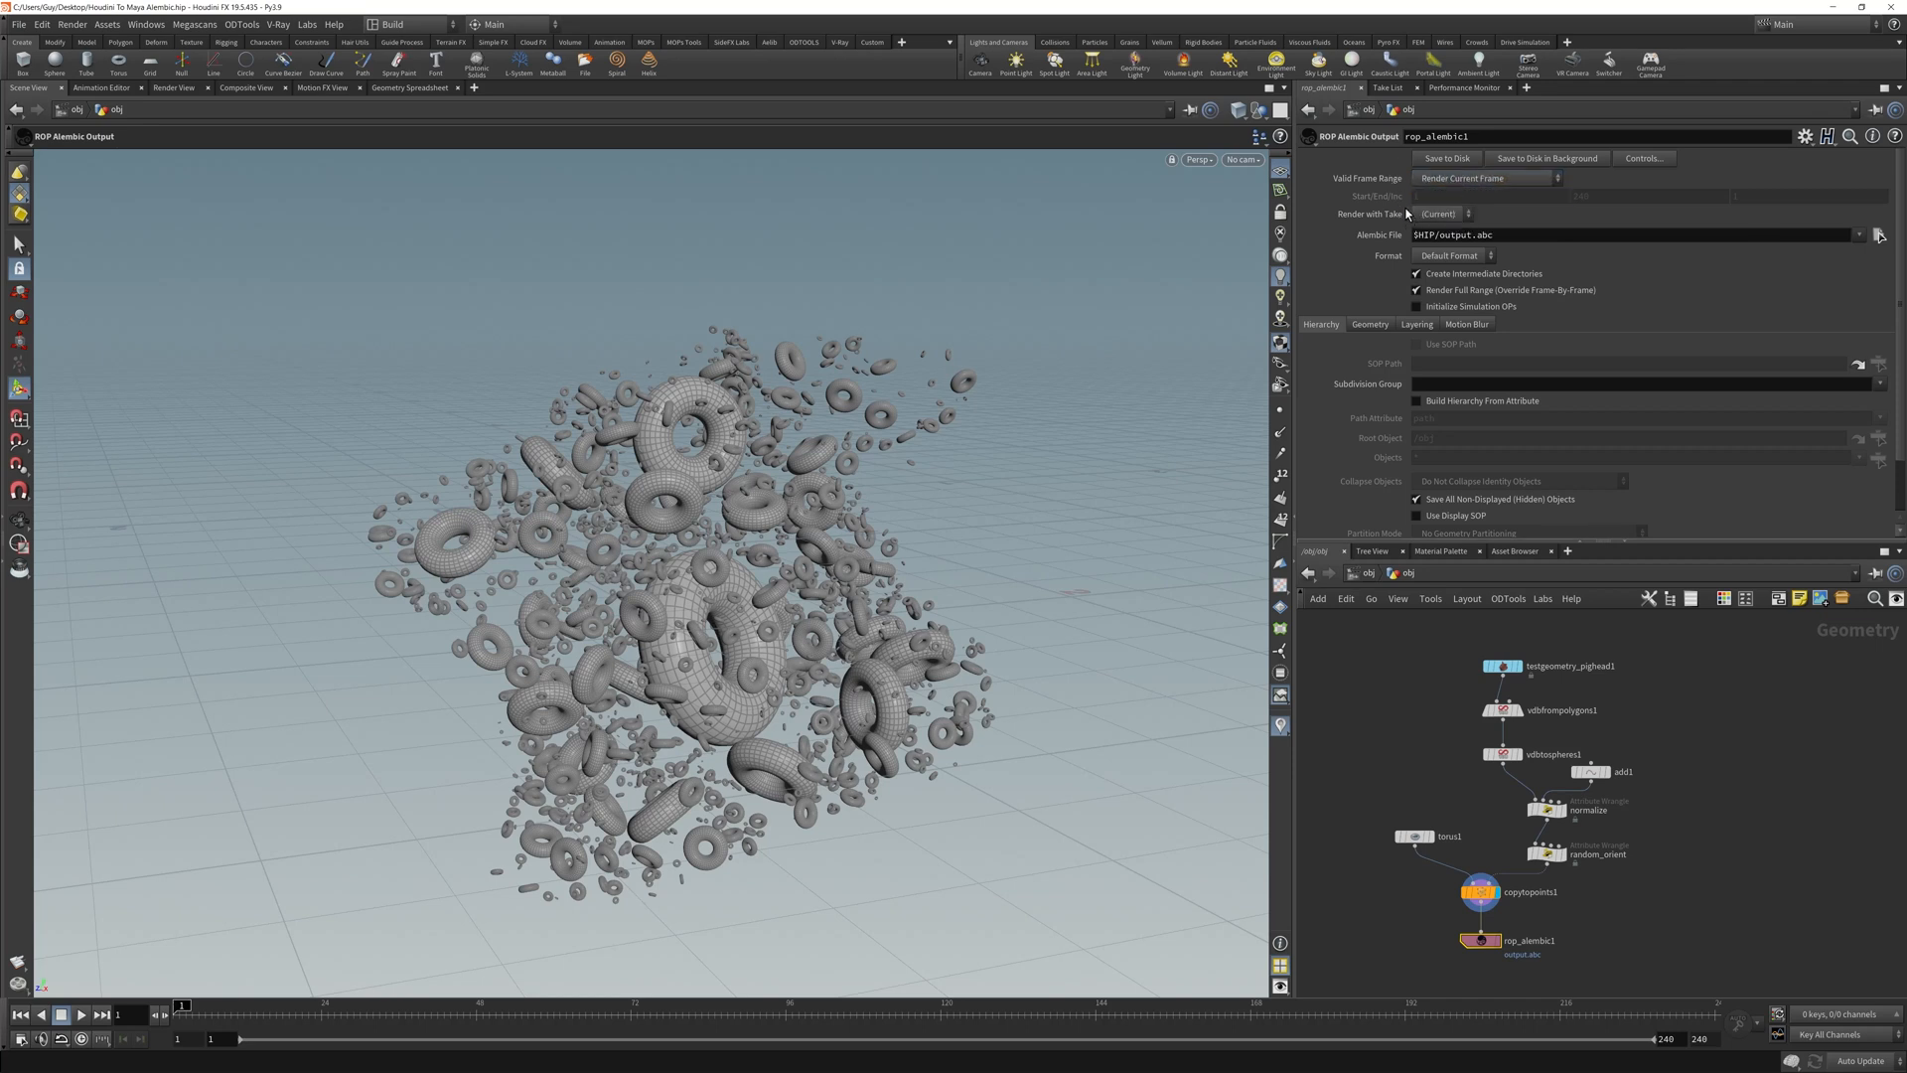
{"action": "left_click", "coordinate": [1482, 176]}
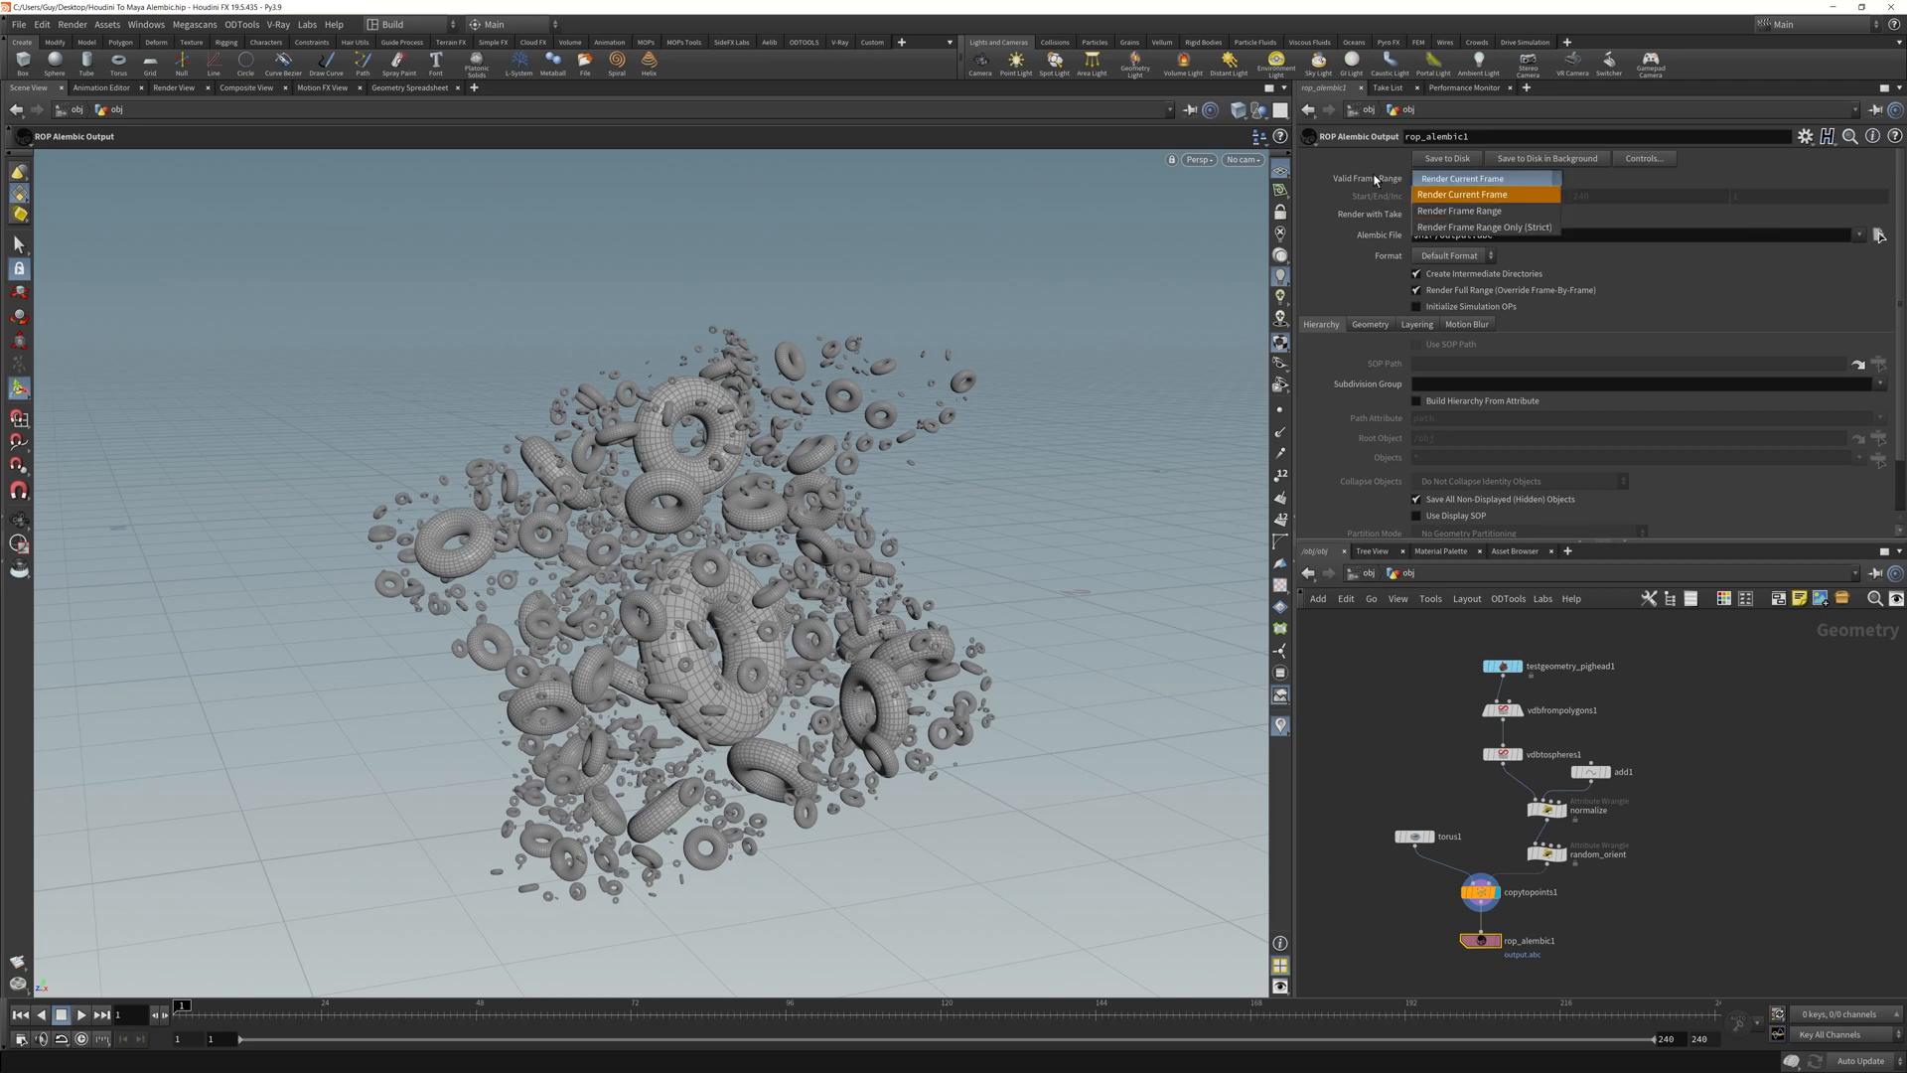
{"action": "left_click", "coordinate": [1464, 176]}
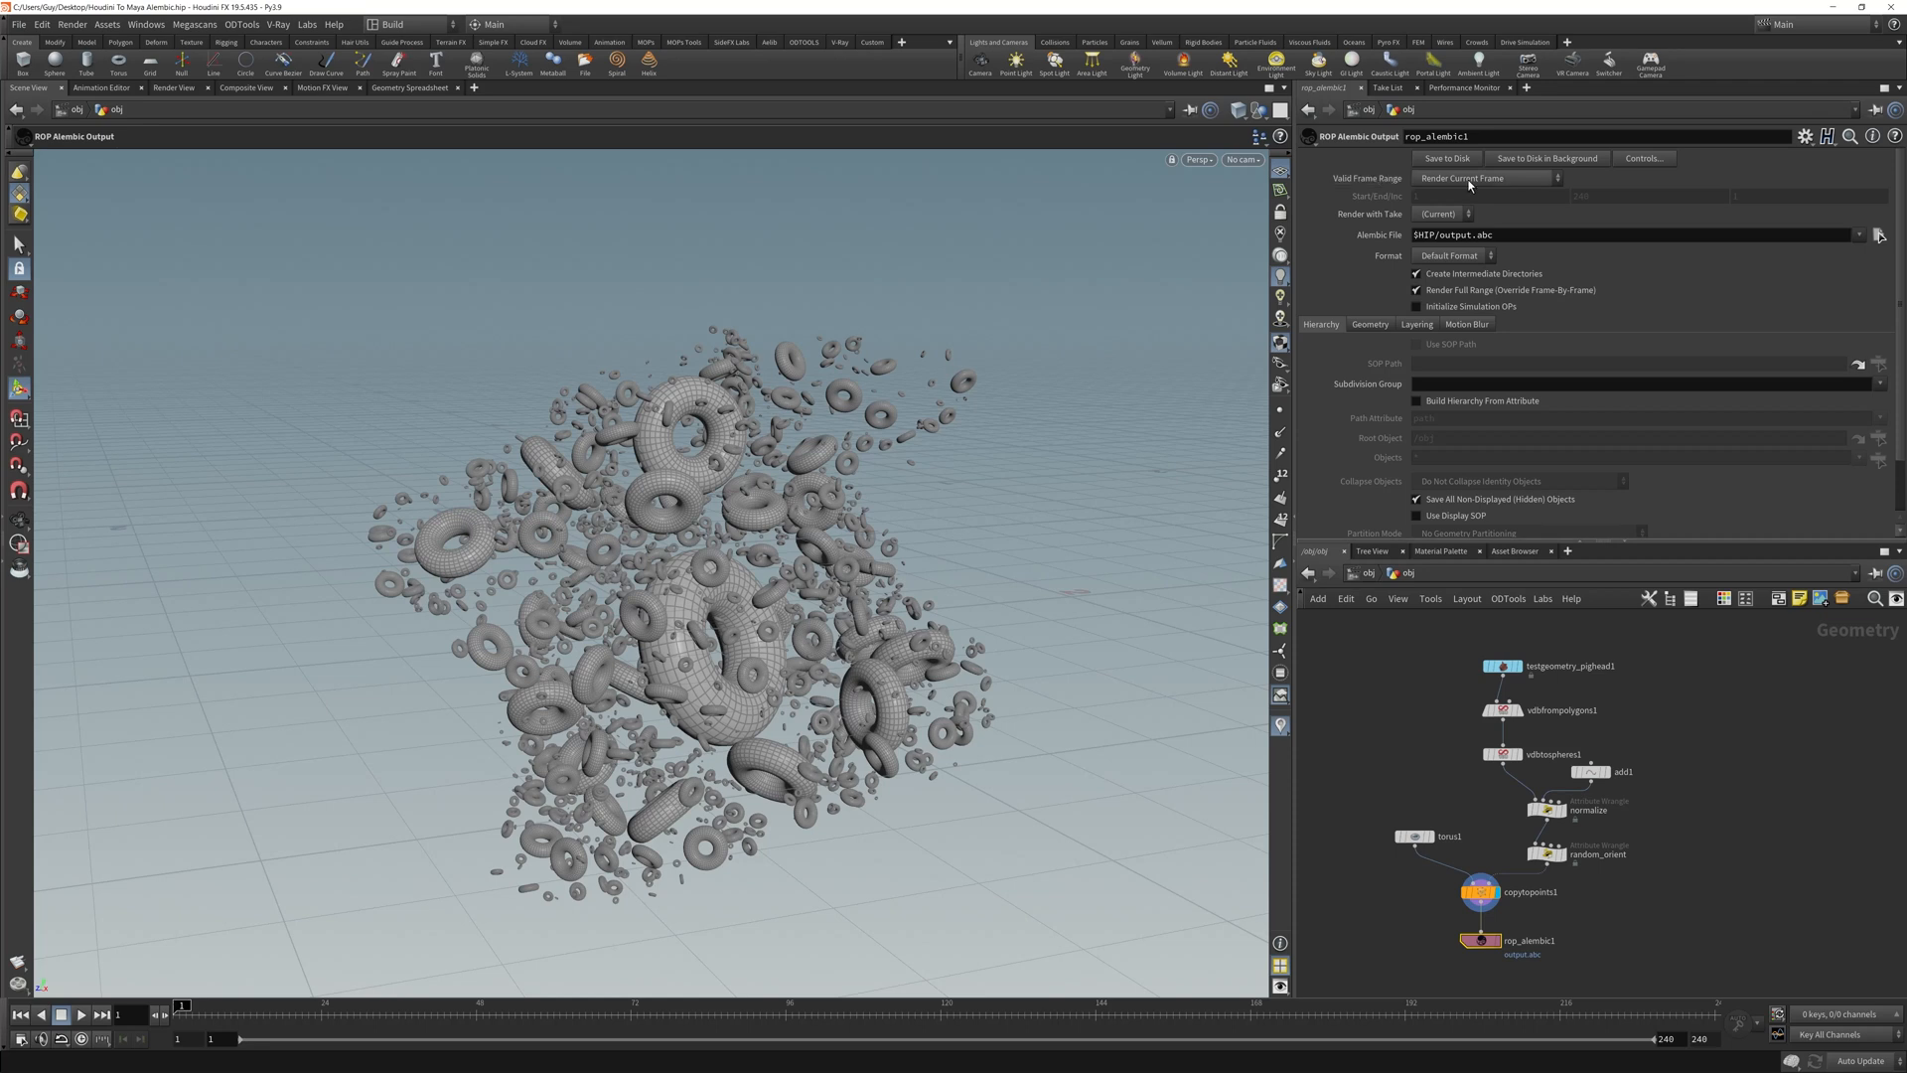
{"action": "left_click", "coordinate": [1481, 177]}
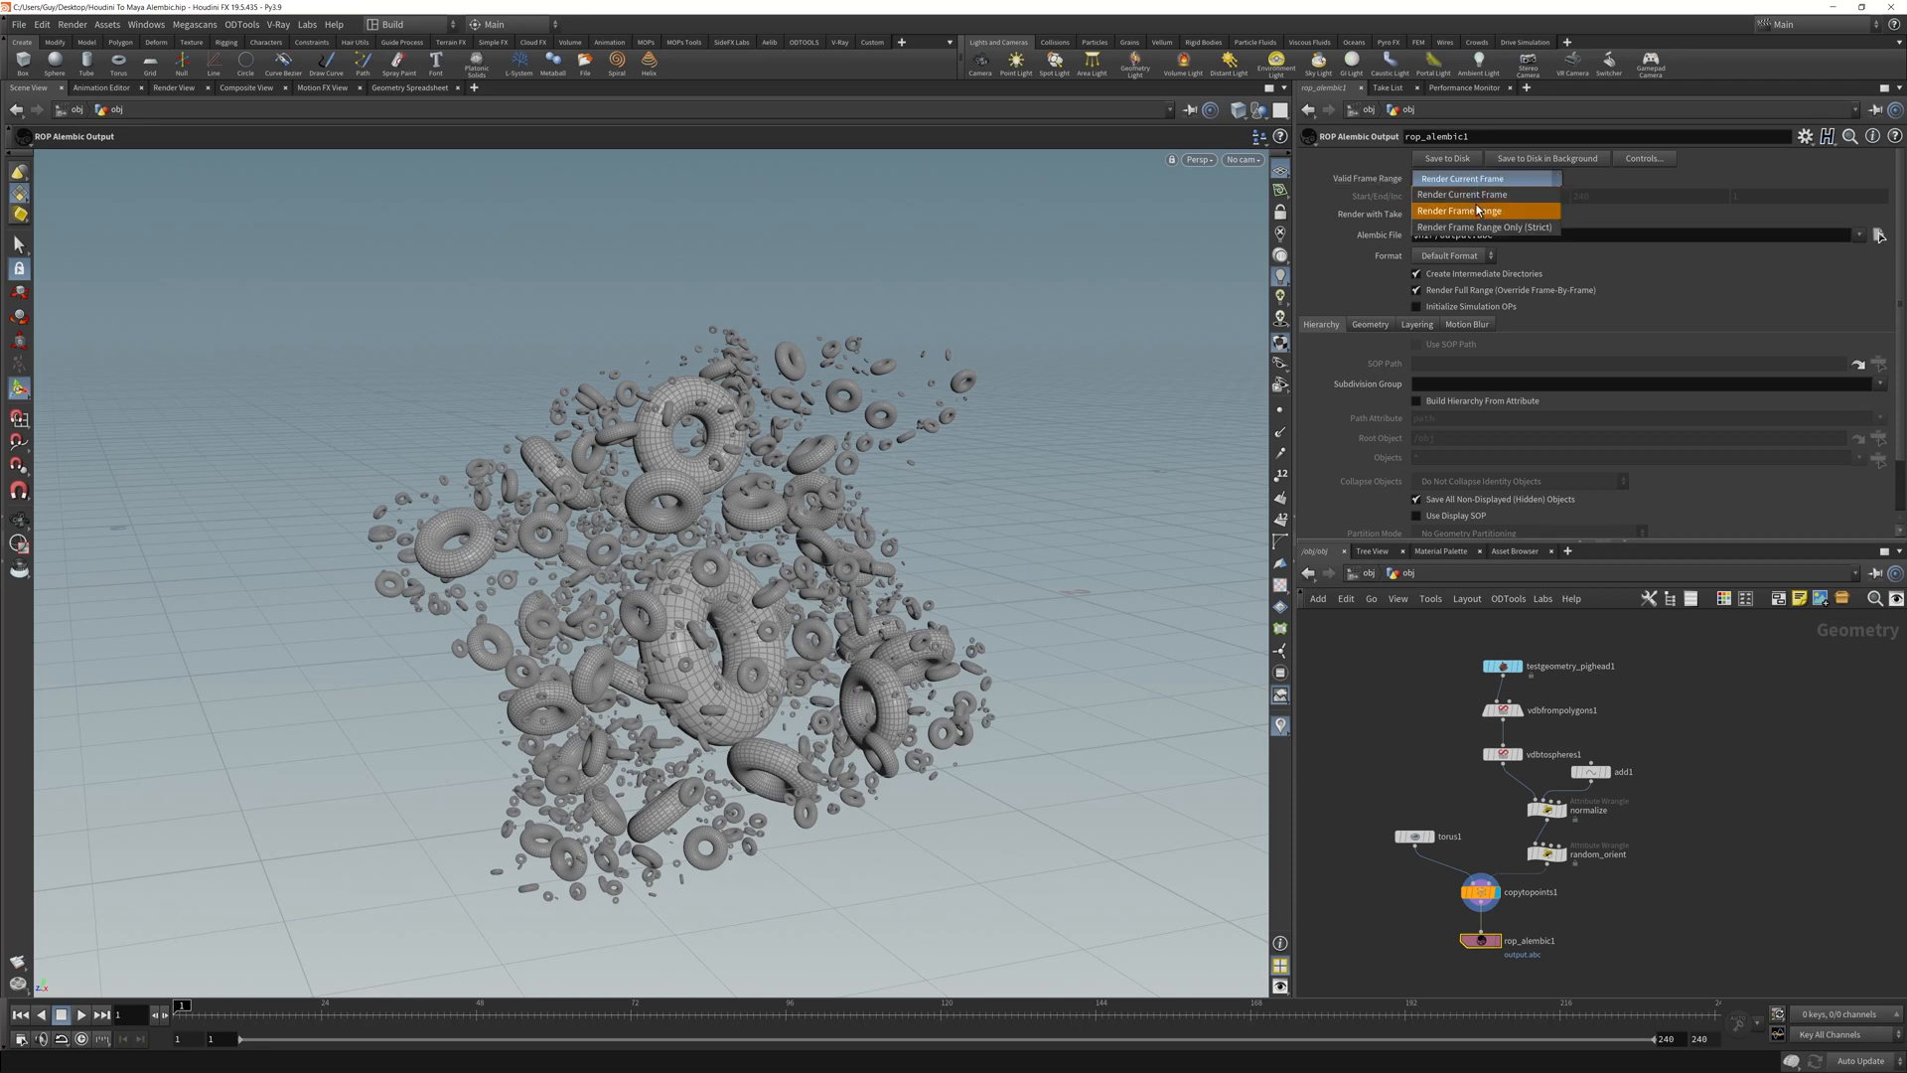
{"action": "left_click", "coordinate": [1460, 211]}
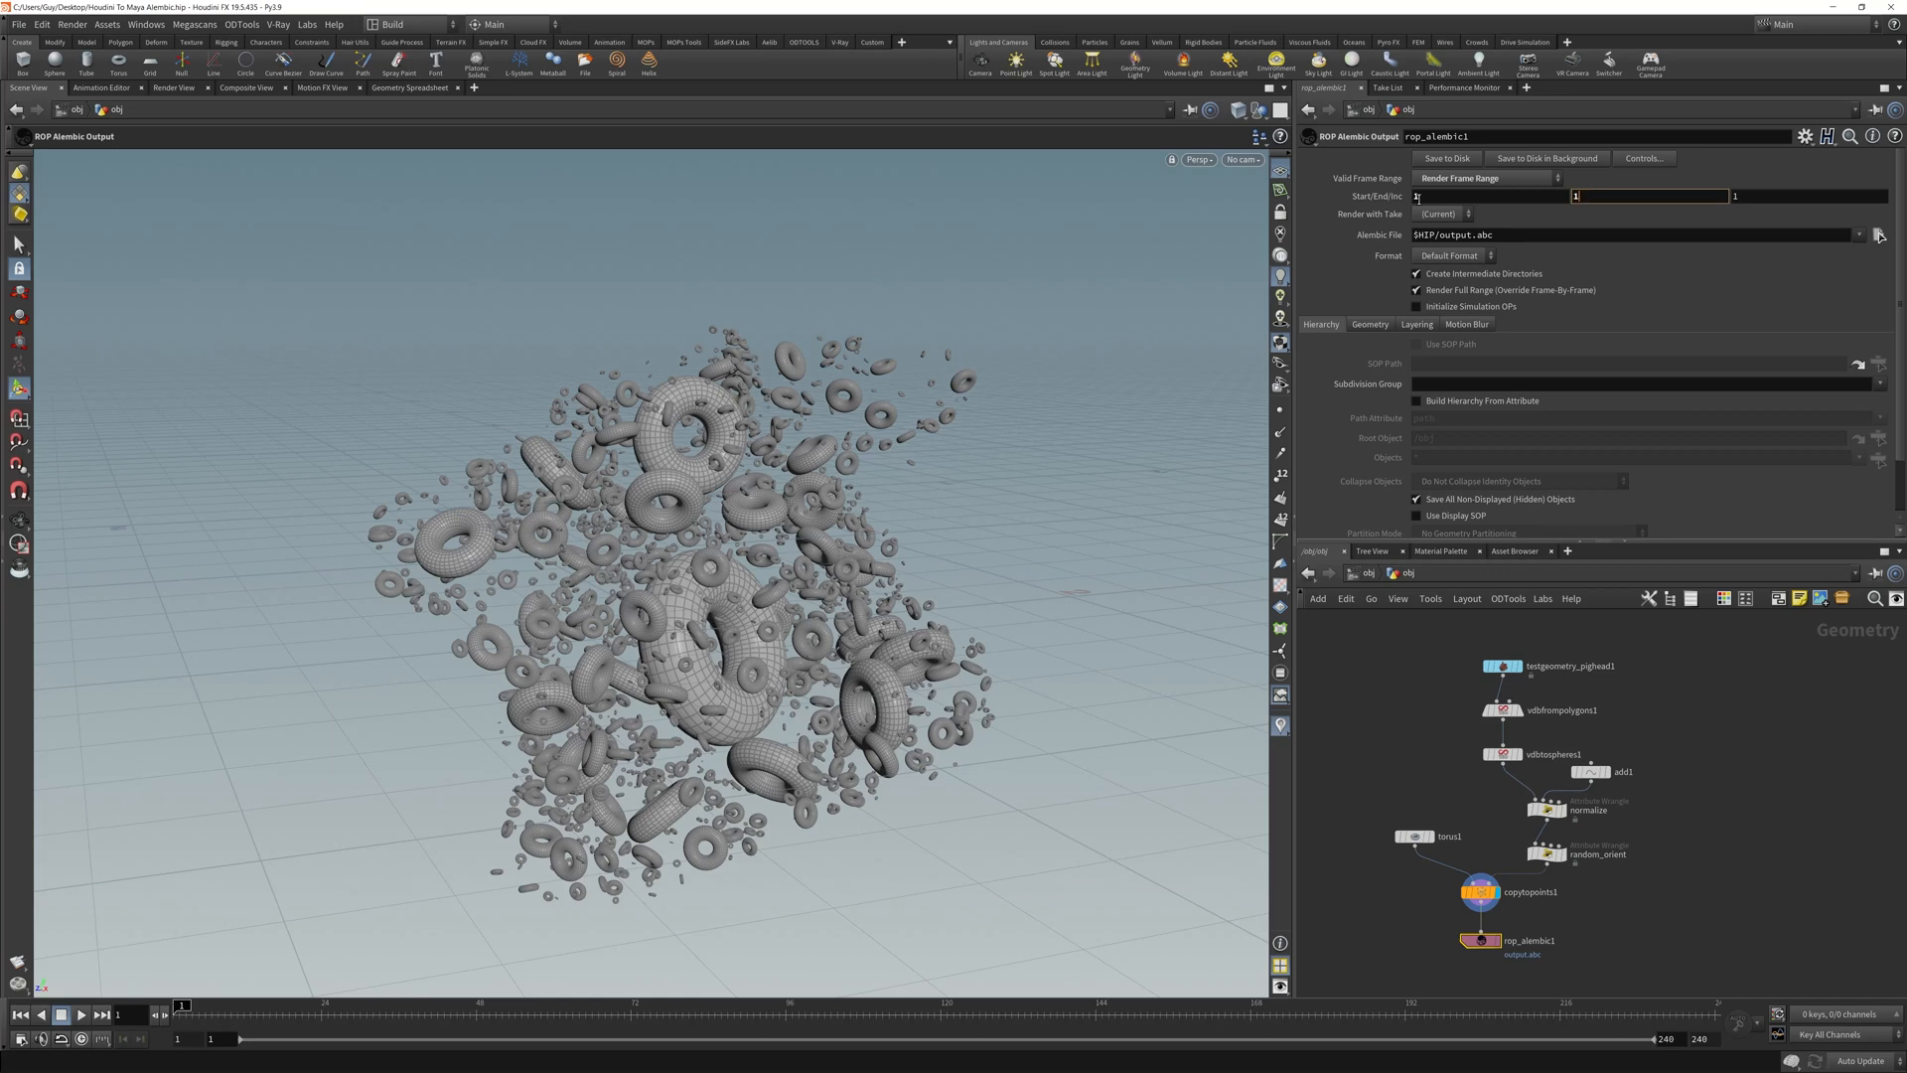
{"action": "type", "text": "10"}
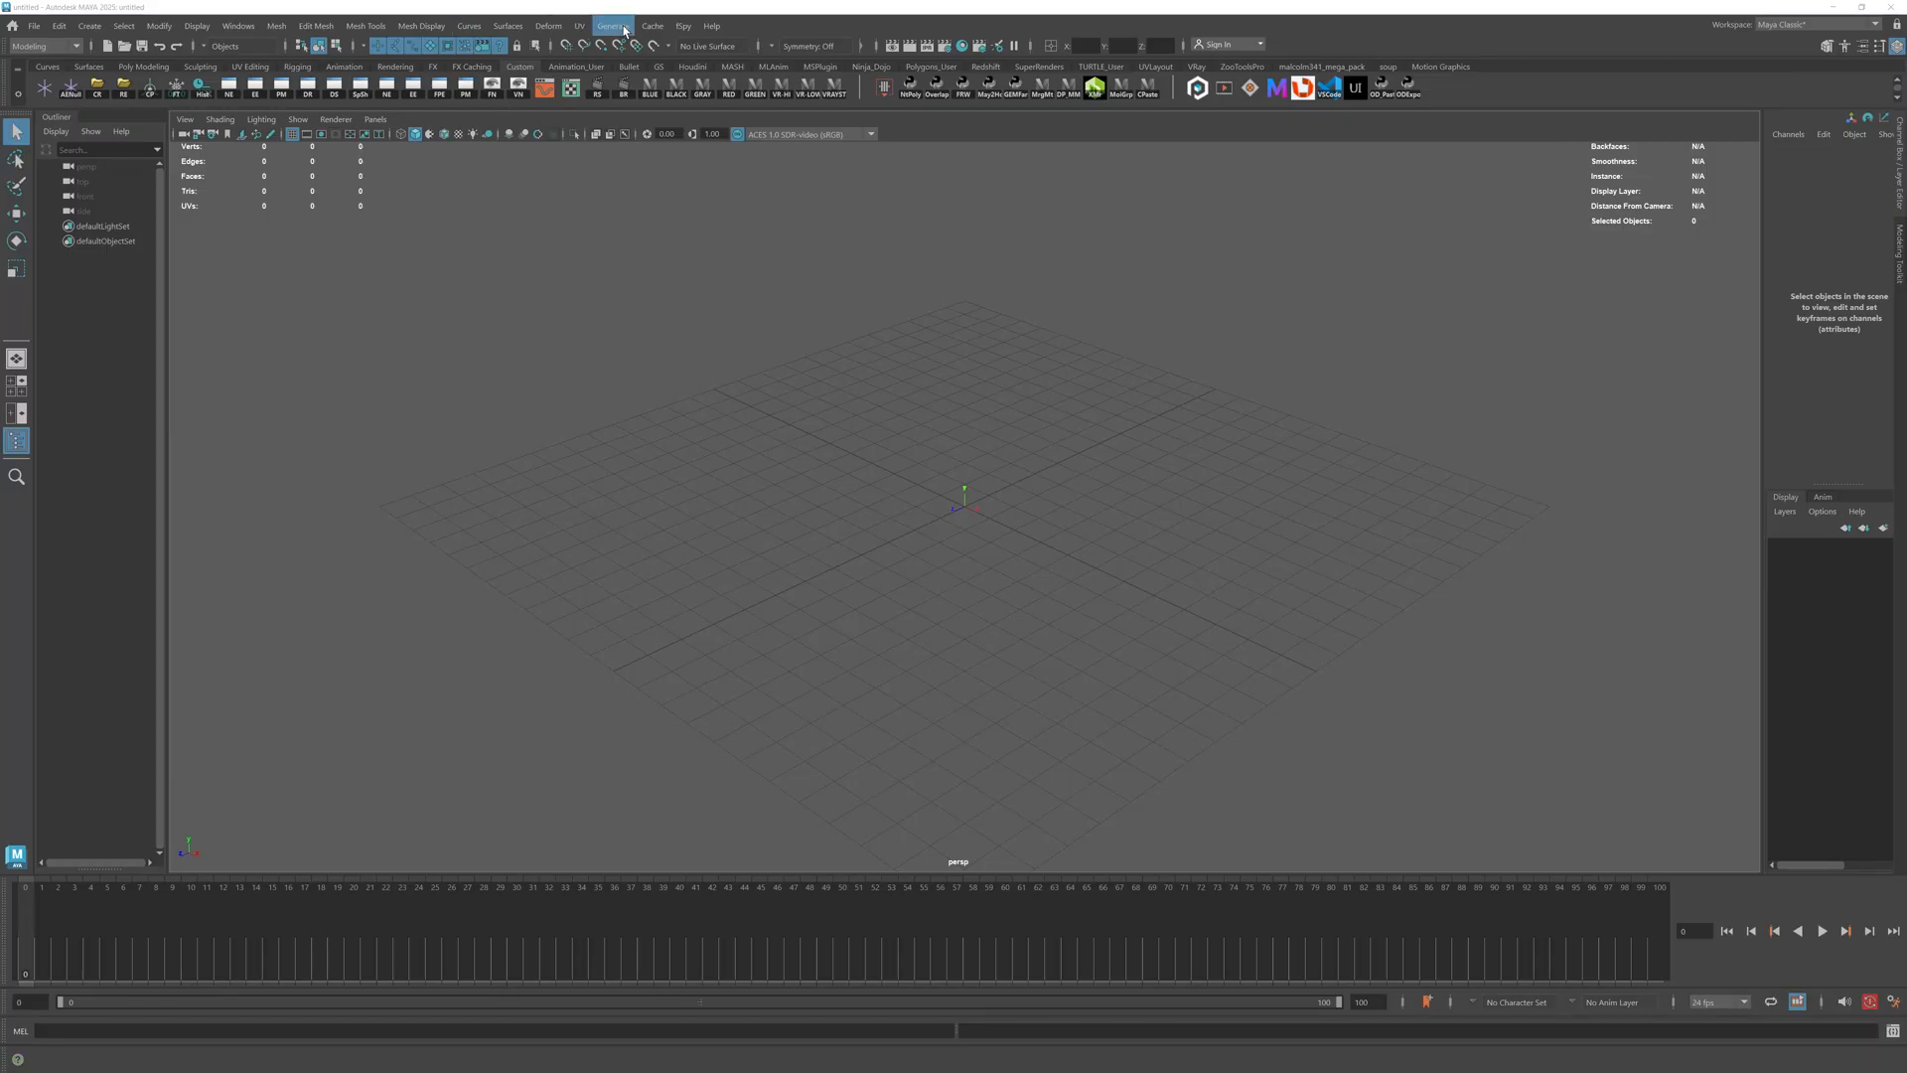
Reference output.abc into Maya via Cache > Alembic Cache > Reference Alembic.
{"action": "left_click", "coordinate": [652, 26]}
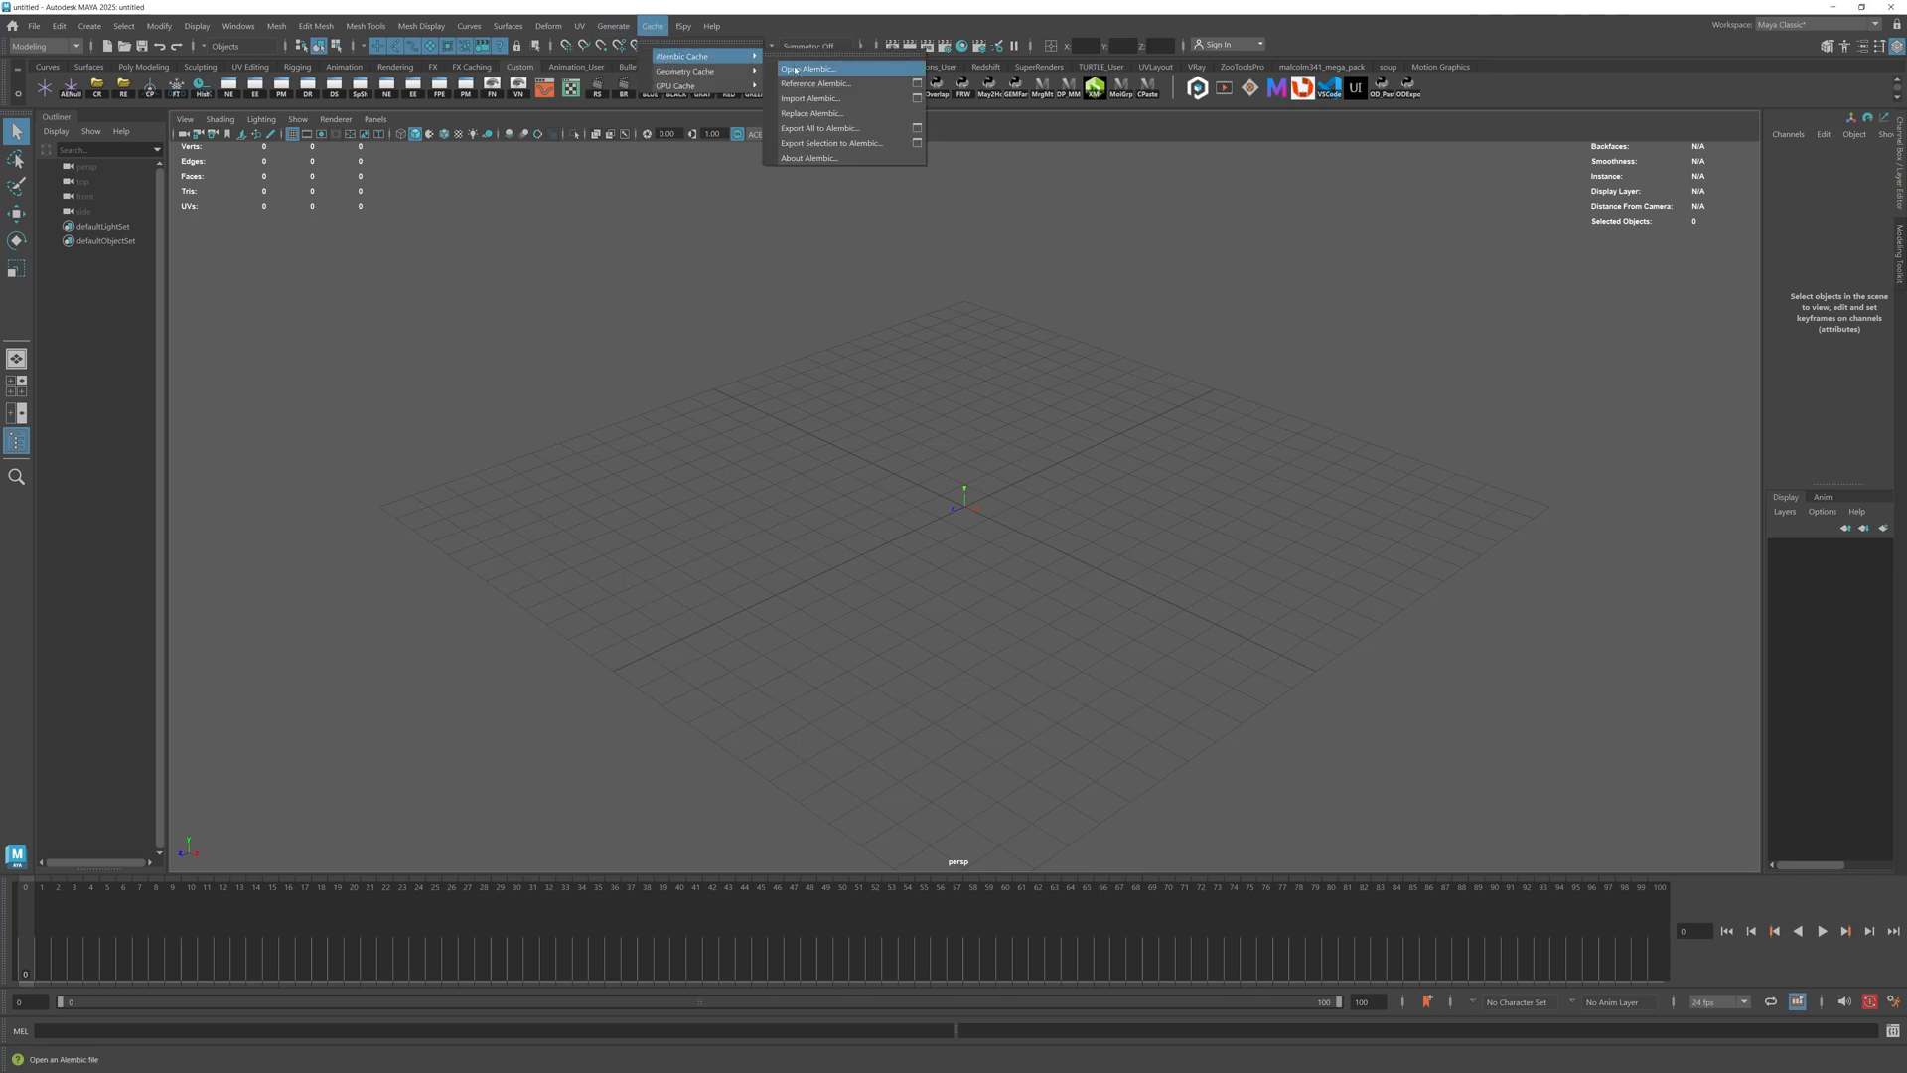
{"action": "mouse_move", "coordinate": [817, 83]}
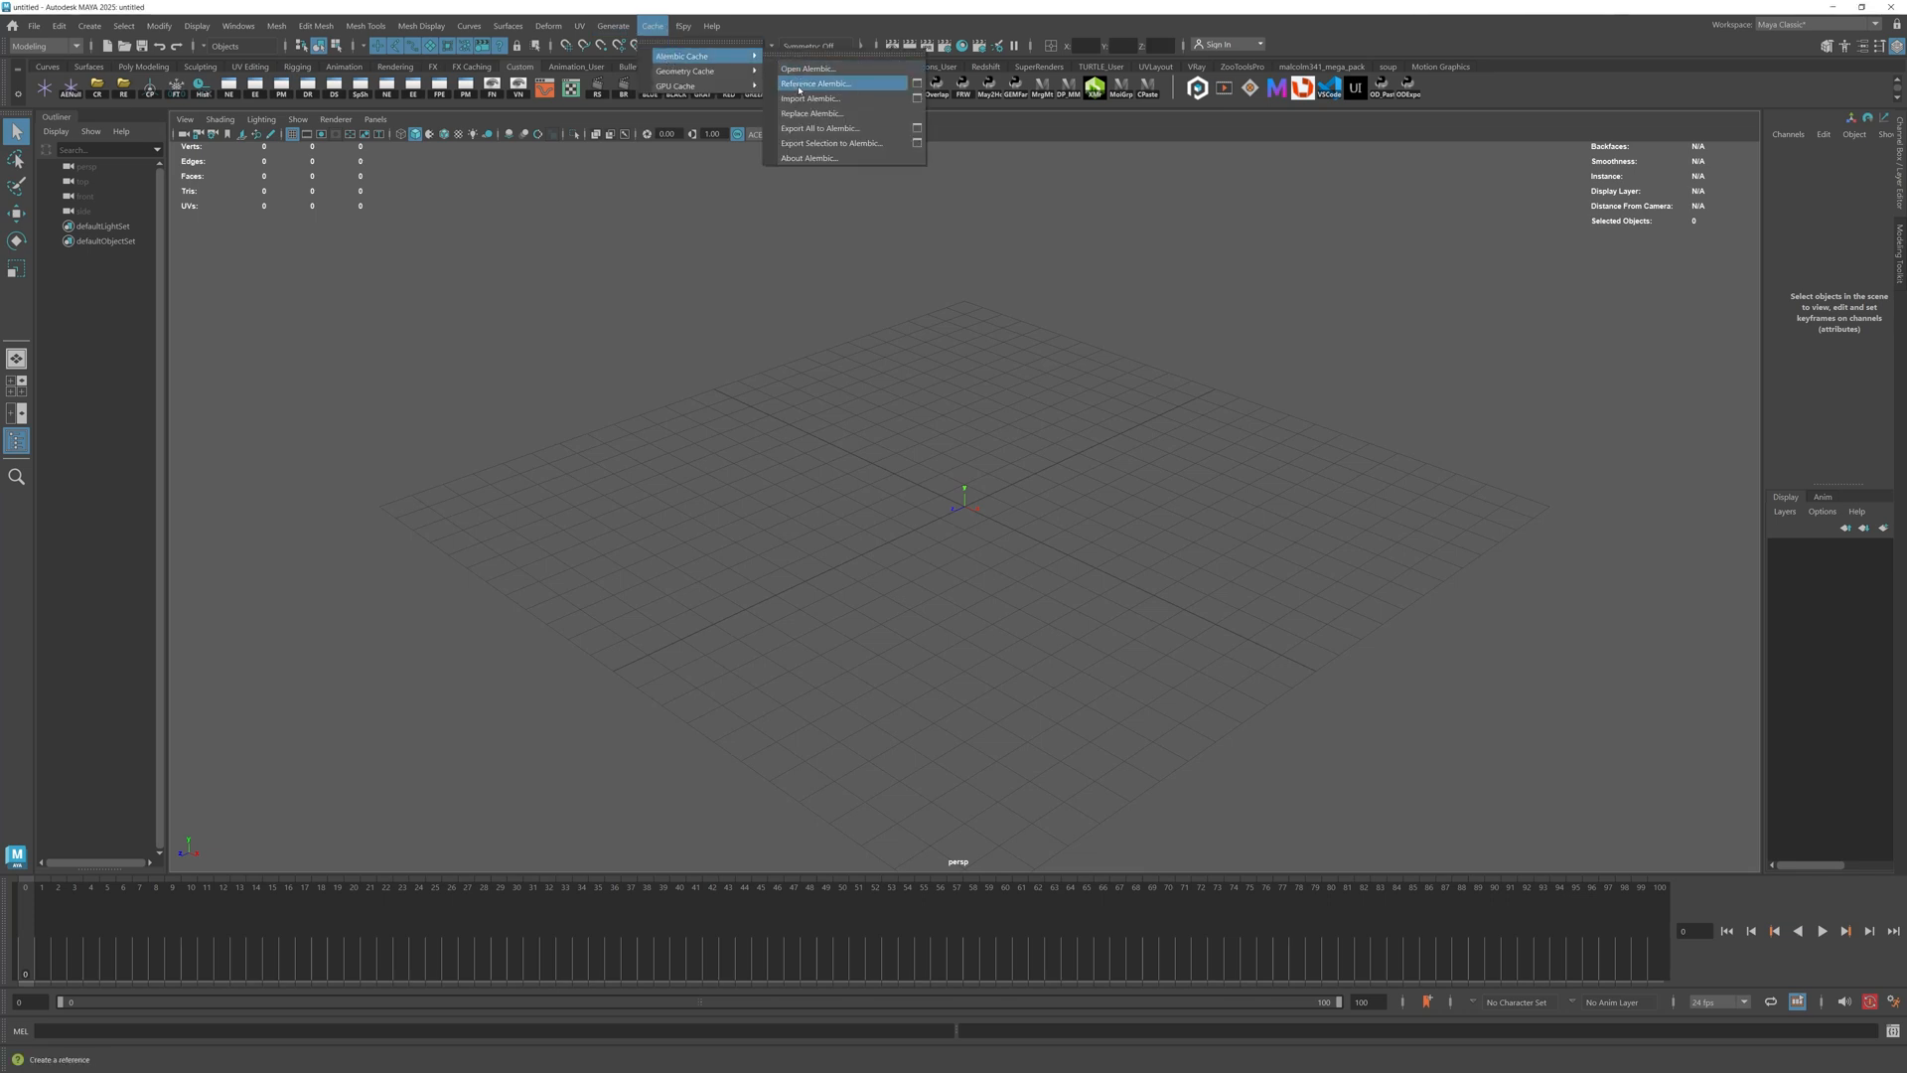
{"action": "left_click", "coordinate": [816, 84]}
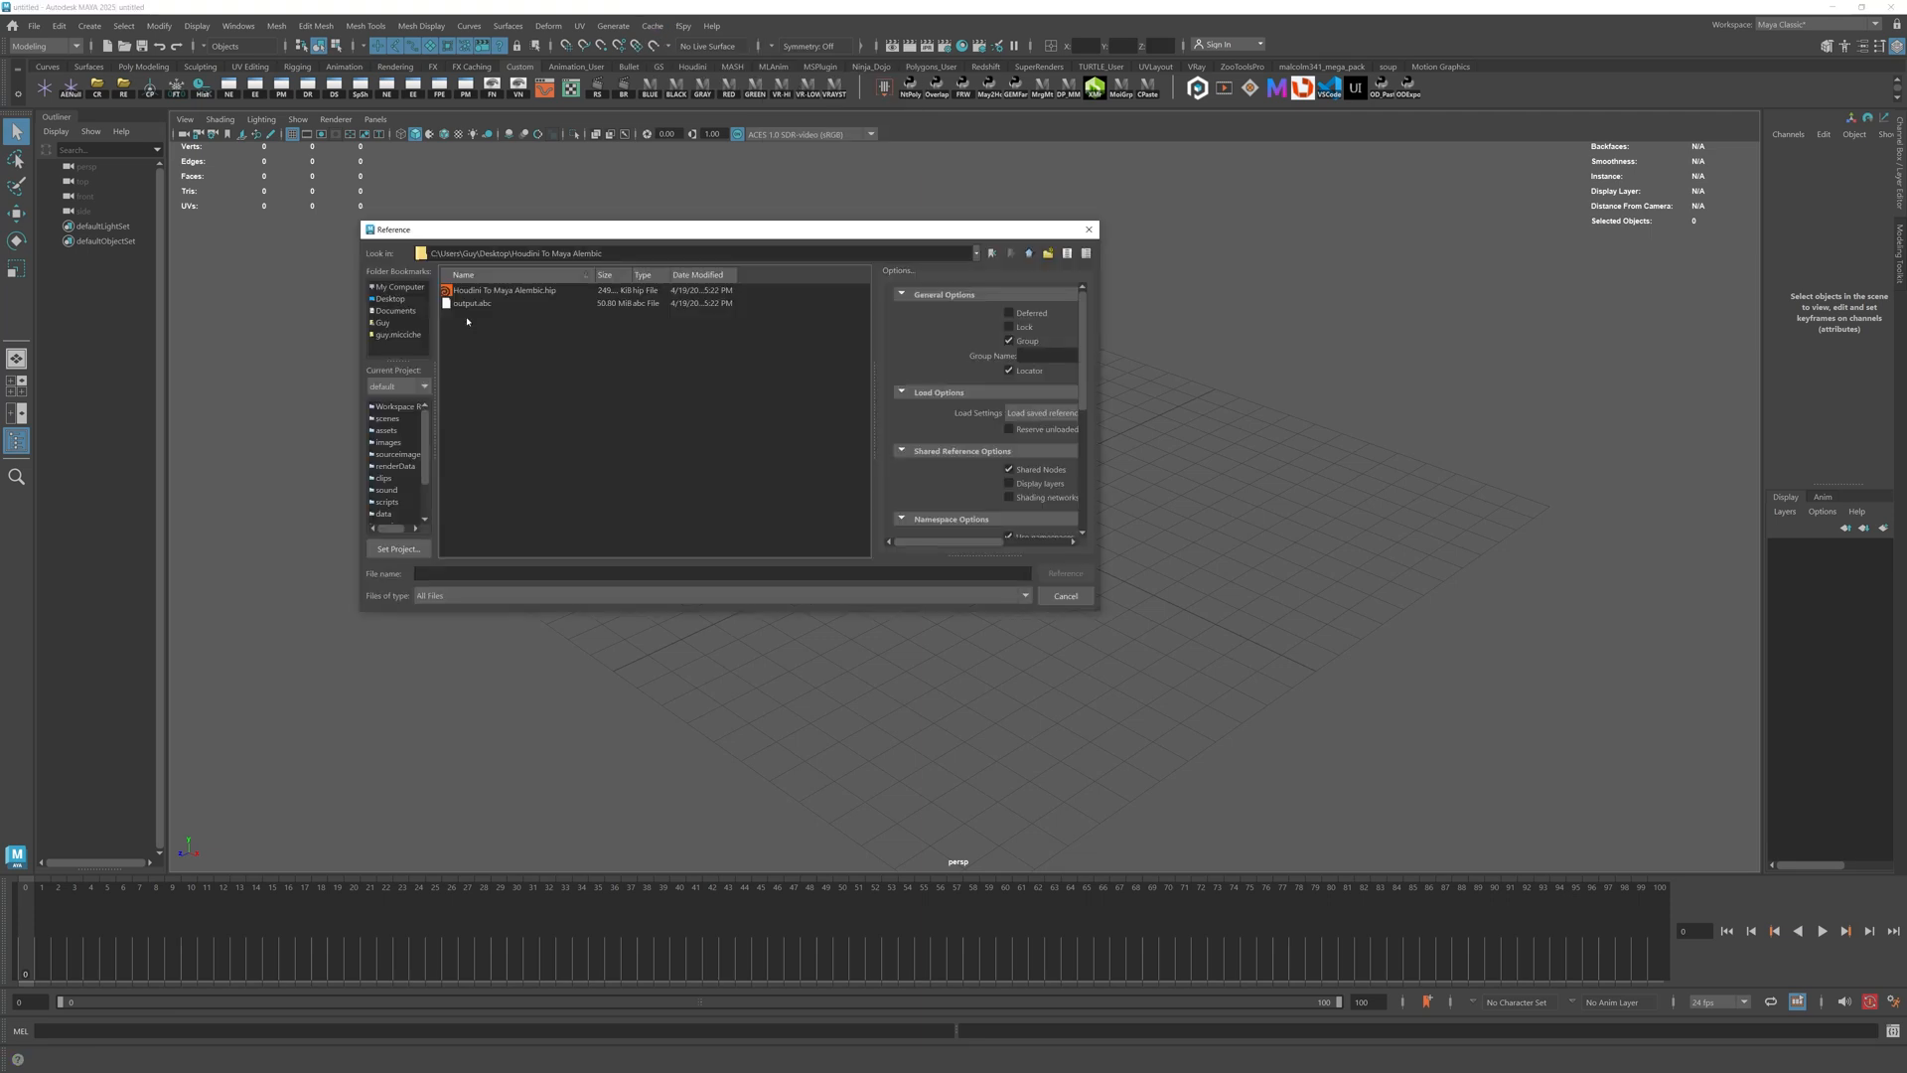
{"action": "left_click", "coordinate": [1065, 596]}
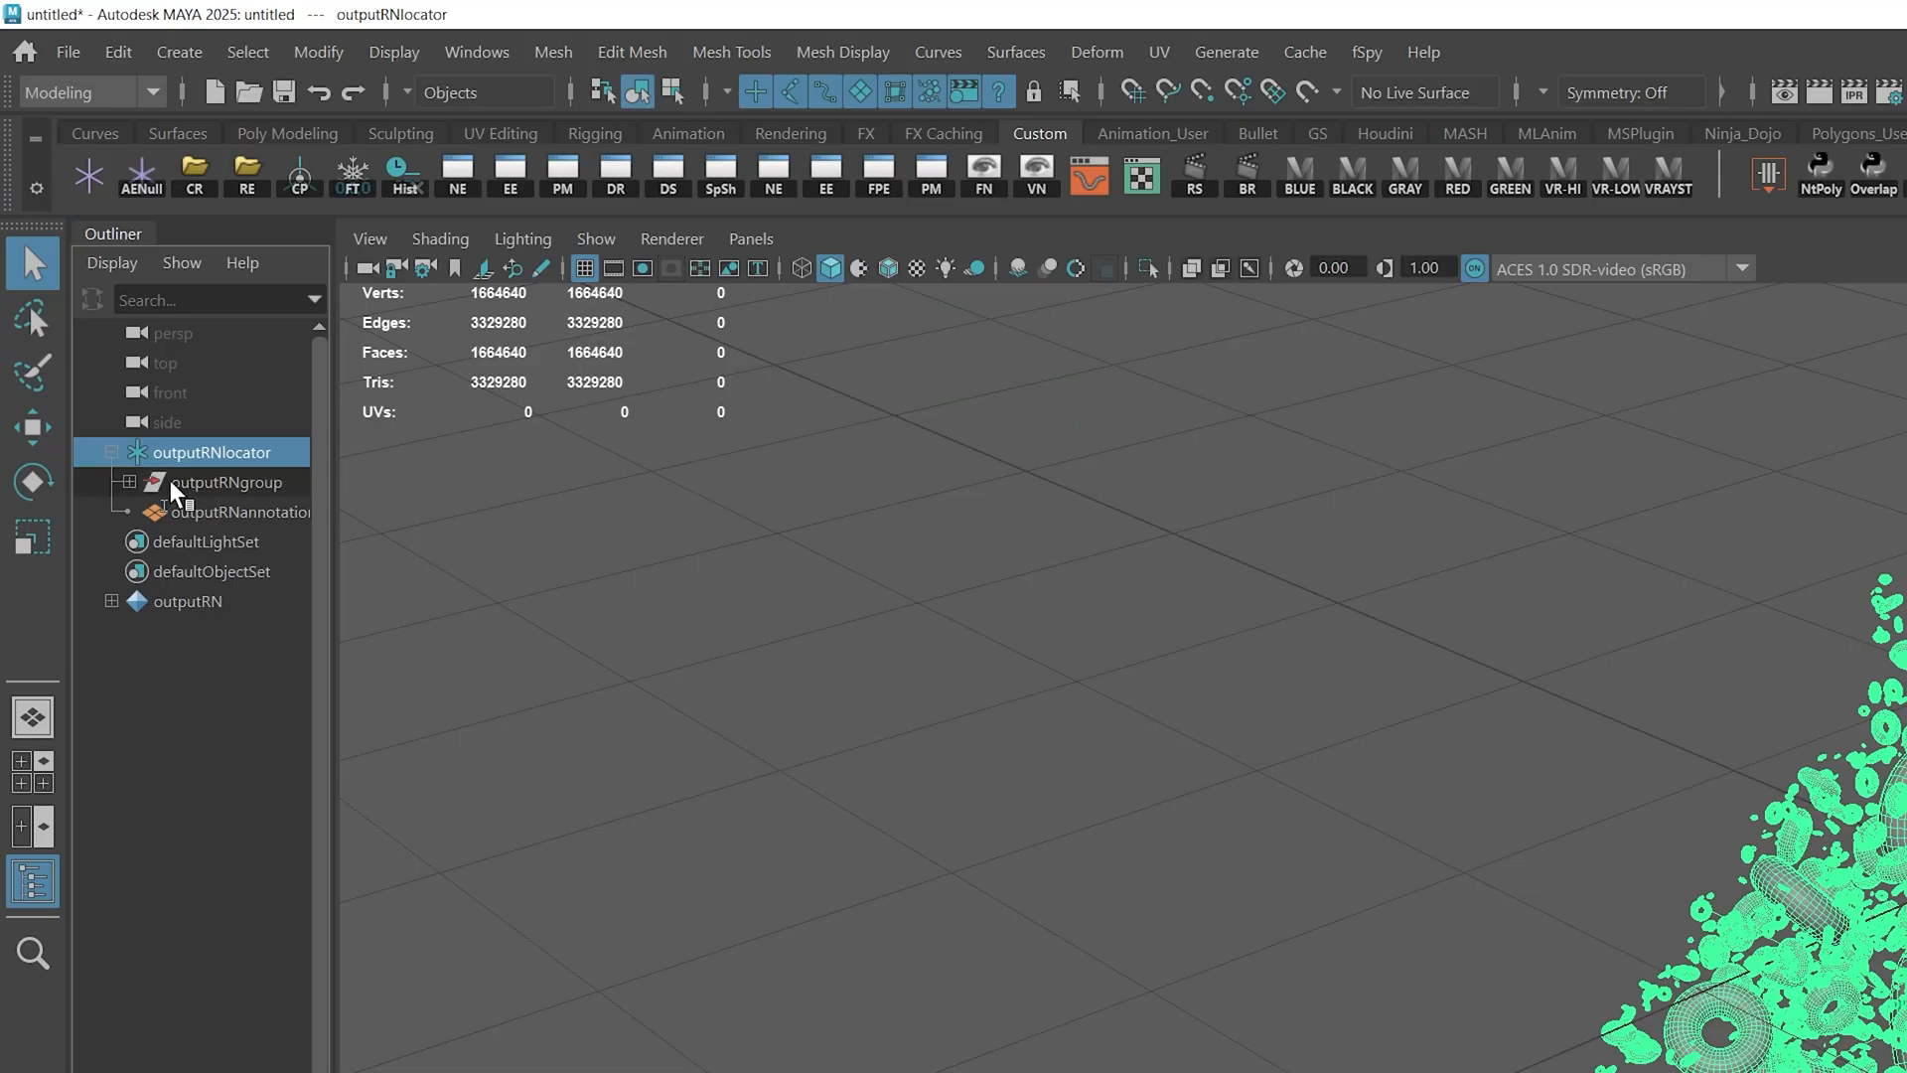
Expand outputRNgroup in the Outliner and select the output:obj torus cluster.
{"action": "left_click", "coordinate": [225, 481]}
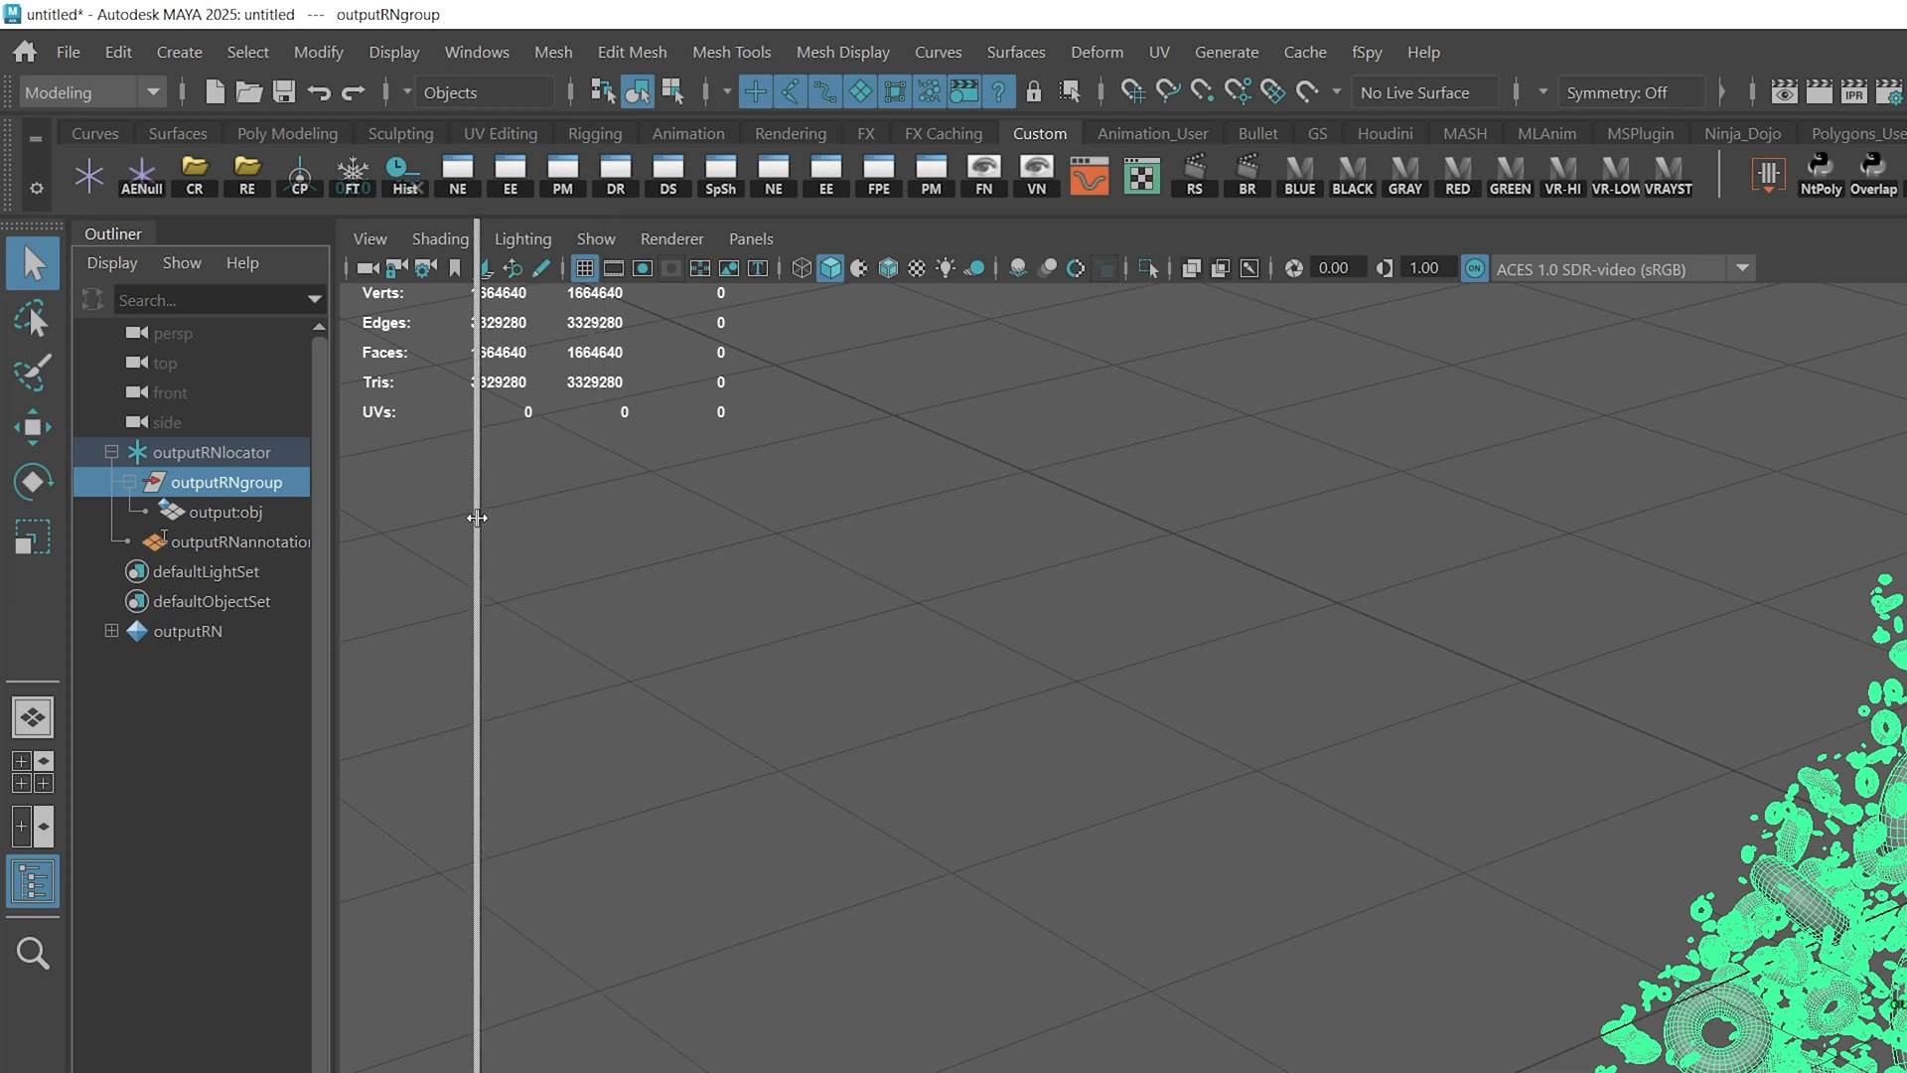
{"action": "left_click", "coordinate": [225, 511]}
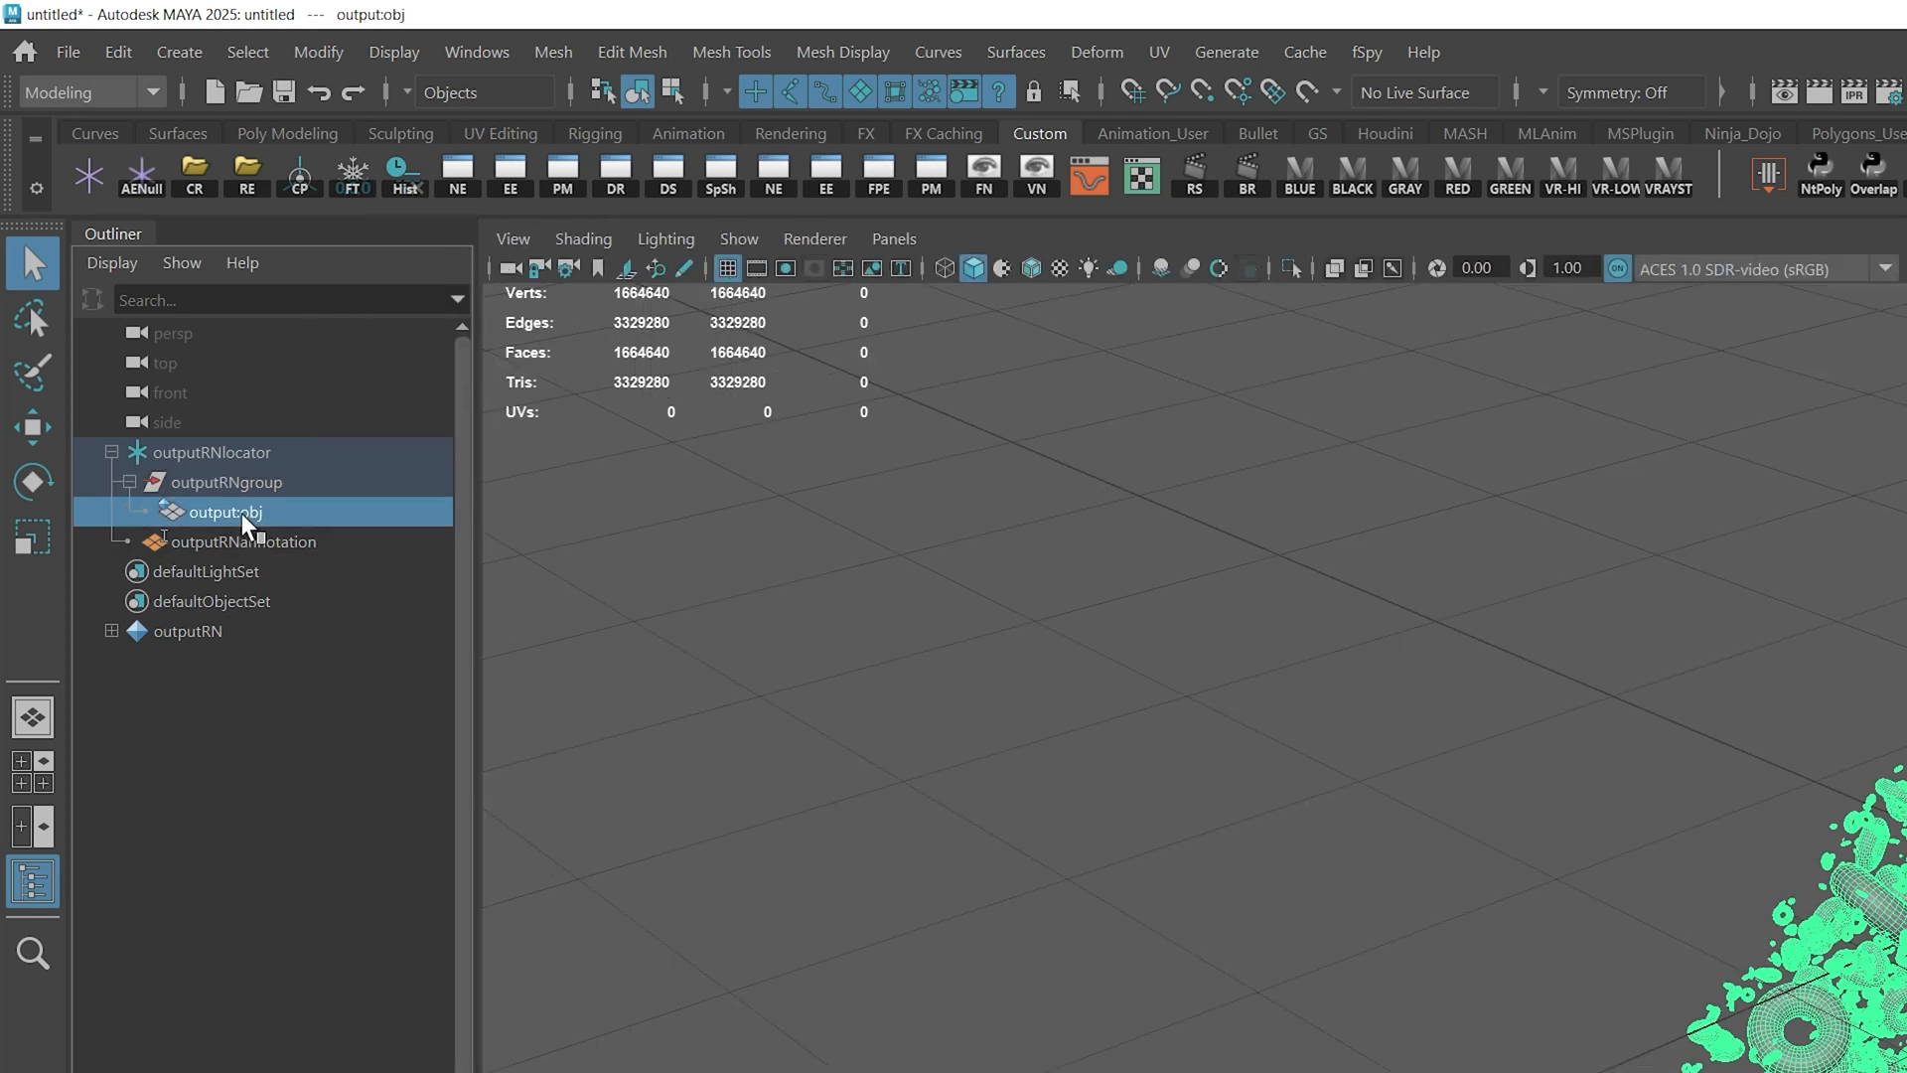
{"action": "double_click", "coordinate": [223, 510]}
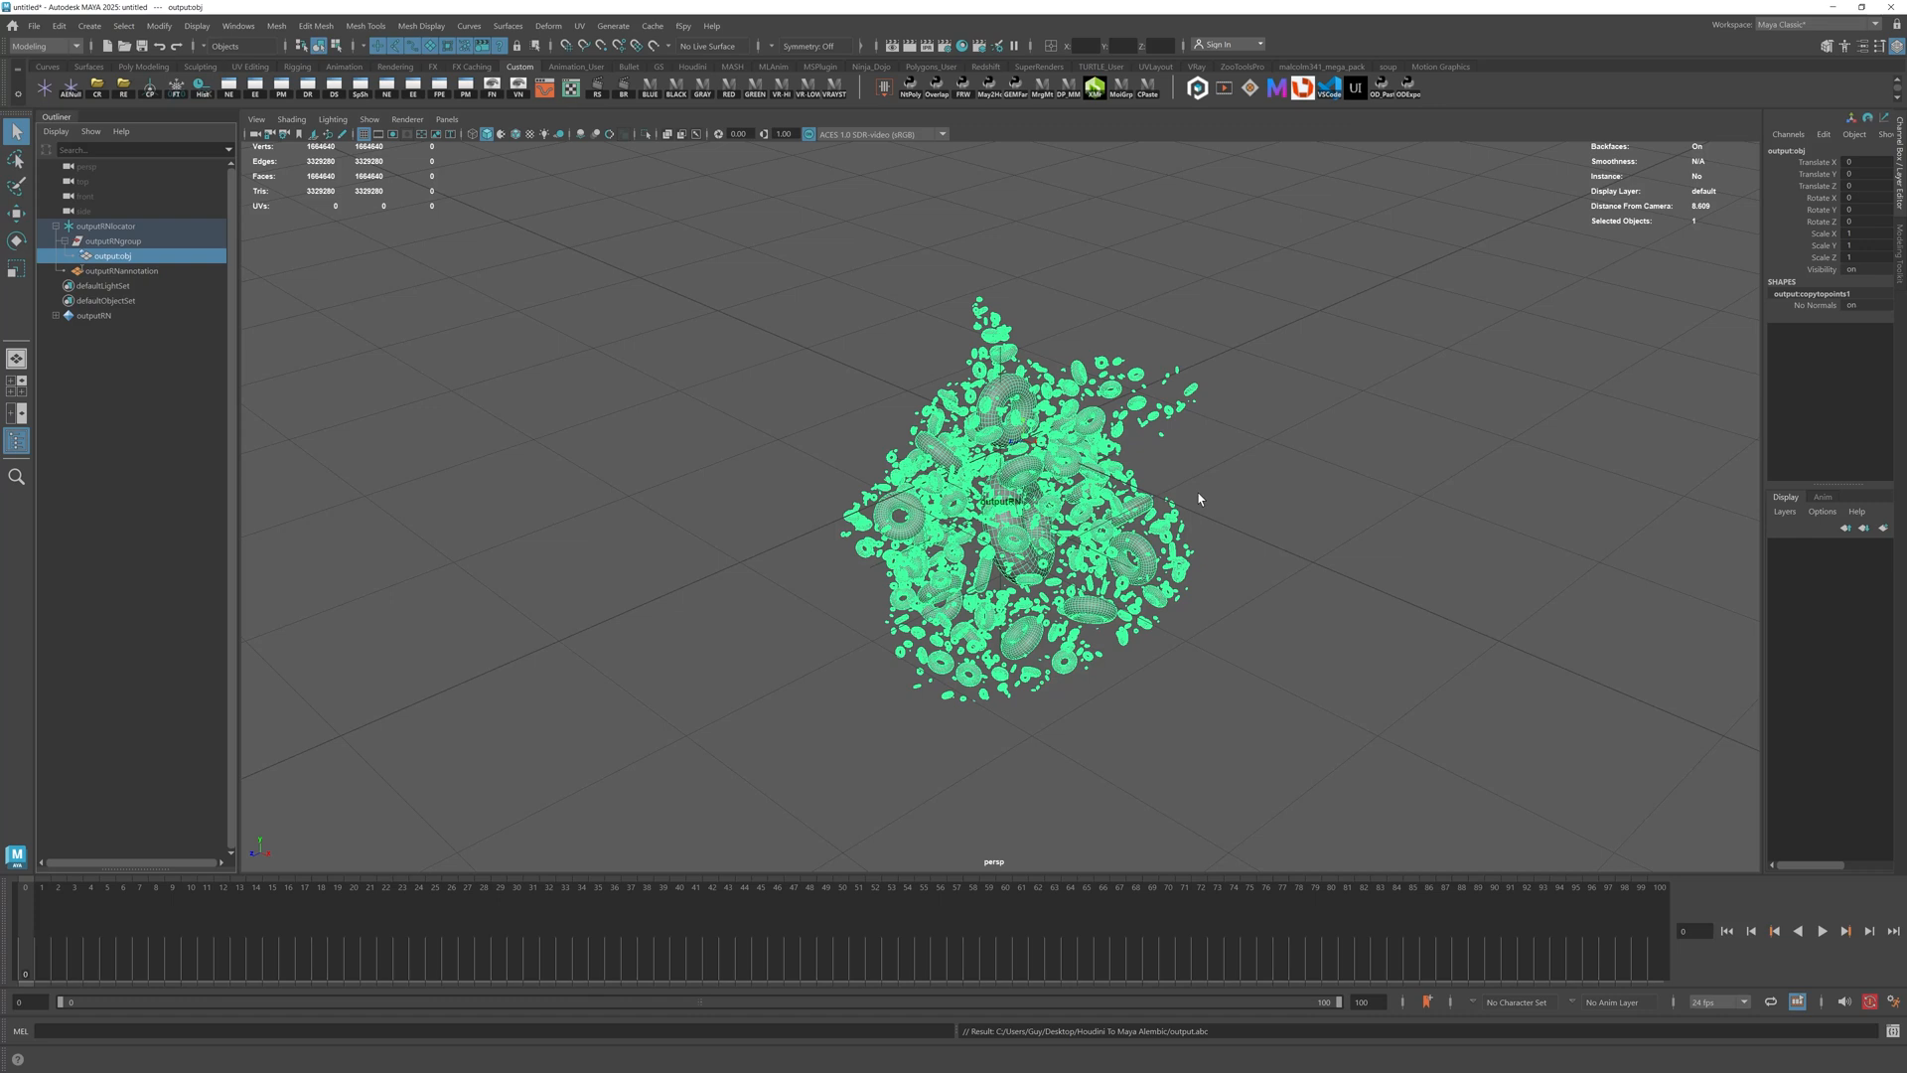
{"action": "mouse_move", "coordinate": [1083, 437]}
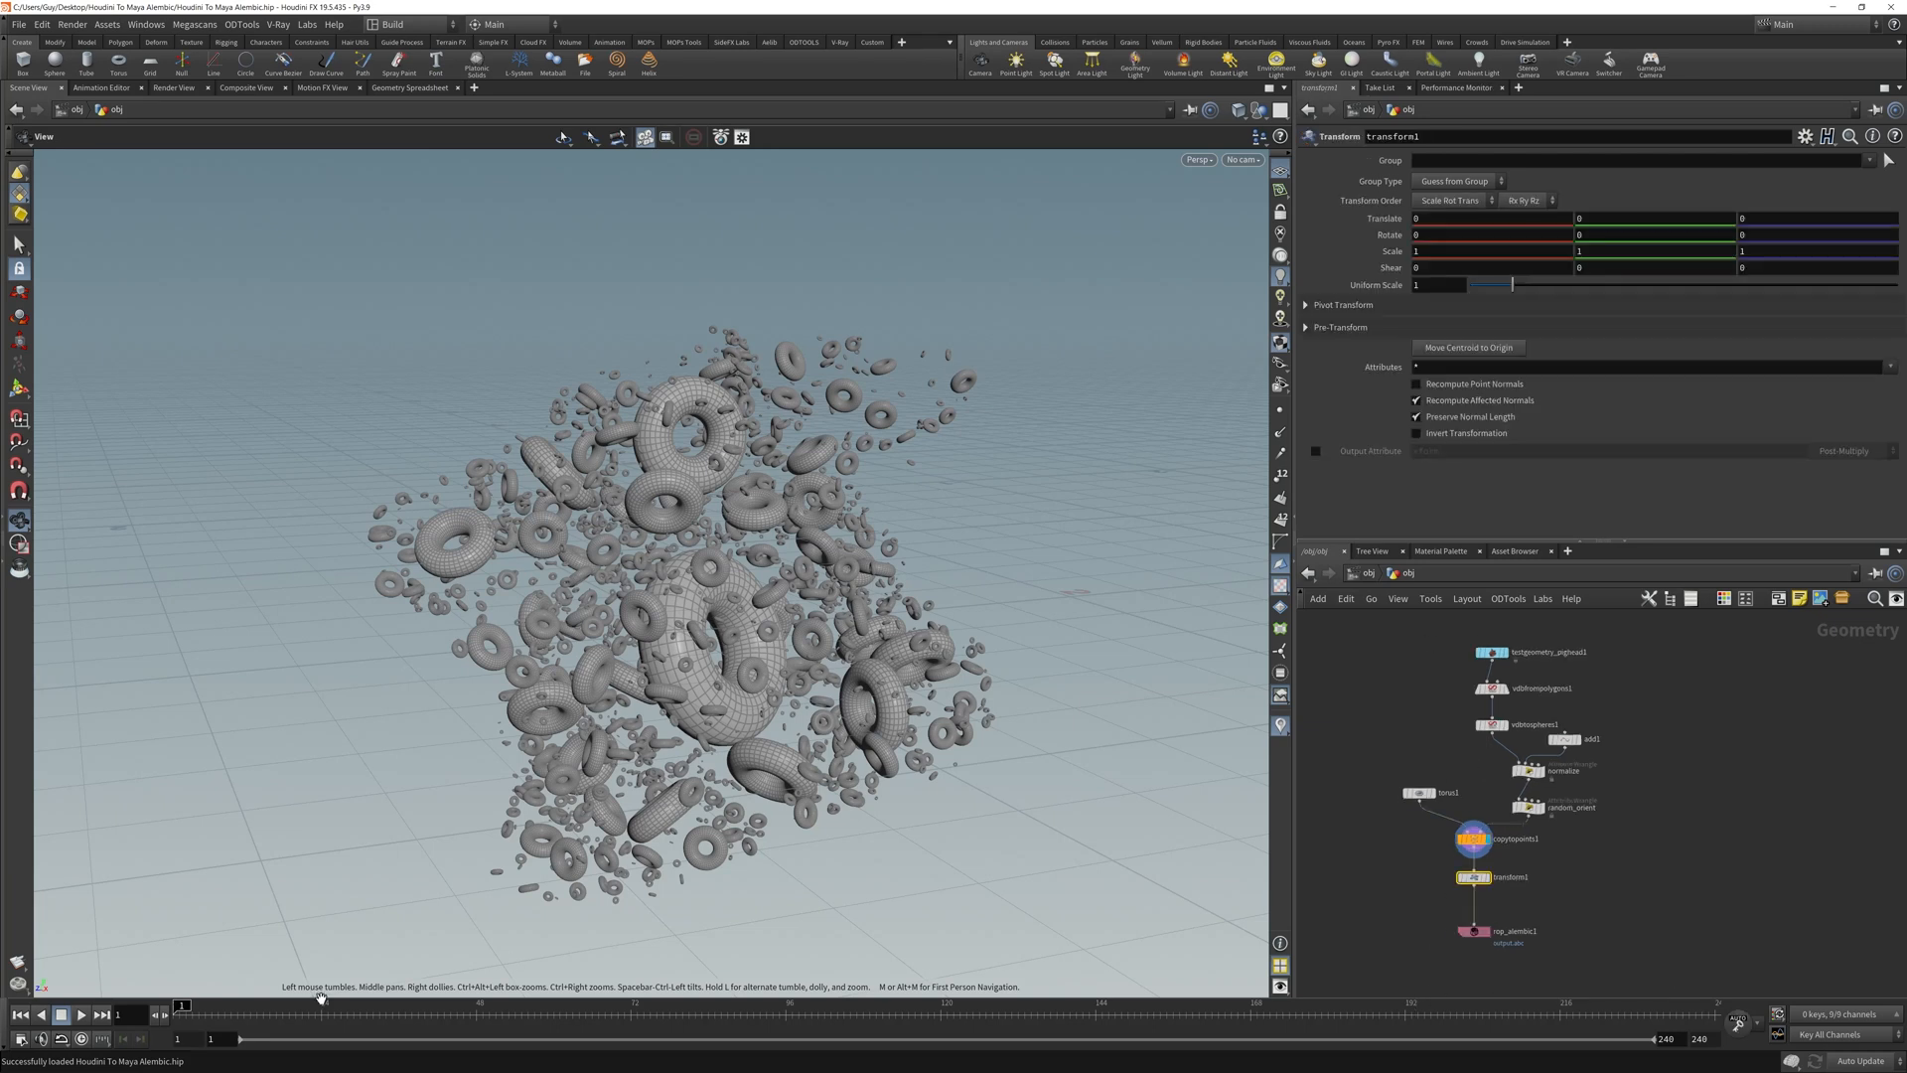
Nudge the Transform node's Translate value to shift the torus copies.
{"action": "left_click", "coordinate": [1610, 219]}
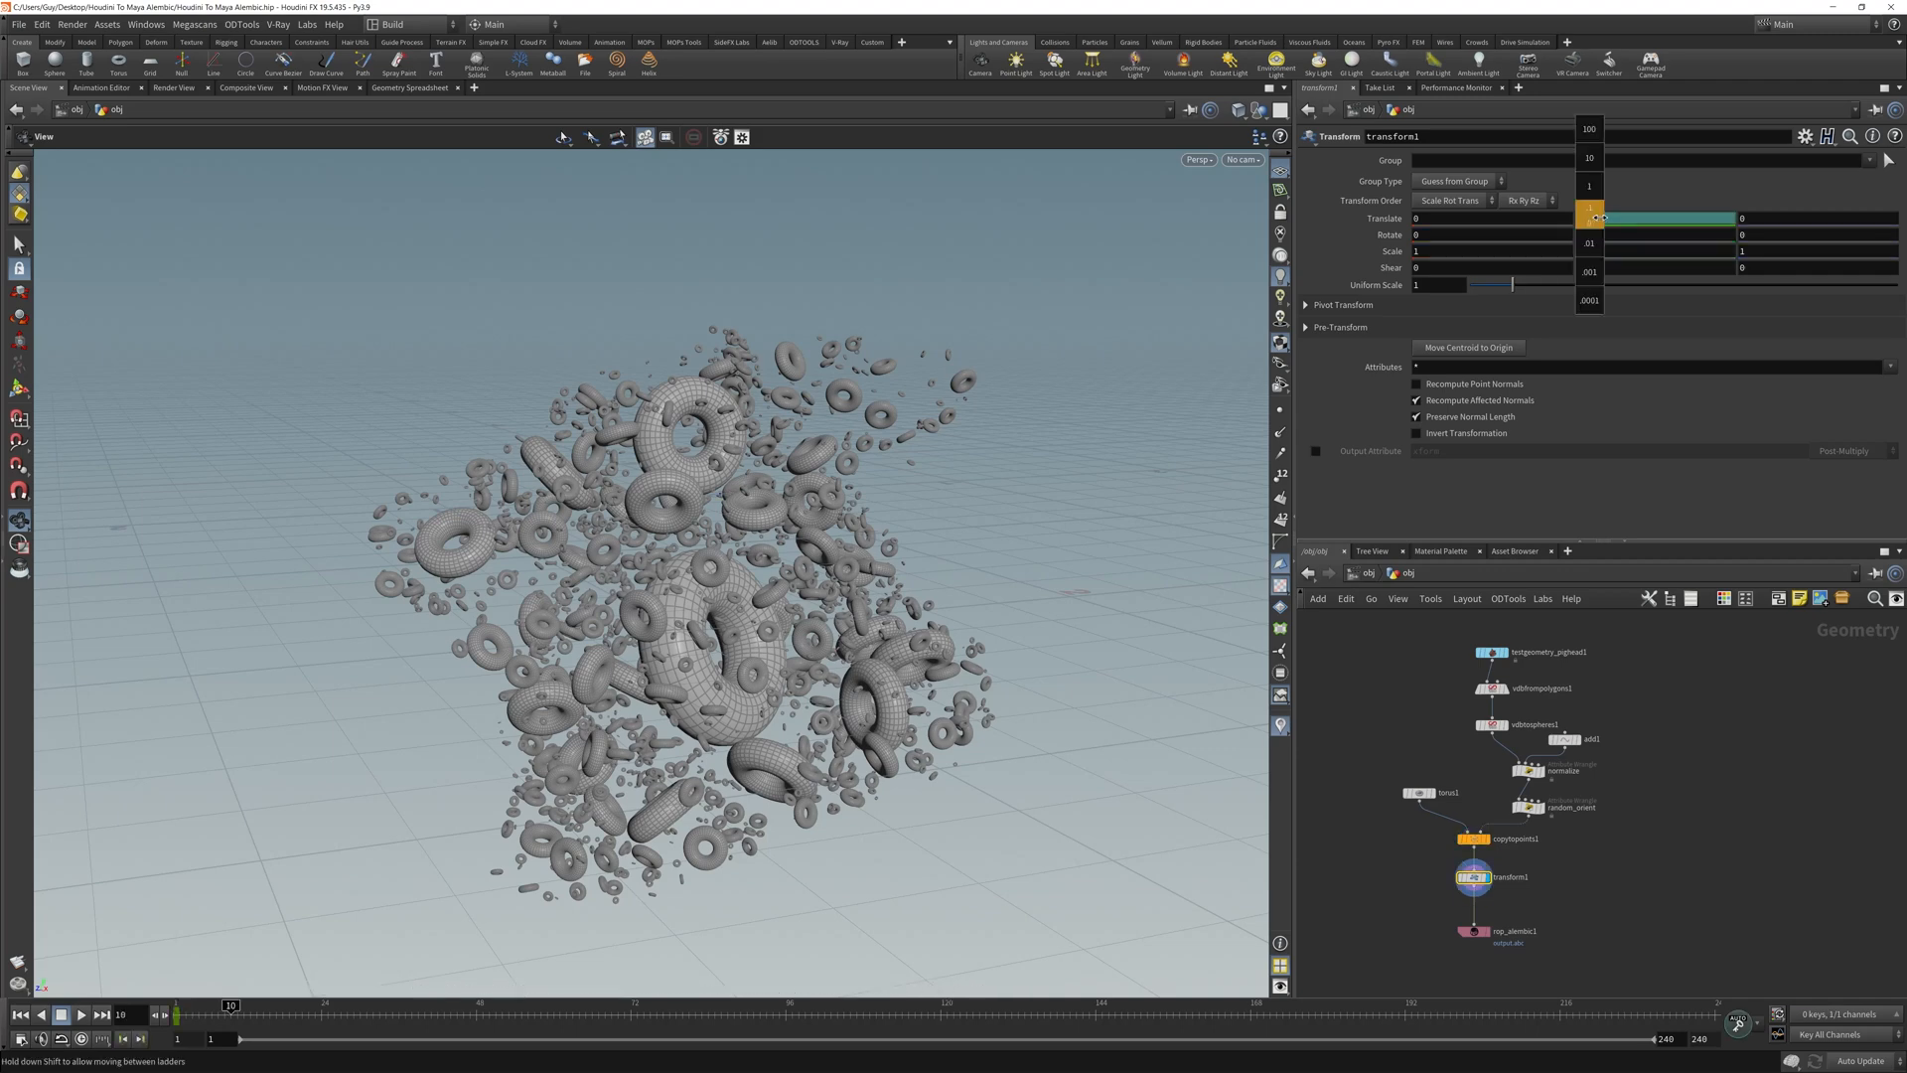
{"action": "left_click_drag", "start_coordinate": [1599, 219], "coordinate": [1702, 219]}
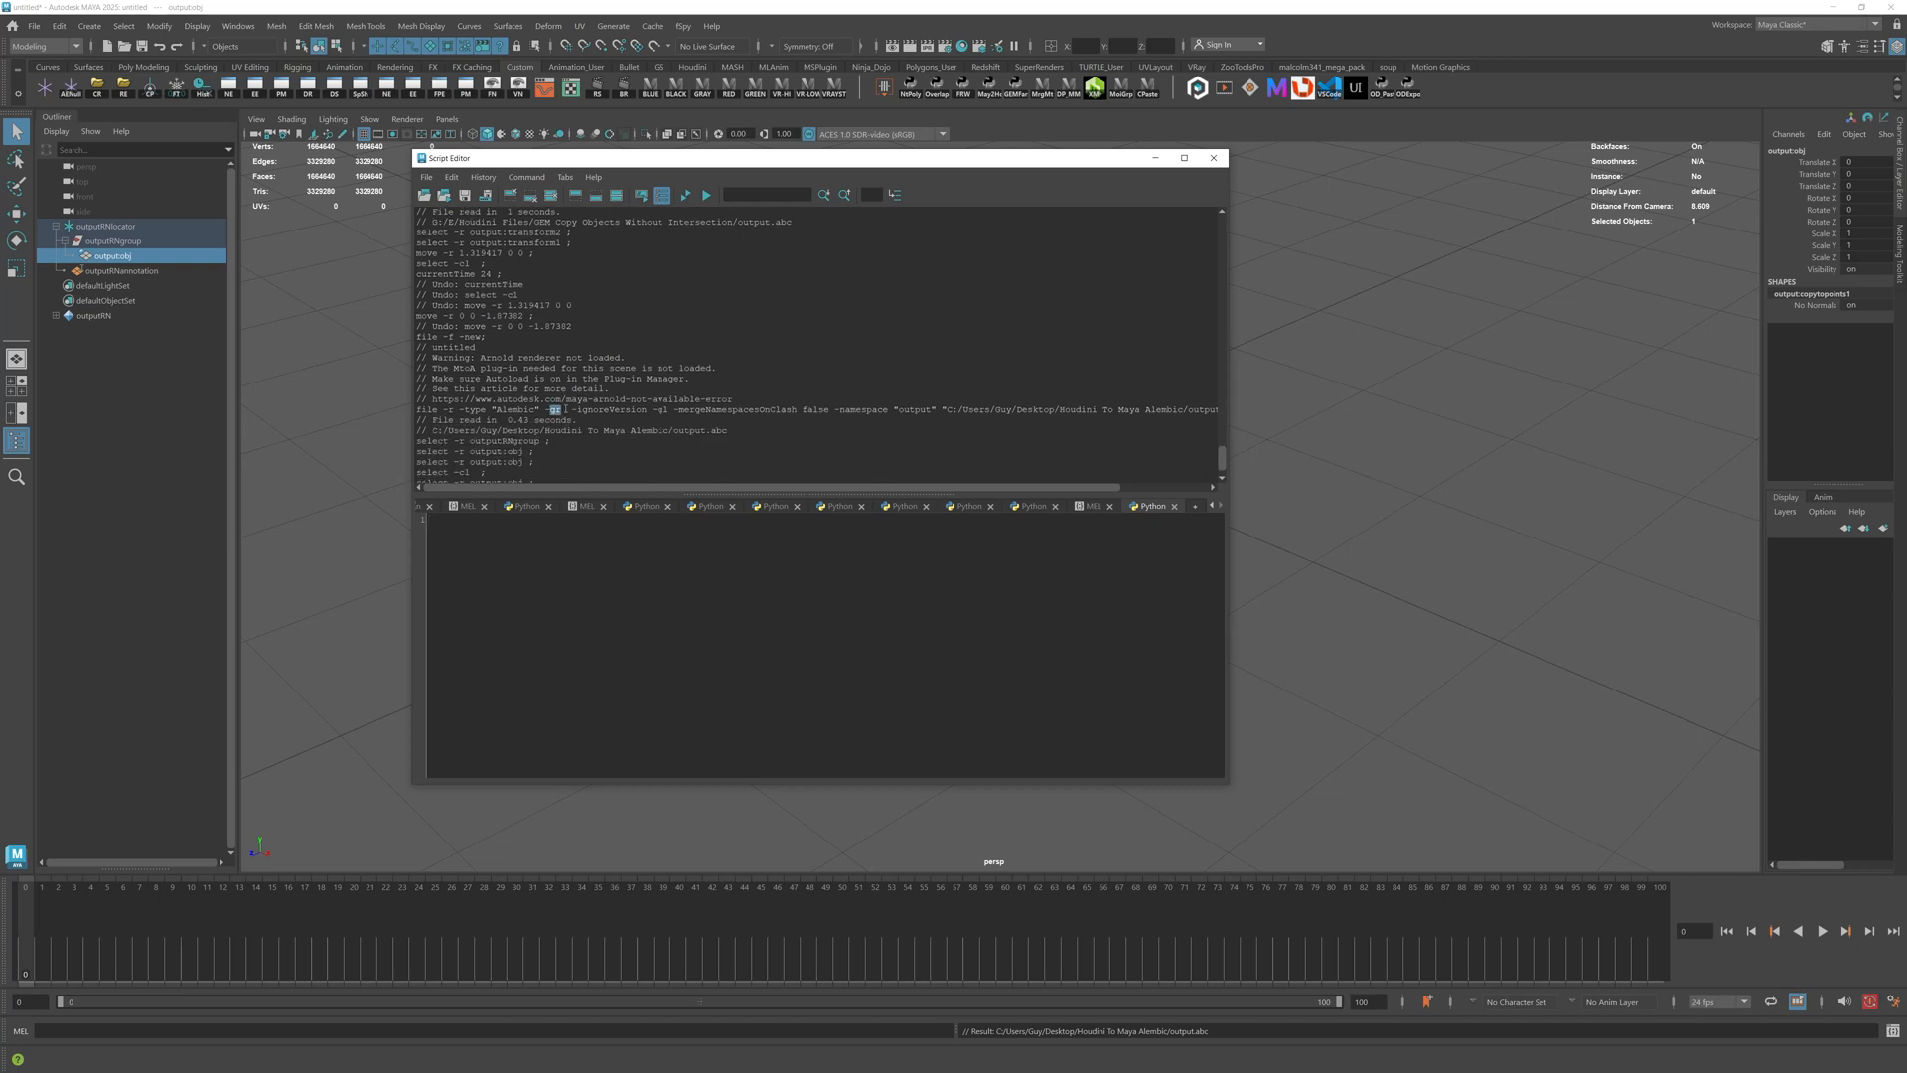
Re-run the logged Alembic reference command to bring output.abc into the fresh scene.
{"action": "triple_click", "coordinate": [814, 409]}
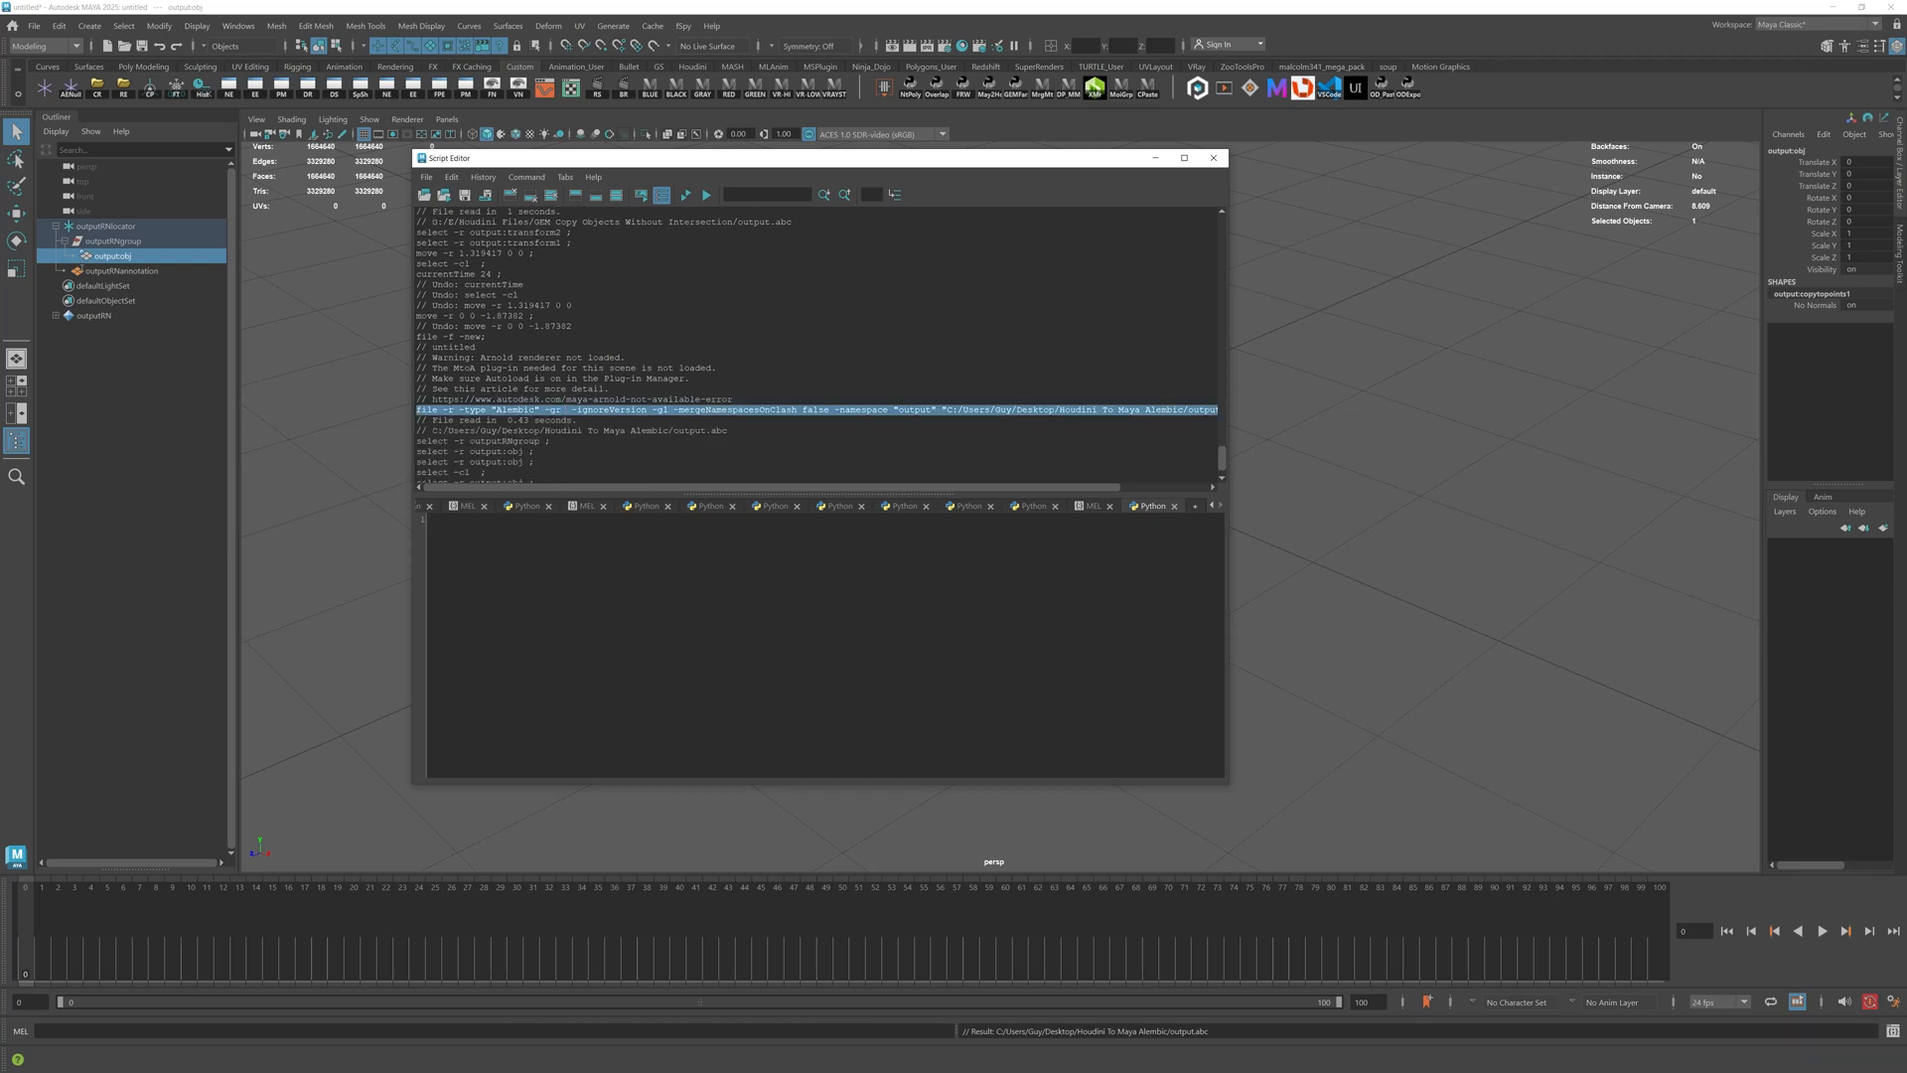
{"action": "scroll", "scroll_direction": "right", "scroll_amount": 3}
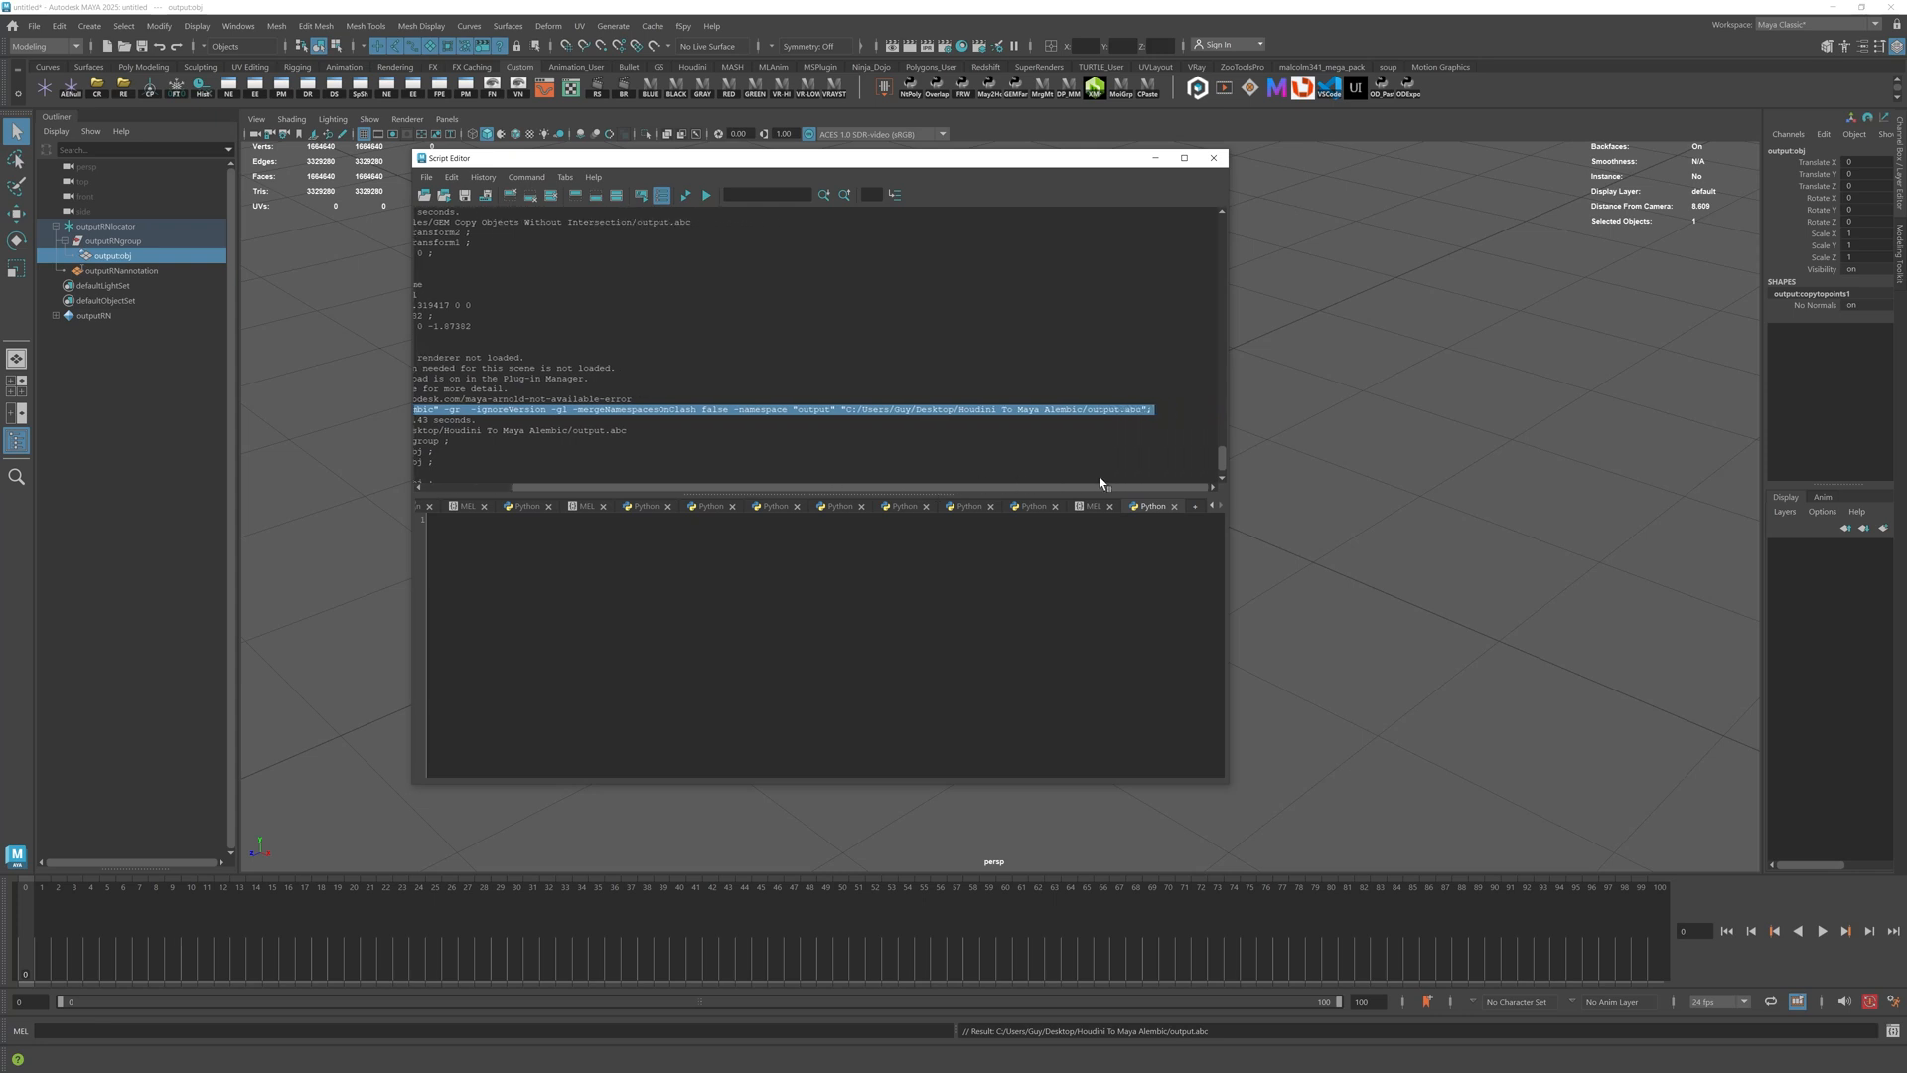
{"action": "left_click", "coordinate": [1211, 158]}
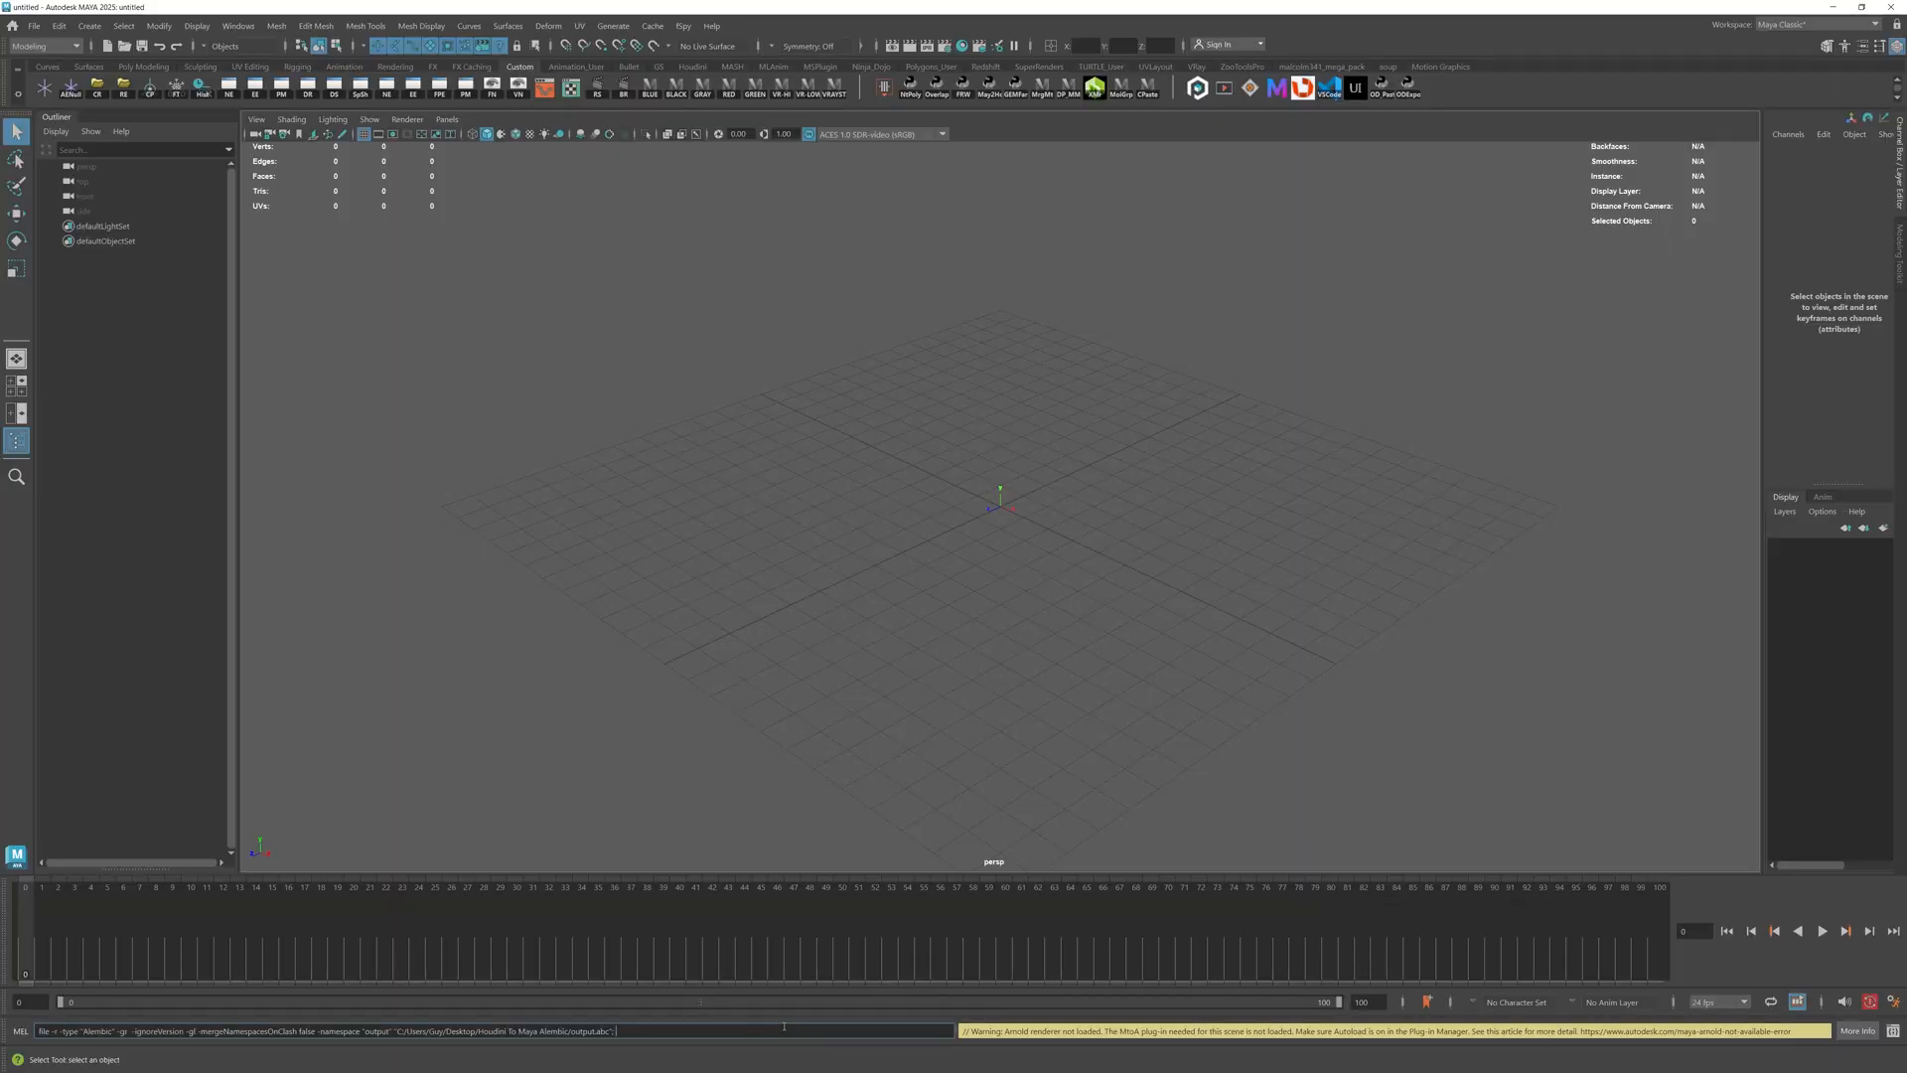
{"action": "key", "text": "enter"}
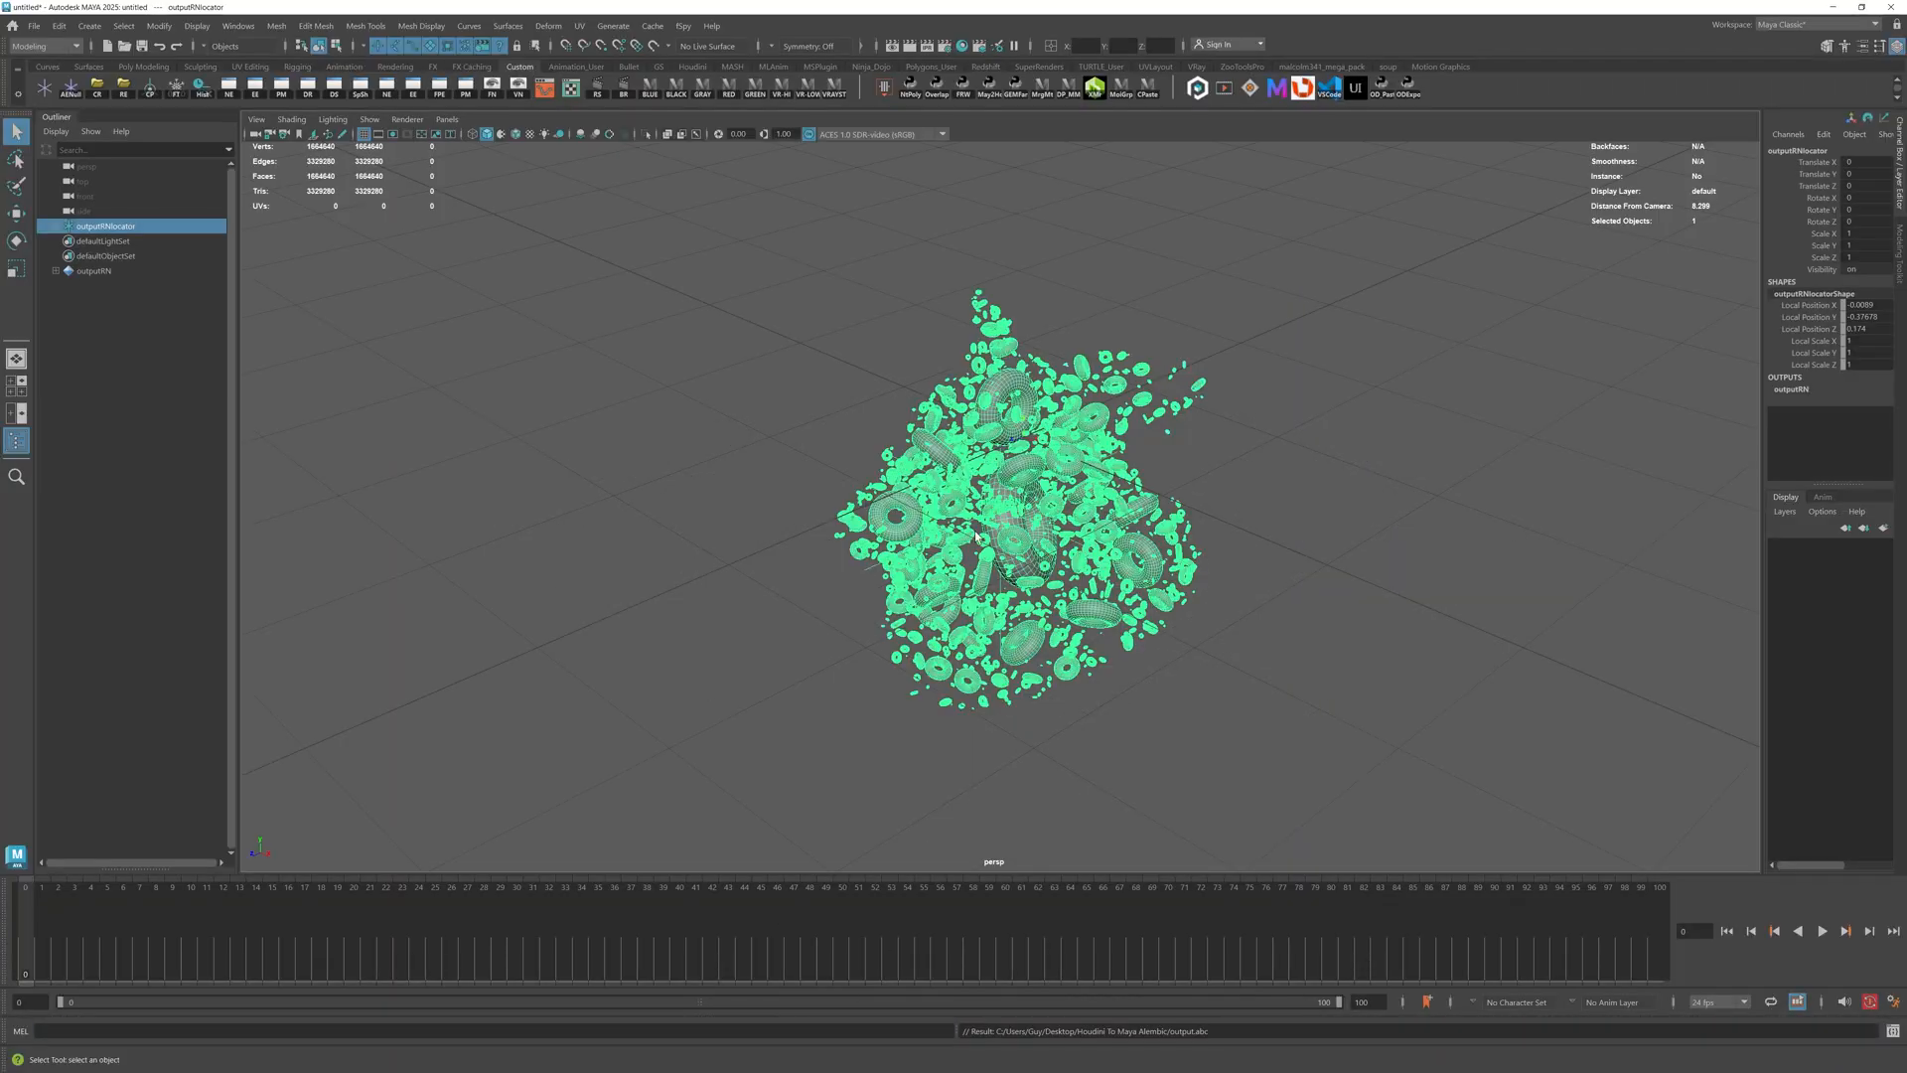
Play the imported torus cloud forward a few frames, then stop playback.
{"action": "scroll", "scroll_direction": "down", "scroll_amount": 3}
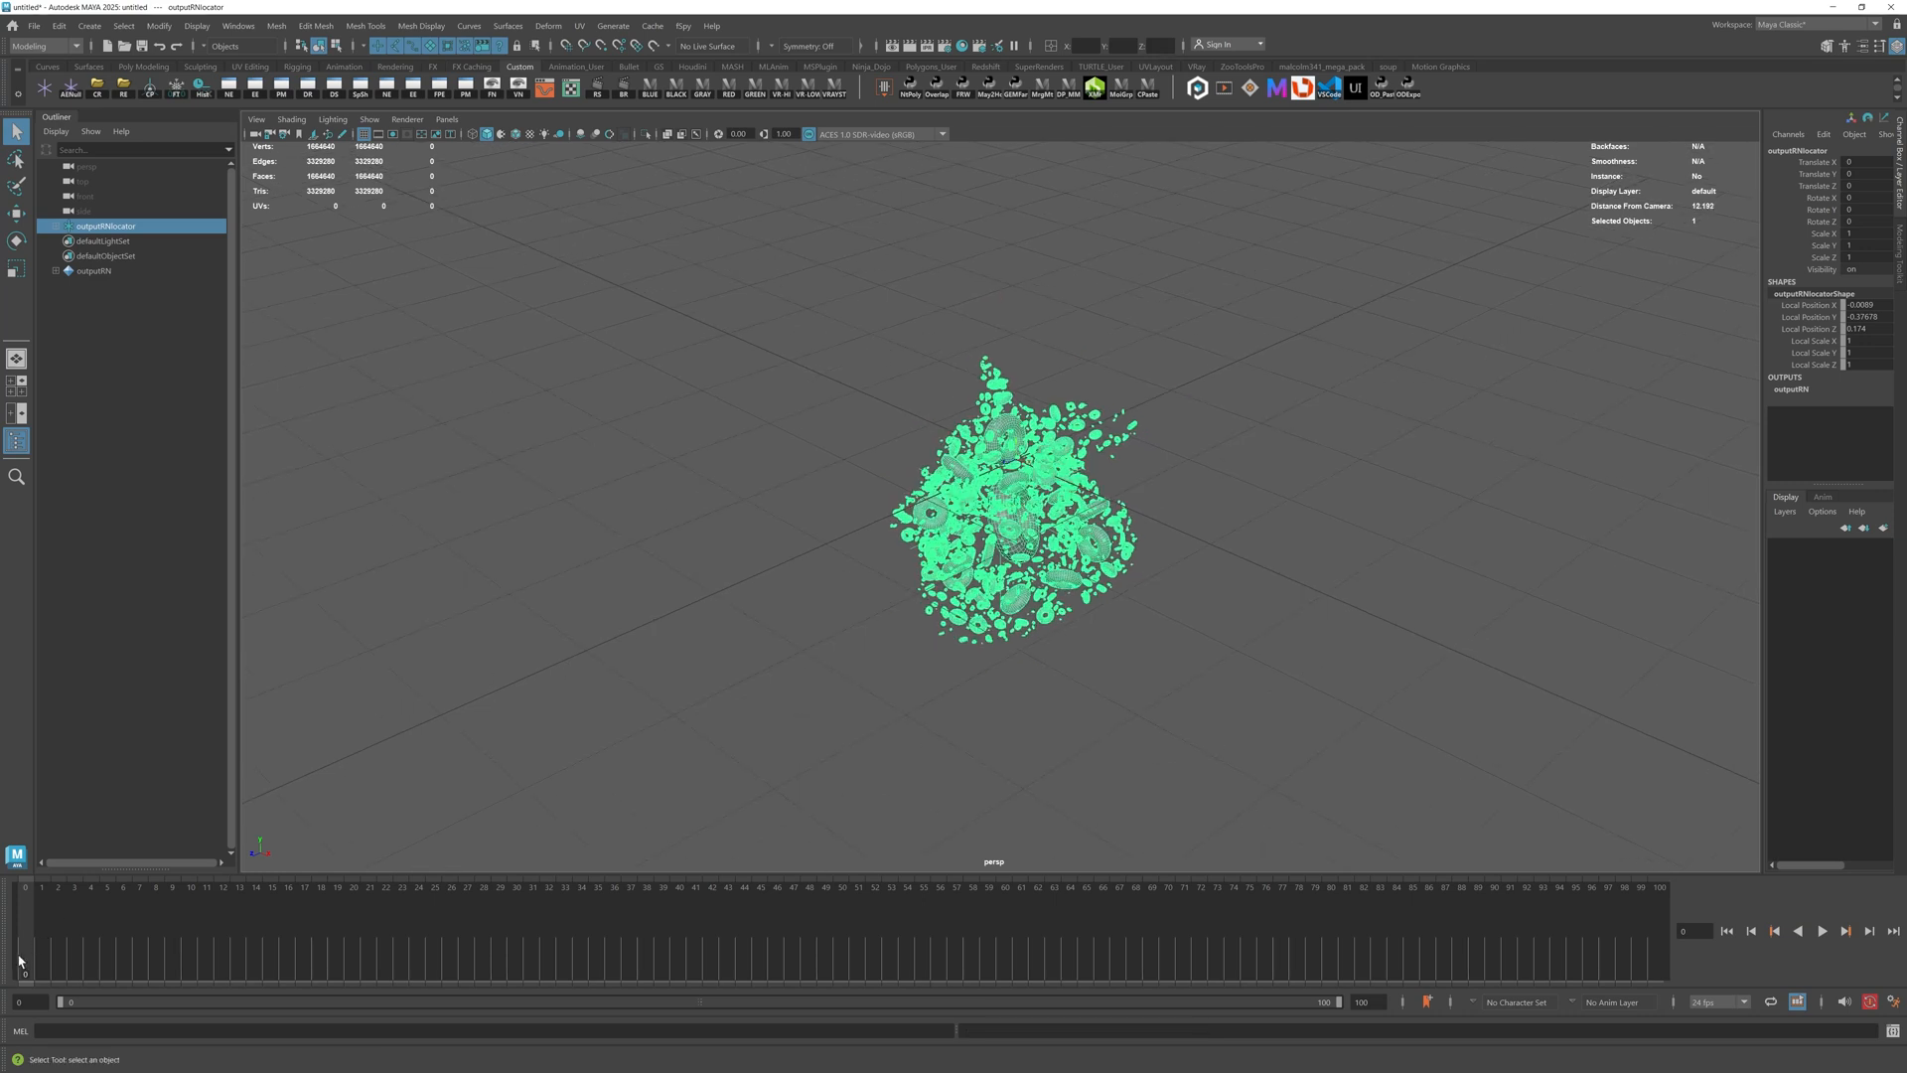
{"action": "left_click", "coordinate": [1821, 929]}
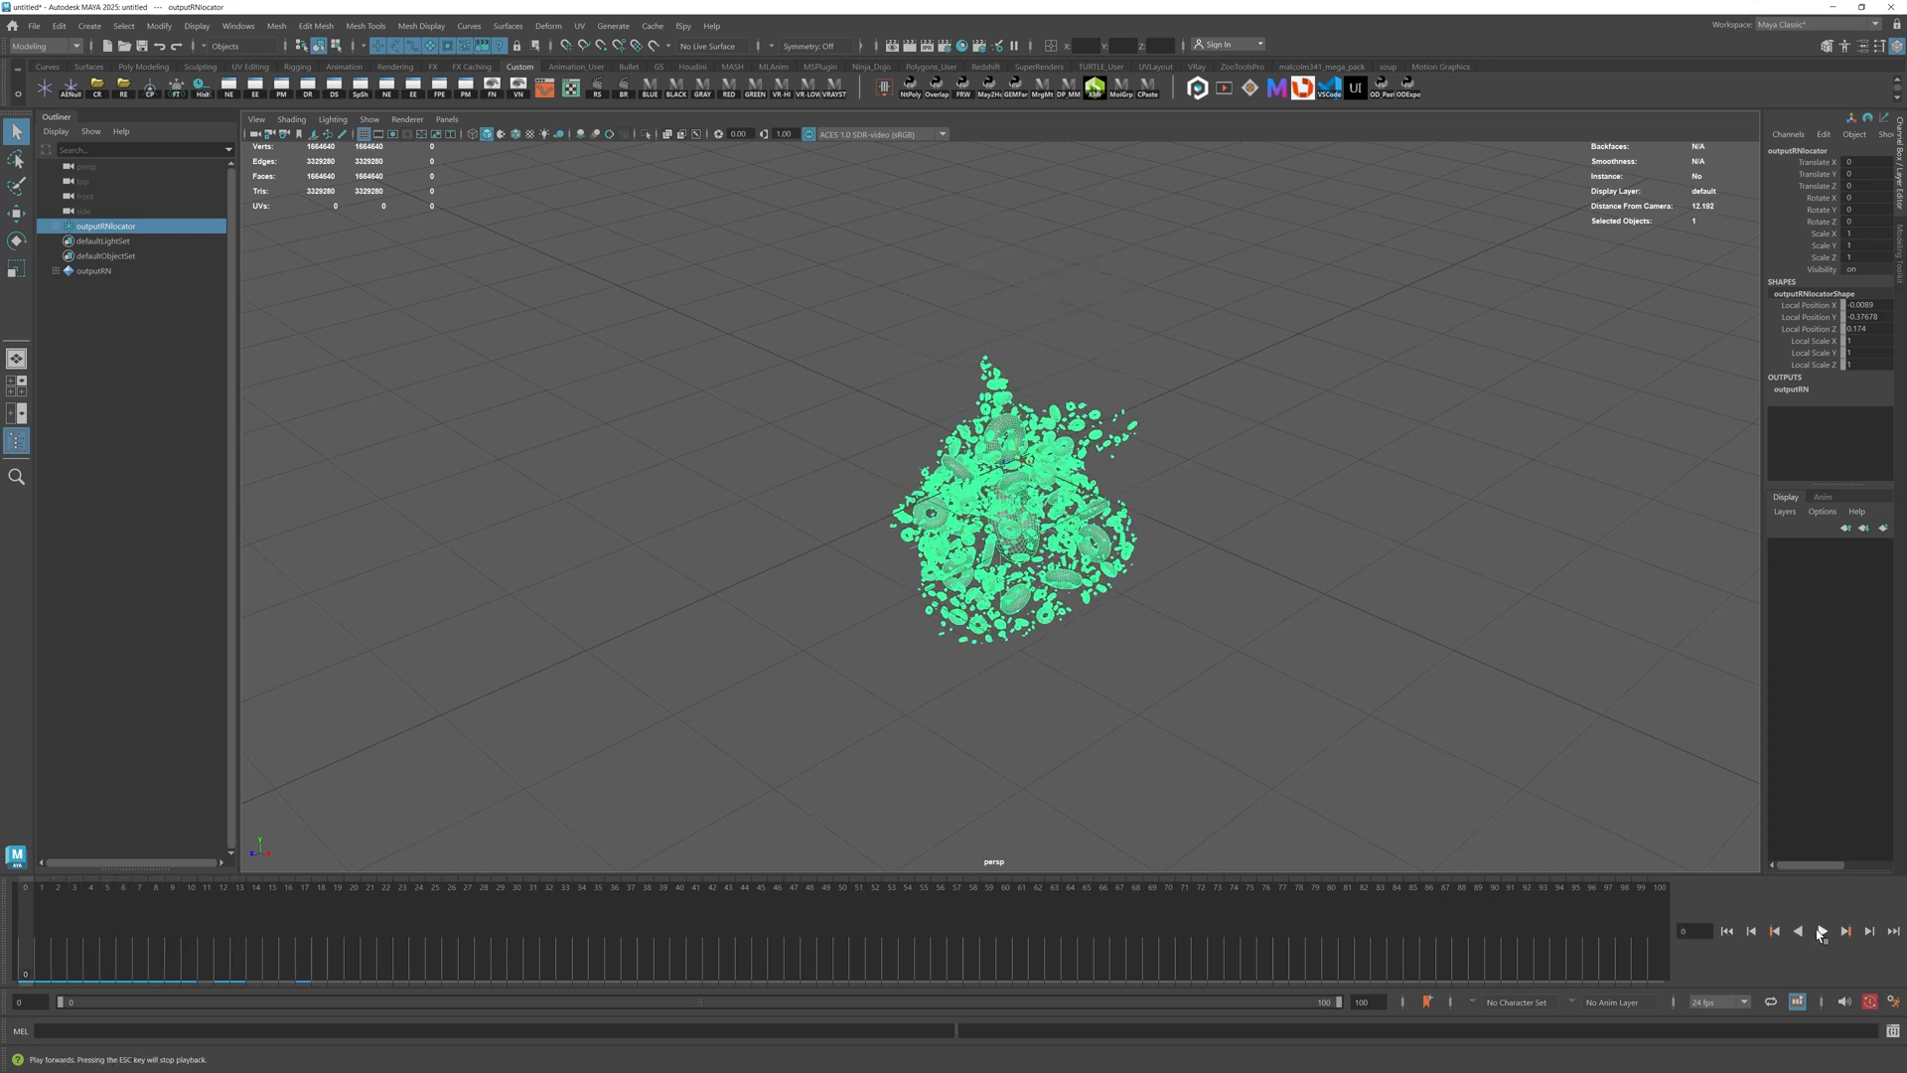
{"action": "left_click", "coordinate": [1821, 932]}
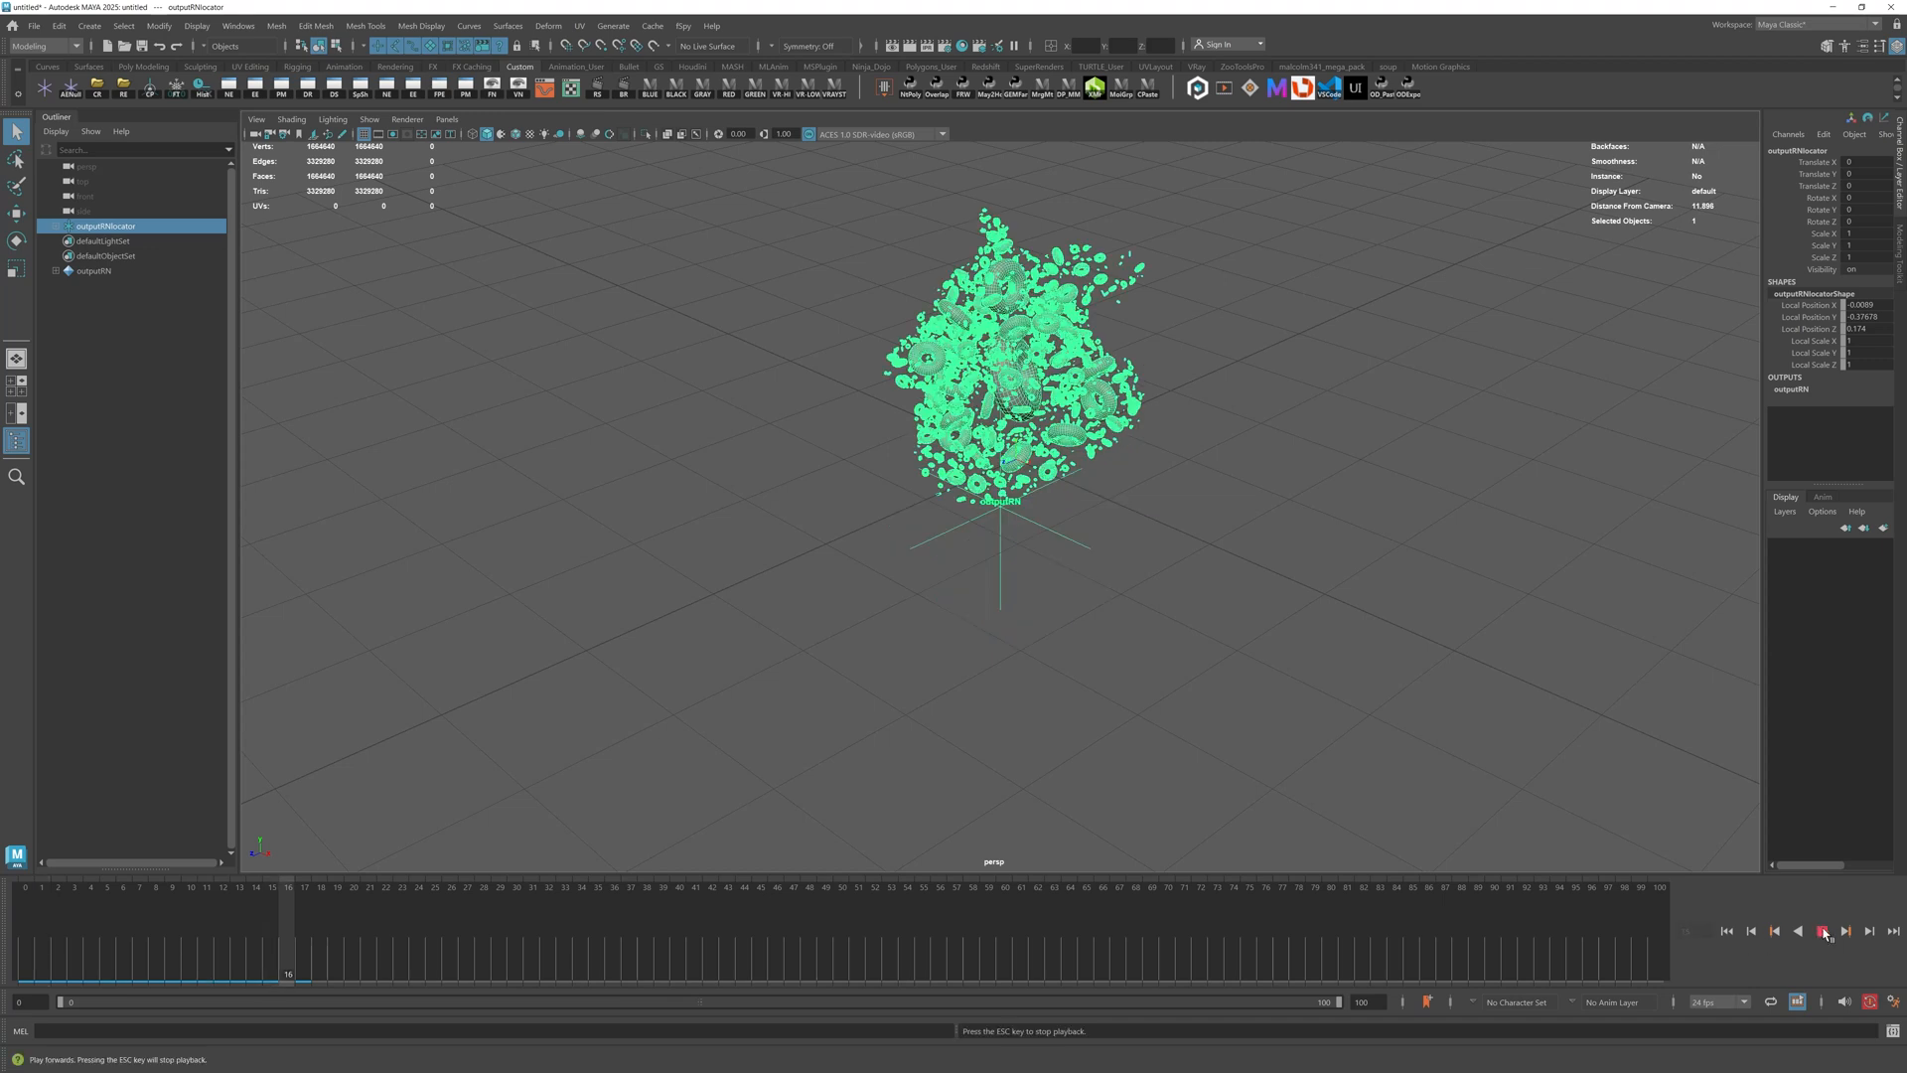
{"action": "left_click", "coordinate": [1821, 930]}
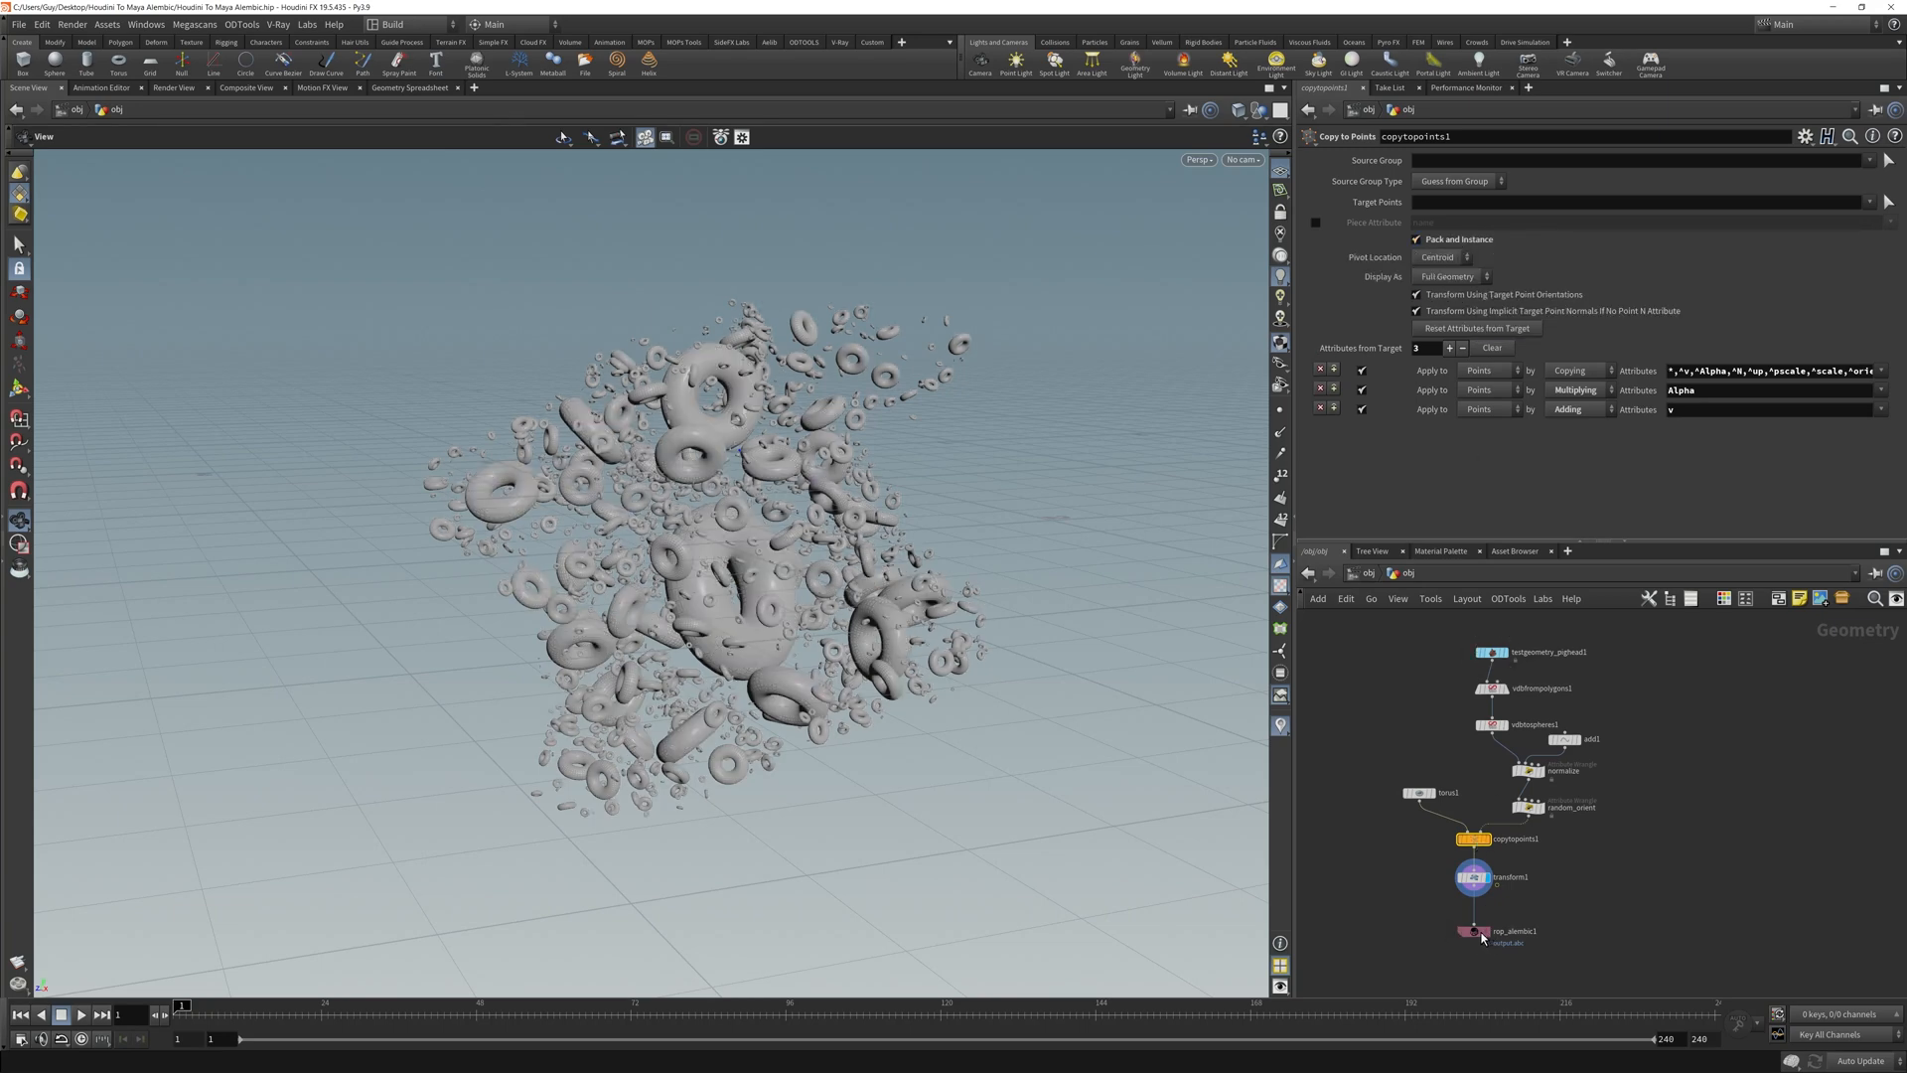
Select copytopoints1 and review its Pack and Instance setting.
{"action": "left_click", "coordinate": [1471, 929]}
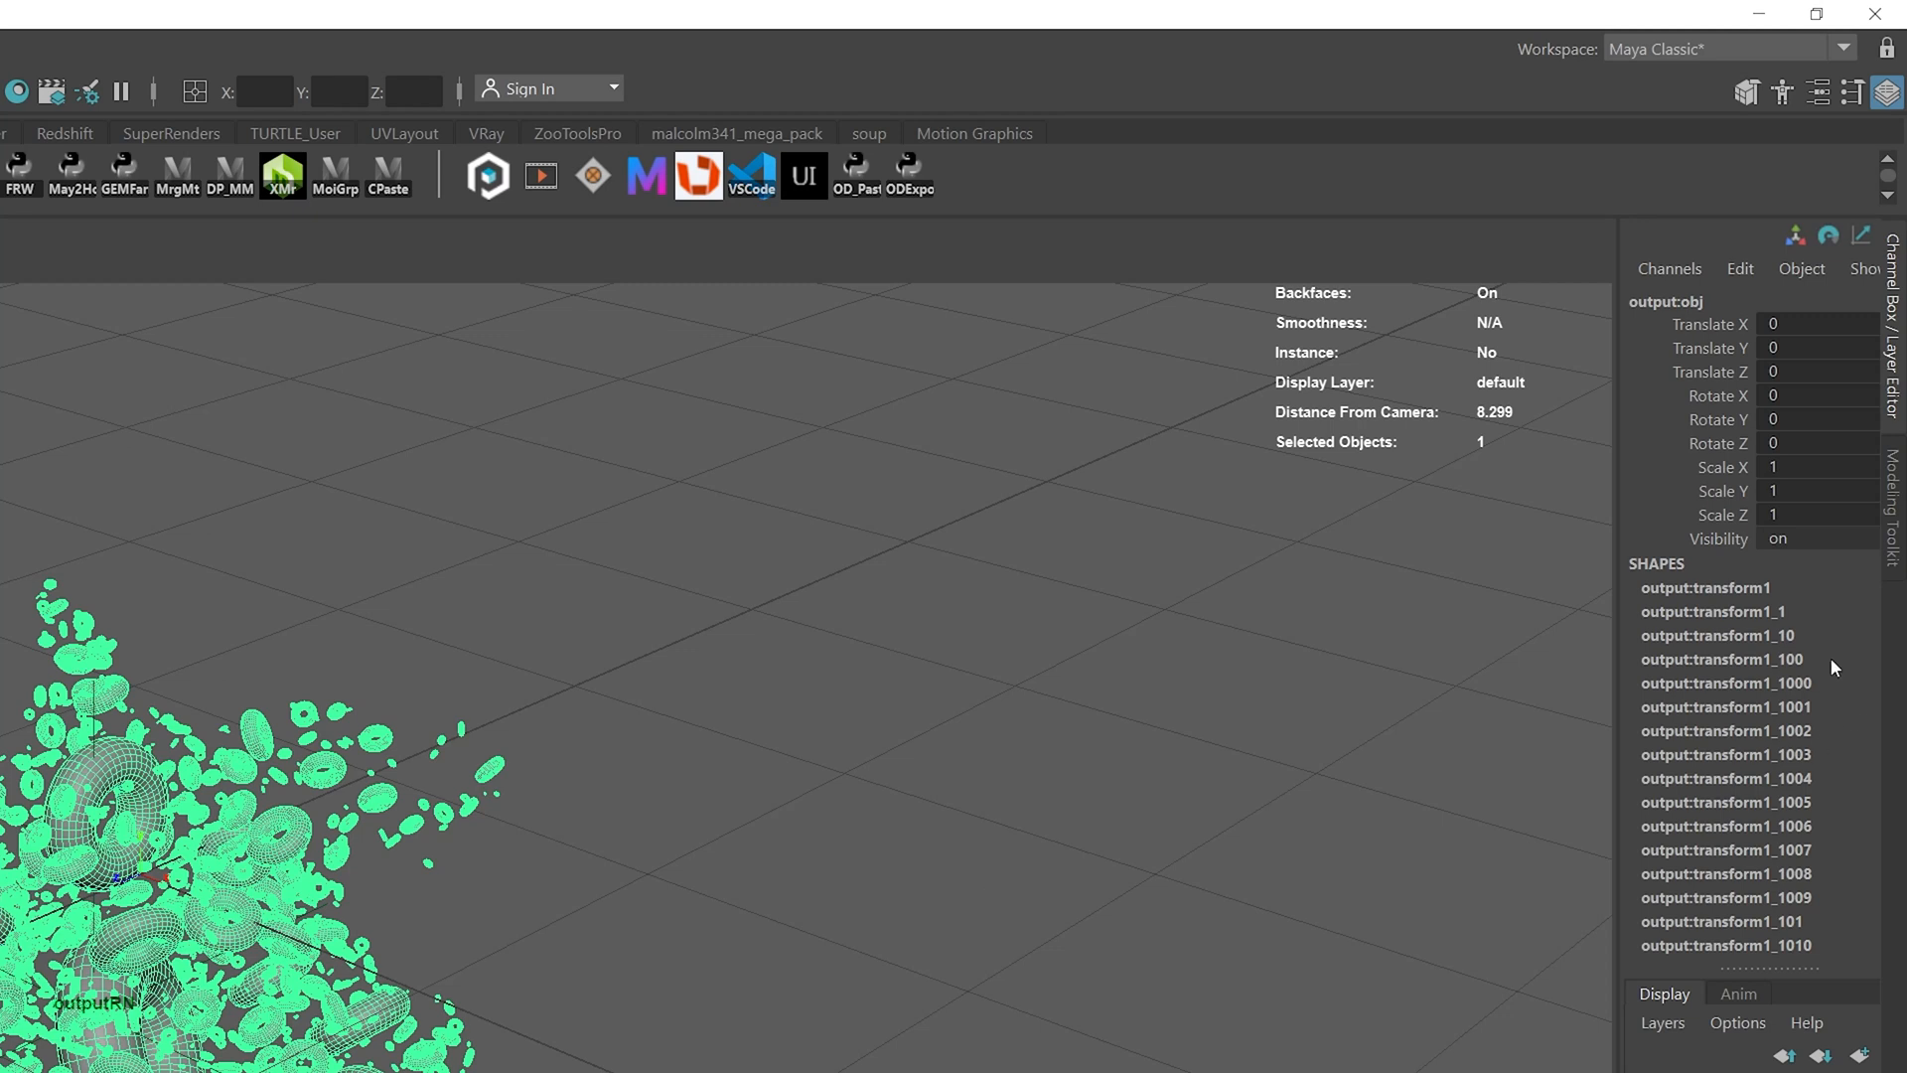
Scroll through output:obj's long list of separate transform1 shapes in the Channel Box.
{"action": "scroll", "scroll_direction": "down", "scroll_amount": 3}
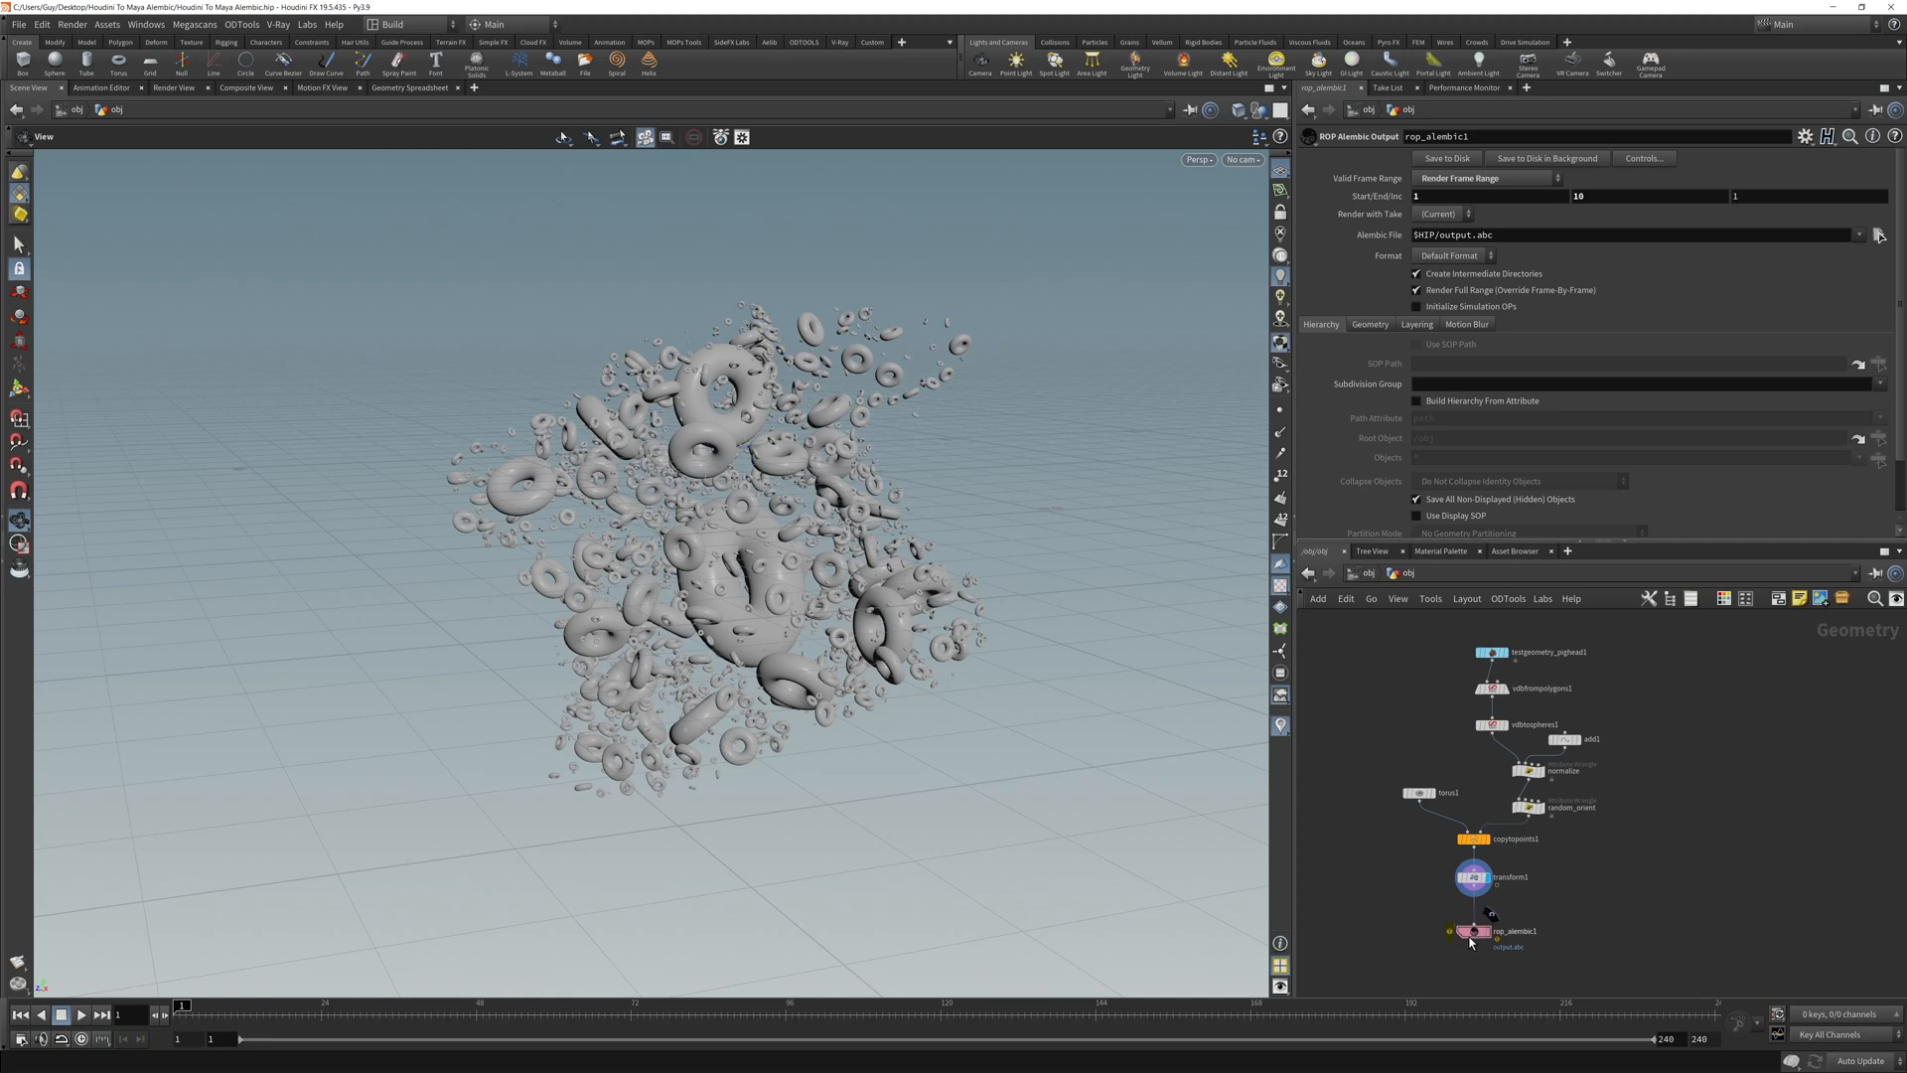
Set rop_alembic1's Packed Transform to Transform Geometry with copytopoints1 packing turned off.
{"action": "left_click", "coordinate": [1471, 838]}
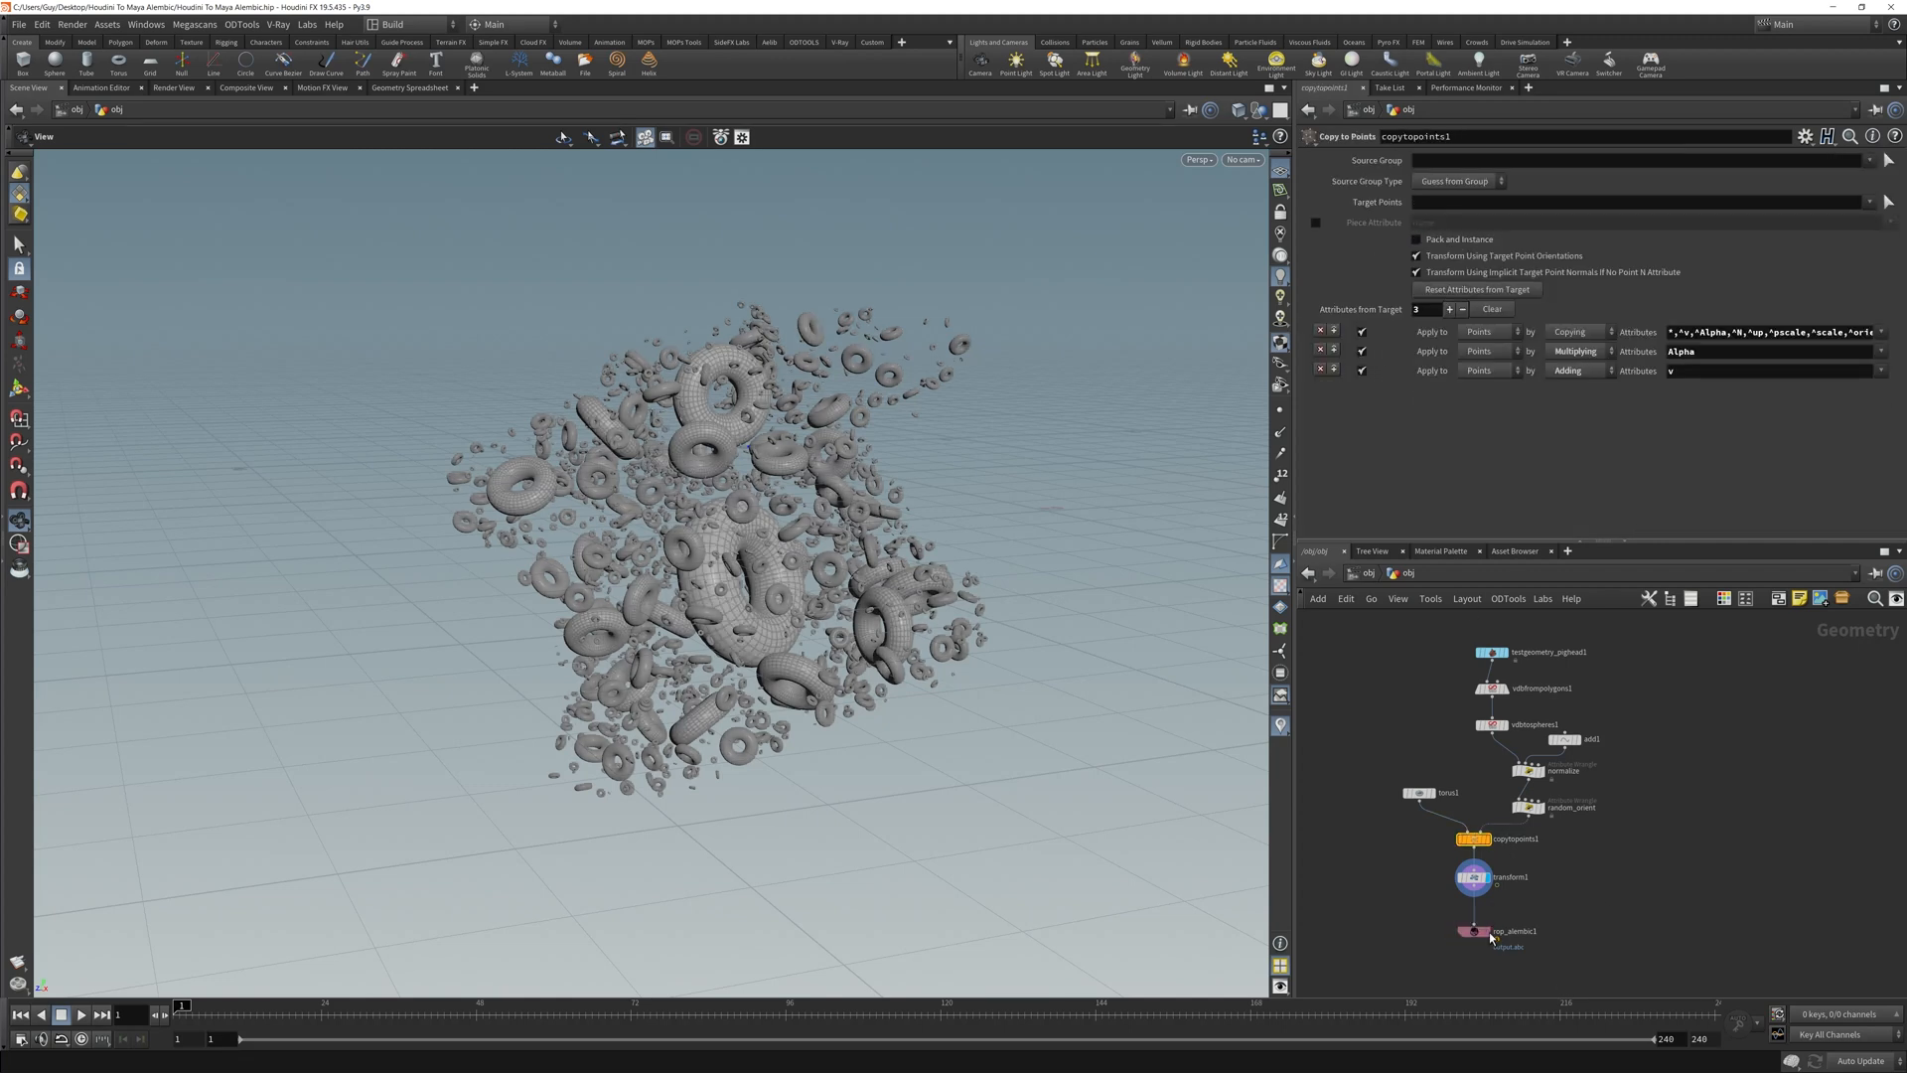
{"action": "left_click", "coordinate": [1472, 930]}
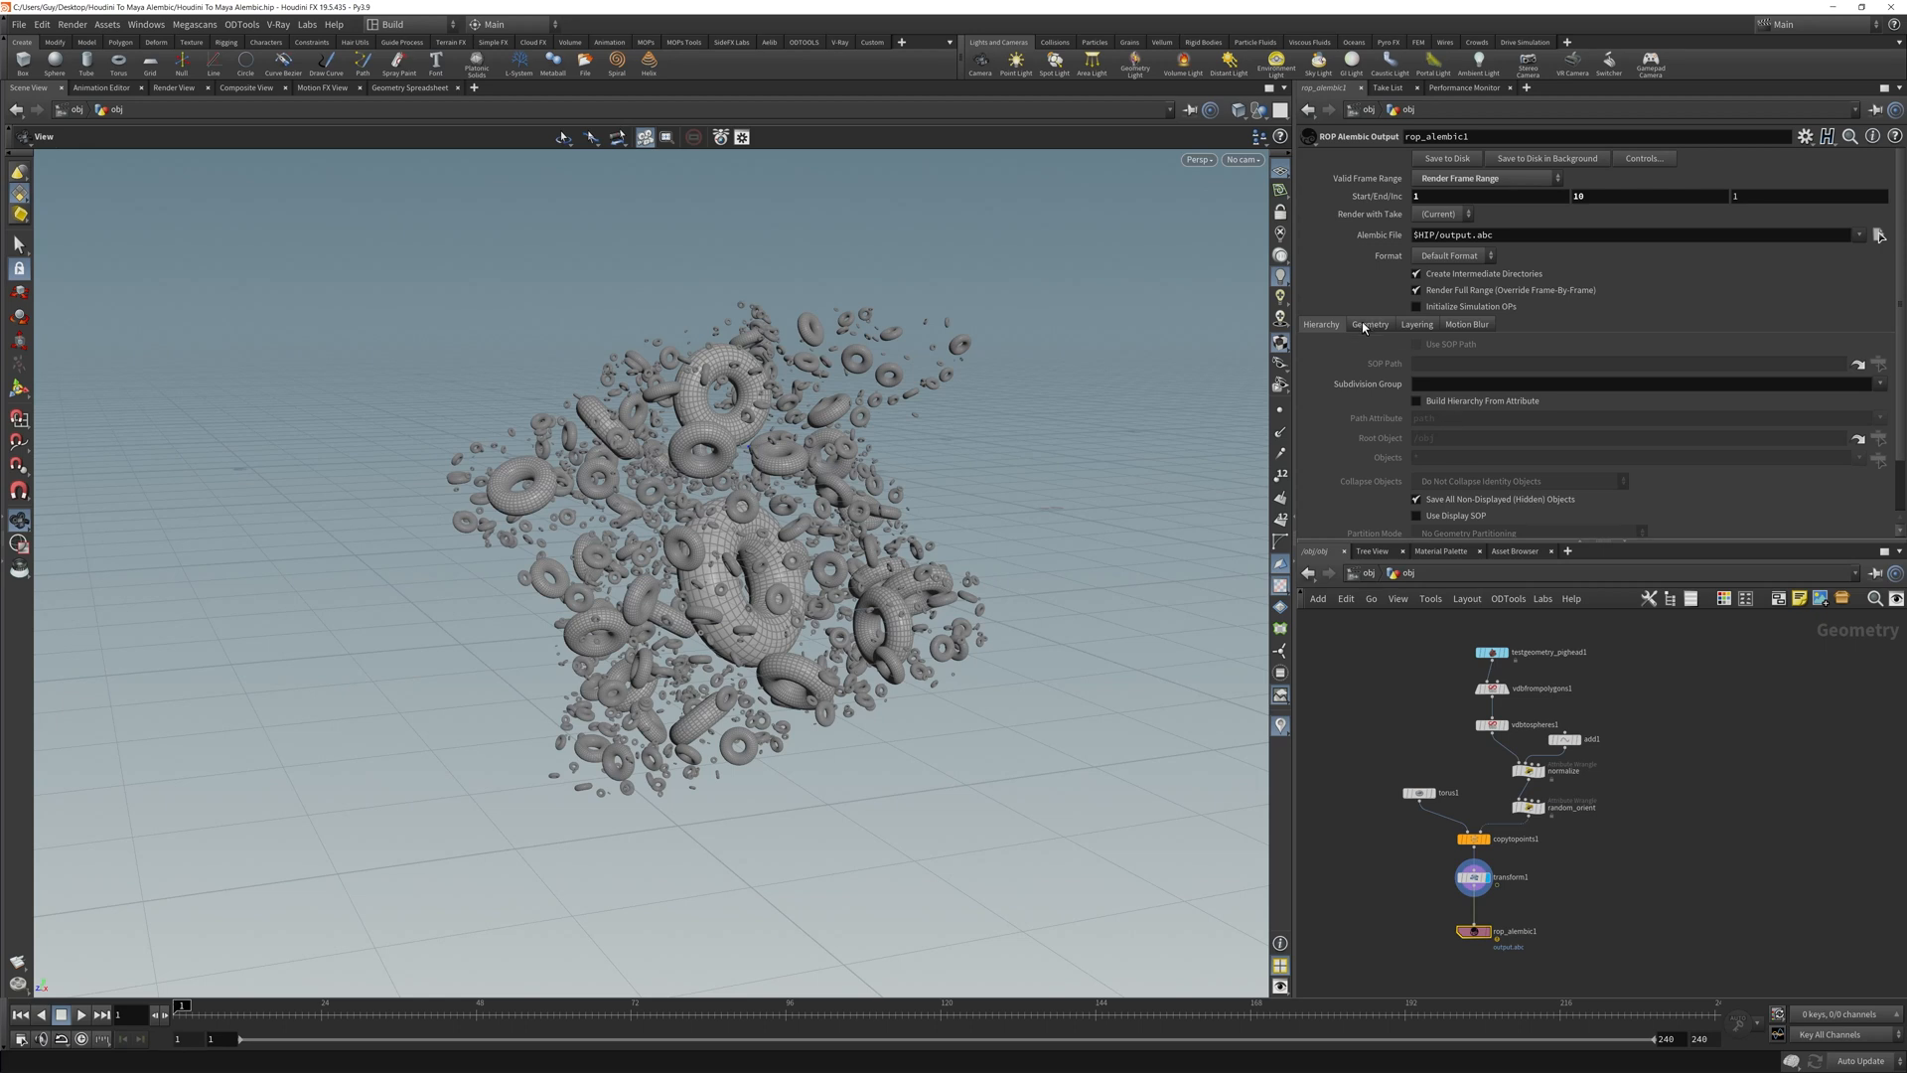
{"action": "left_click", "coordinate": [1369, 324]}
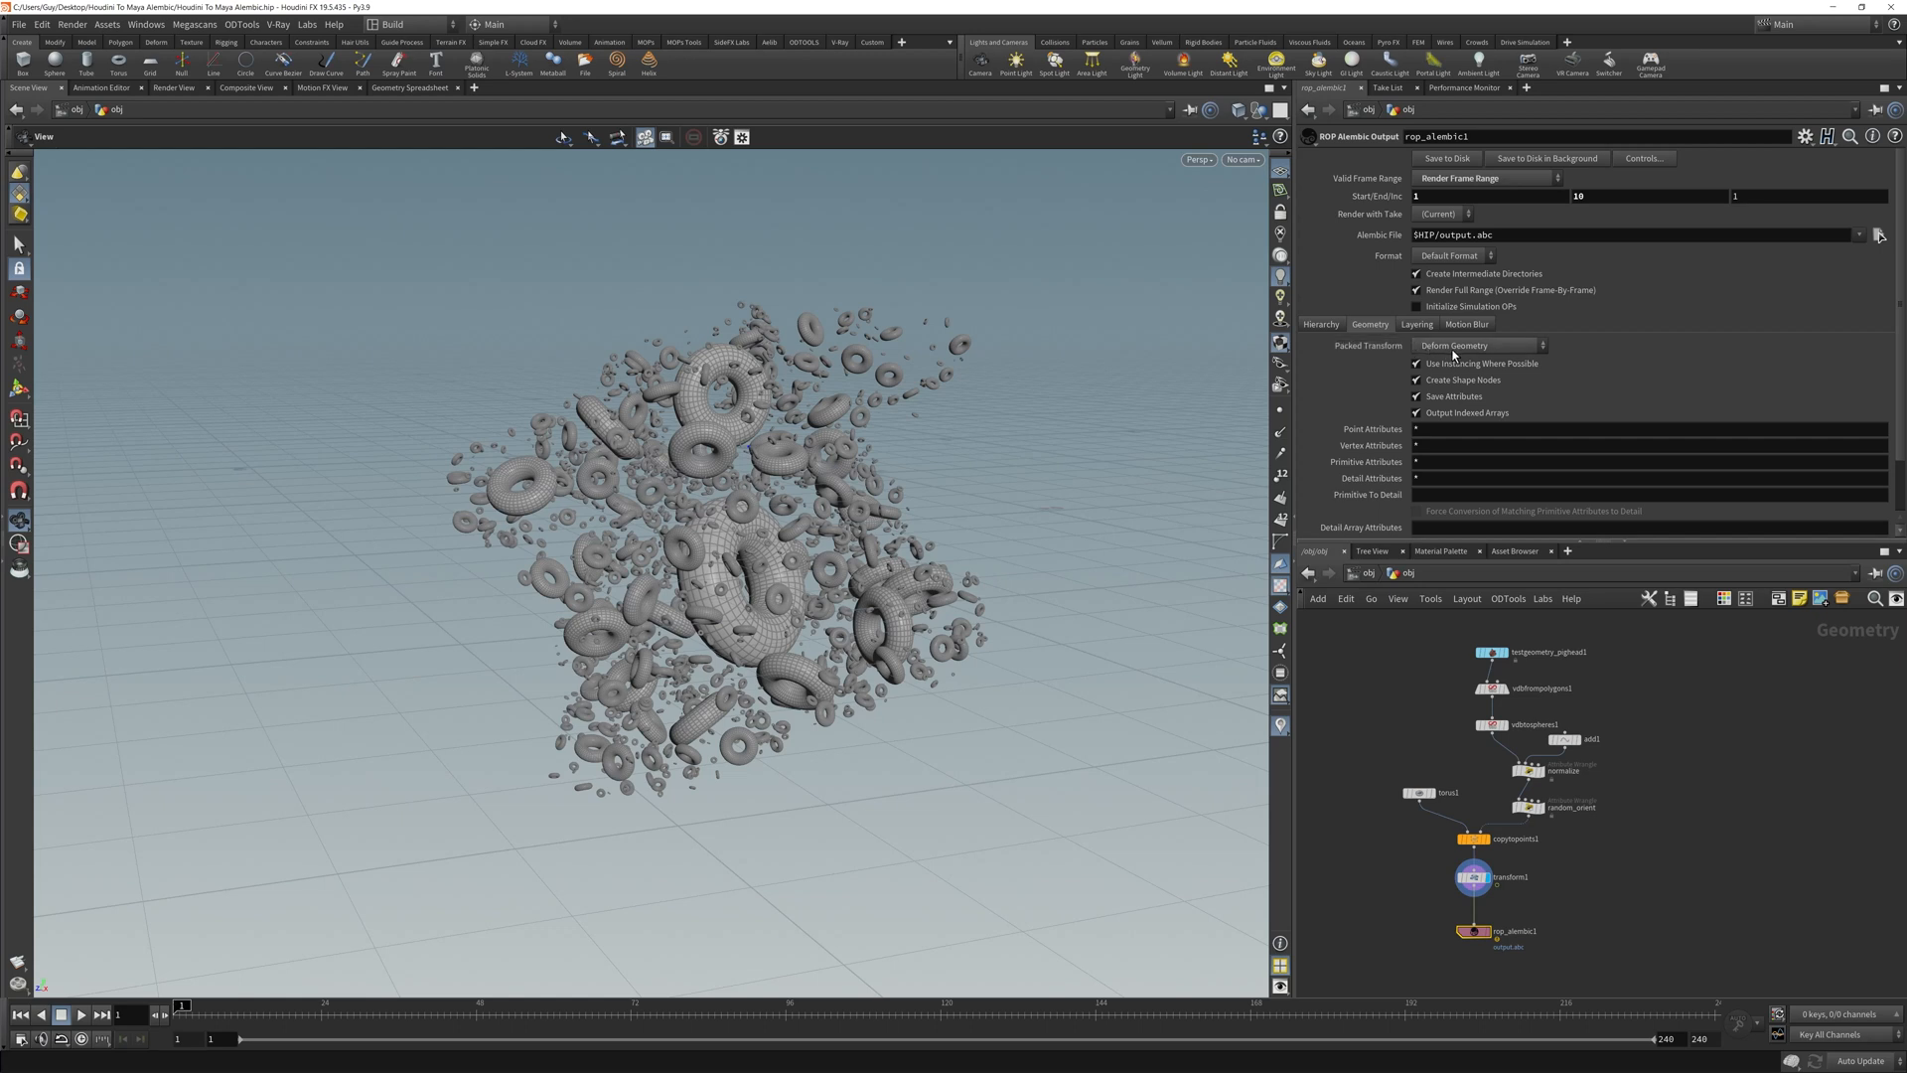
{"action": "left_click", "coordinate": [1478, 346]}
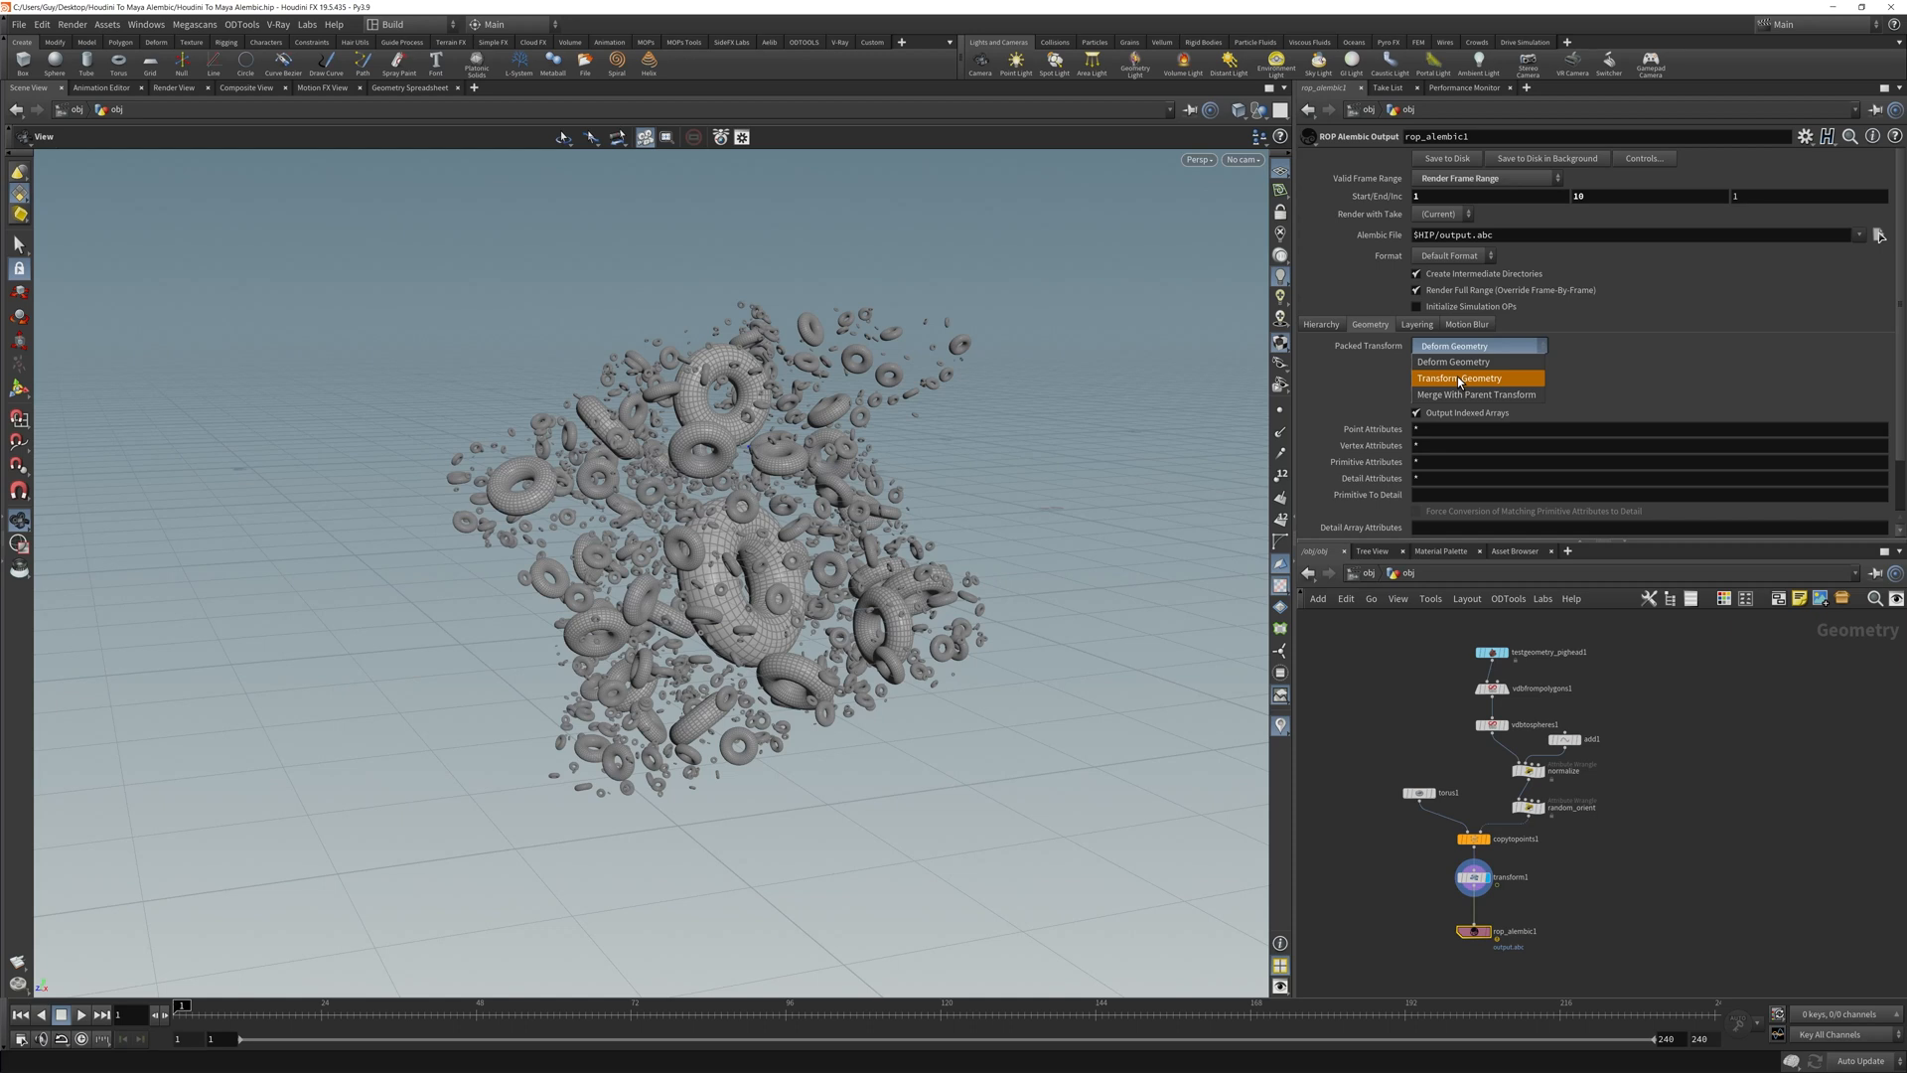
{"action": "left_click", "coordinate": [1465, 377]}
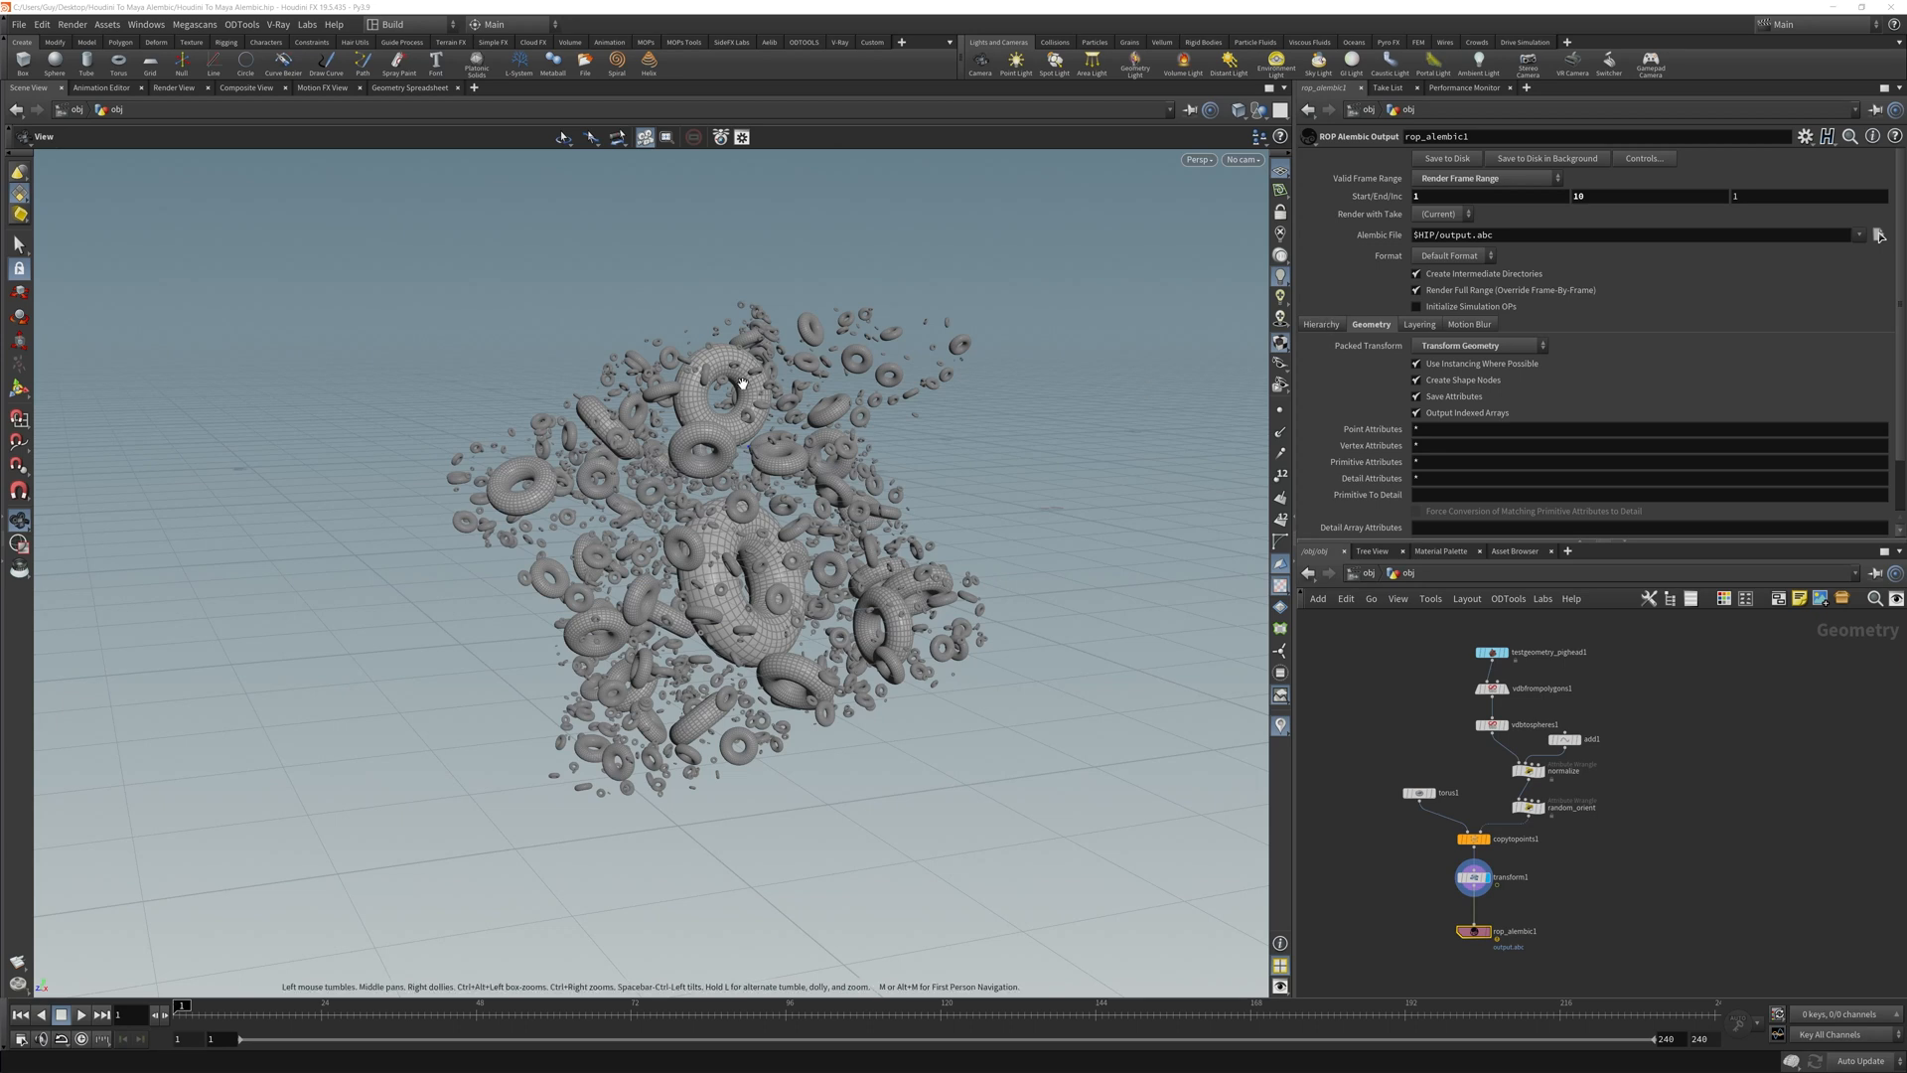
{"action": "left_click", "coordinate": [1321, 323]}
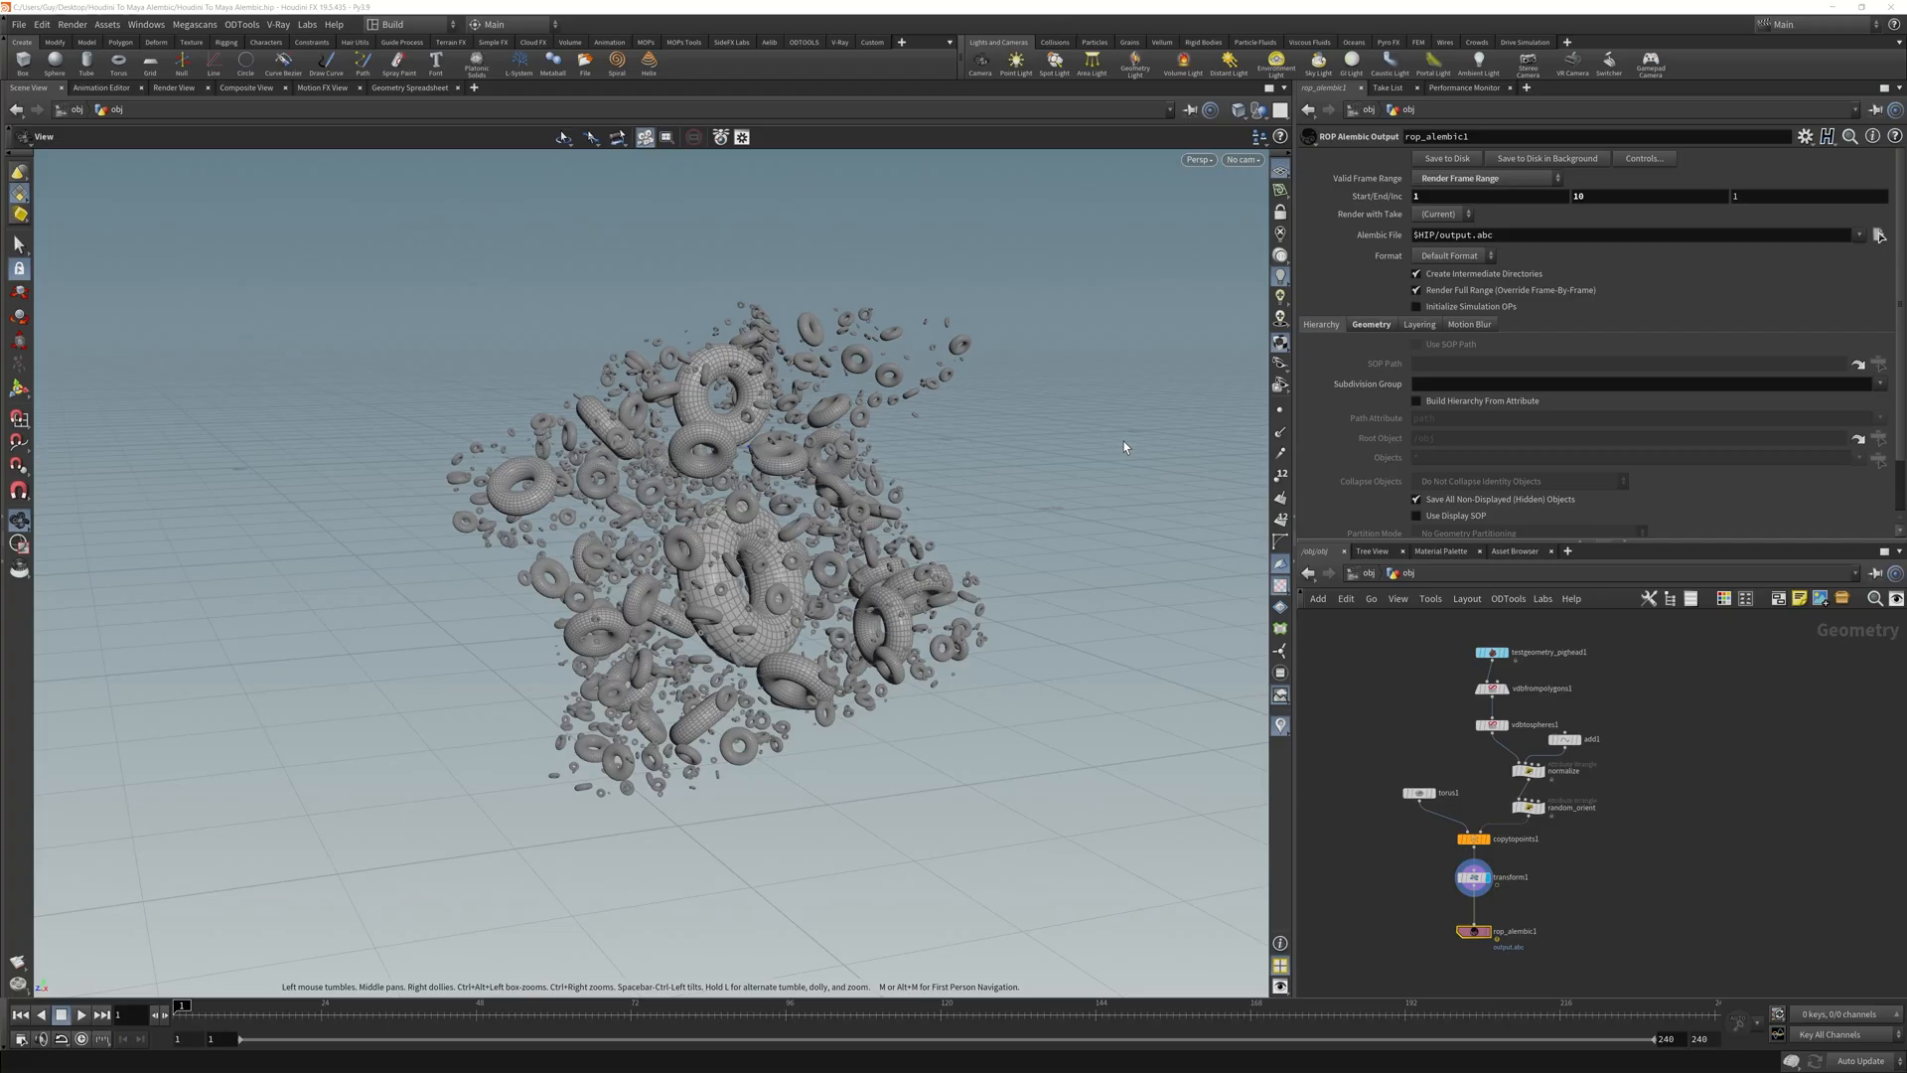
{"action": "left_click", "coordinate": [1446, 159]}
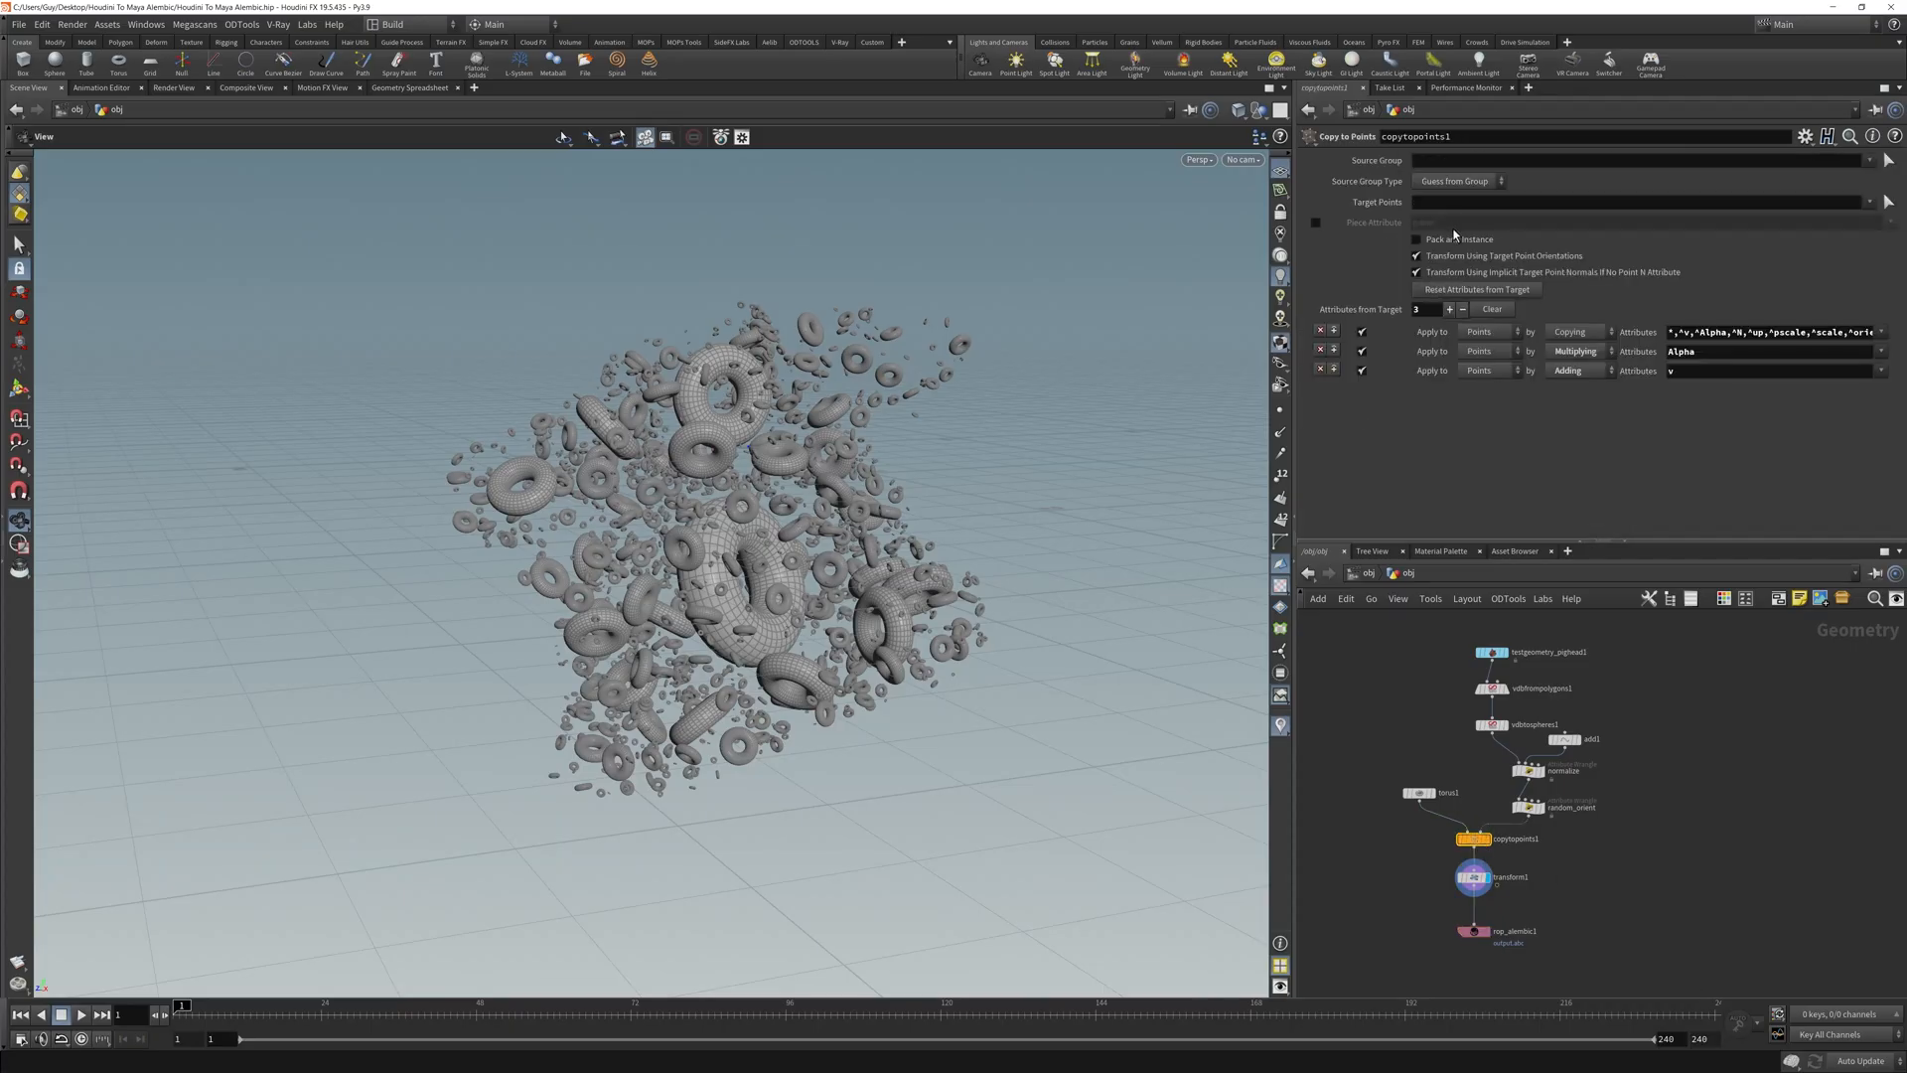
Enable Pack and Instance on copytopoints1 and inspect the counts in the Geometry Spreadsheet.
{"action": "left_click", "coordinate": [1414, 238]}
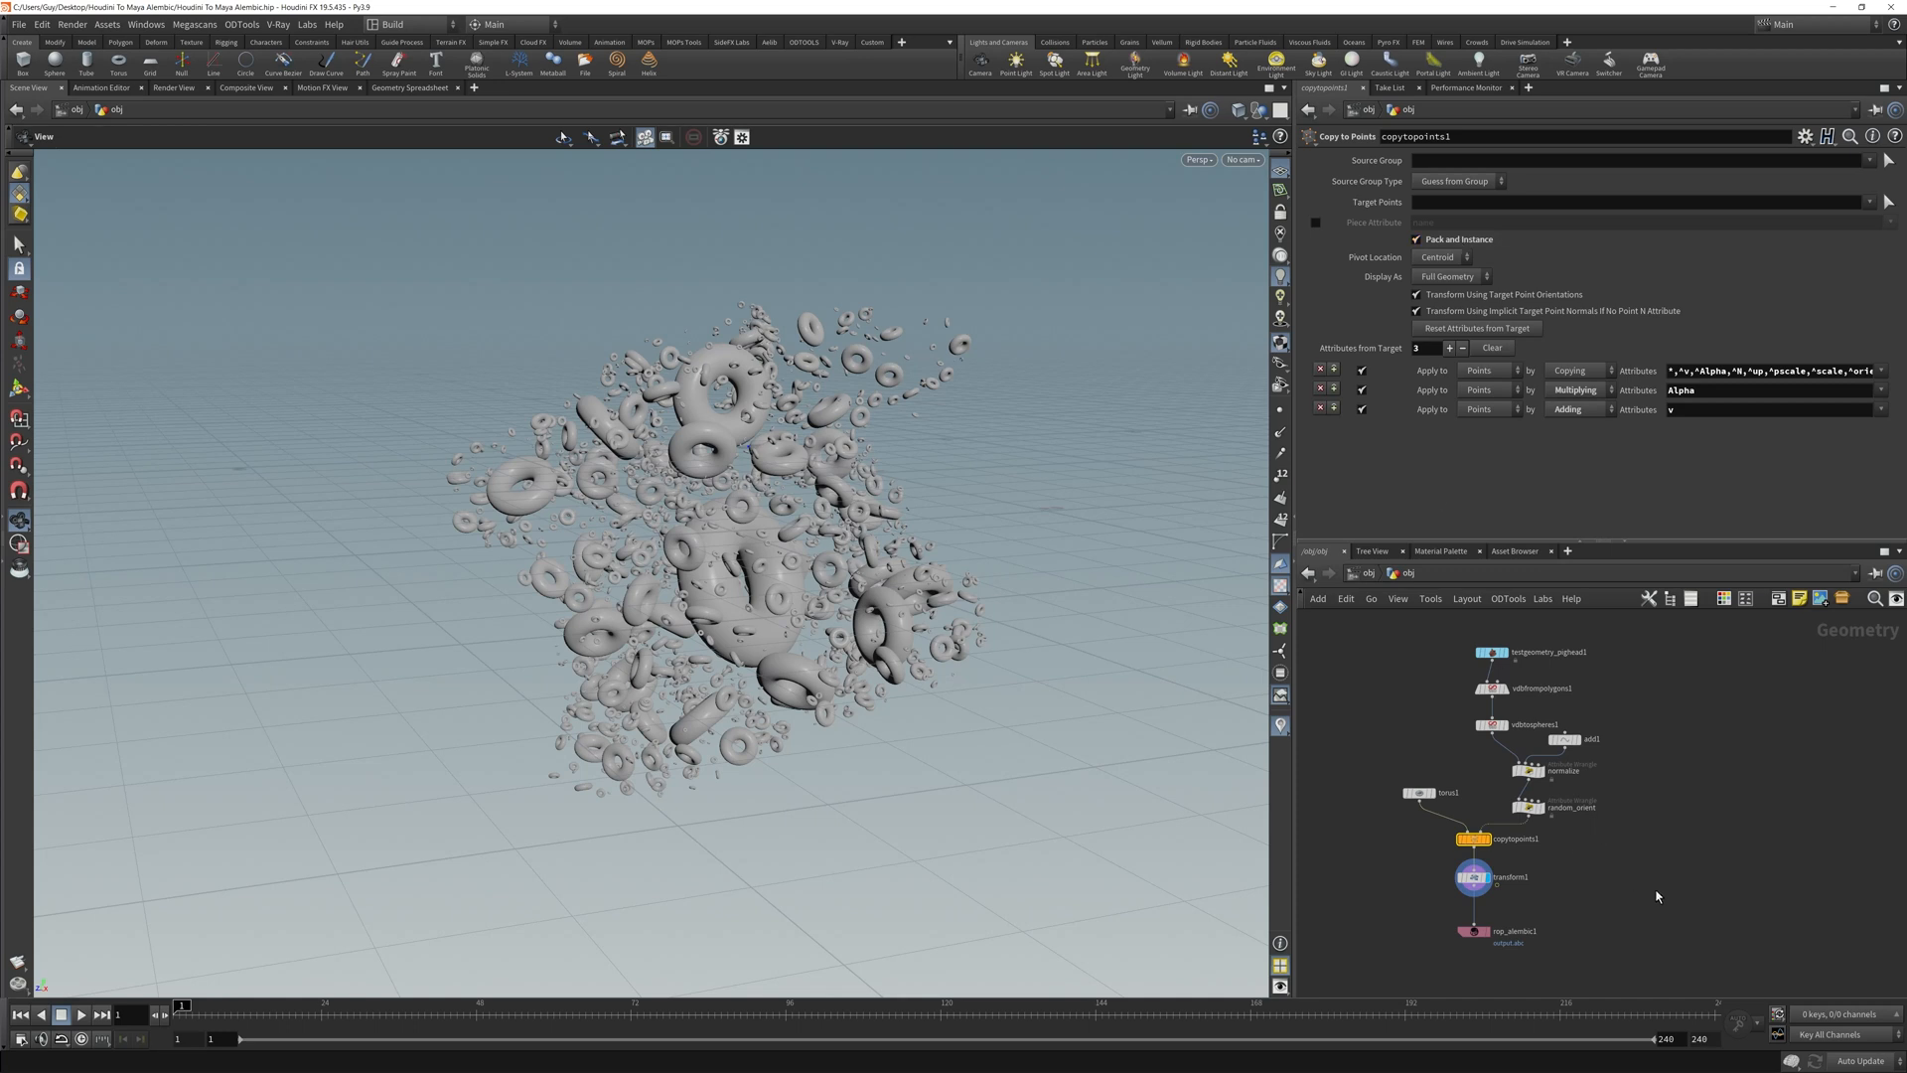
{"action": "mouse_move", "coordinate": [1671, 901]}
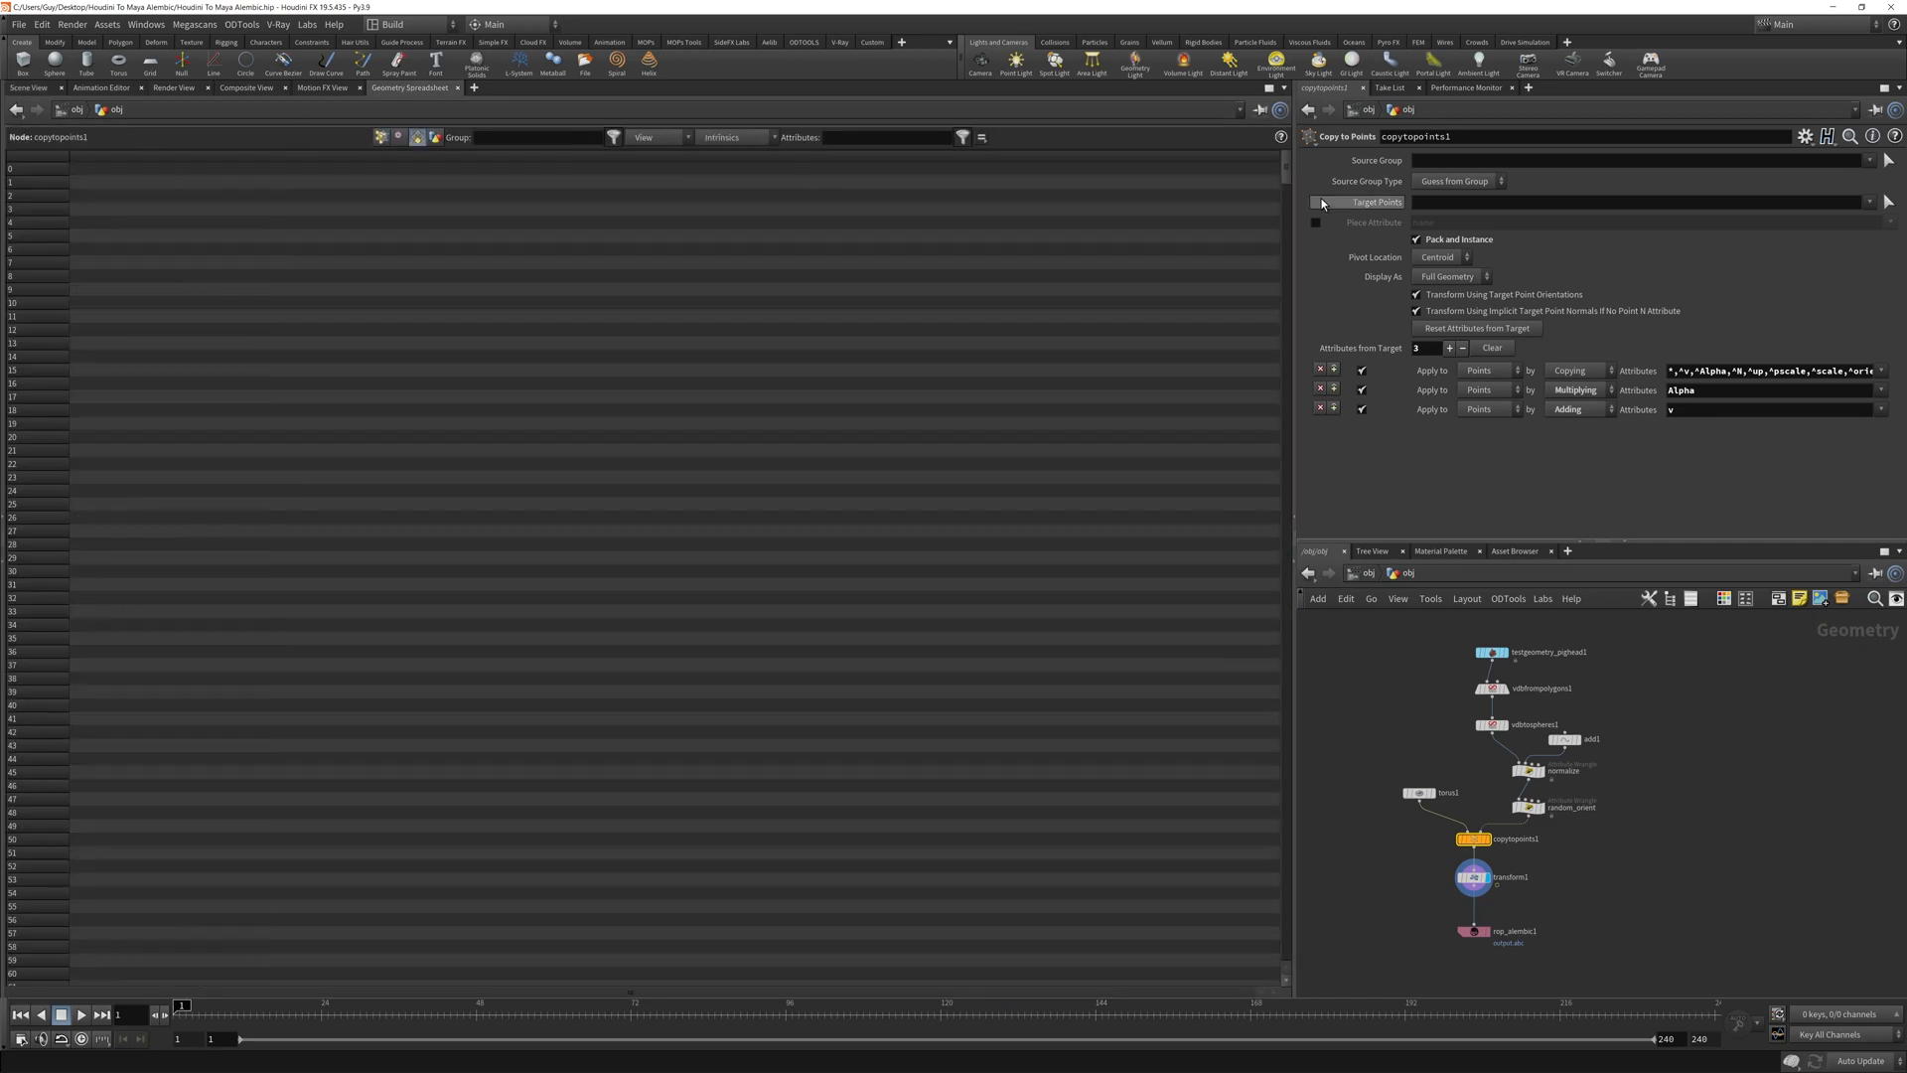
{"action": "scroll", "scroll_direction": "down", "scroll_amount": 3}
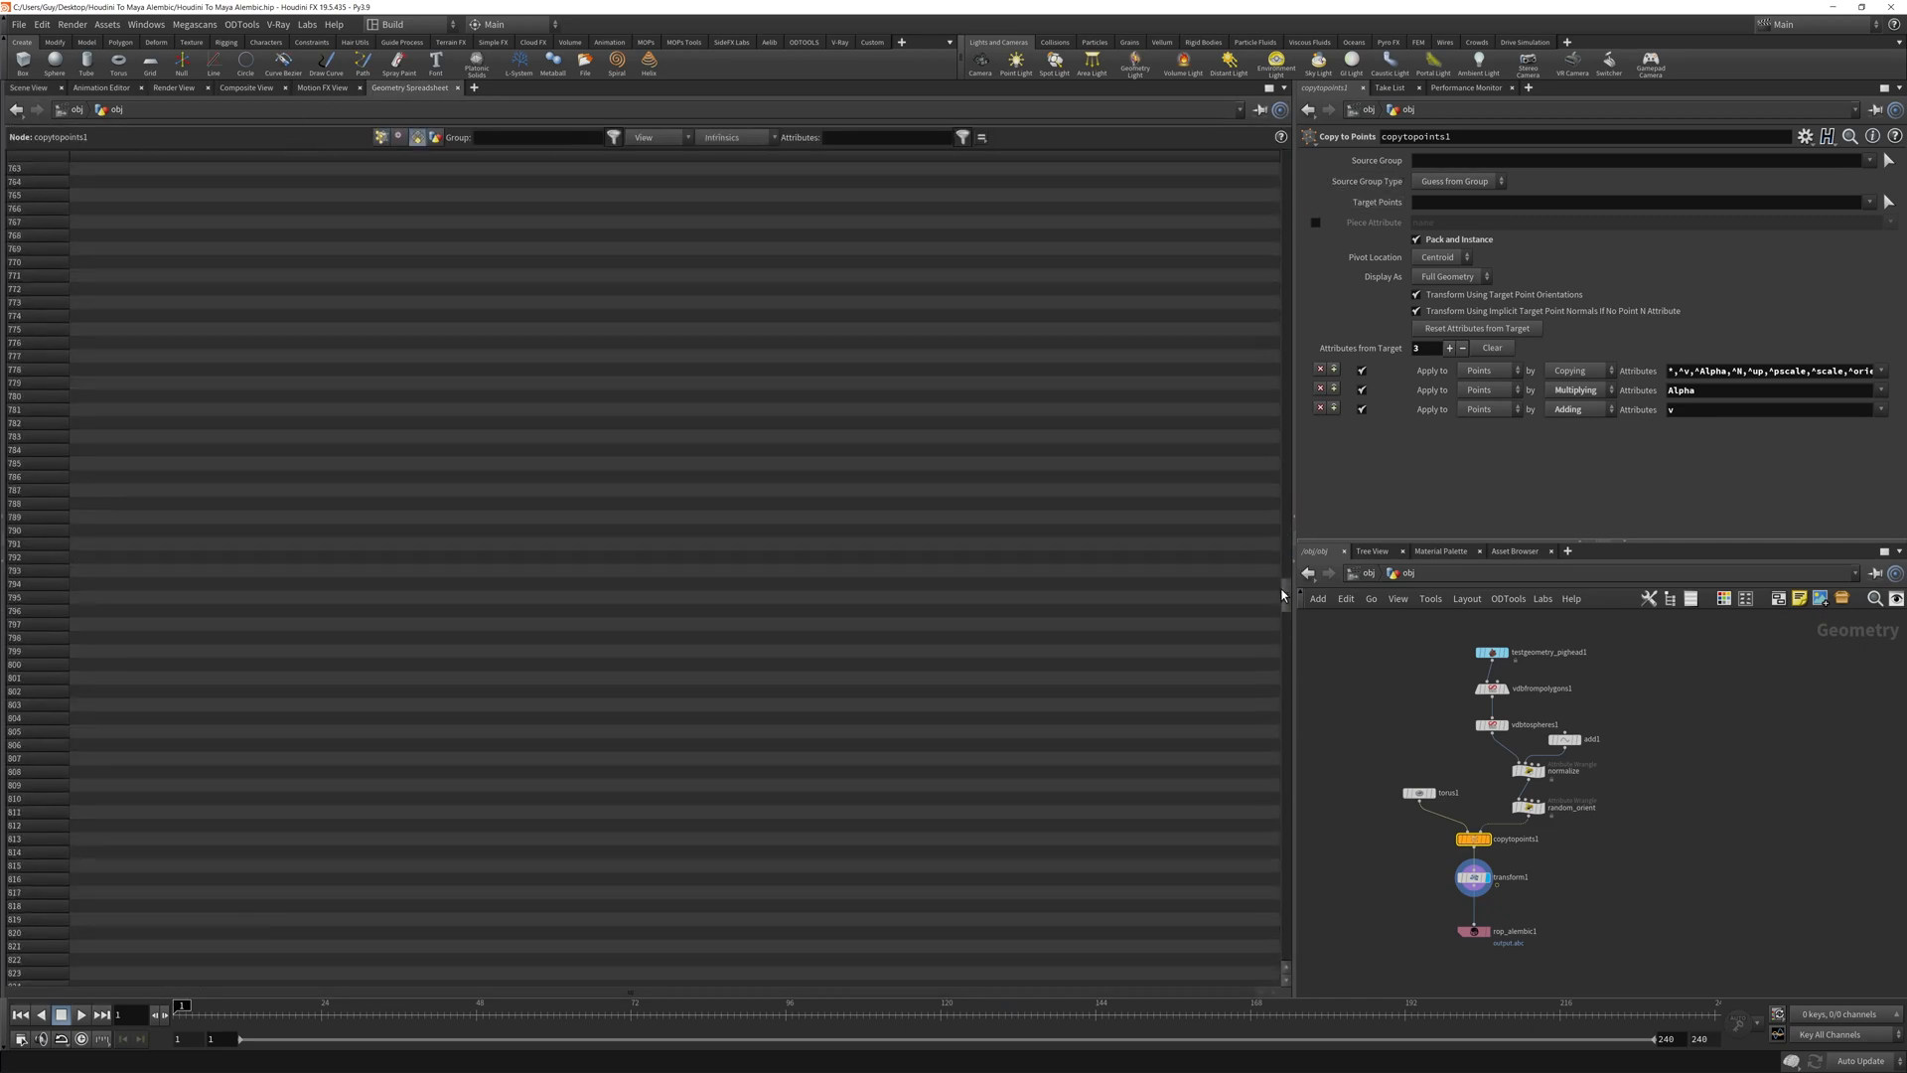
{"action": "scroll", "scroll_direction": "down", "scroll_amount": 3}
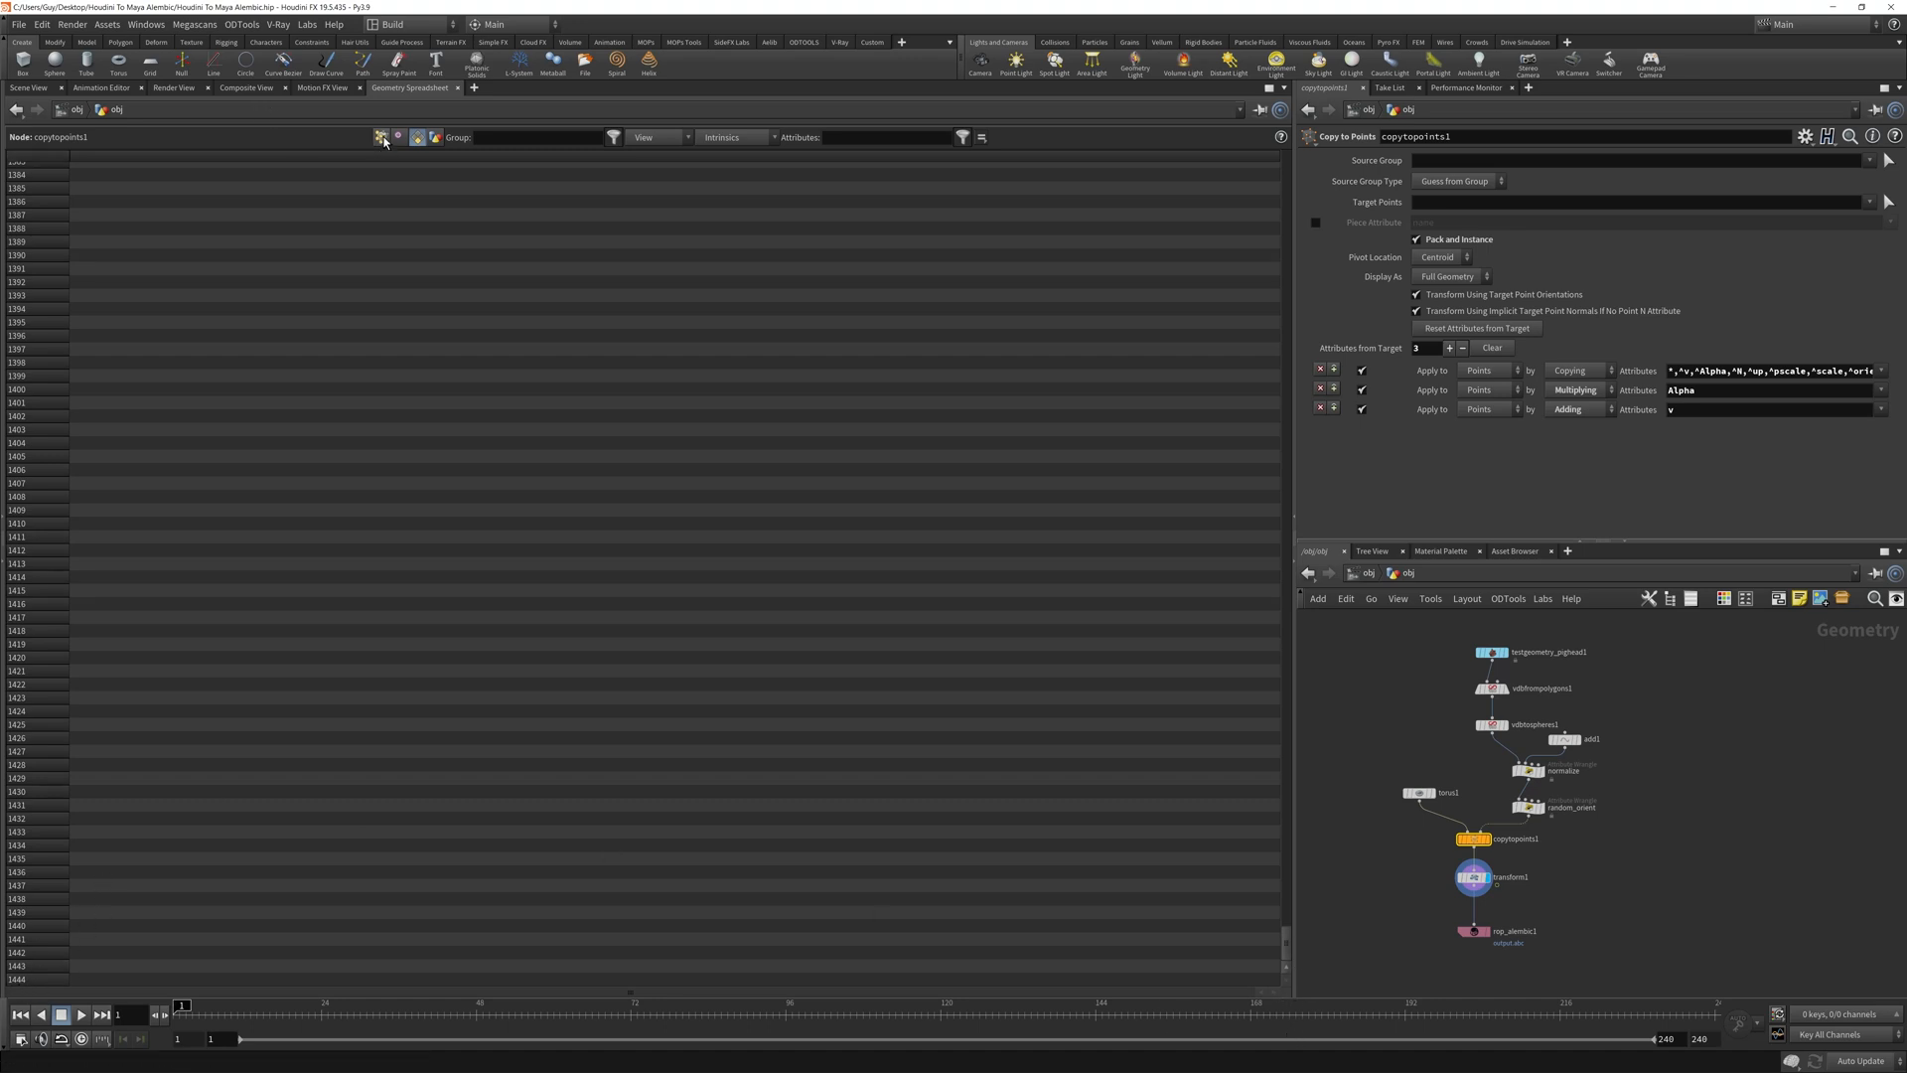
{"action": "left_click", "coordinate": [398, 137]}
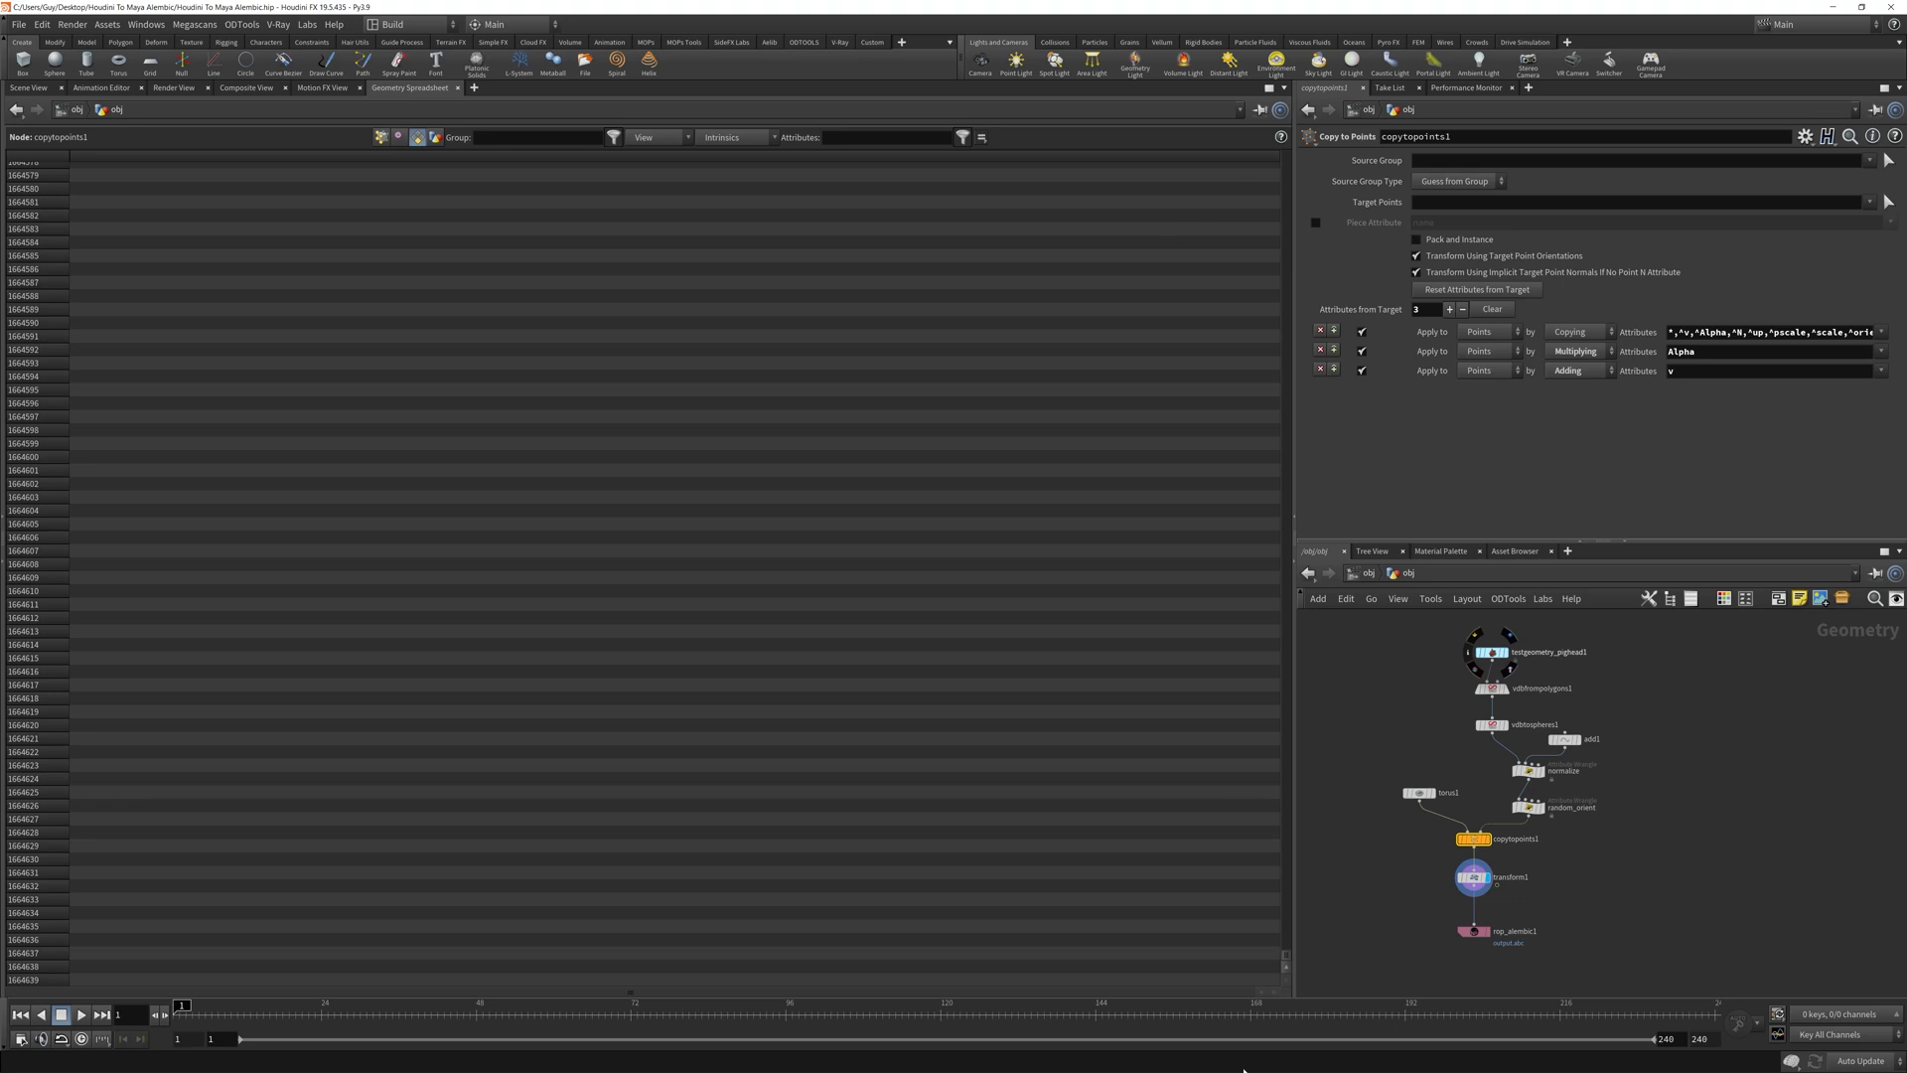
{"action": "mouse_move", "coordinate": [1295, 967]}
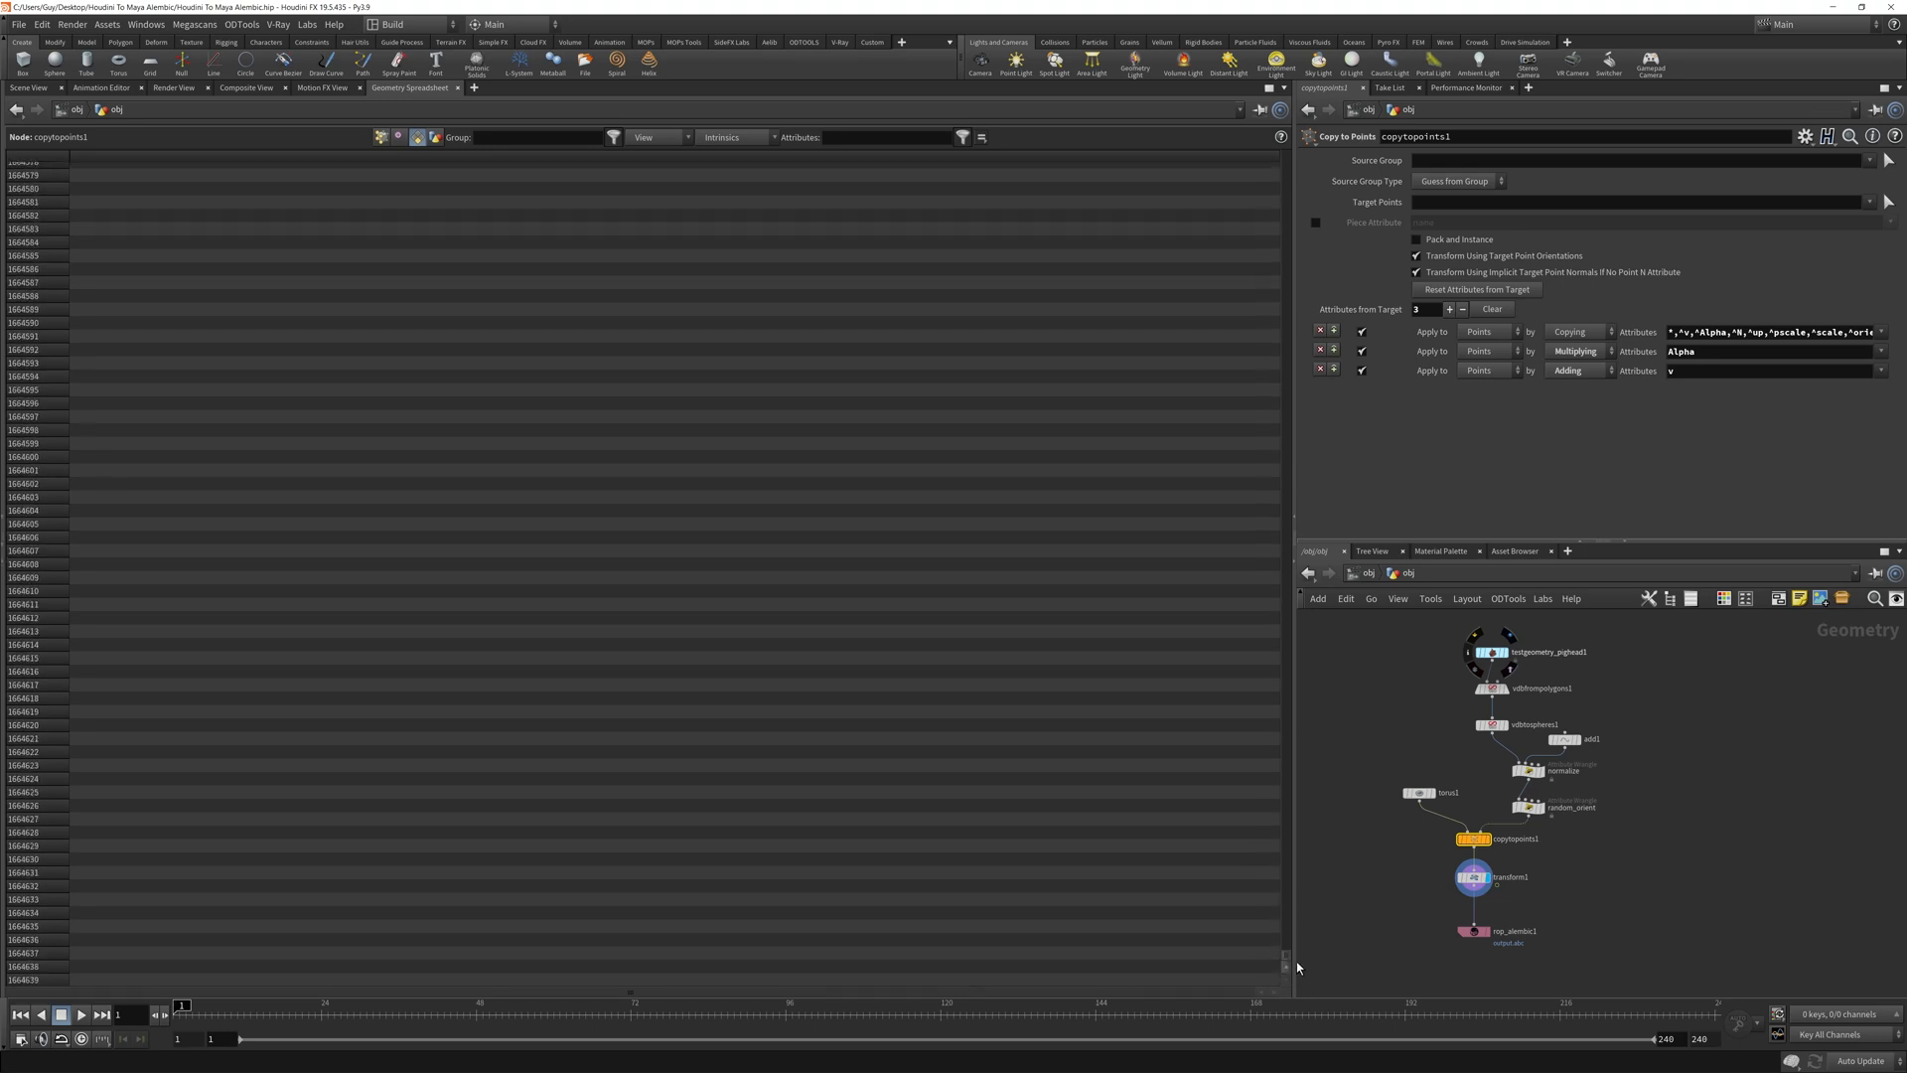
{"action": "left_click", "coordinate": [26, 88]}
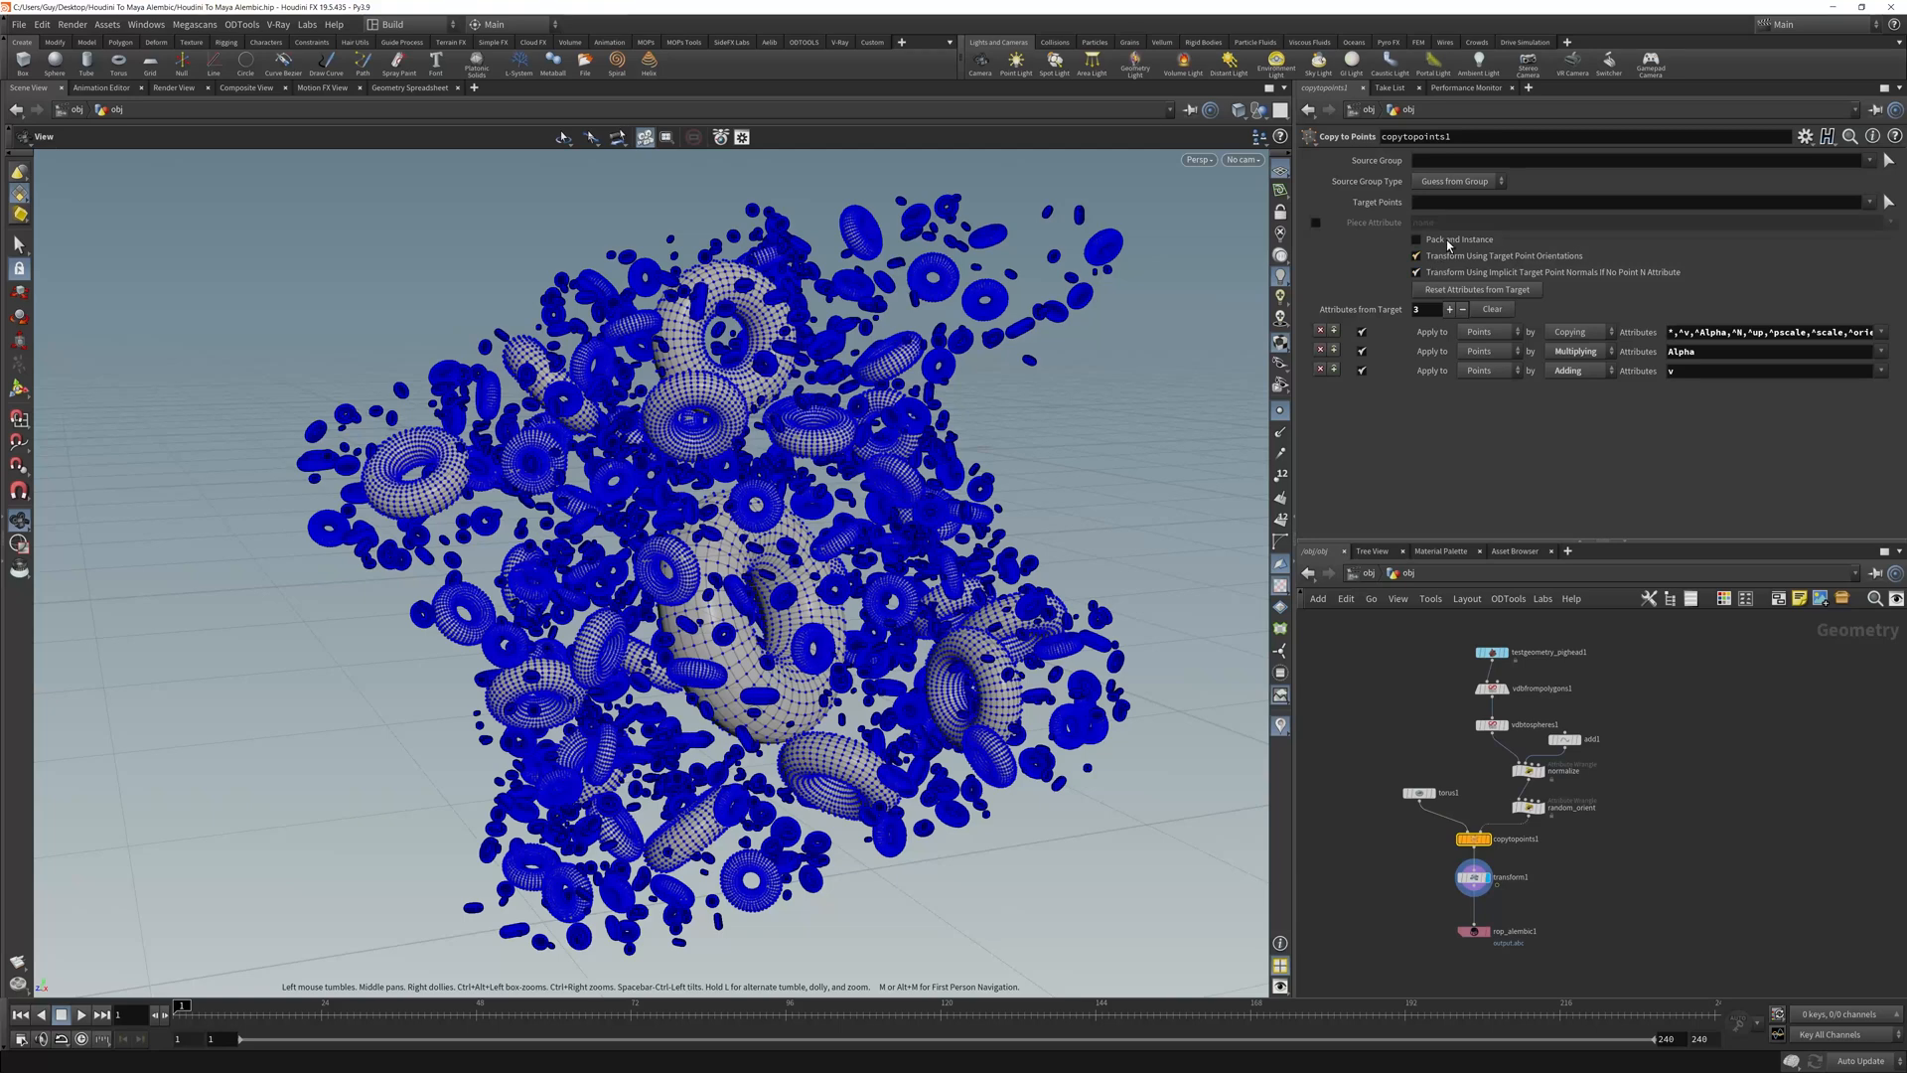
Toggle Pack and Instance again and select rop_alembic1 for export.
{"action": "left_click", "coordinate": [1414, 238]}
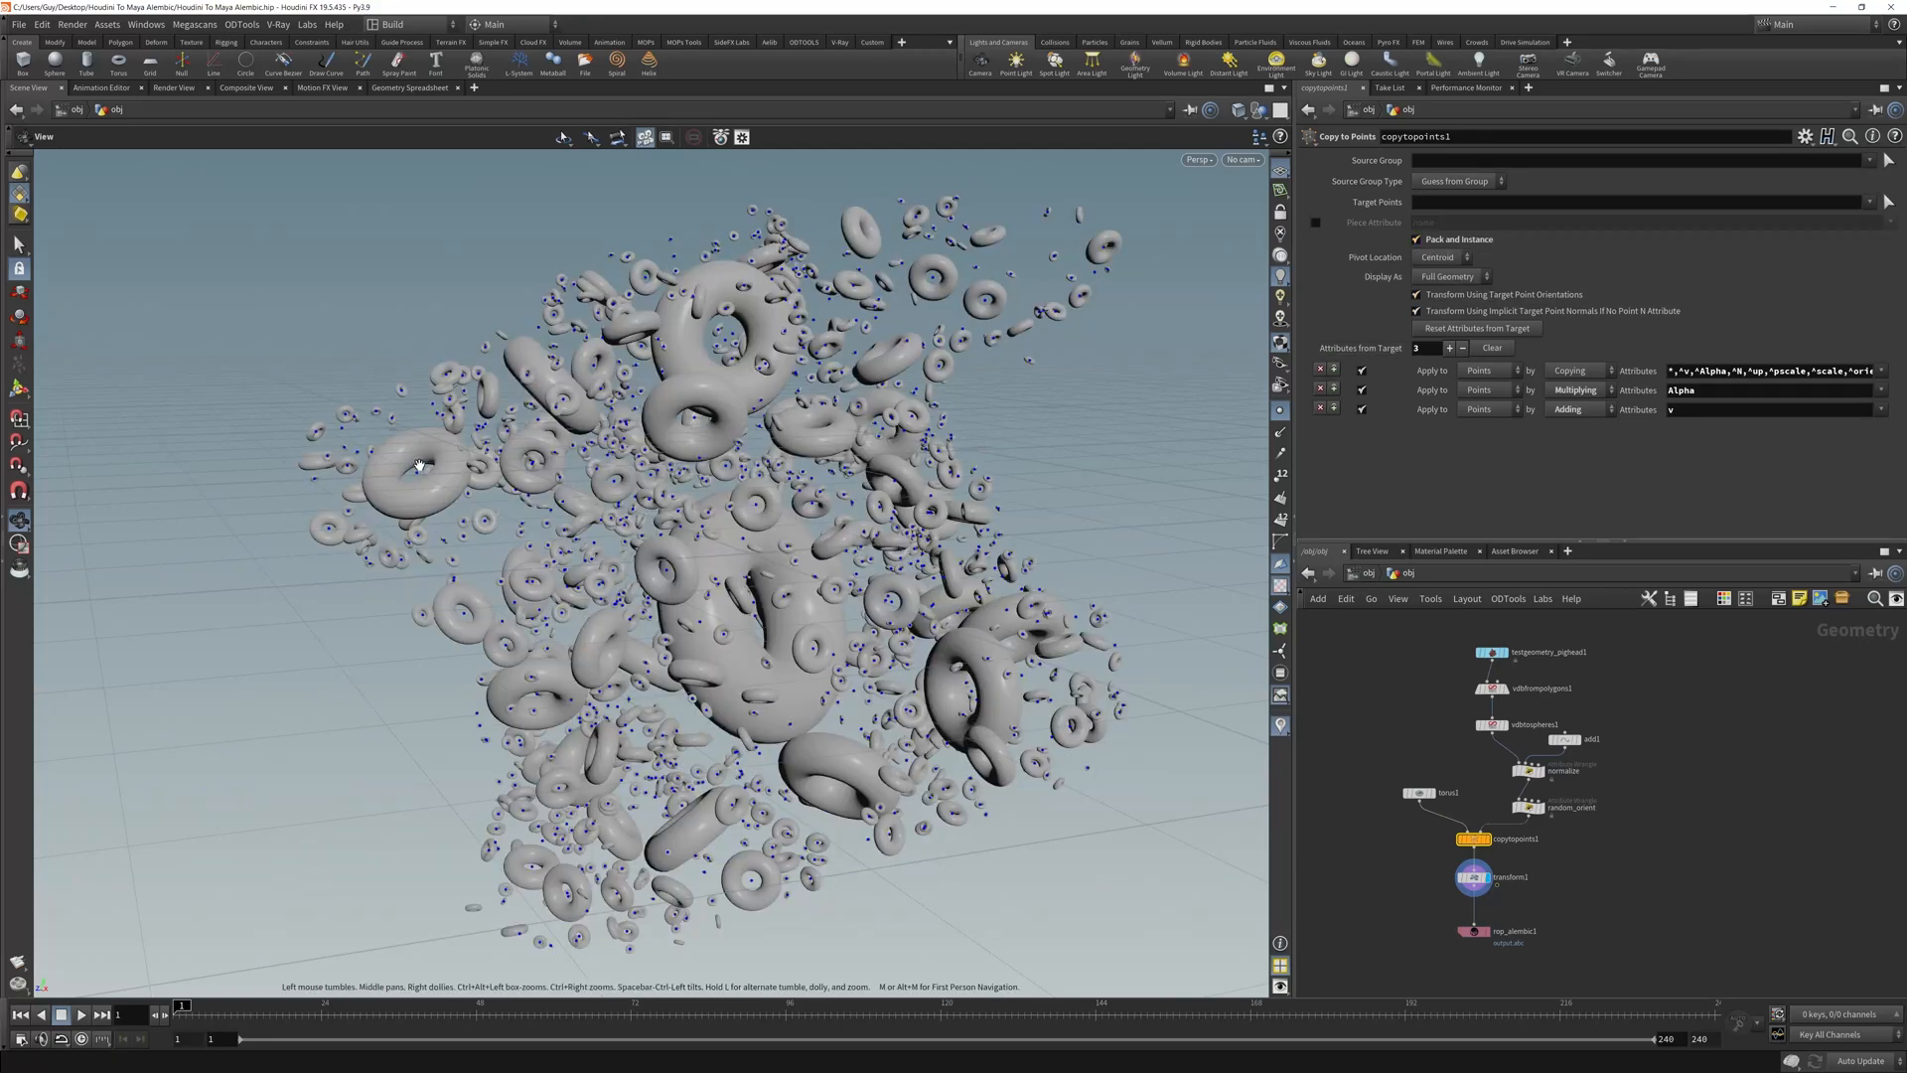
{"action": "mouse_move", "coordinate": [920, 592]}
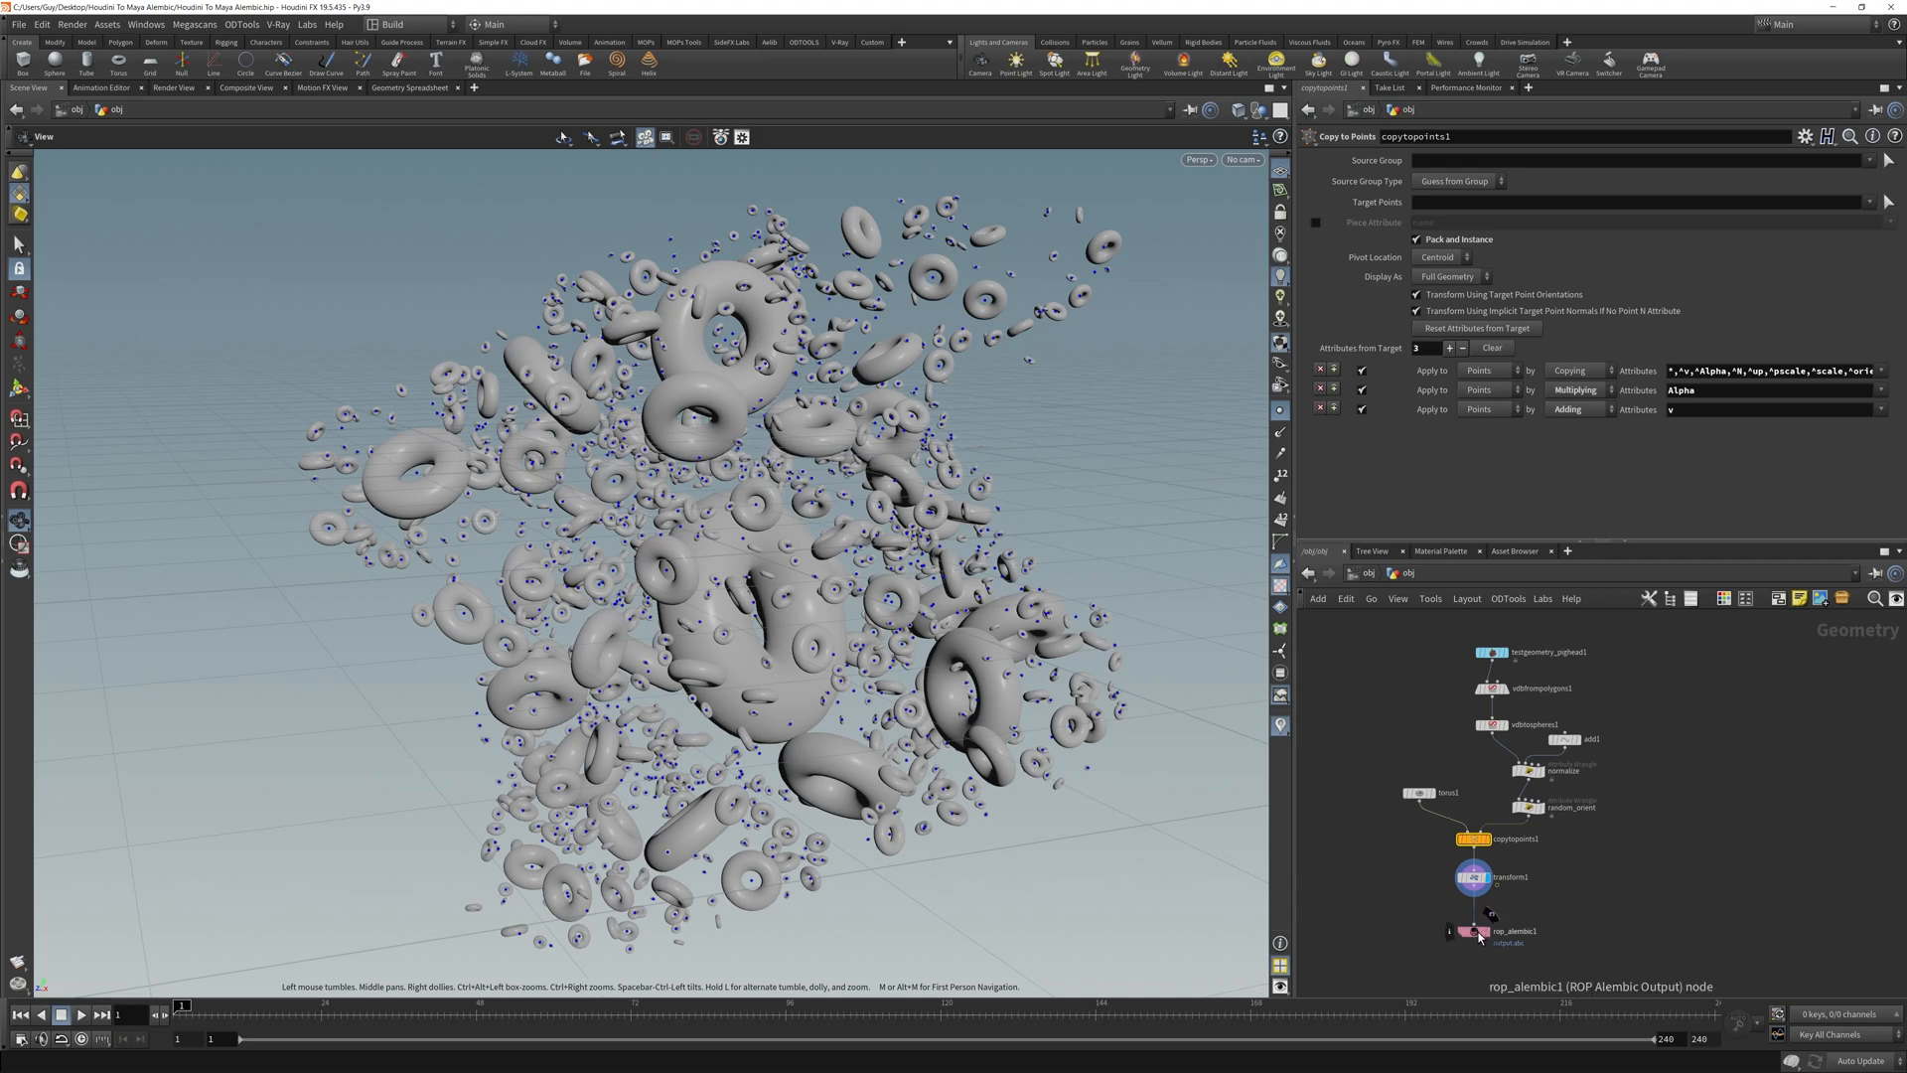
{"action": "left_click", "coordinate": [1510, 929]}
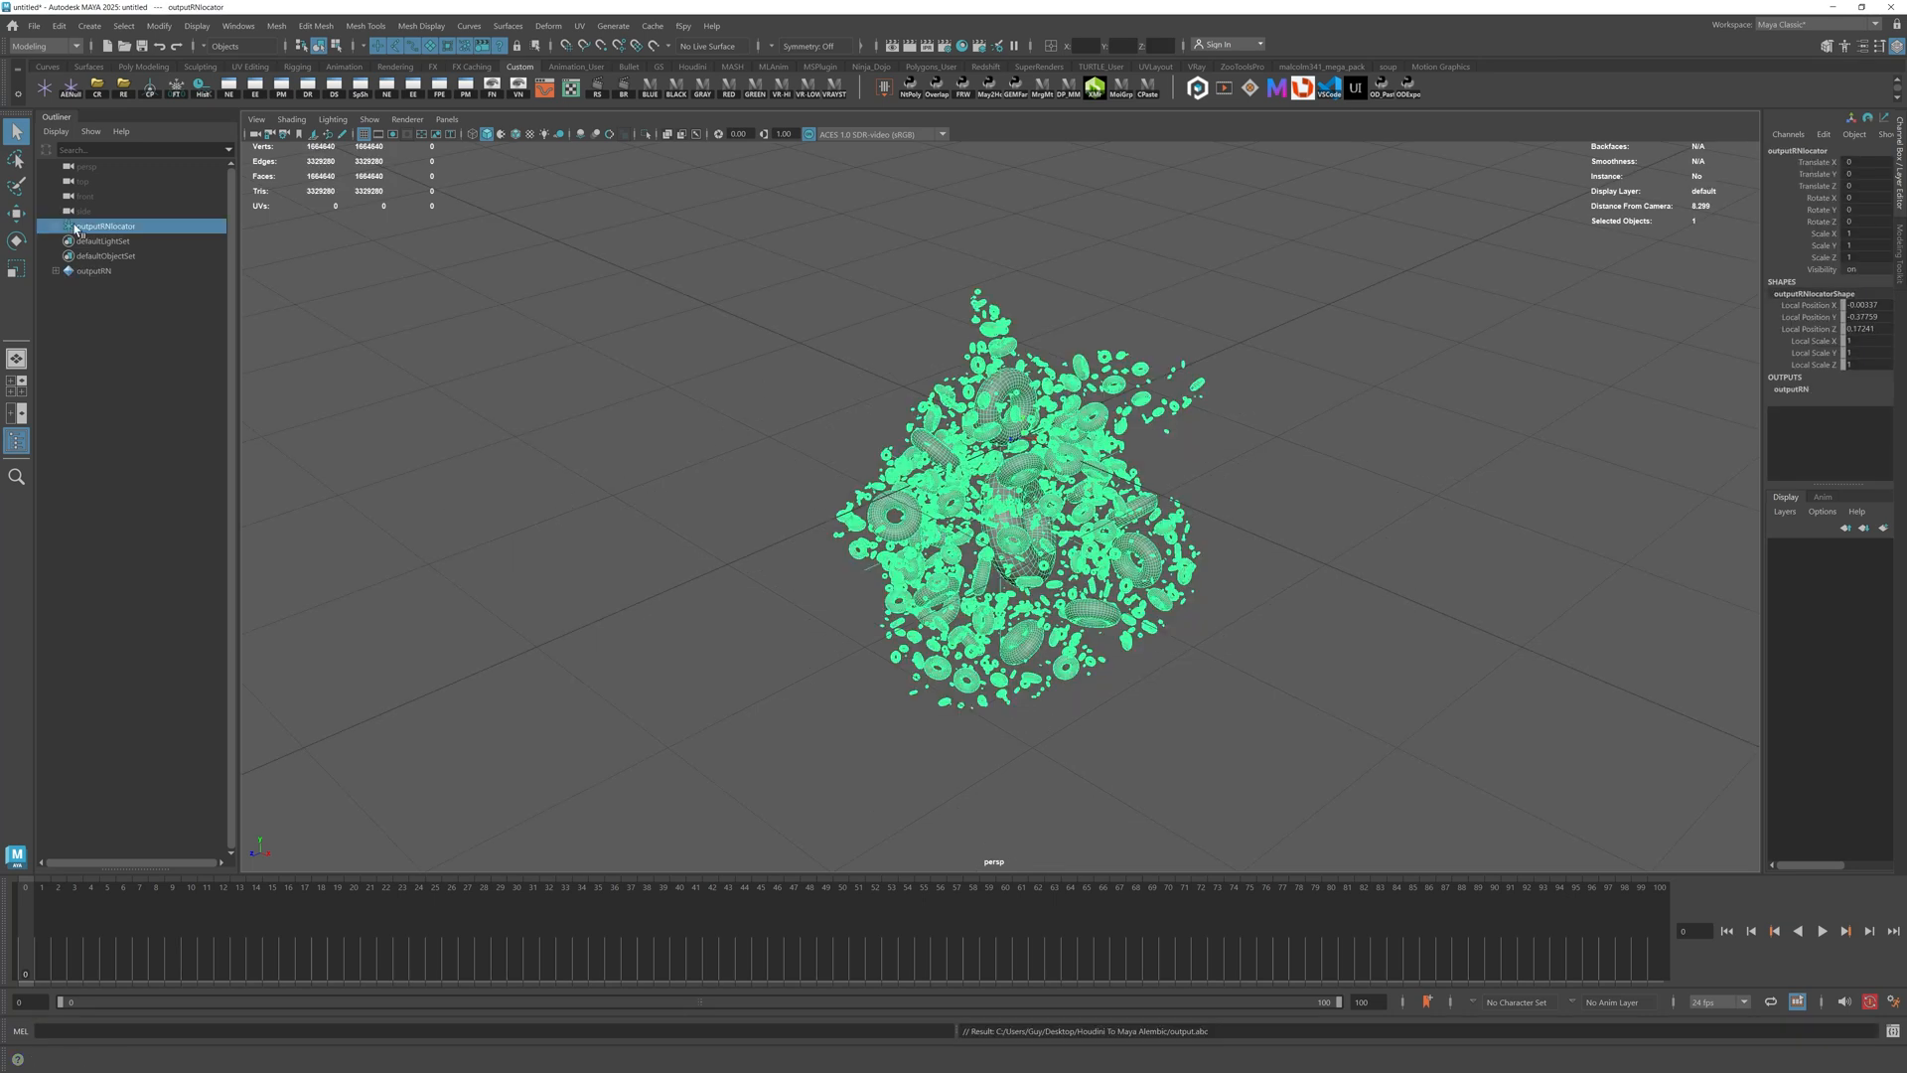
Expand the reloaded Alembic hierarchy in the Outliner and select an individual torus instance.
{"action": "left_click", "coordinate": [56, 227]}
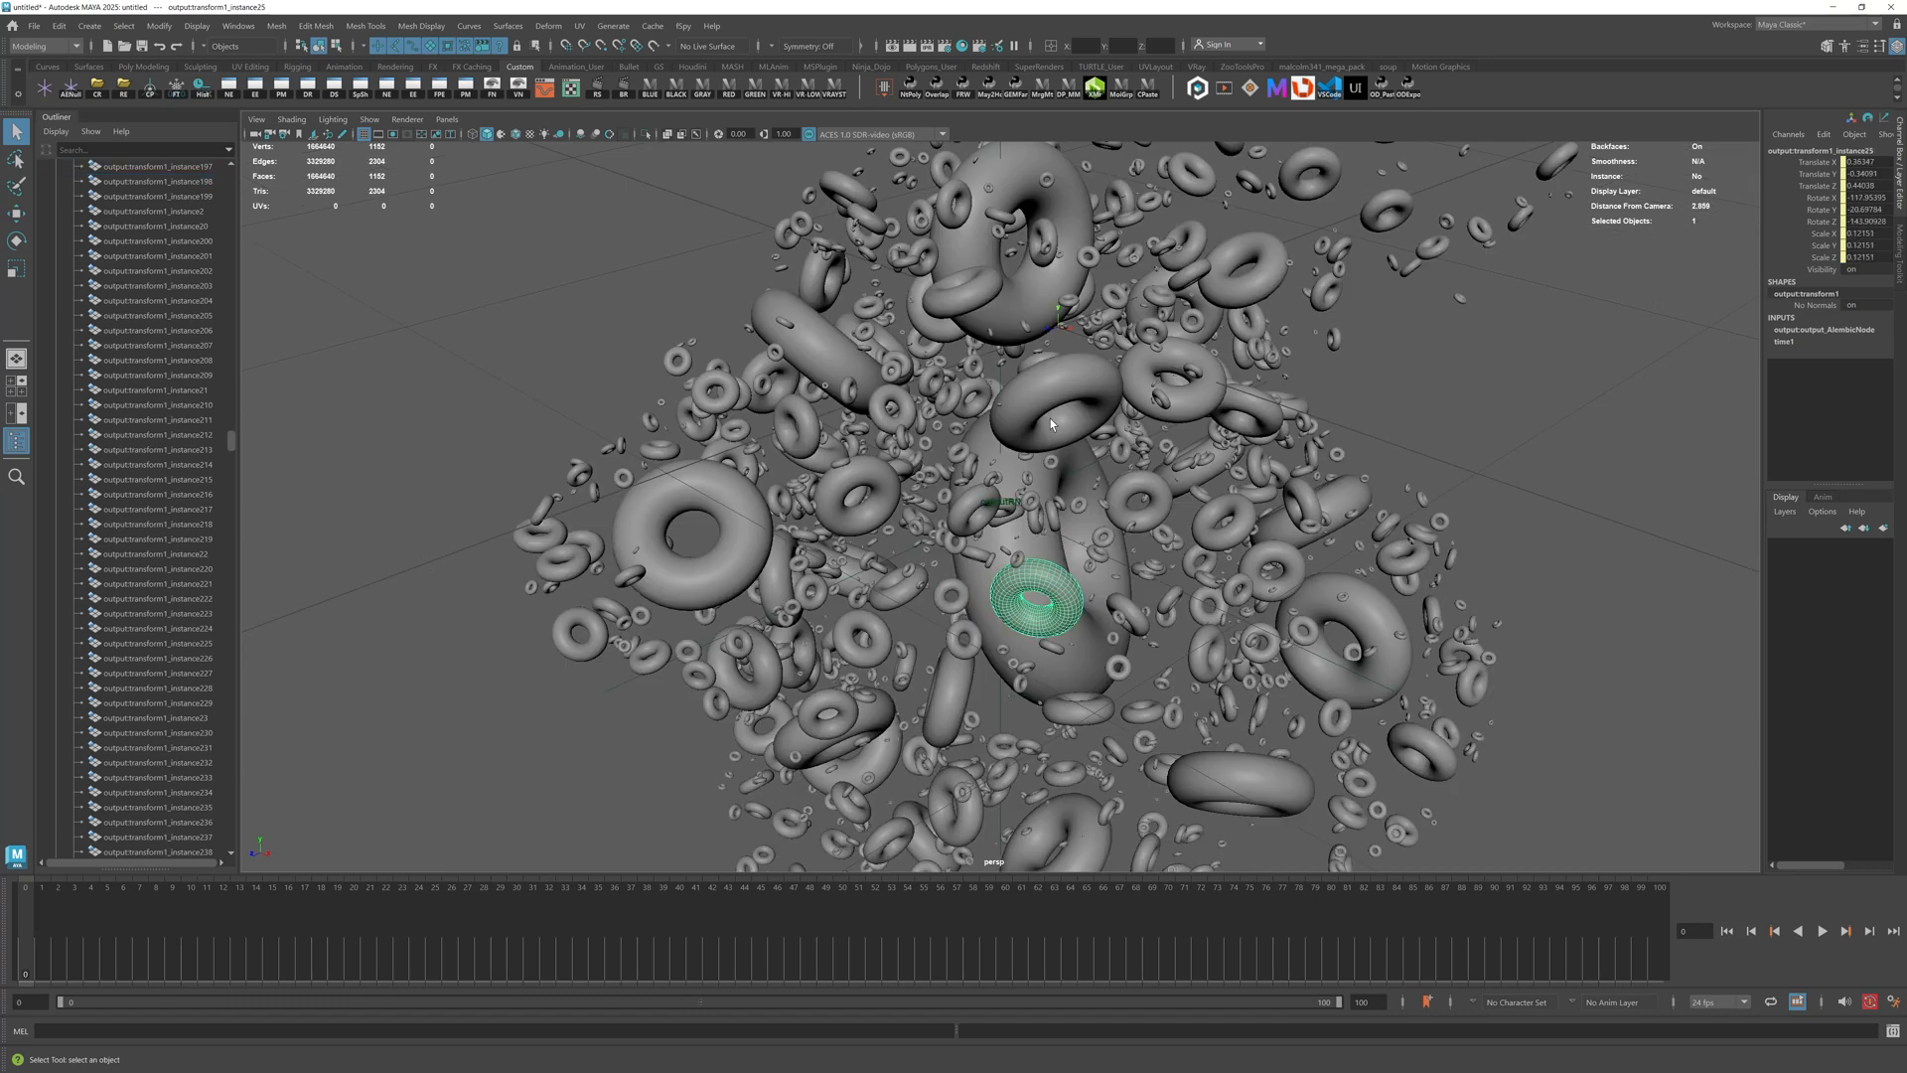
{"action": "left_click", "coordinate": [1174, 384]}
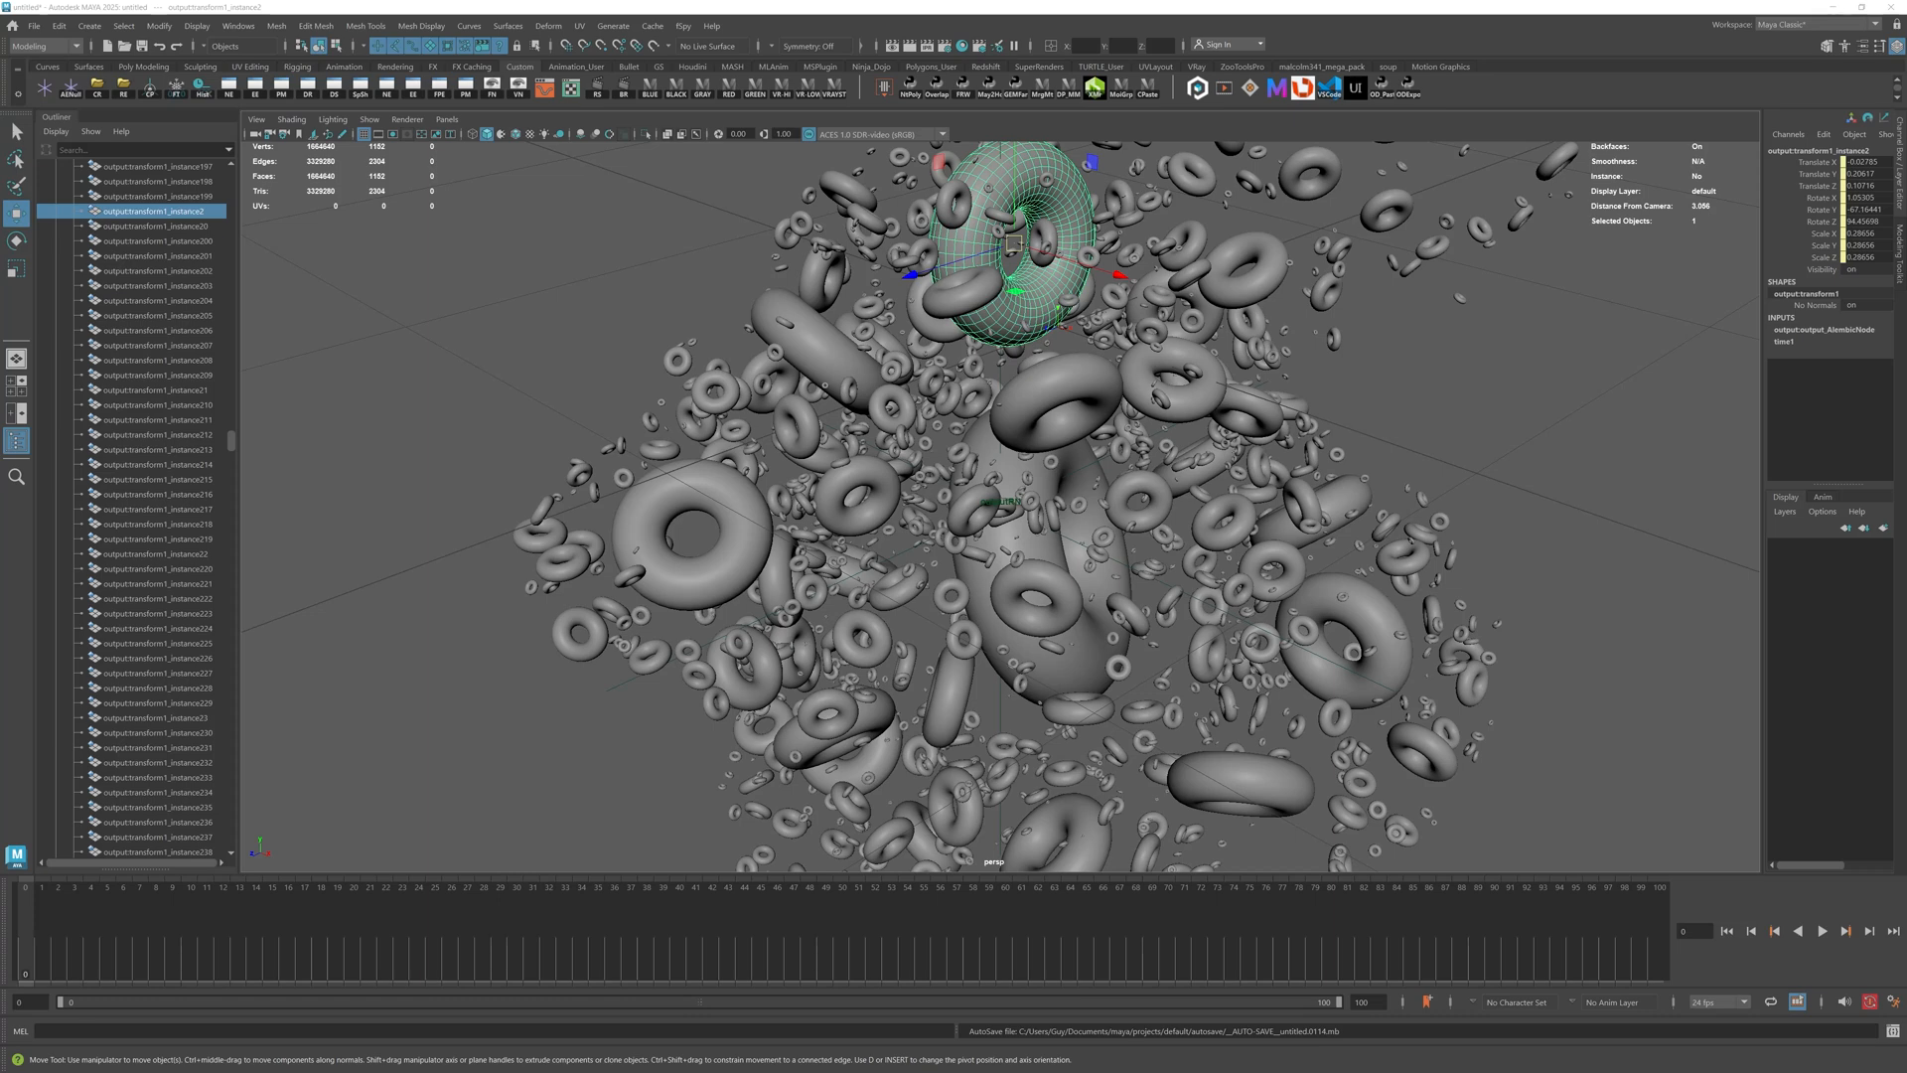
{"action": "key", "text": "Ctrl+Z"}
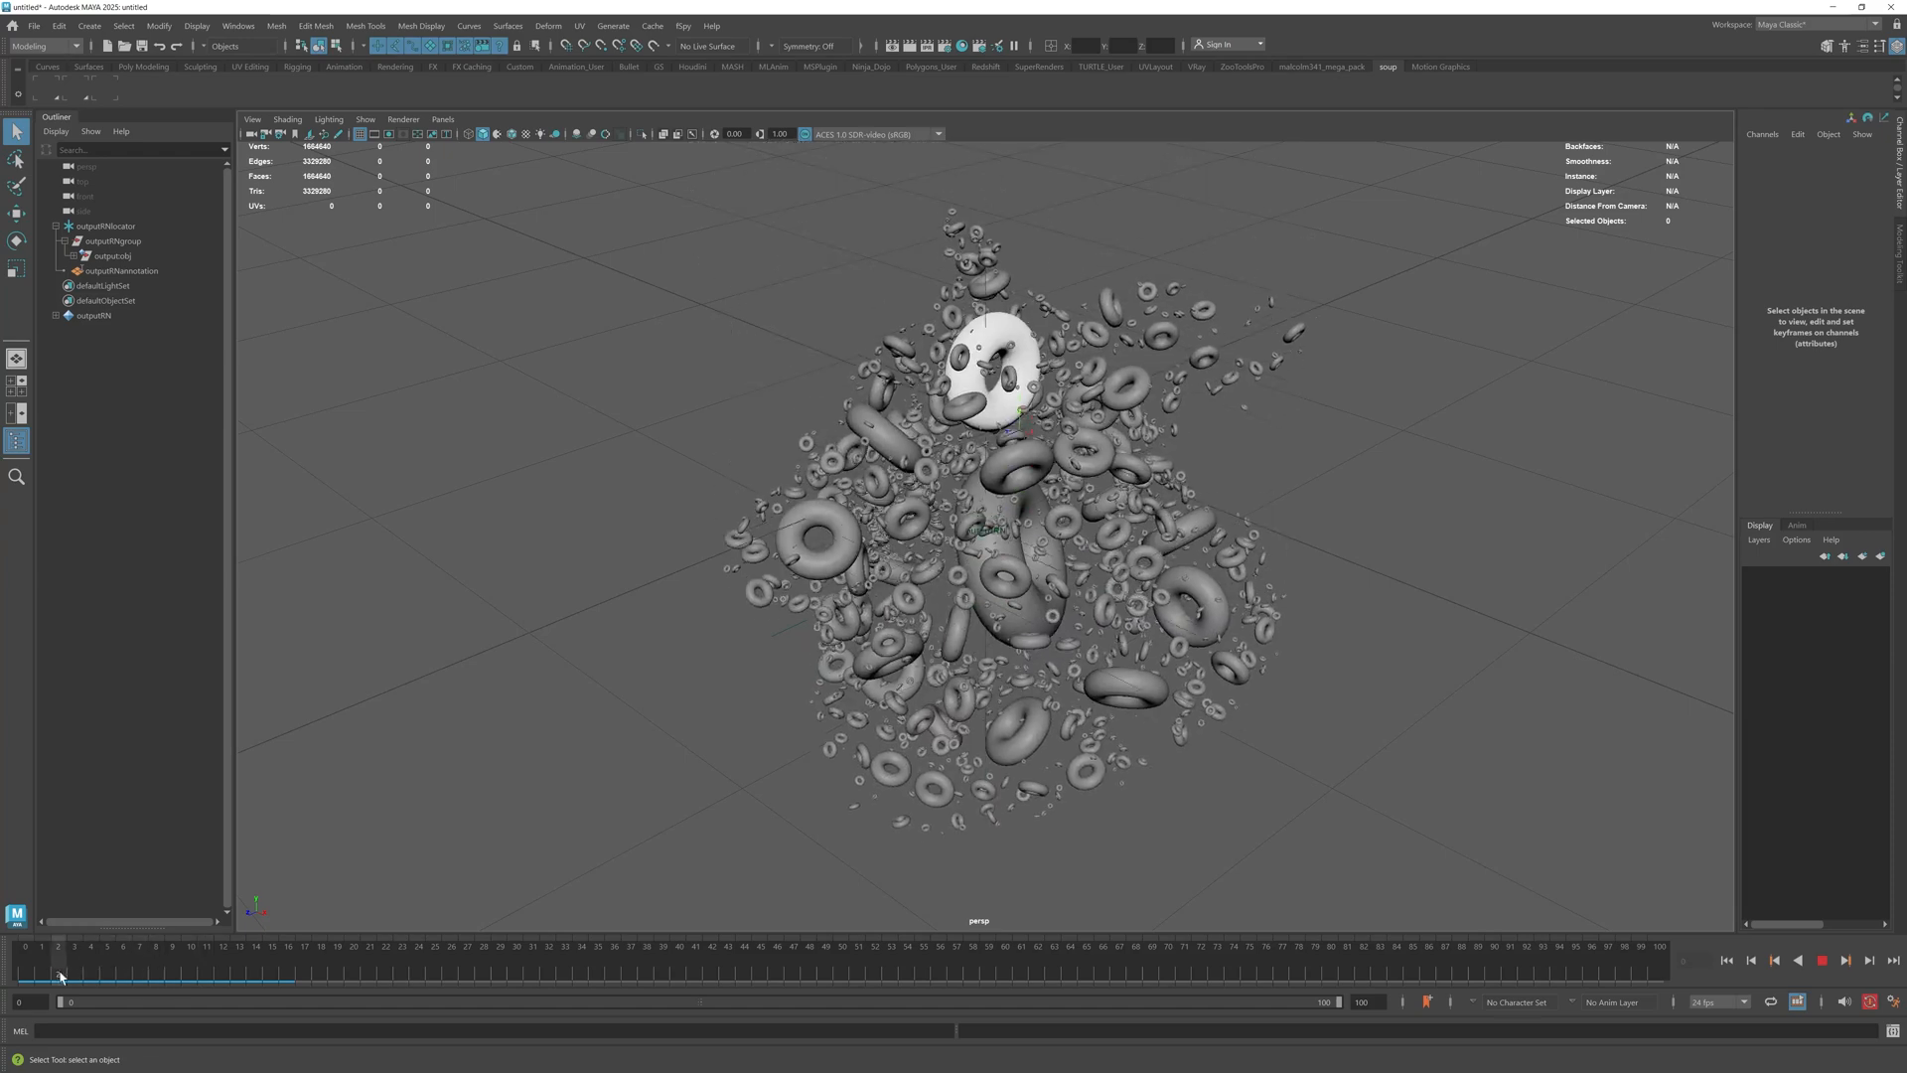
Rewind the animation to the start of the playback range.
{"action": "left_click", "coordinate": [1726, 961]}
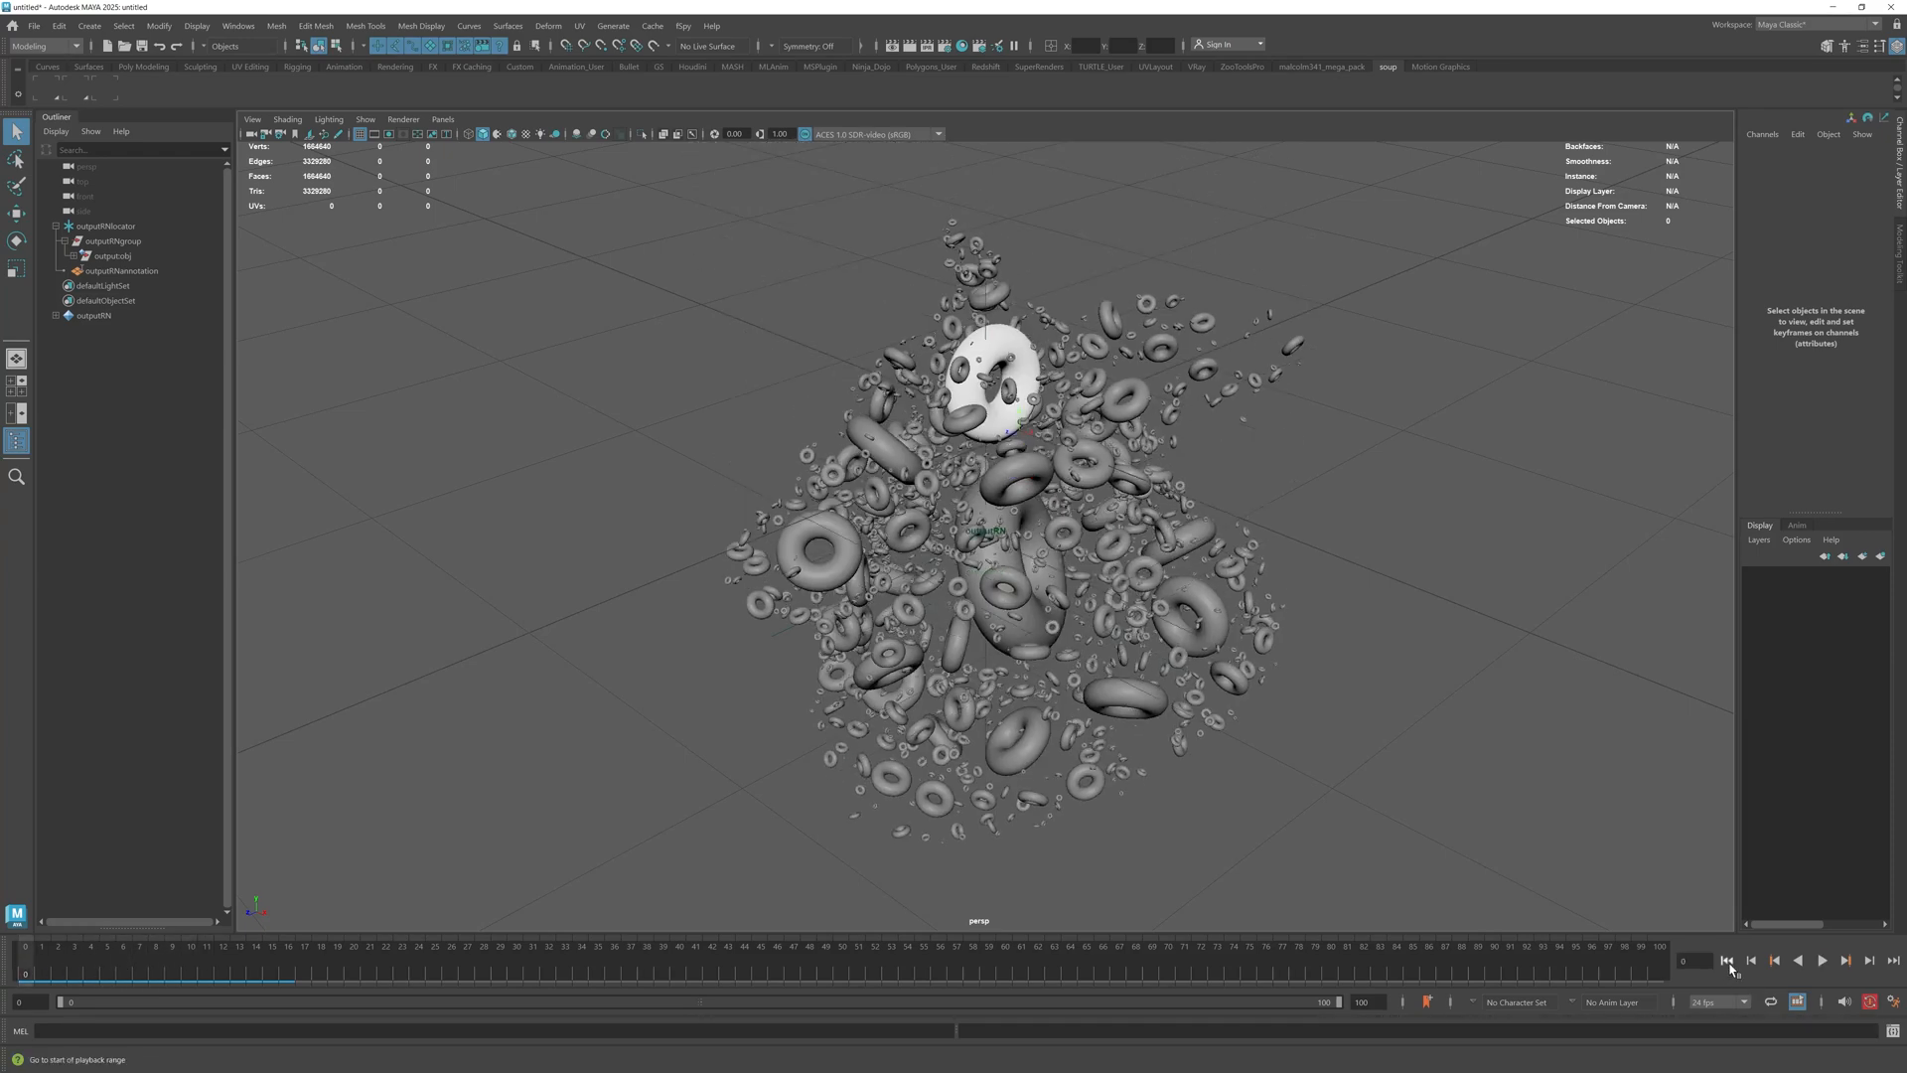
{"action": "left_click", "coordinate": [1845, 960]}
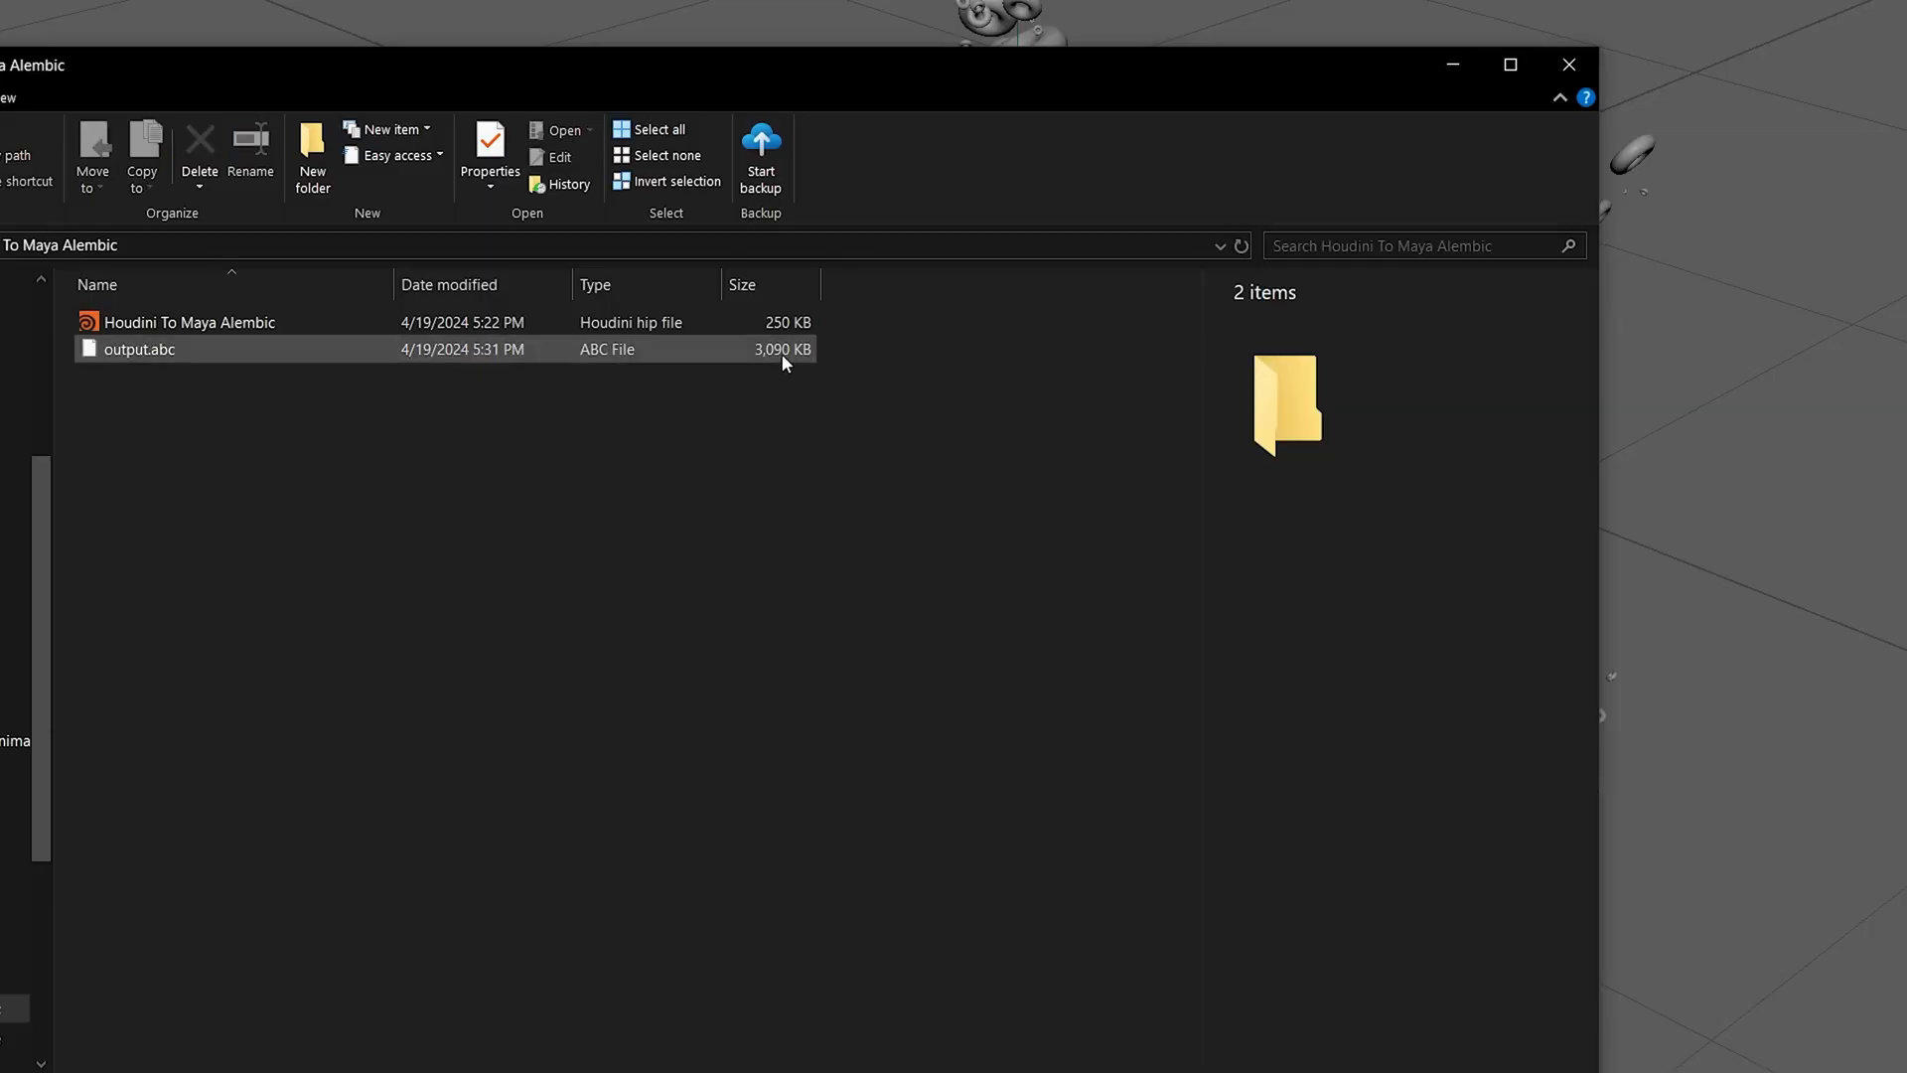
Select output.abc in the Houdini To Maya Alembic folder to check its file size.
{"action": "left_click", "coordinate": [139, 349]}
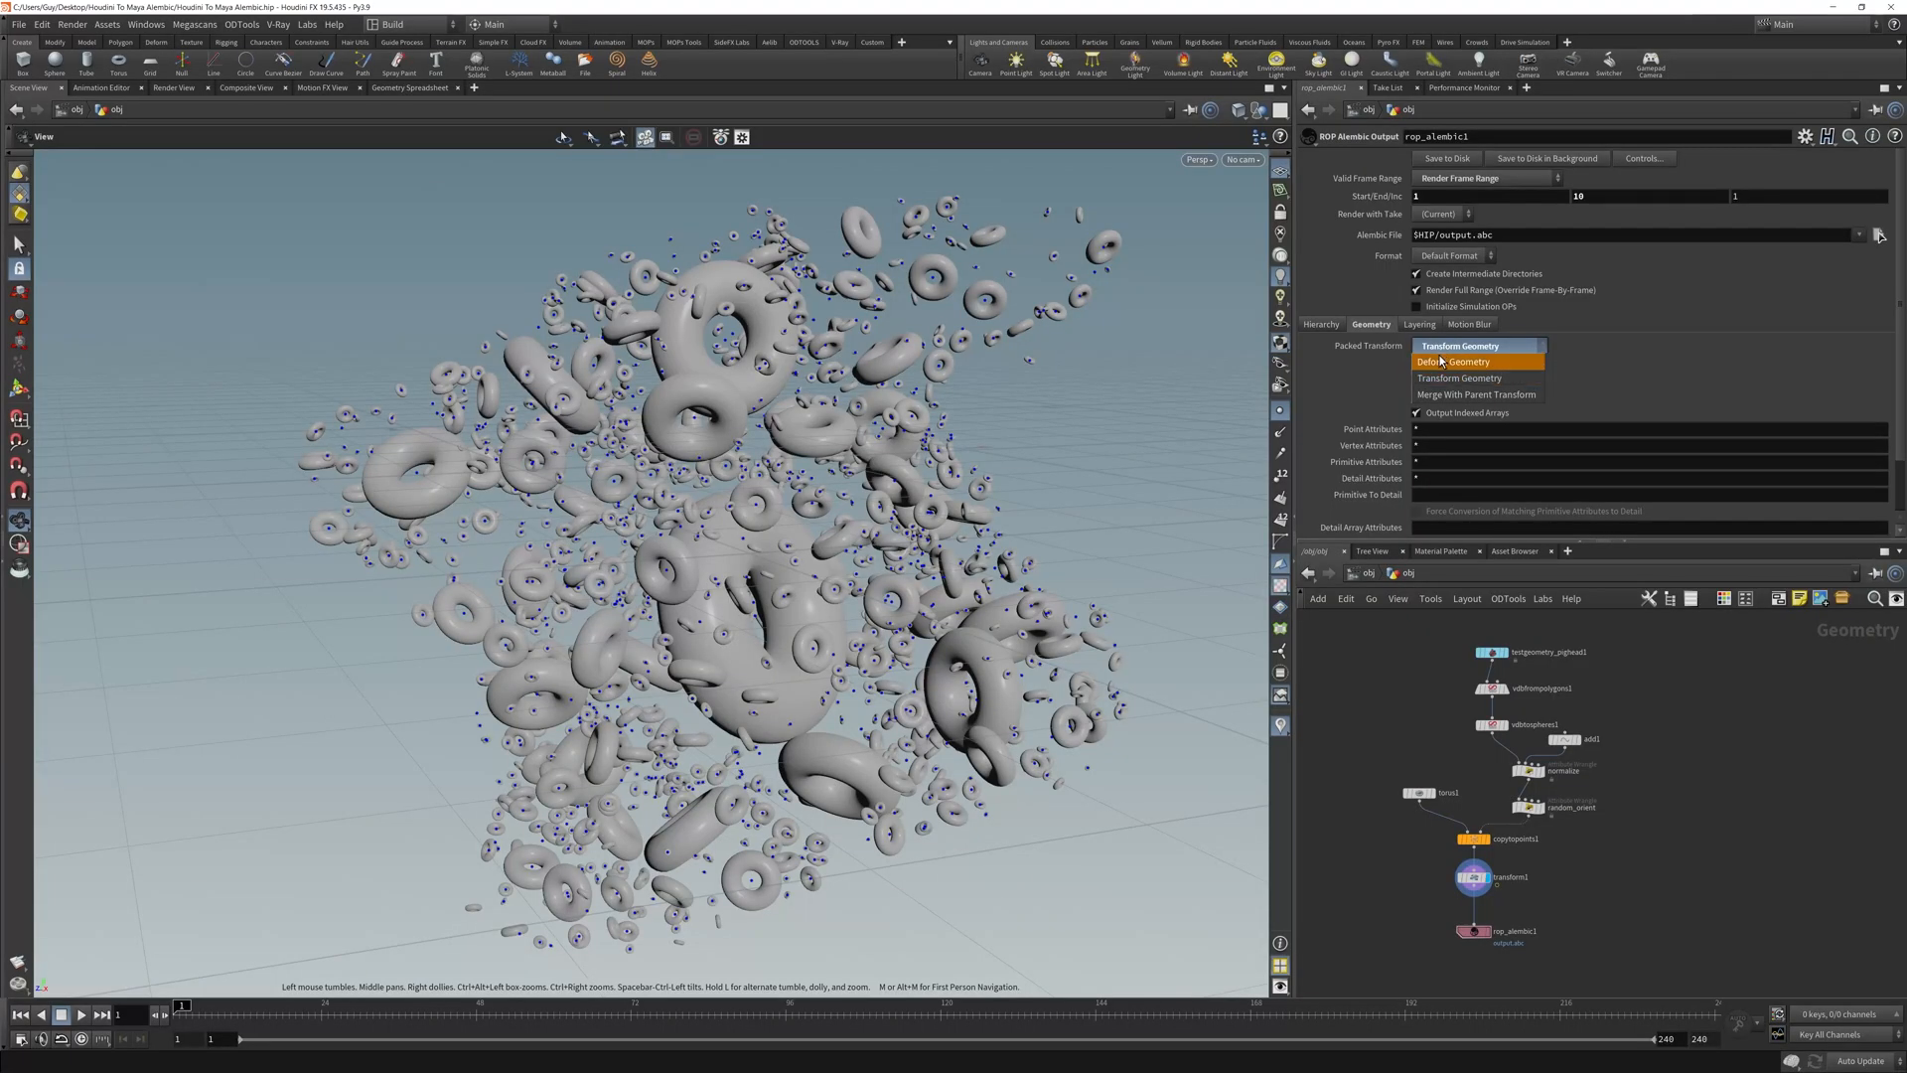
Return rop_alembic1's Packed Transform to Deform Geometry and review copytopoints1's parameters.
{"action": "left_click", "coordinate": [1321, 323]}
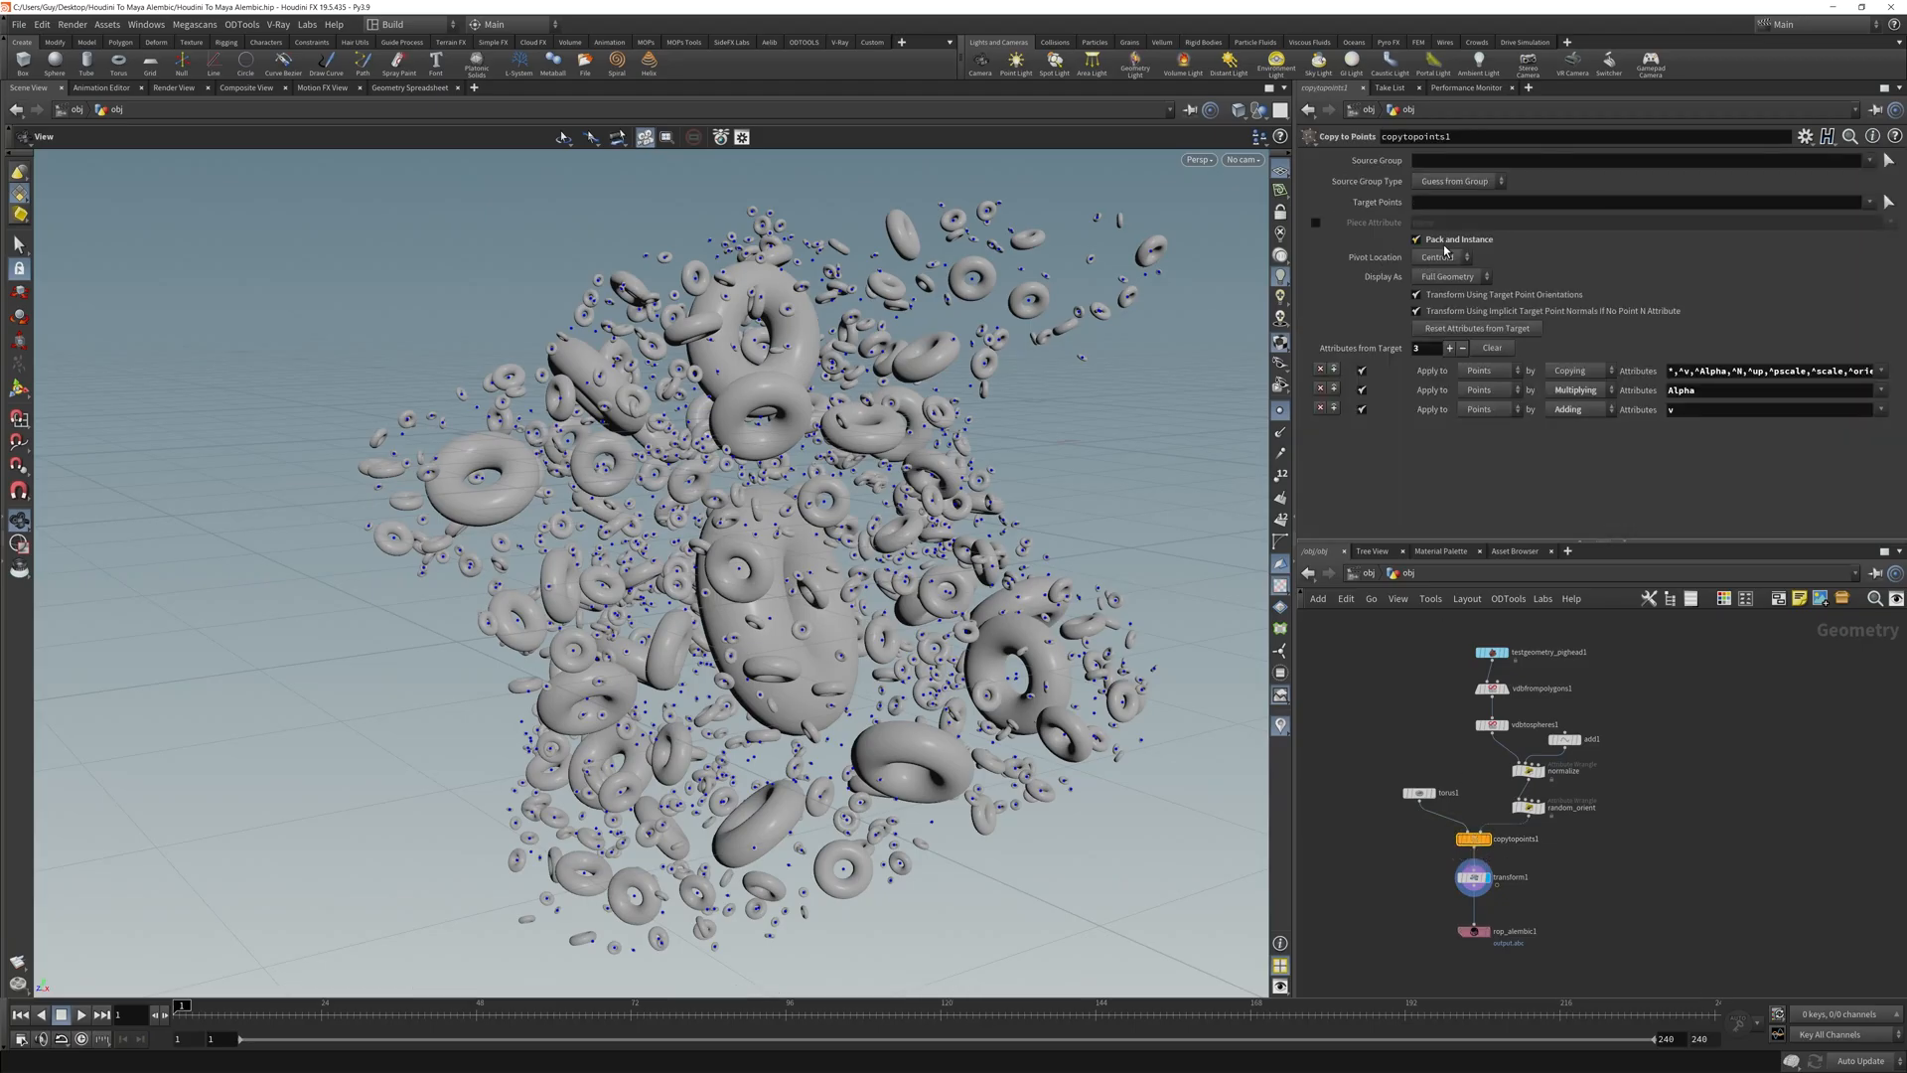
{"action": "left_click", "coordinate": [1507, 930]}
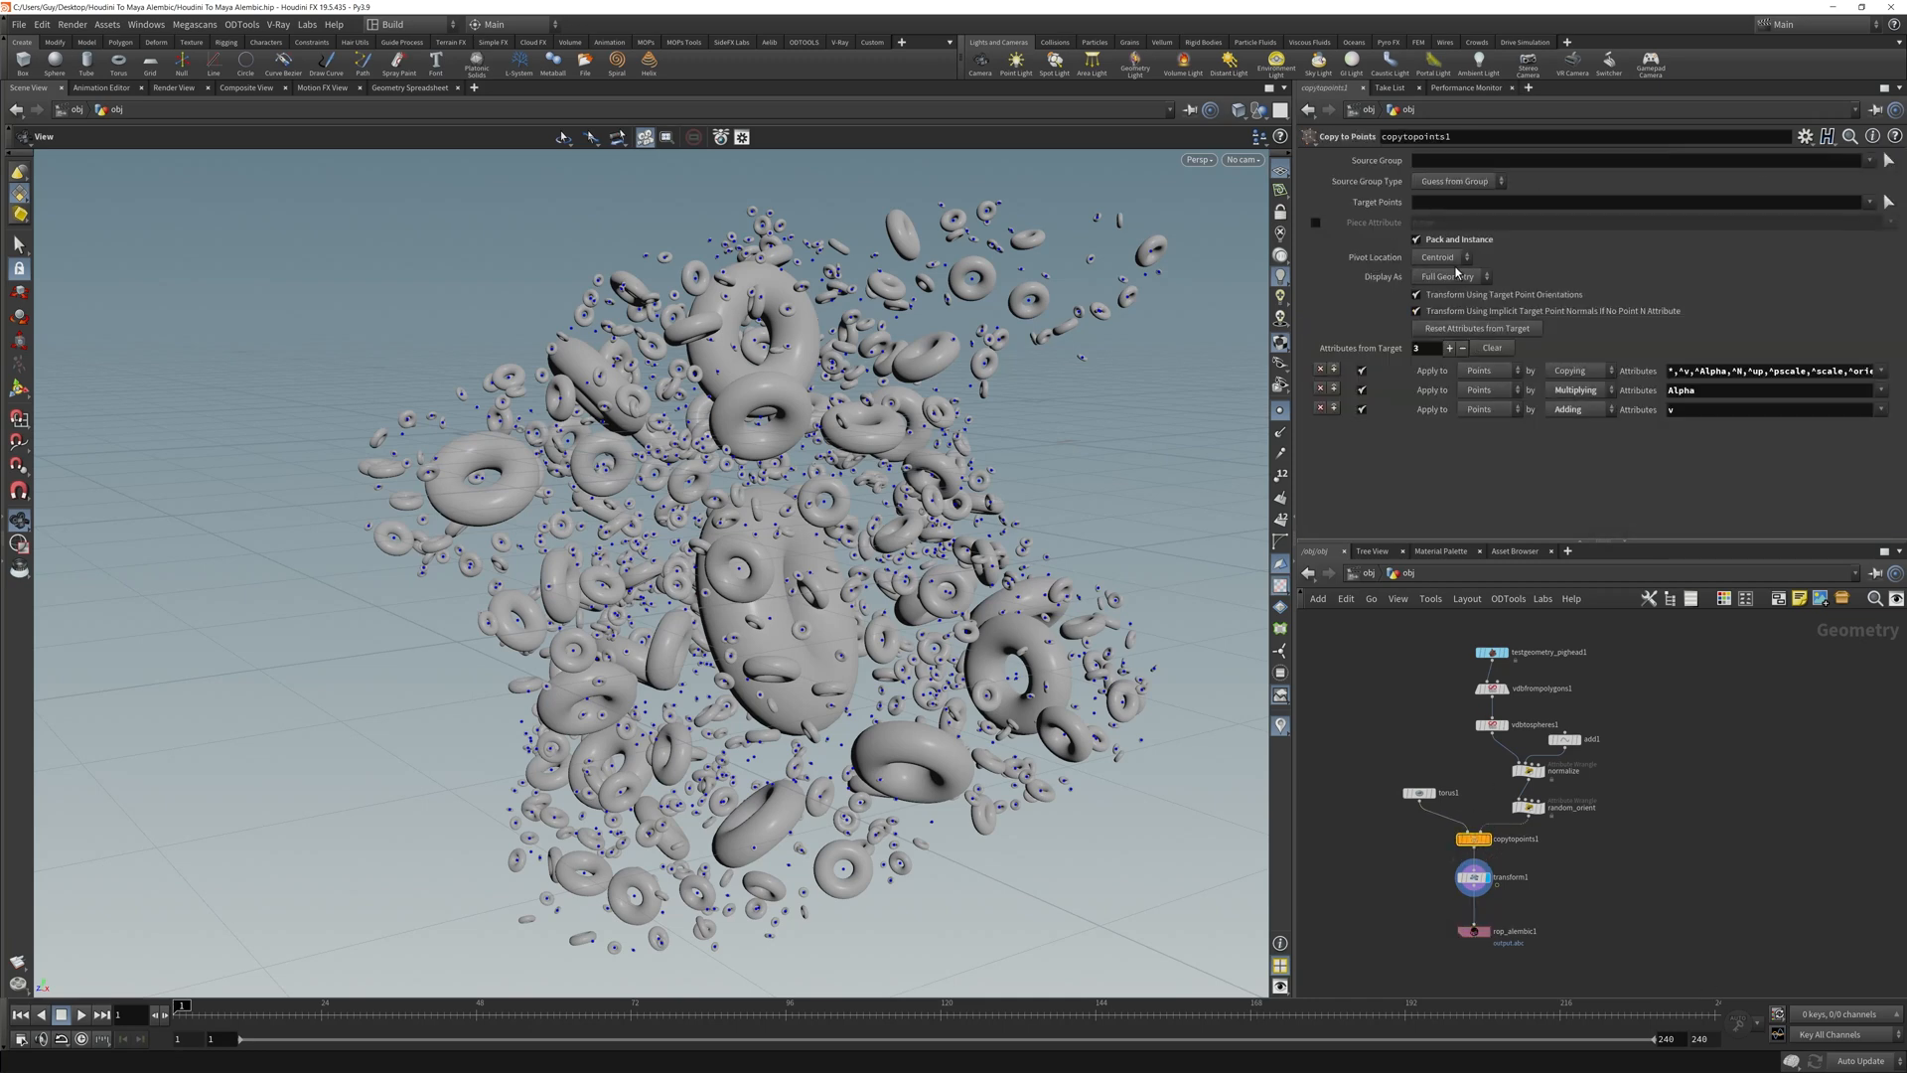
{"action": "left_click", "coordinate": [1472, 929]}
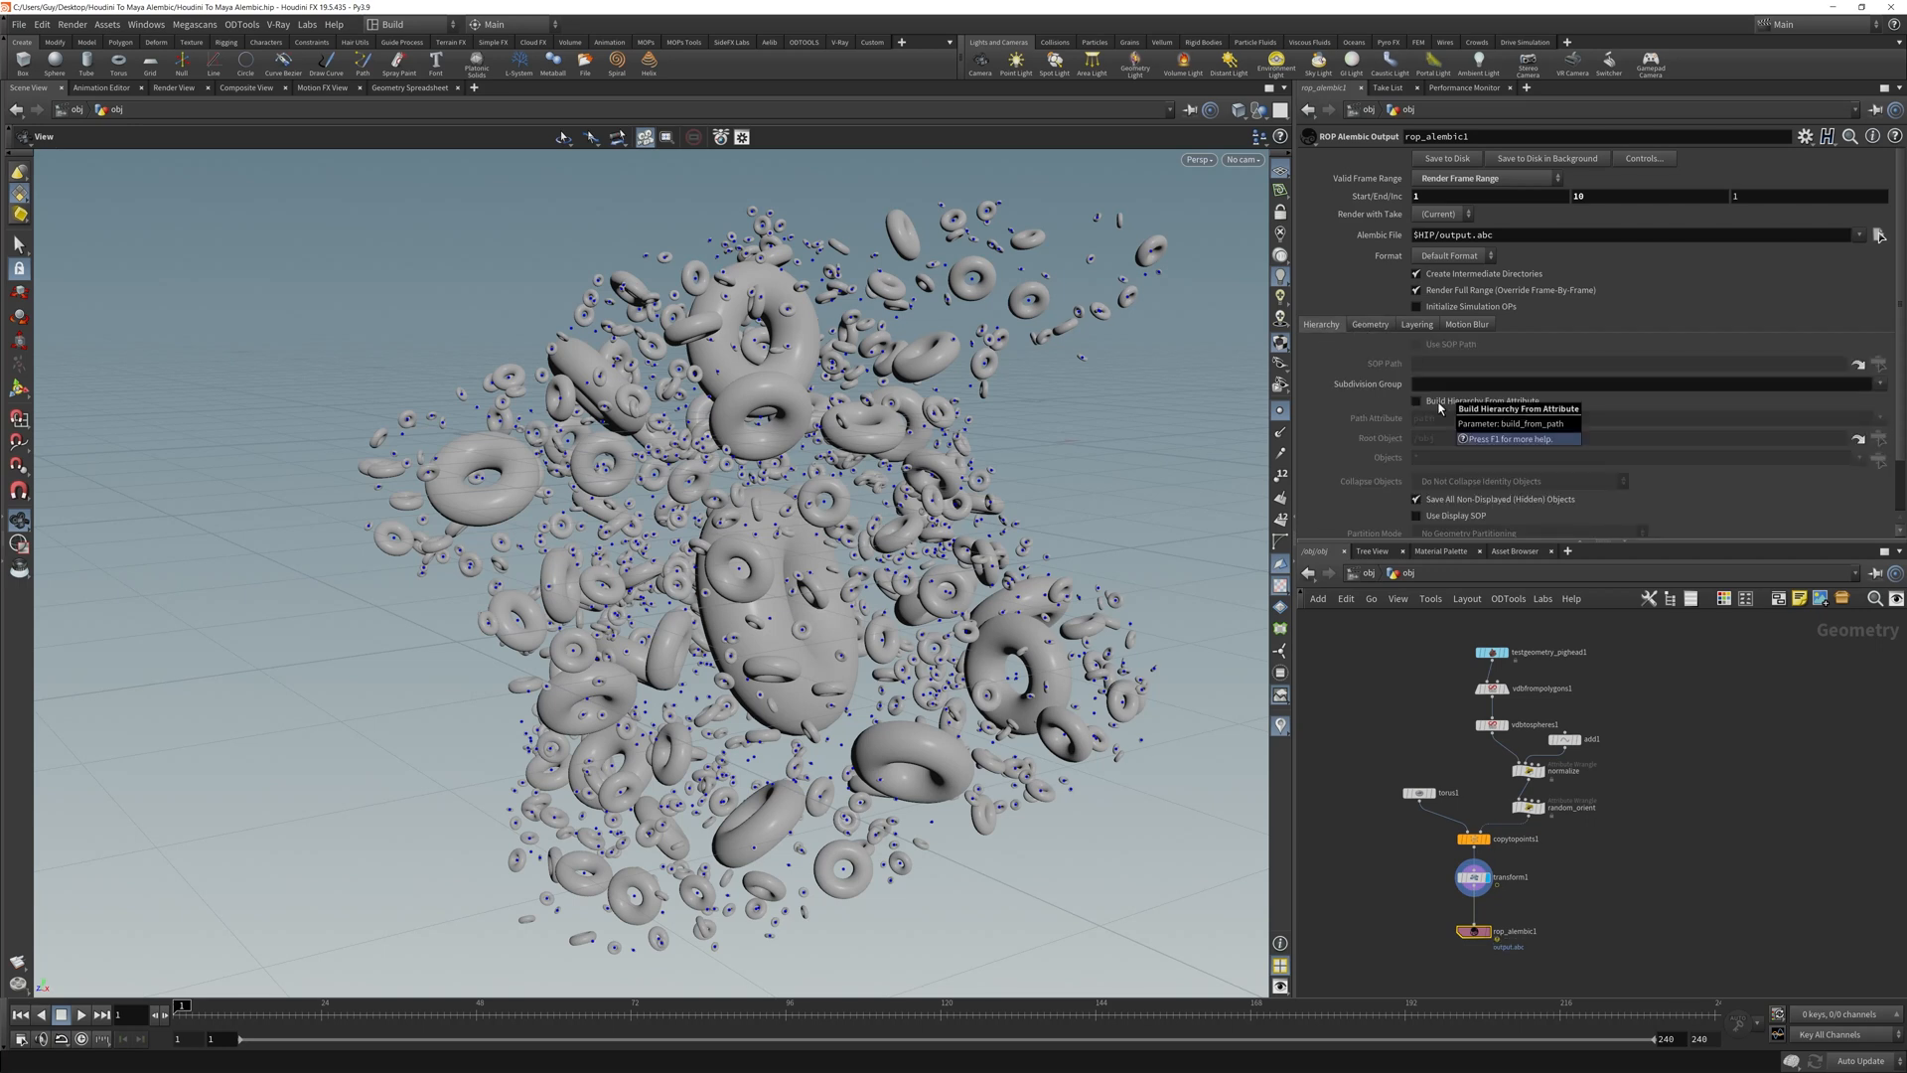
{"action": "mouse_move", "coordinate": [1467, 402]}
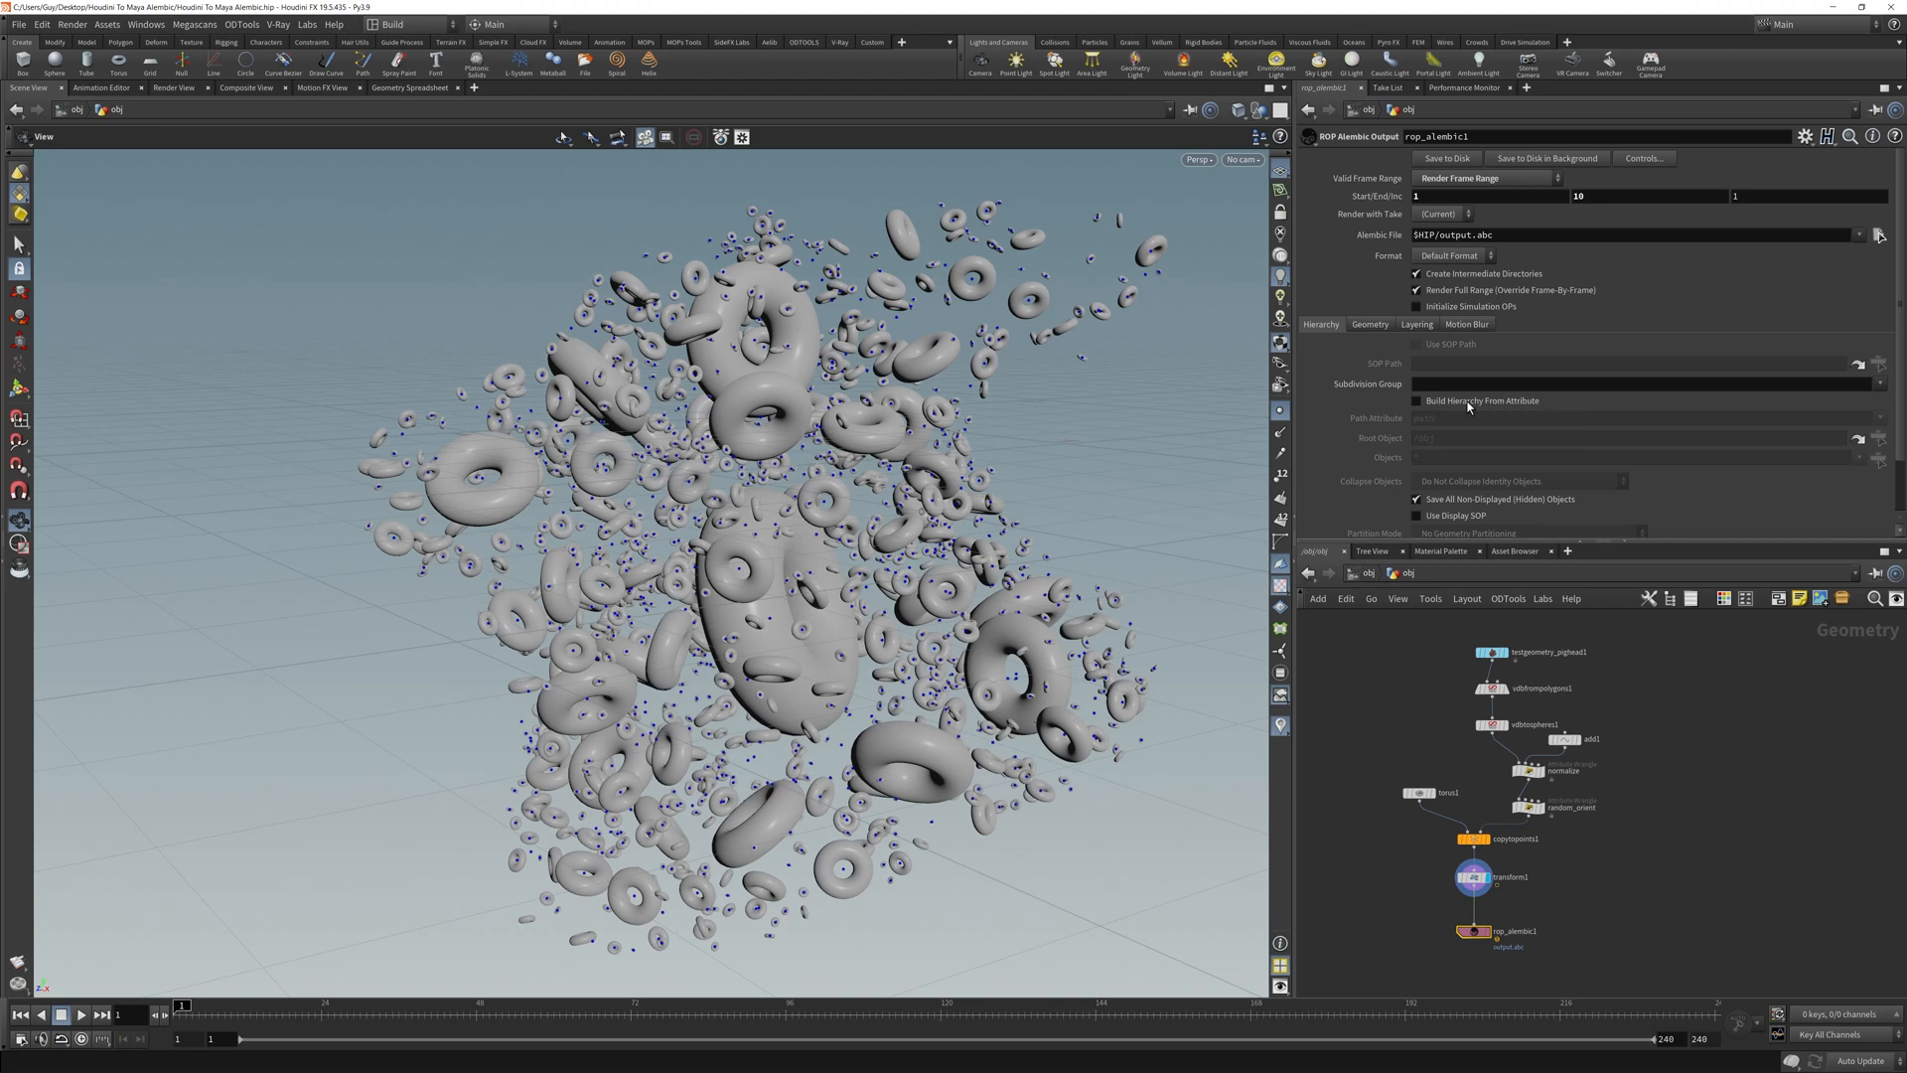
{"action": "mouse_move", "coordinate": [1468, 401]}
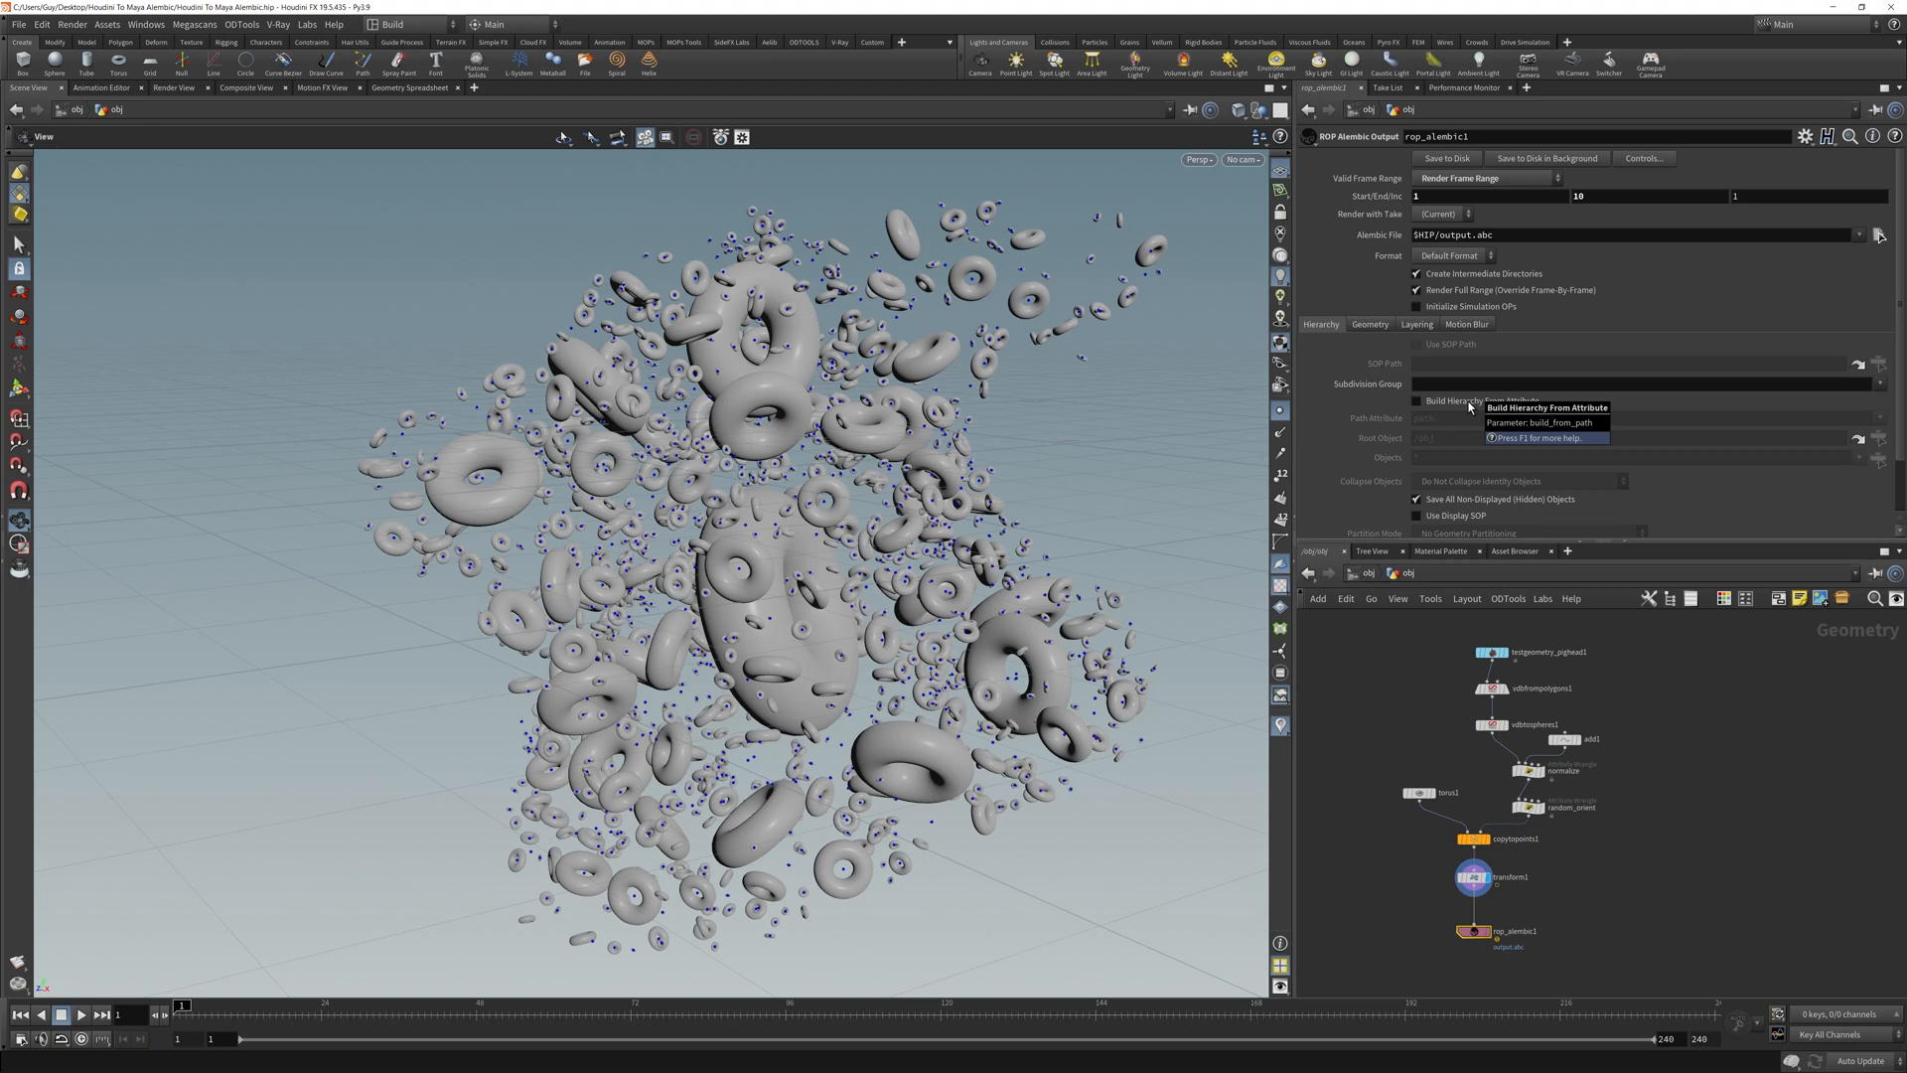
Enable Build Hierarchy From Attribute on rop_alembic1 with Path Attribute set to 'path'.
{"action": "left_click", "coordinate": [1417, 399]}
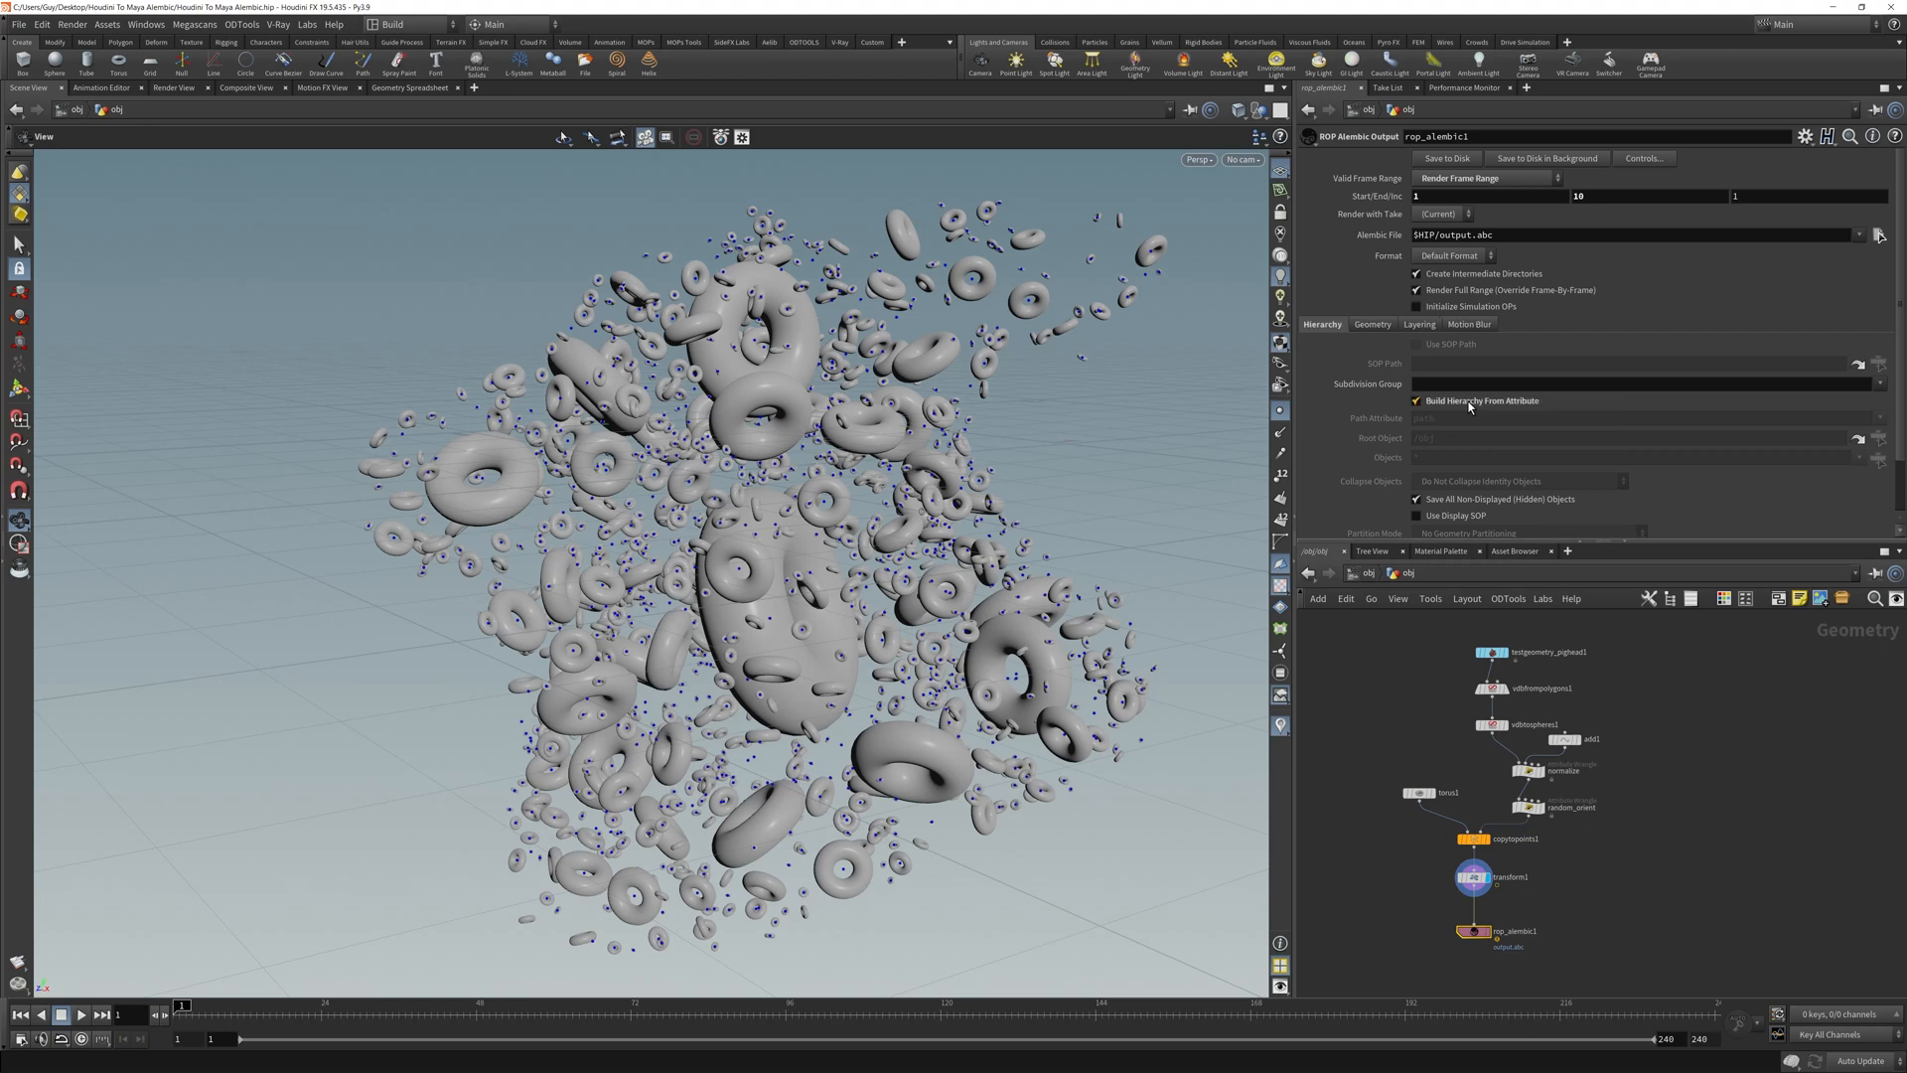
{"action": "type", "text": "path"}
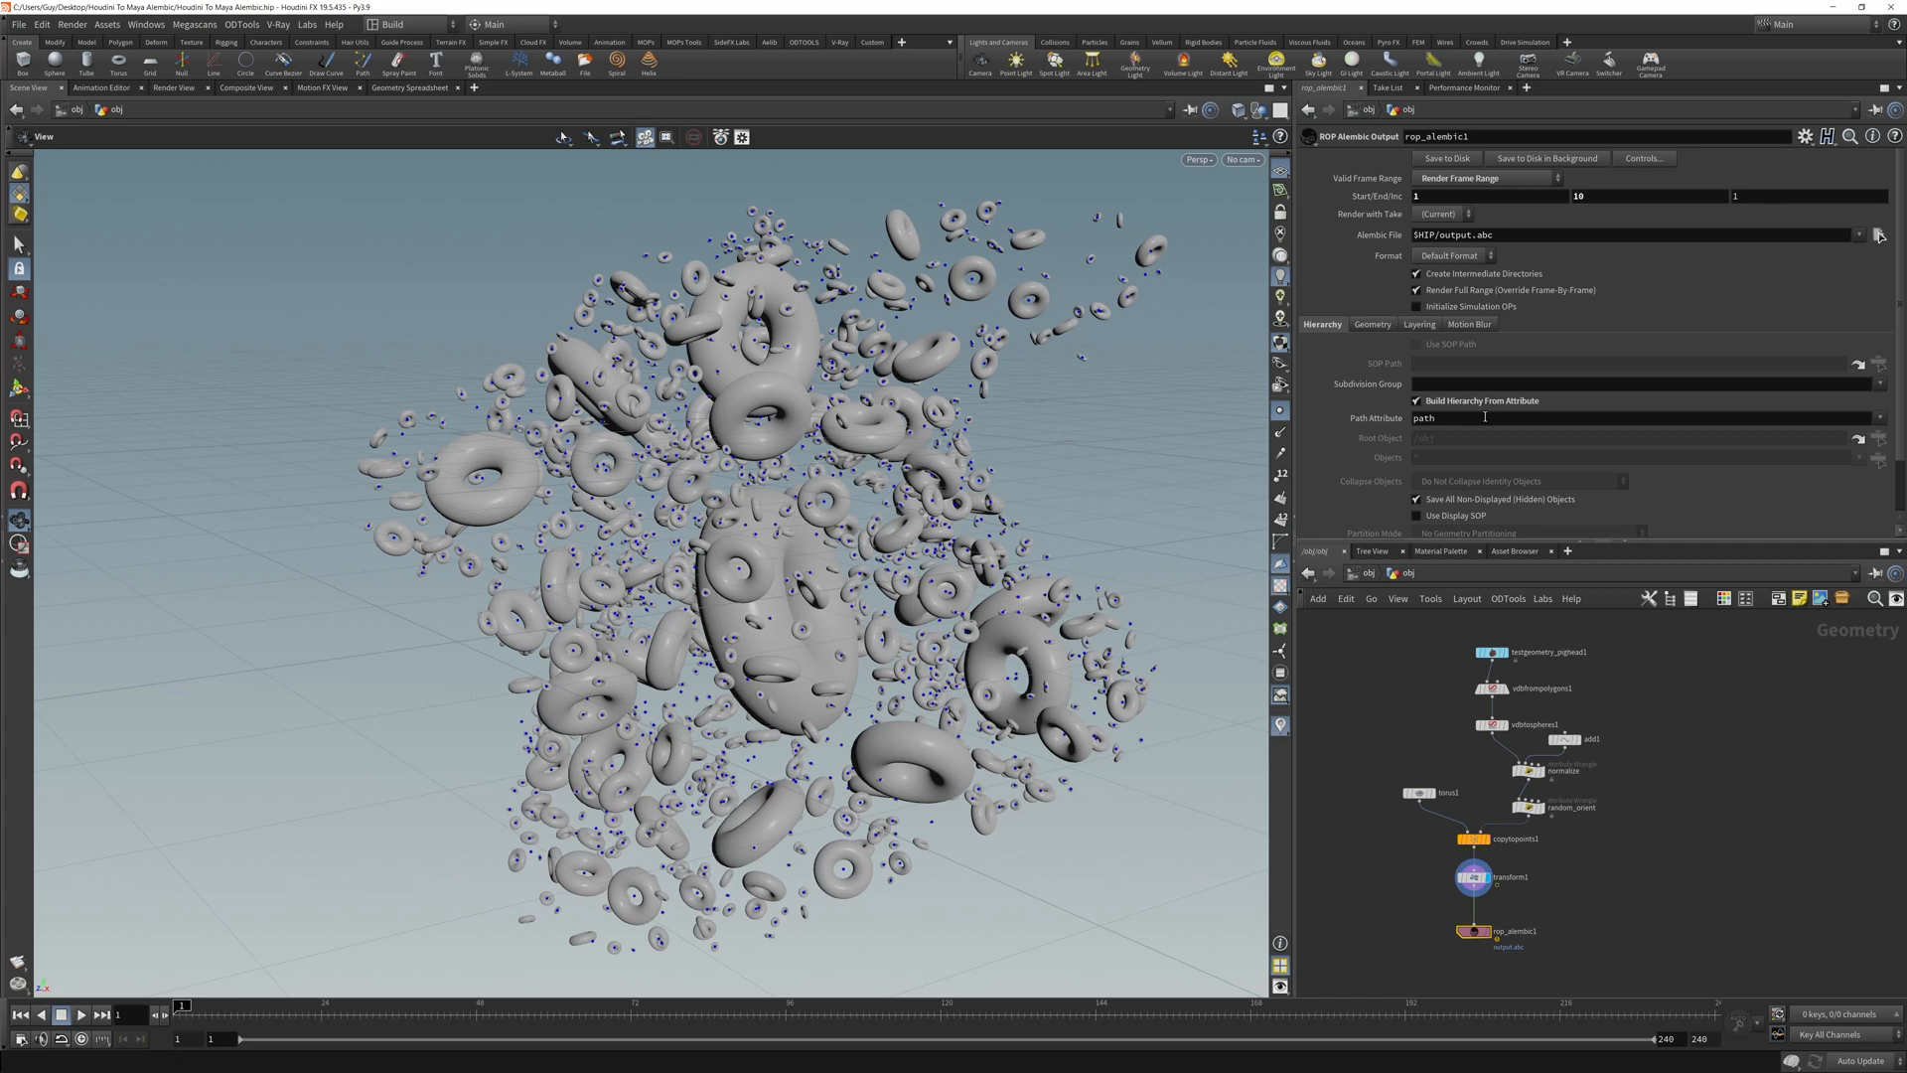
{"action": "double_click", "coordinate": [1424, 419]}
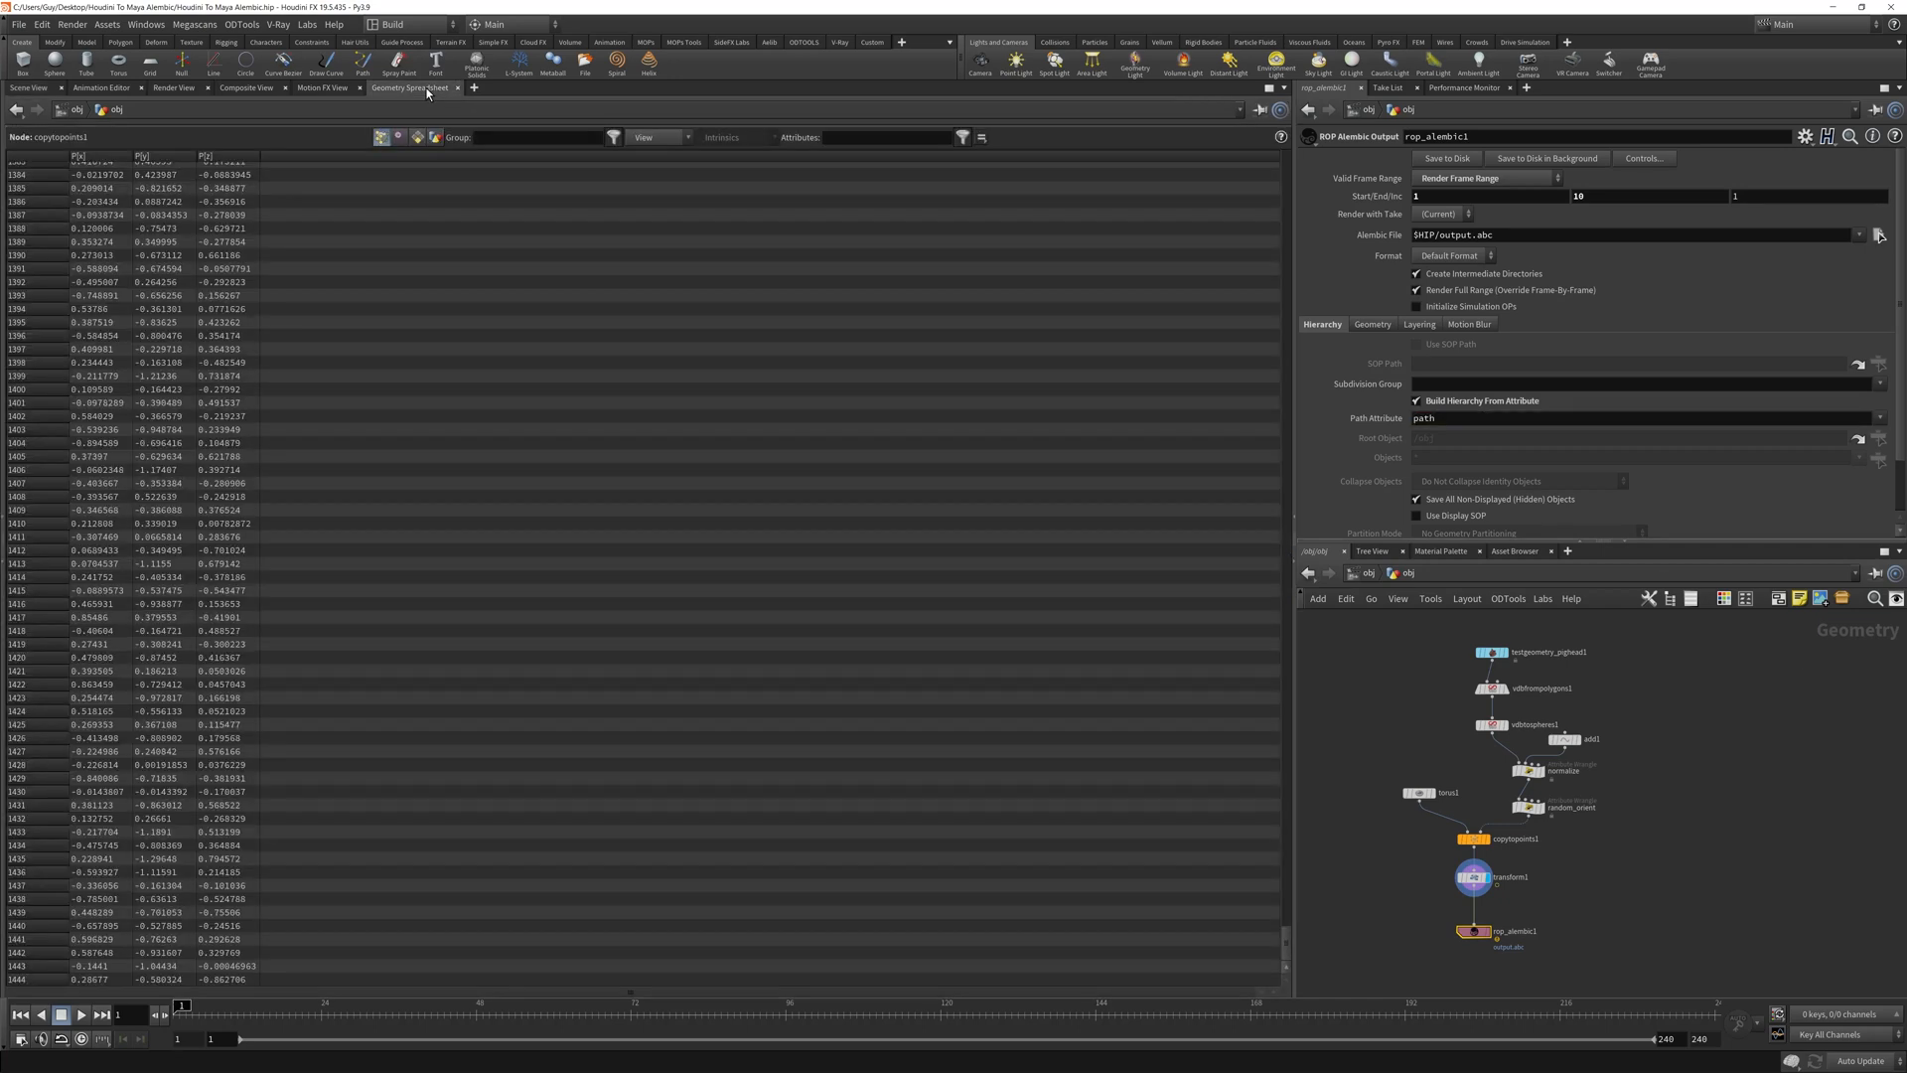
Return to the 3D view and orbit around the cloud of tori.
{"action": "left_click", "coordinate": [415, 137]}
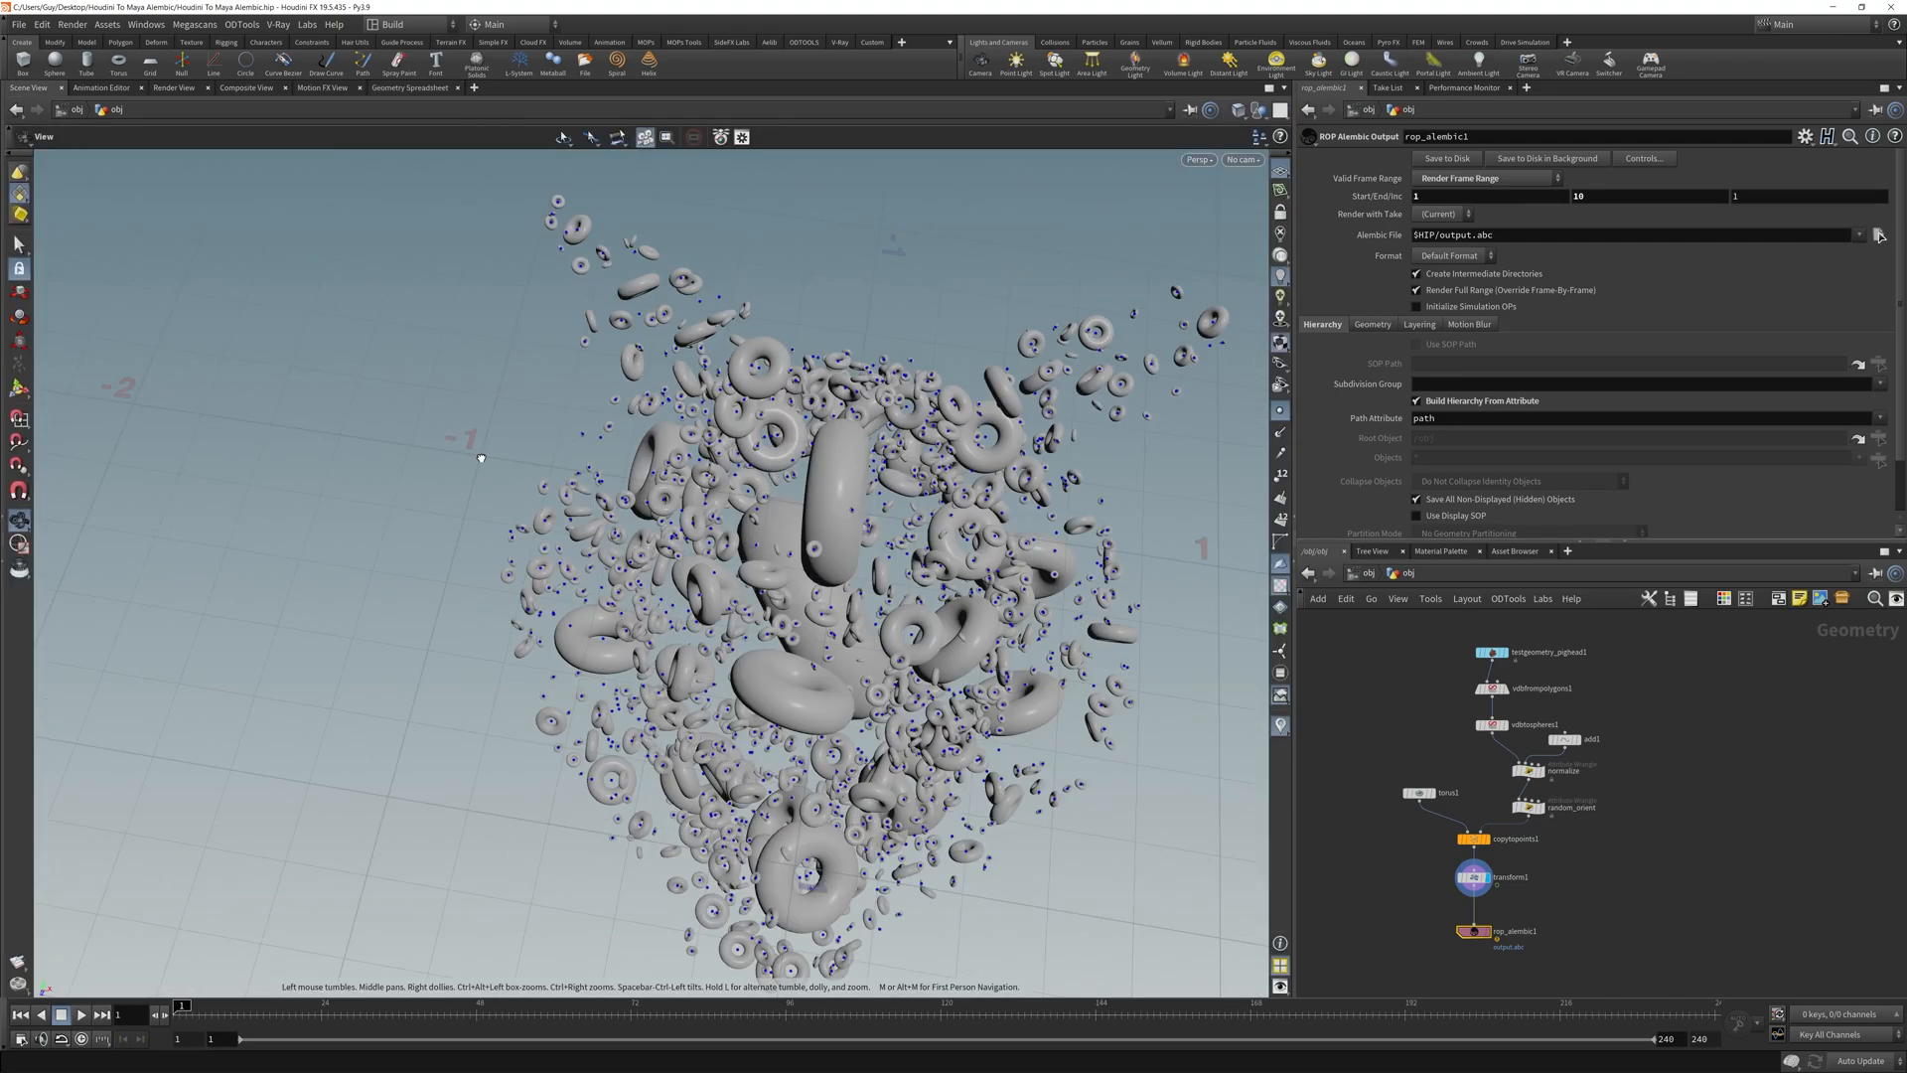
{"action": "left_click_drag", "start_coordinate": [480, 457], "coordinate": [324, 316]}
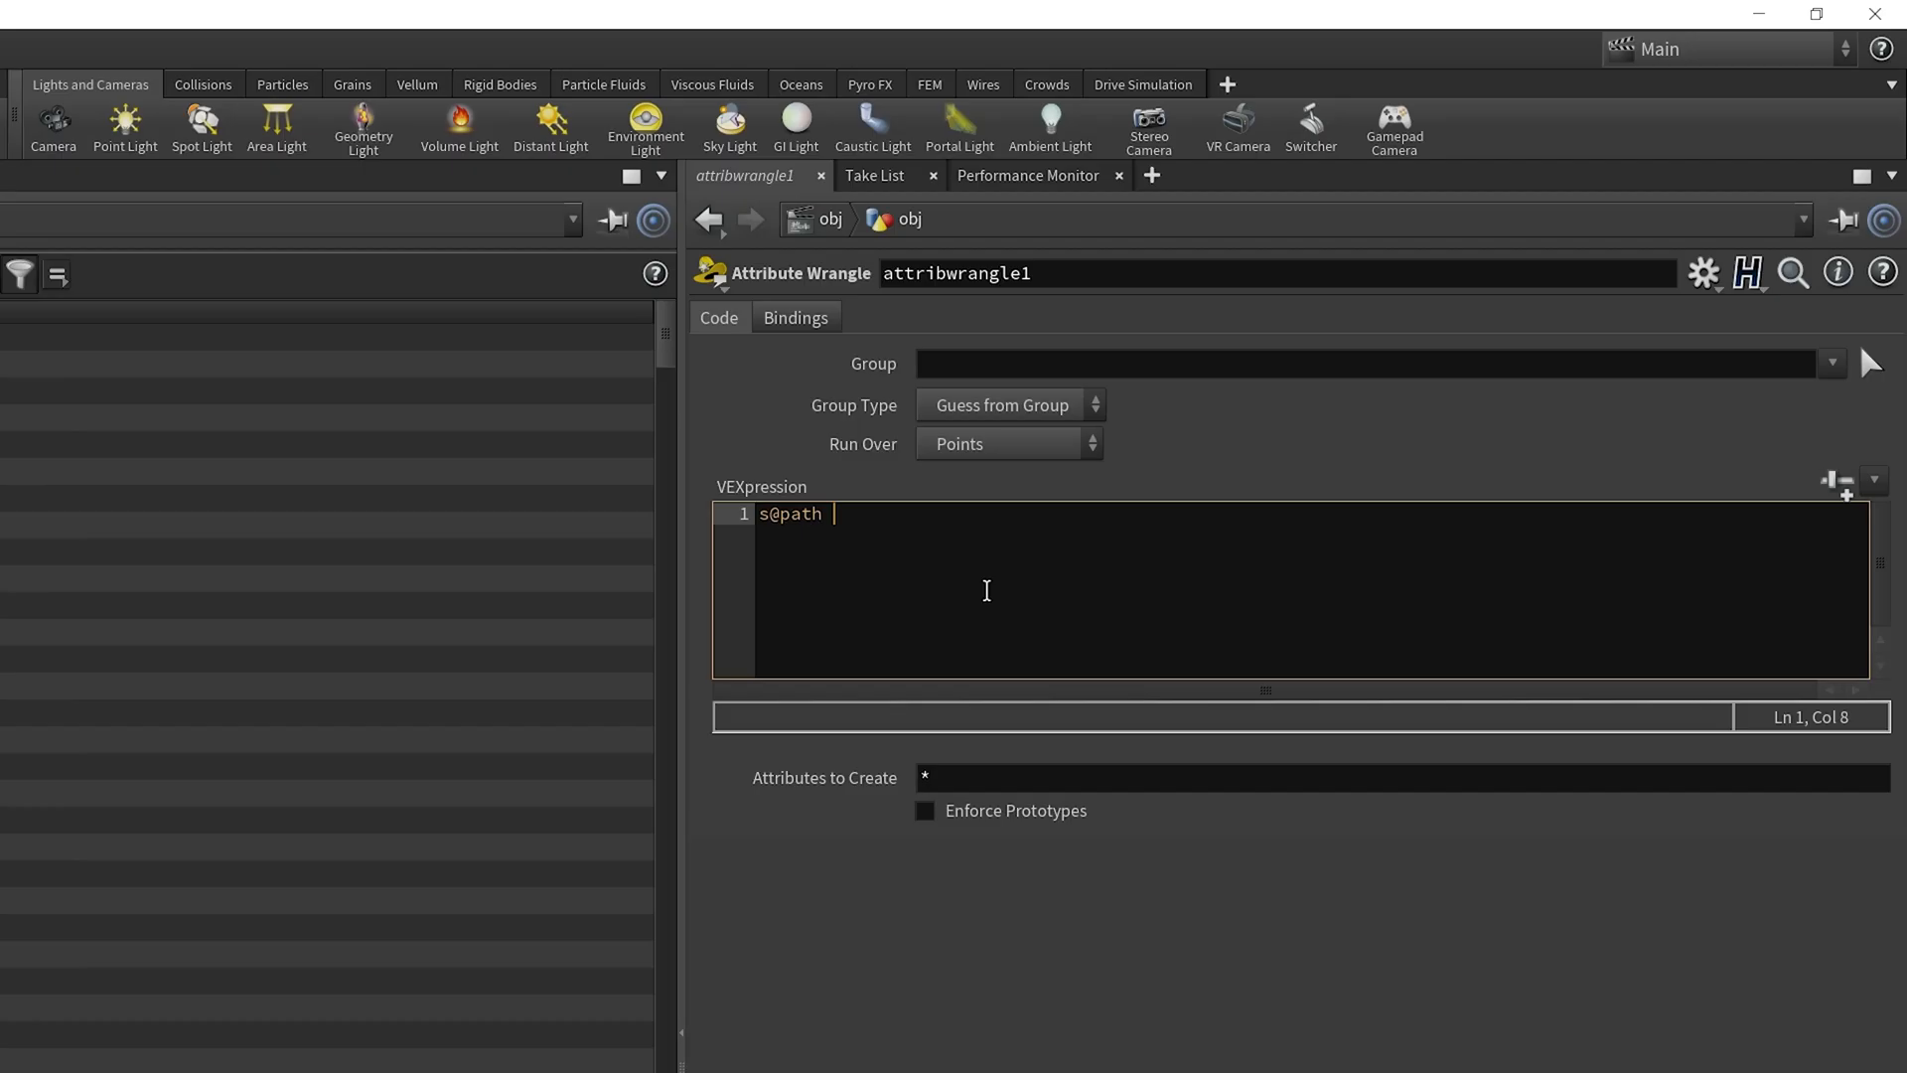
Run the wrangle over primitives and declare string name = "instance_".
{"action": "type", "text": "= \"something\";"}
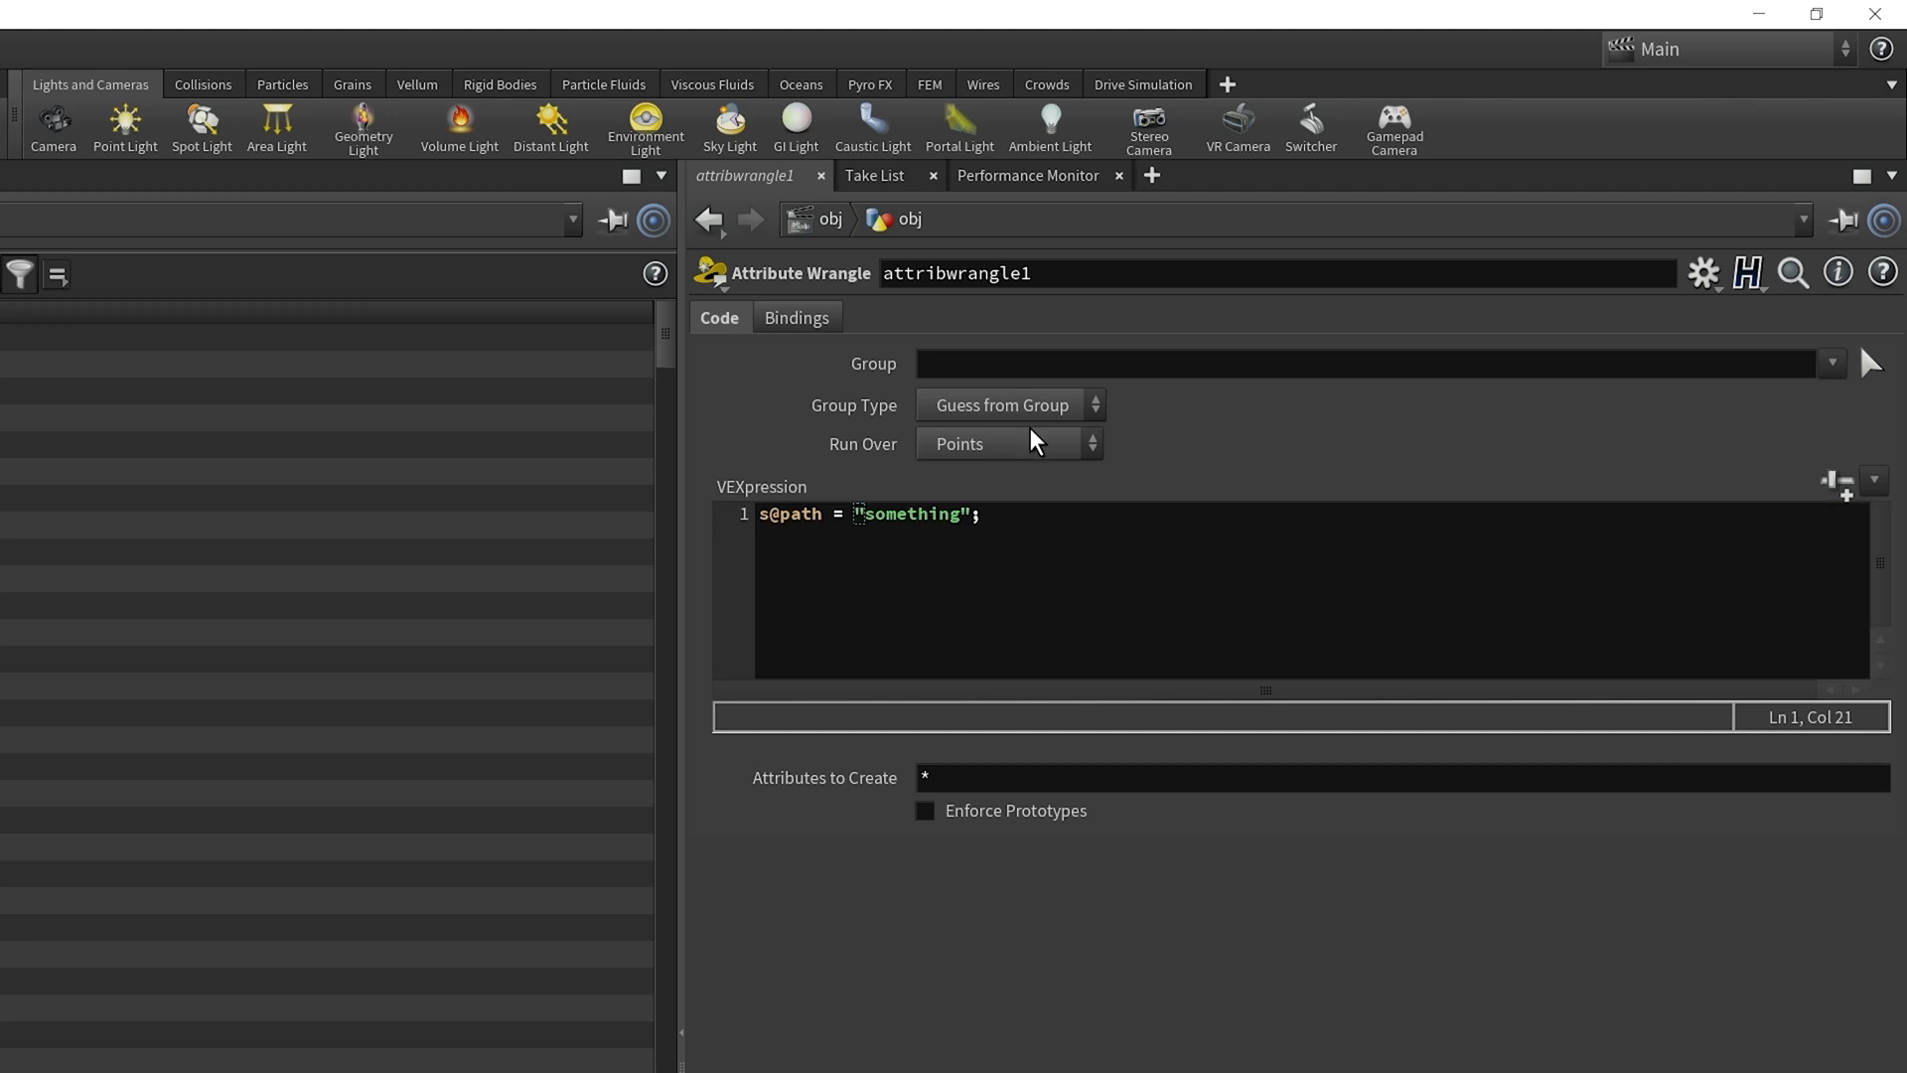
{"action": "left_click", "coordinate": [1007, 443]}
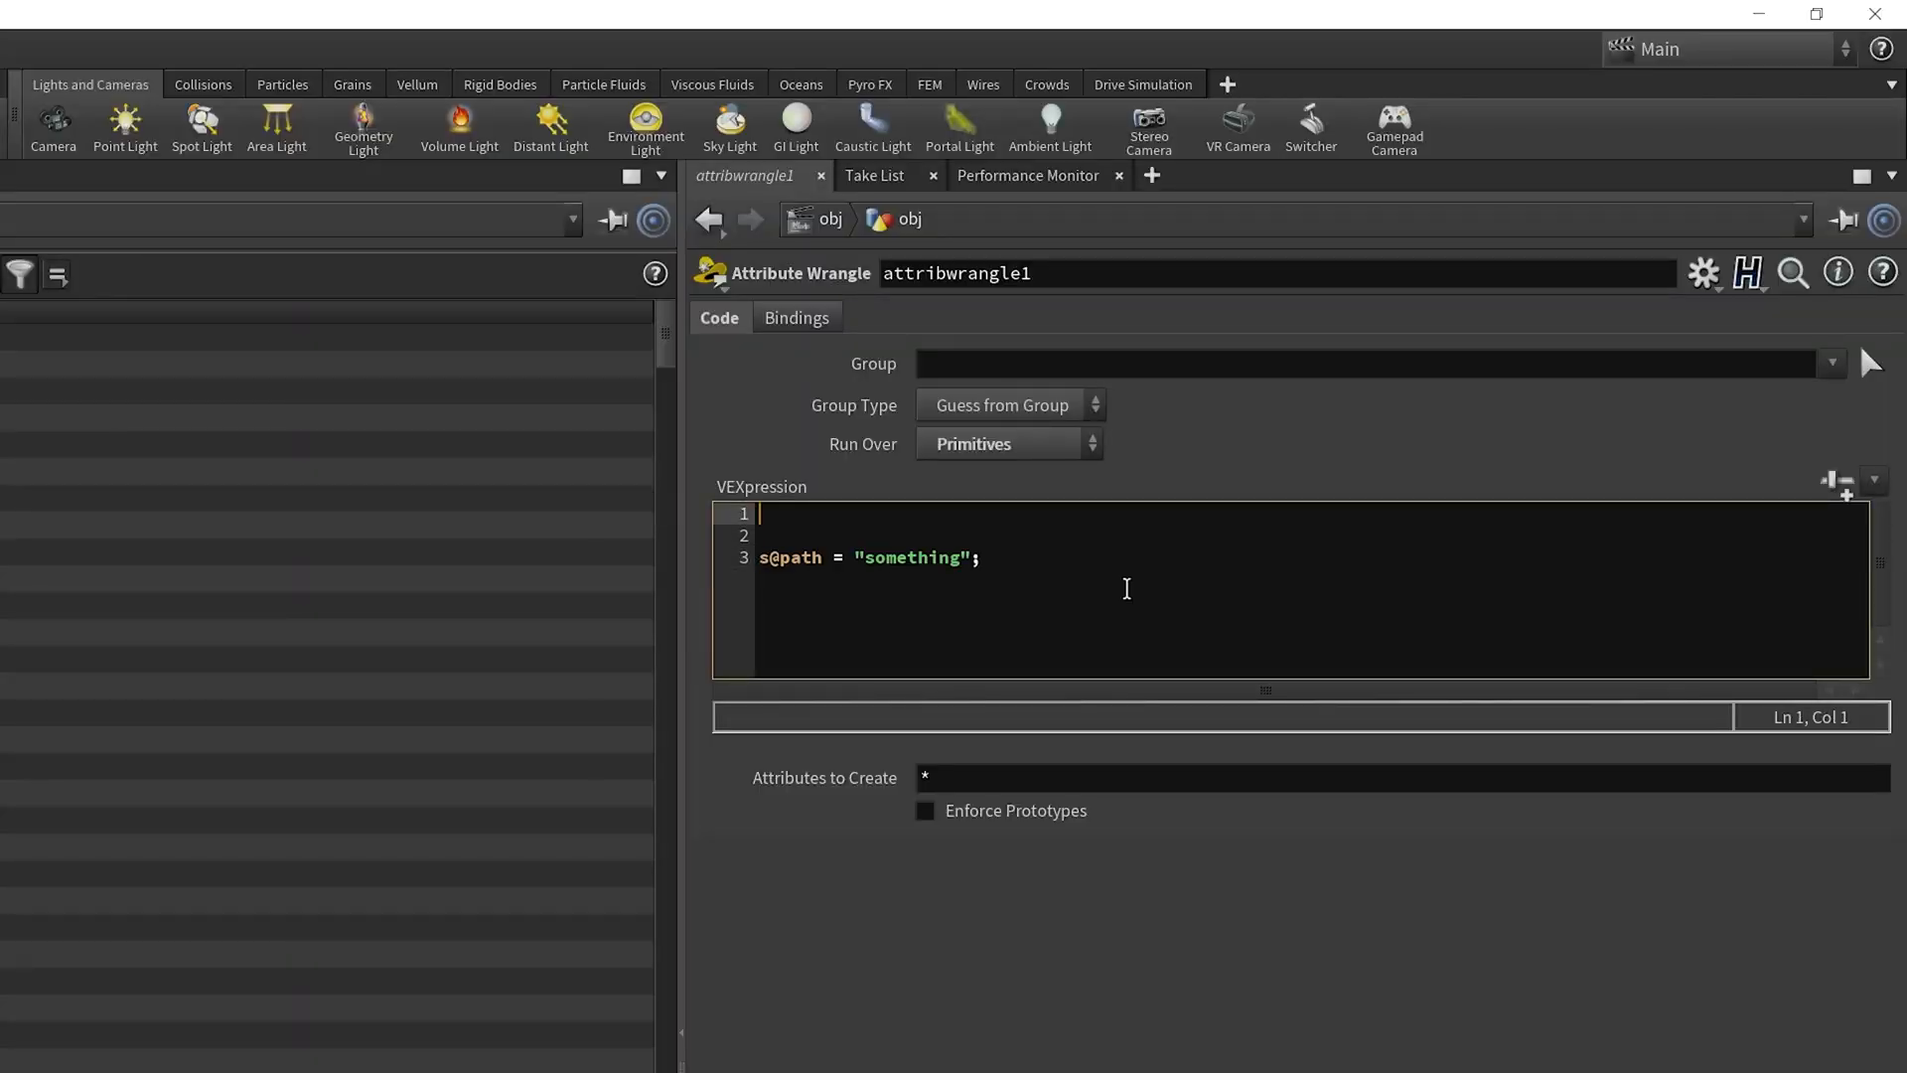
{"action": "type", "text": "s"}
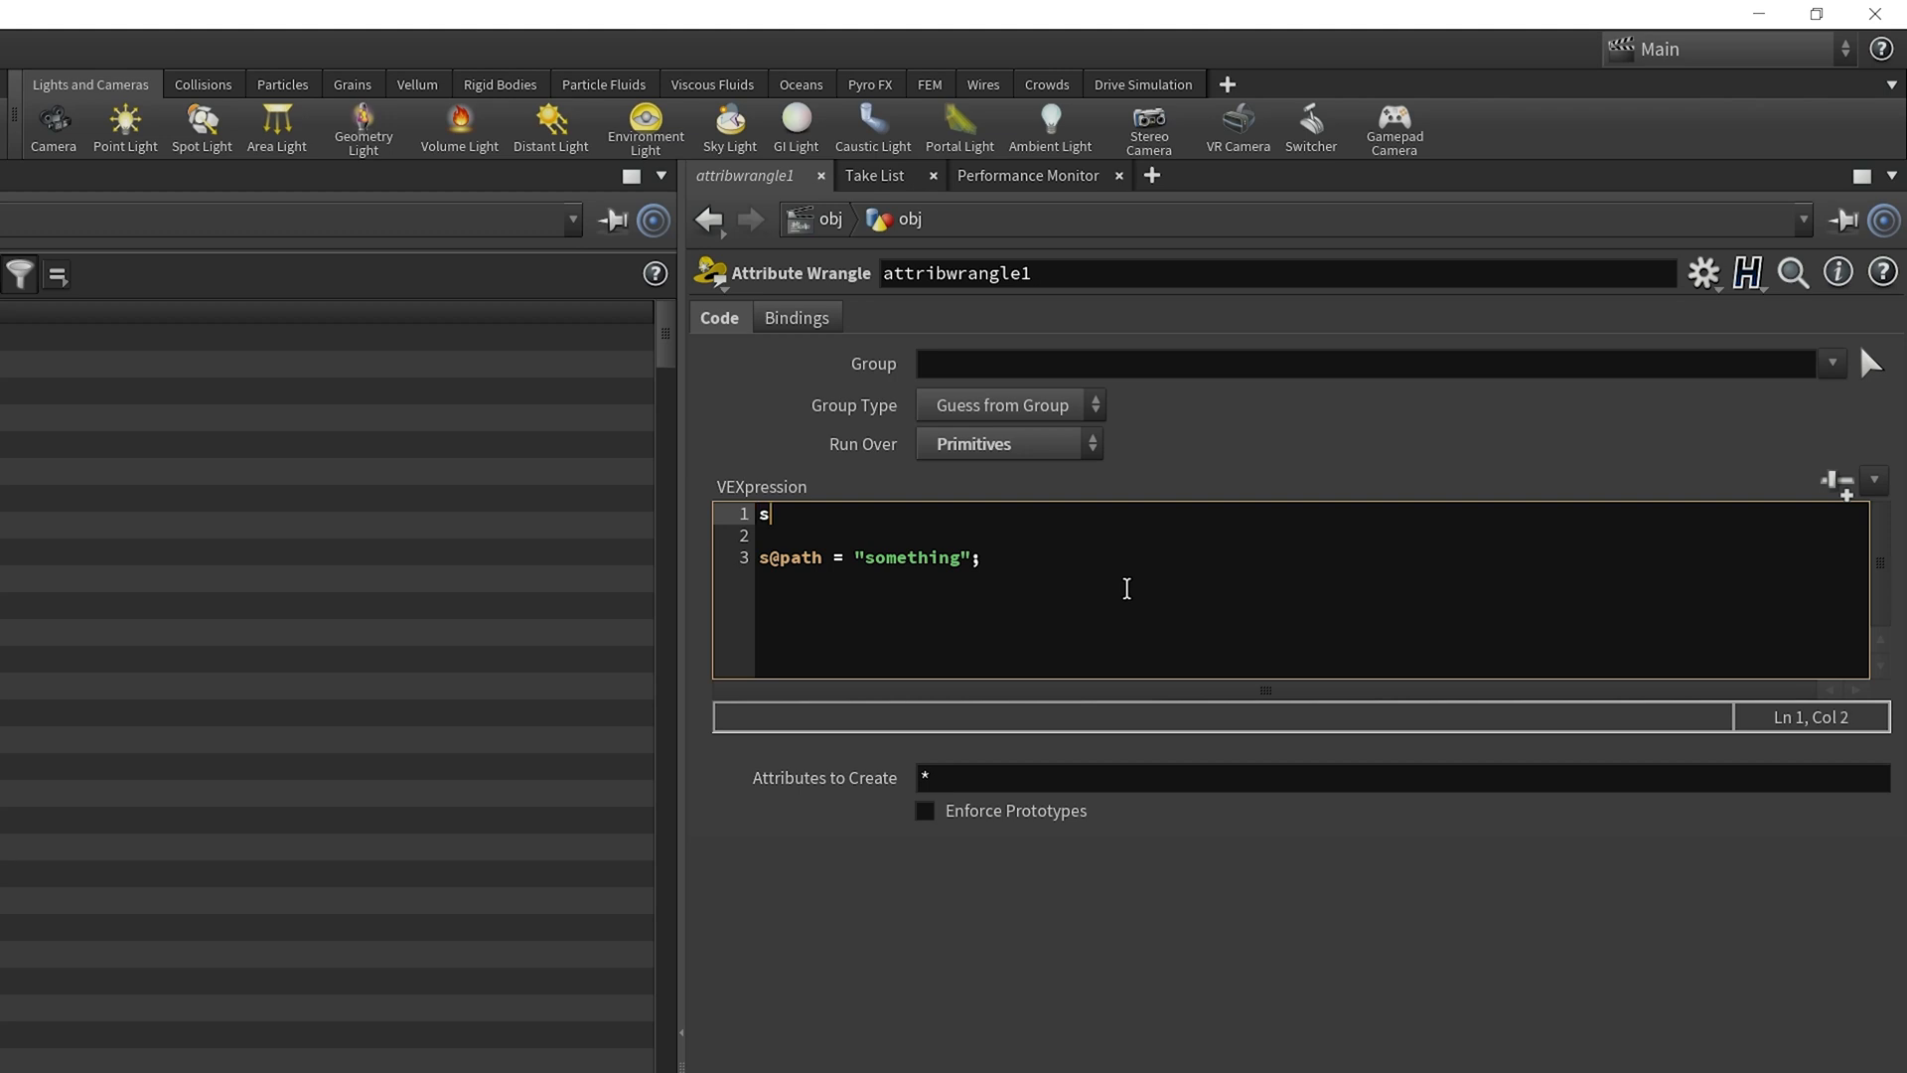
{"action": "type", "text": "tring"}
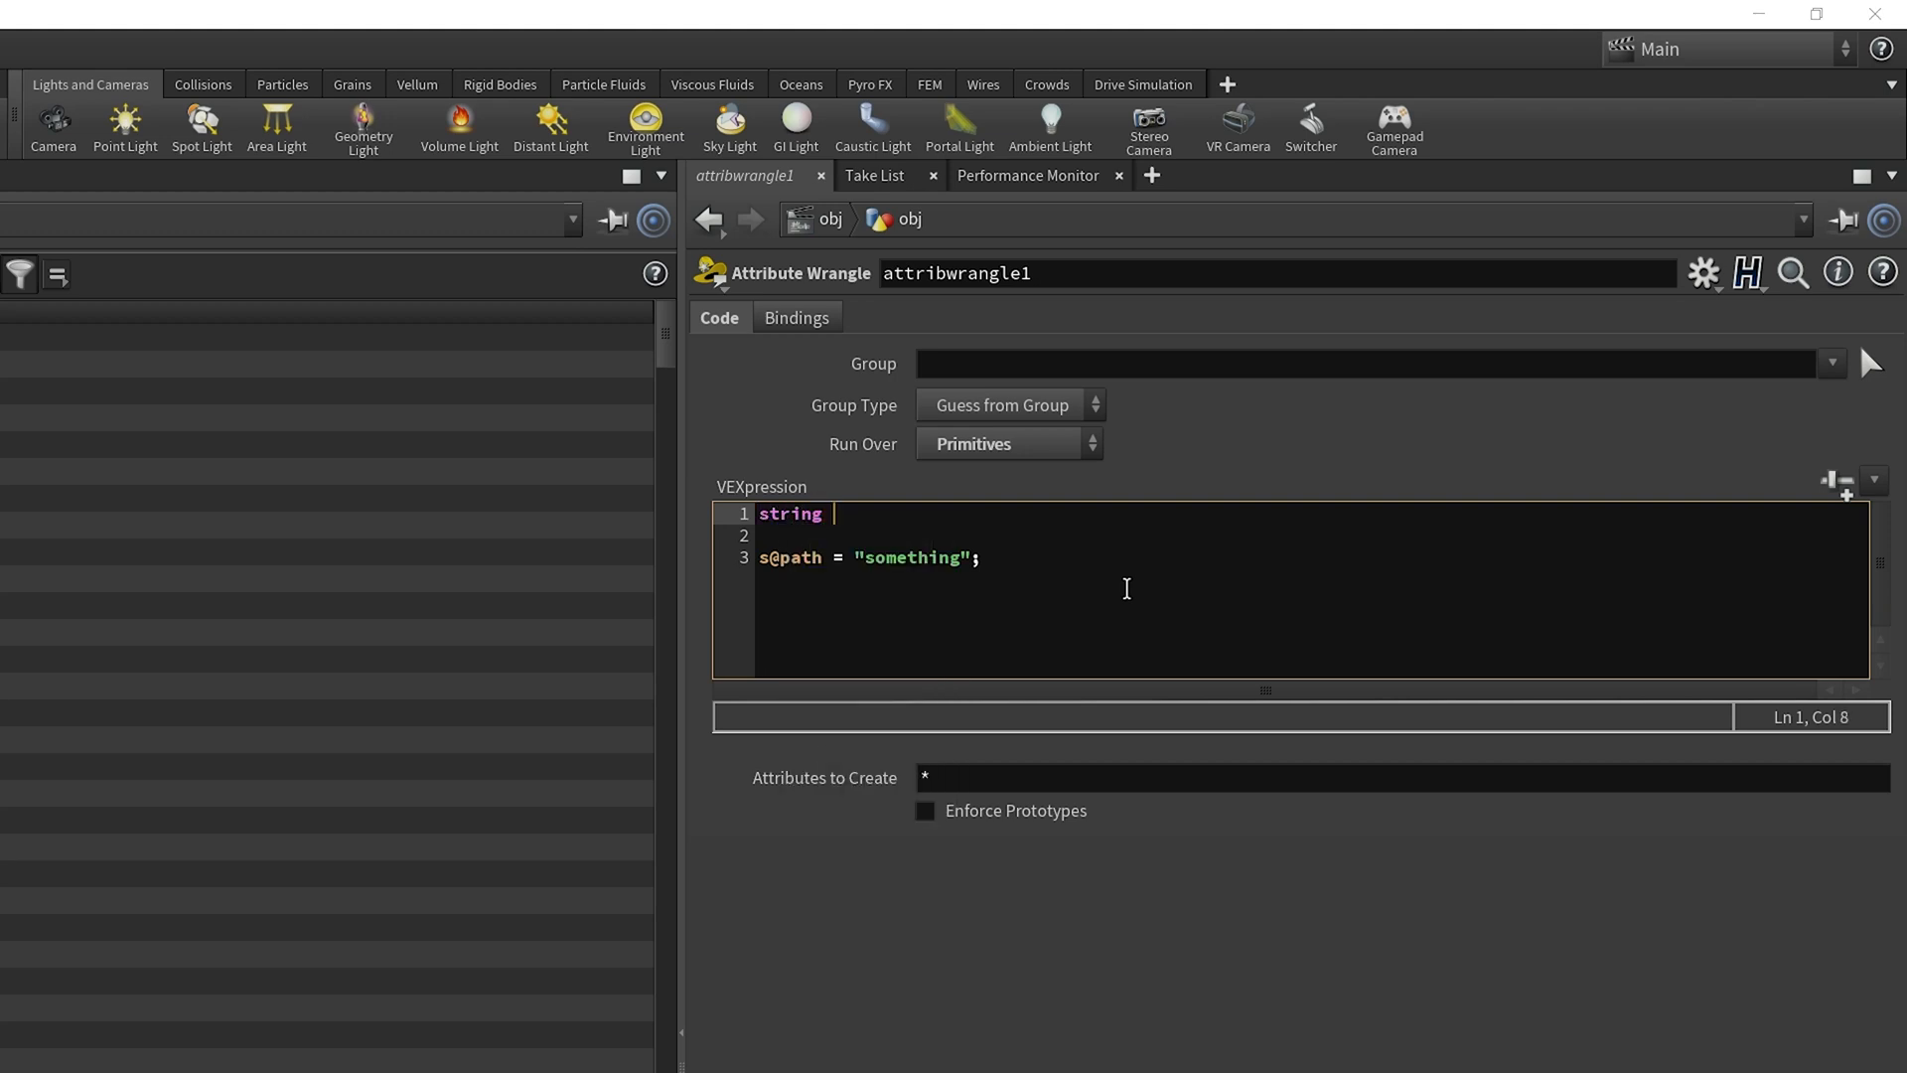
{"action": "type", "text": "name = \"instance"}
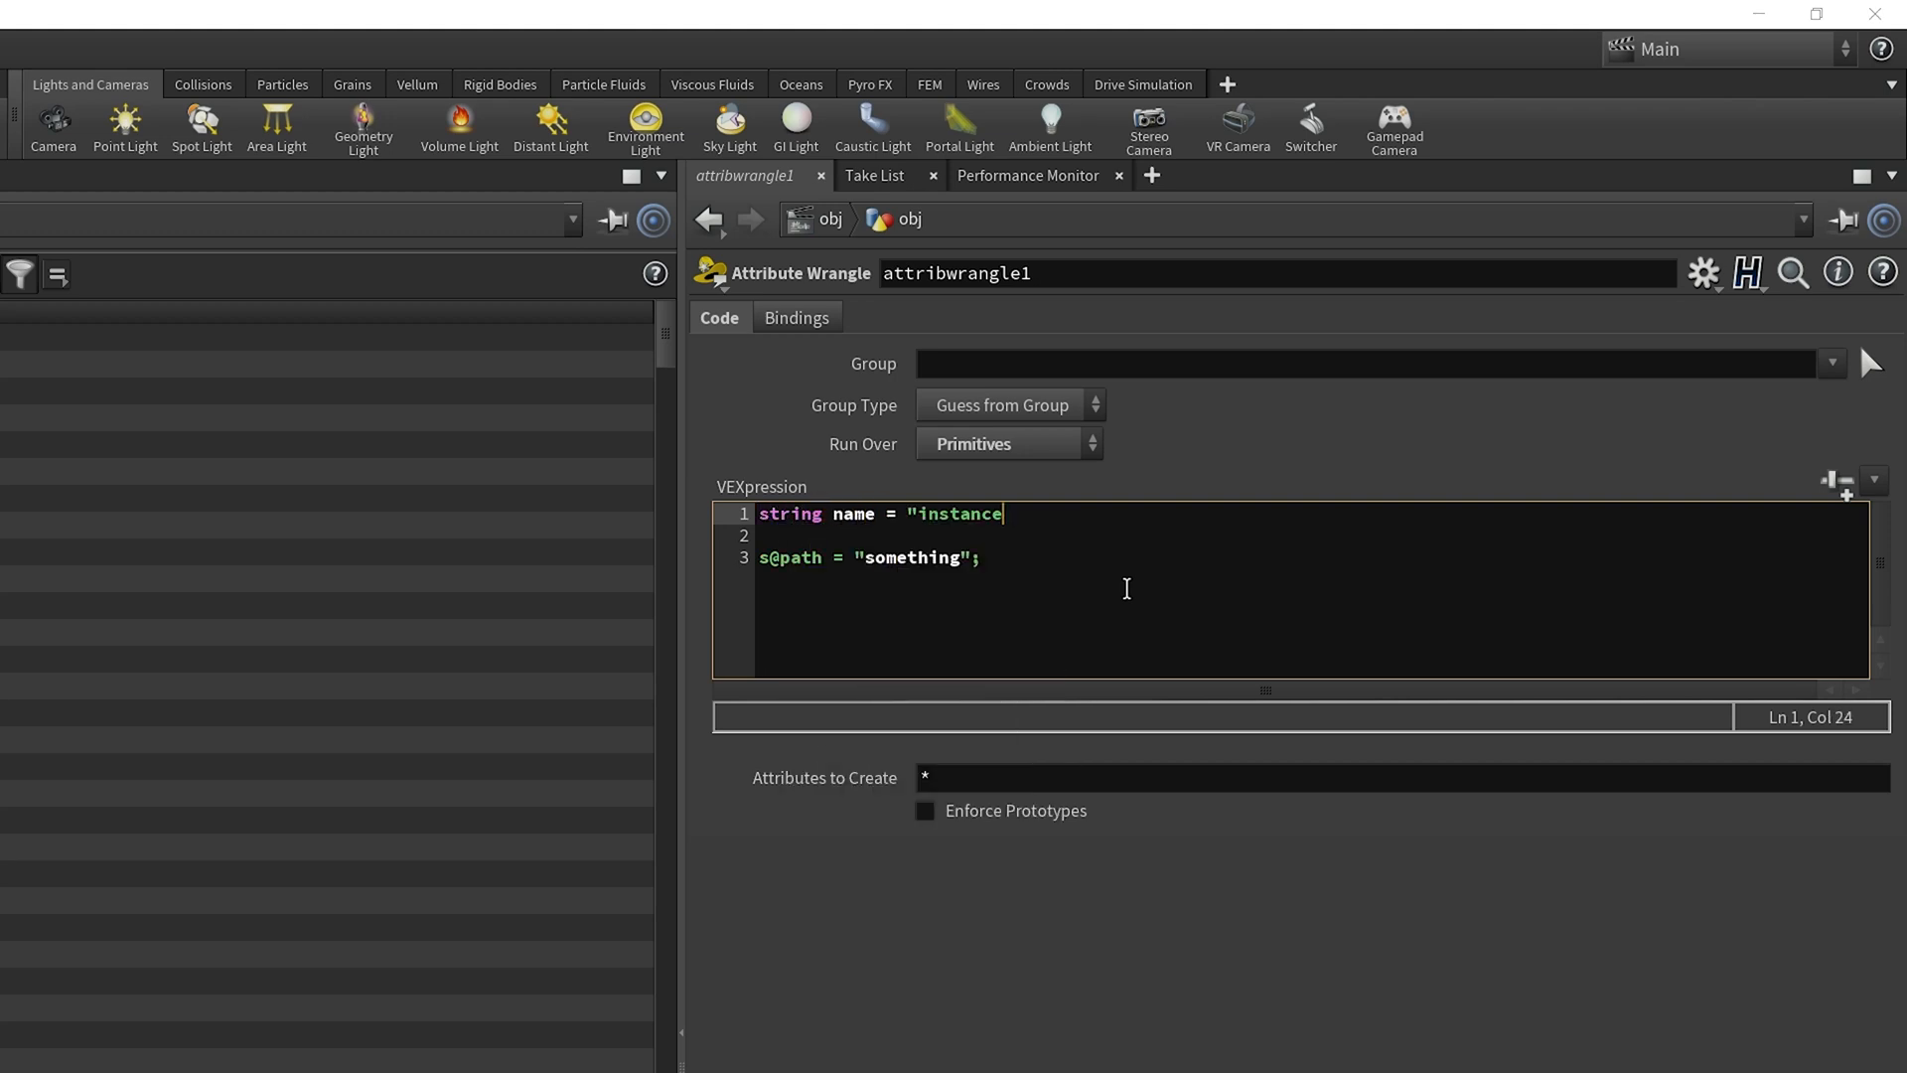
{"action": "type", "text": "_\";"}
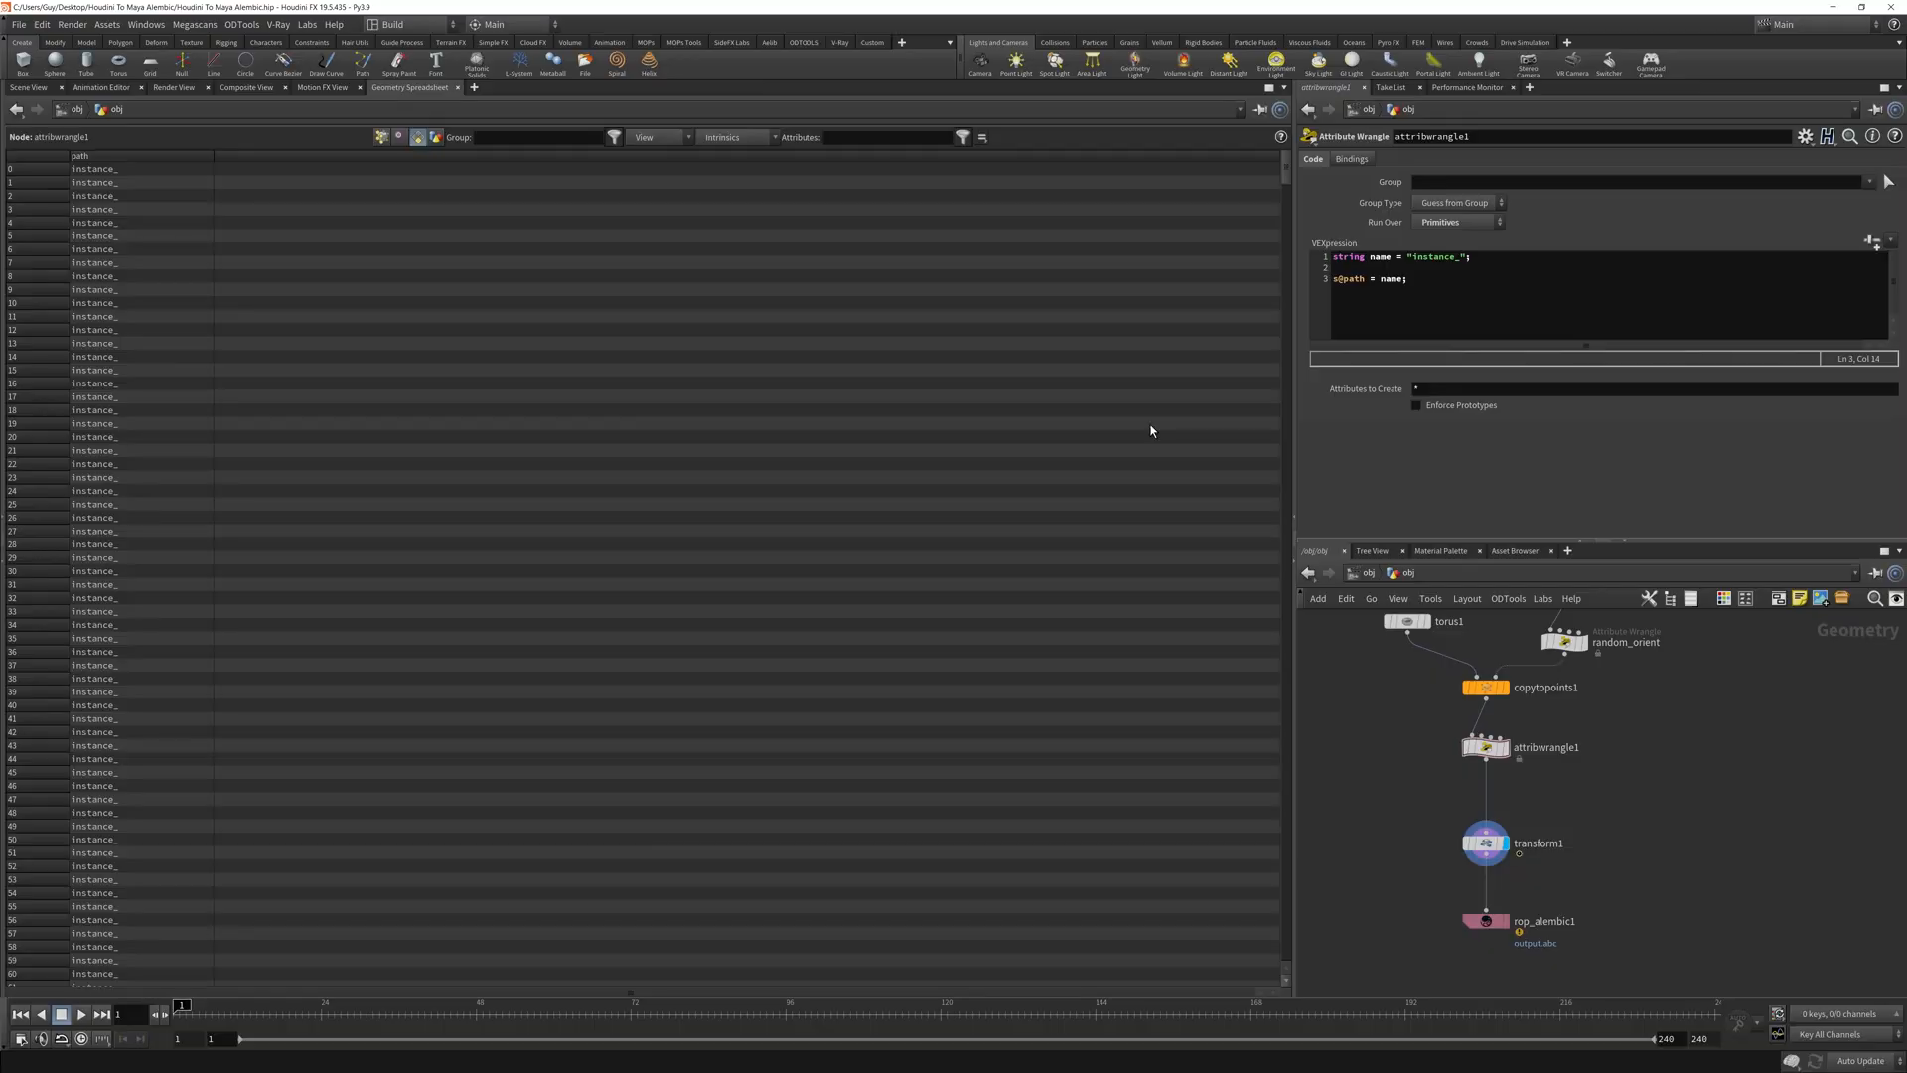
{"action": "mouse_move", "coordinate": [1193, 208]}
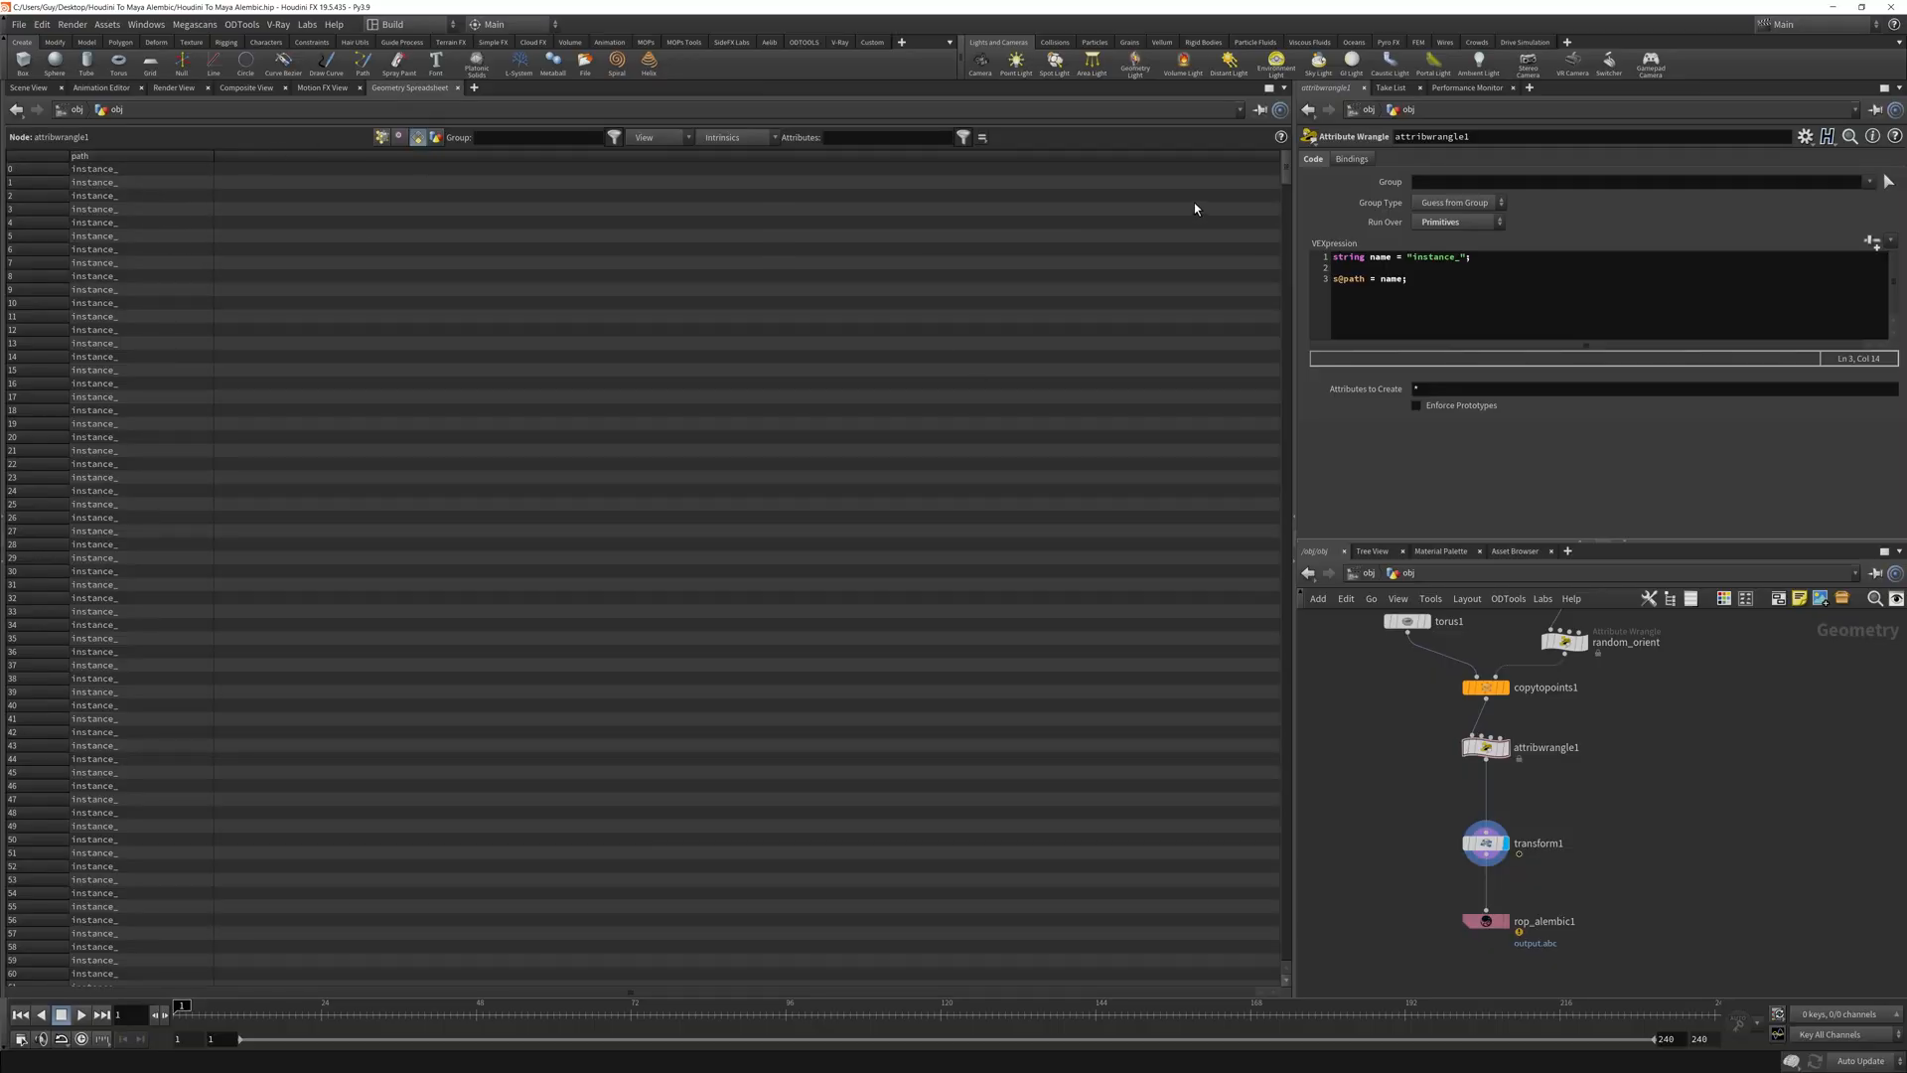
{"action": "scroll", "scroll_direction": "down", "scroll_amount": 3}
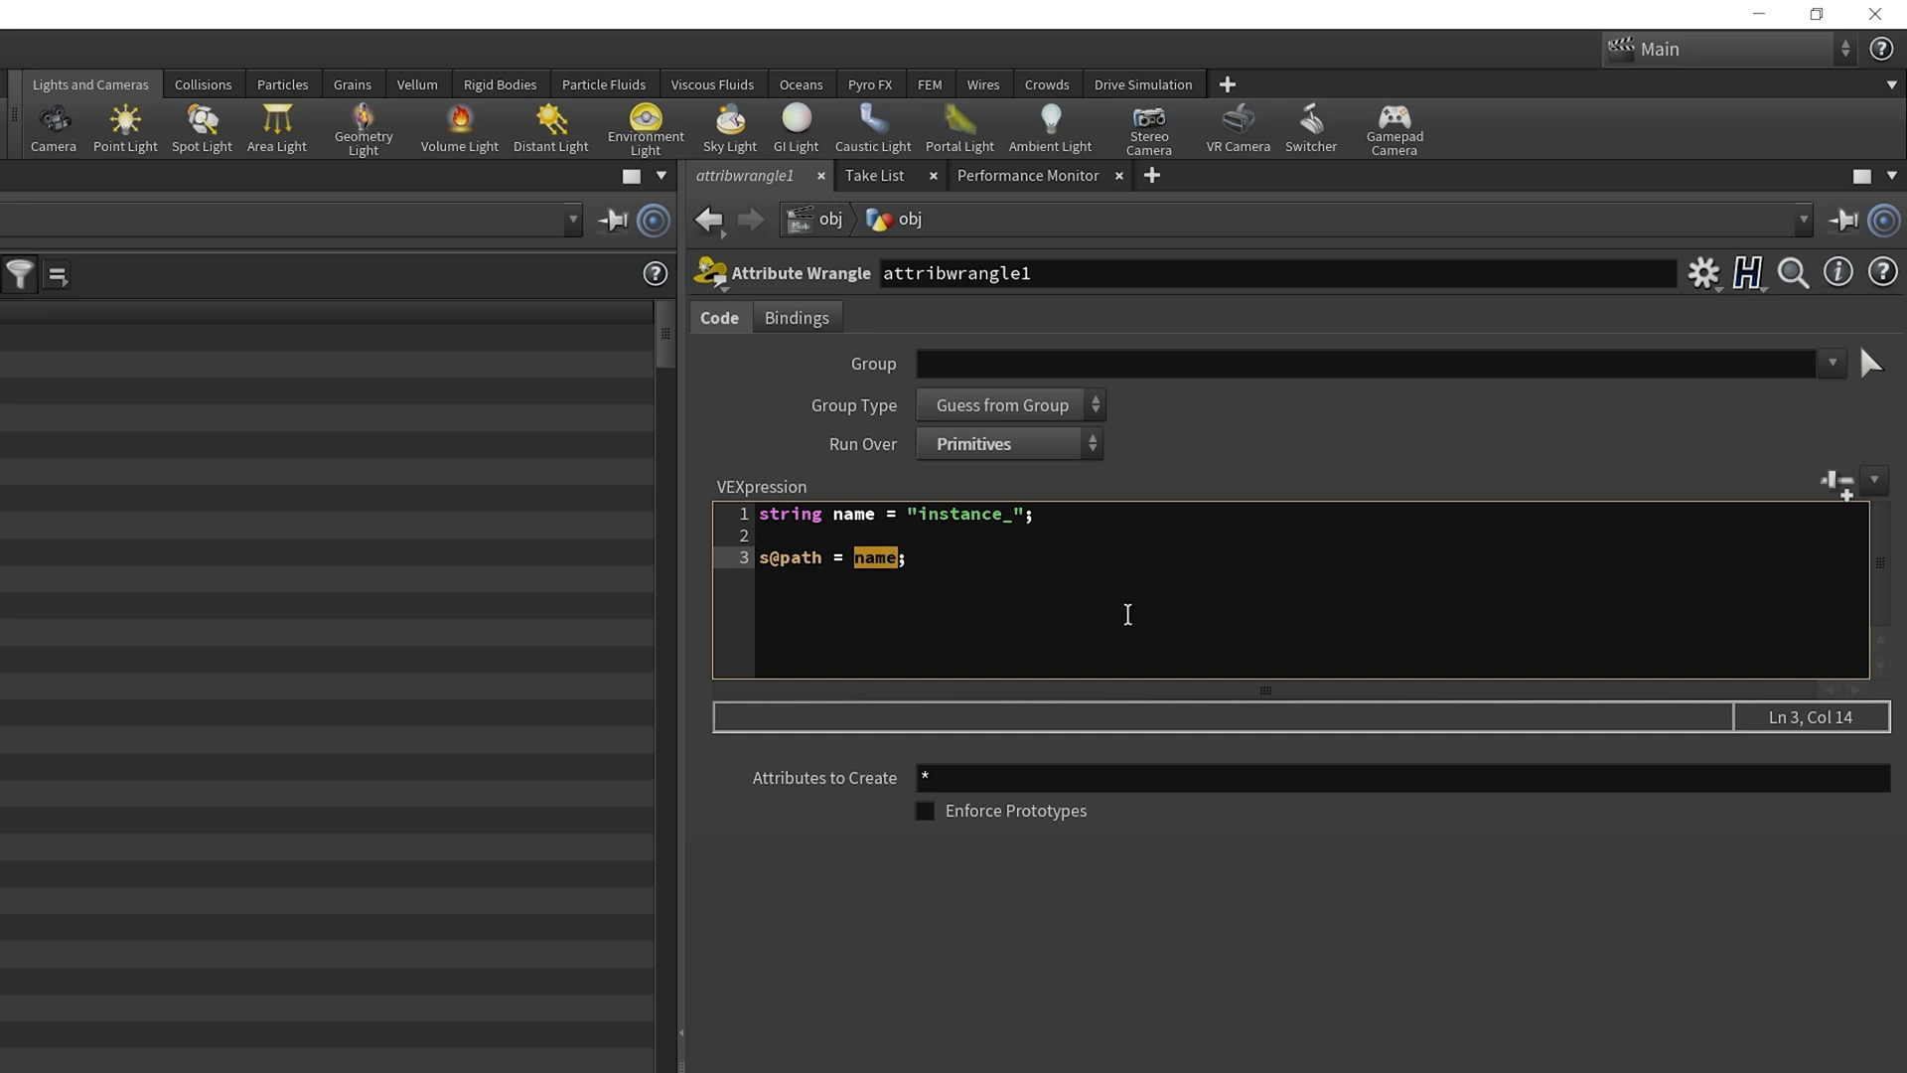
{"action": "mouse_move", "coordinate": [1221, 636]}
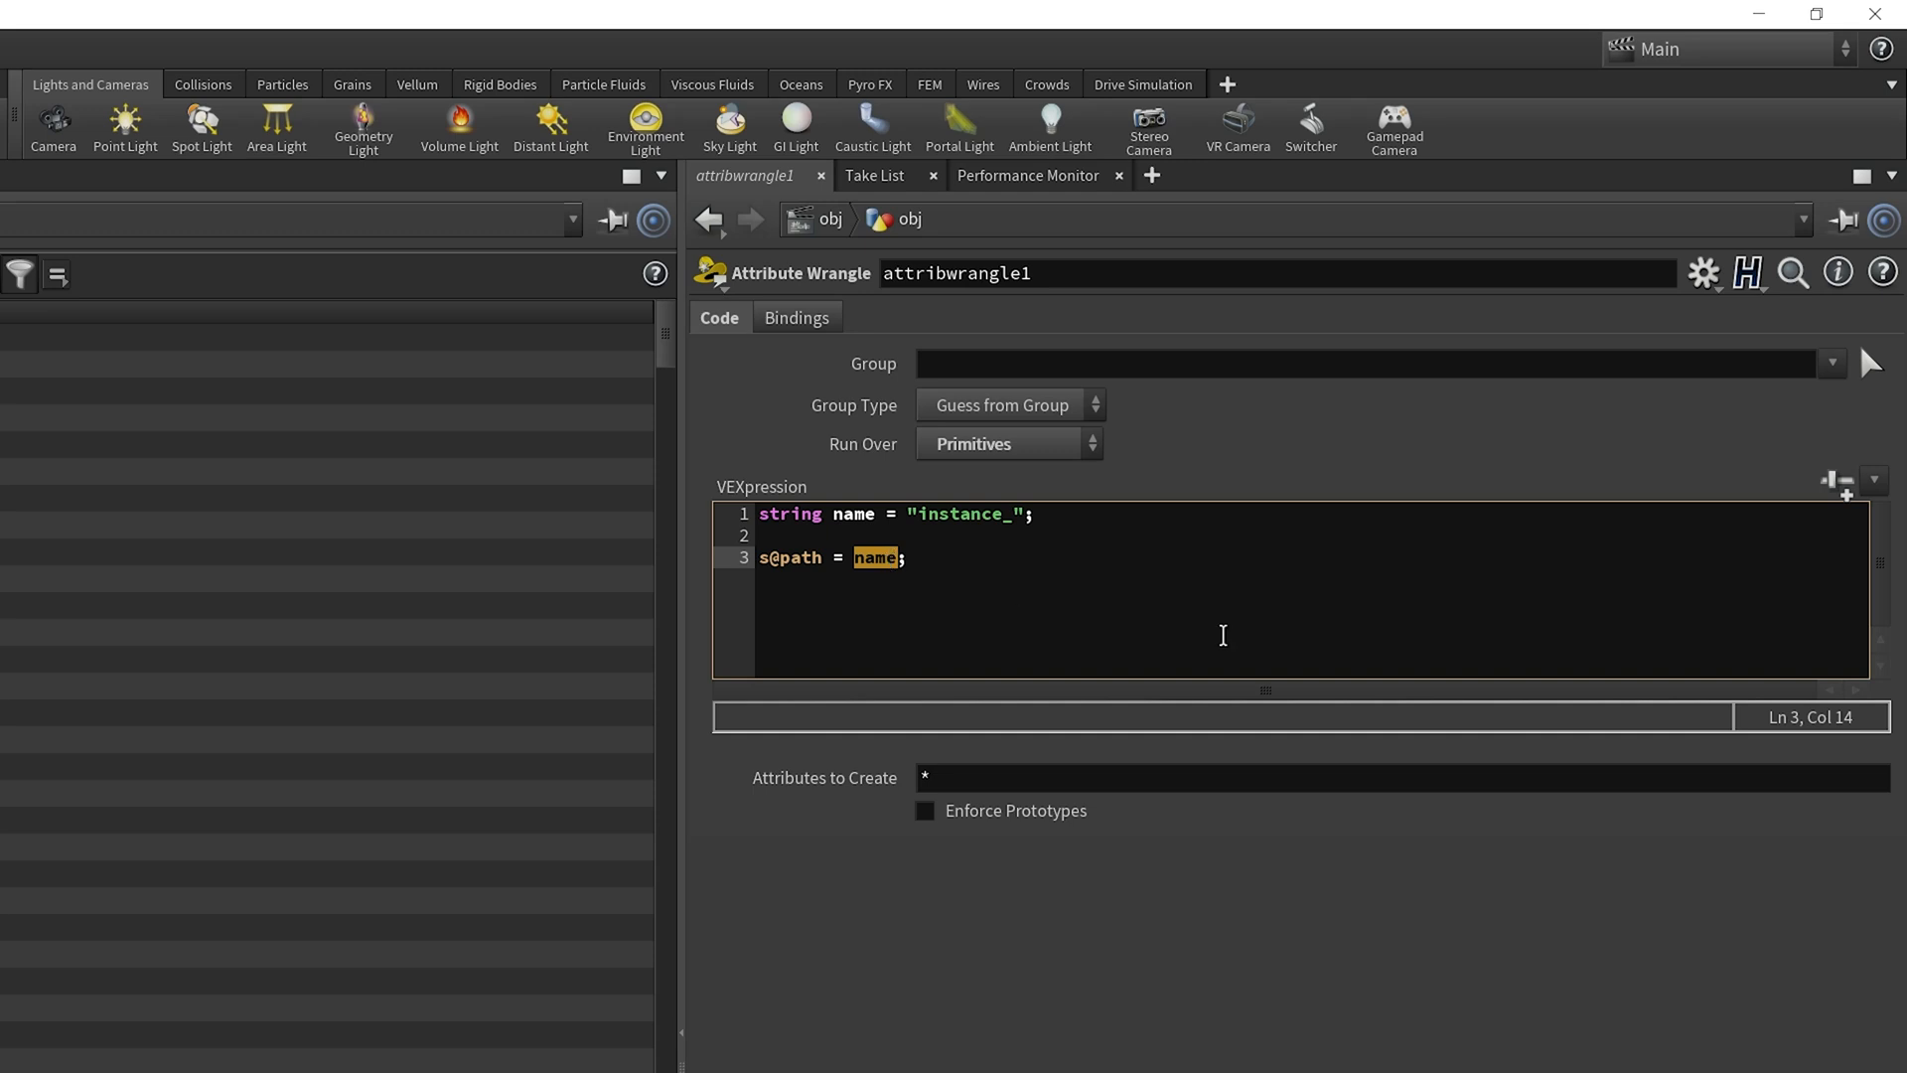
Assign s@path = 'obj/' + name + '/' + name + 'Shape'.
{"action": "type", "text": "'"}
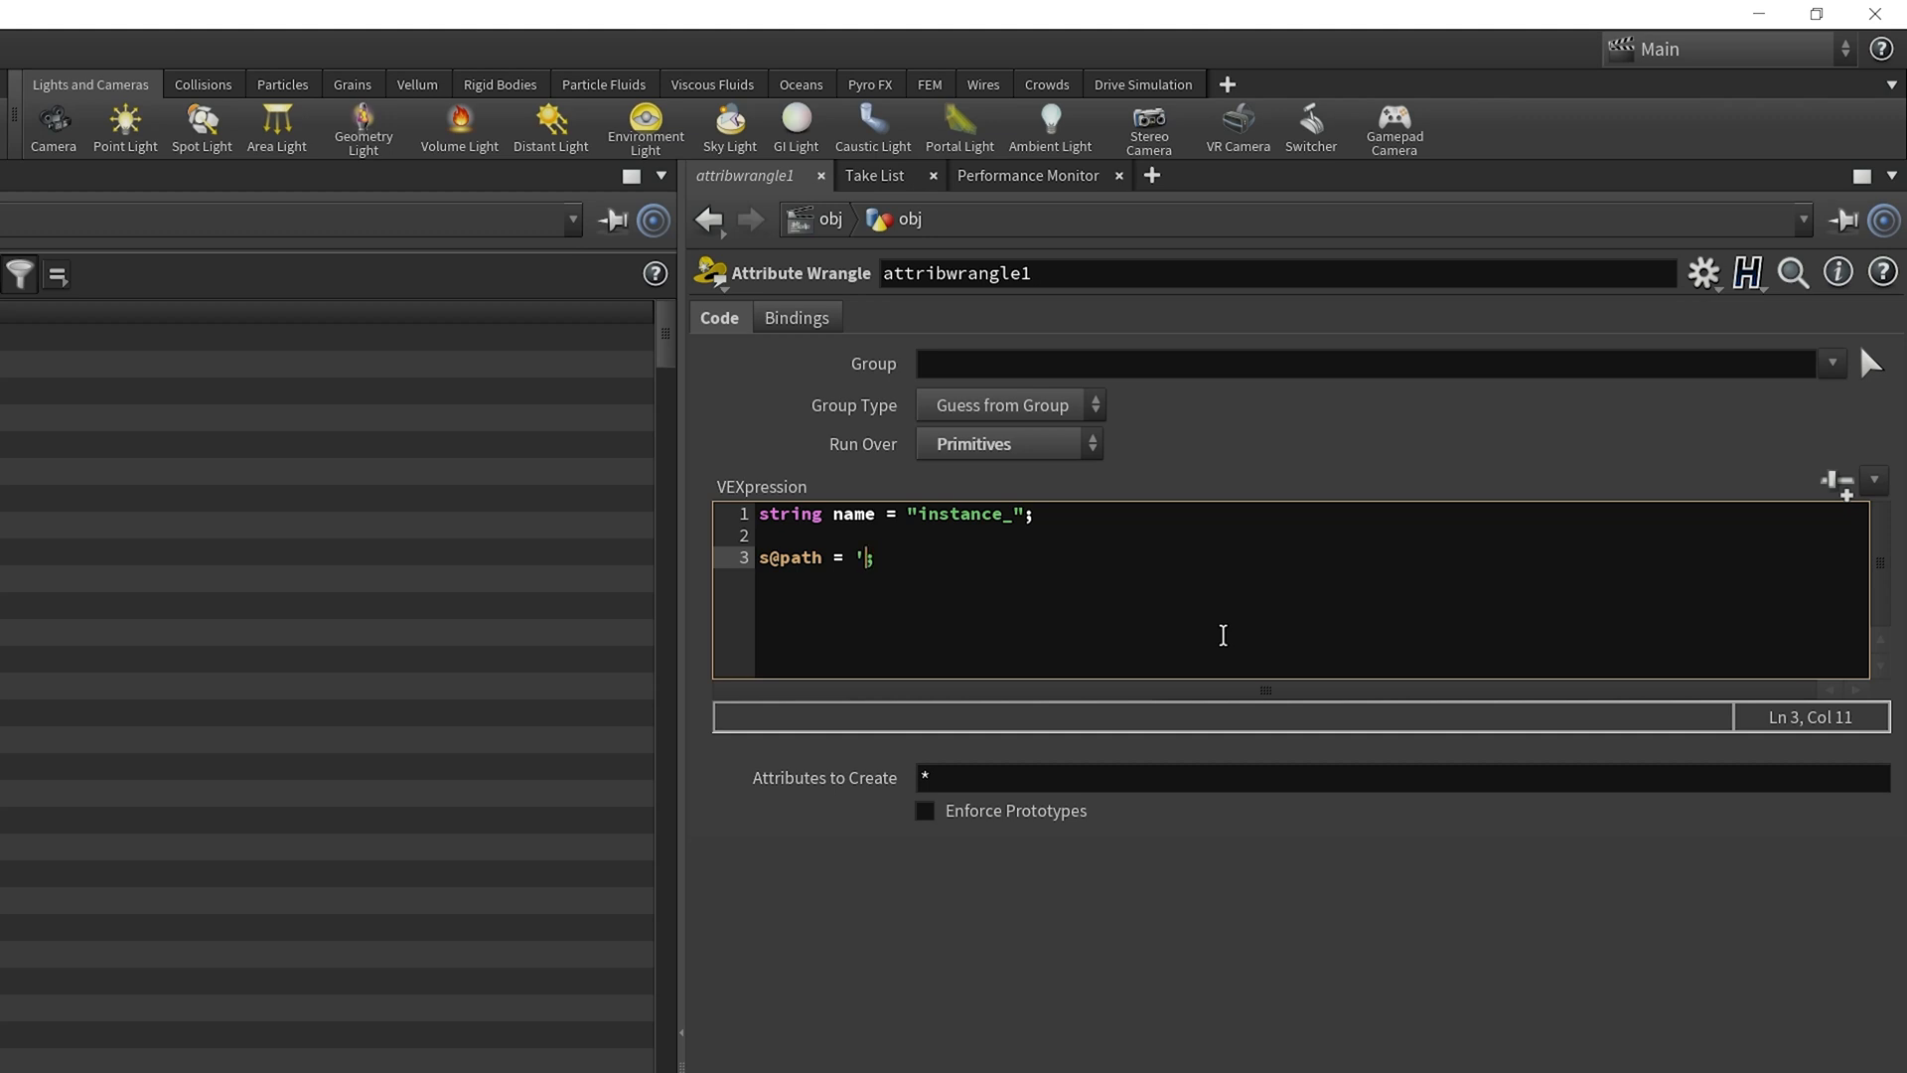
{"action": "type", "text": "obj/"}
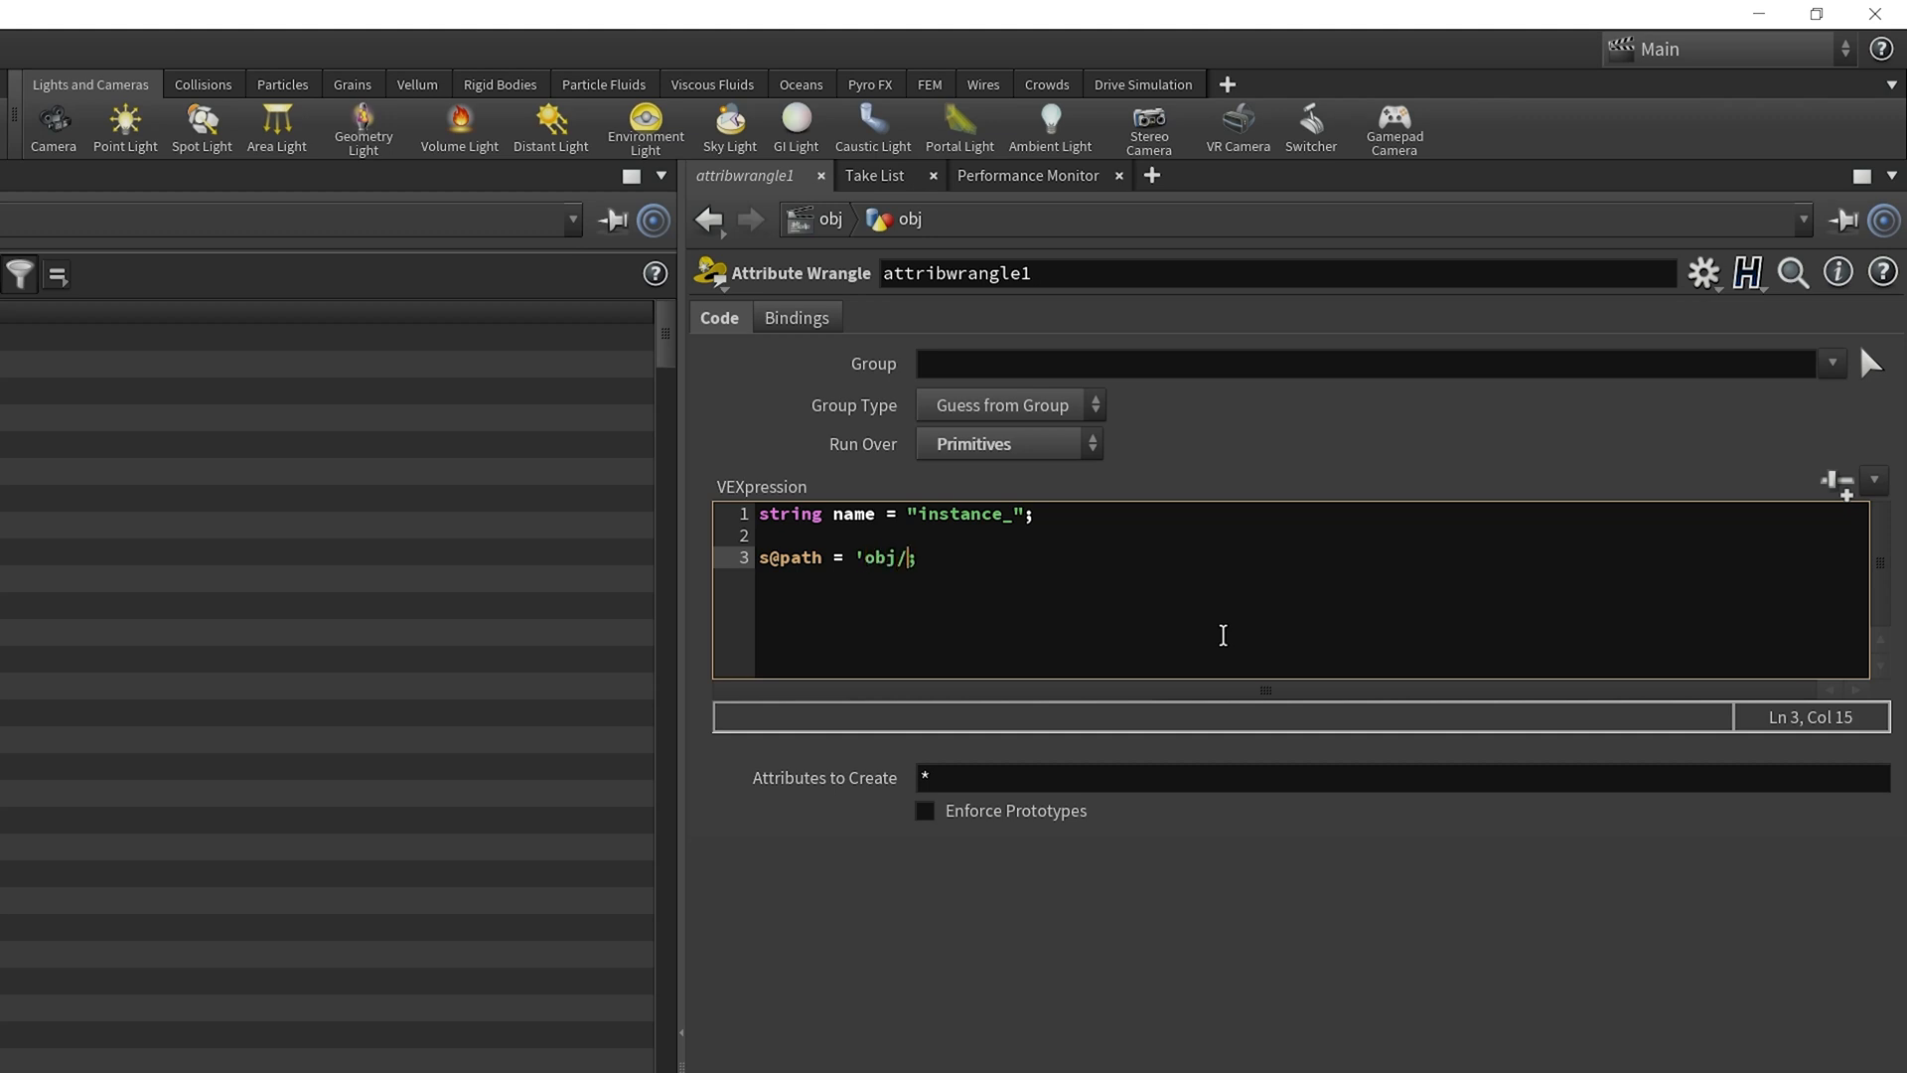
{"action": "type", "text": "+"}
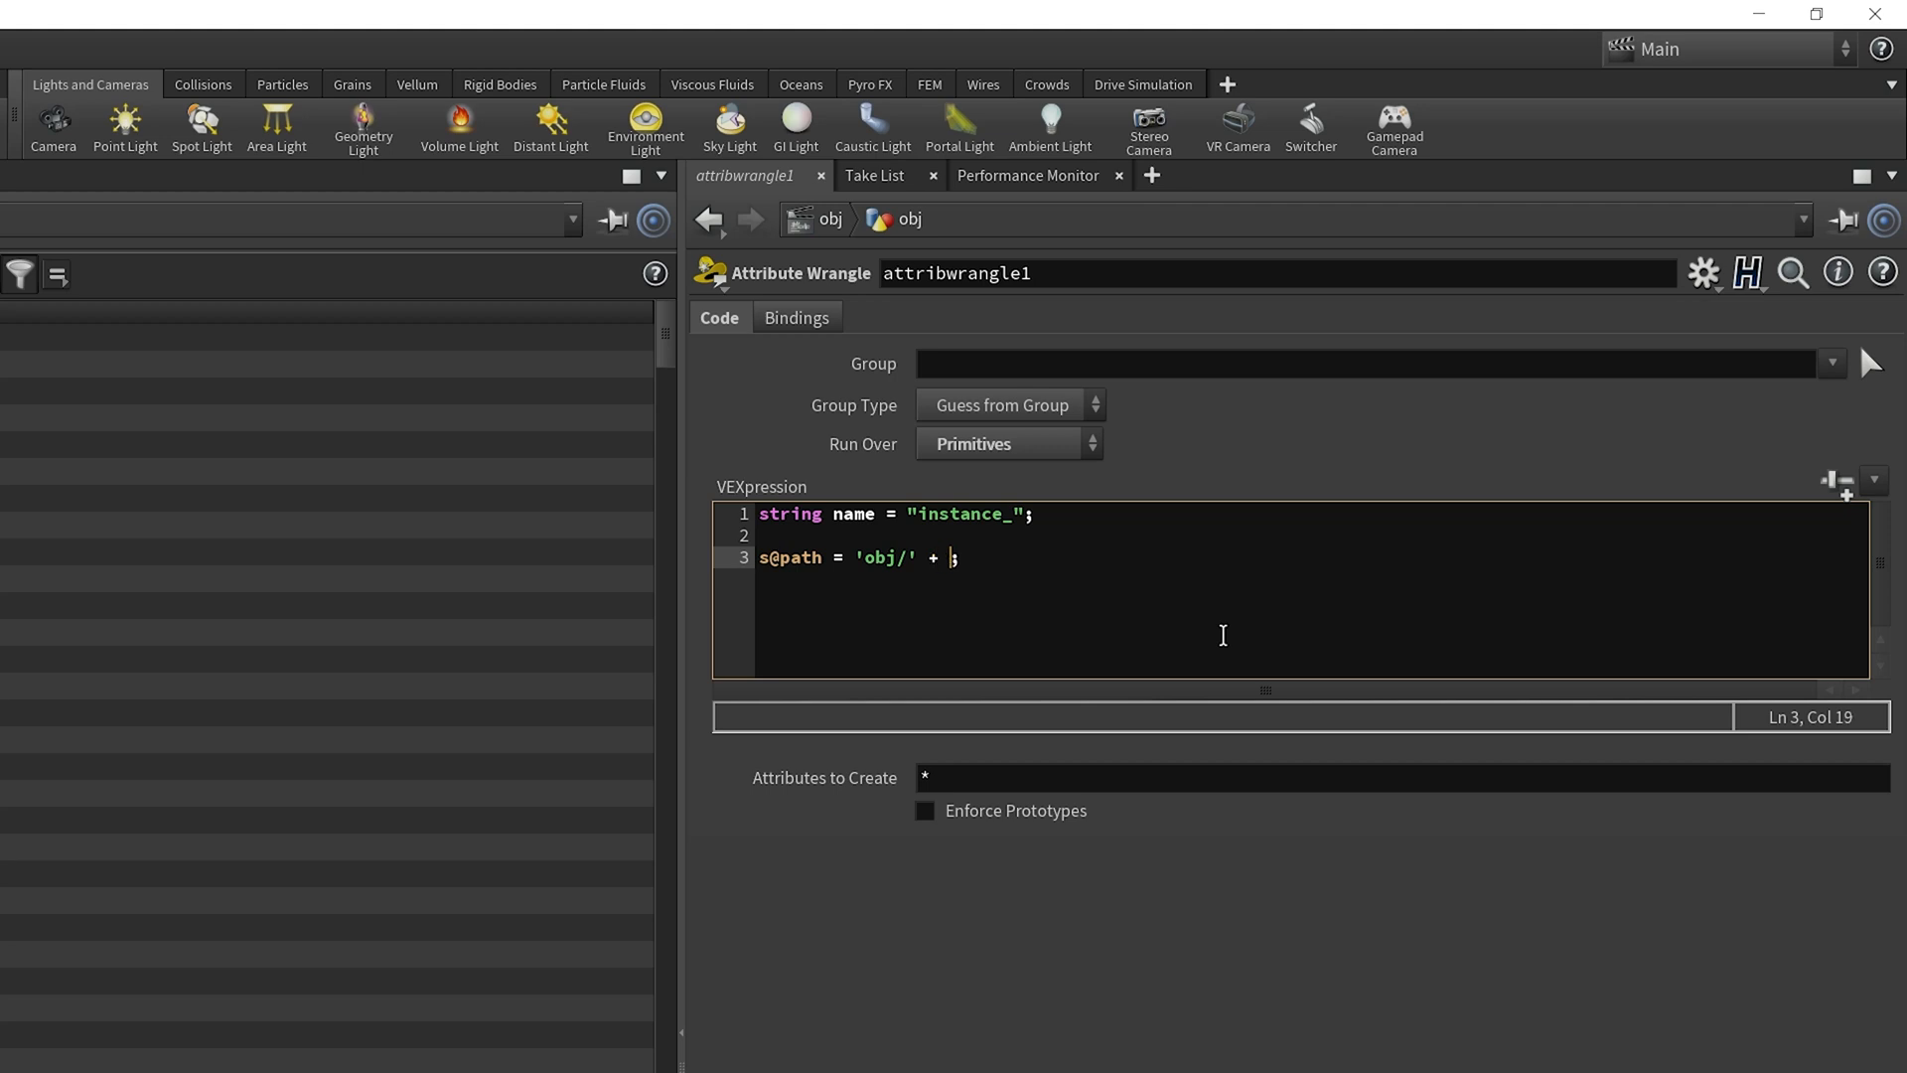
{"action": "type", "text": "name +"}
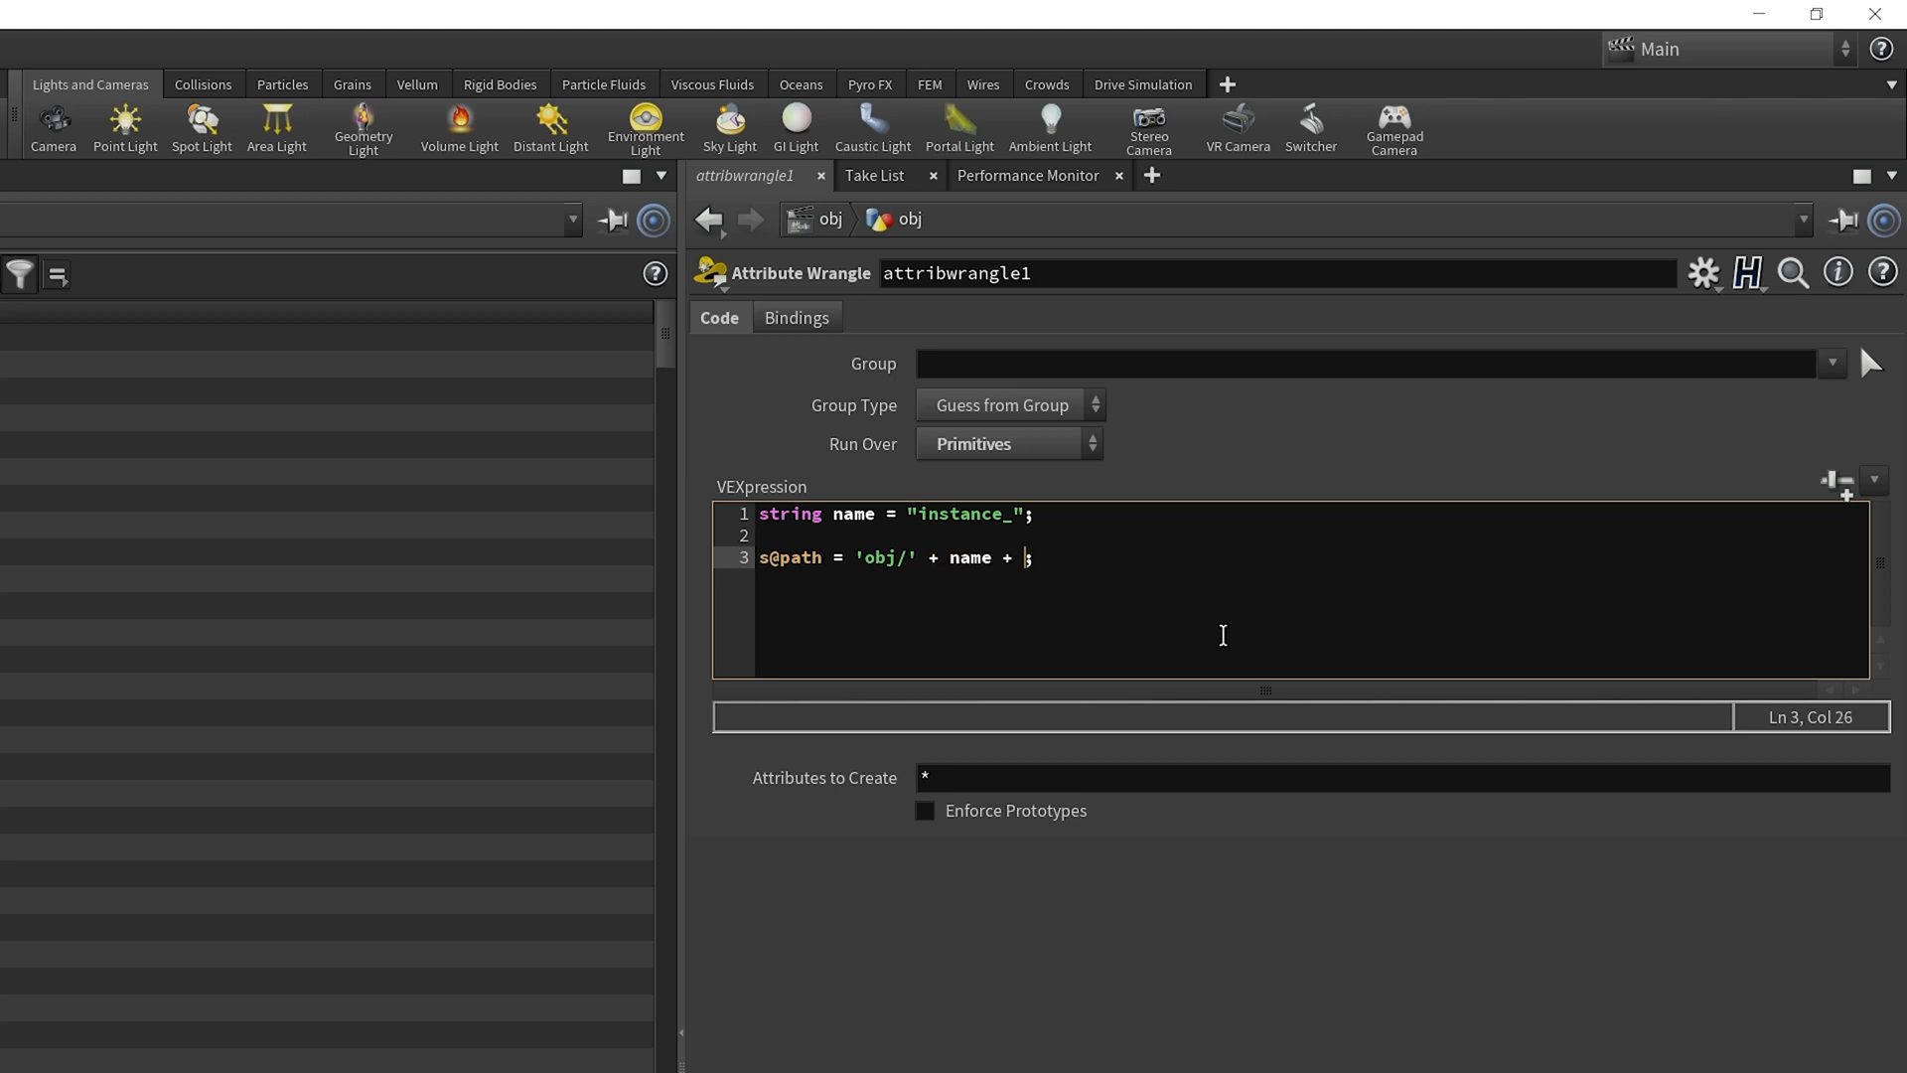
{"action": "type", "text": "'/' + name"}
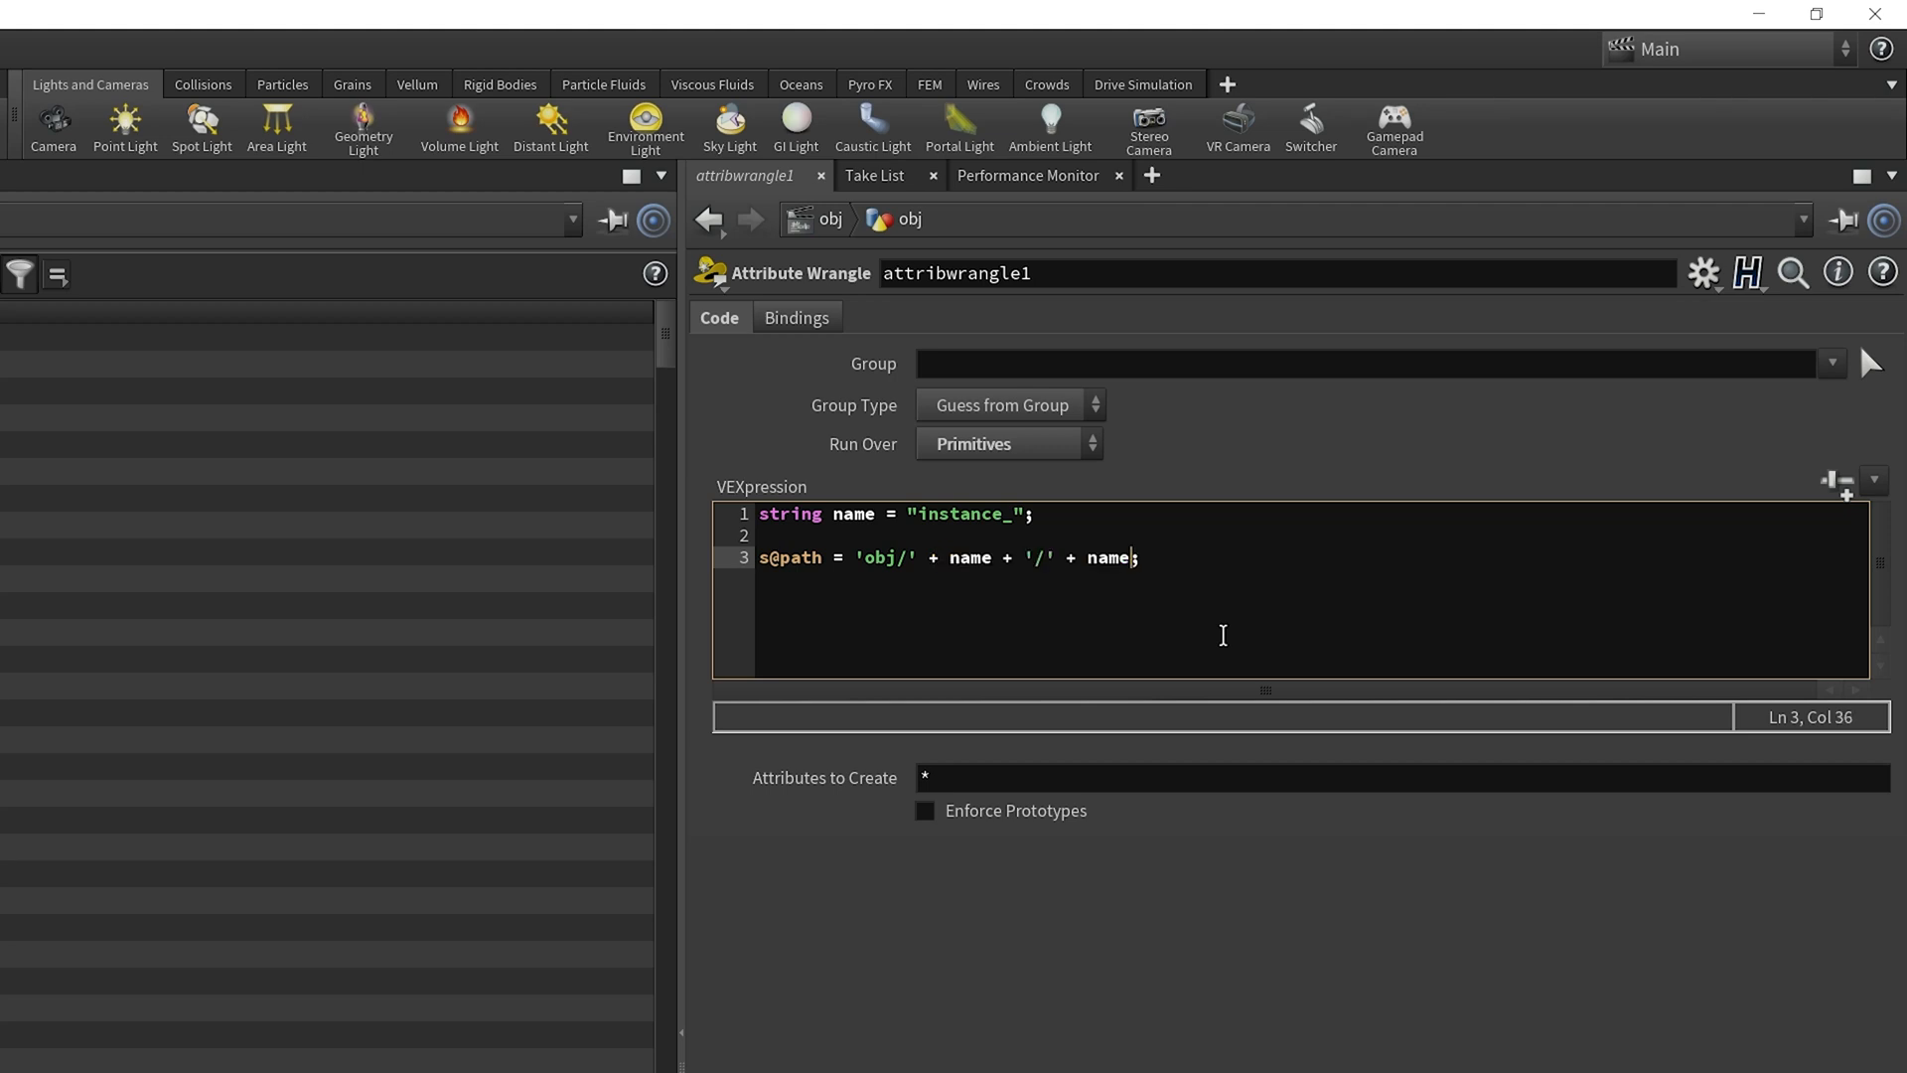
{"action": "type", "text": "+ 'Shape'"}
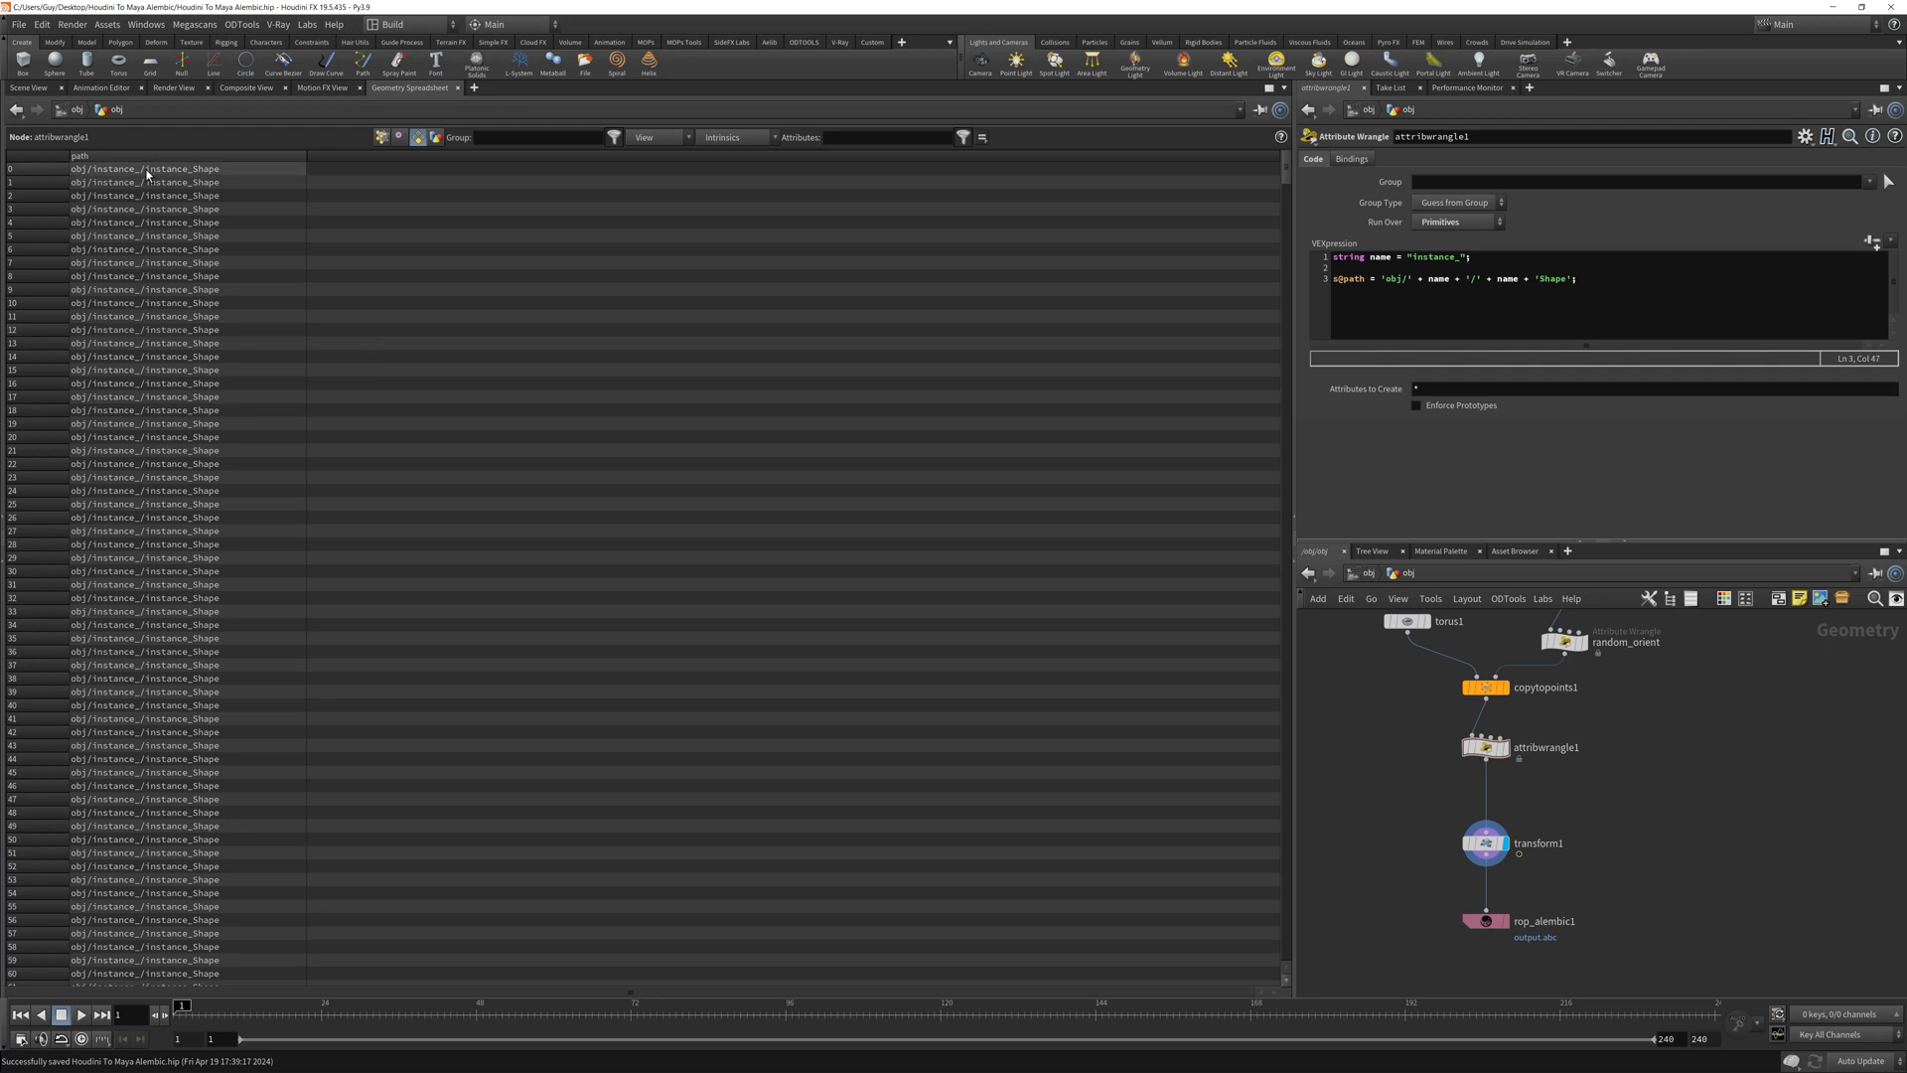
{"action": "mouse_move", "coordinate": [1505, 927]}
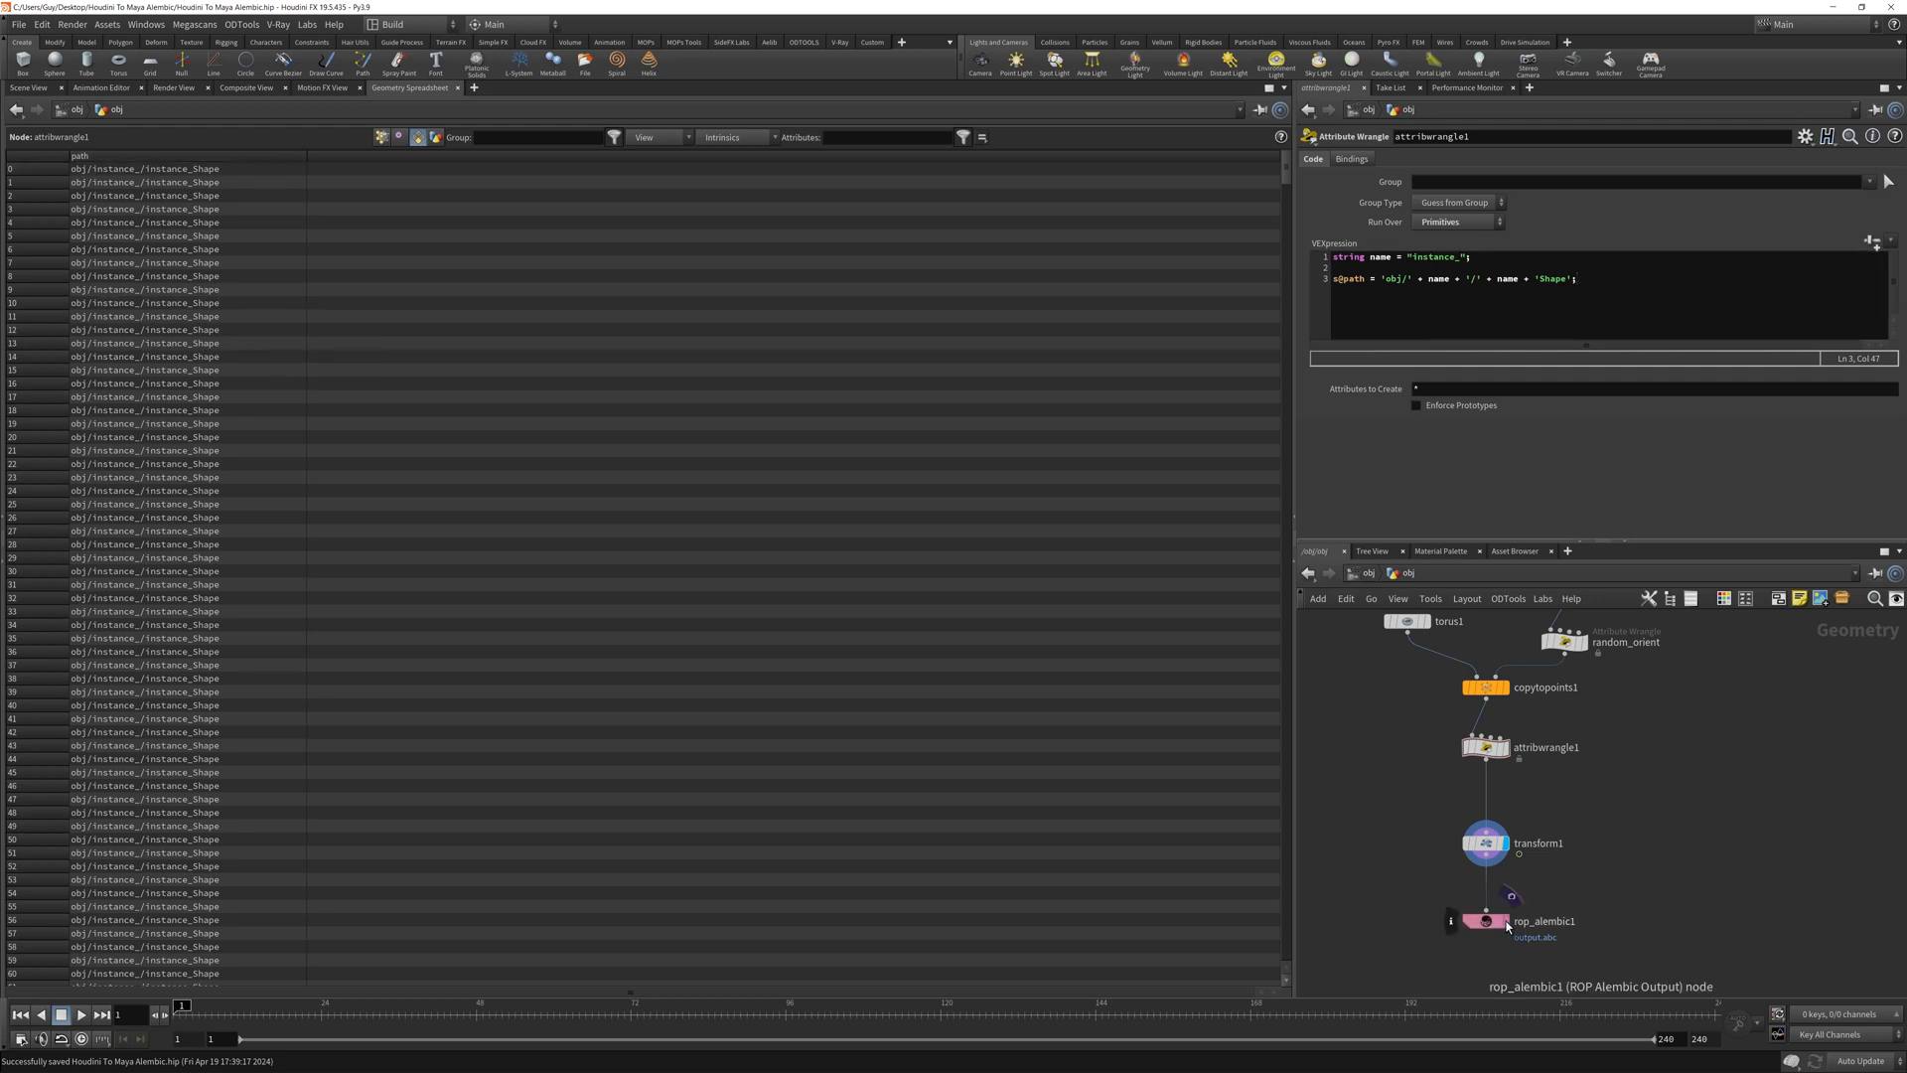
Save rop_alembic1 to disk, exporting the path-tagged tori.
{"action": "left_click", "coordinate": [1484, 920]}
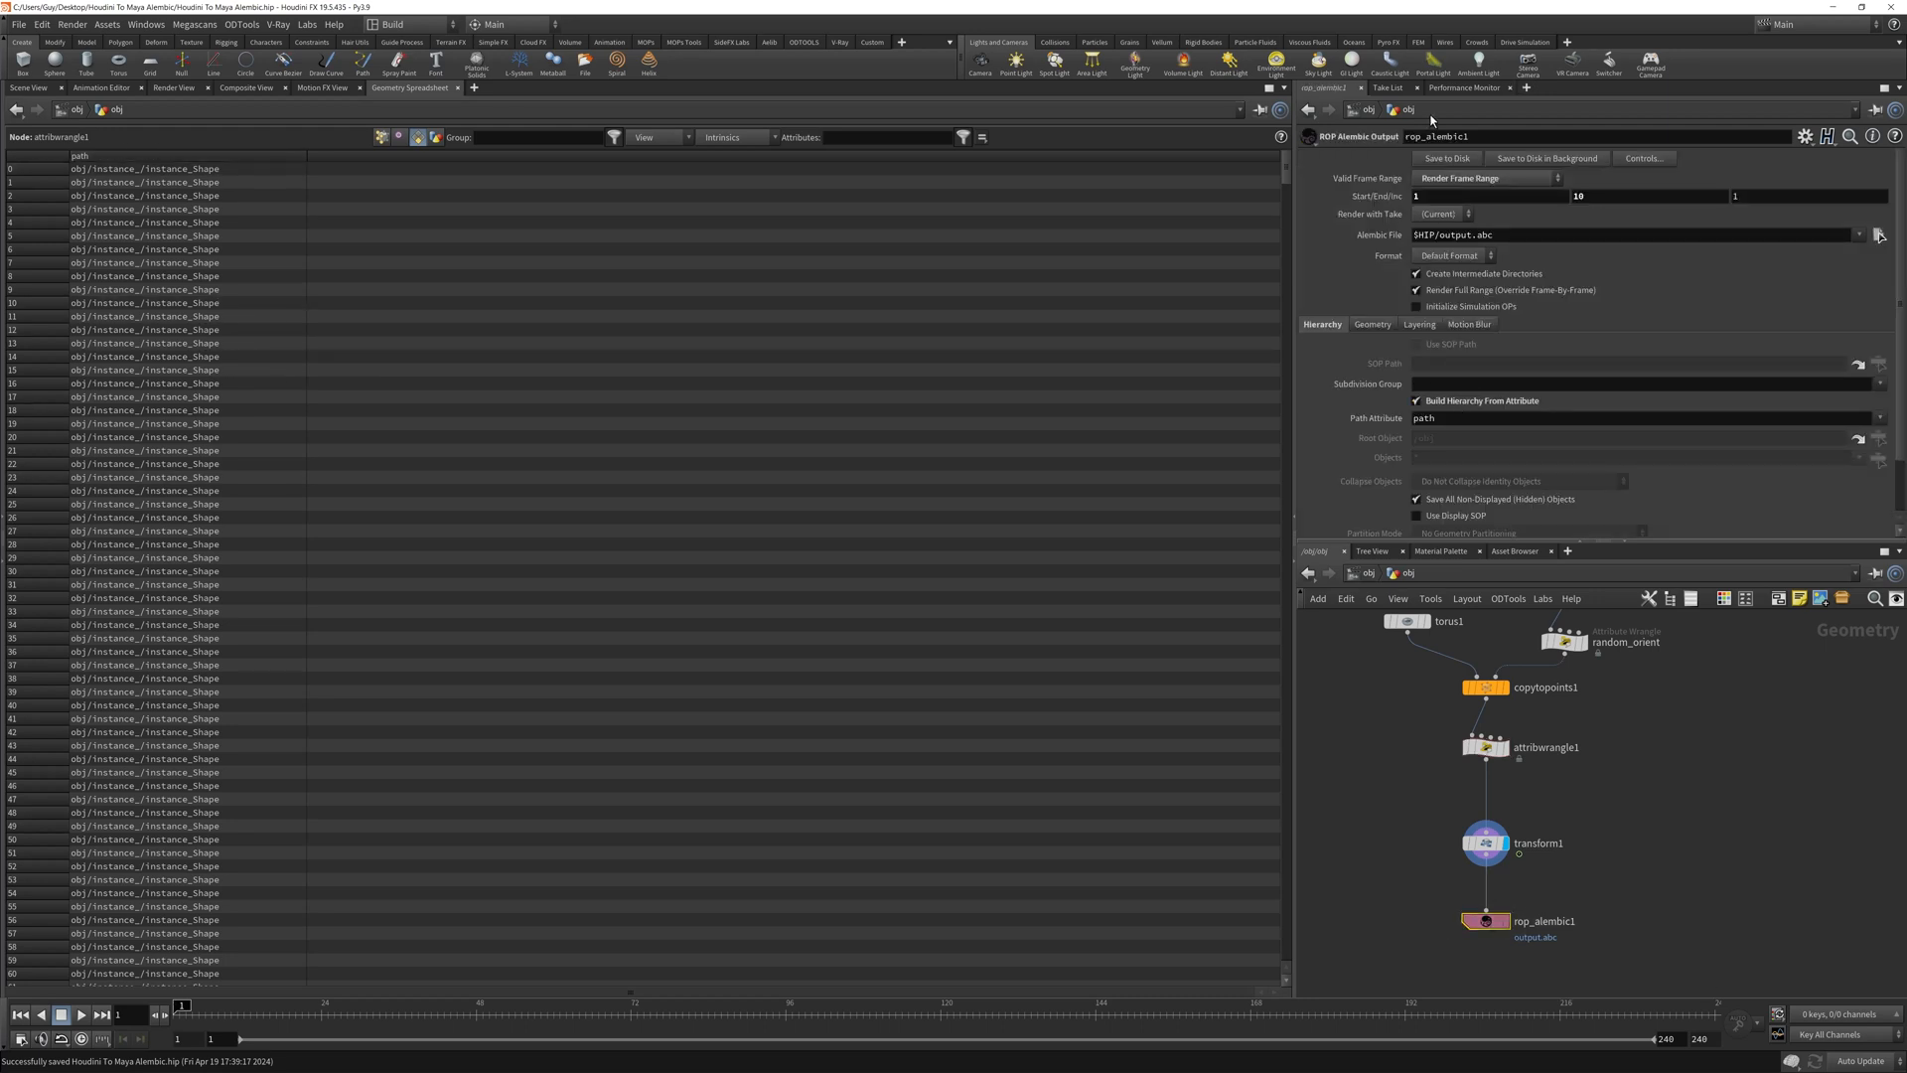
{"action": "left_click", "coordinate": [1446, 159]}
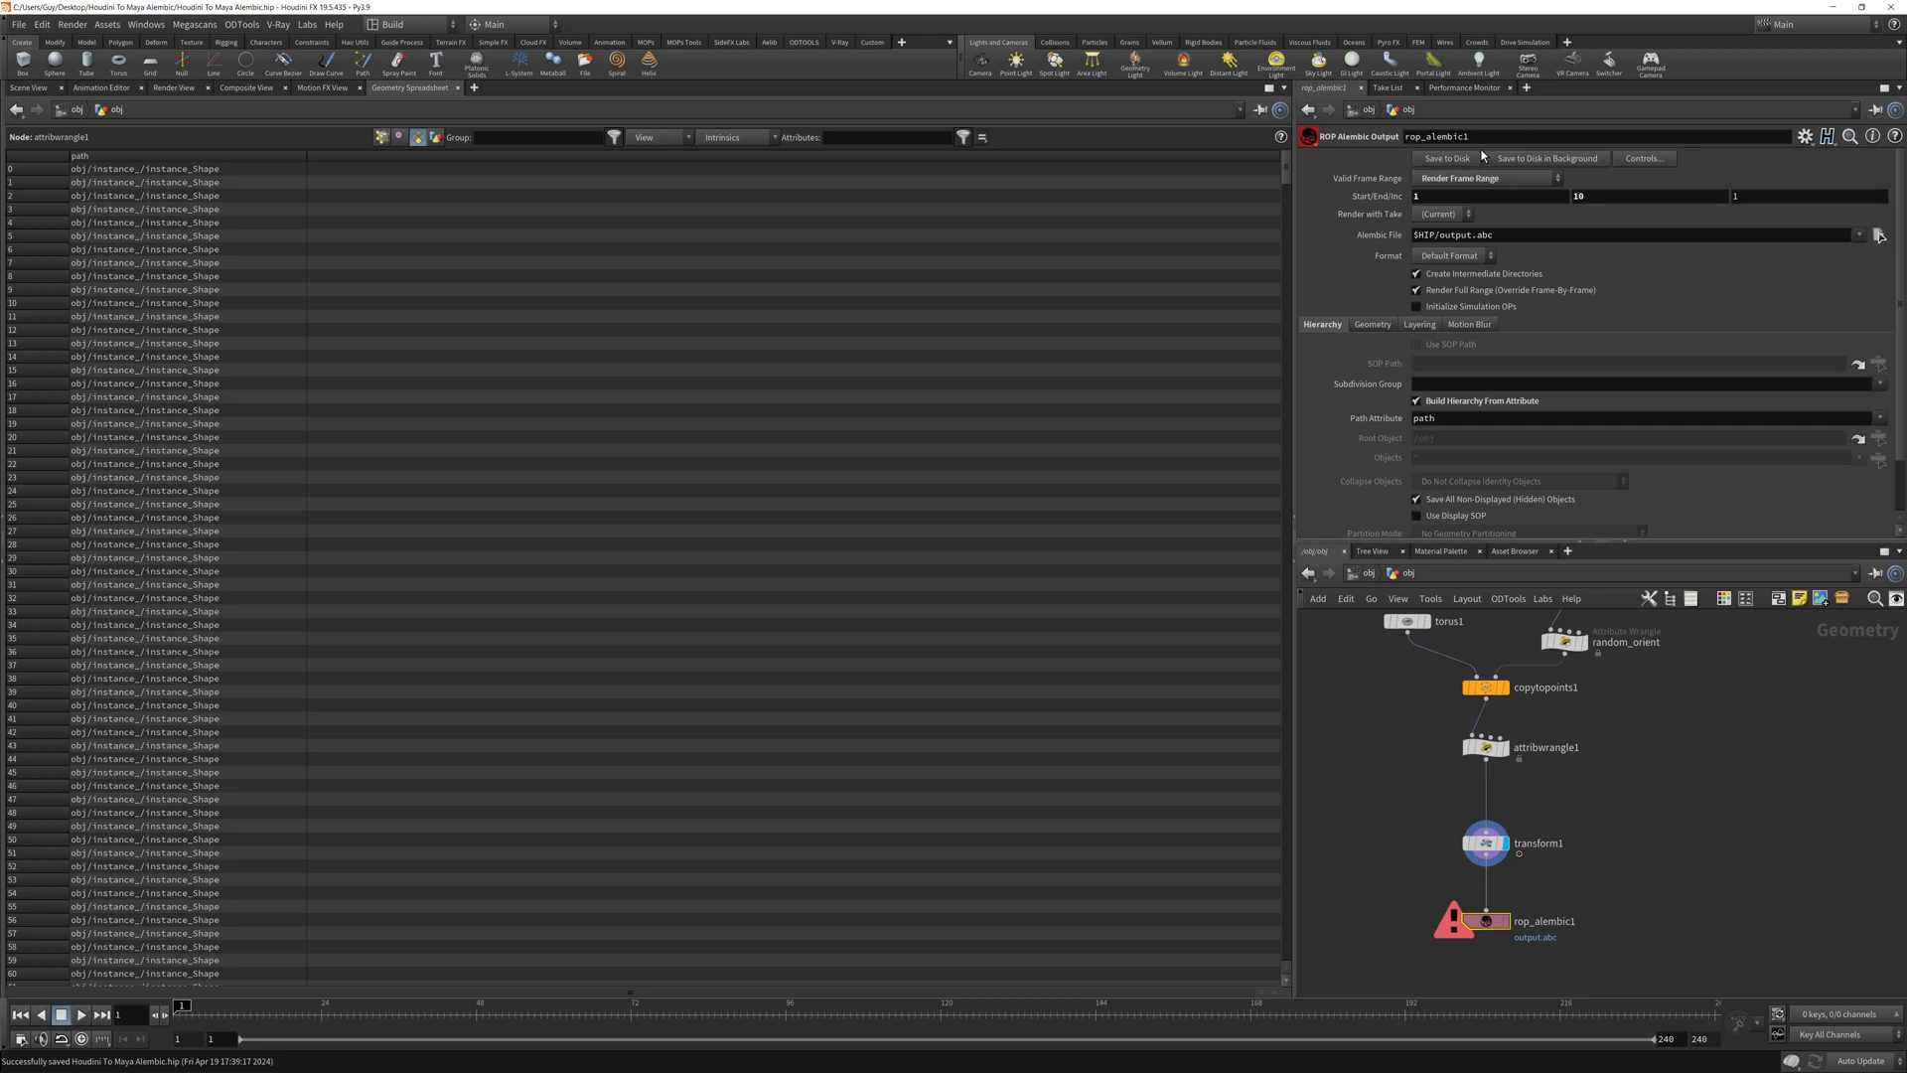
{"action": "left_click", "coordinate": [1446, 159]}
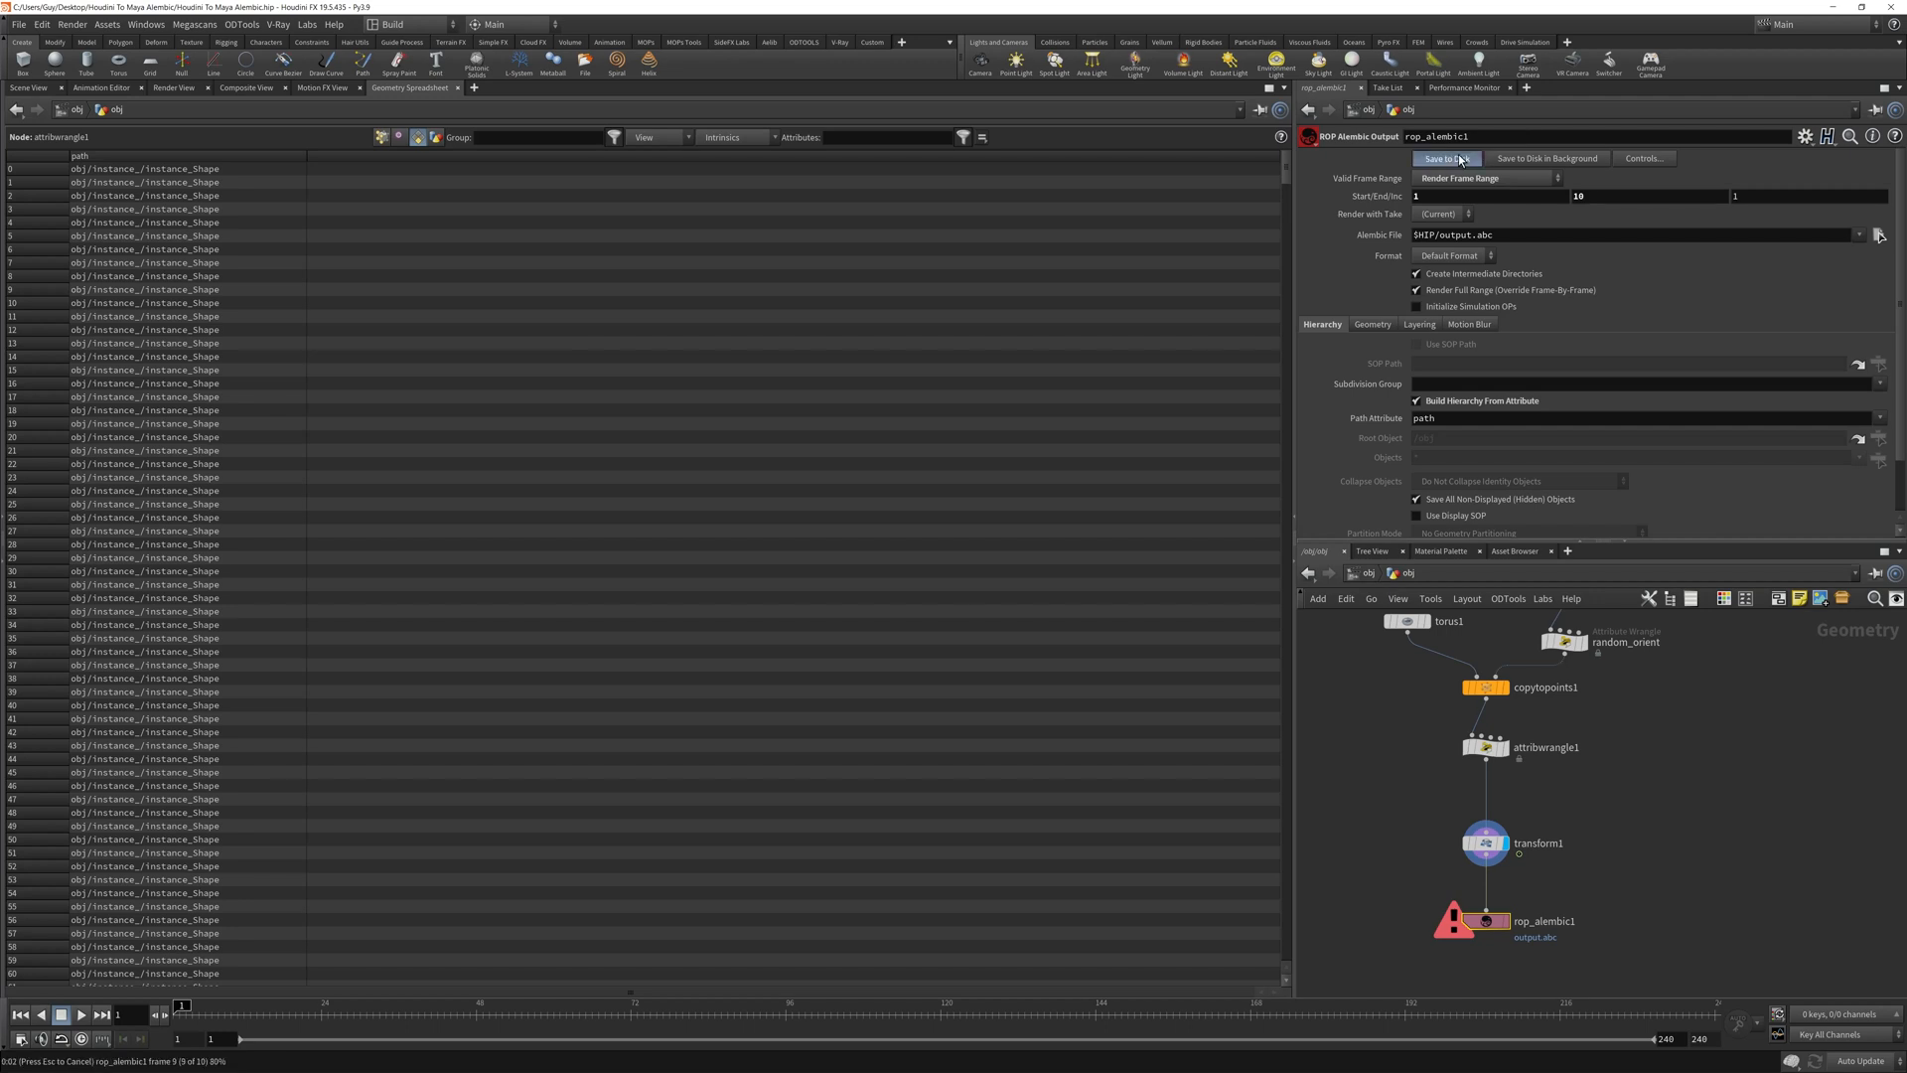
{"action": "left_click", "coordinate": [1446, 159]}
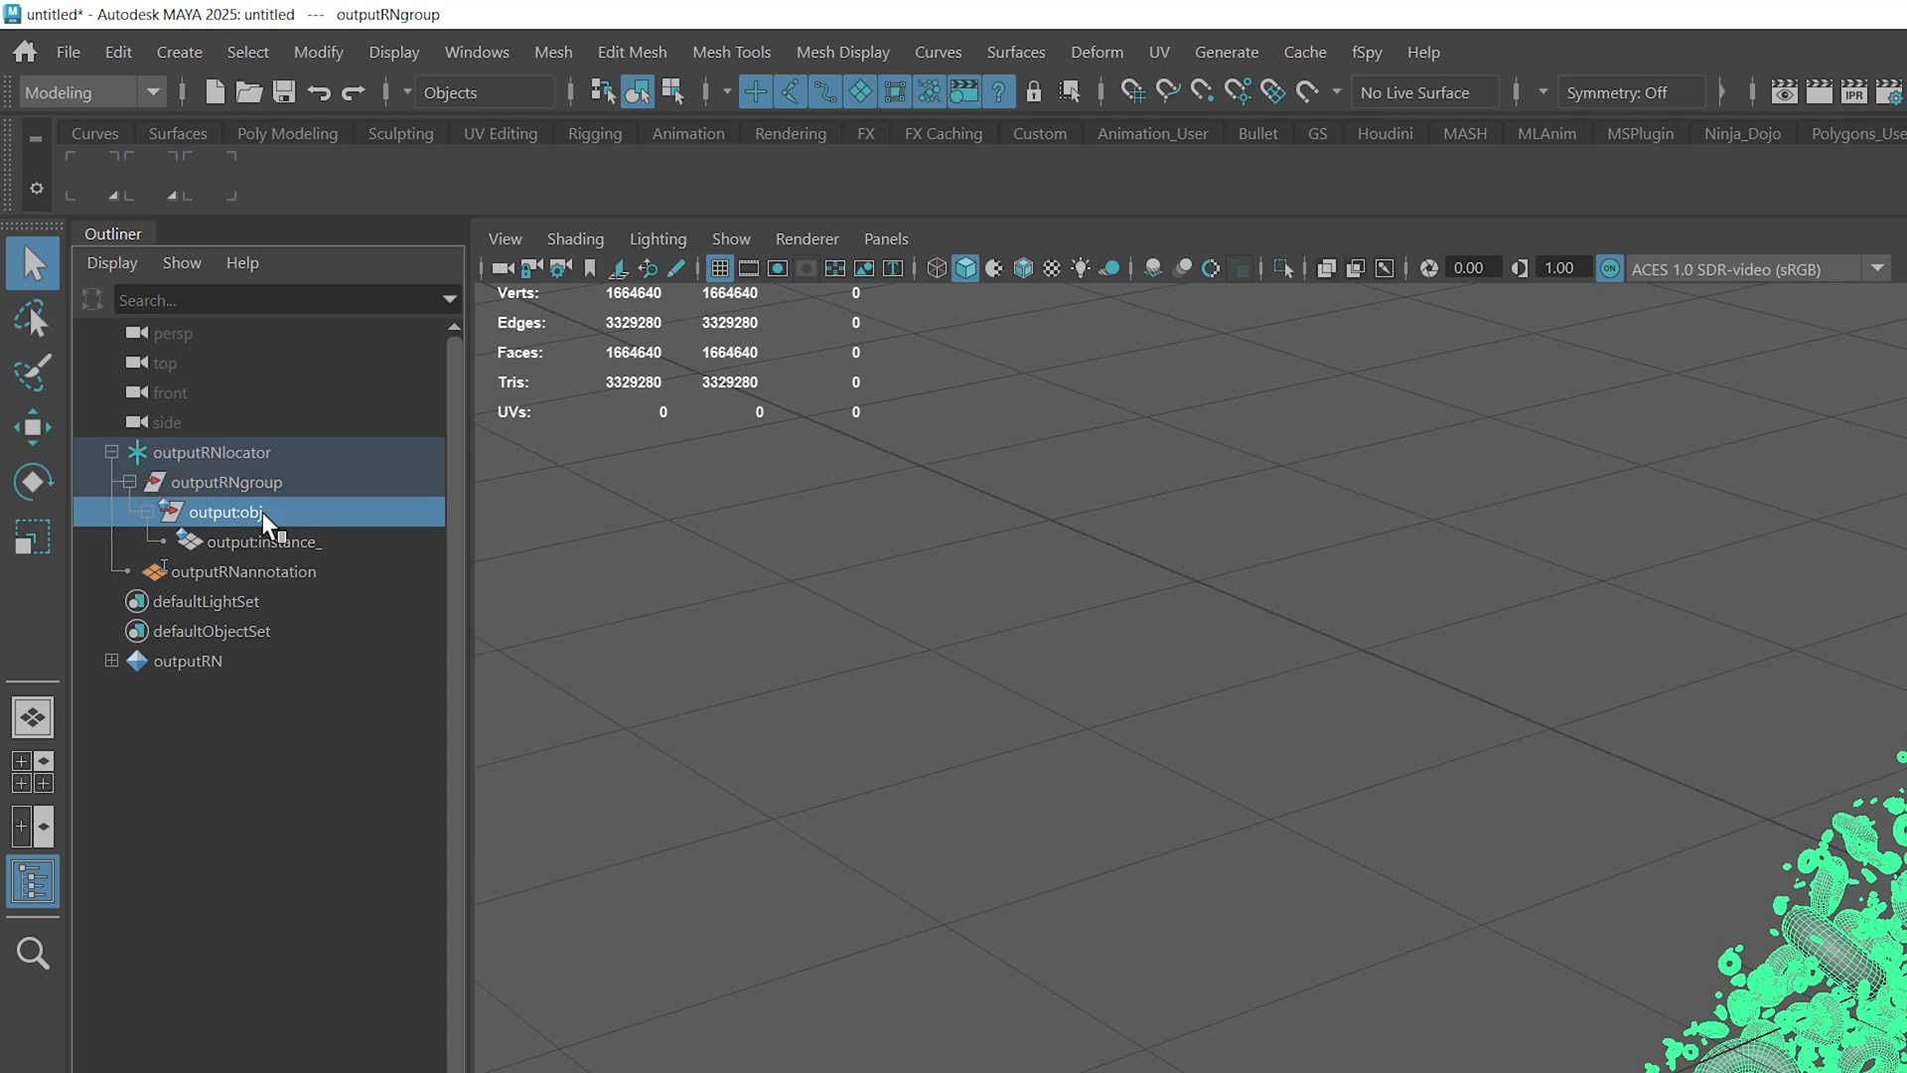
Select and deselect output:obj in Maya's Outliner to inspect the instance_ hierarchy.
{"action": "left_click", "coordinate": [262, 541]}
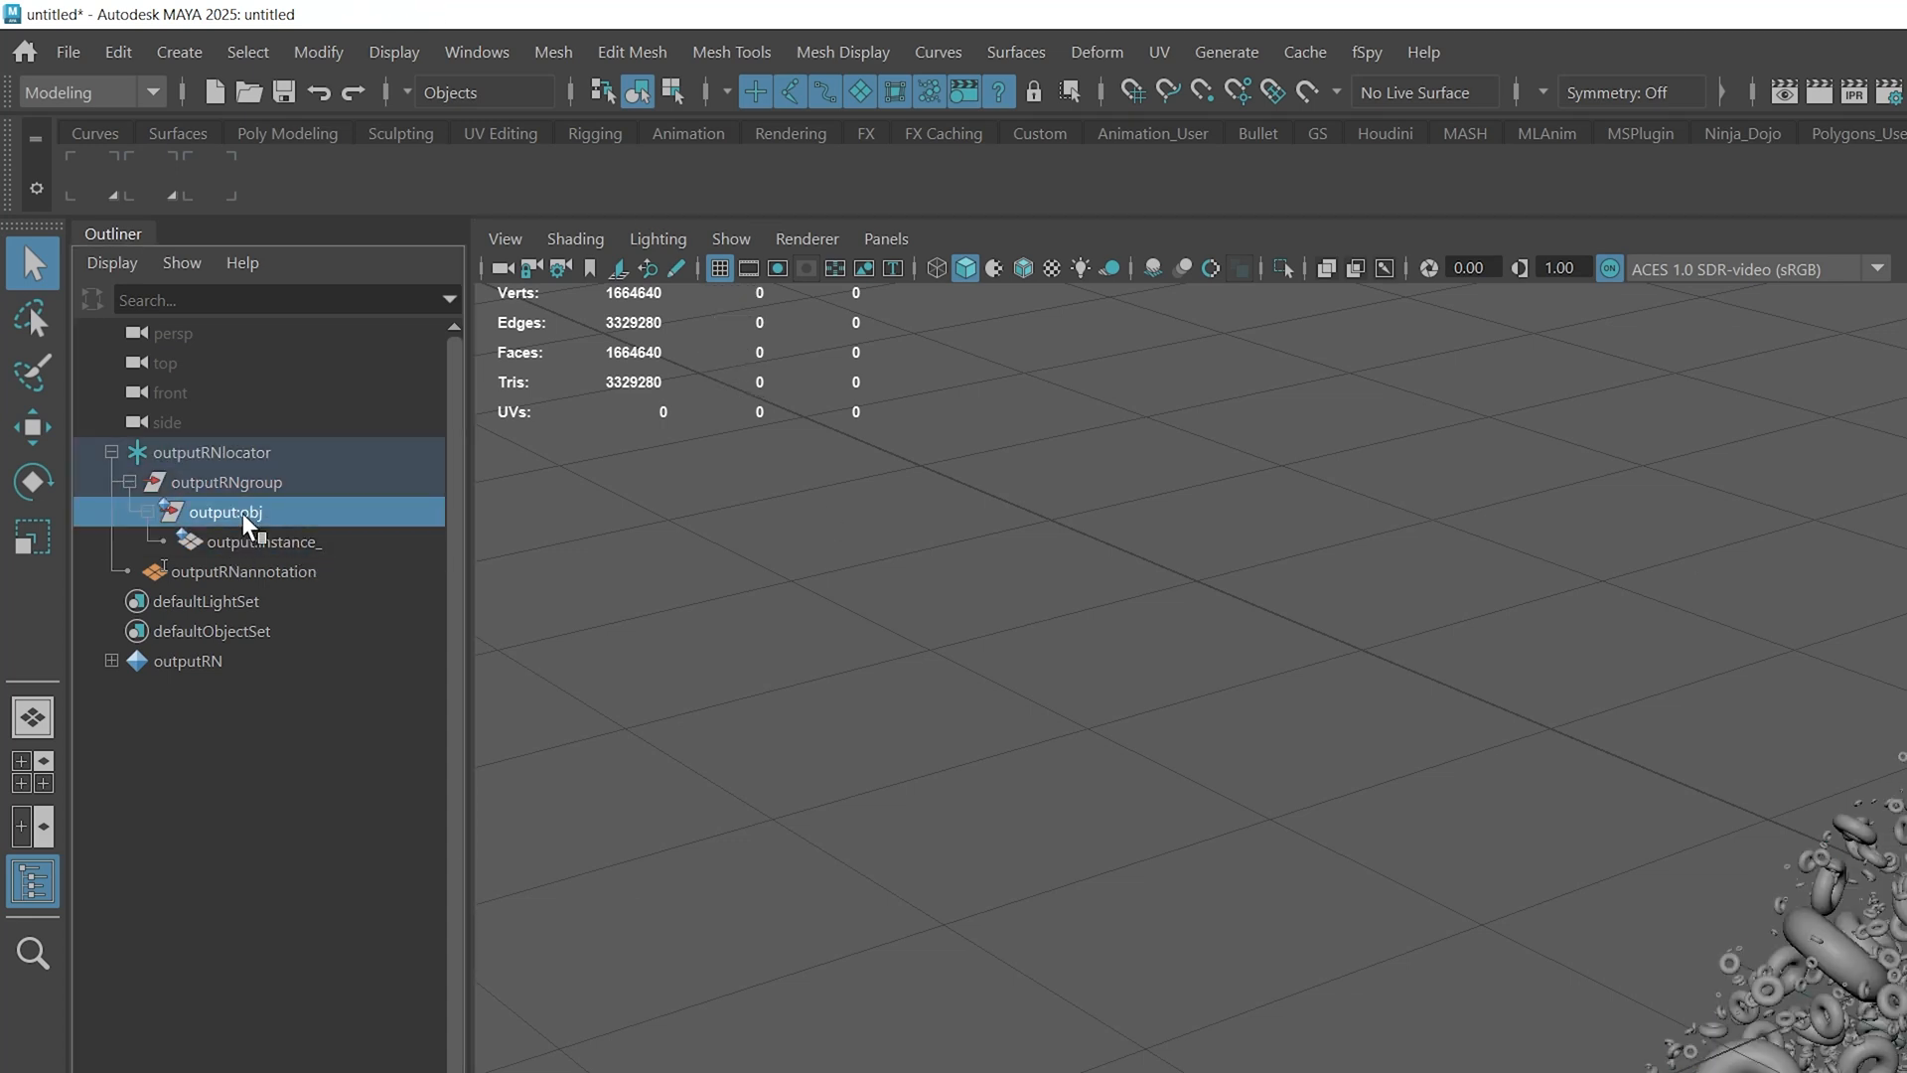
{"action": "left_click", "coordinate": [262, 540]}
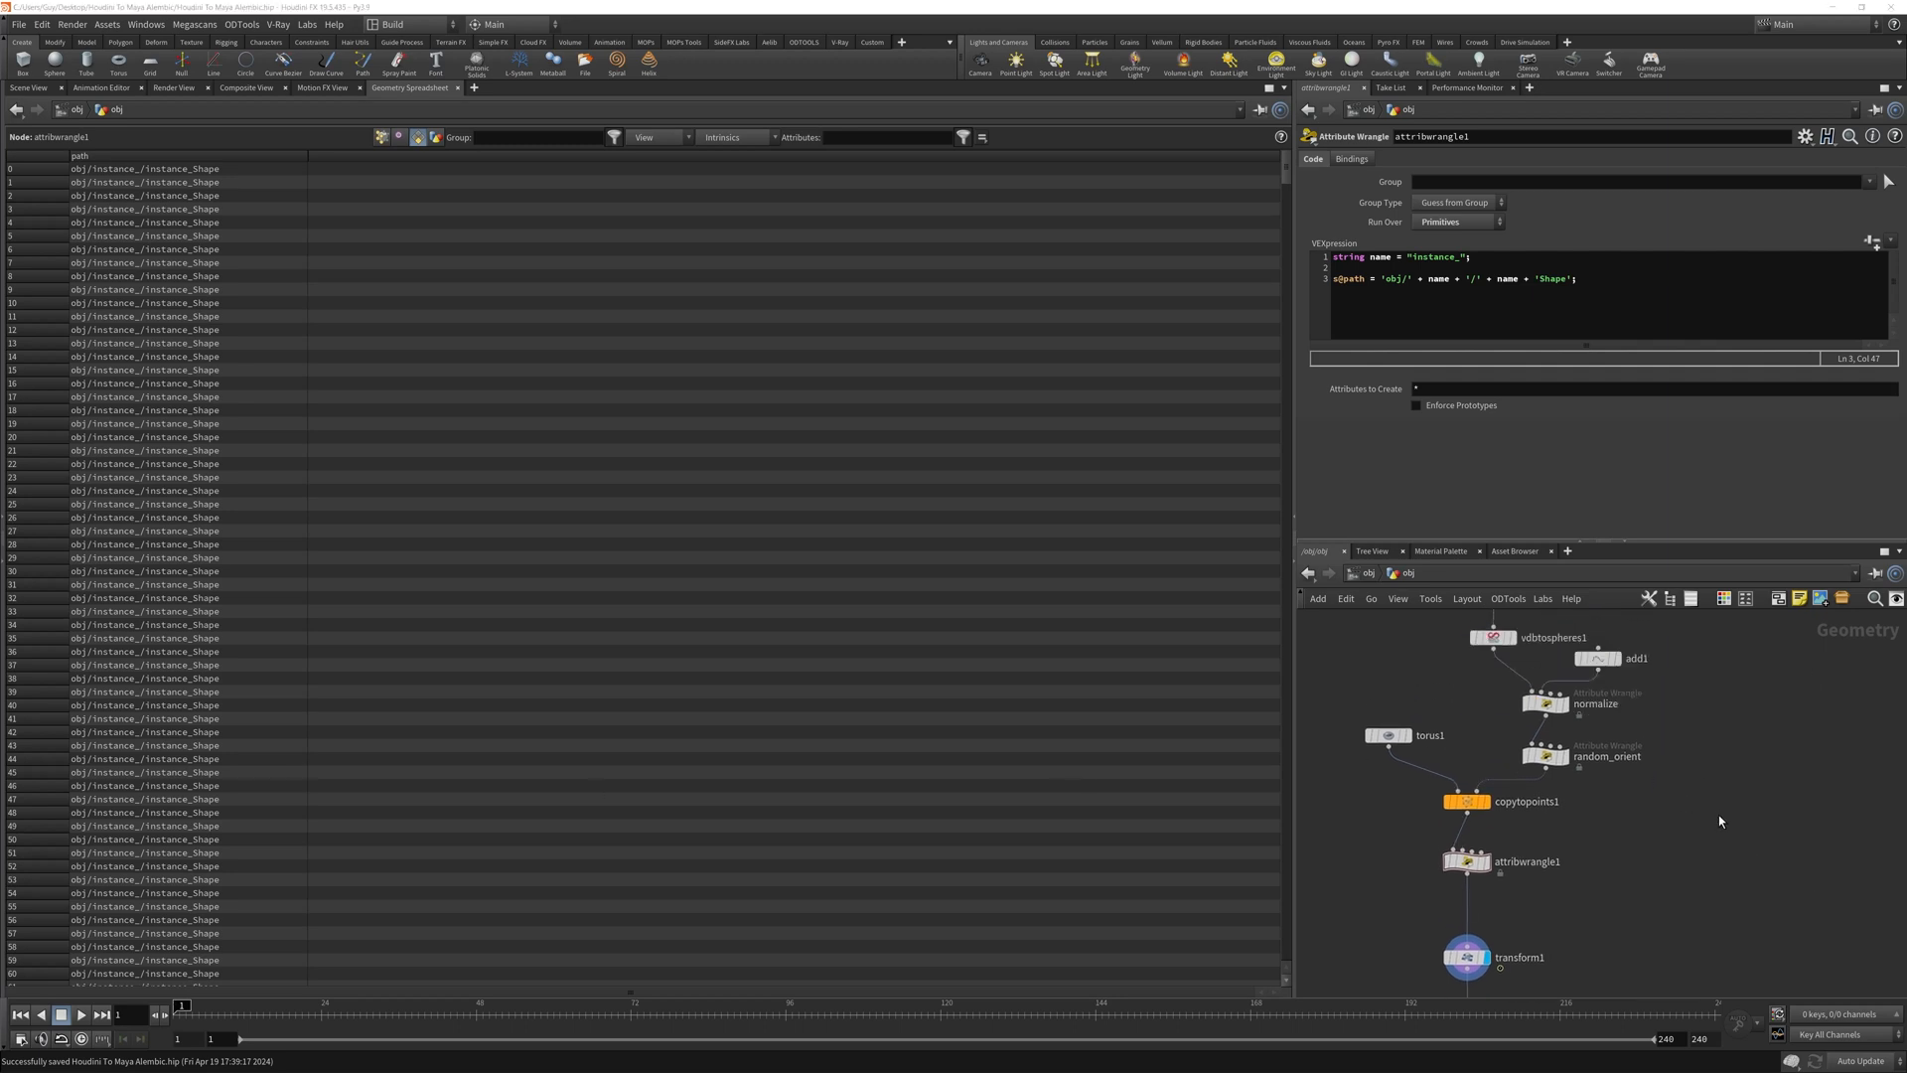
{"action": "mouse_move", "coordinate": [1720, 820]}
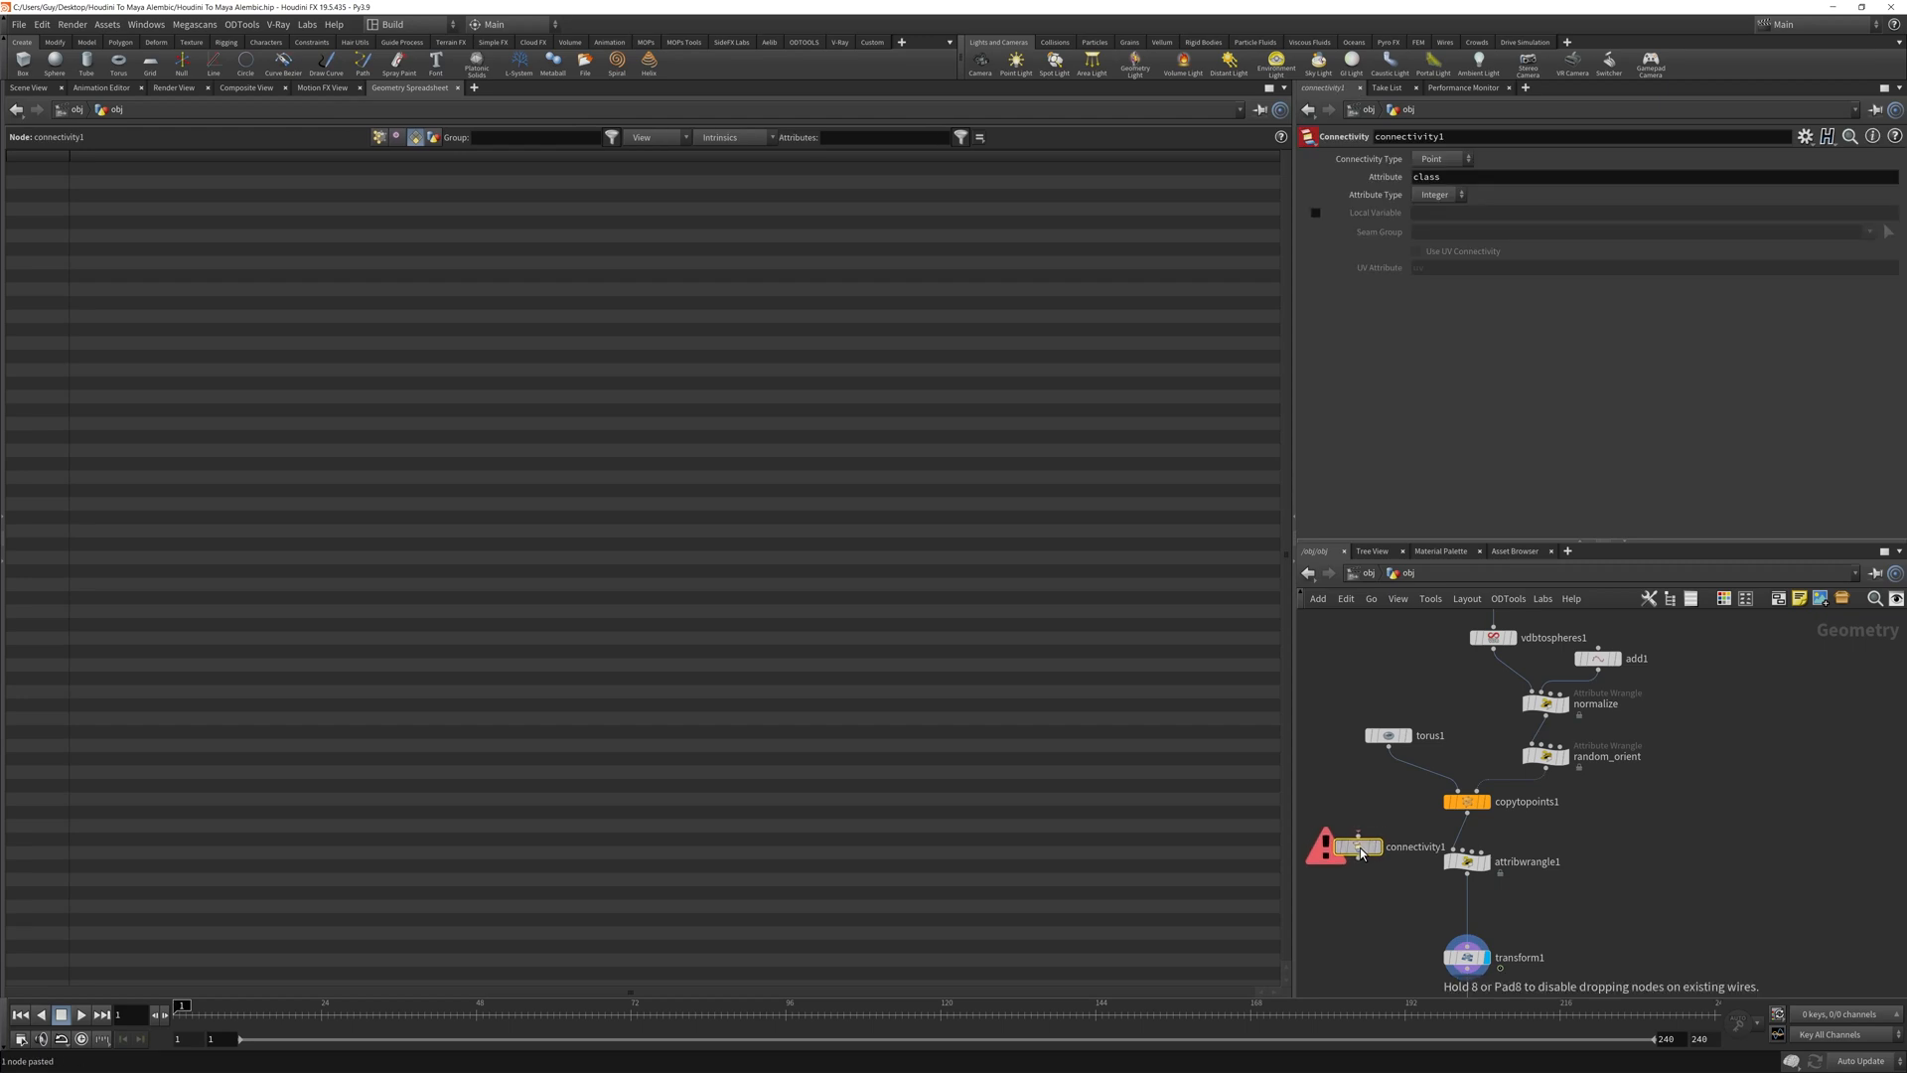
Set the Connectivity SOP to Primitive type writing the 'class' attribute.
{"action": "left_click_drag", "start_coordinate": [1357, 846], "coordinate": [1337, 860]}
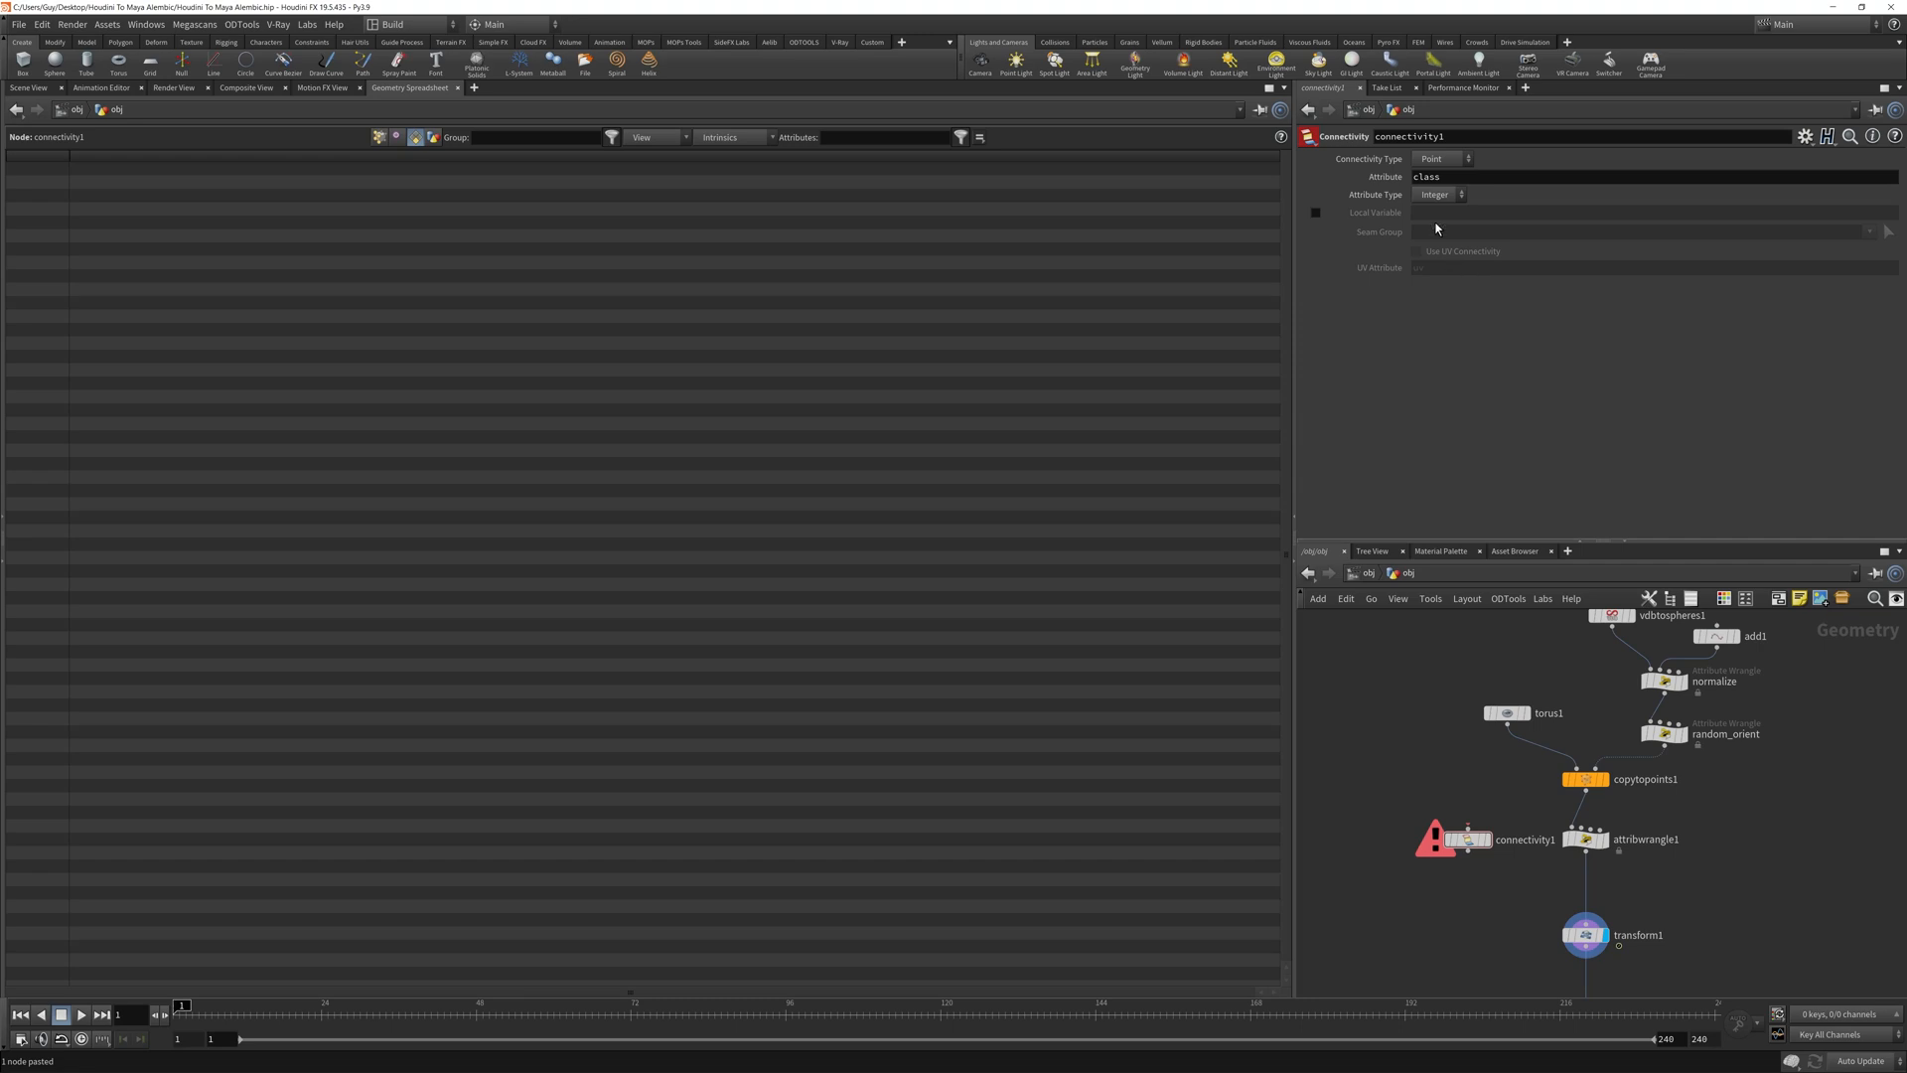
{"action": "left_click", "coordinate": [1442, 159]}
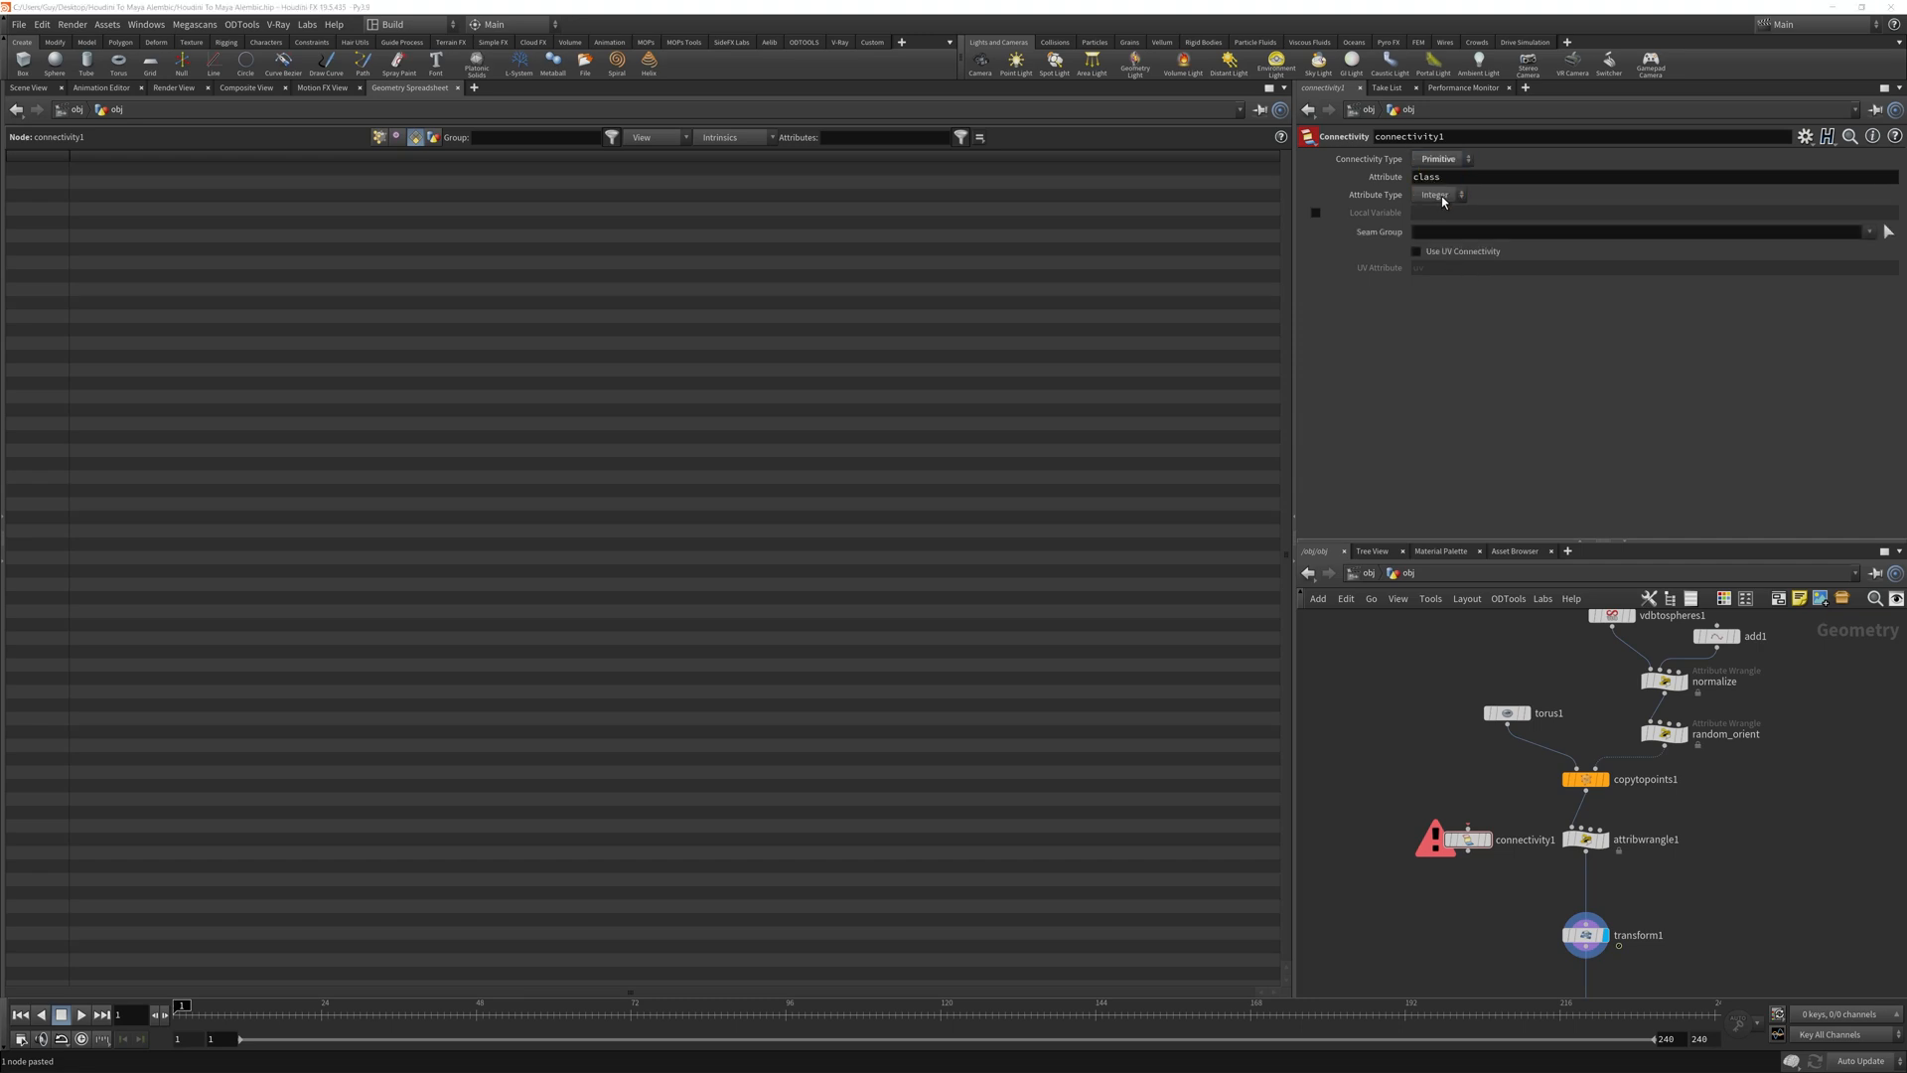
{"action": "left_click", "coordinate": [1442, 159]}
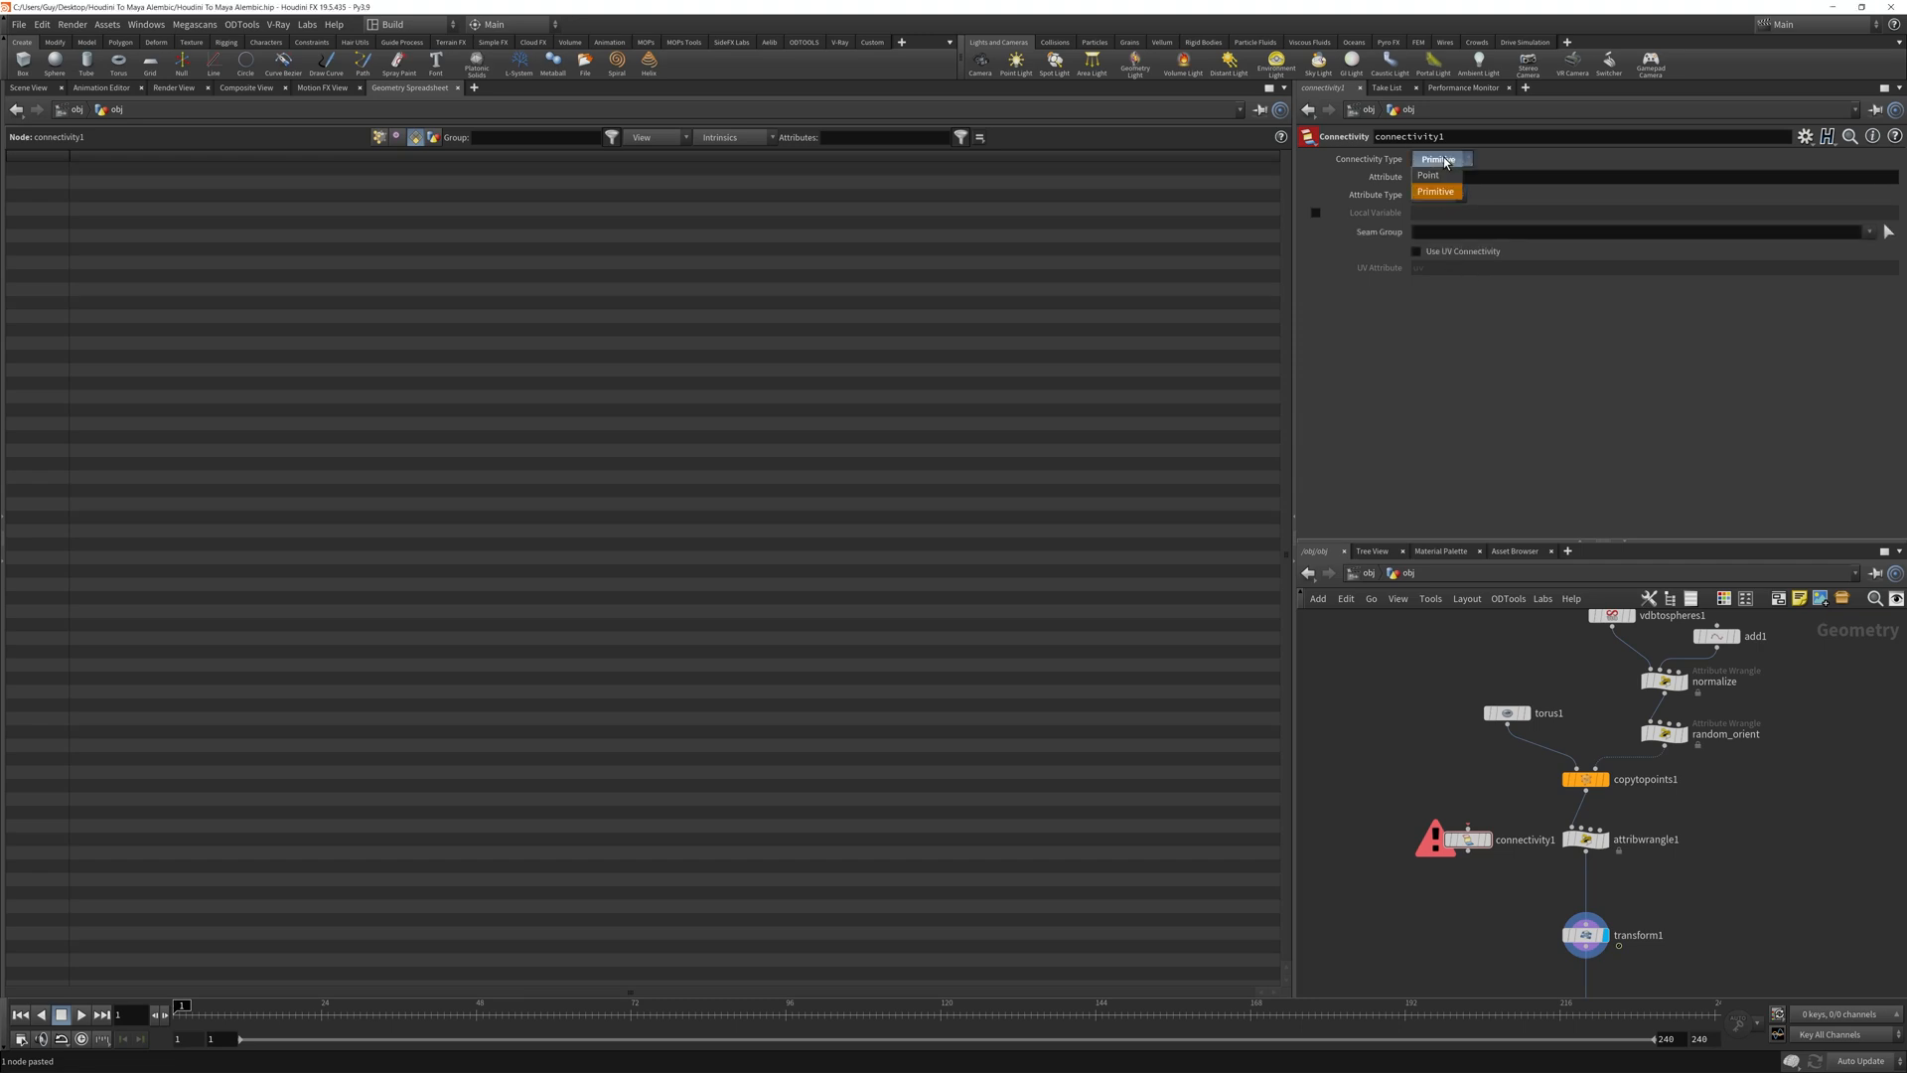
{"action": "left_click", "coordinate": [1434, 191]}
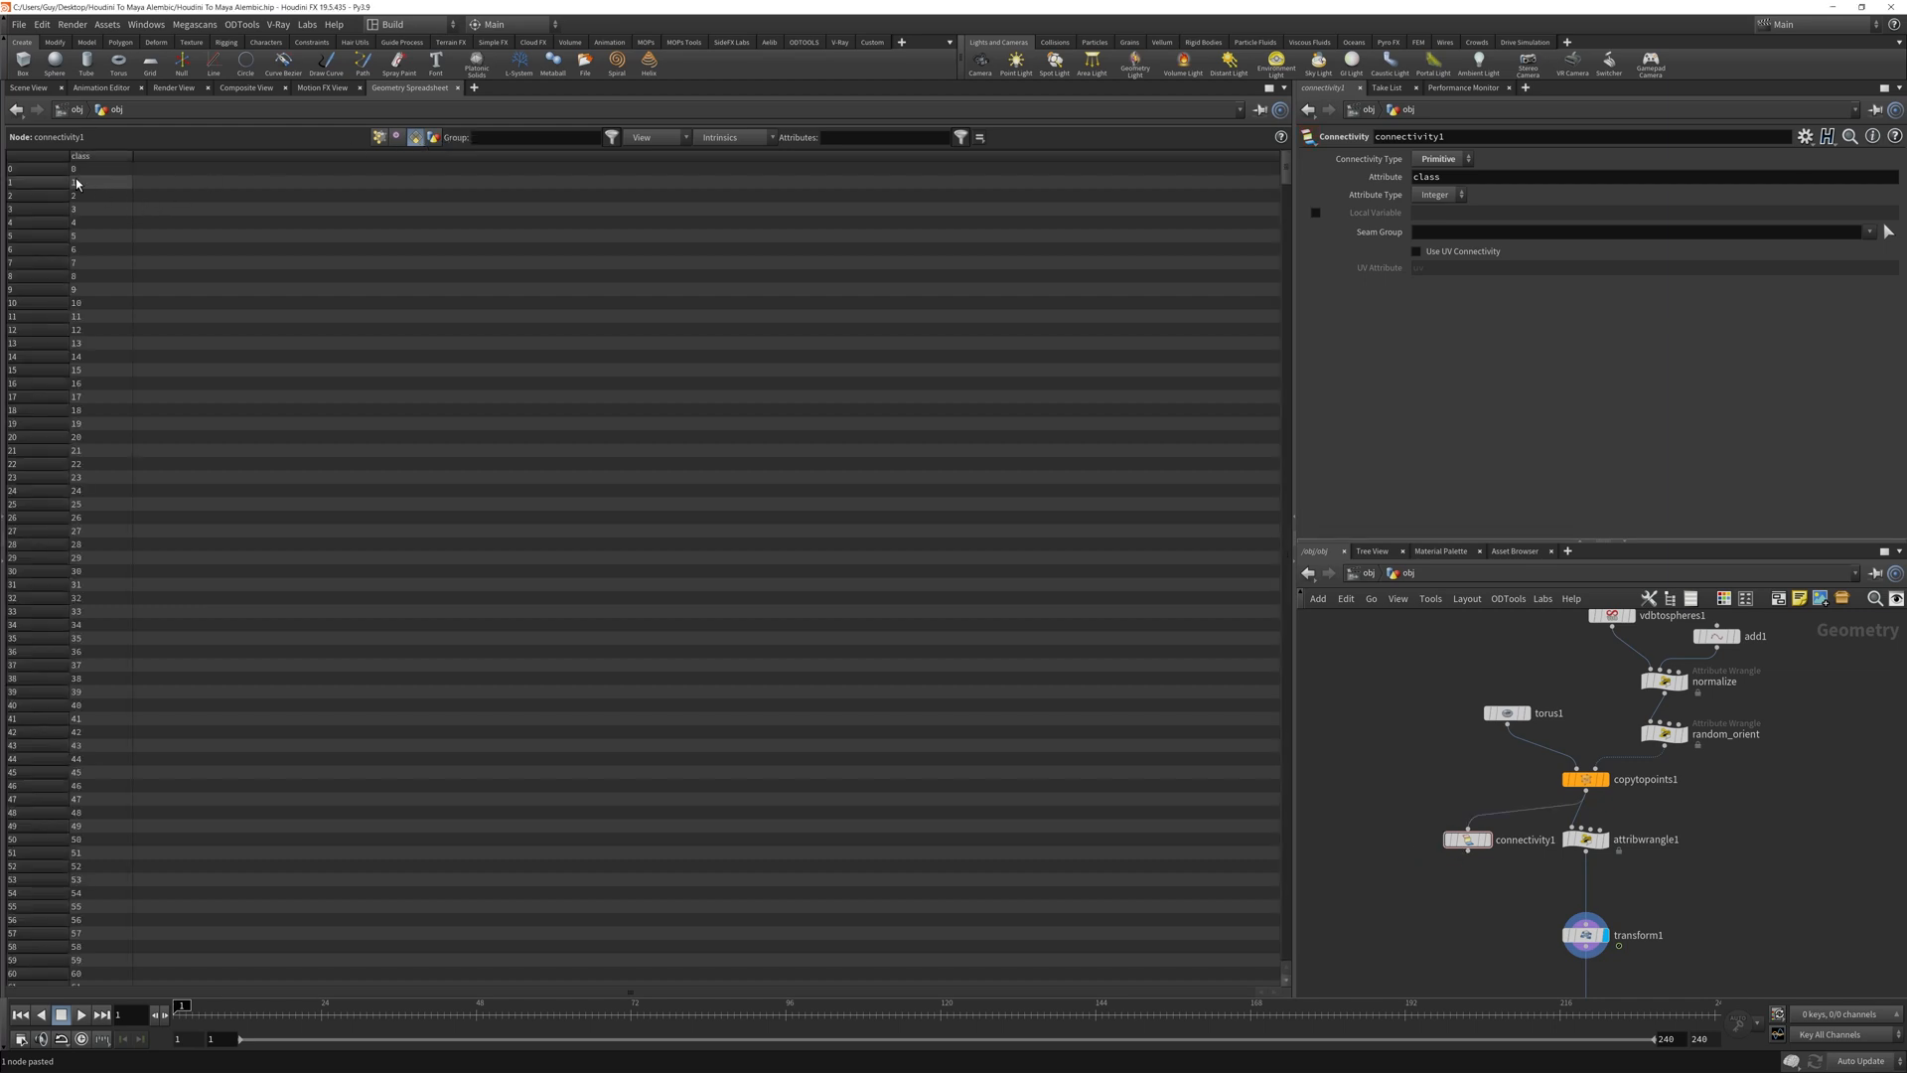
{"action": "scroll", "scroll_direction": "down", "scroll_amount": 3}
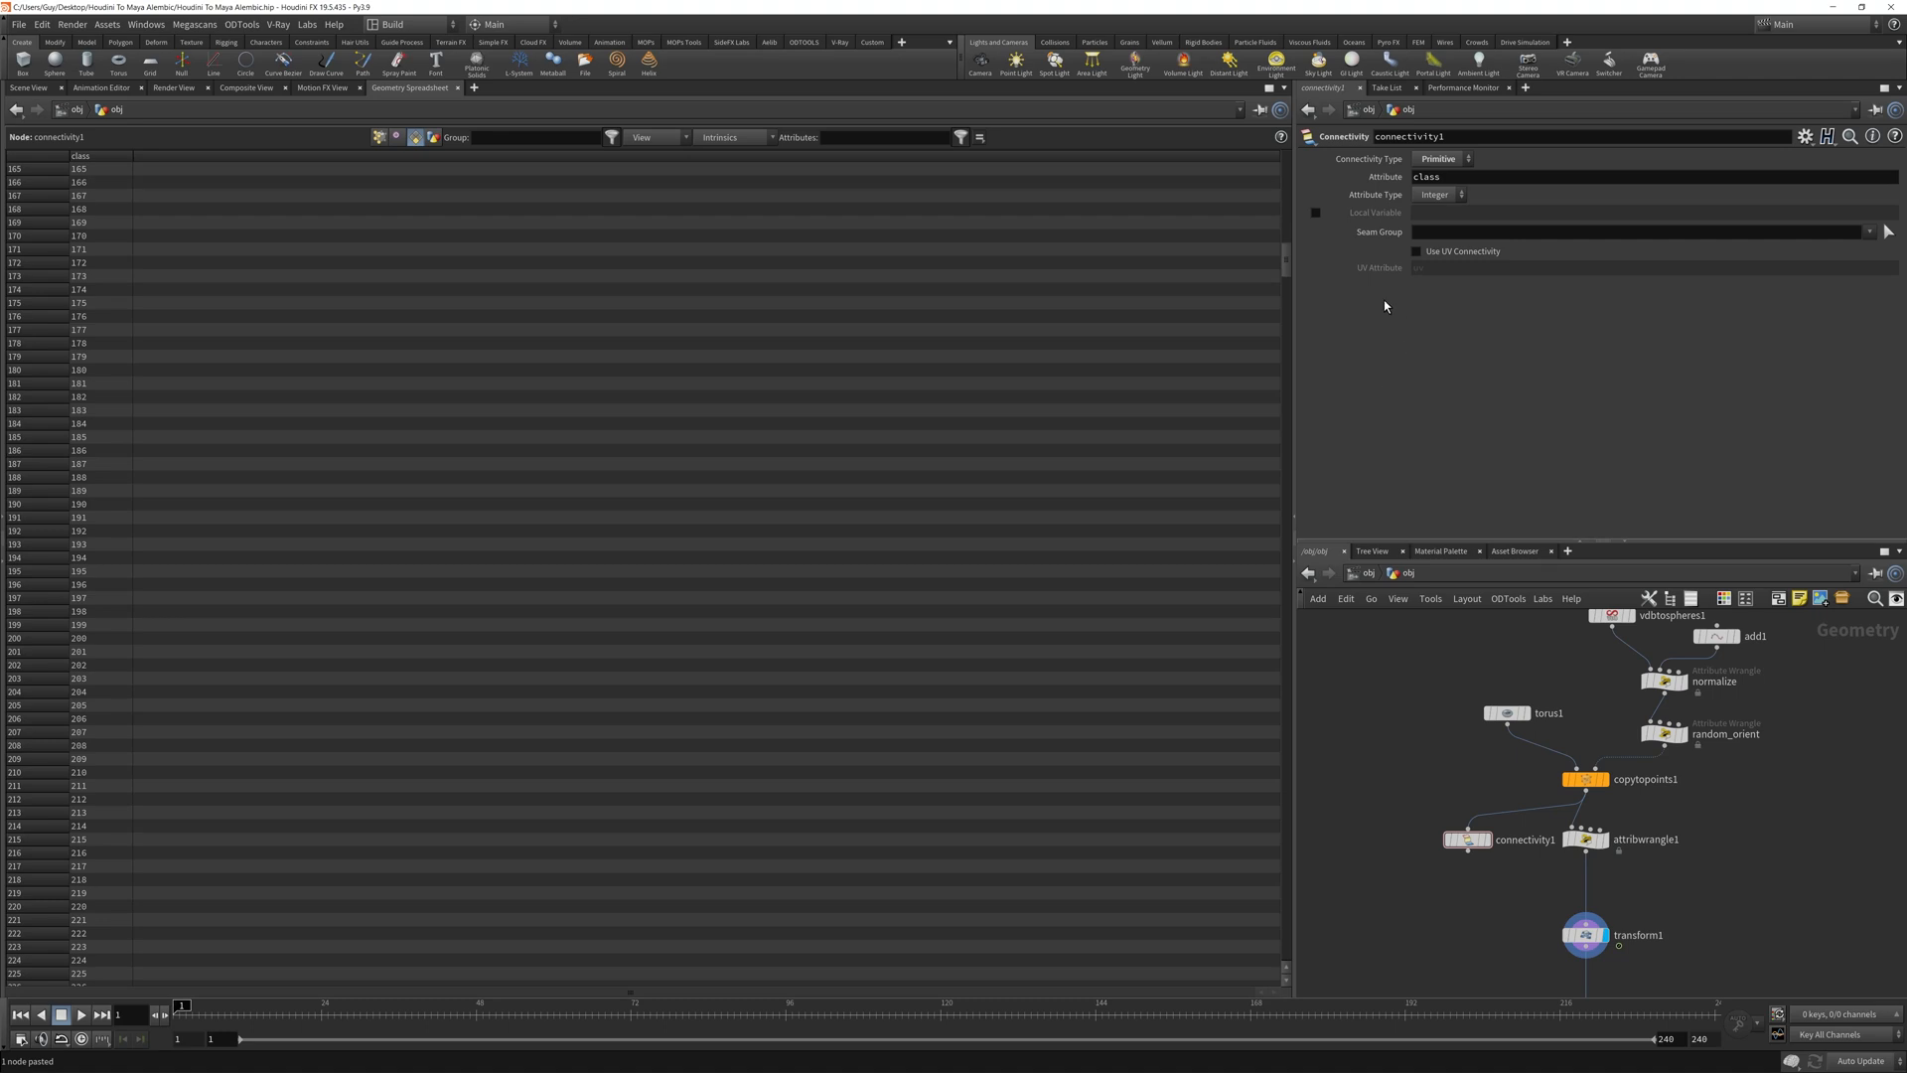
{"action": "scroll", "scroll_direction": "down", "scroll_amount": 3}
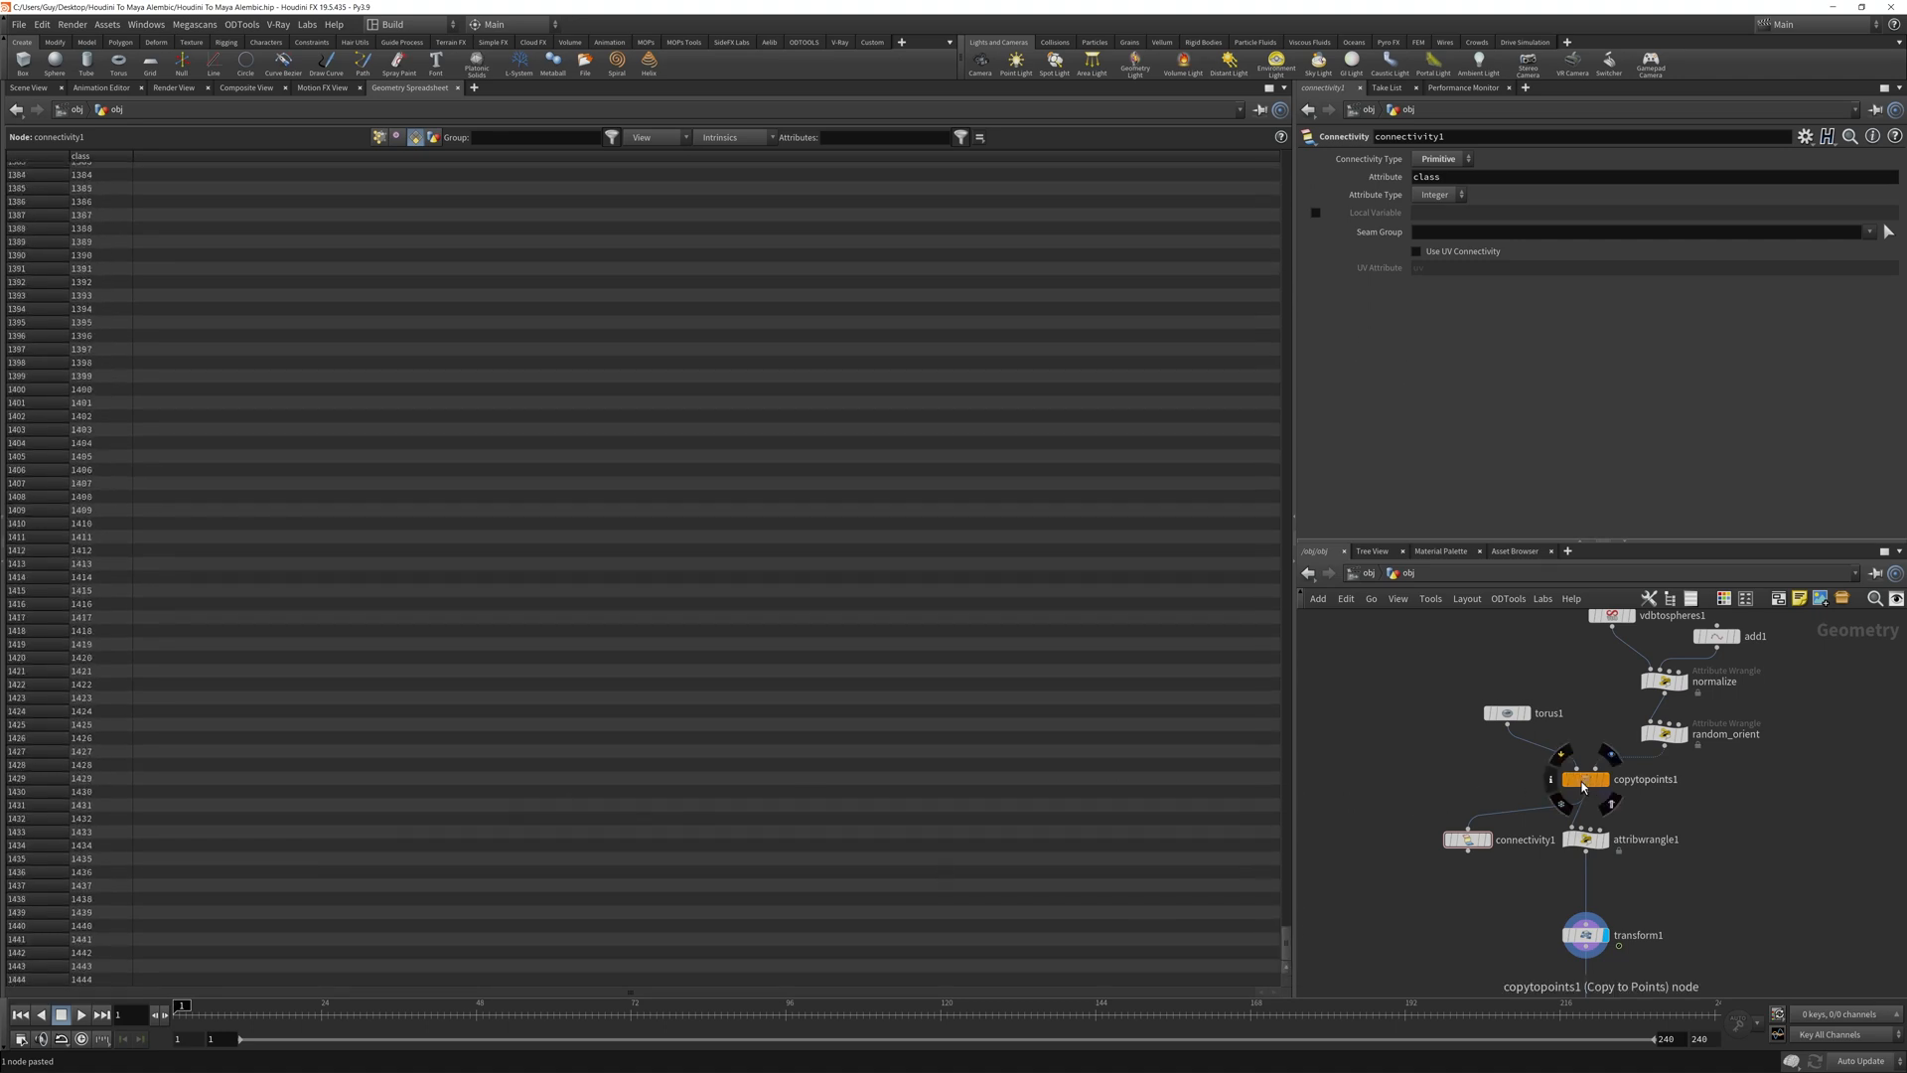
Compare copytopoints1 and connectivity1 in the spreadsheet to see per-piece class values.
{"action": "left_click", "coordinate": [1583, 778]}
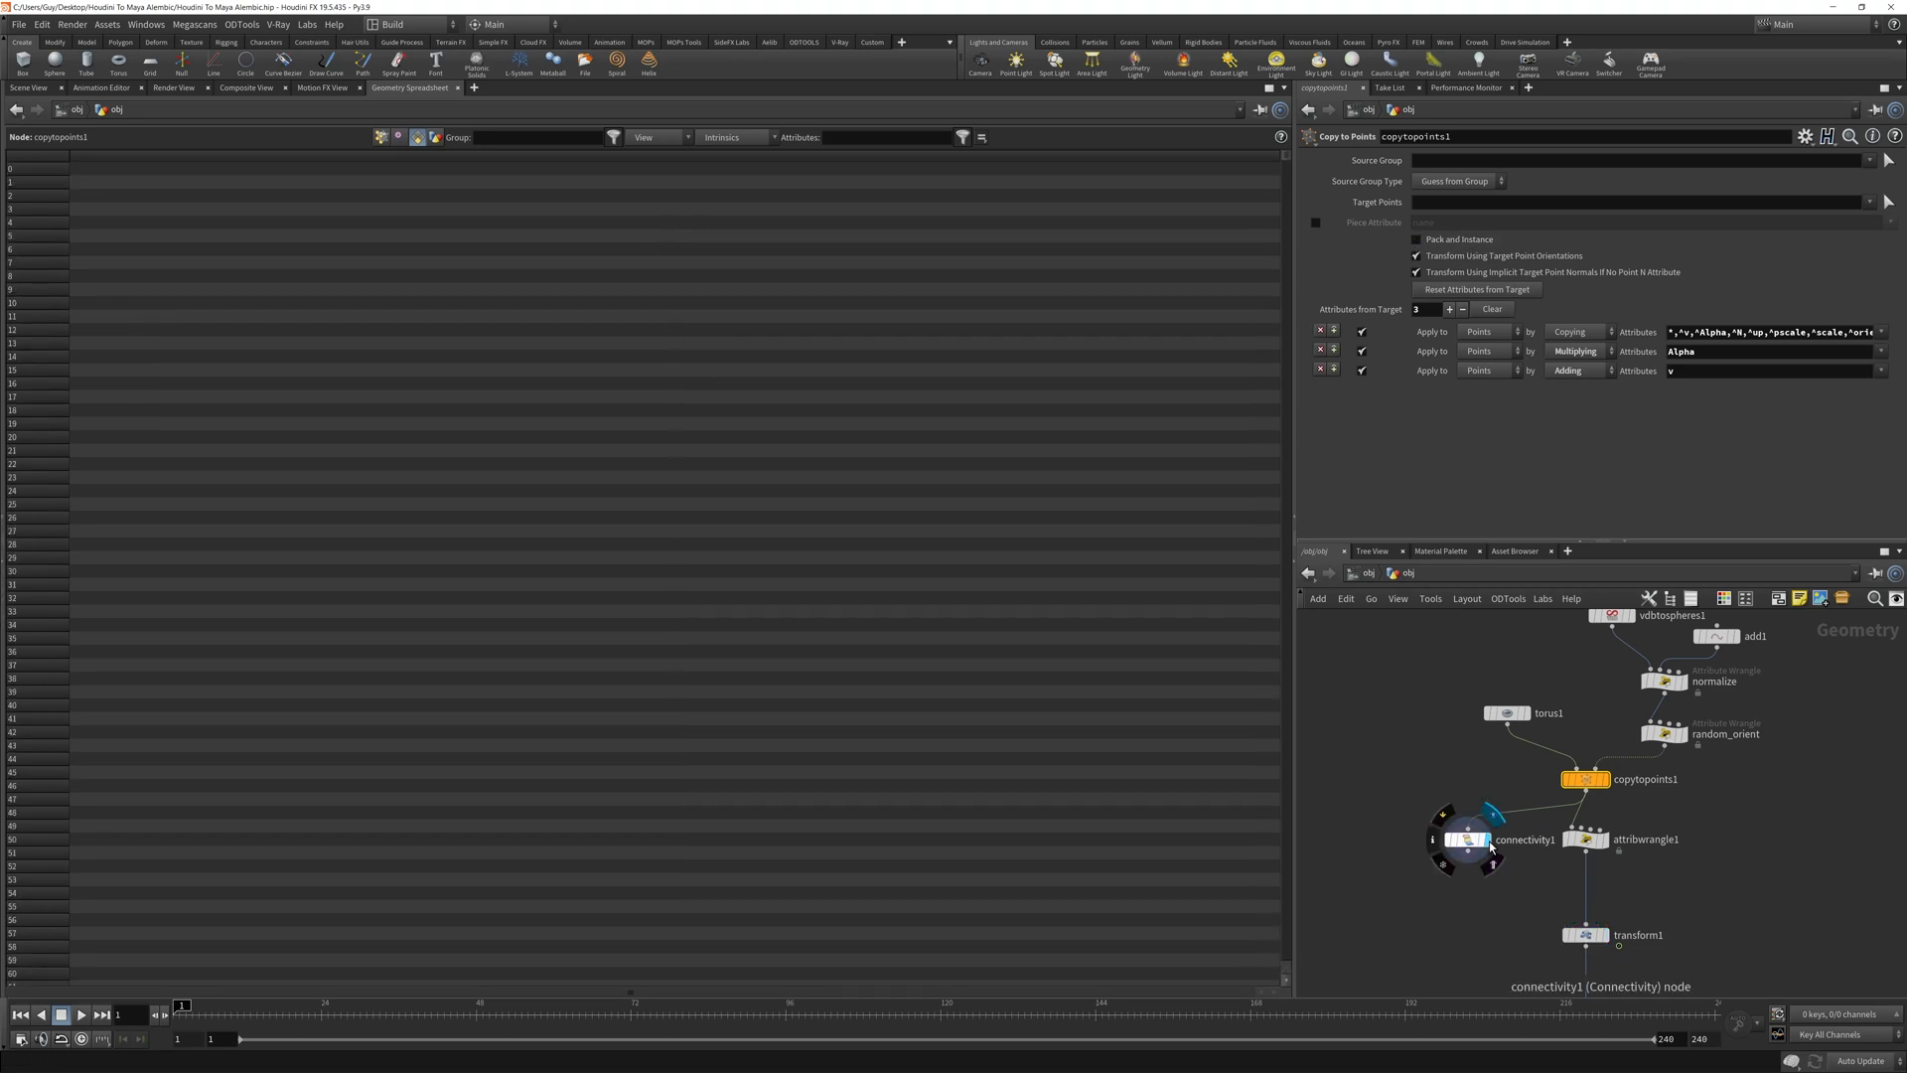
{"action": "left_click", "coordinate": [1467, 839]}
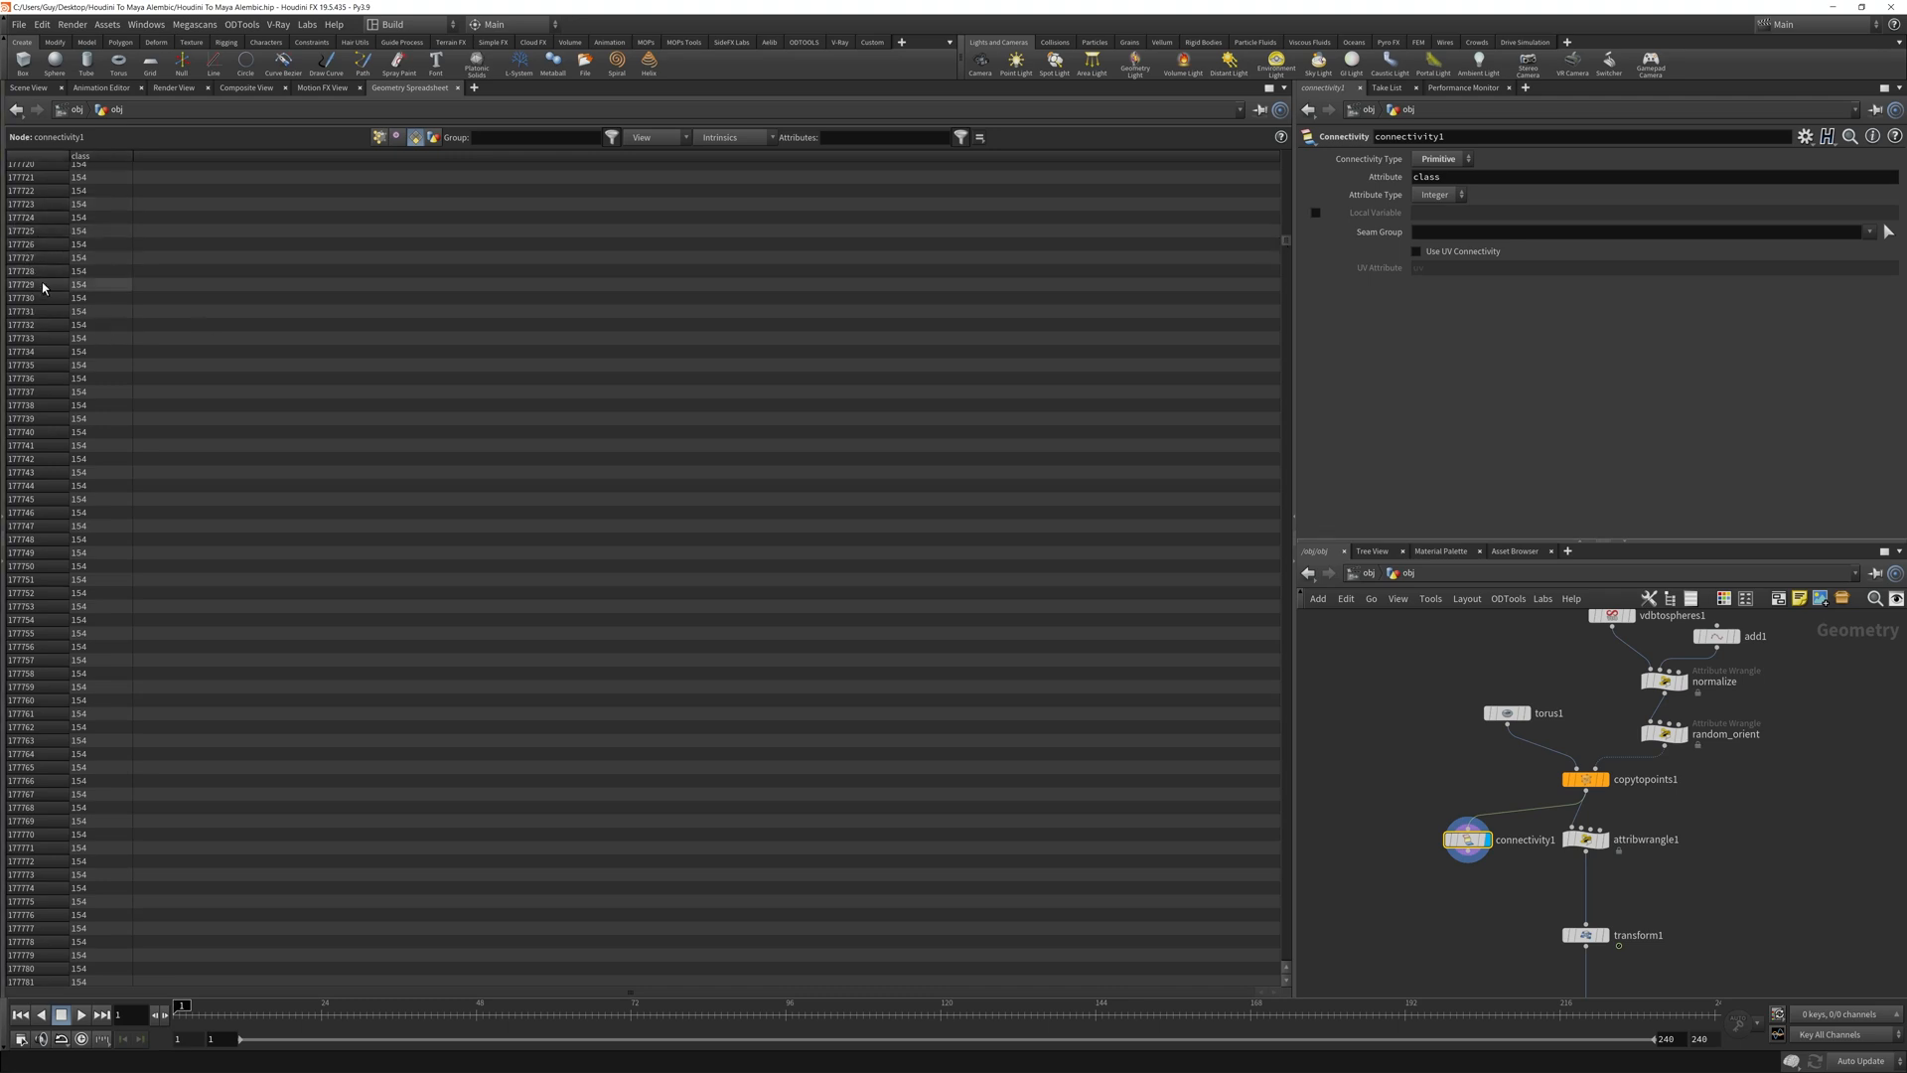
{"action": "mouse_move", "coordinate": [1285, 247]}
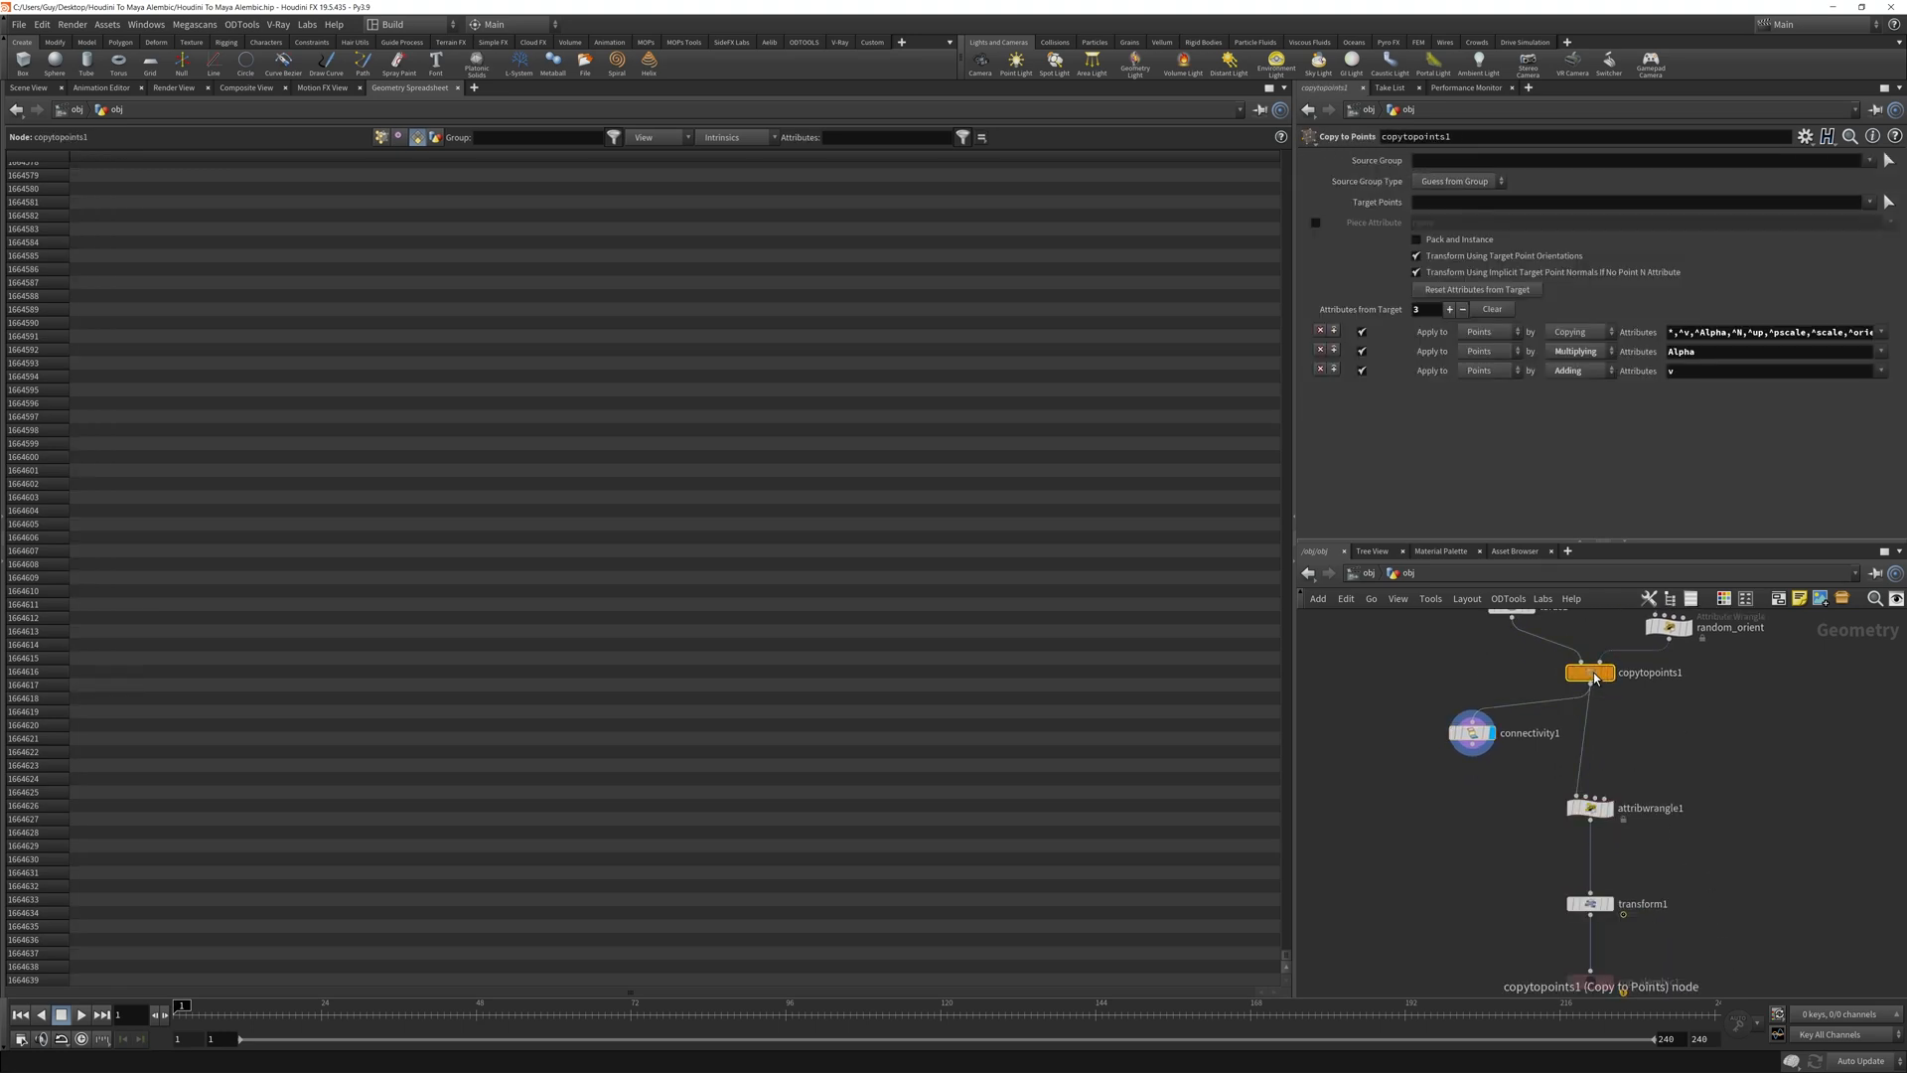
{"action": "mouse_move", "coordinate": [1459, 238]}
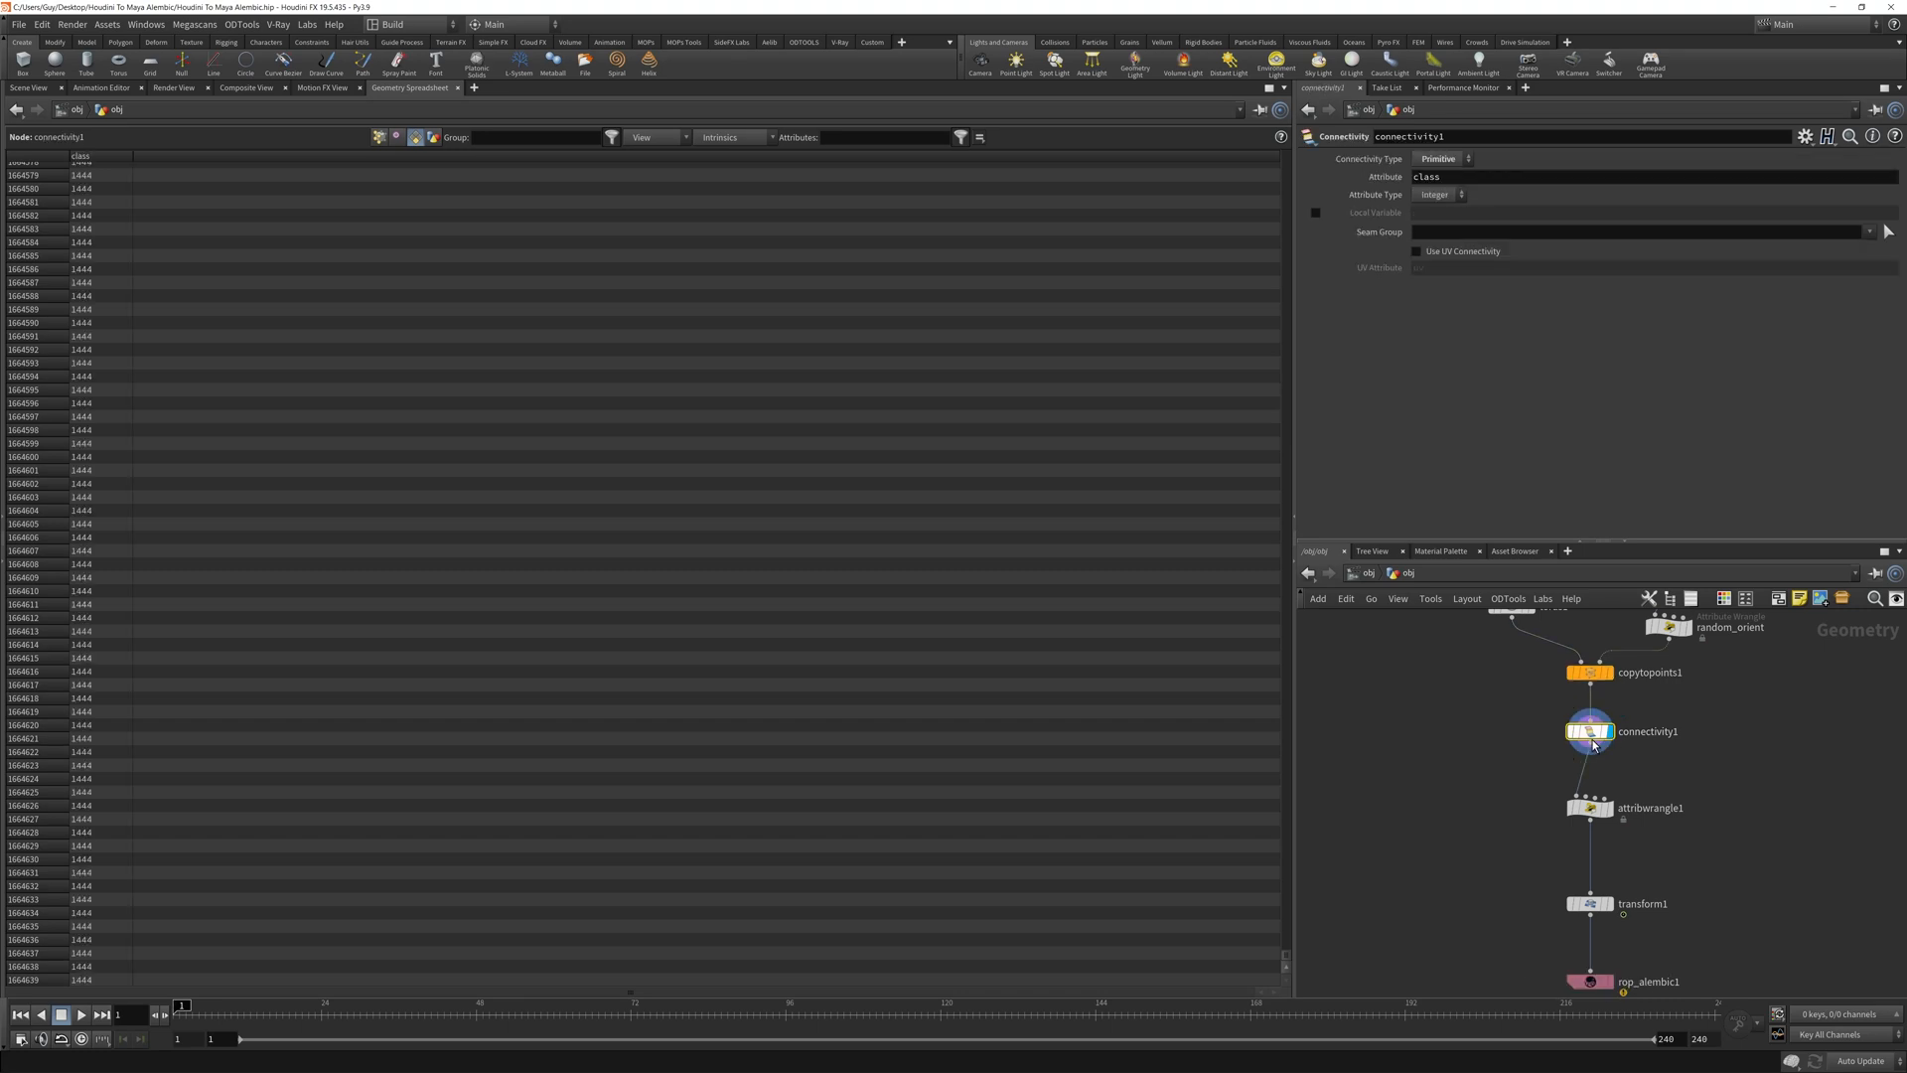
Copy the 'class' attribute name and return to attribwrangle1's naming code.
{"action": "double_click", "coordinate": [1427, 176]}
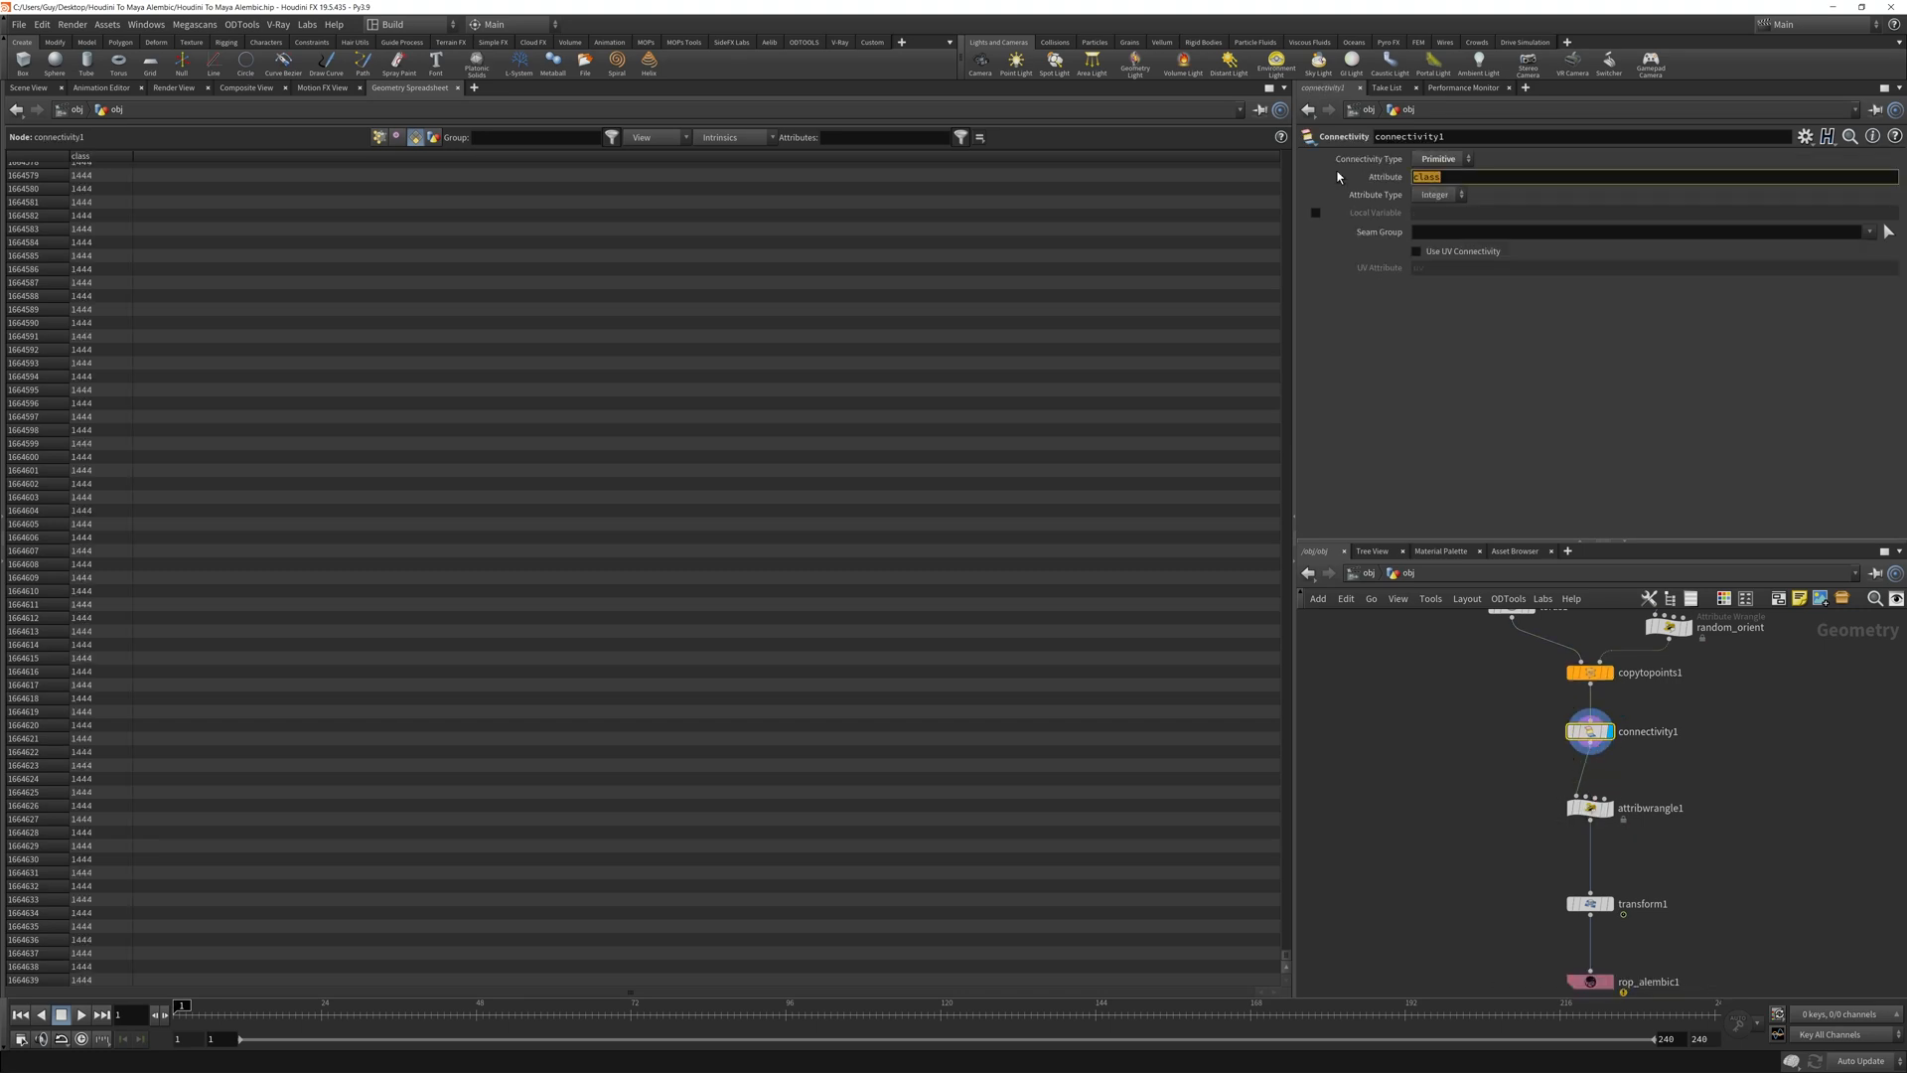
{"action": "left_click", "coordinate": [1589, 808]}
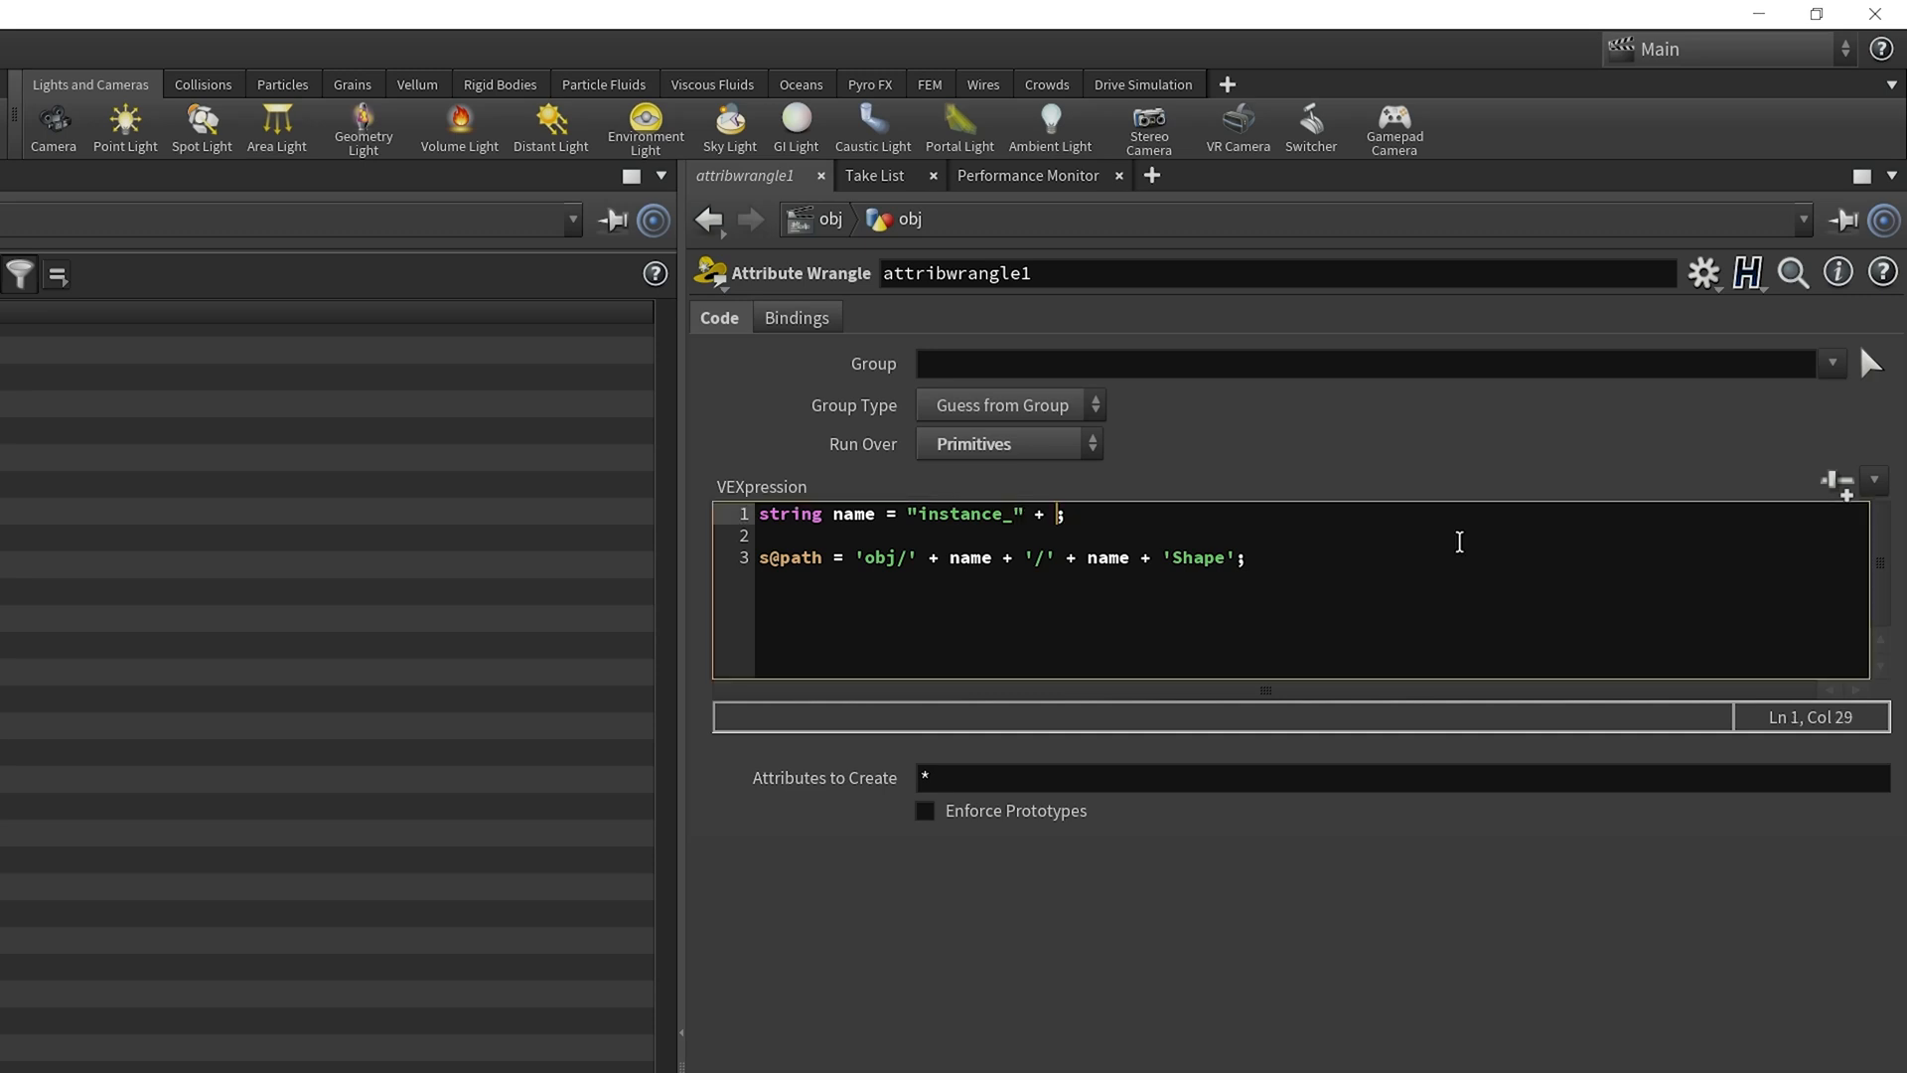
{"action": "type", "text": "itoa"}
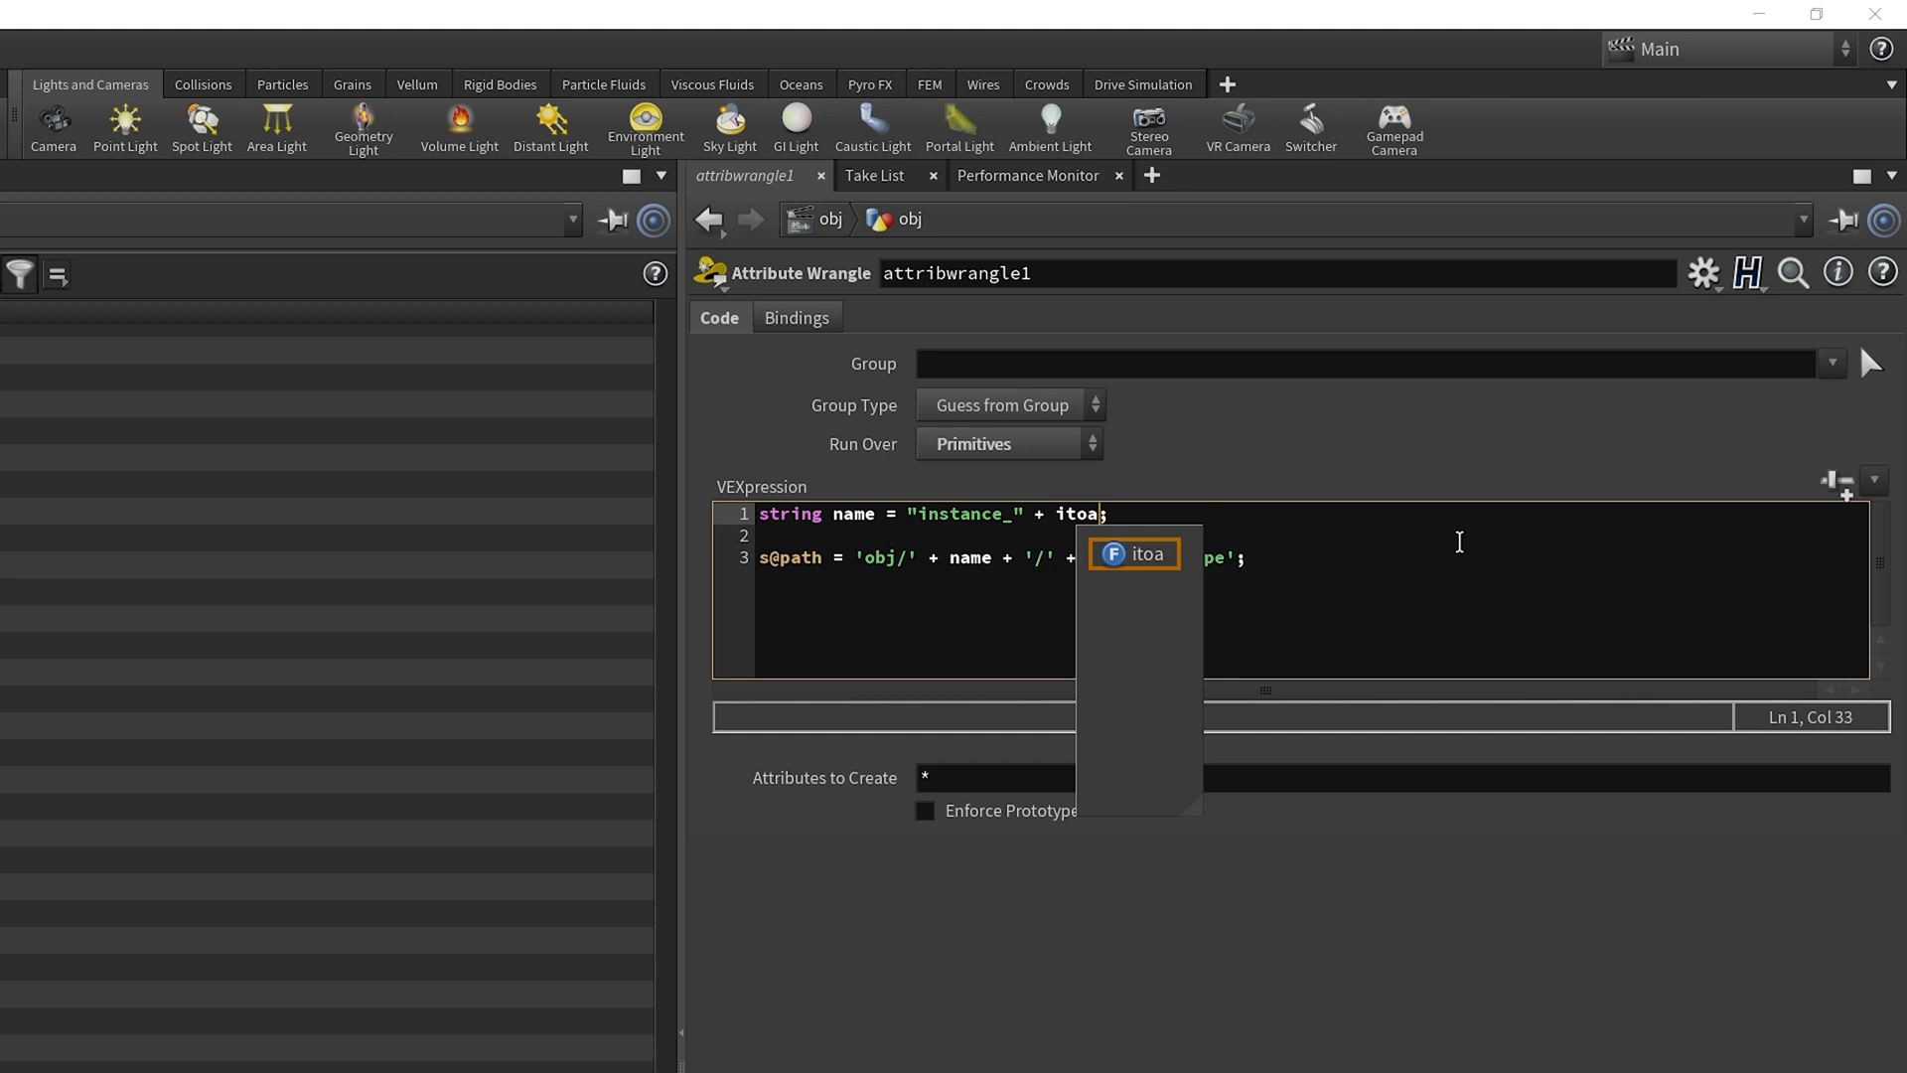
{"action": "type", "text": "(@"}
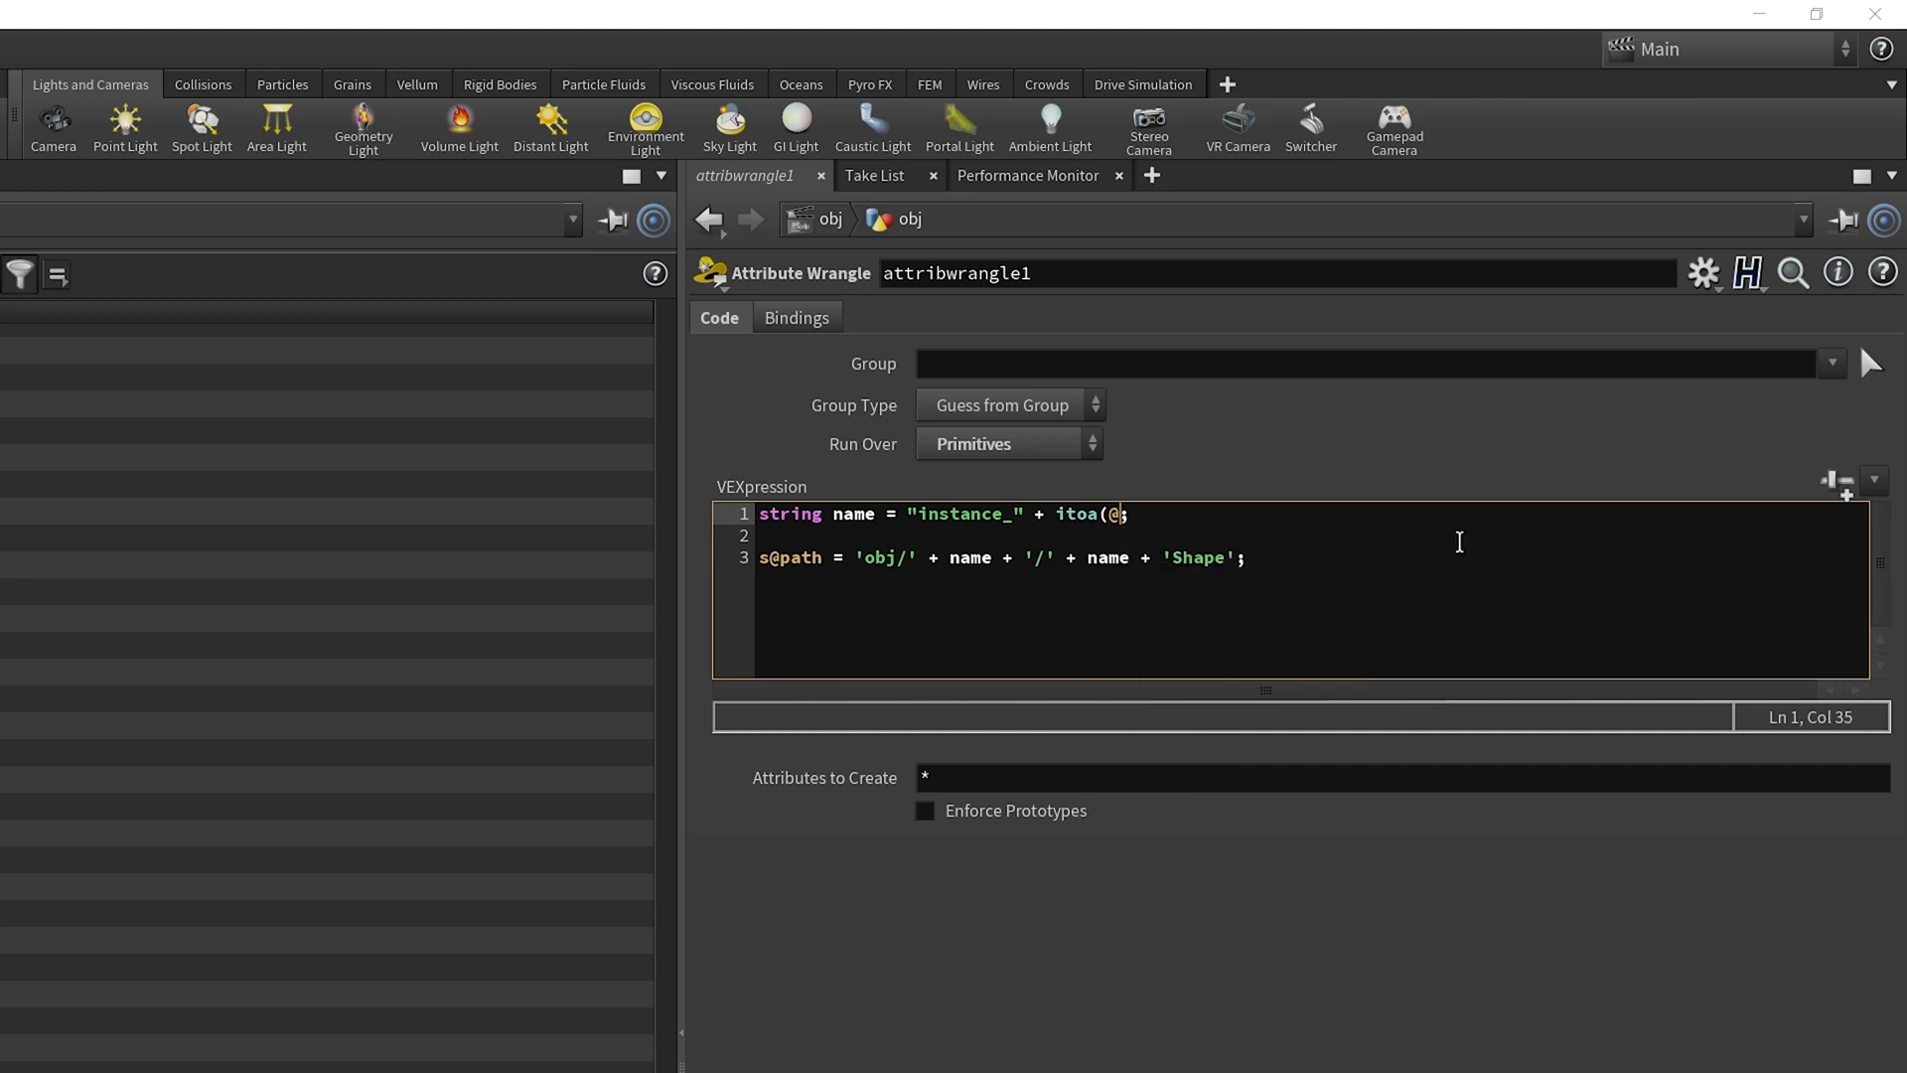
{"action": "type", "text": "cal"}
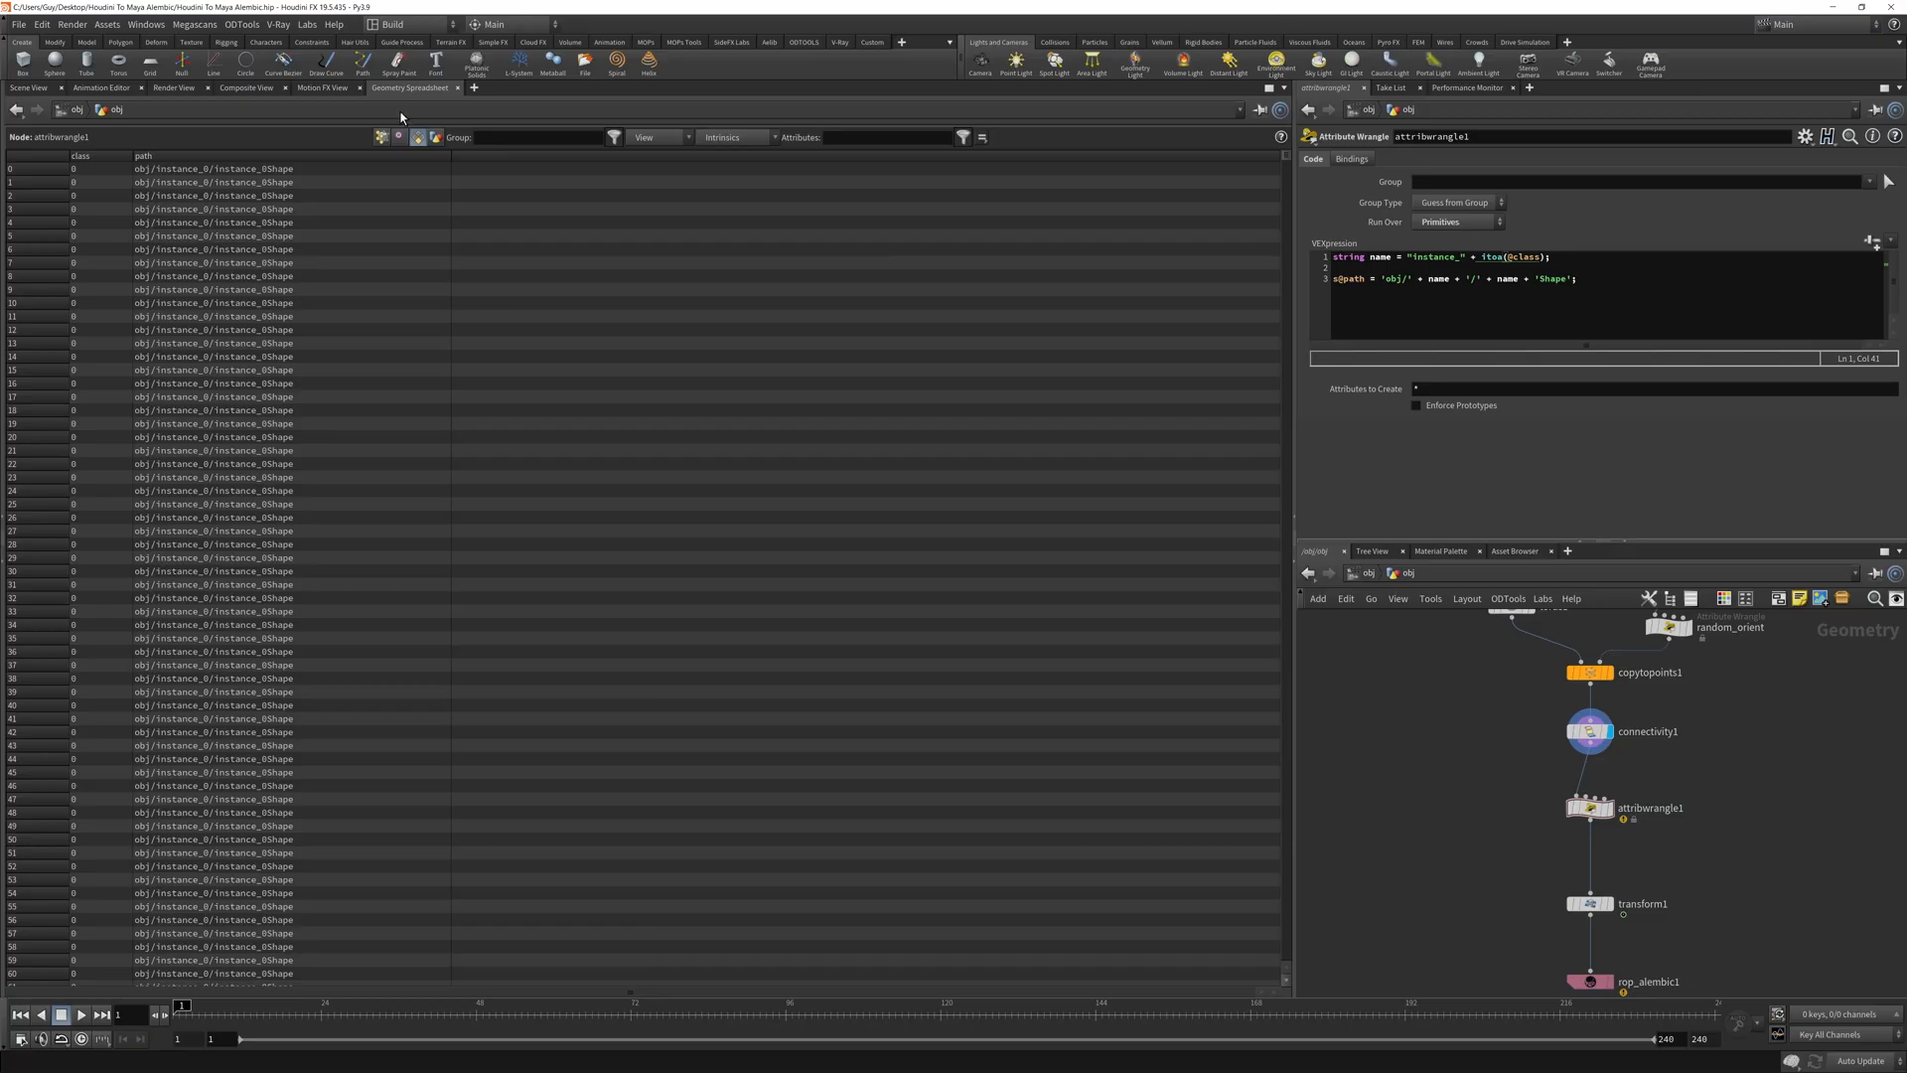
{"action": "scroll", "scroll_direction": "down", "scroll_amount": 3}
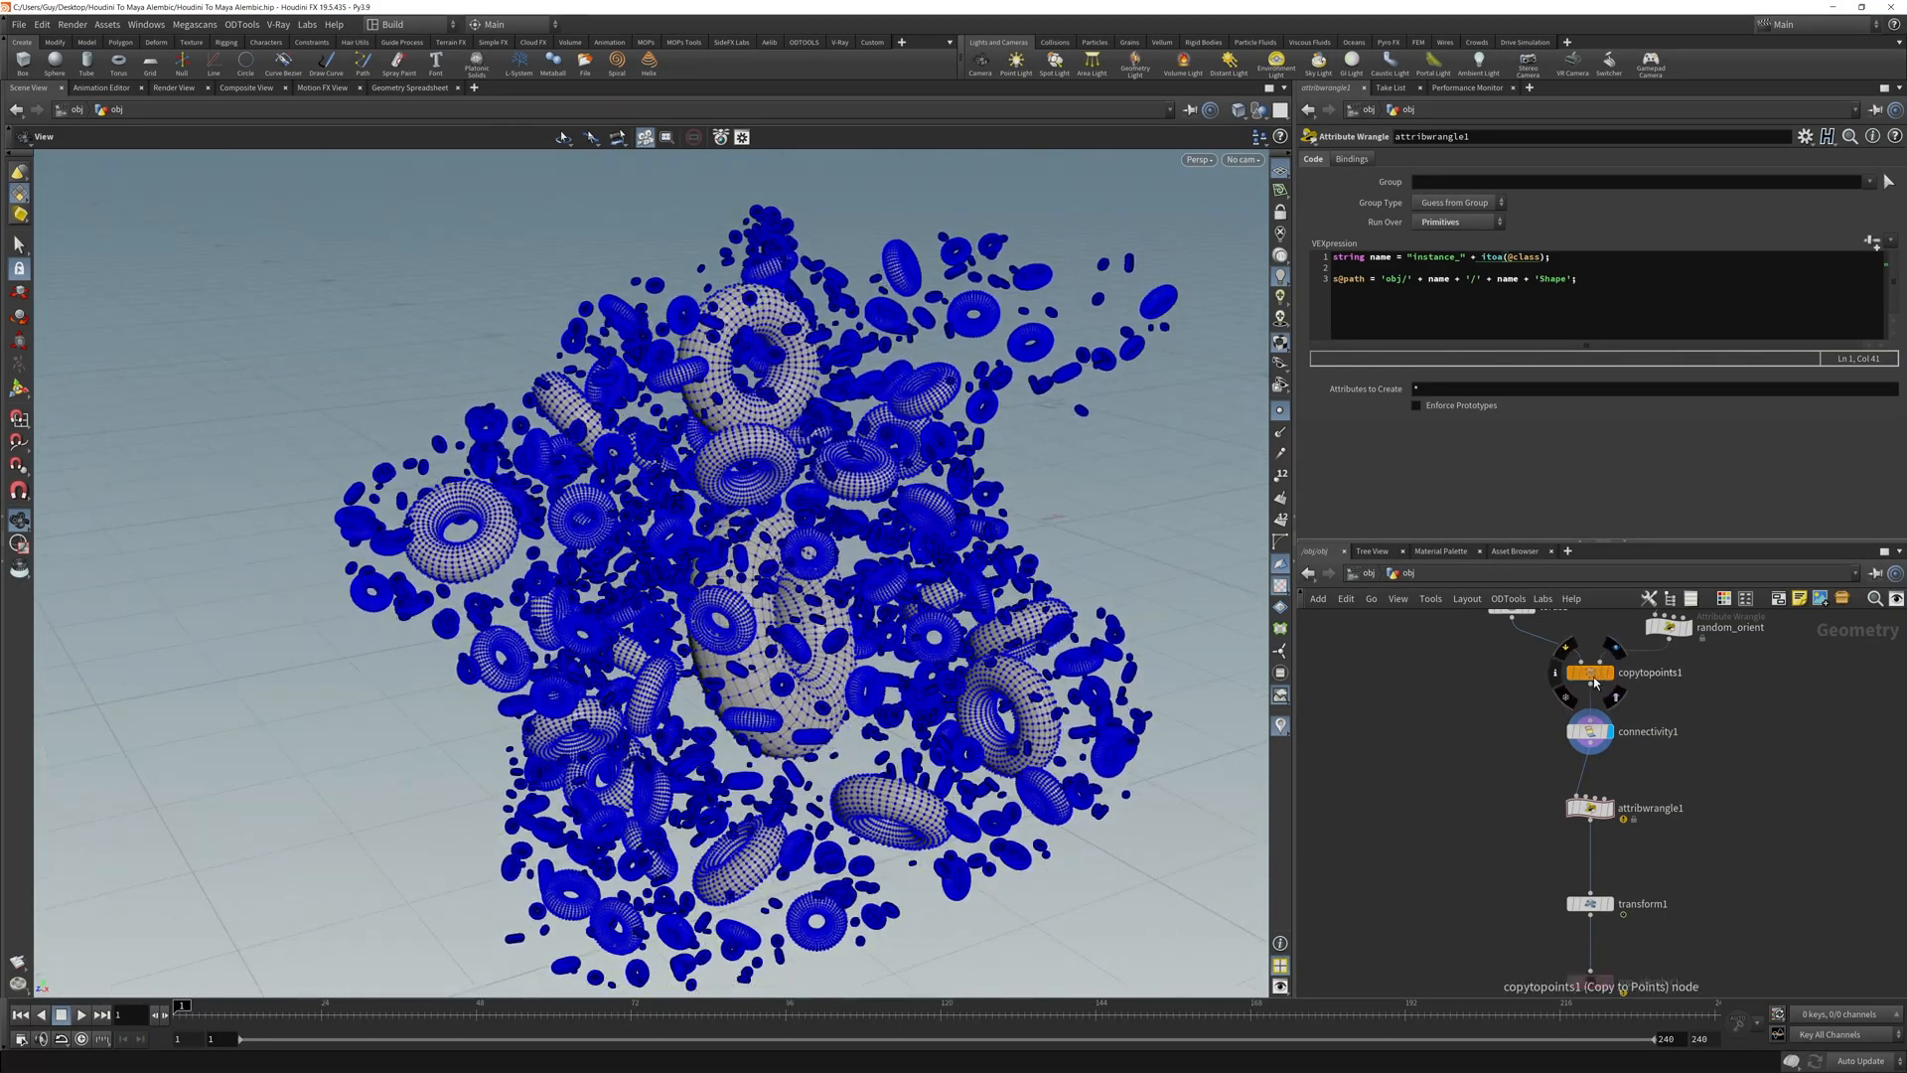
Review rop_alembic1's Hierarchy settings built from 'path' and save to disk.
{"action": "left_click", "coordinate": [1589, 671]}
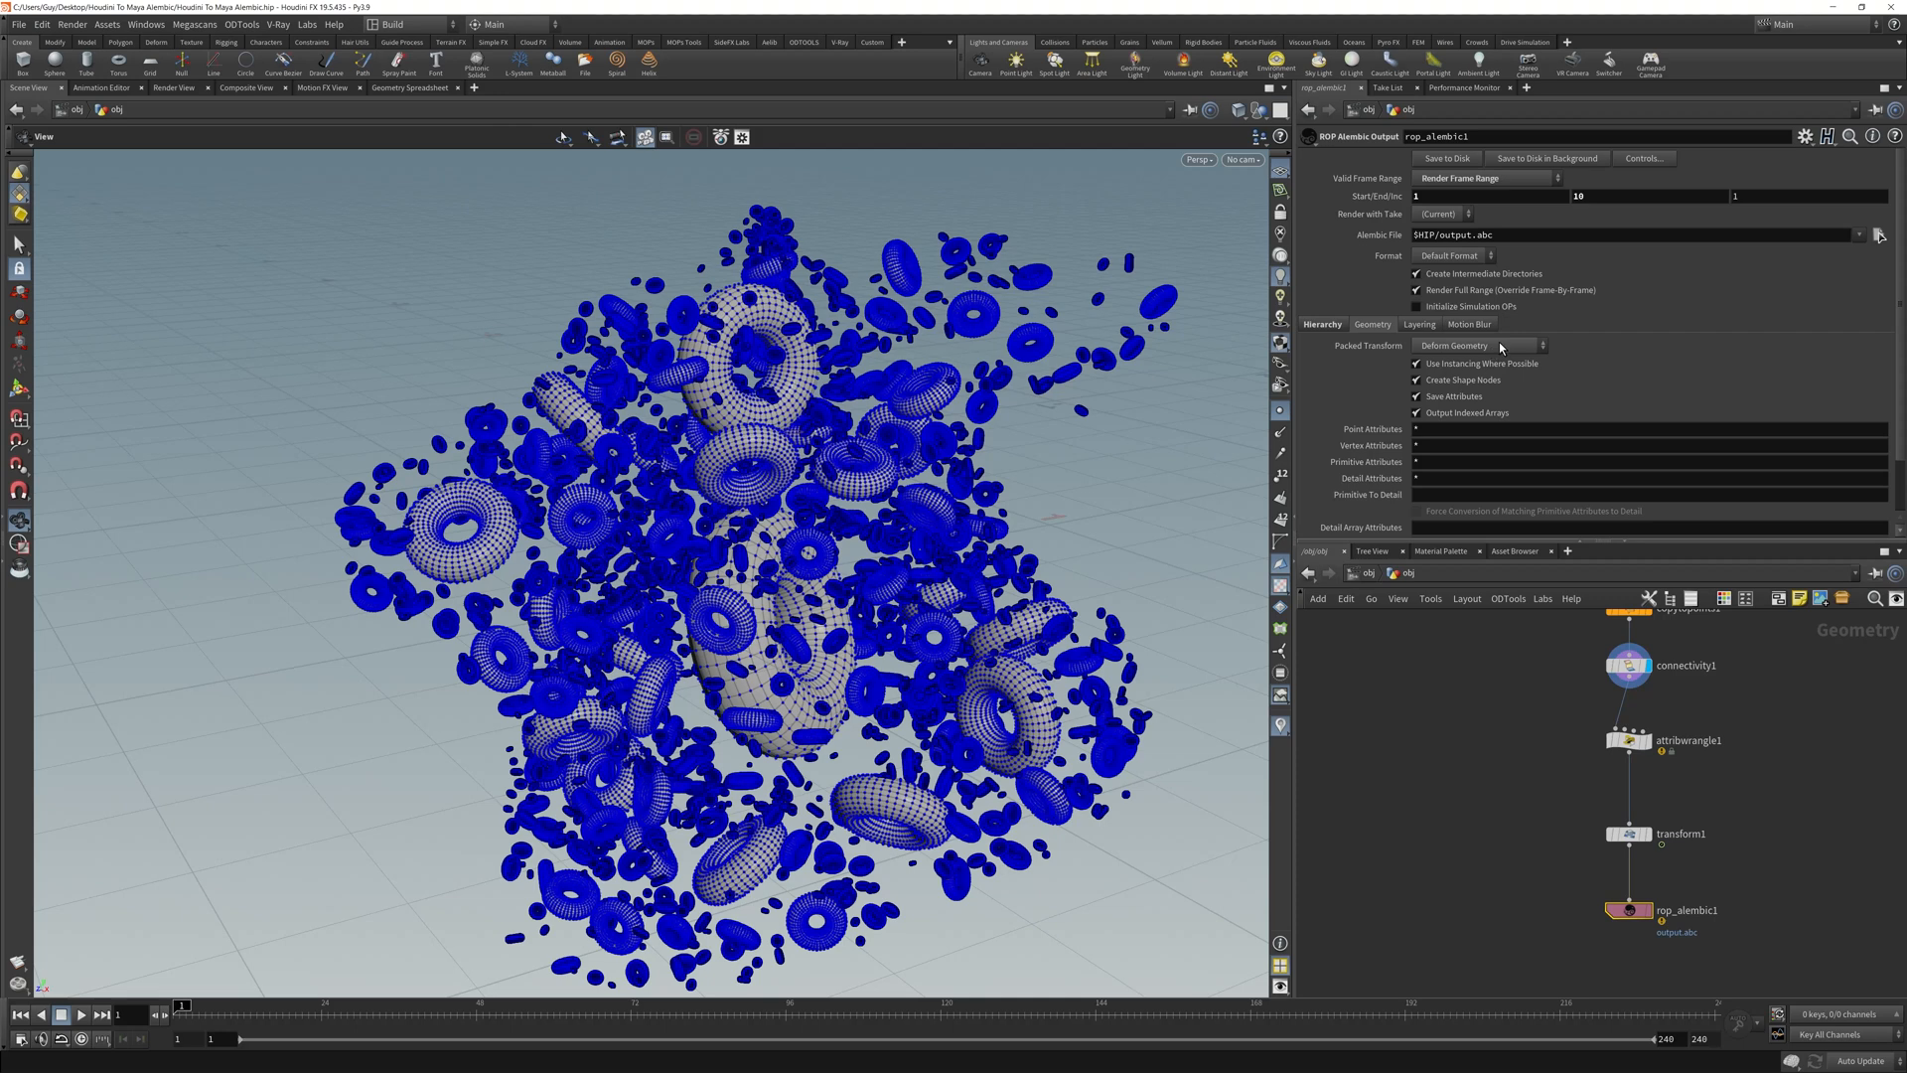
{"action": "left_click", "coordinate": [1478, 346]}
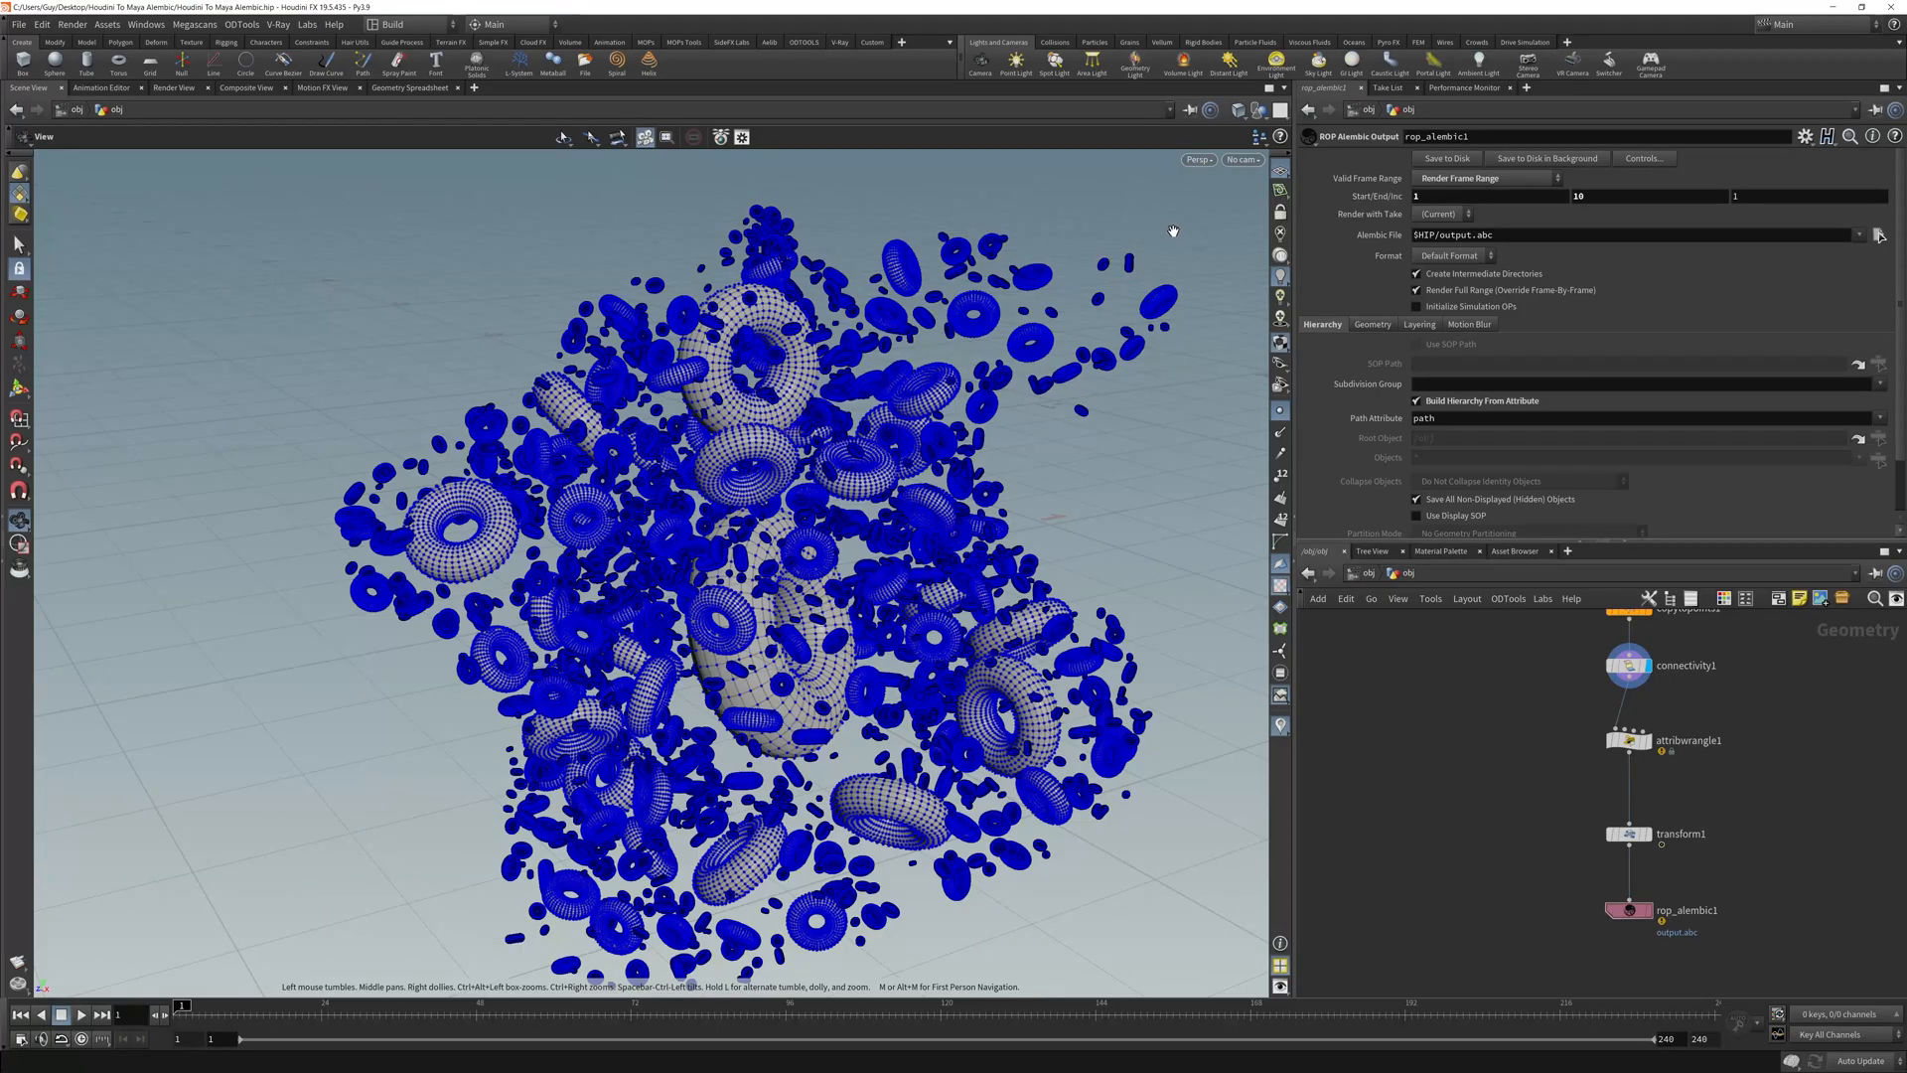
{"action": "left_click", "coordinate": [1446, 159]}
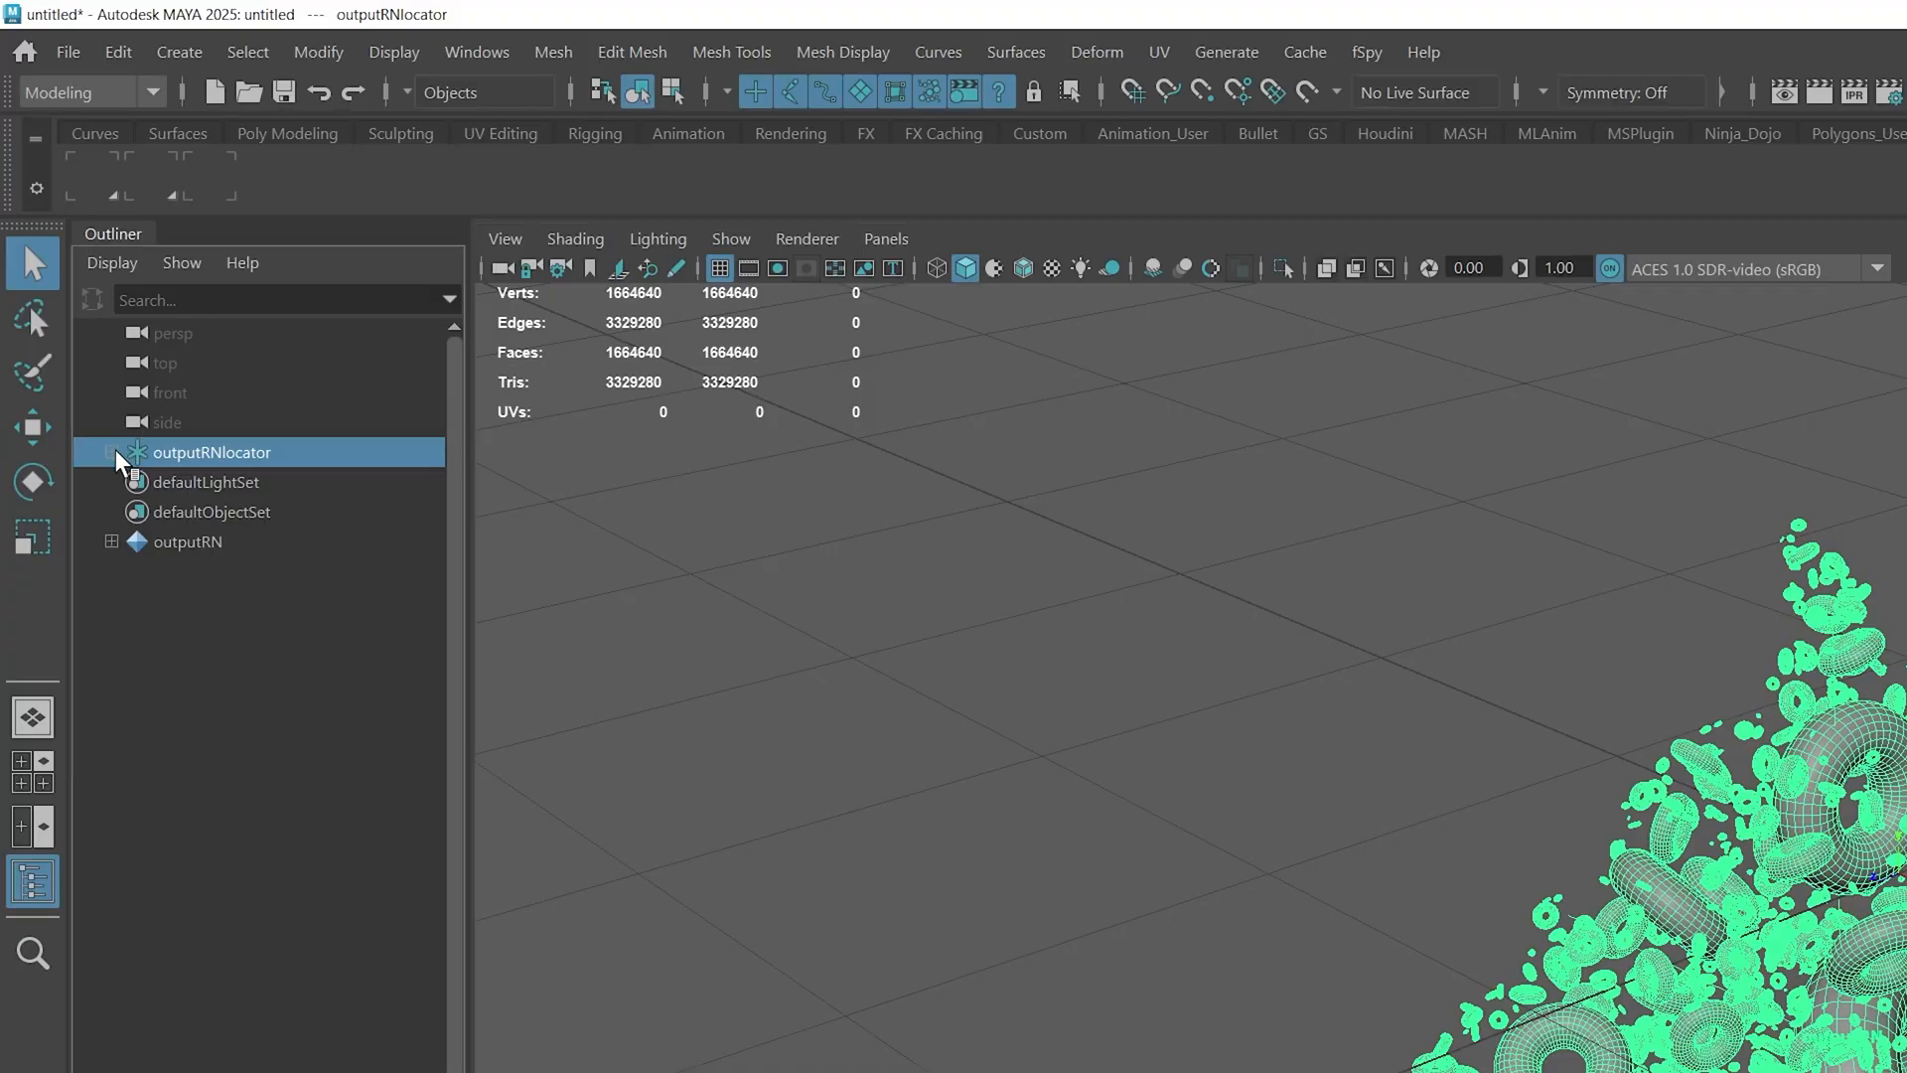
Expand outputRNlocator in Maya to reveal outputRNgroup and output:obj.
{"action": "left_click", "coordinate": [112, 451]}
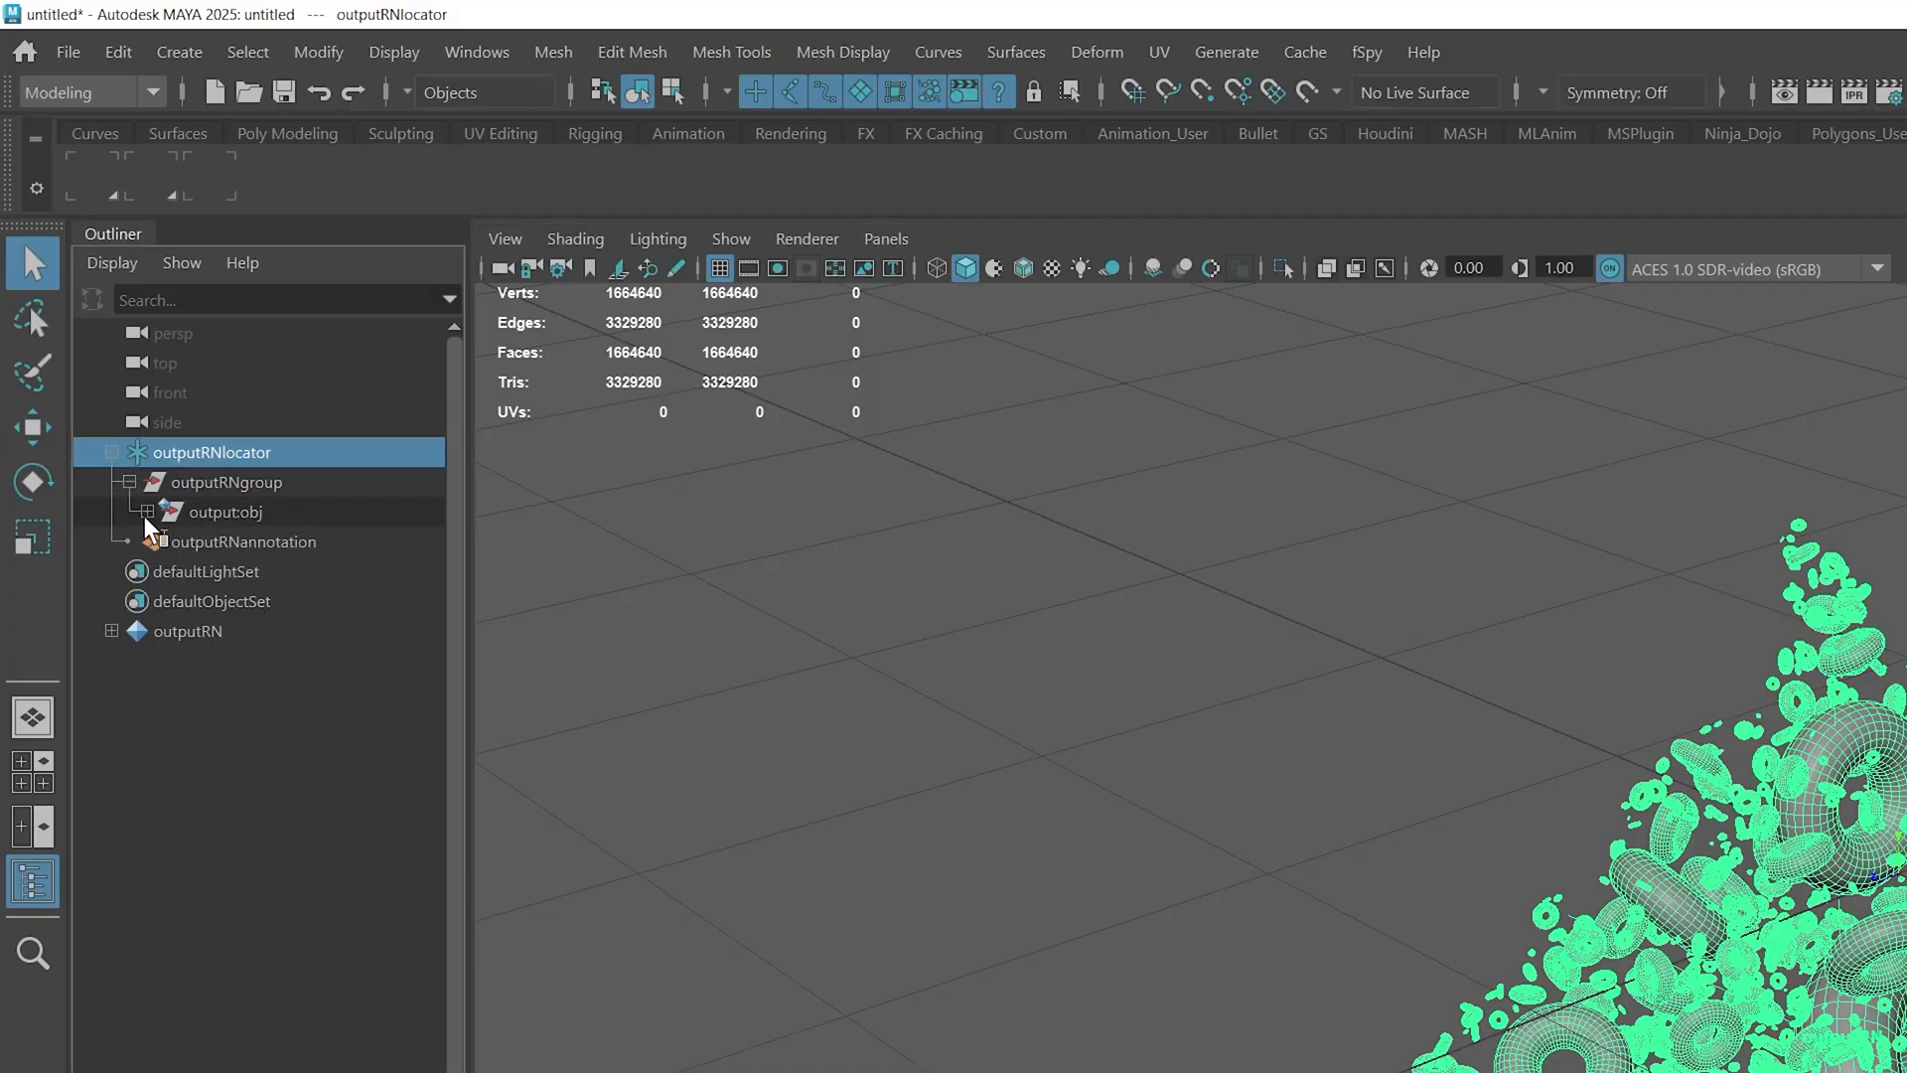
{"action": "scroll", "scroll_direction": "down", "scroll_amount": 3}
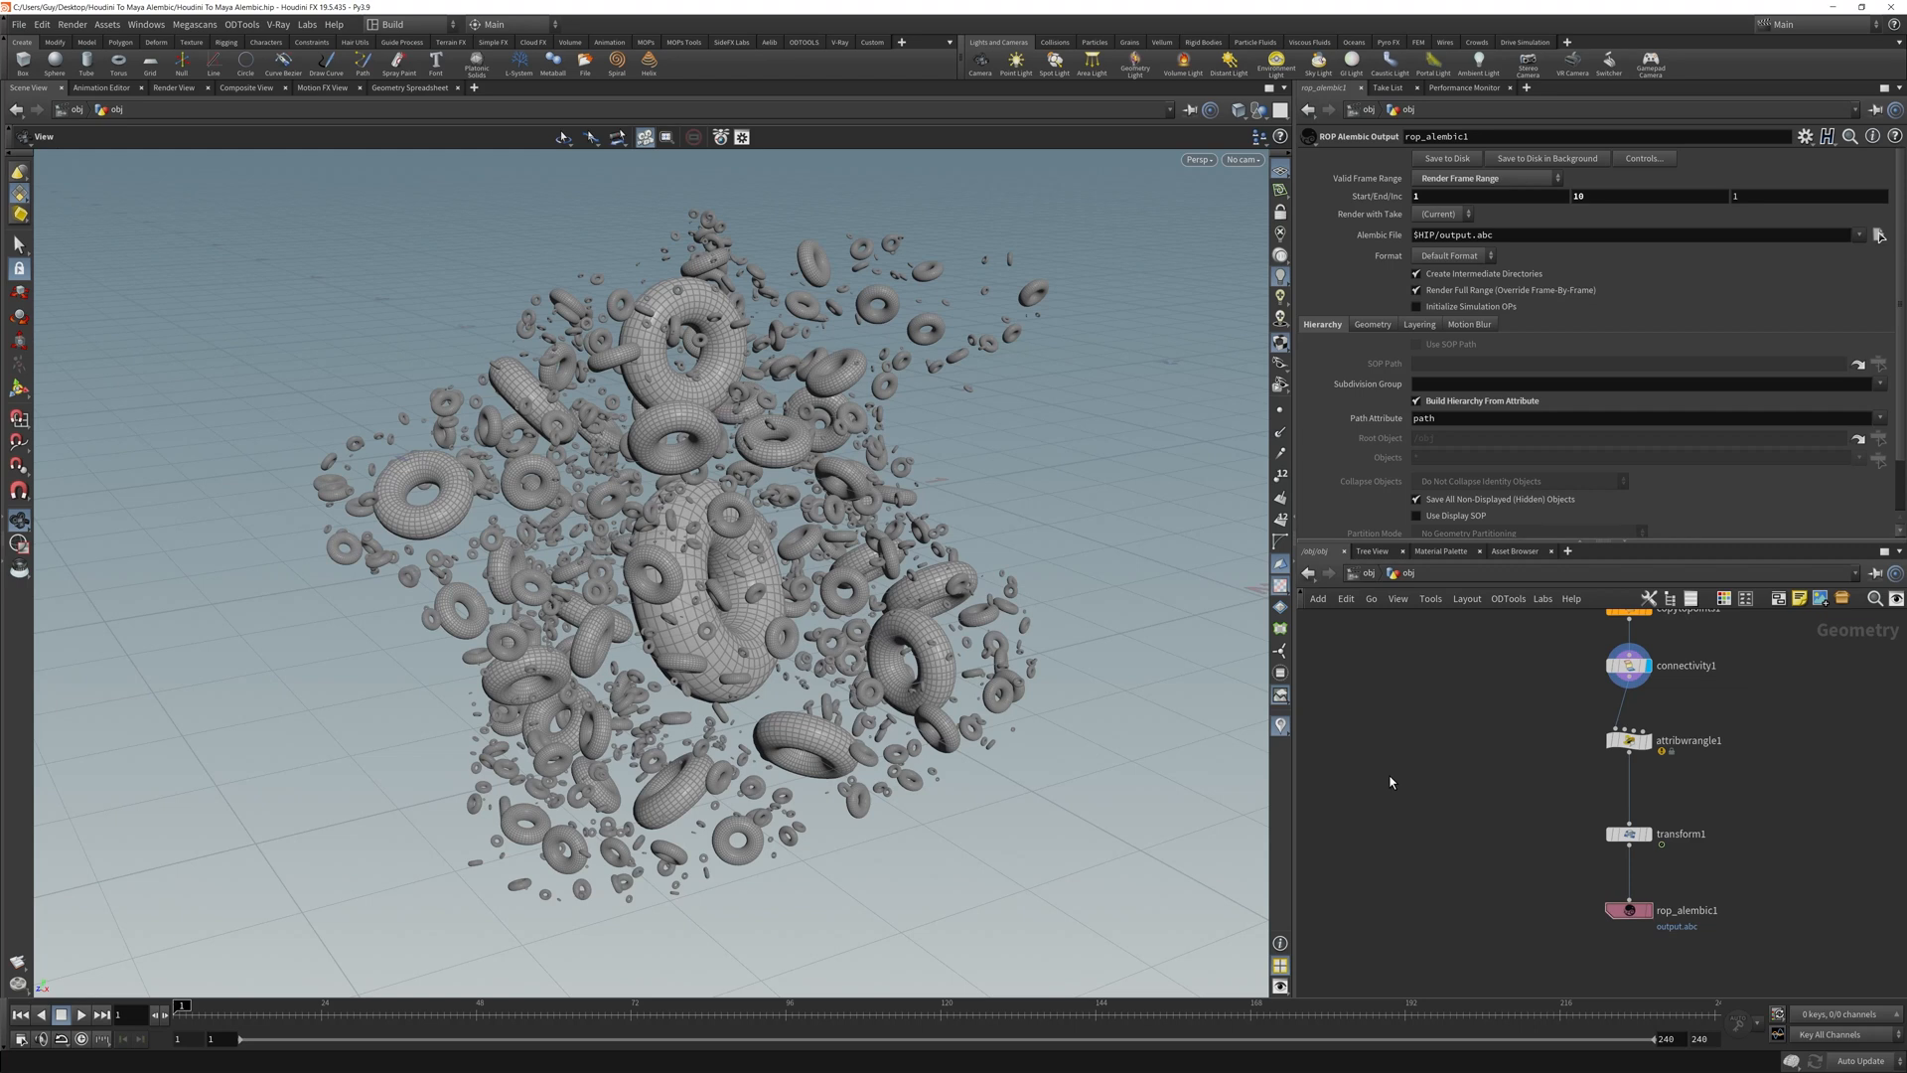
{"action": "mouse_move", "coordinate": [892, 624]}
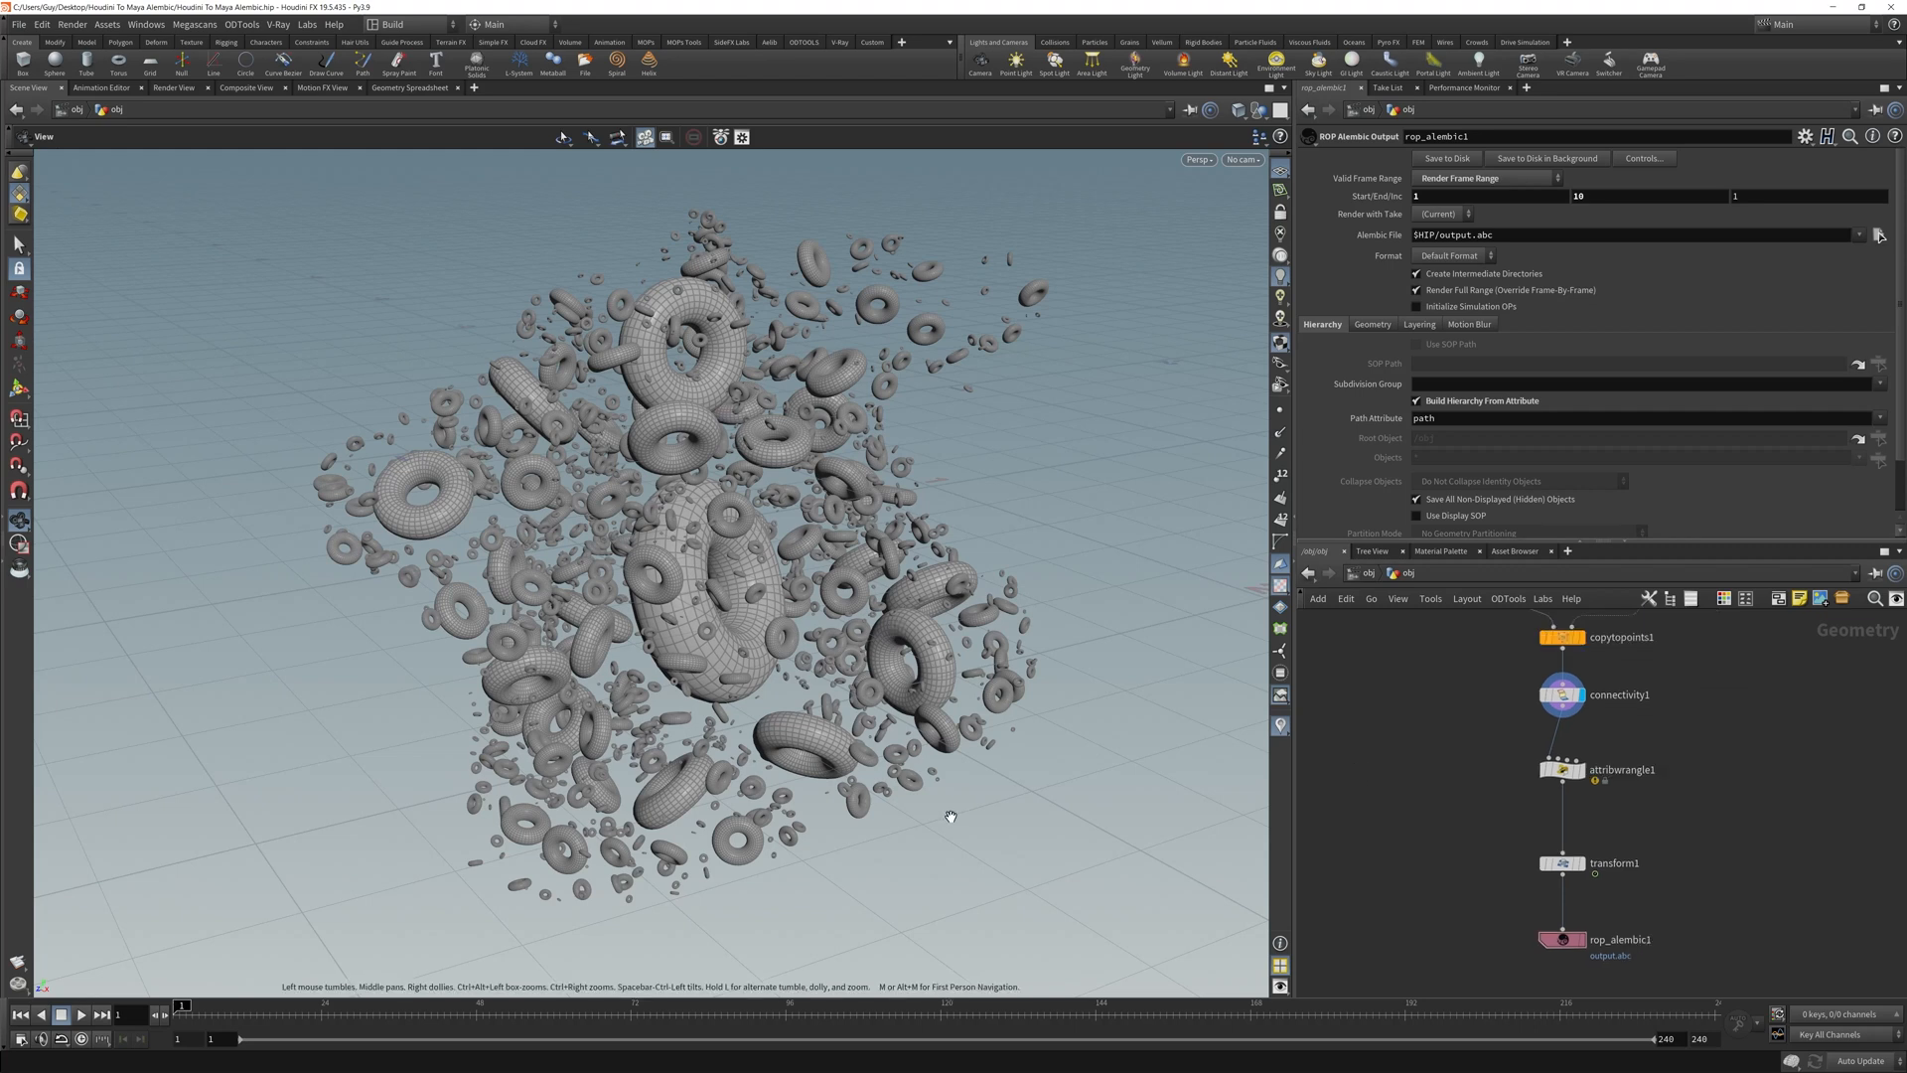
{"action": "mouse_move", "coordinate": [1335, 805]}
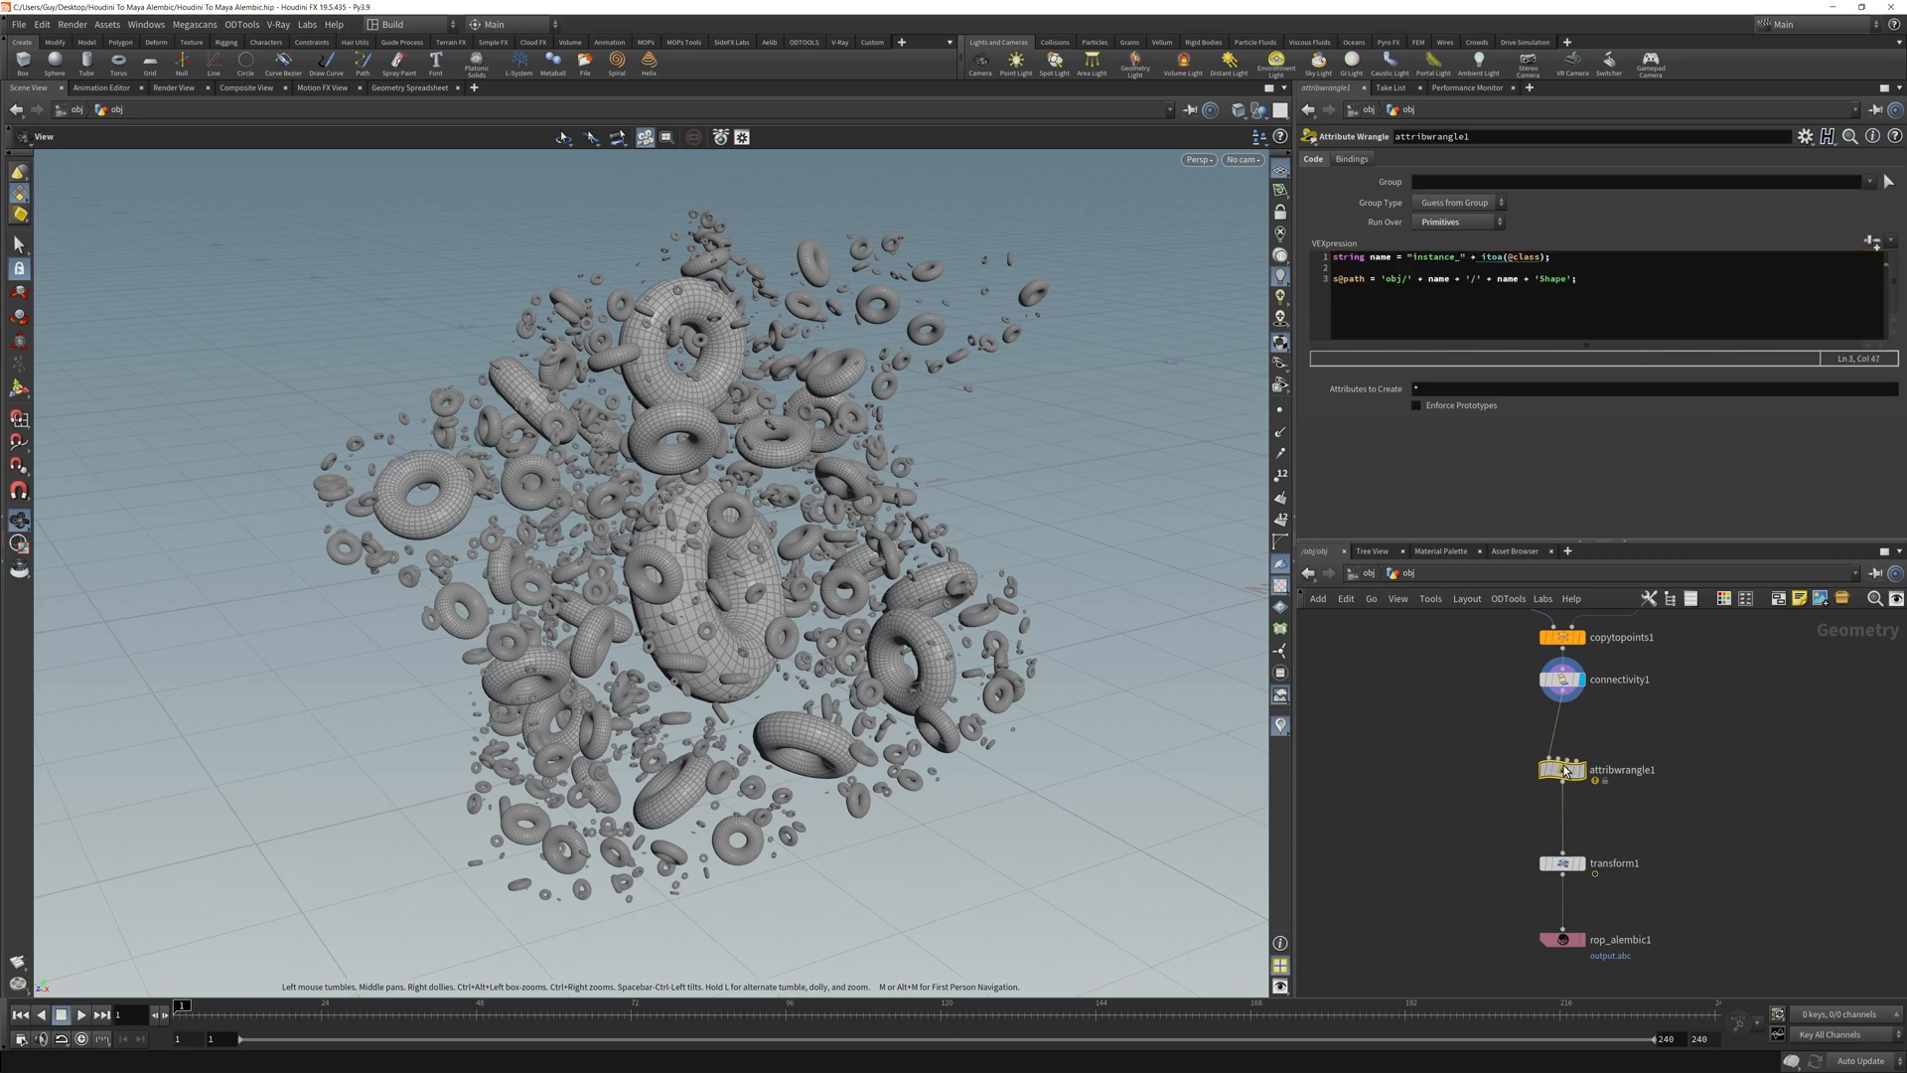
Comment out class naming, add string name = ""; and view the resulting paths.
{"action": "left_click", "coordinate": [1562, 679]}
{"action": "type", "text": "//"}
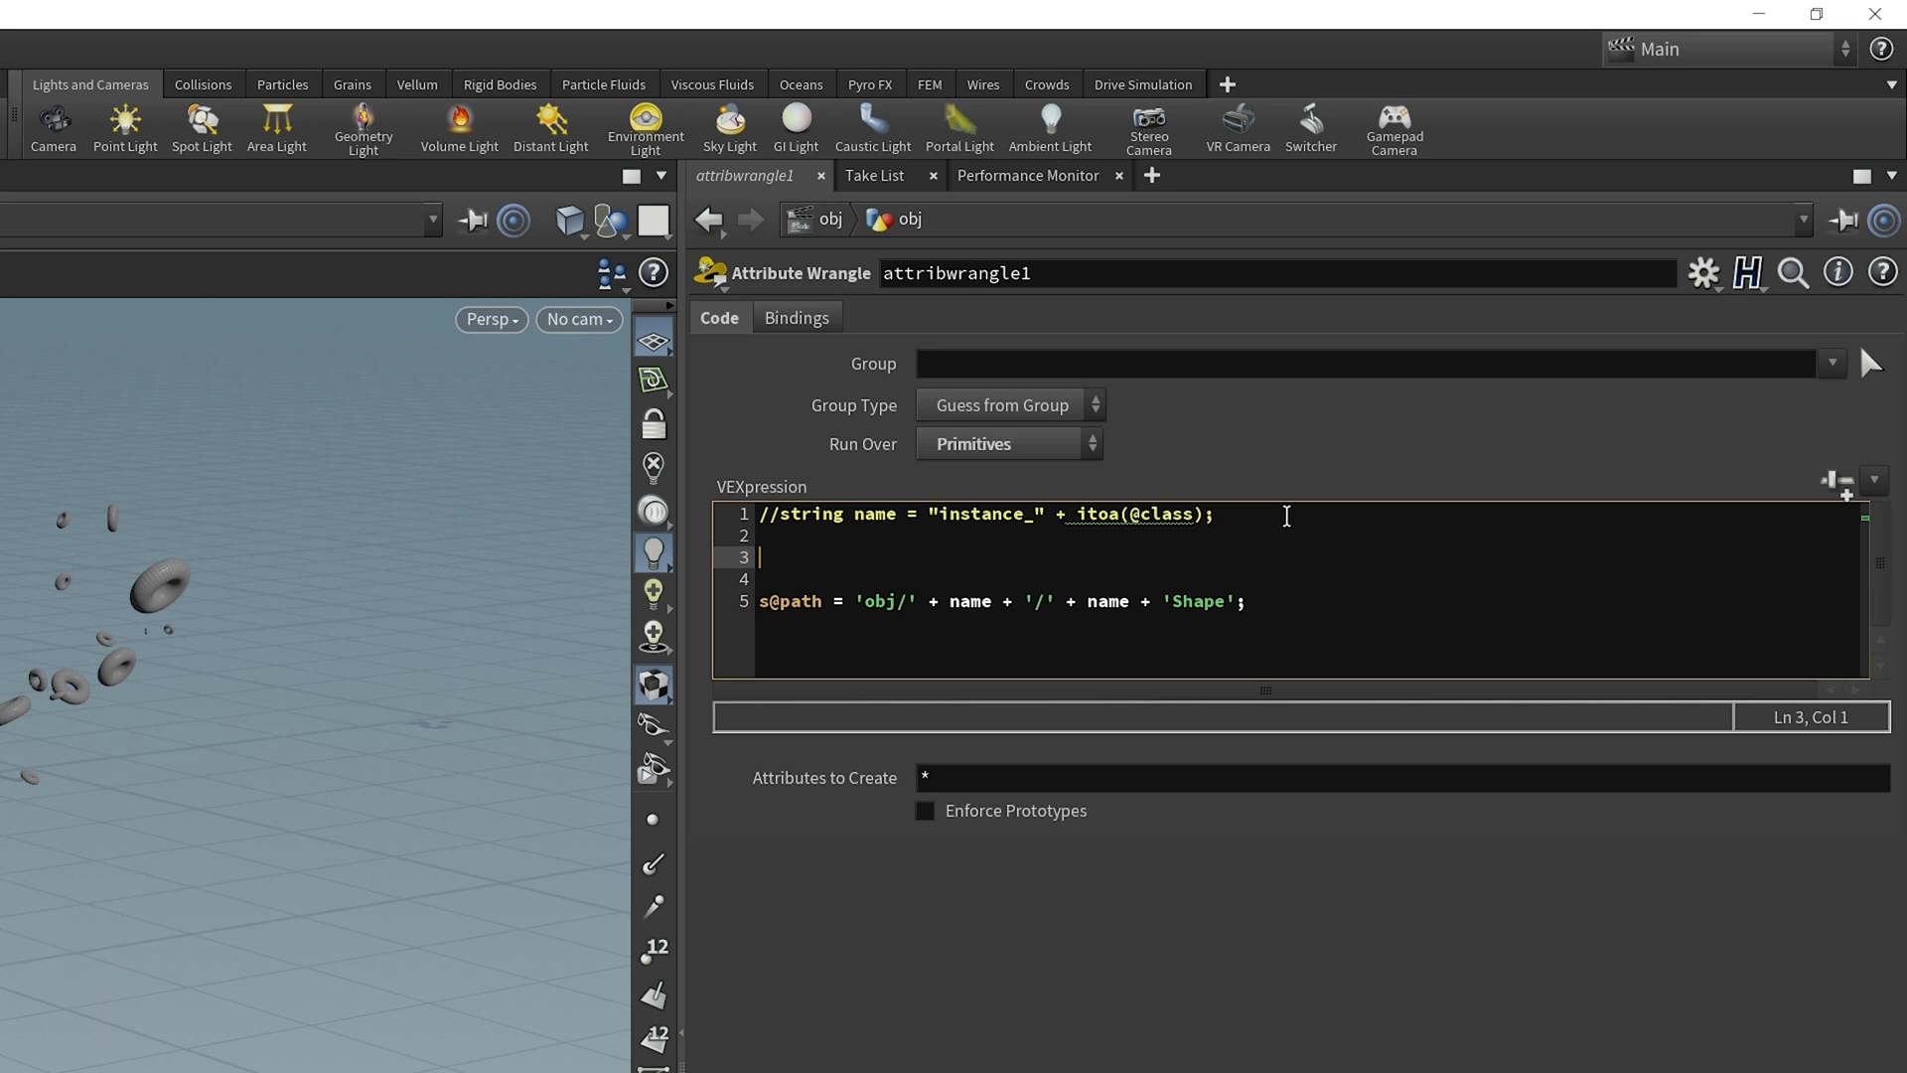
{"action": "type", "text": "string name = \"\";"}
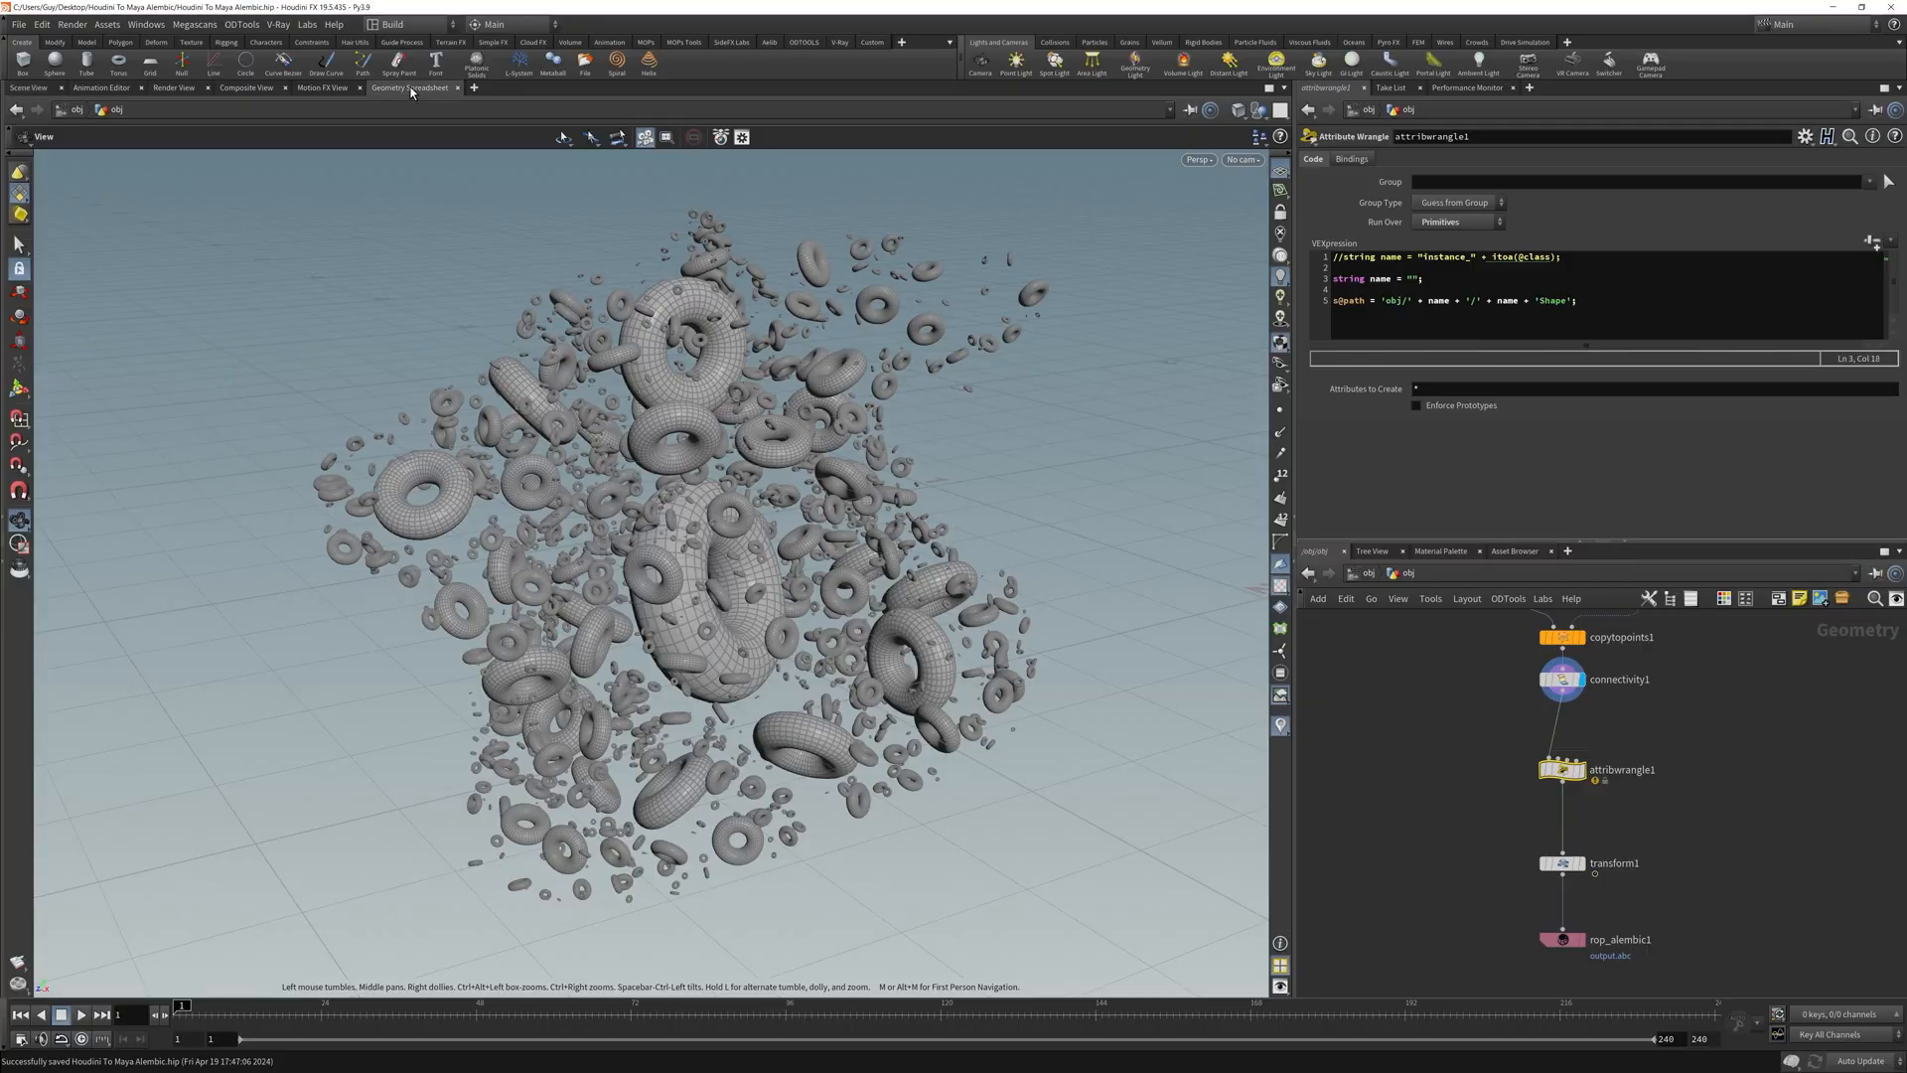
{"action": "left_click", "coordinate": [409, 88]}
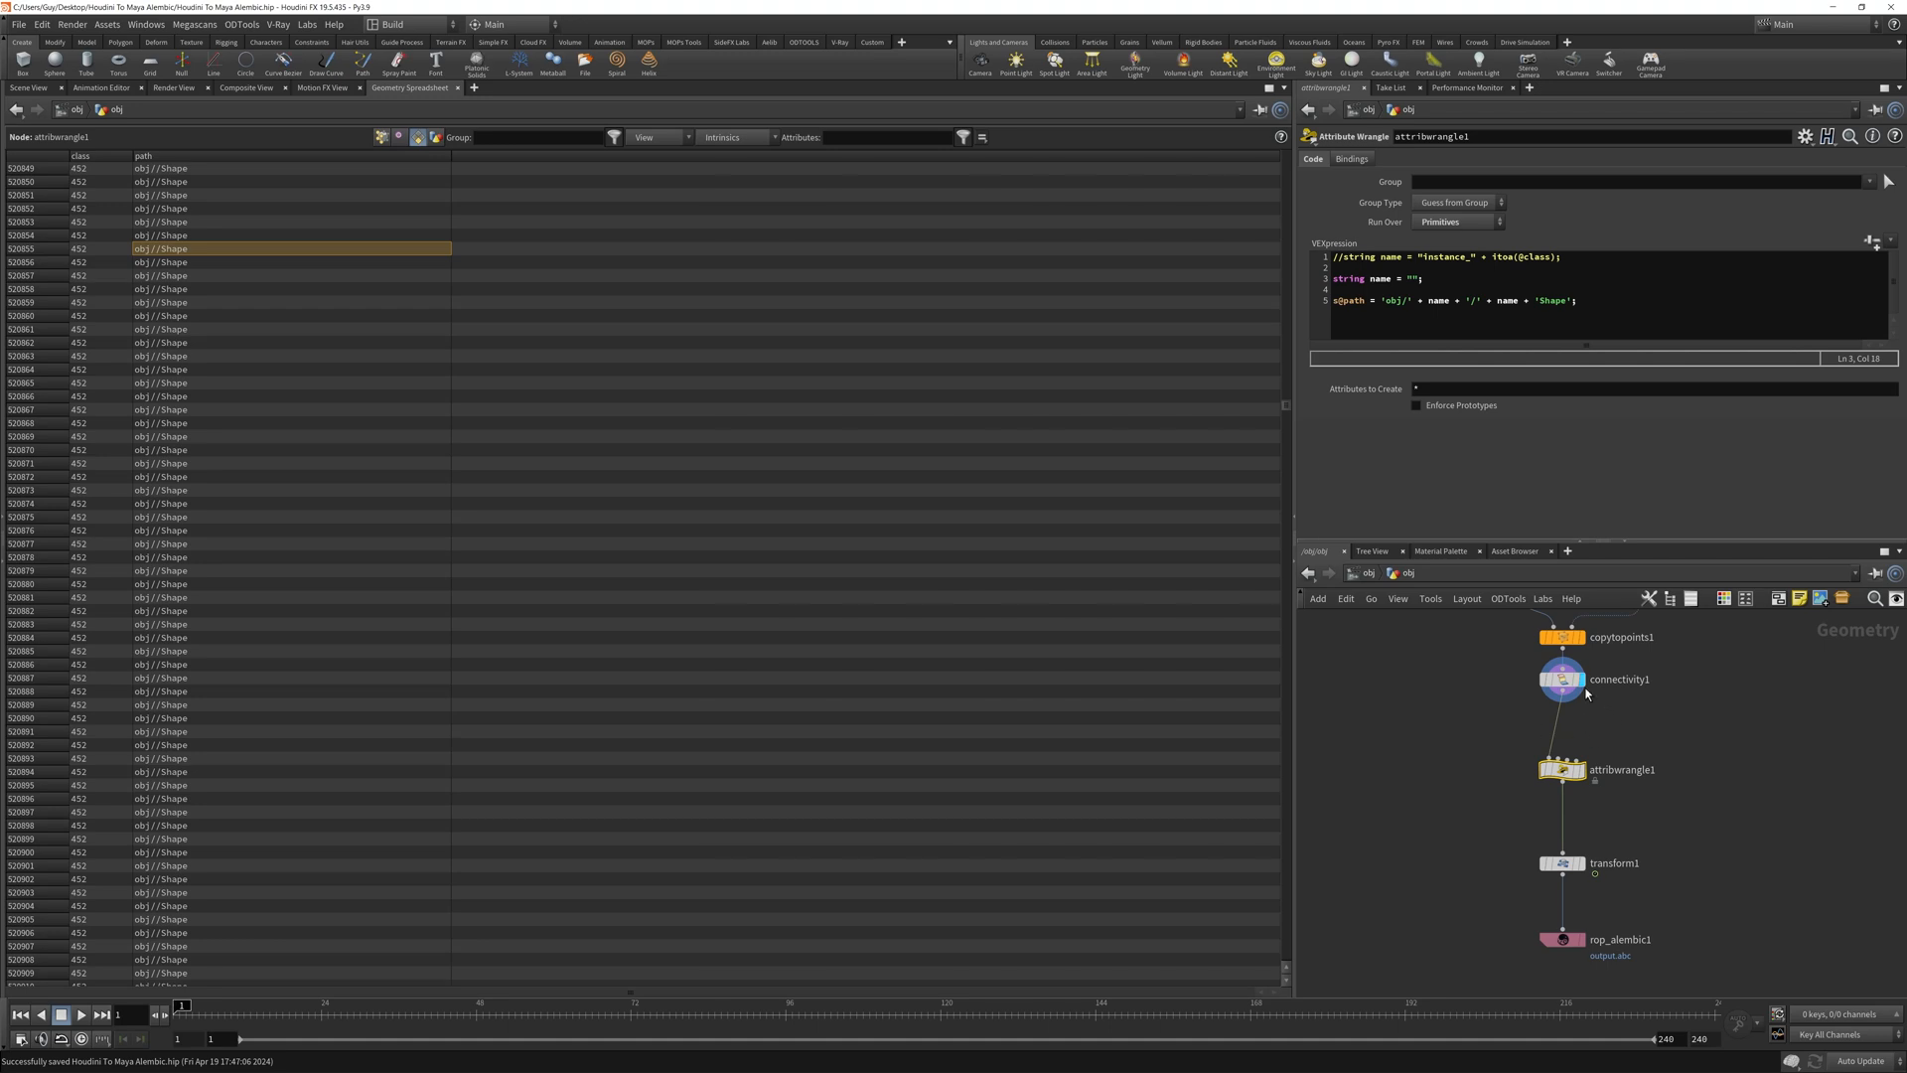
Compare connectivity class values with the wrangle's obj//Shape paths in the spreadsheet.
{"action": "left_click", "coordinate": [1561, 679]}
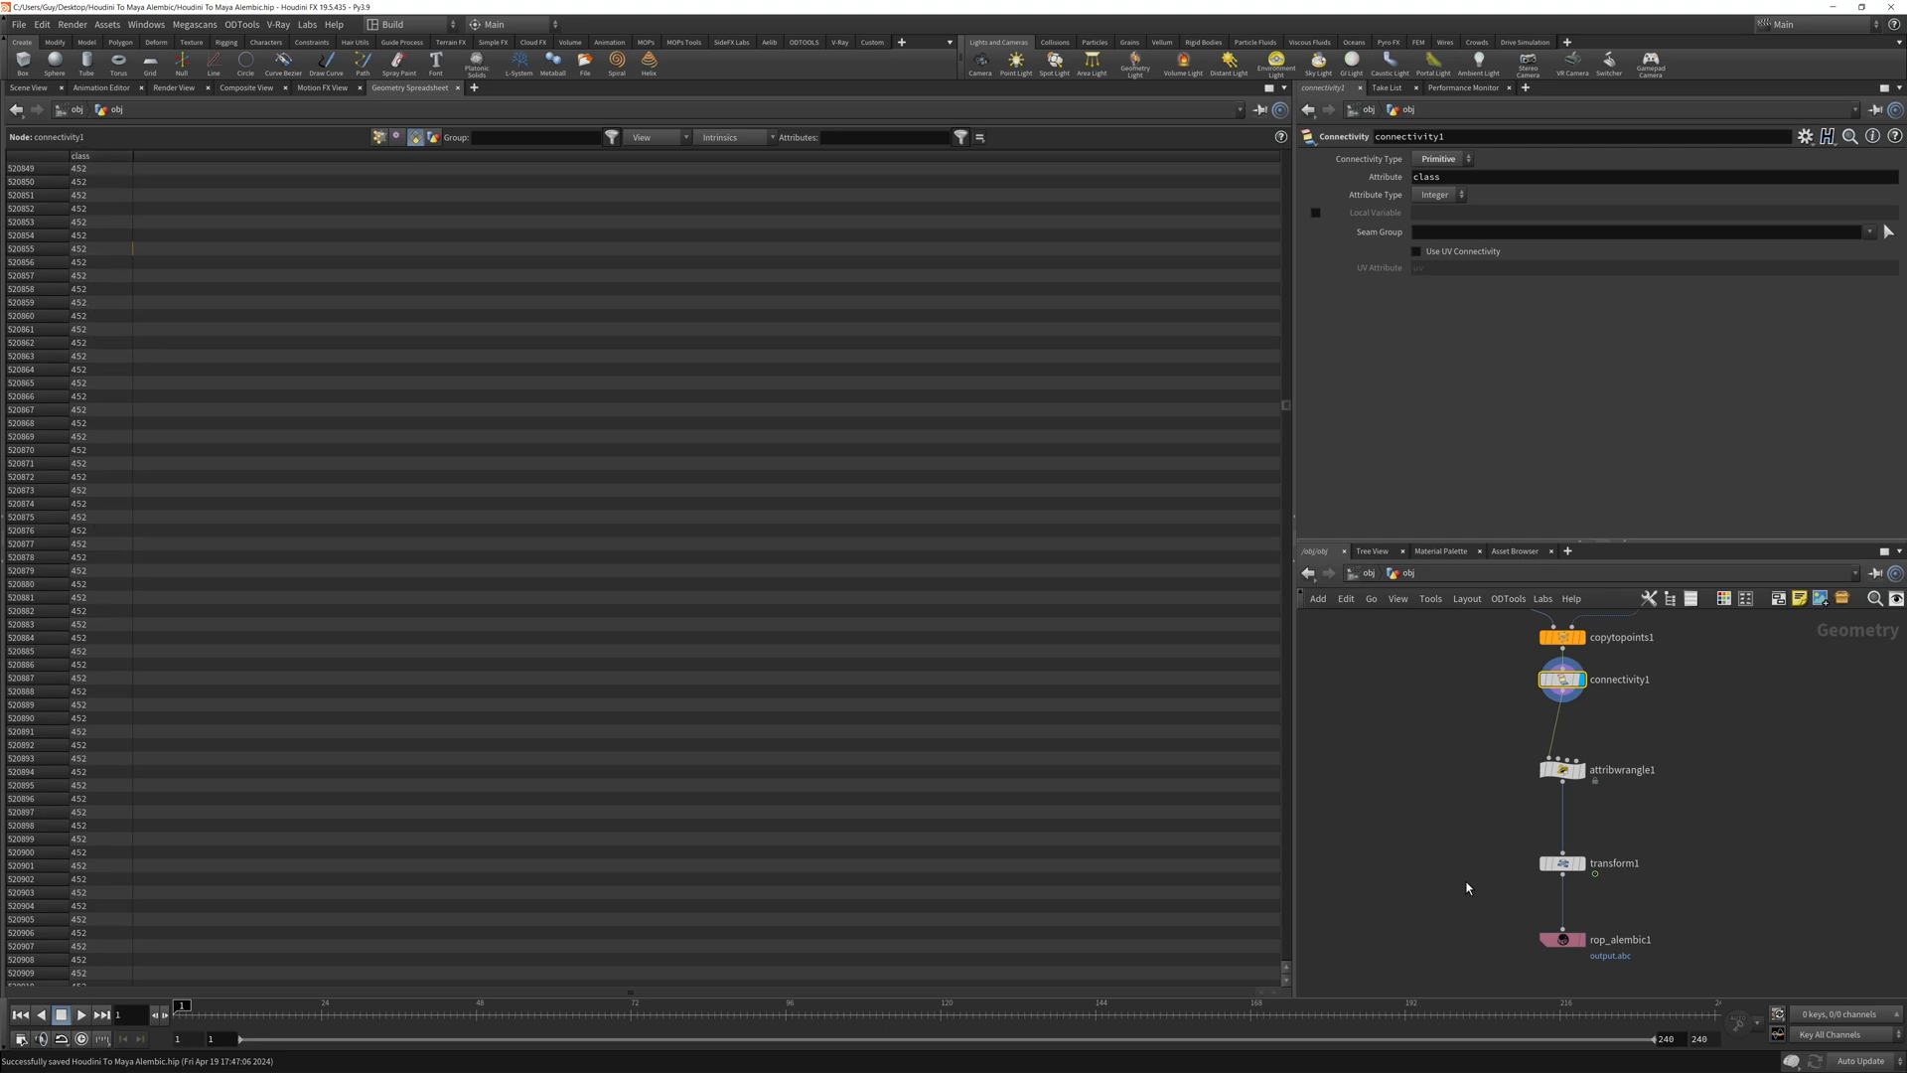
{"action": "left_click", "coordinate": [1619, 769]}
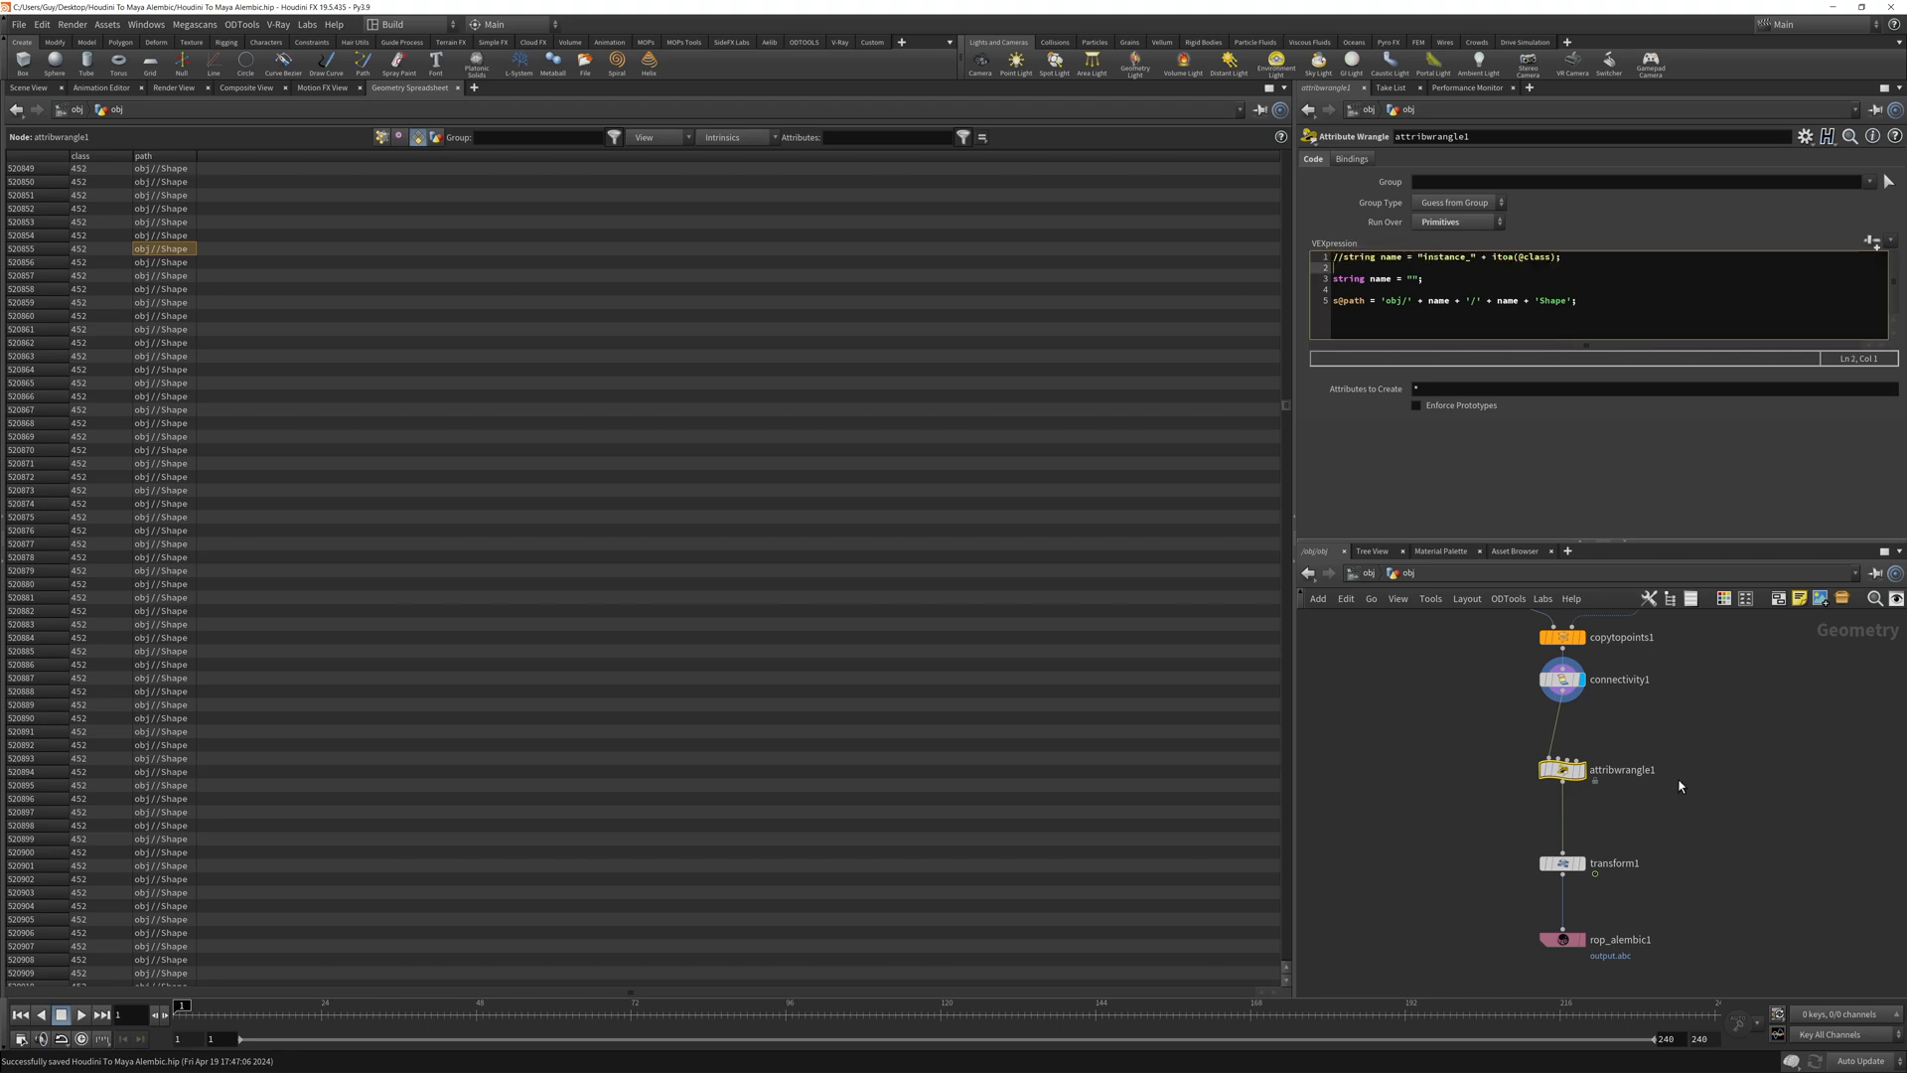
{"action": "left_click", "coordinate": [1561, 769]}
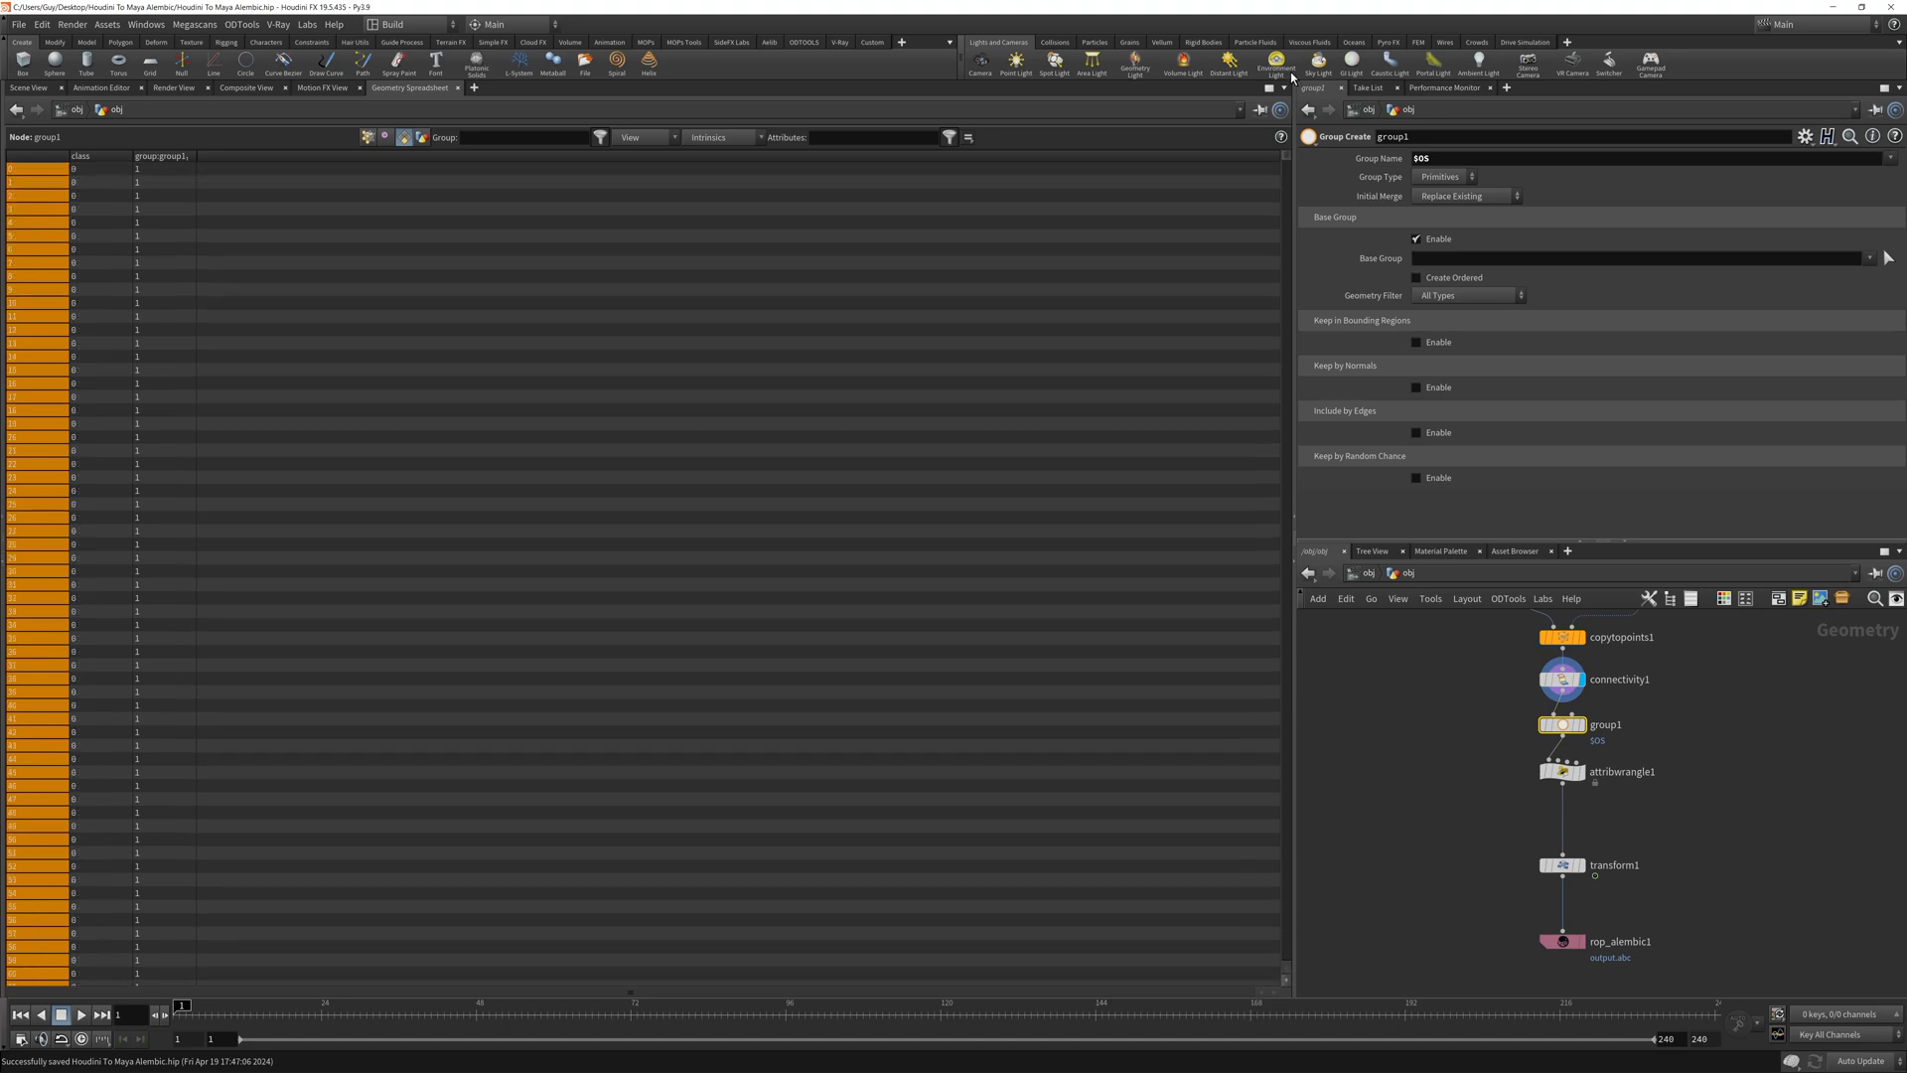
{"action": "left_click", "coordinate": [1563, 771]}
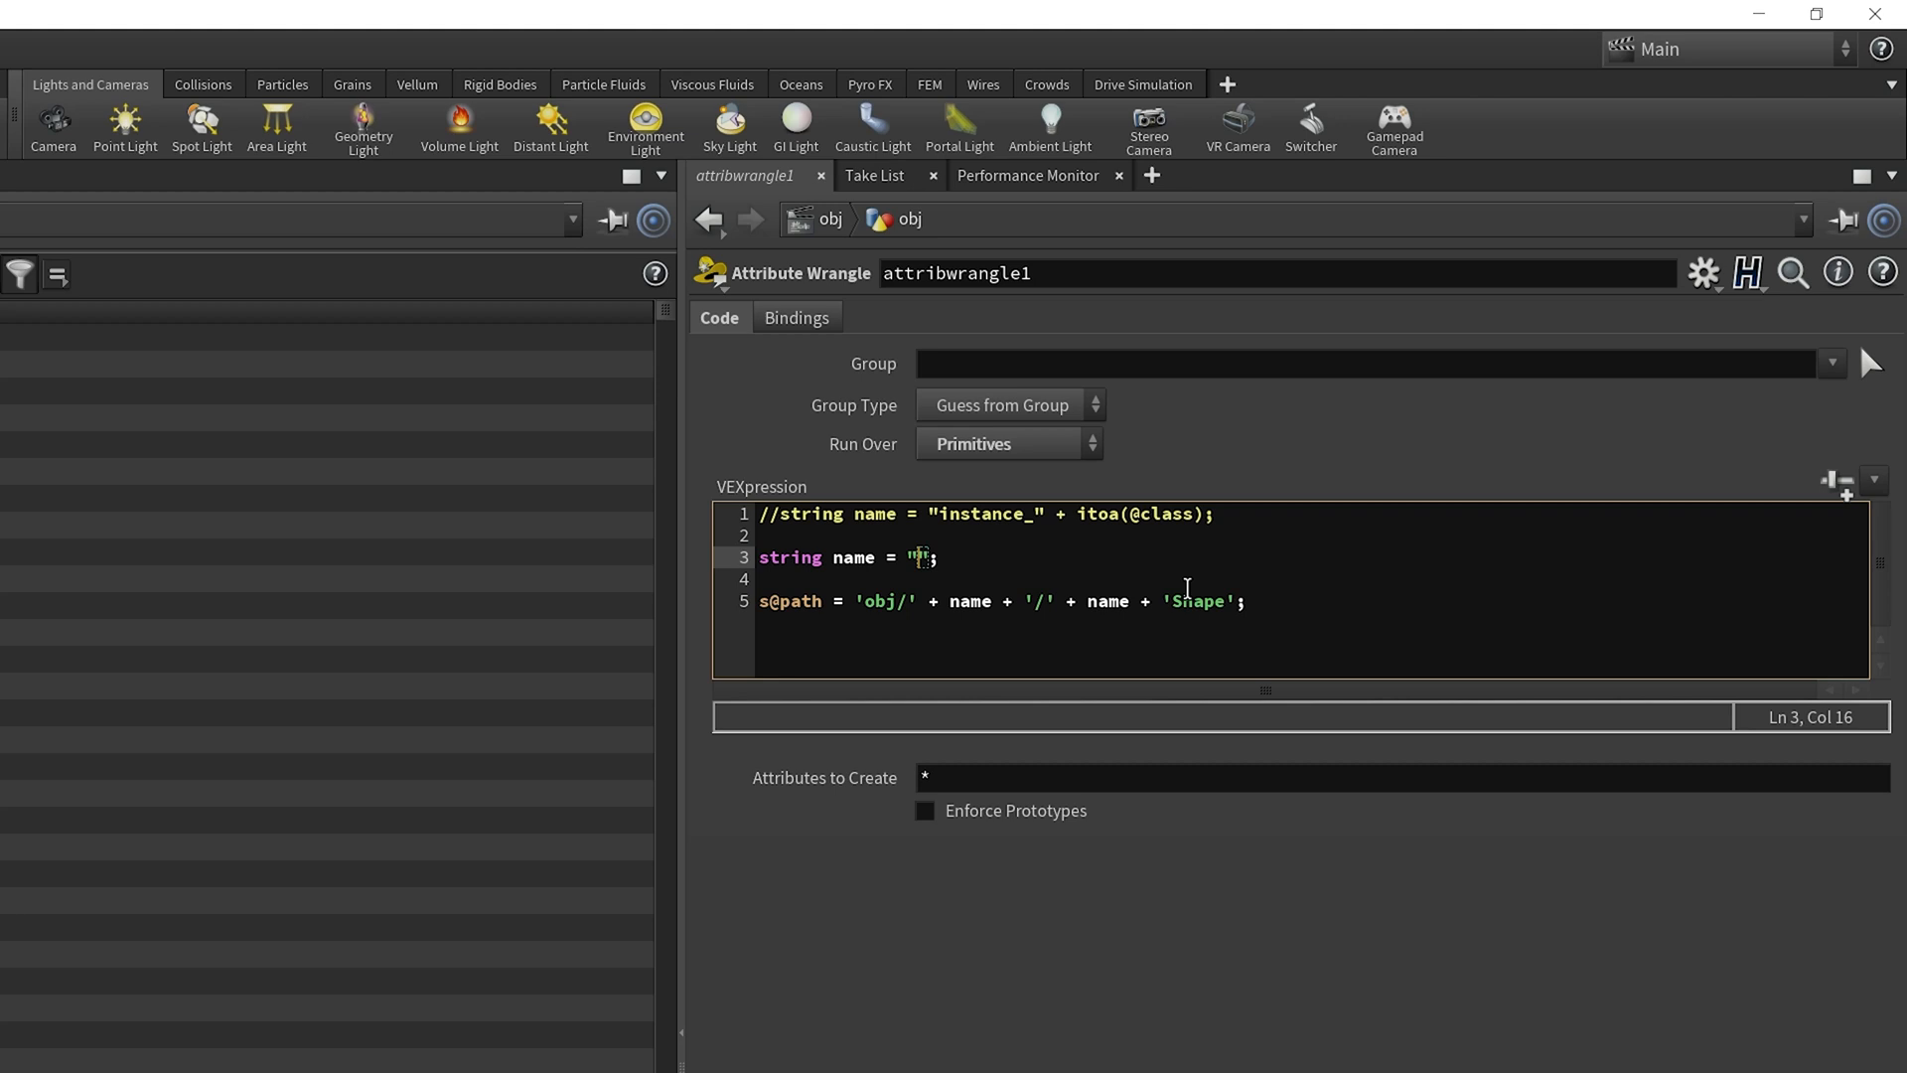
{"action": "mouse_move", "coordinate": [1154, 653]}
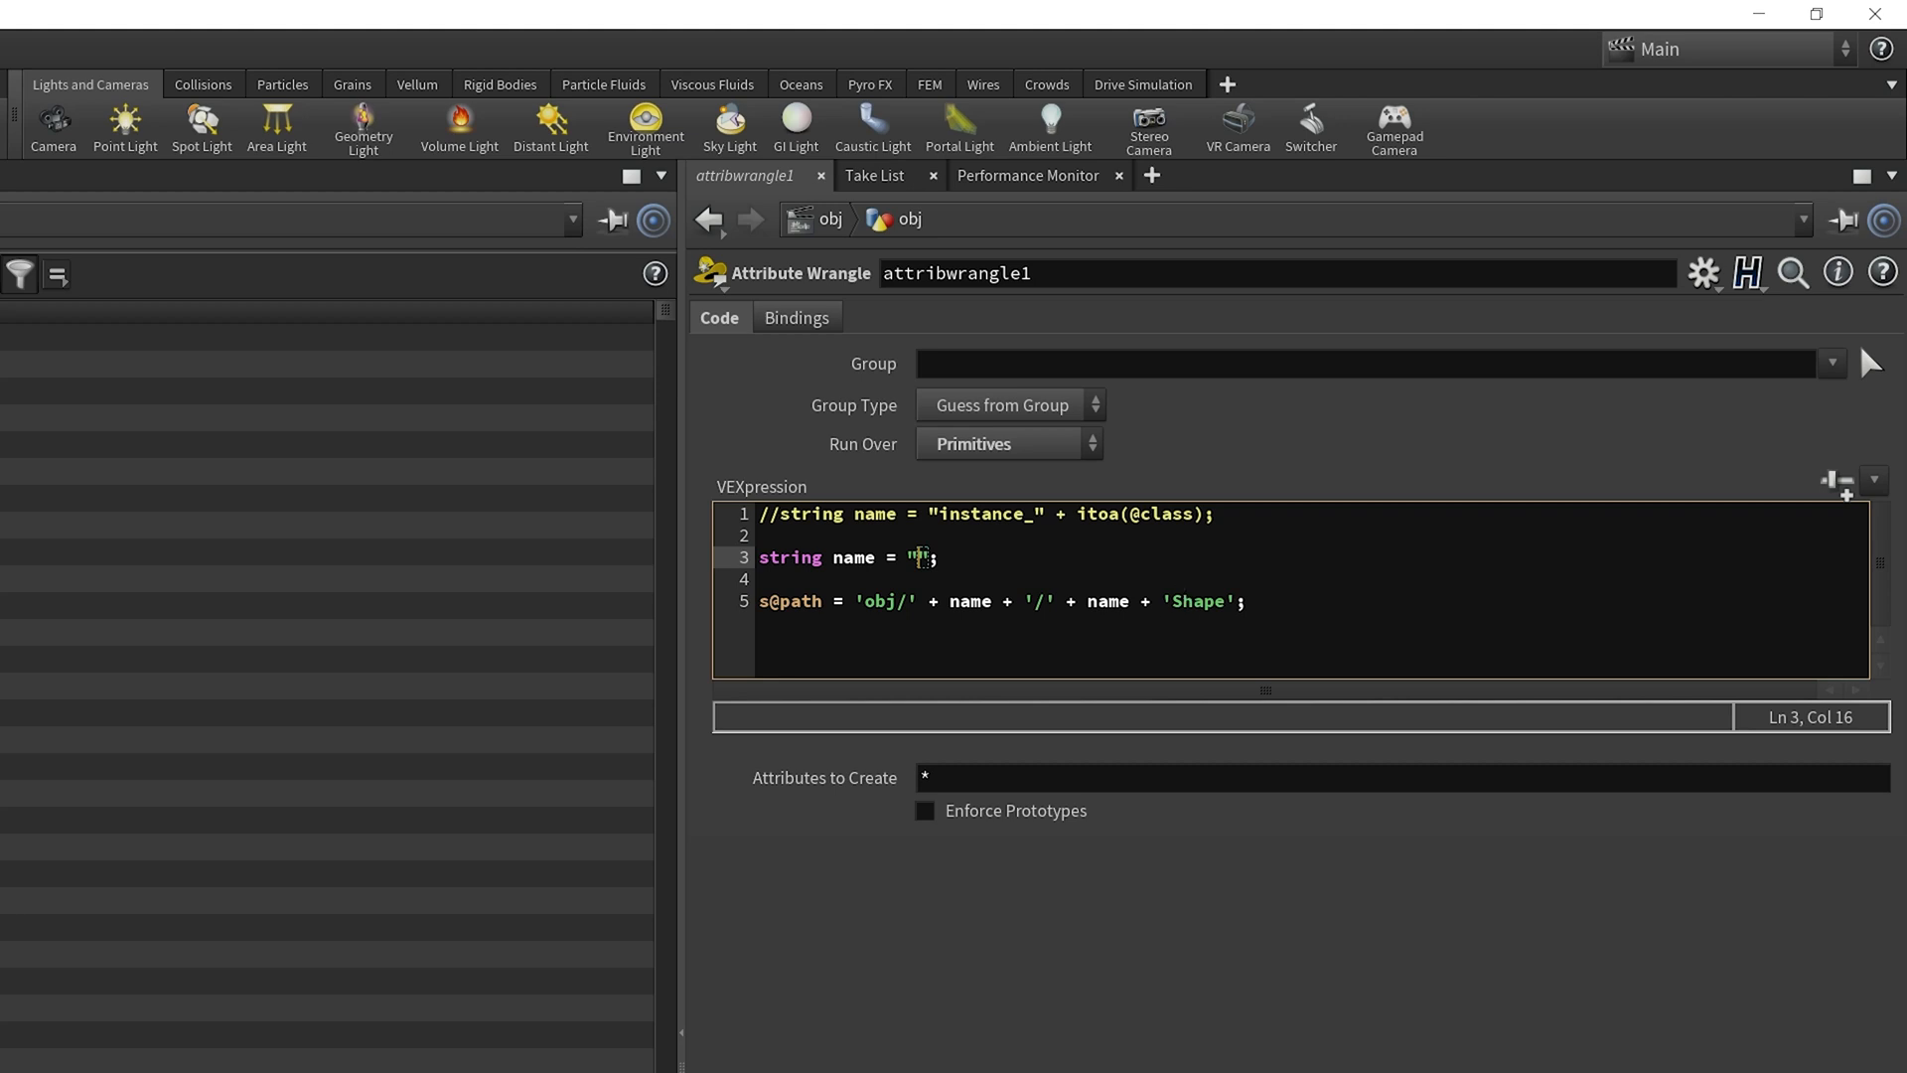
{"action": "mouse_move", "coordinate": [866, 568]}
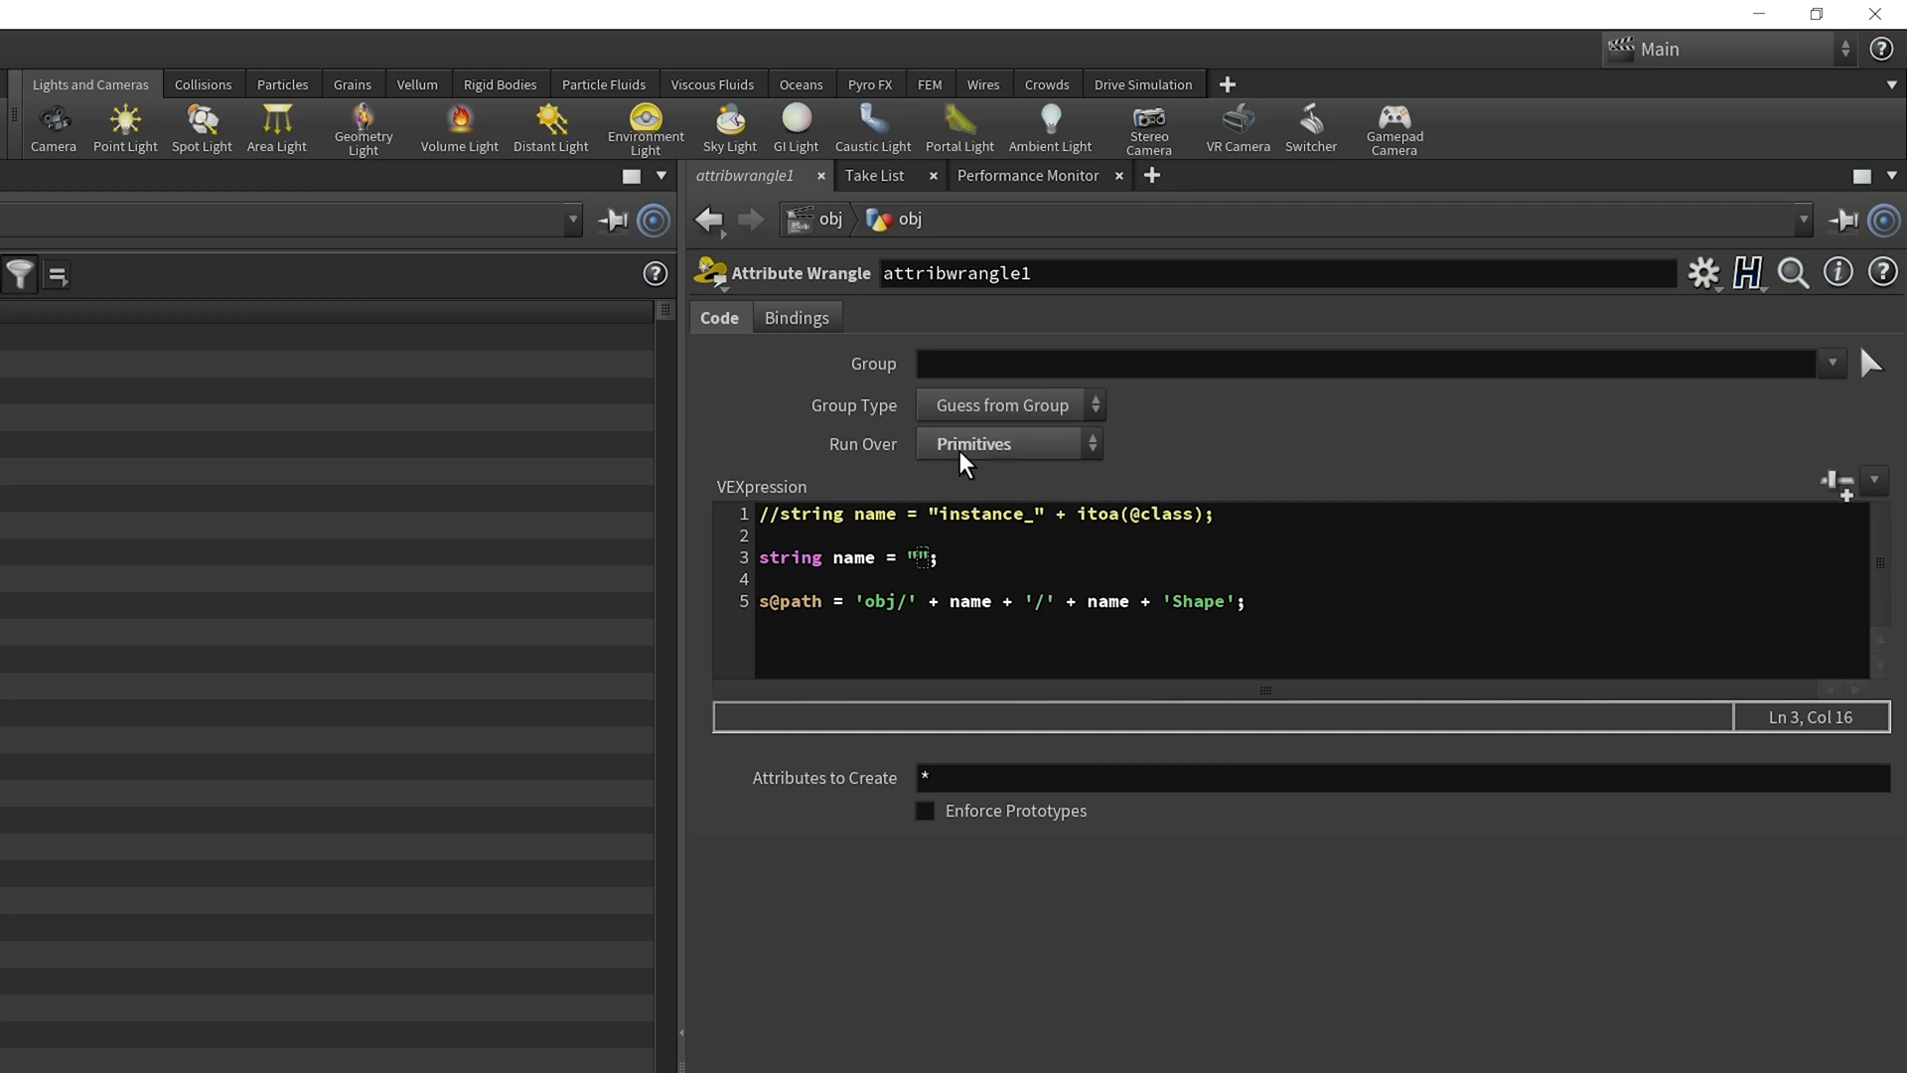
{"action": "left_click", "coordinate": [922, 556]}
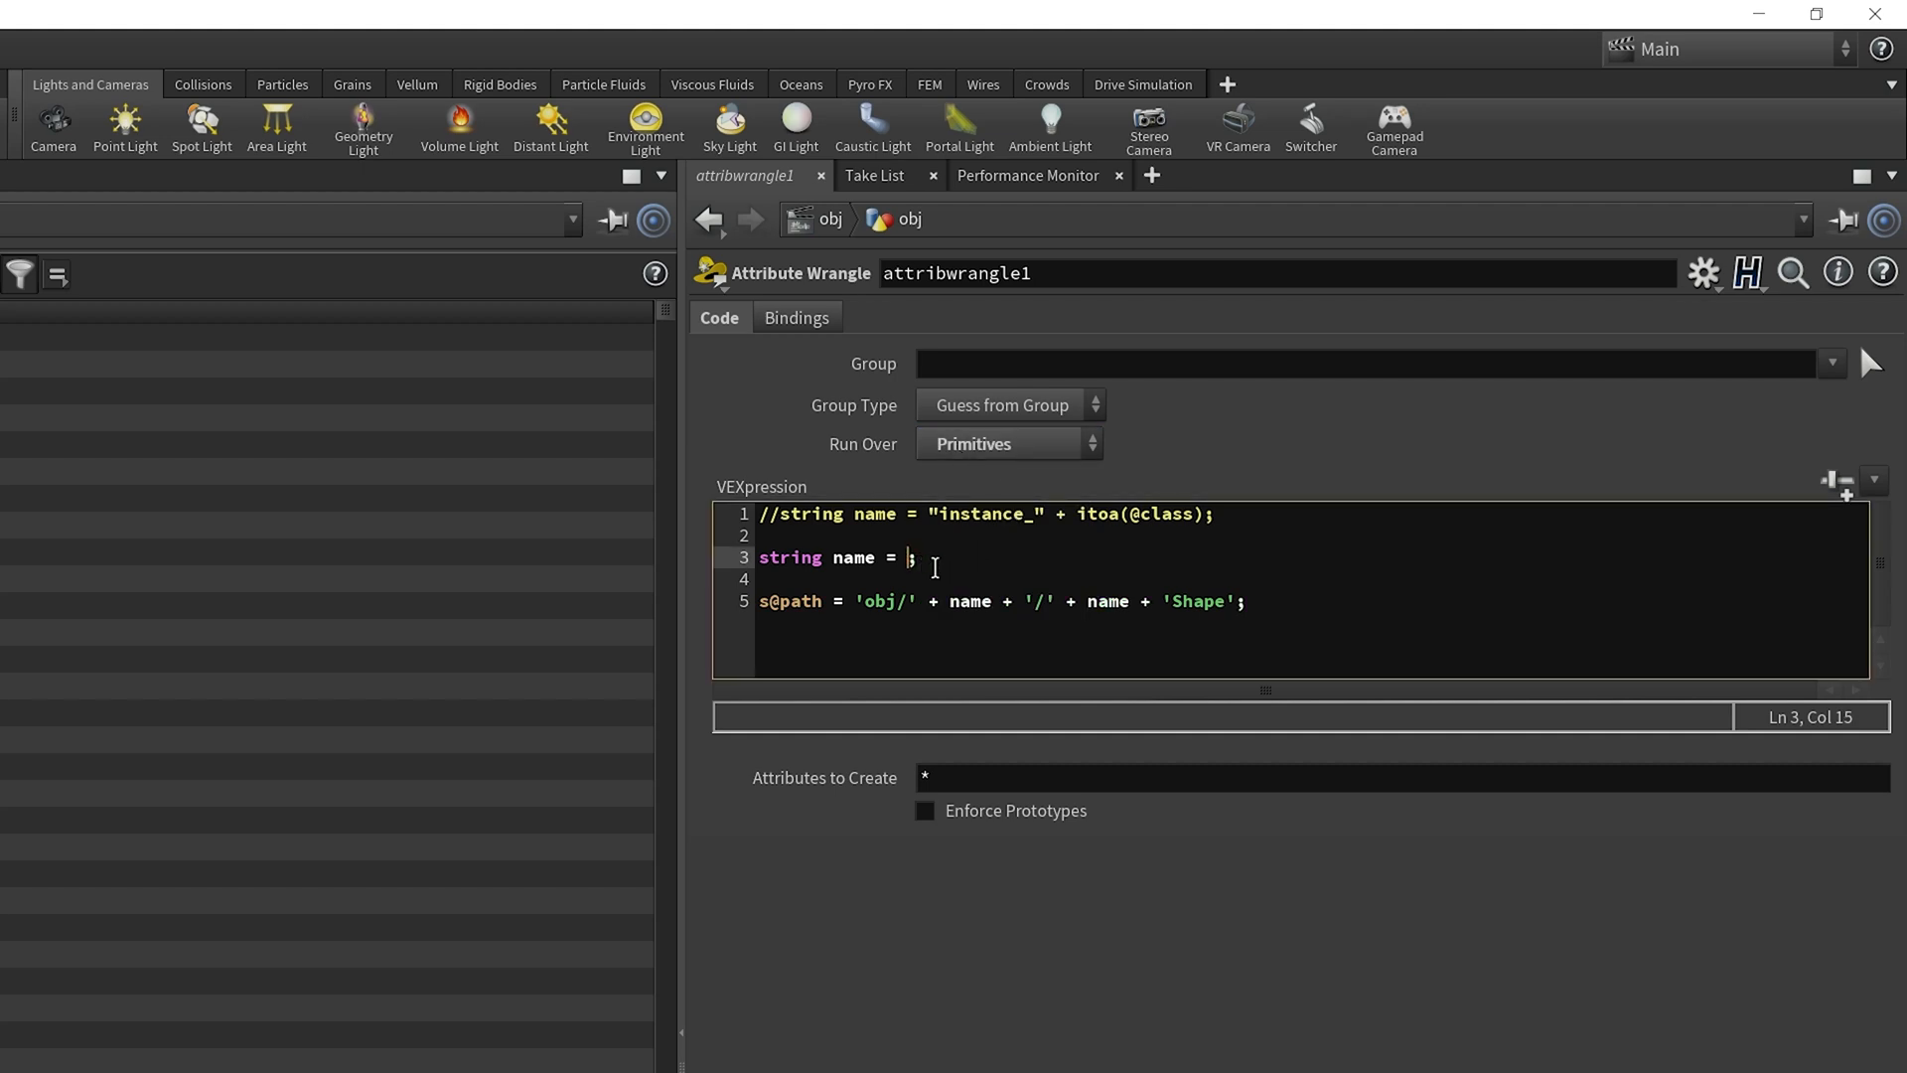
{"action": "type", "text": "inprimgroup(0"}
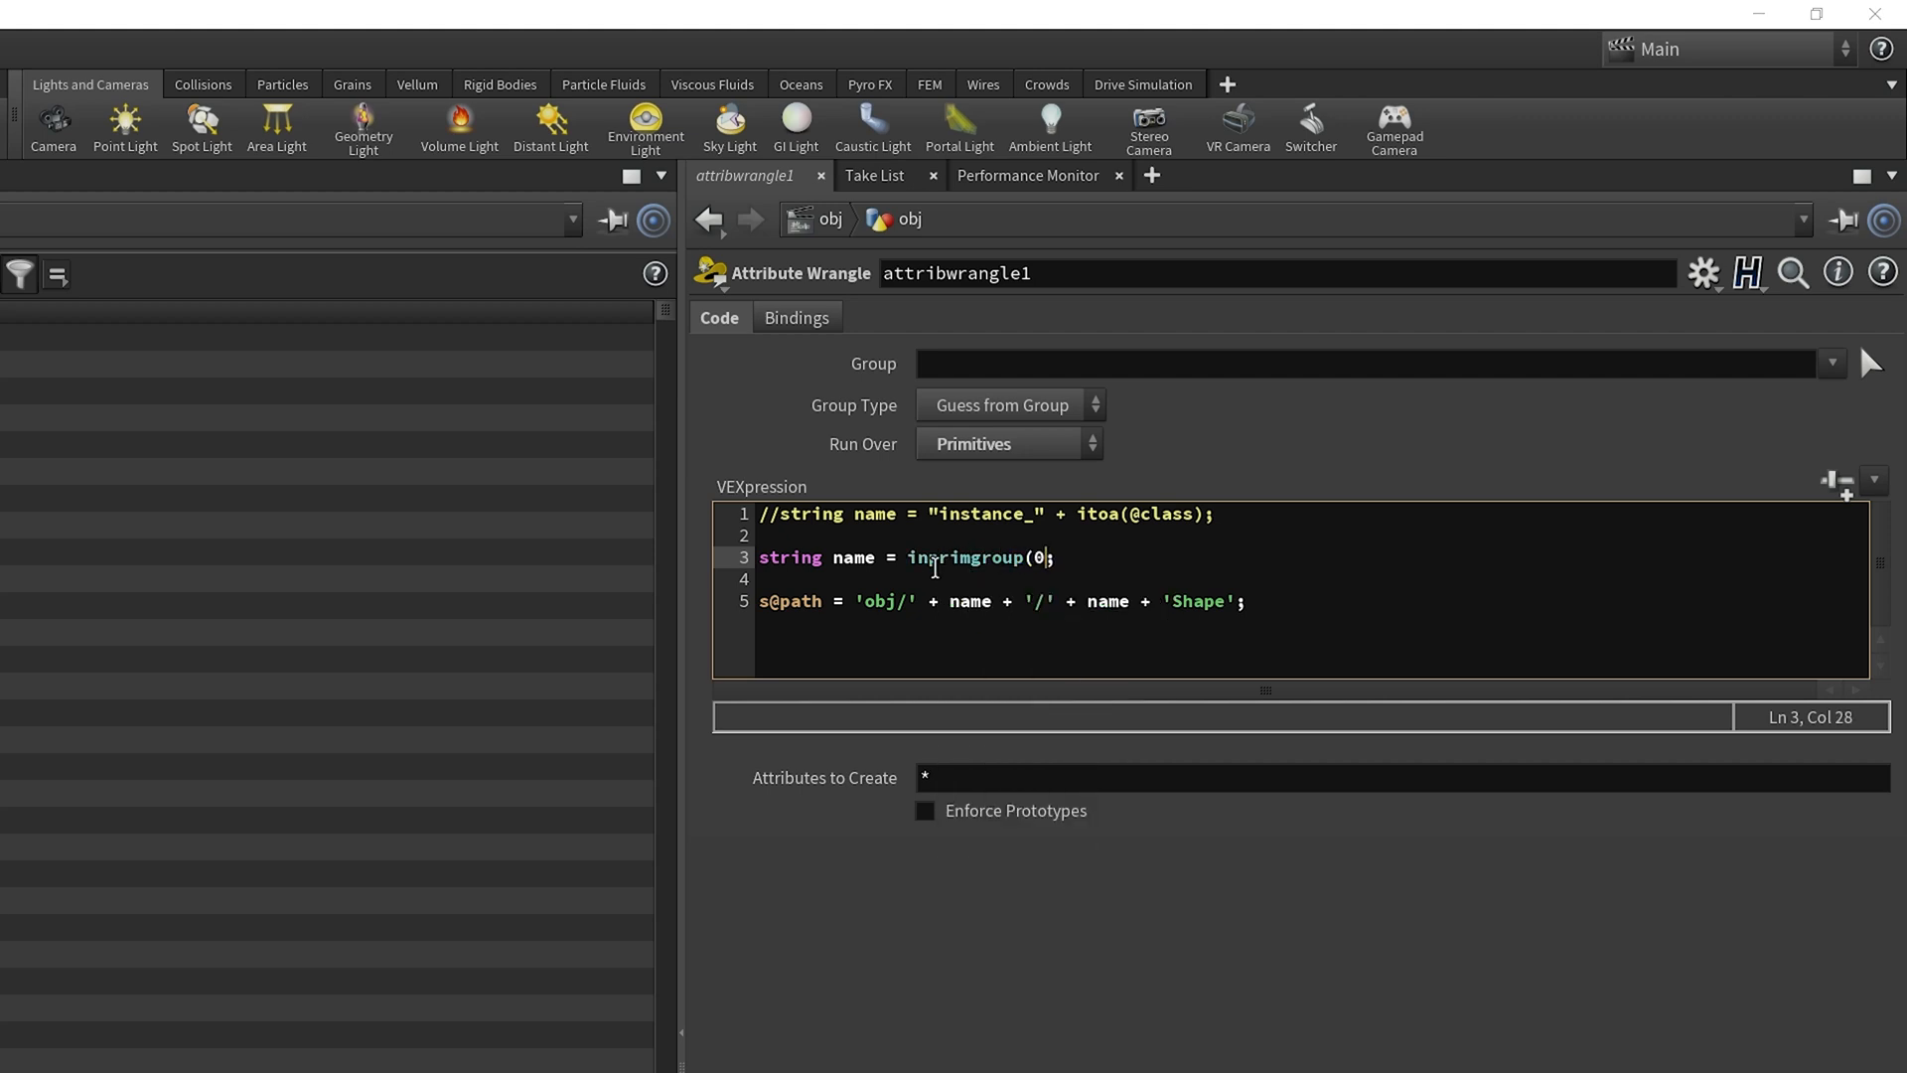
{"action": "type", "text": ", \"group1"}
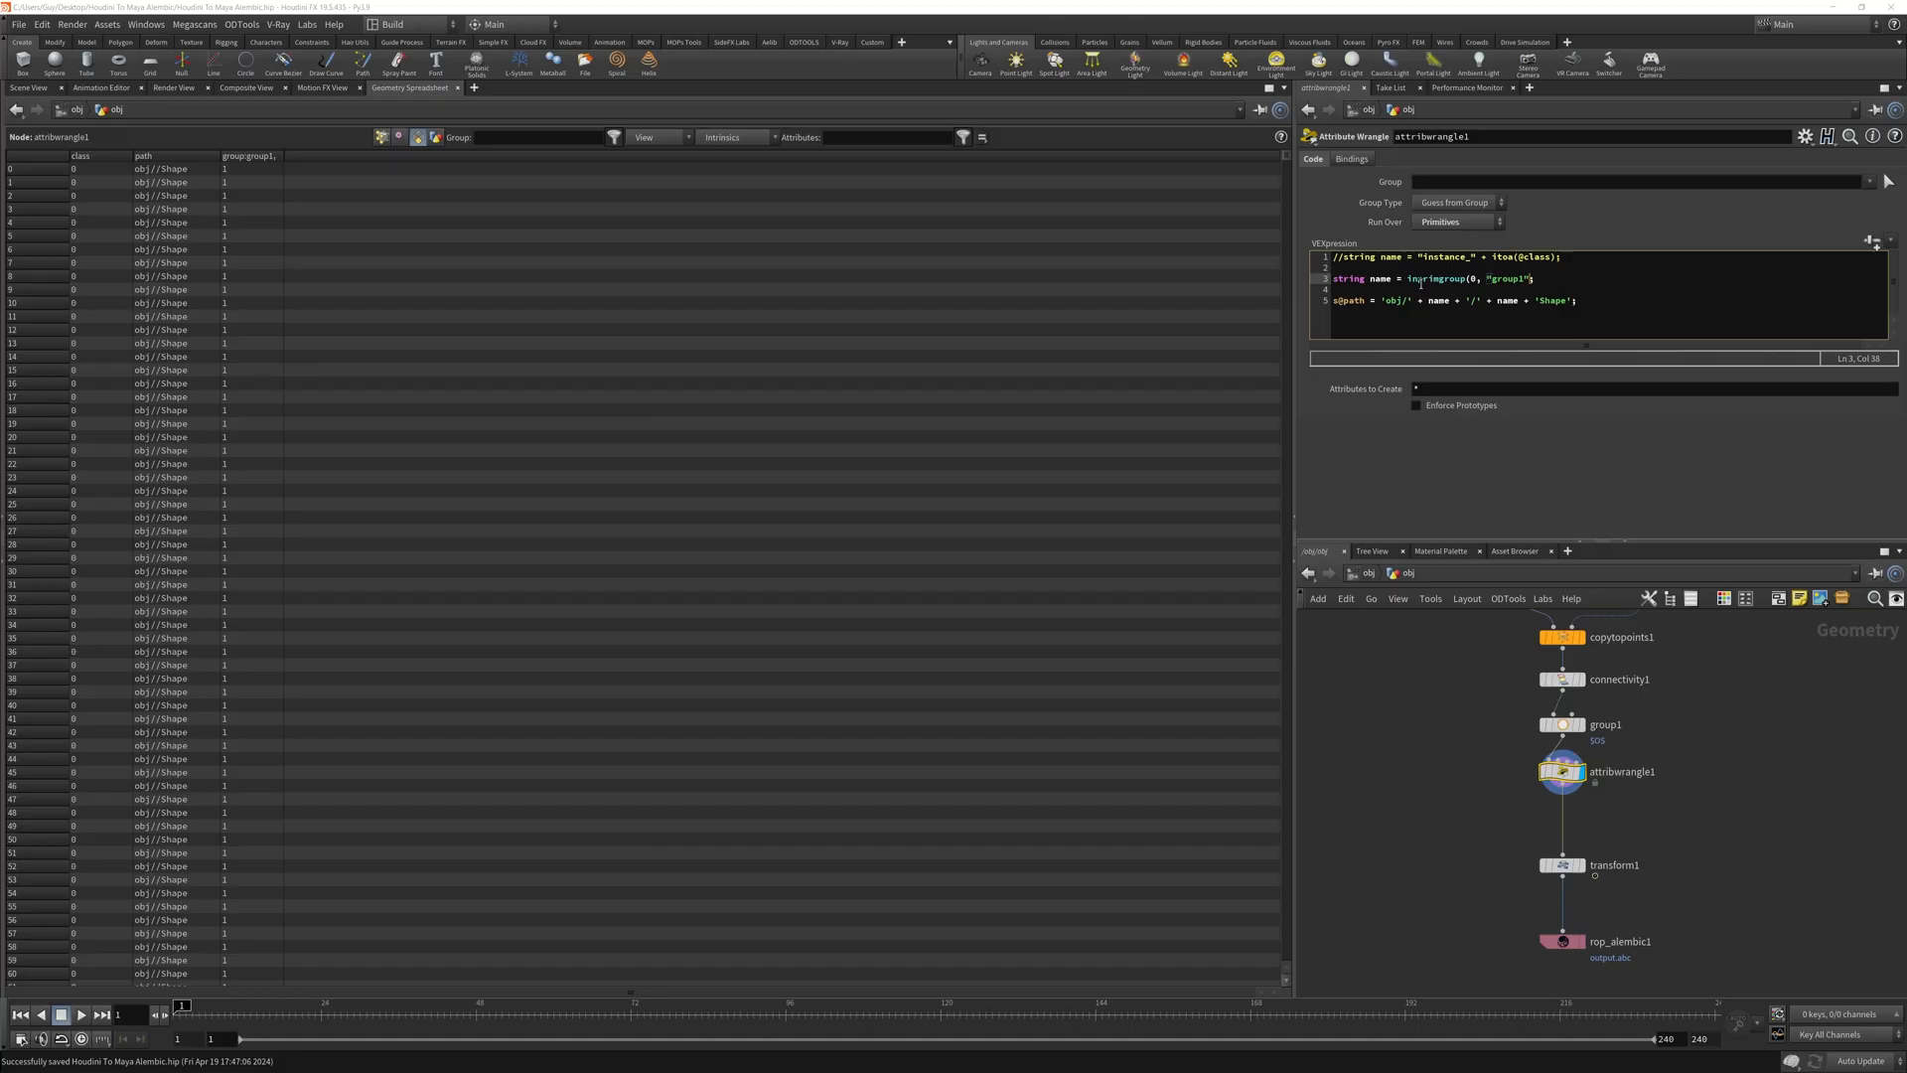
{"action": "type", "text": ", @Primum))"}
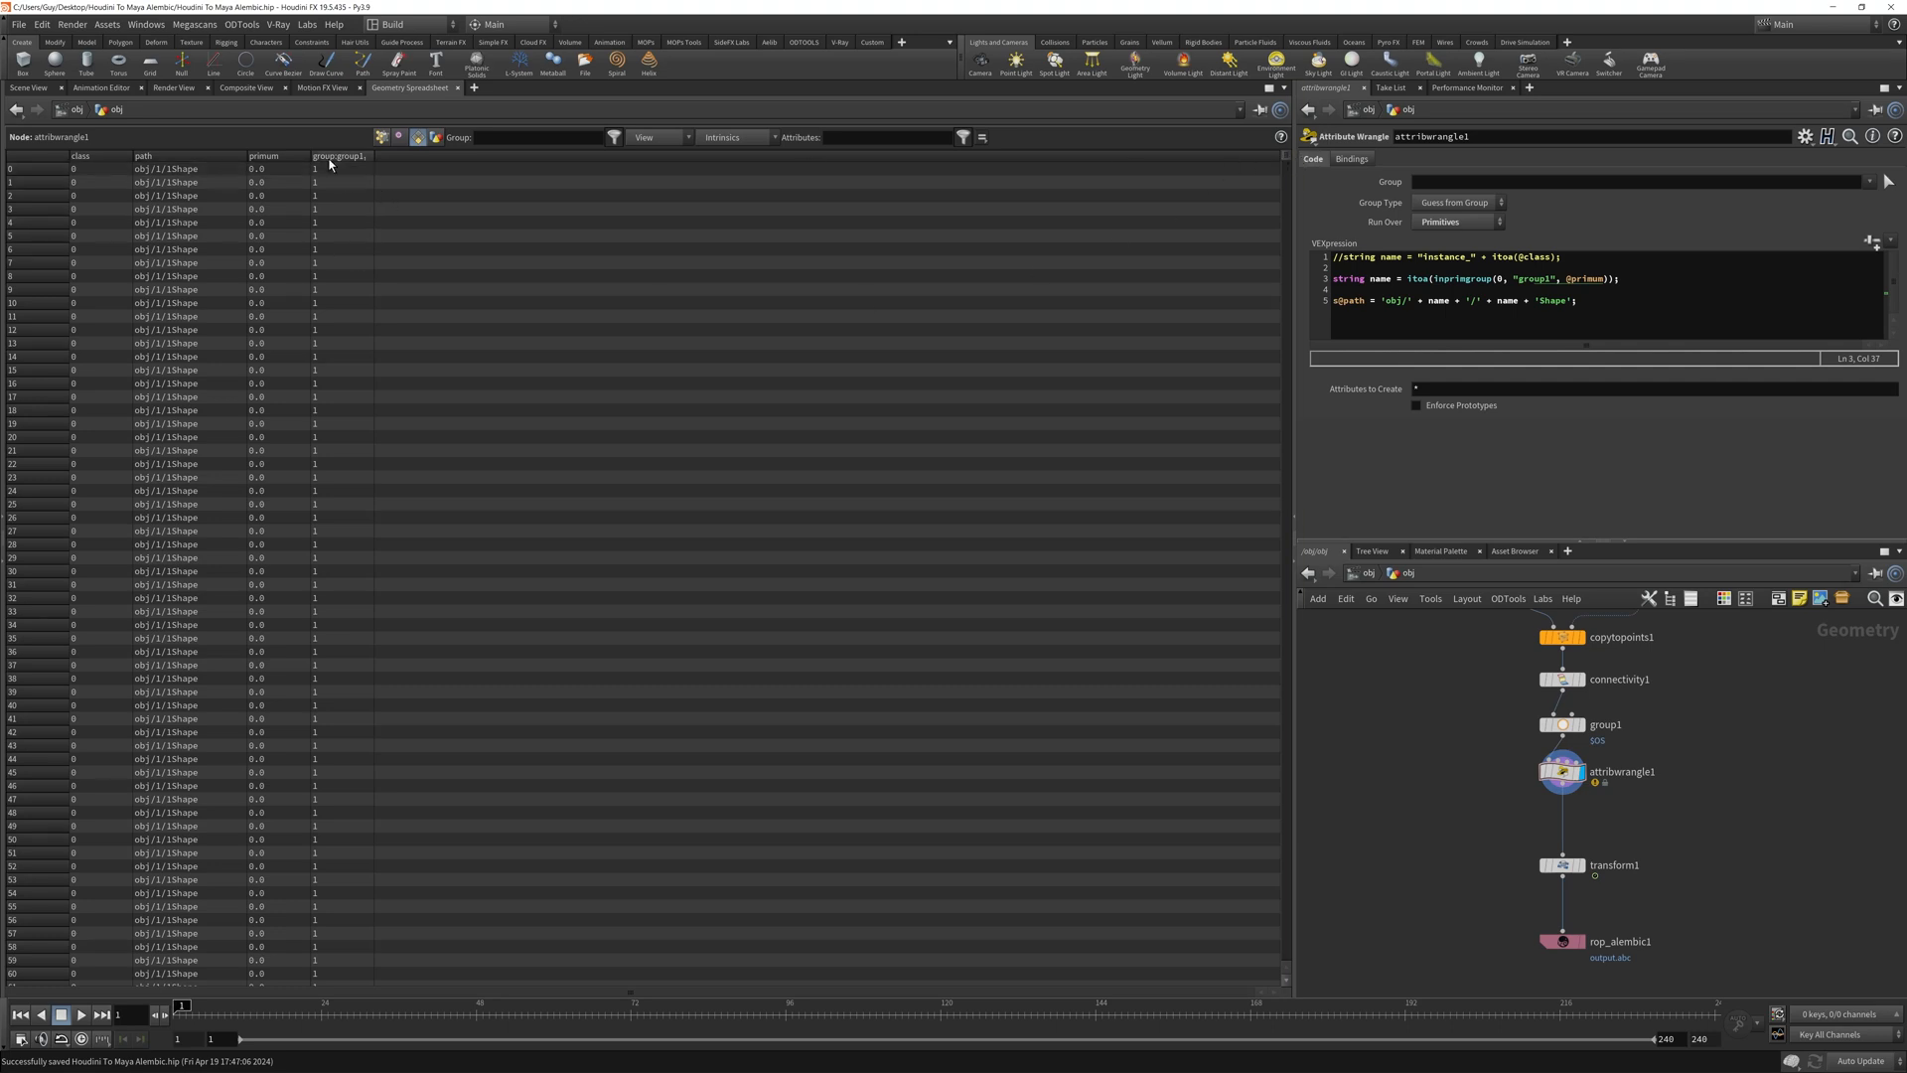
Prefix the name with "instance_" and select the group1 node.
{"action": "left_click", "coordinate": [167, 167]}
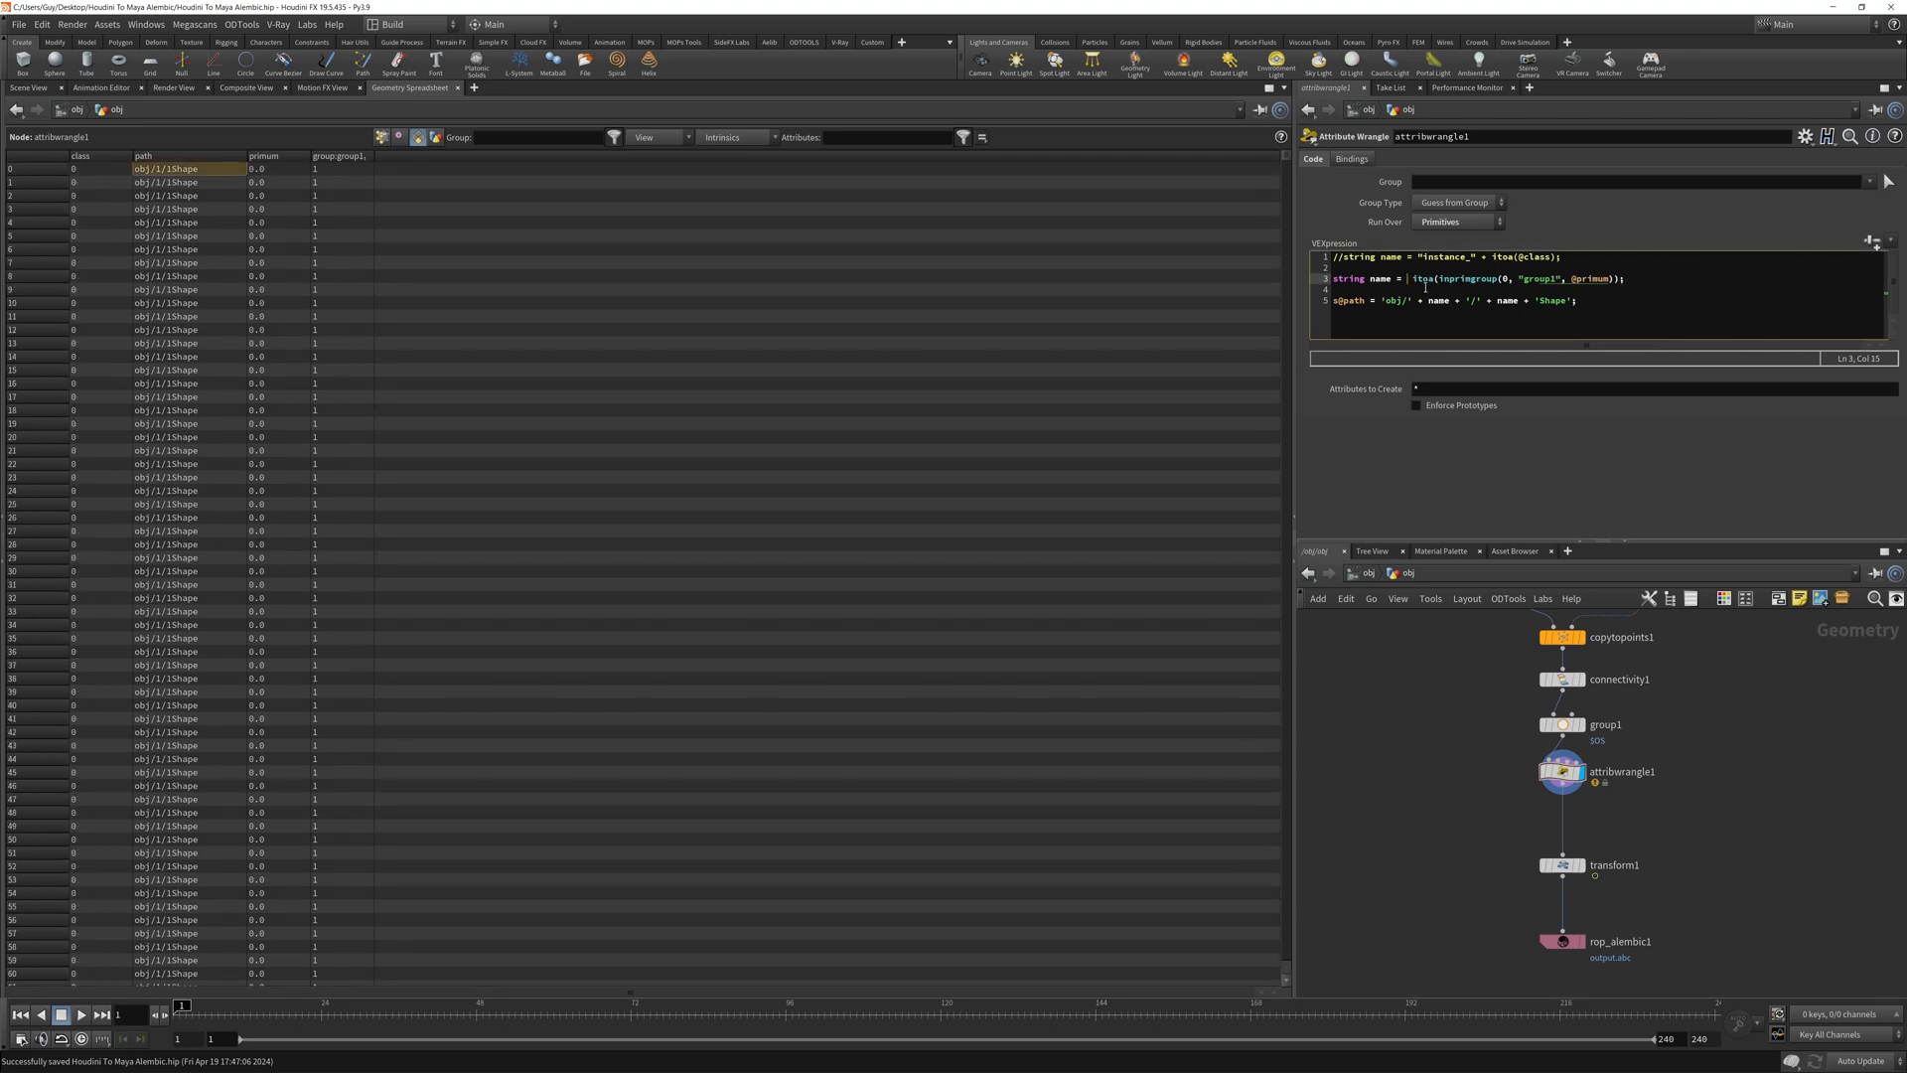
{"action": "type", "text": "\"instance_\""}
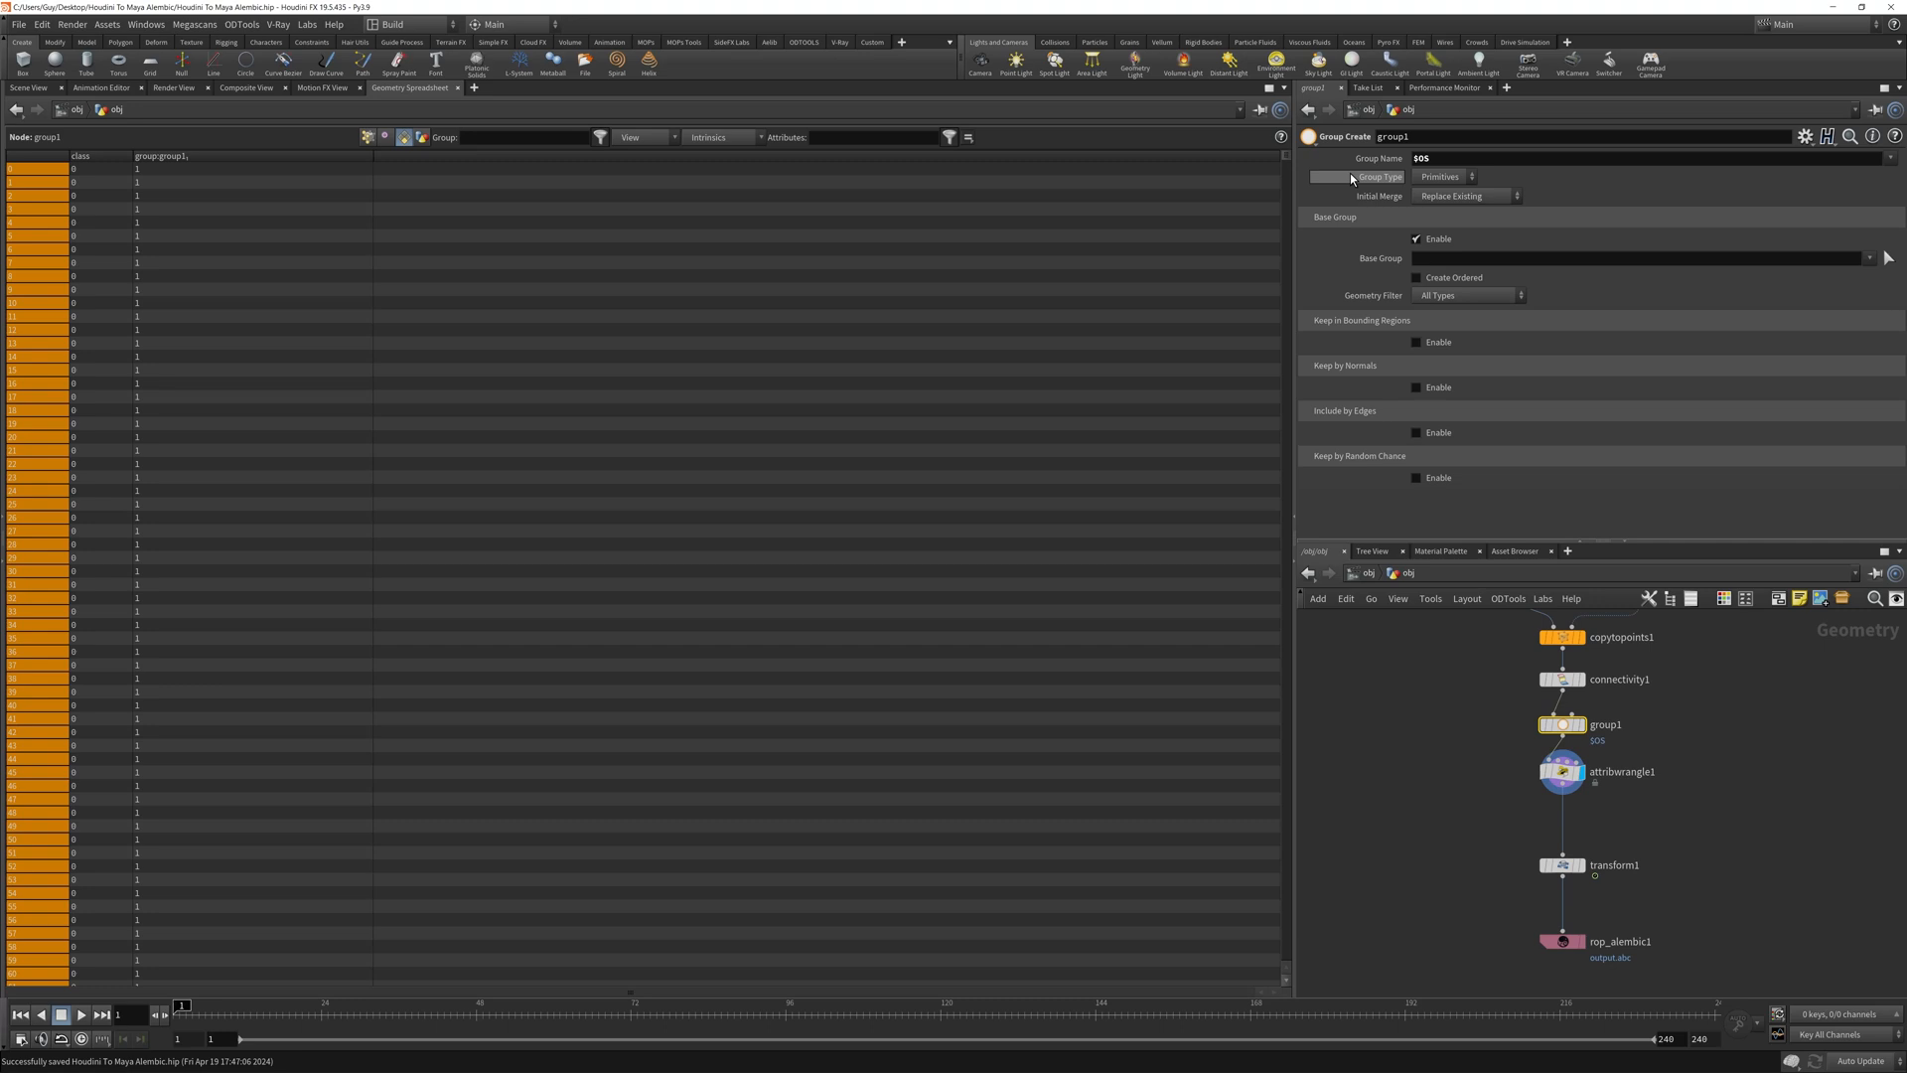
{"action": "mouse_move", "coordinate": [1446, 433]}
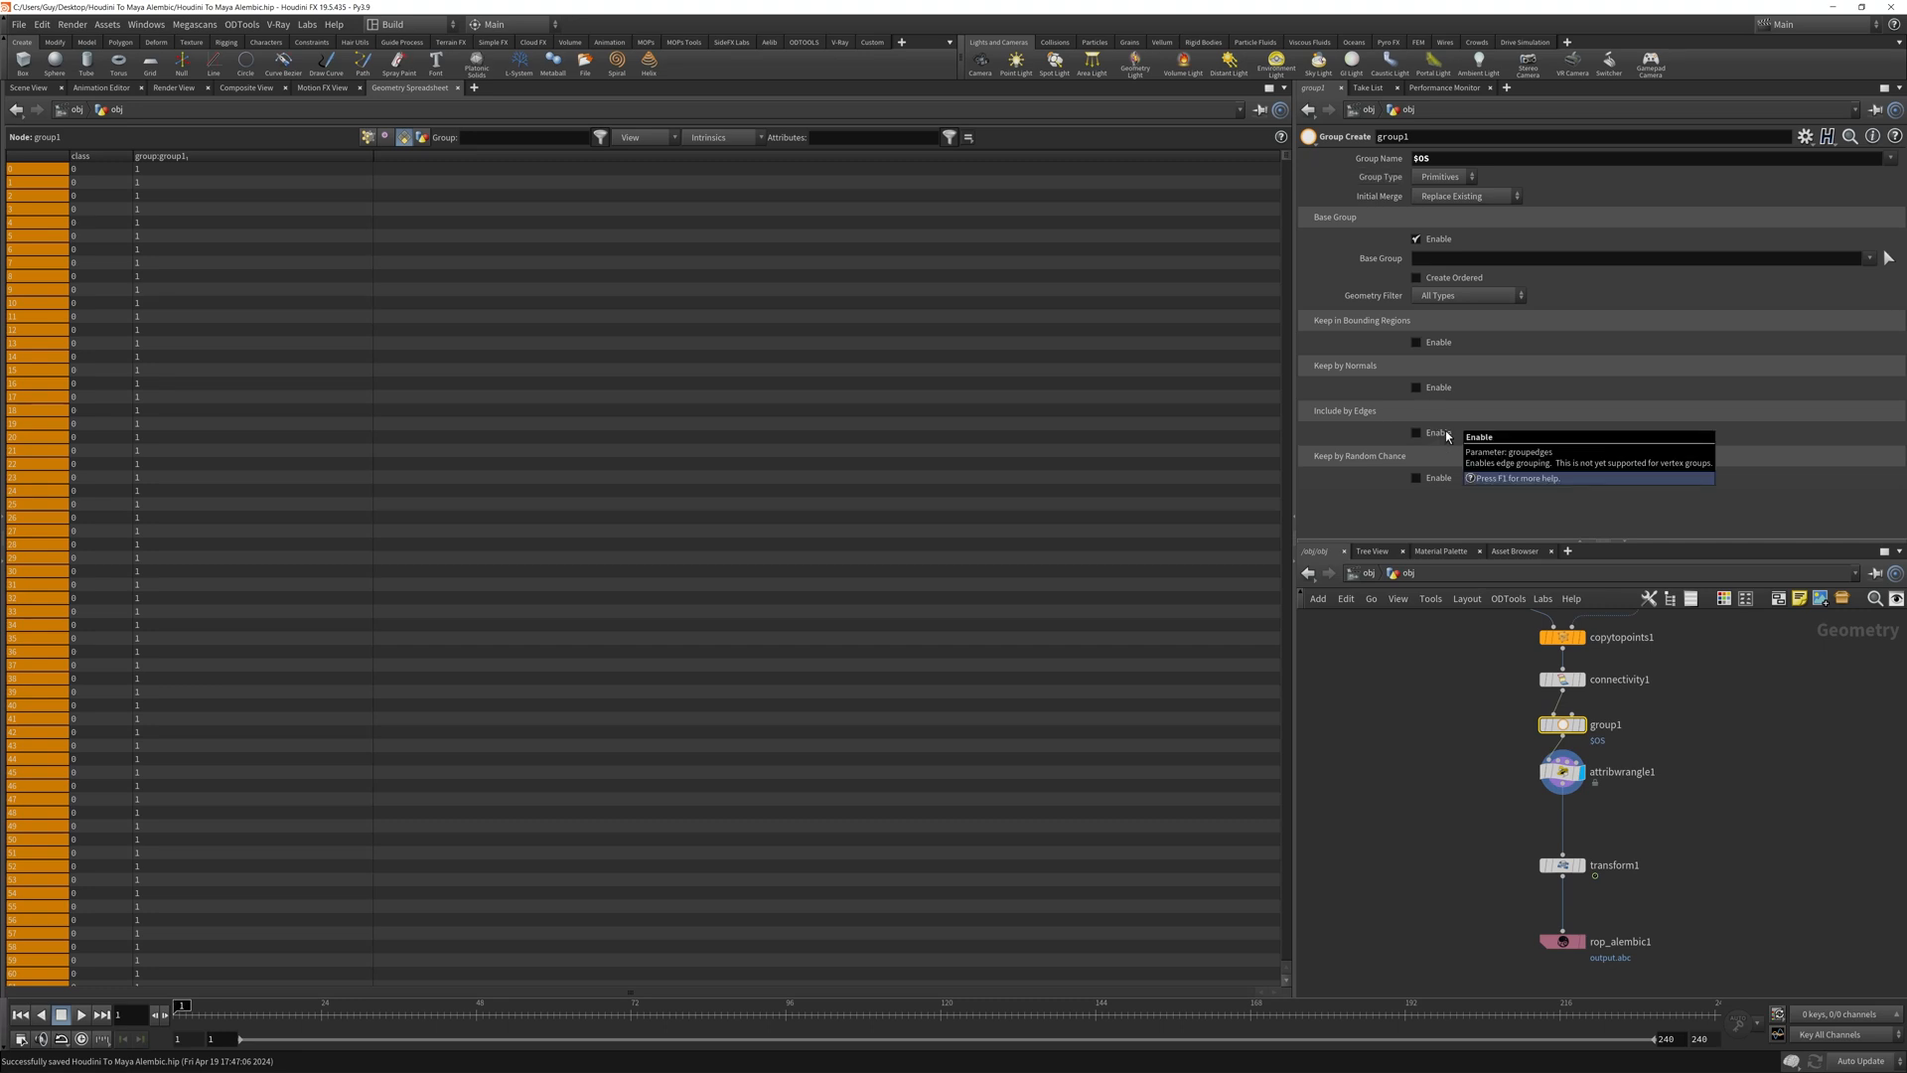
{"action": "mouse_move", "coordinate": [1416, 343]}
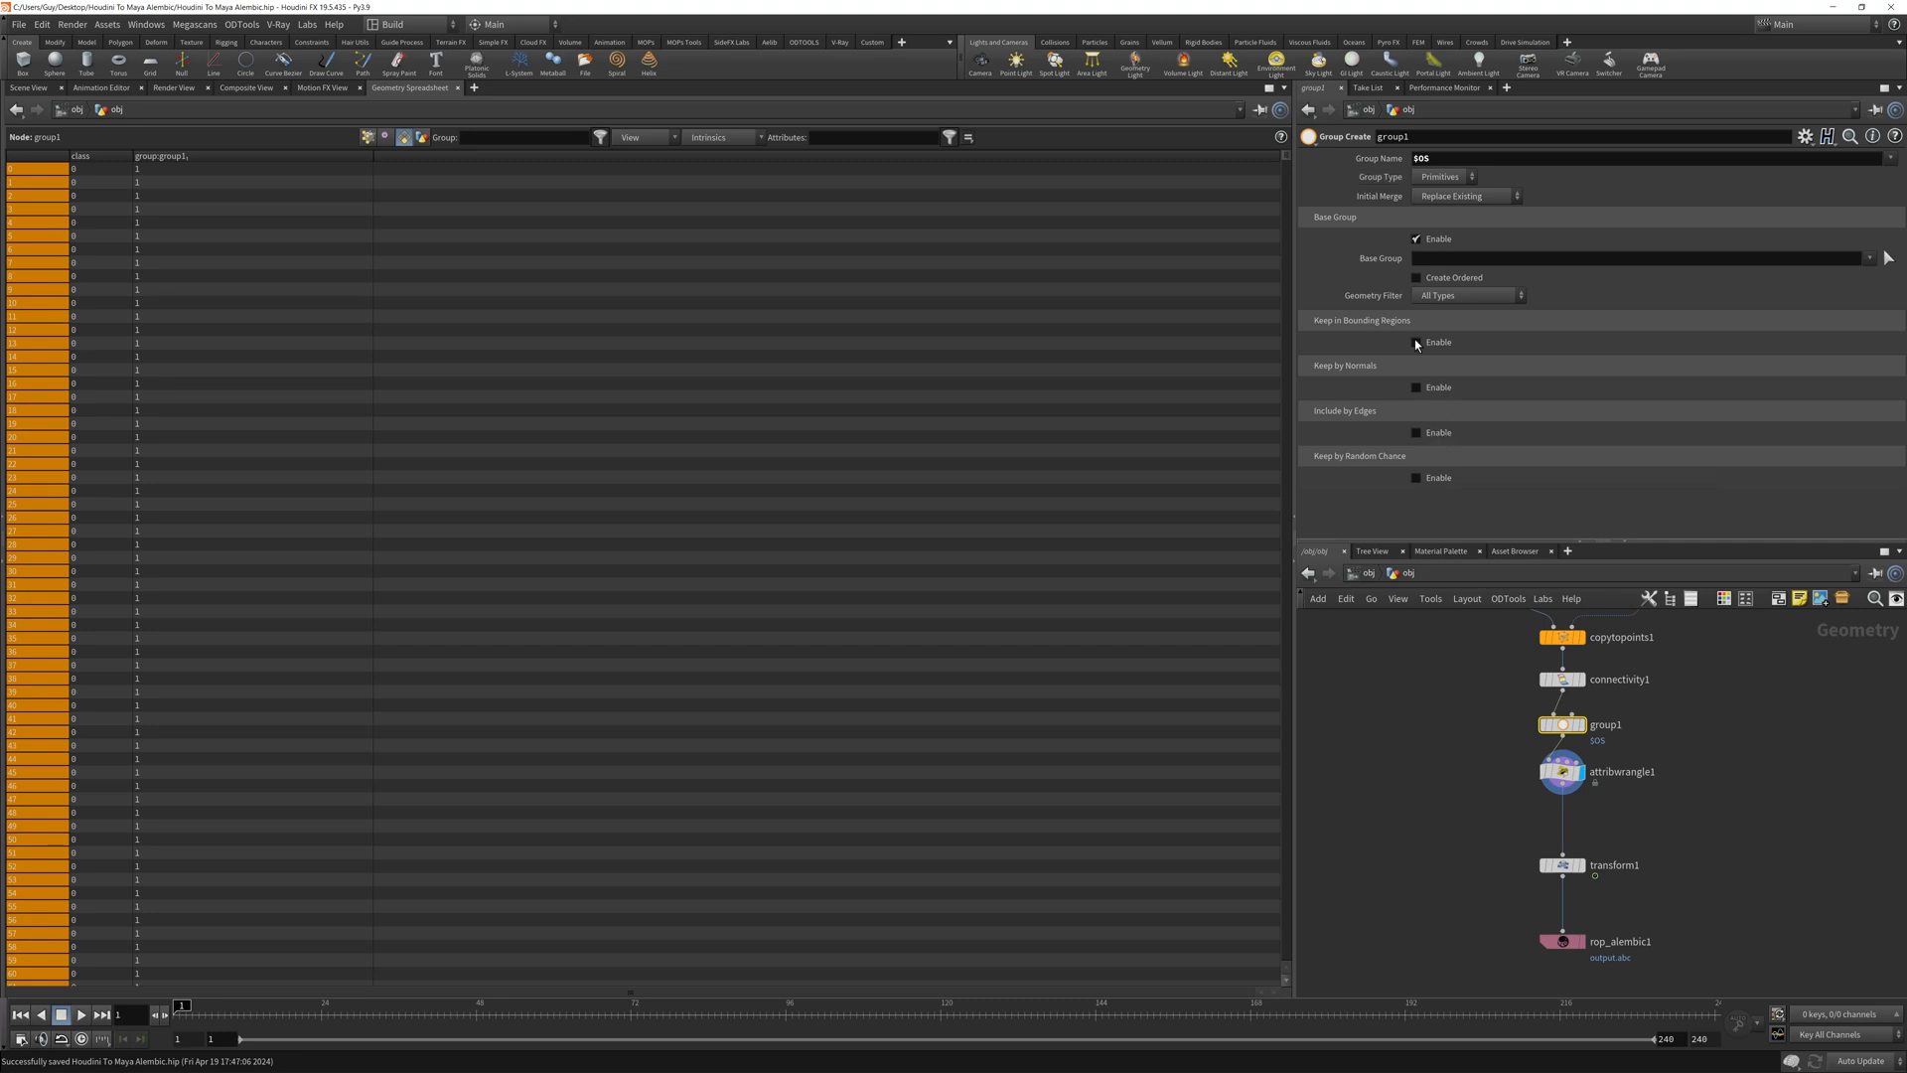
Enable Keep in Bounding Regions with a Bounding Box on group1 and display the grouped tori.
{"action": "left_click", "coordinate": [1414, 341]}
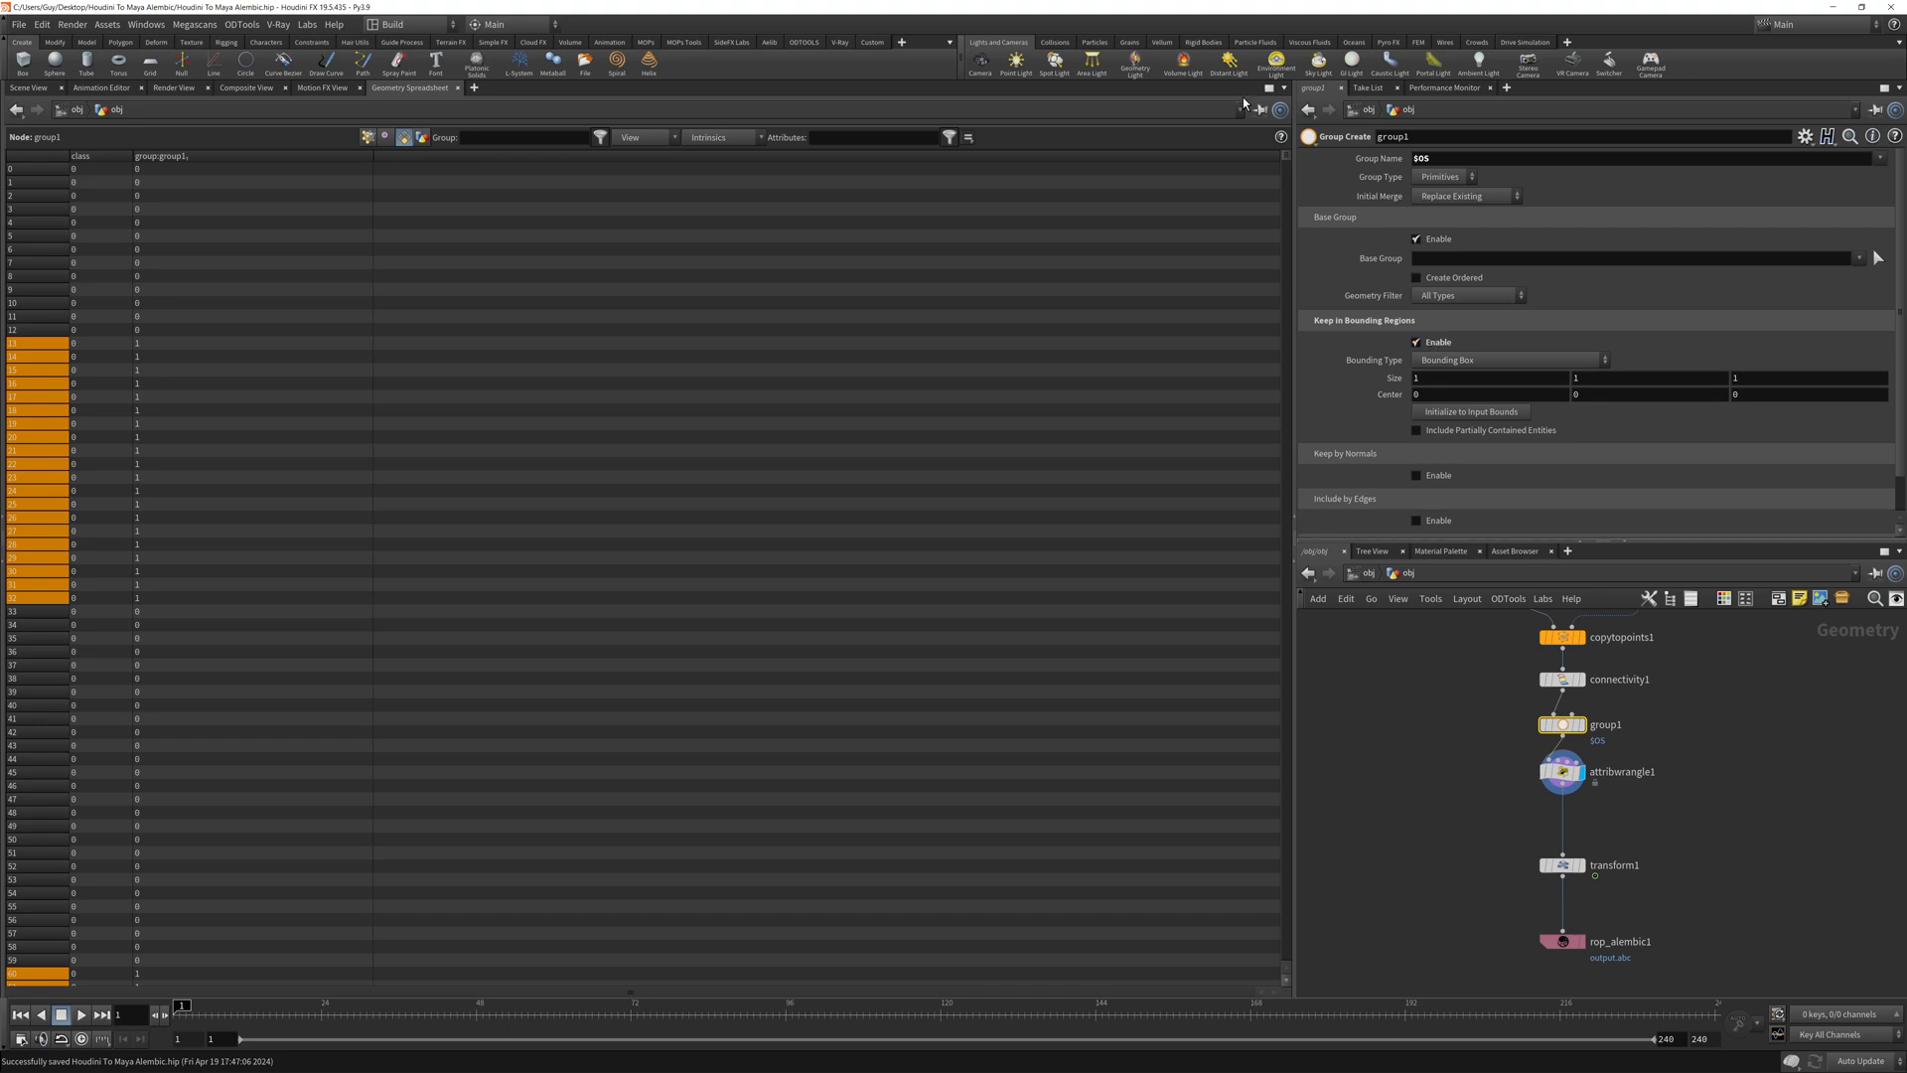
{"action": "mouse_move", "coordinate": [1113, 231]}
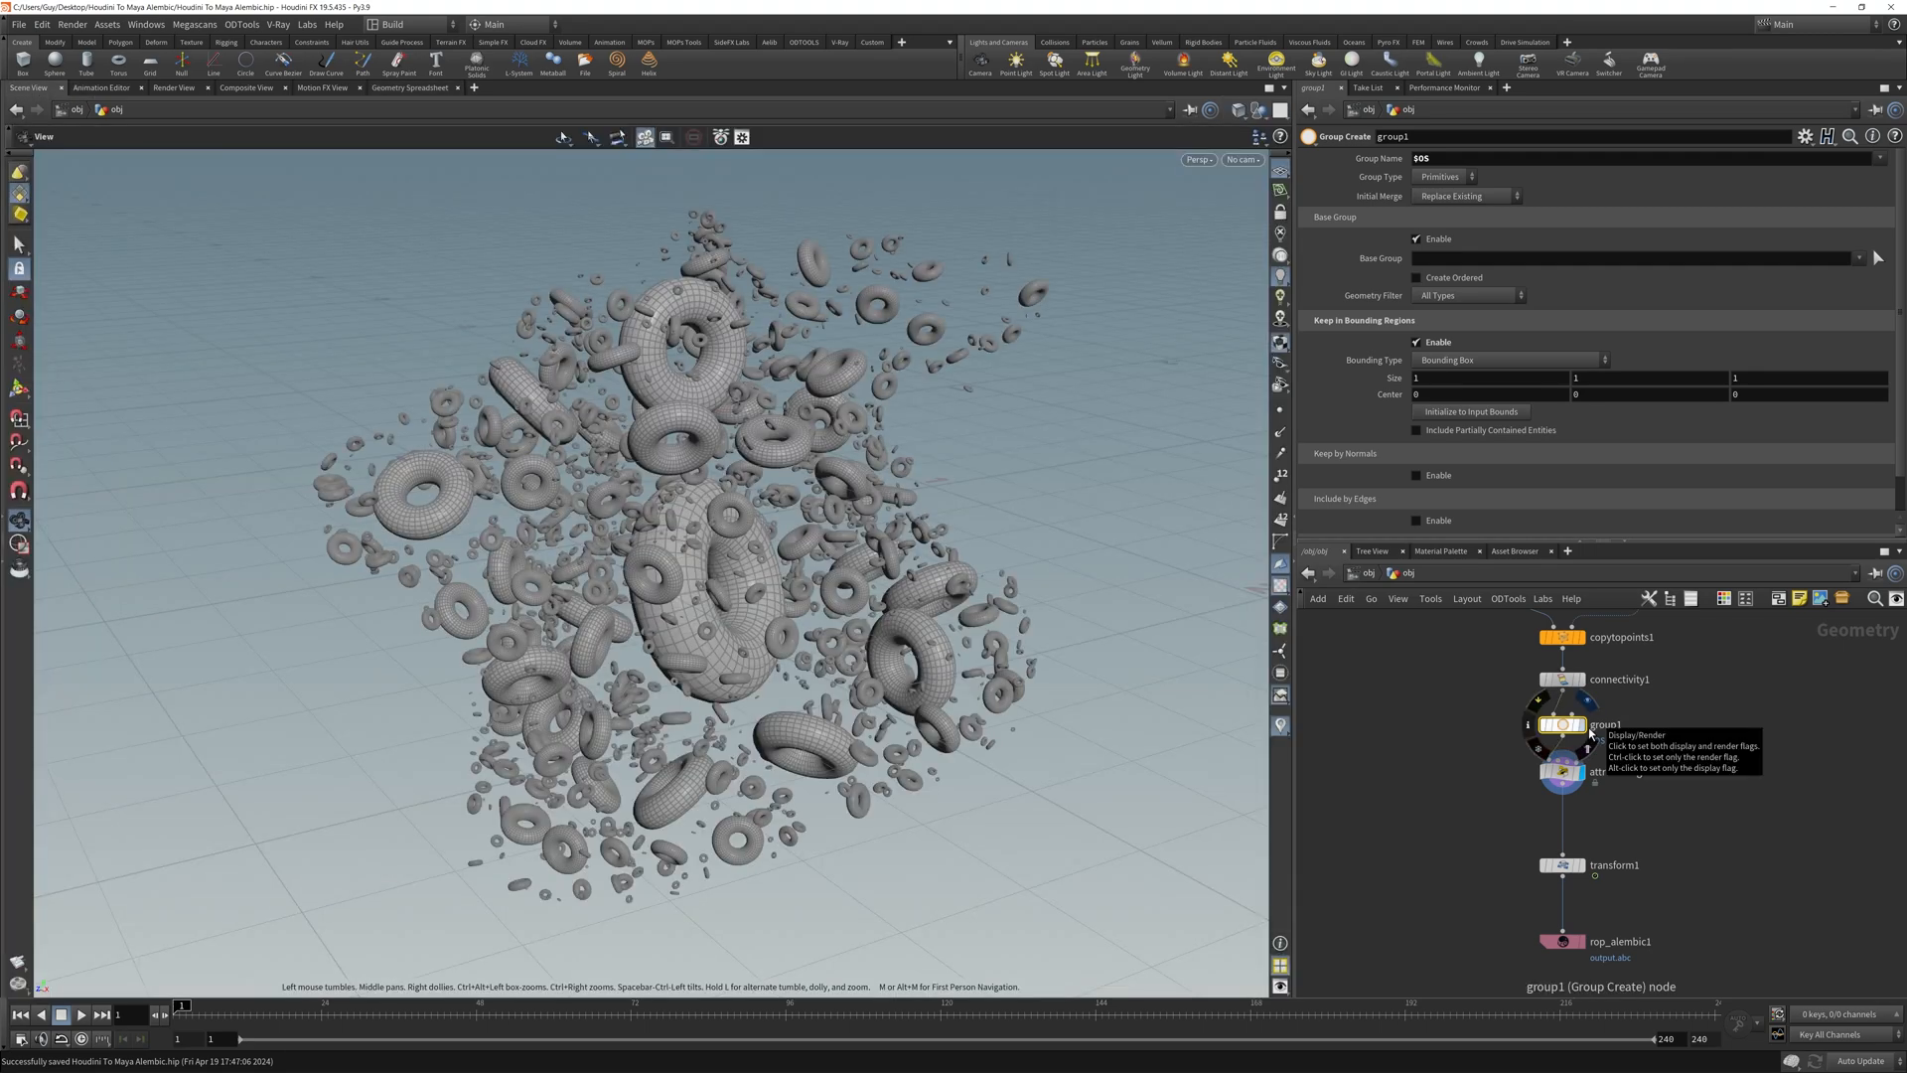
{"action": "left_click", "coordinate": [1575, 723]}
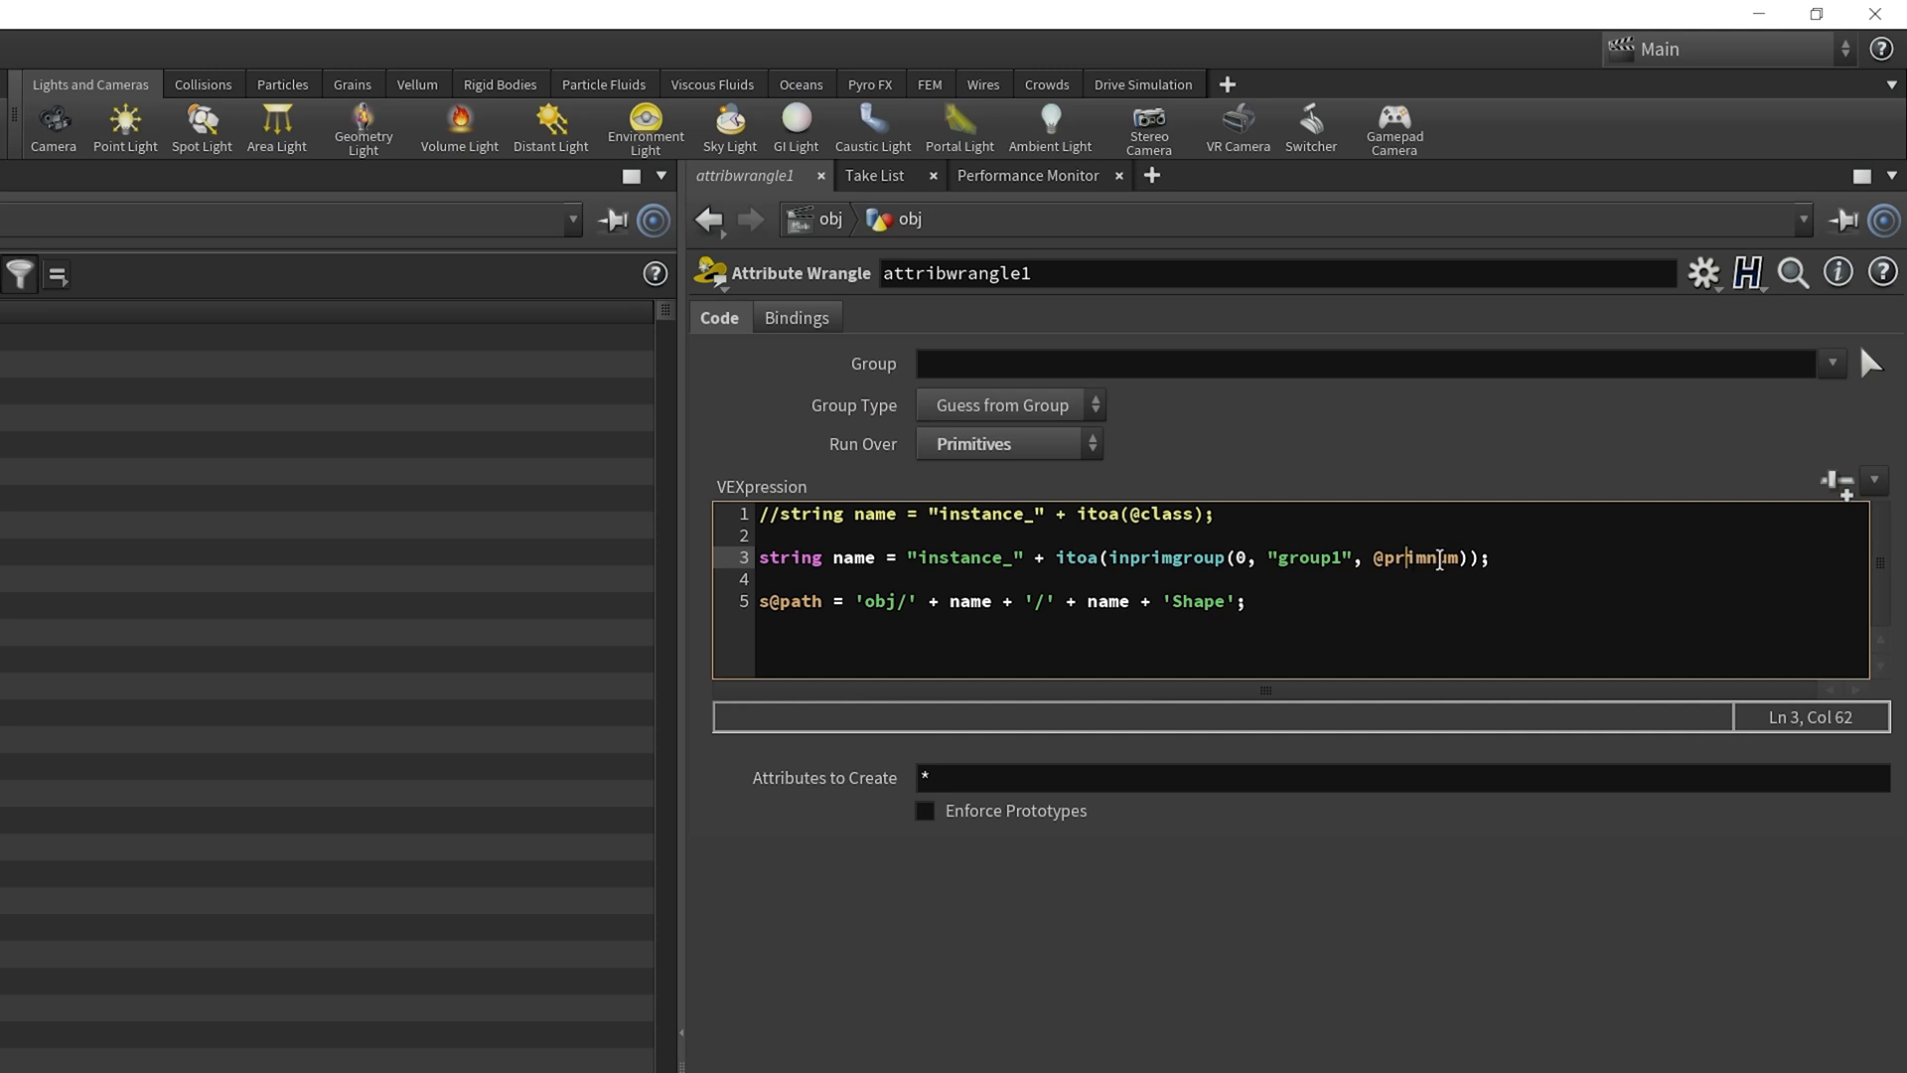
{"action": "left_click", "coordinate": [818, 174]}
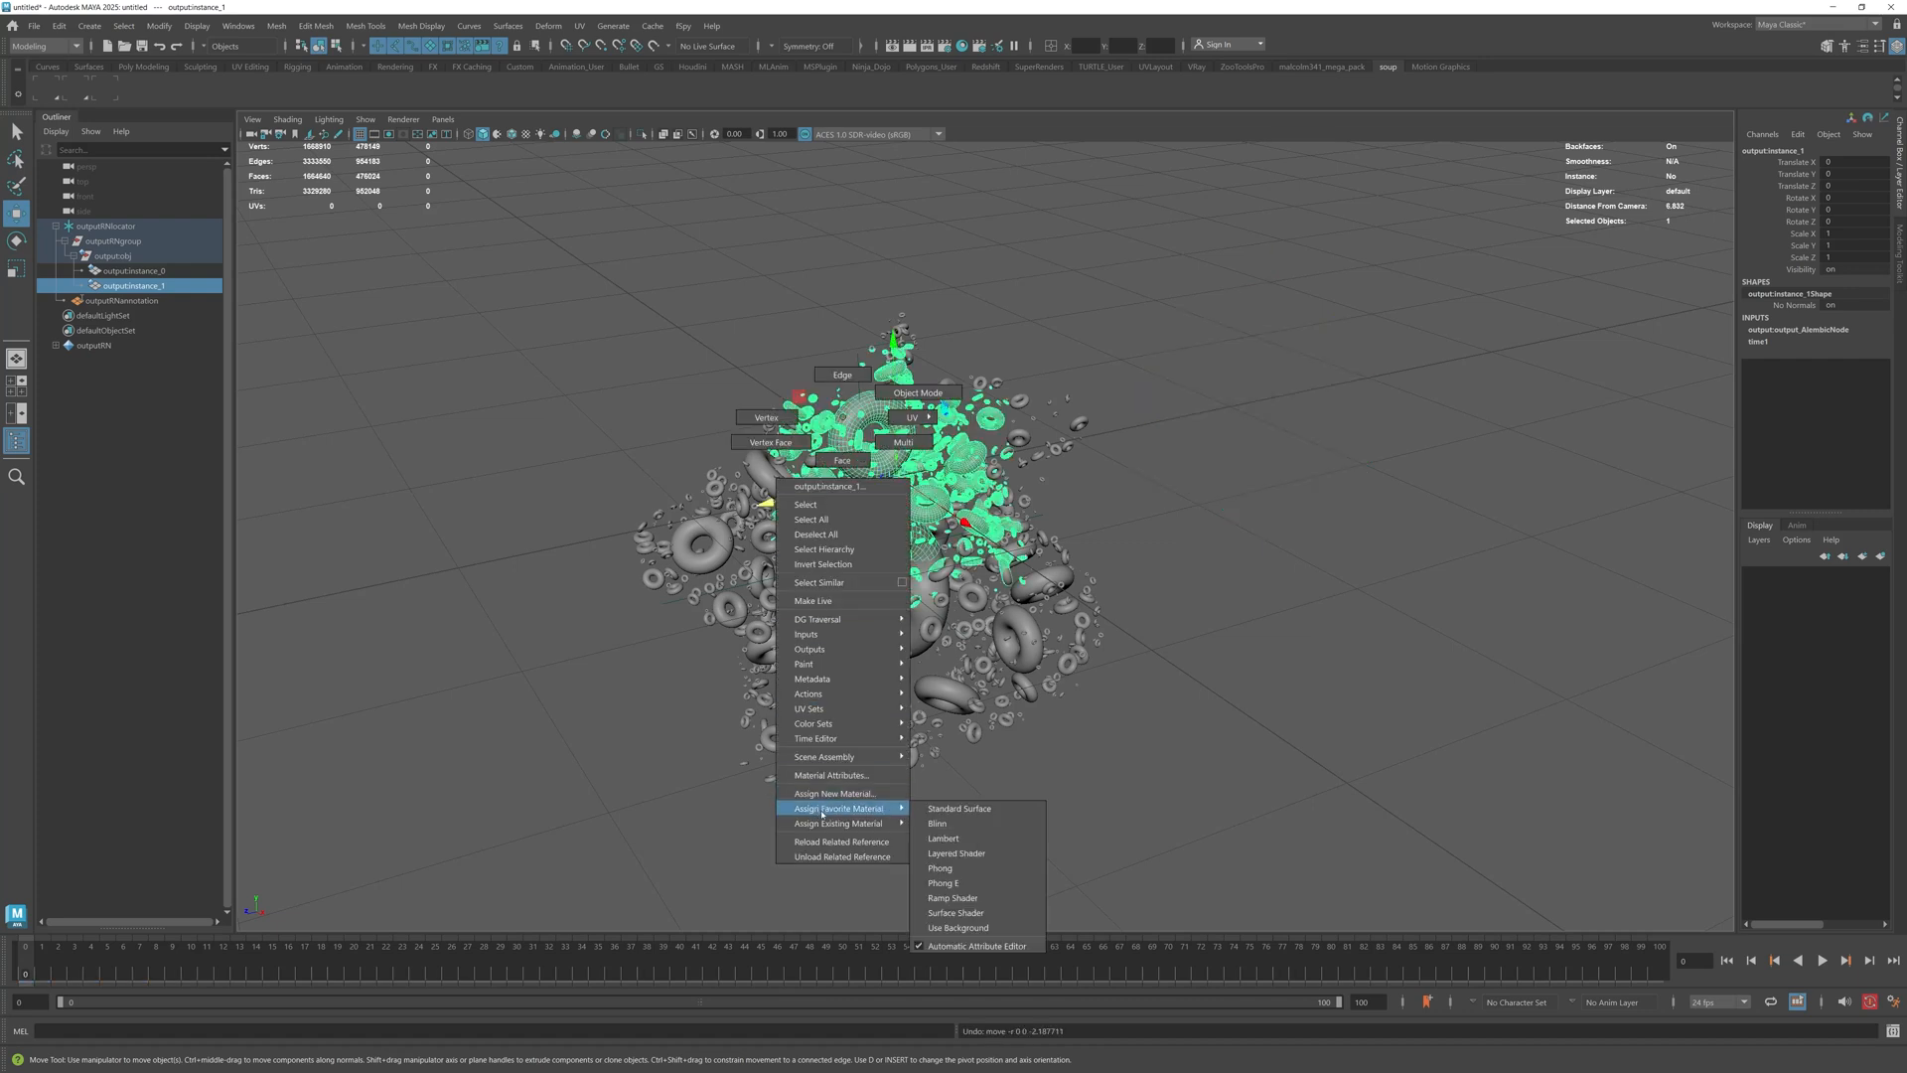
Import the torus Alembic into Maya, now split into output:instance_0 and output:instance_1.
{"action": "left_click", "coordinate": [941, 838]}
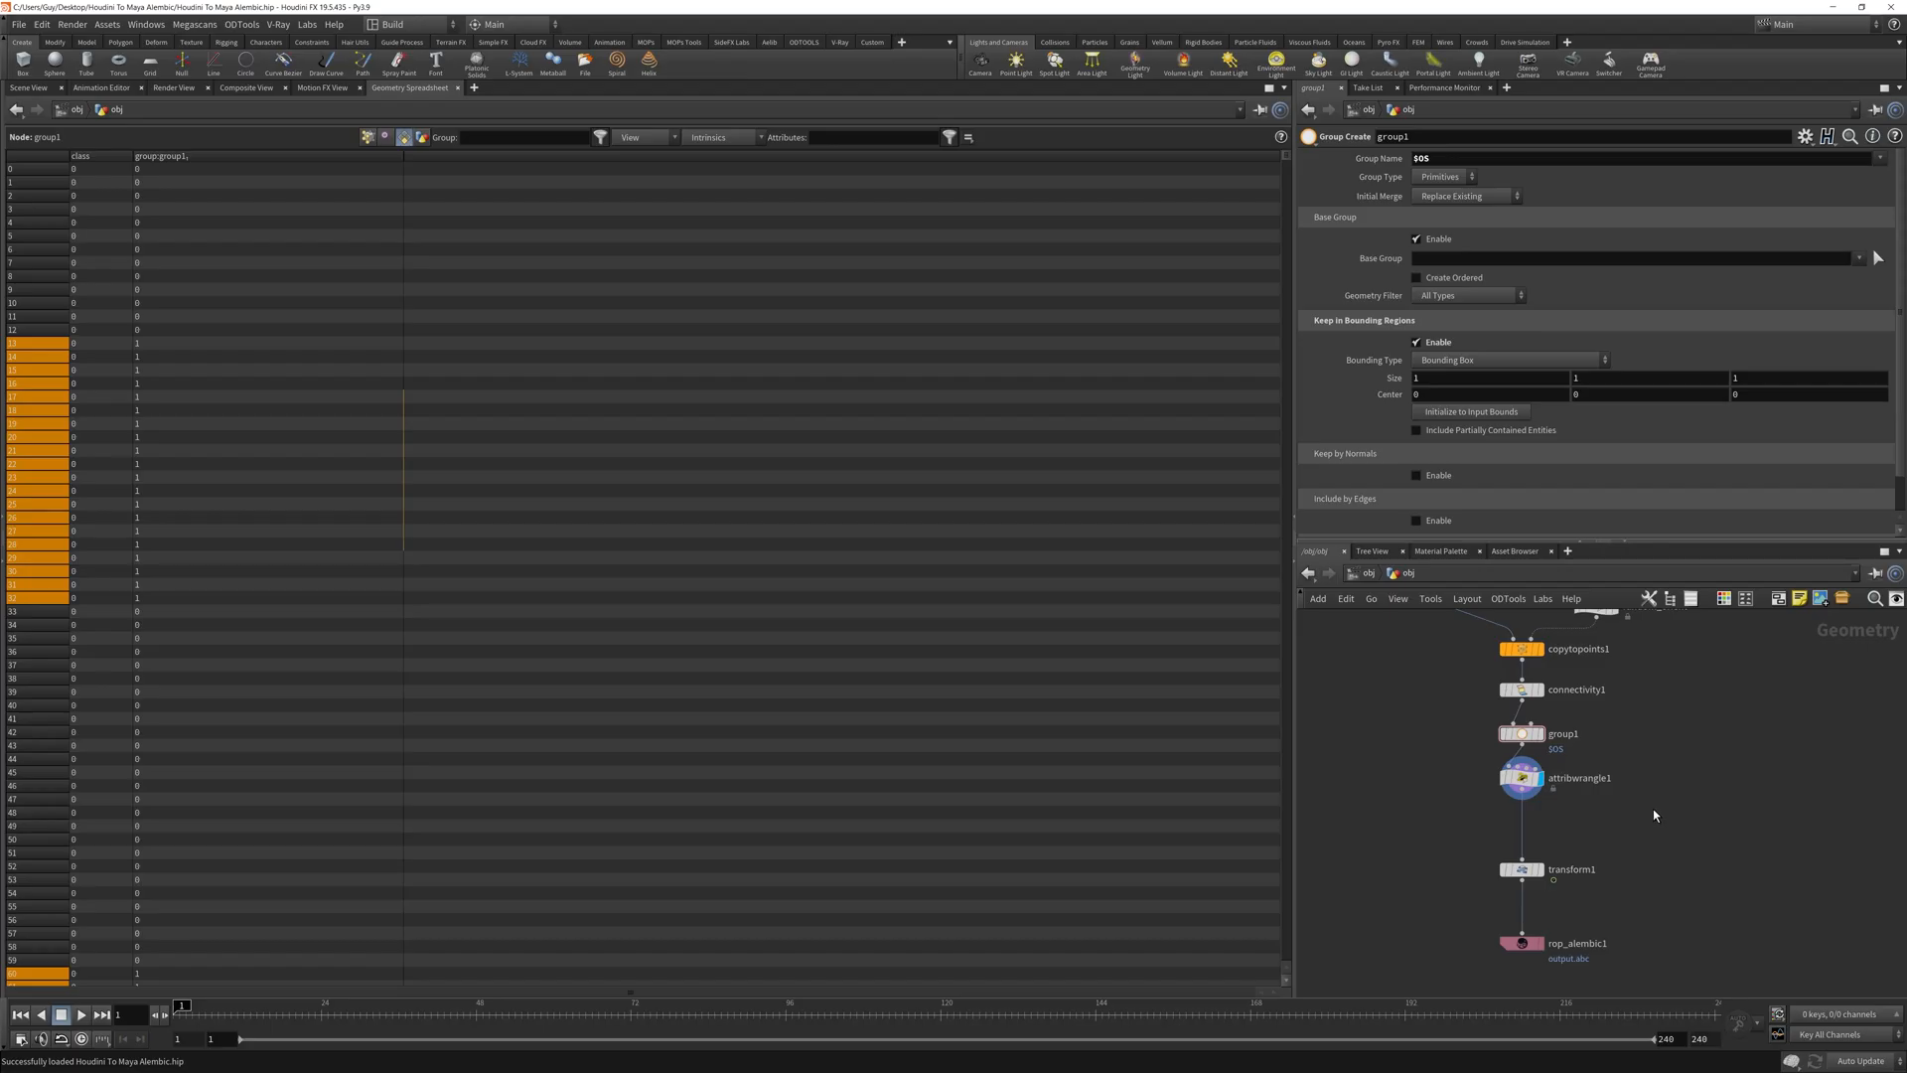
{"action": "mouse_move", "coordinate": [1440, 451]}
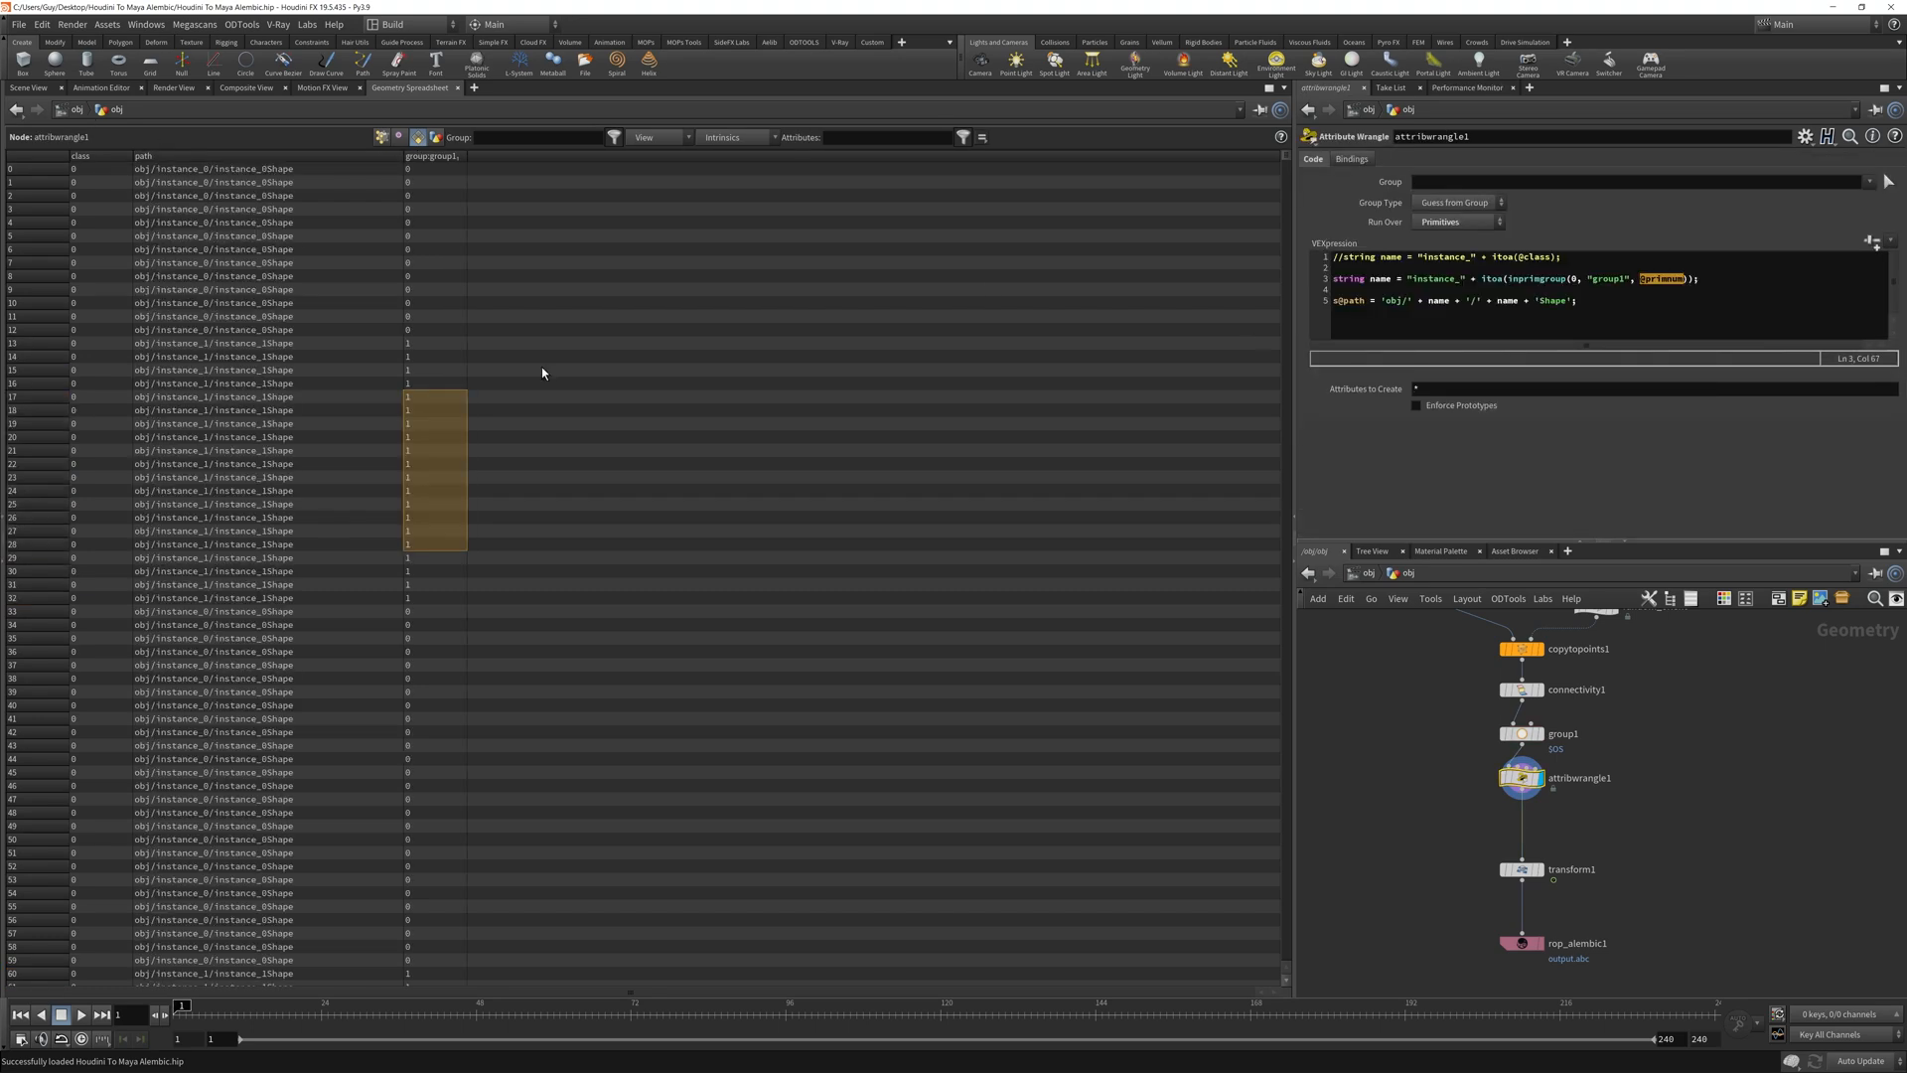
{"action": "mouse_move", "coordinate": [502, 409]}
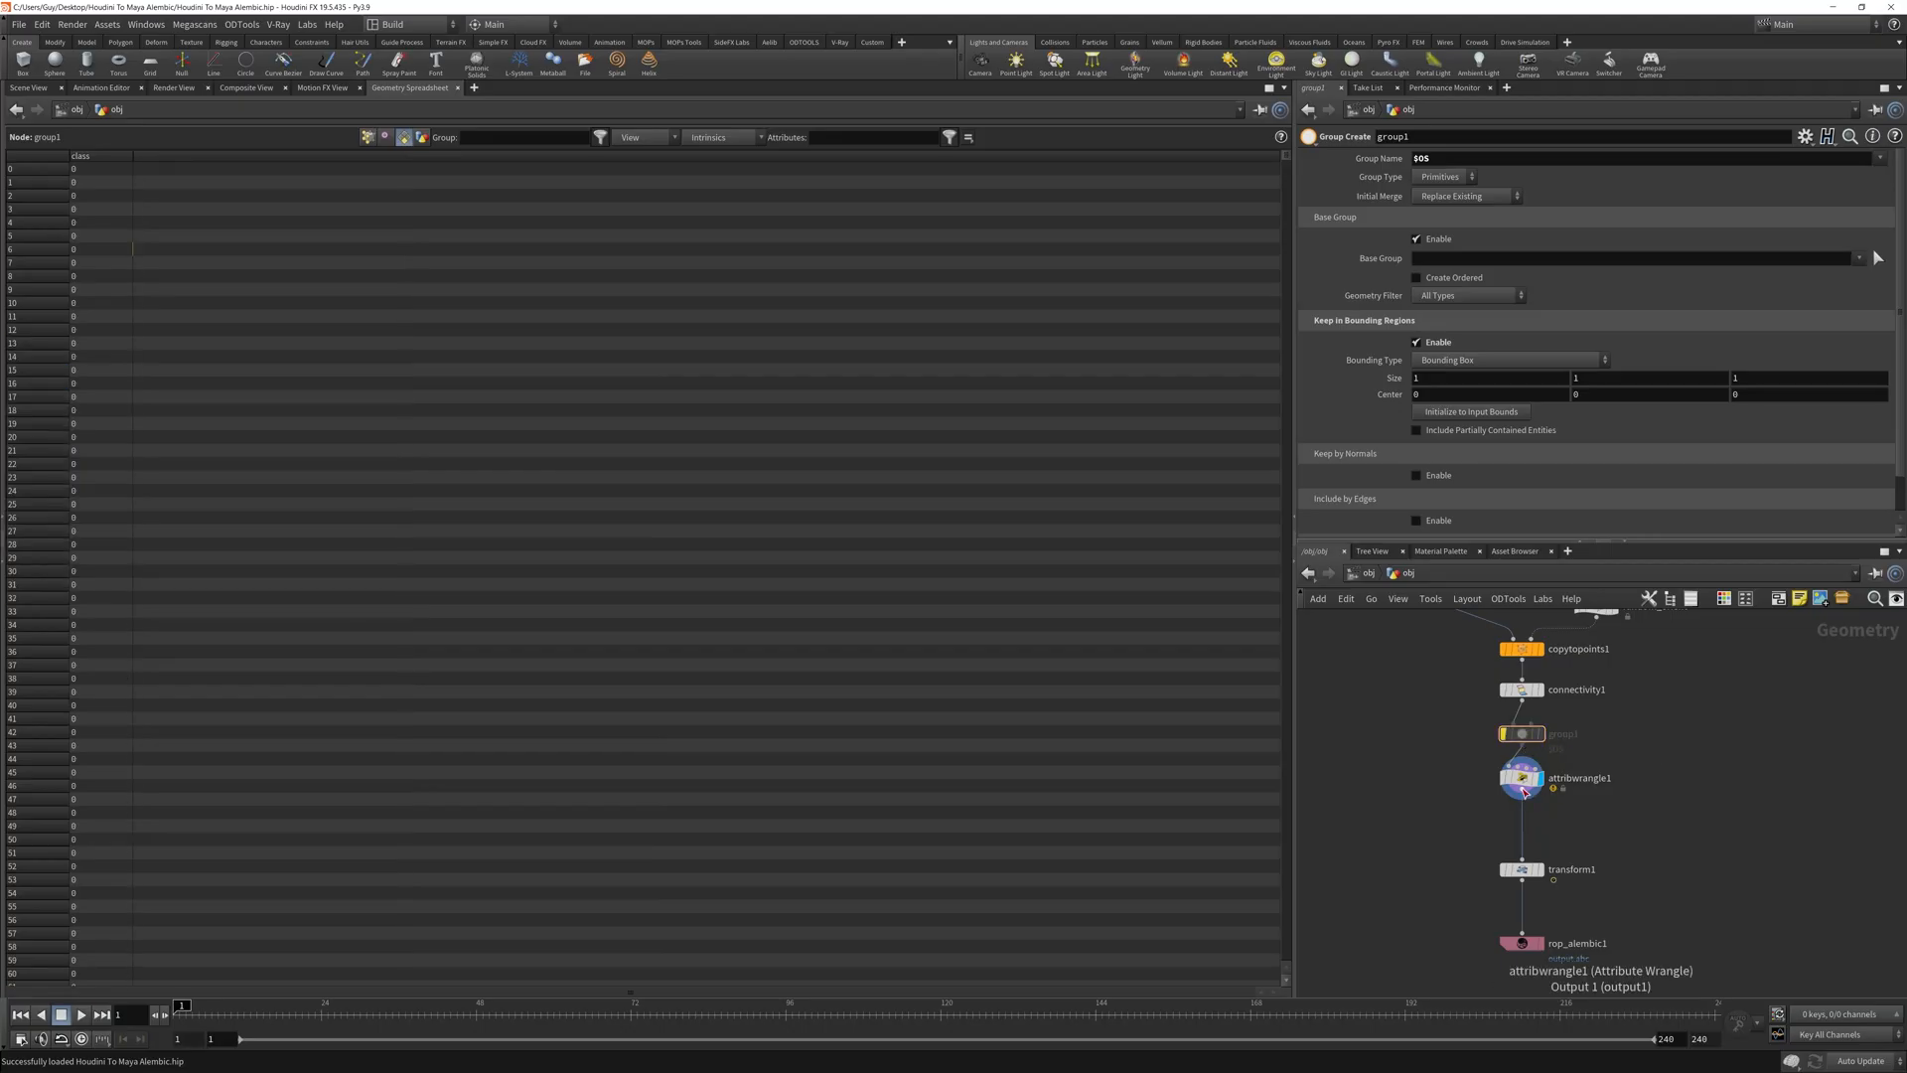
{"action": "left_click", "coordinate": [1520, 733]}
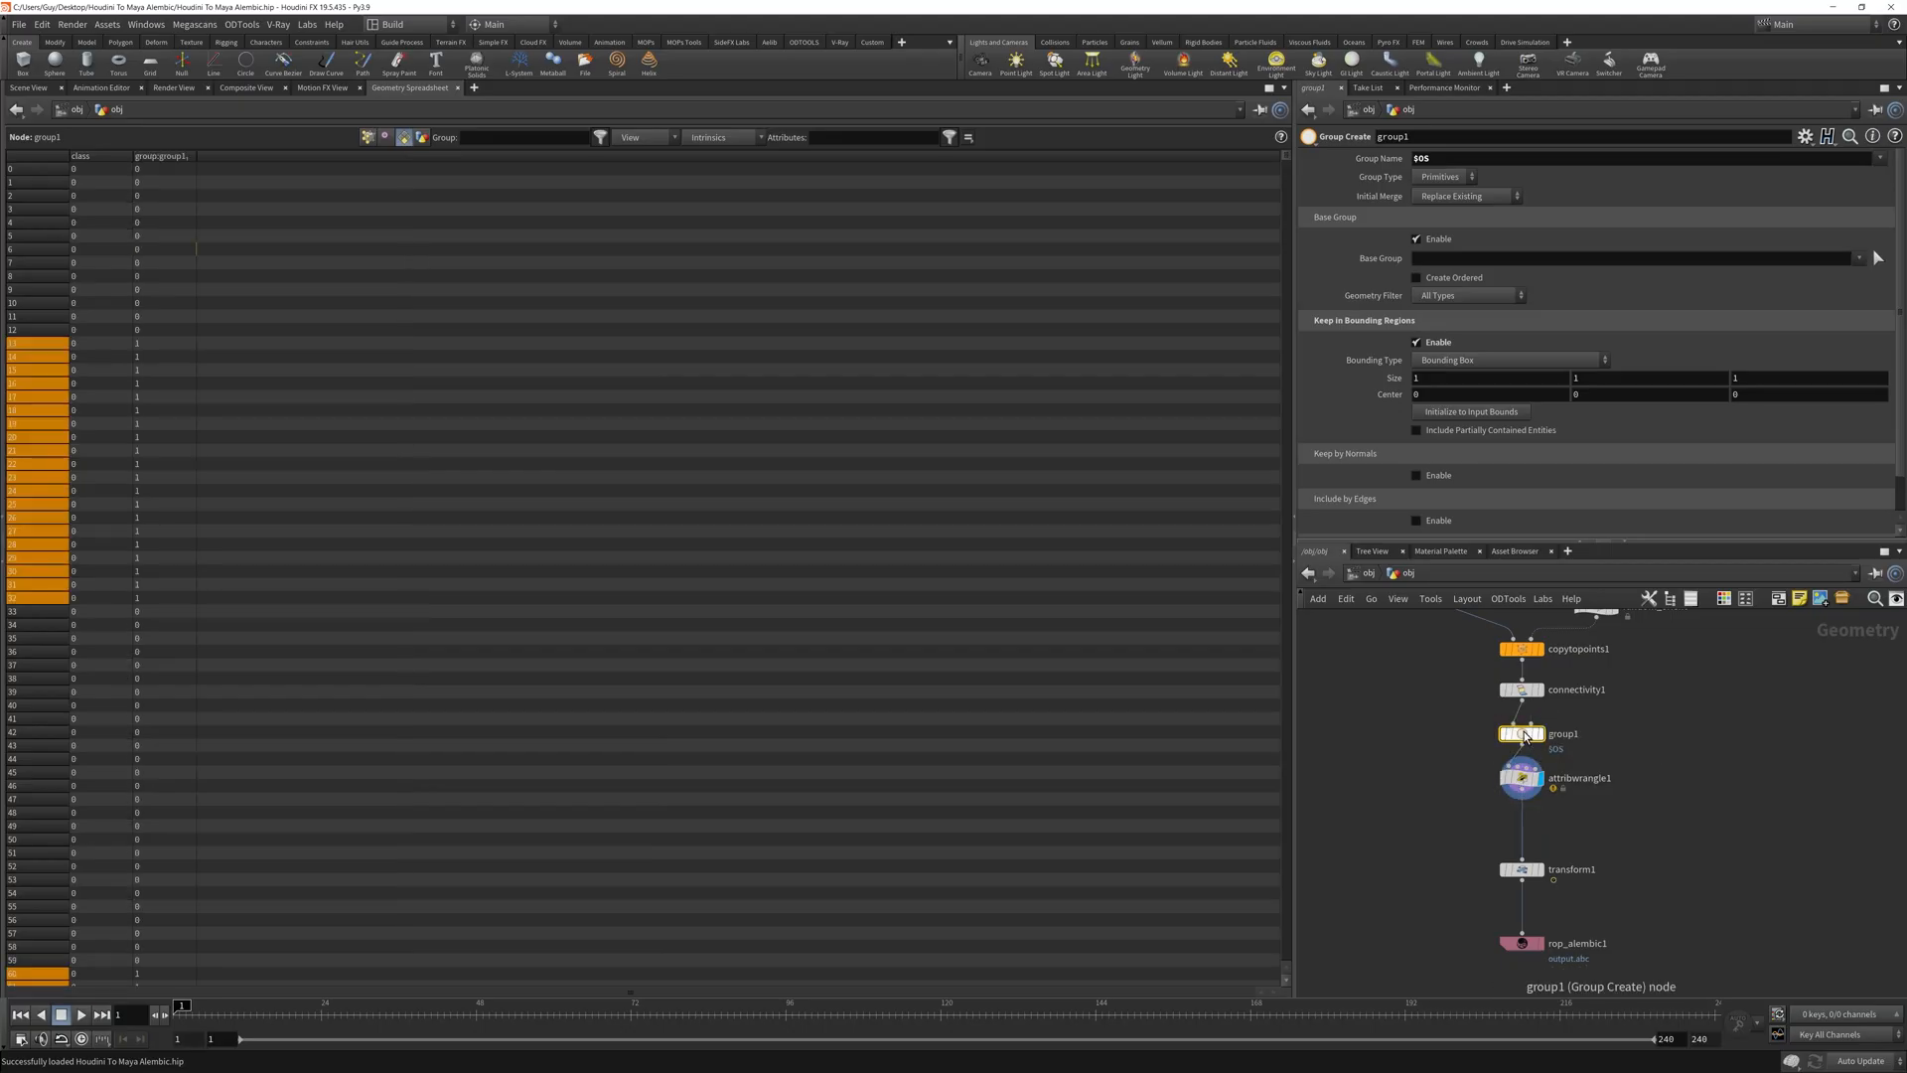
{"action": "left_click", "coordinate": [1519, 776]}
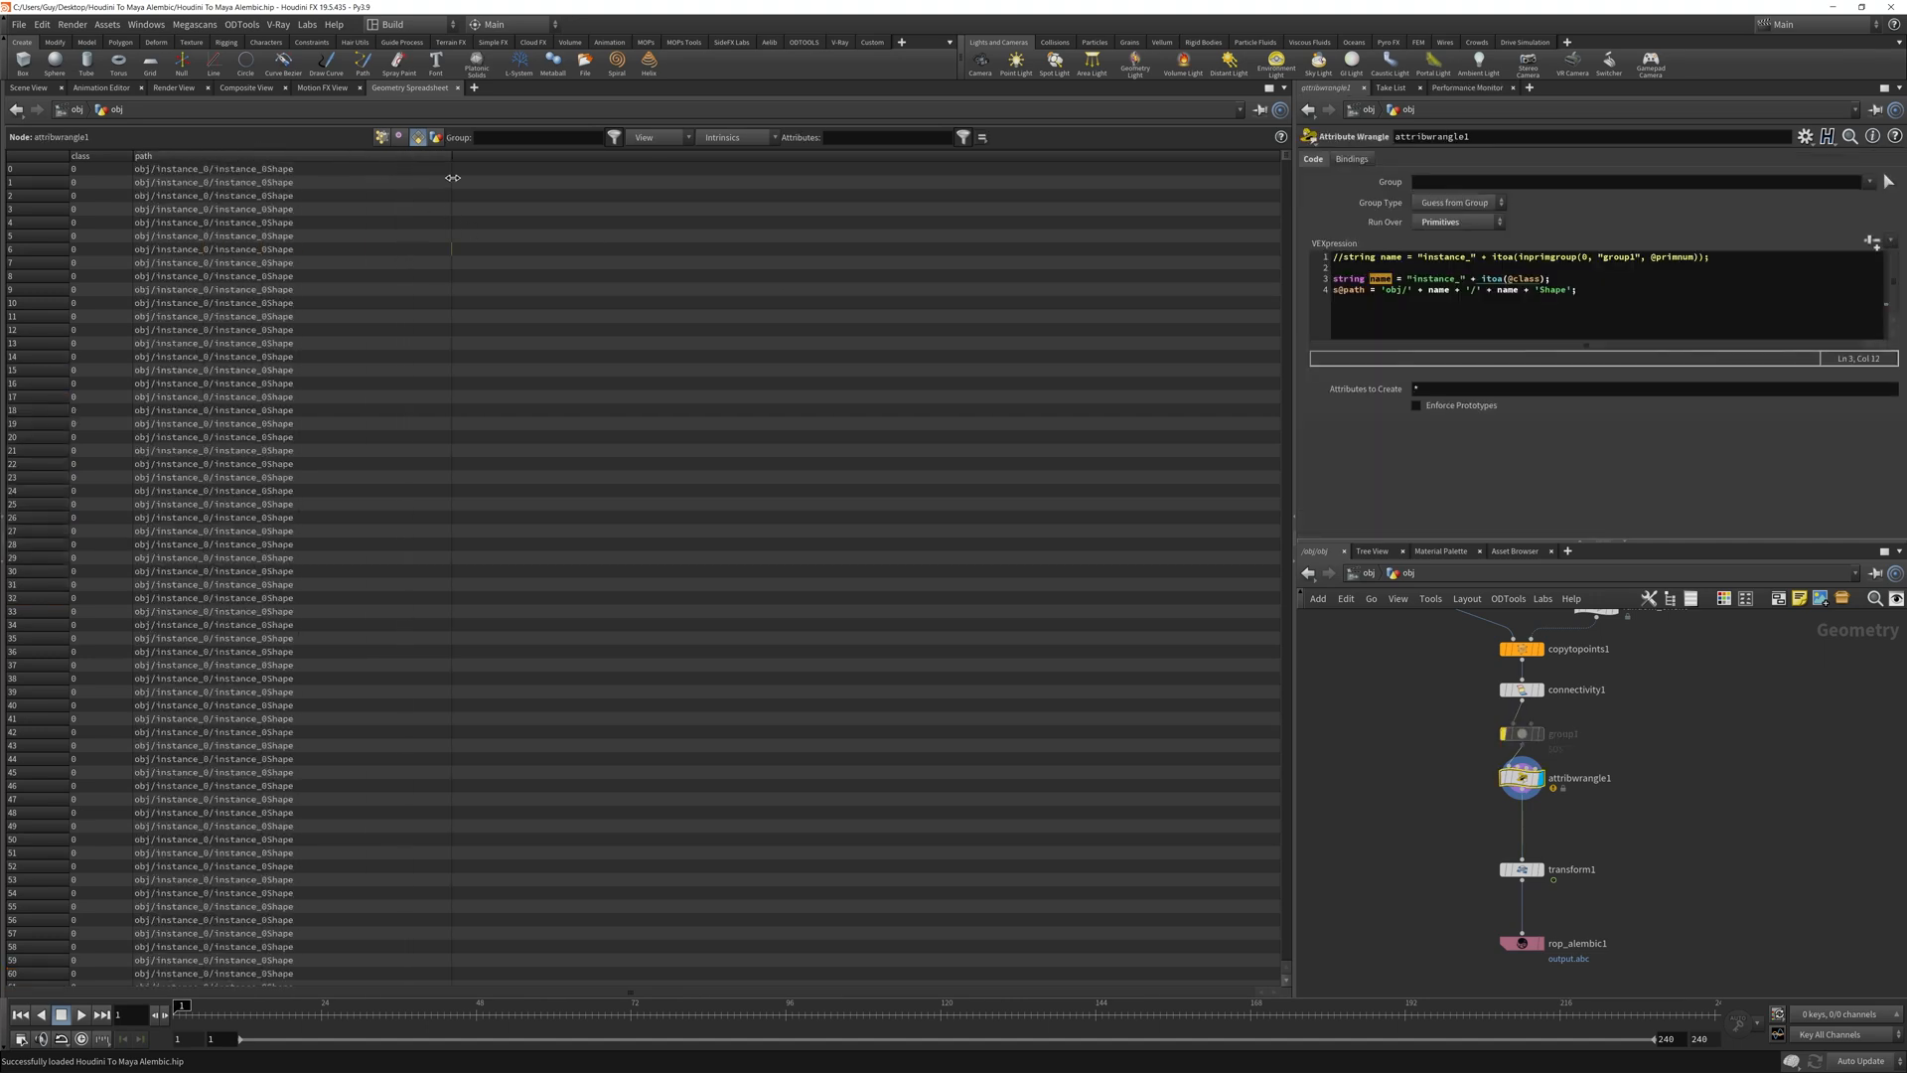
{"action": "left_click", "coordinate": [212, 209]}
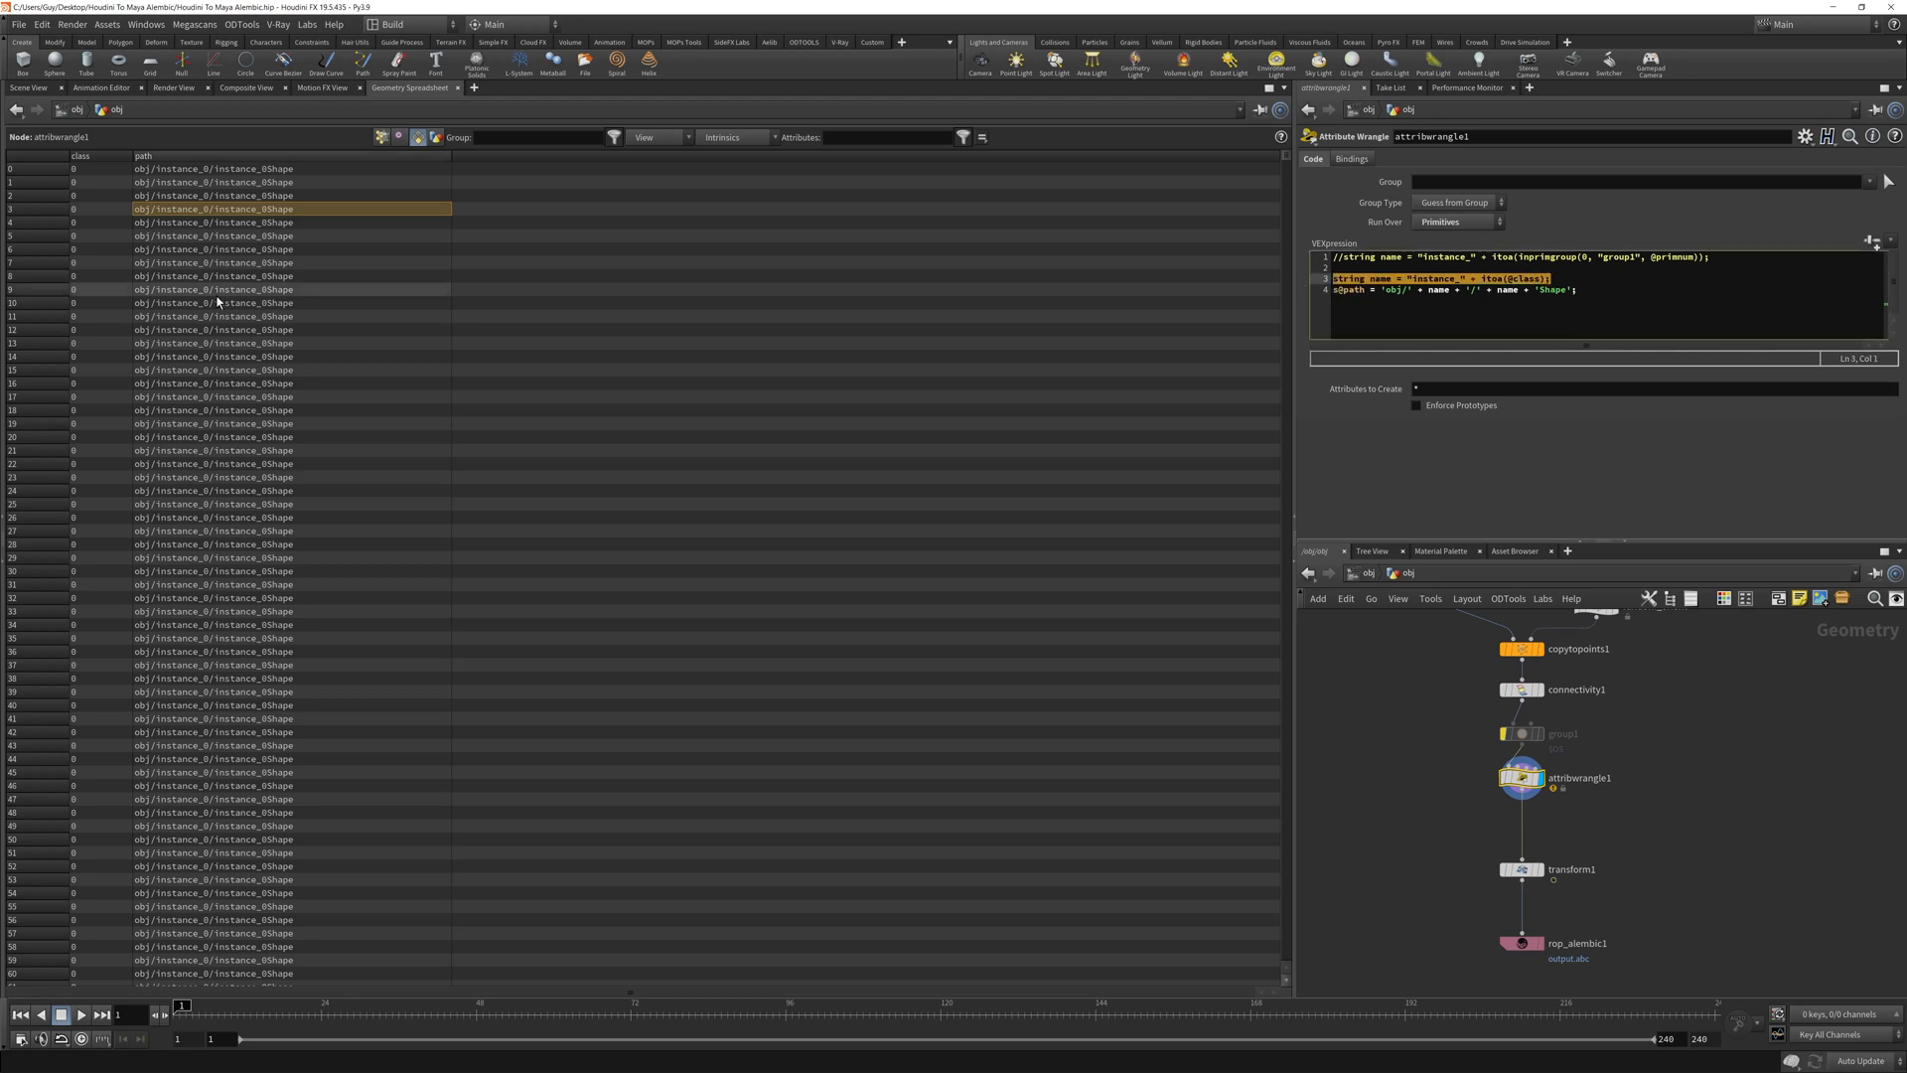
{"action": "mouse_move", "coordinate": [236, 369]}
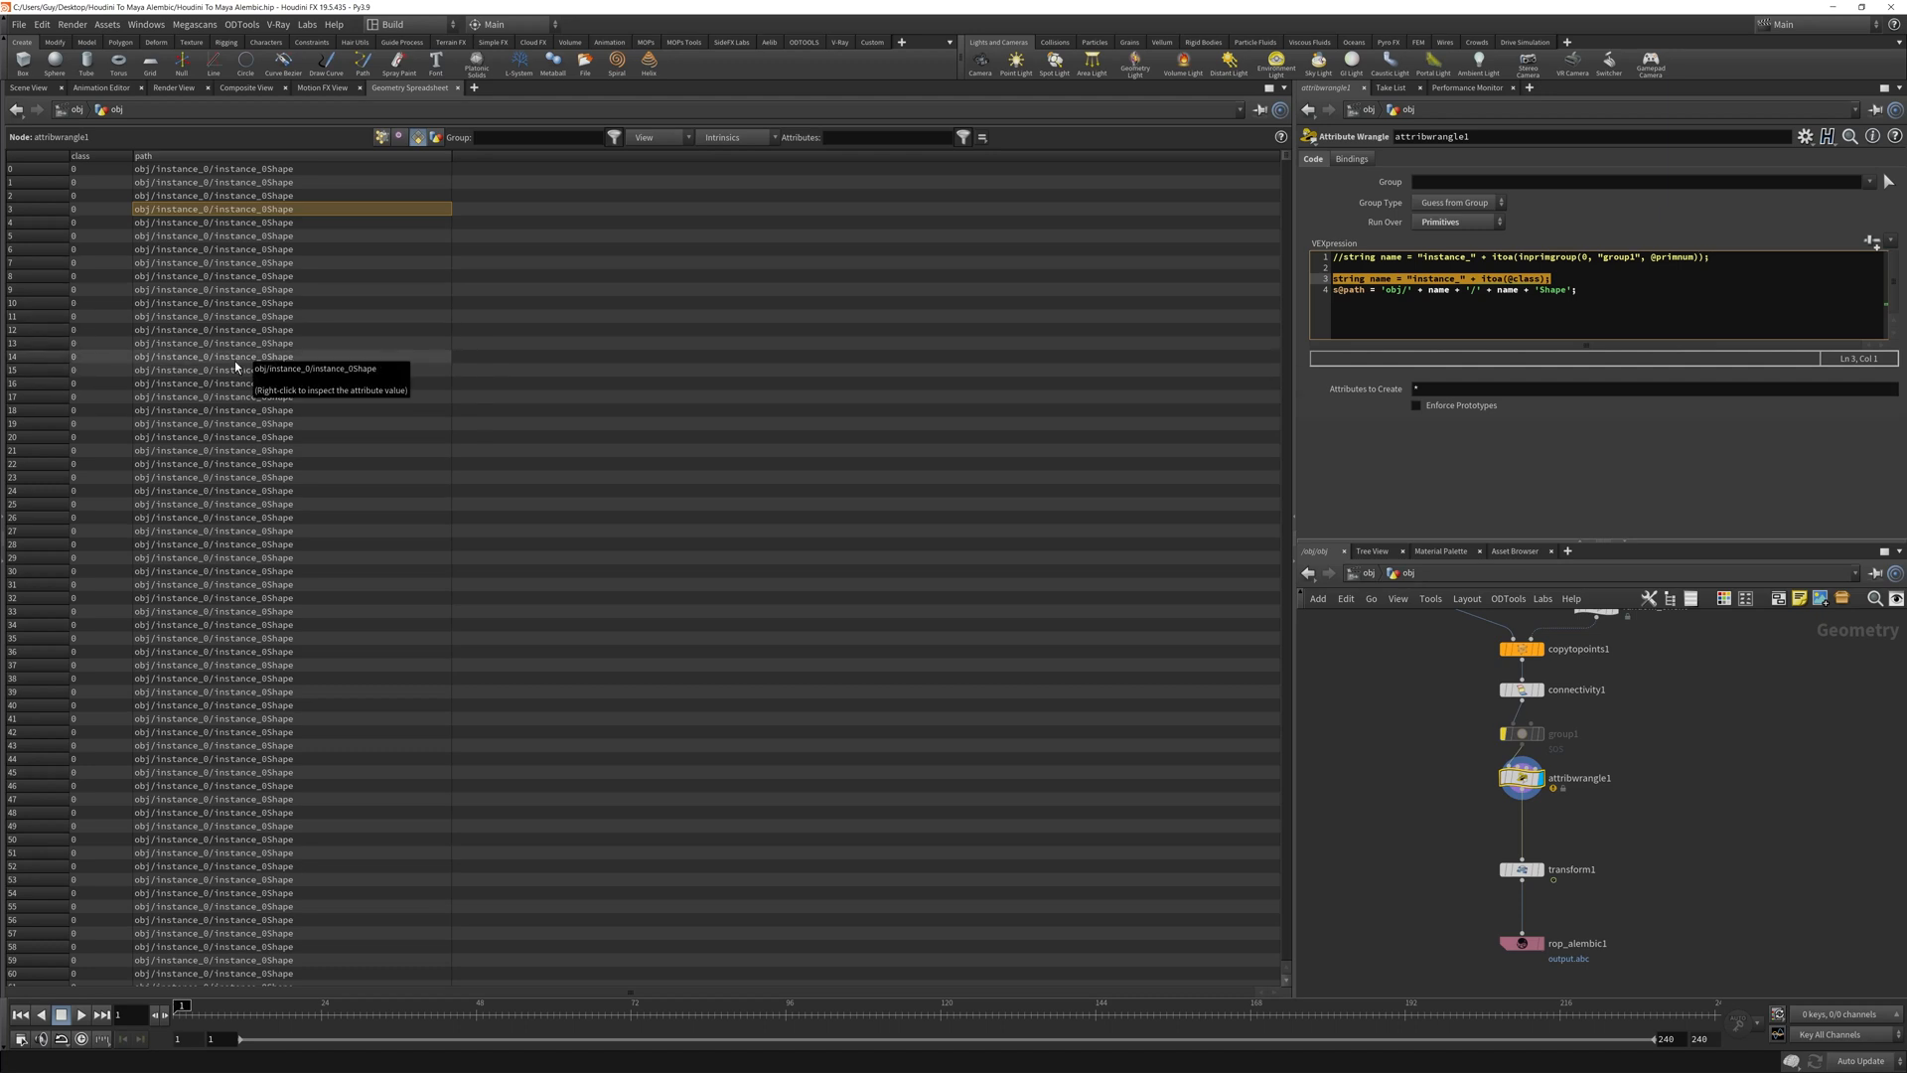
{"action": "left_click", "coordinate": [538, 137]}
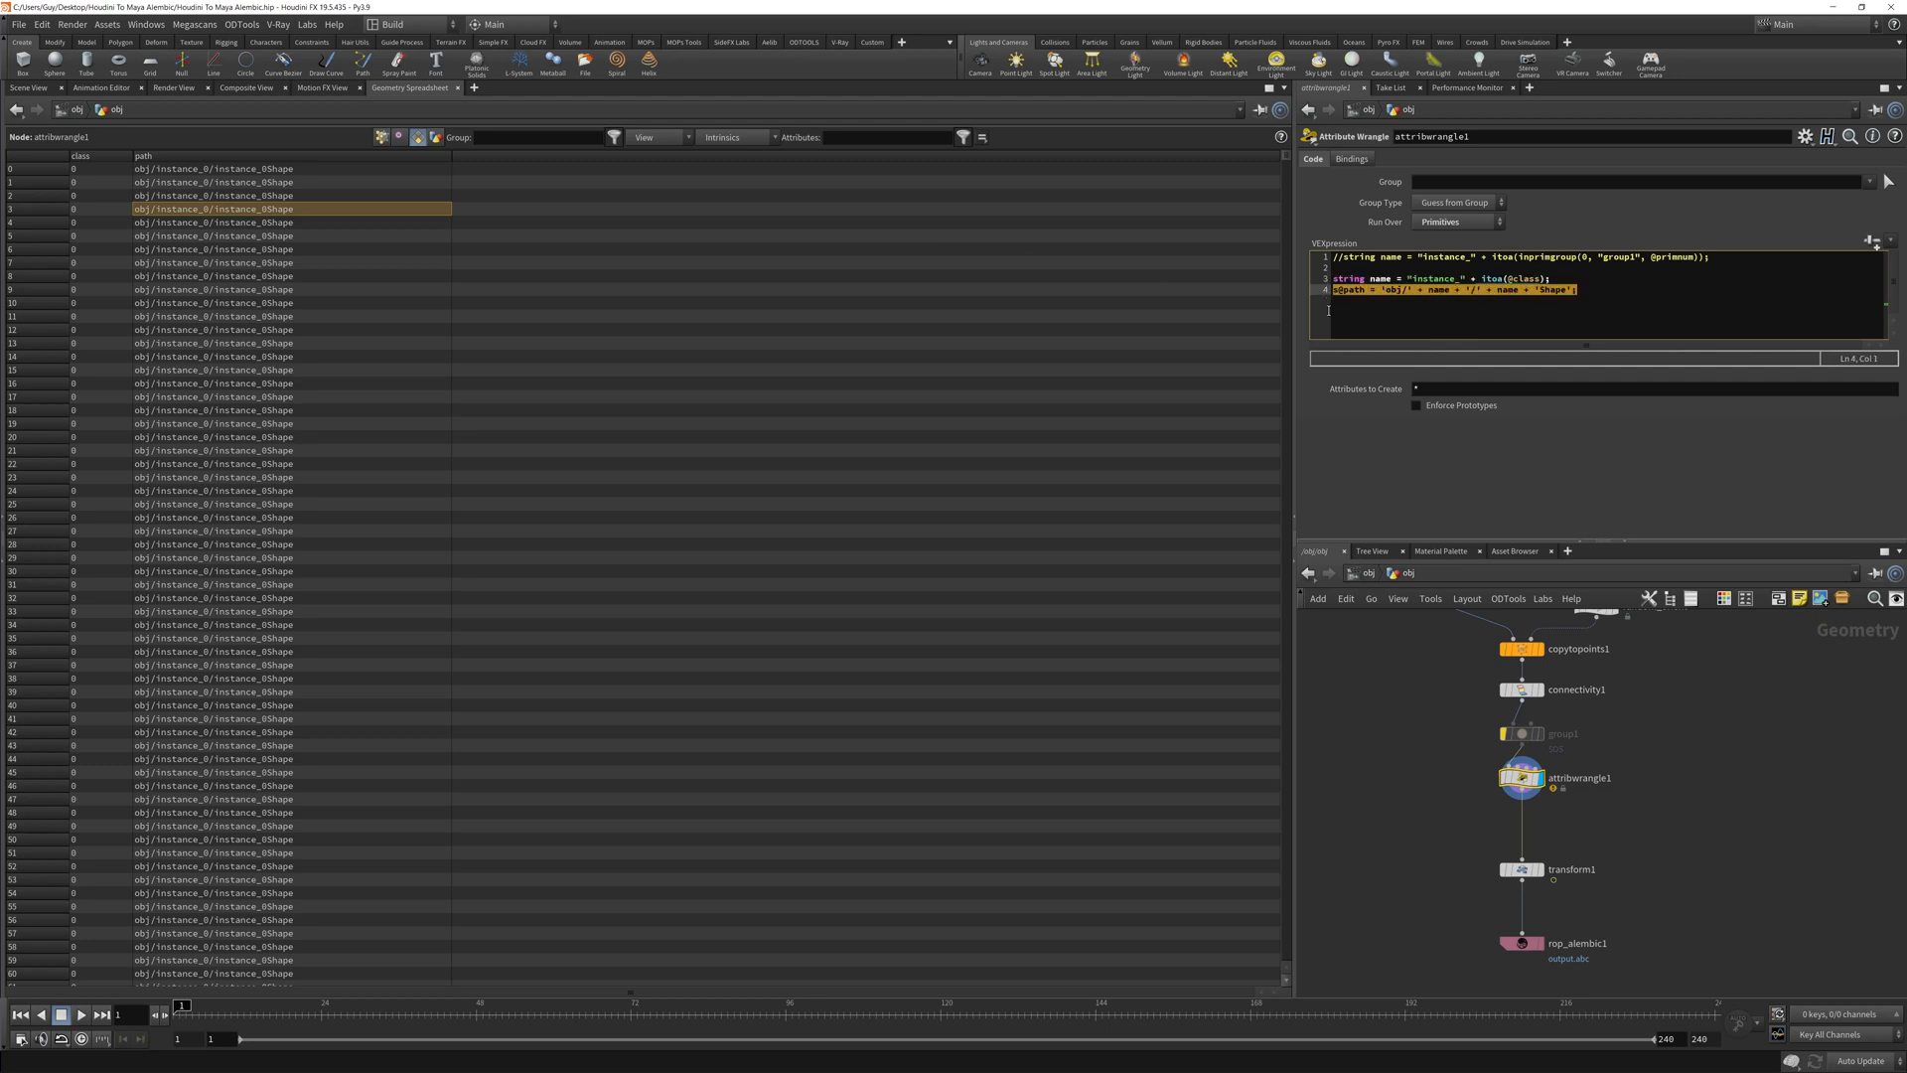
{"action": "left_click", "coordinate": [1575, 942]}
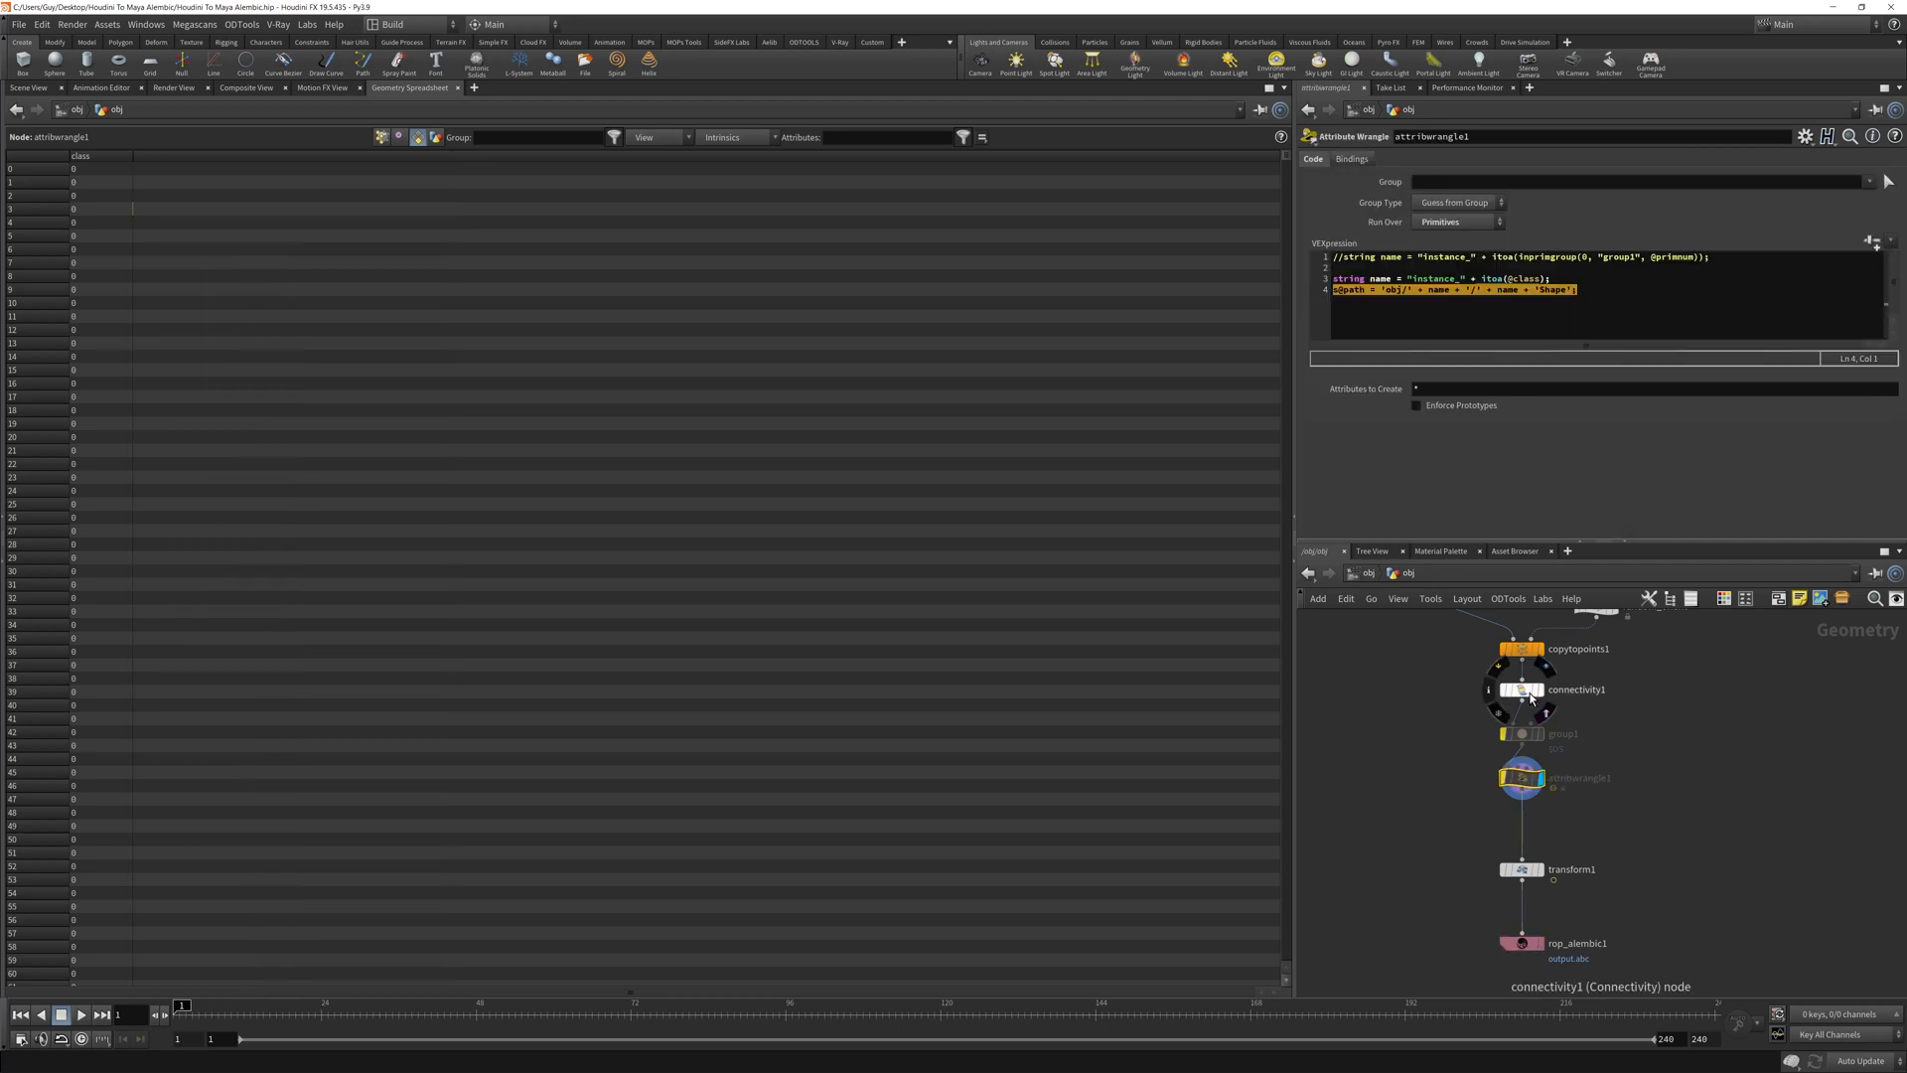
Set rop_alembic1's Packed Transform to Deform Geometry in its Geometry settings.
{"action": "left_click", "coordinate": [1519, 648]}
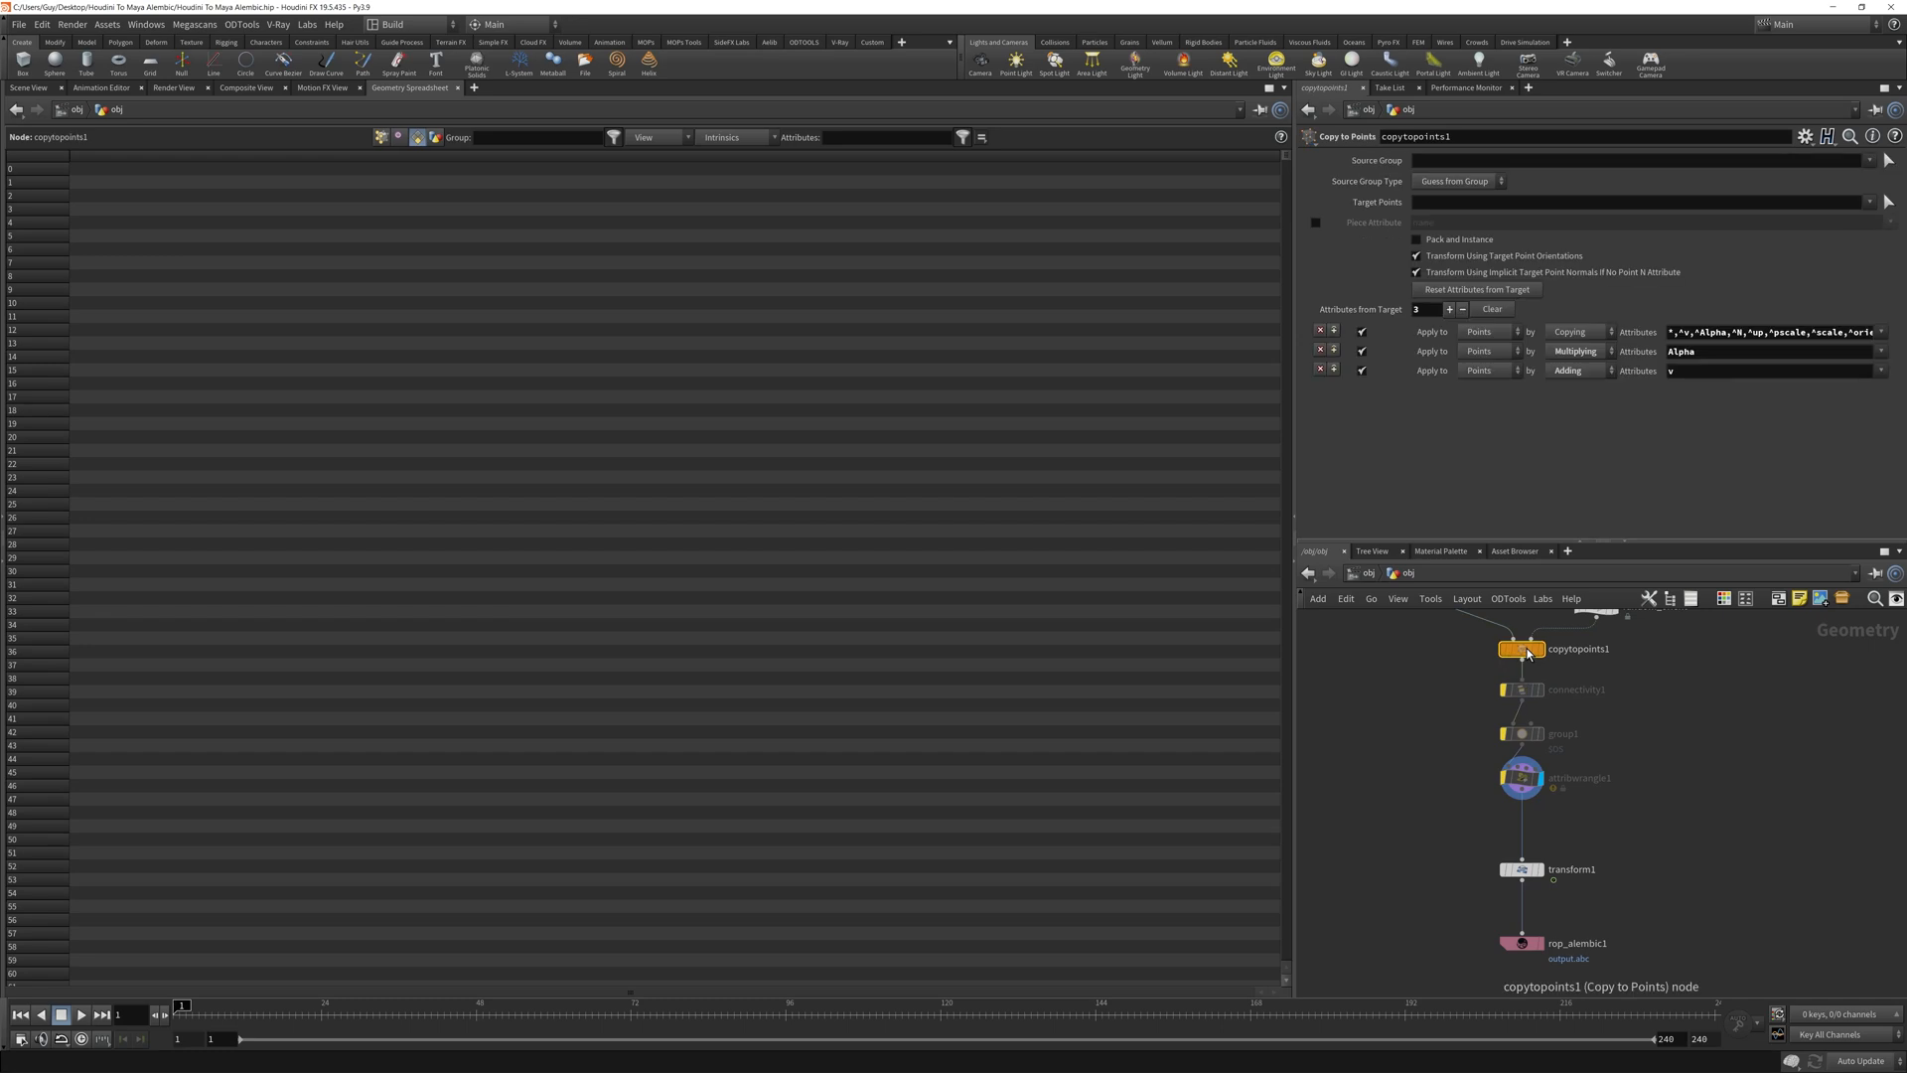
{"action": "left_click", "coordinate": [1519, 941]}
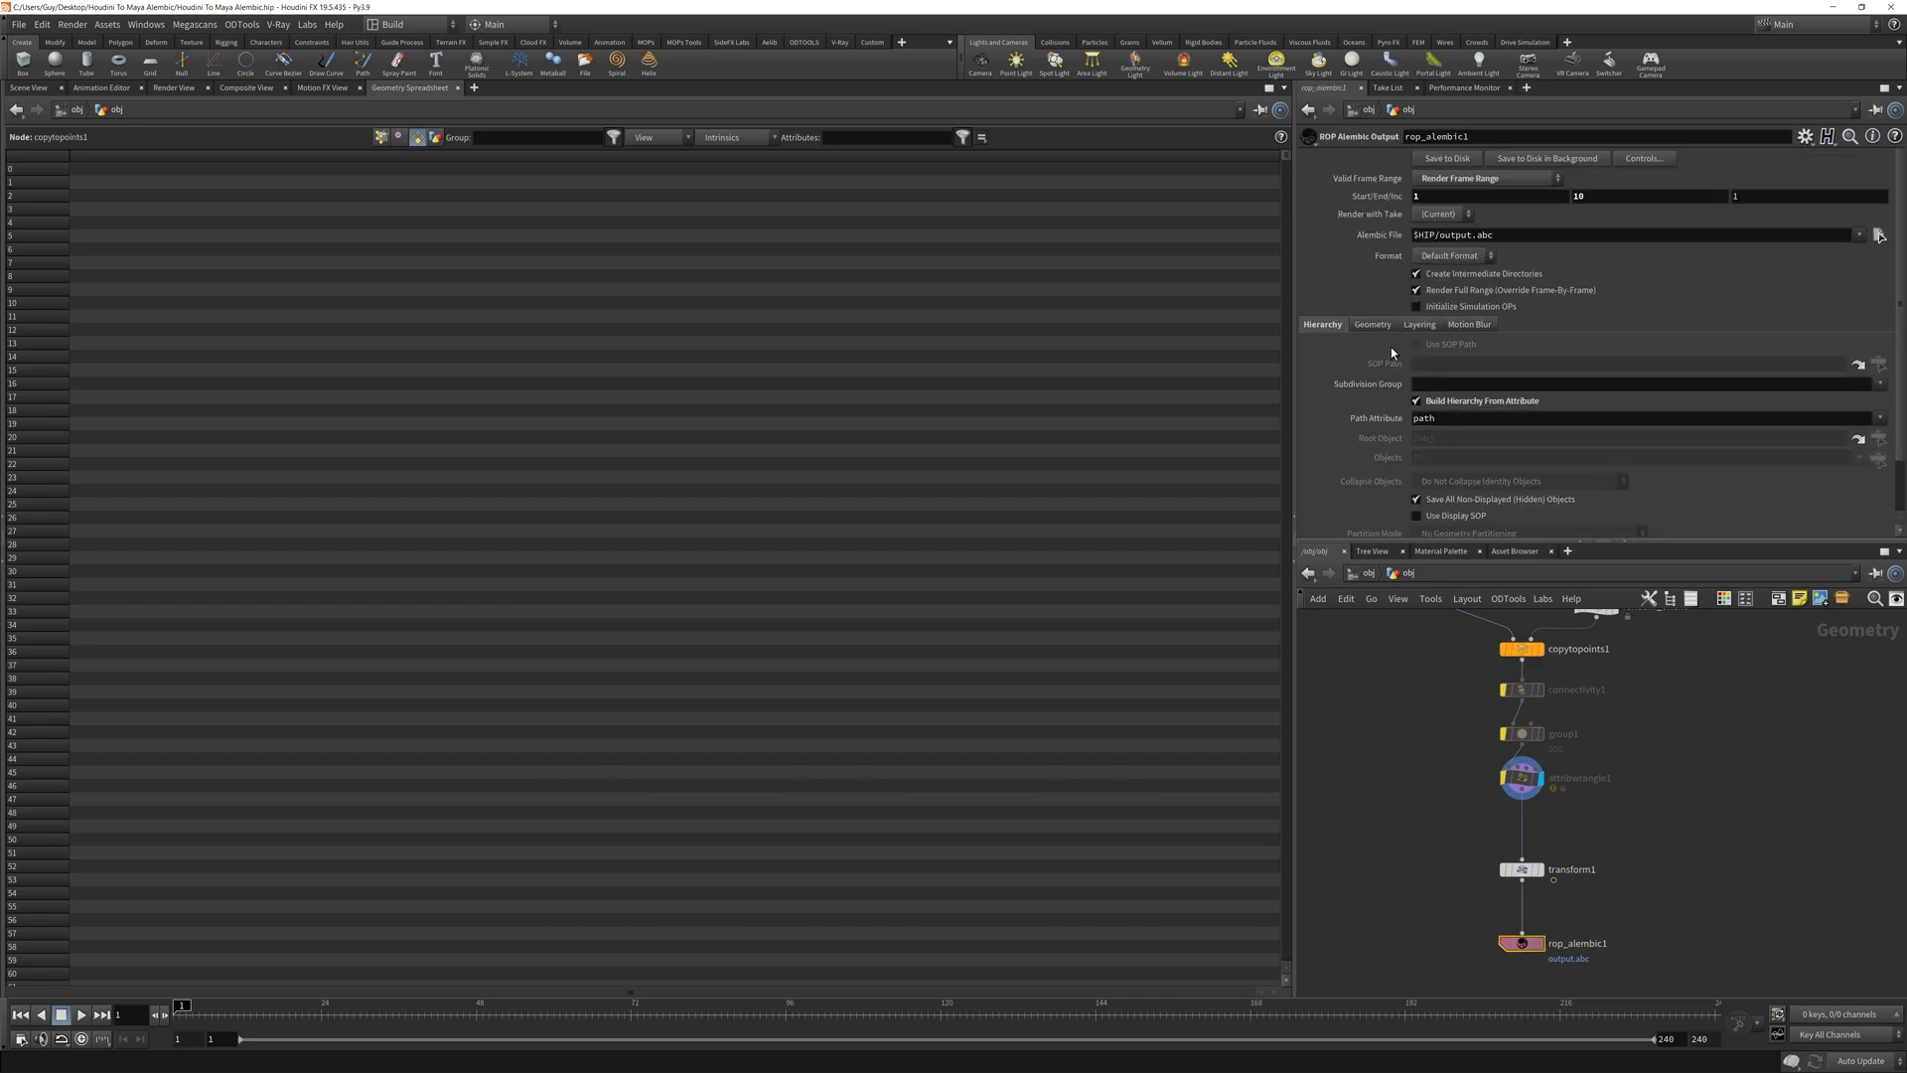
{"action": "left_click", "coordinate": [1370, 324]}
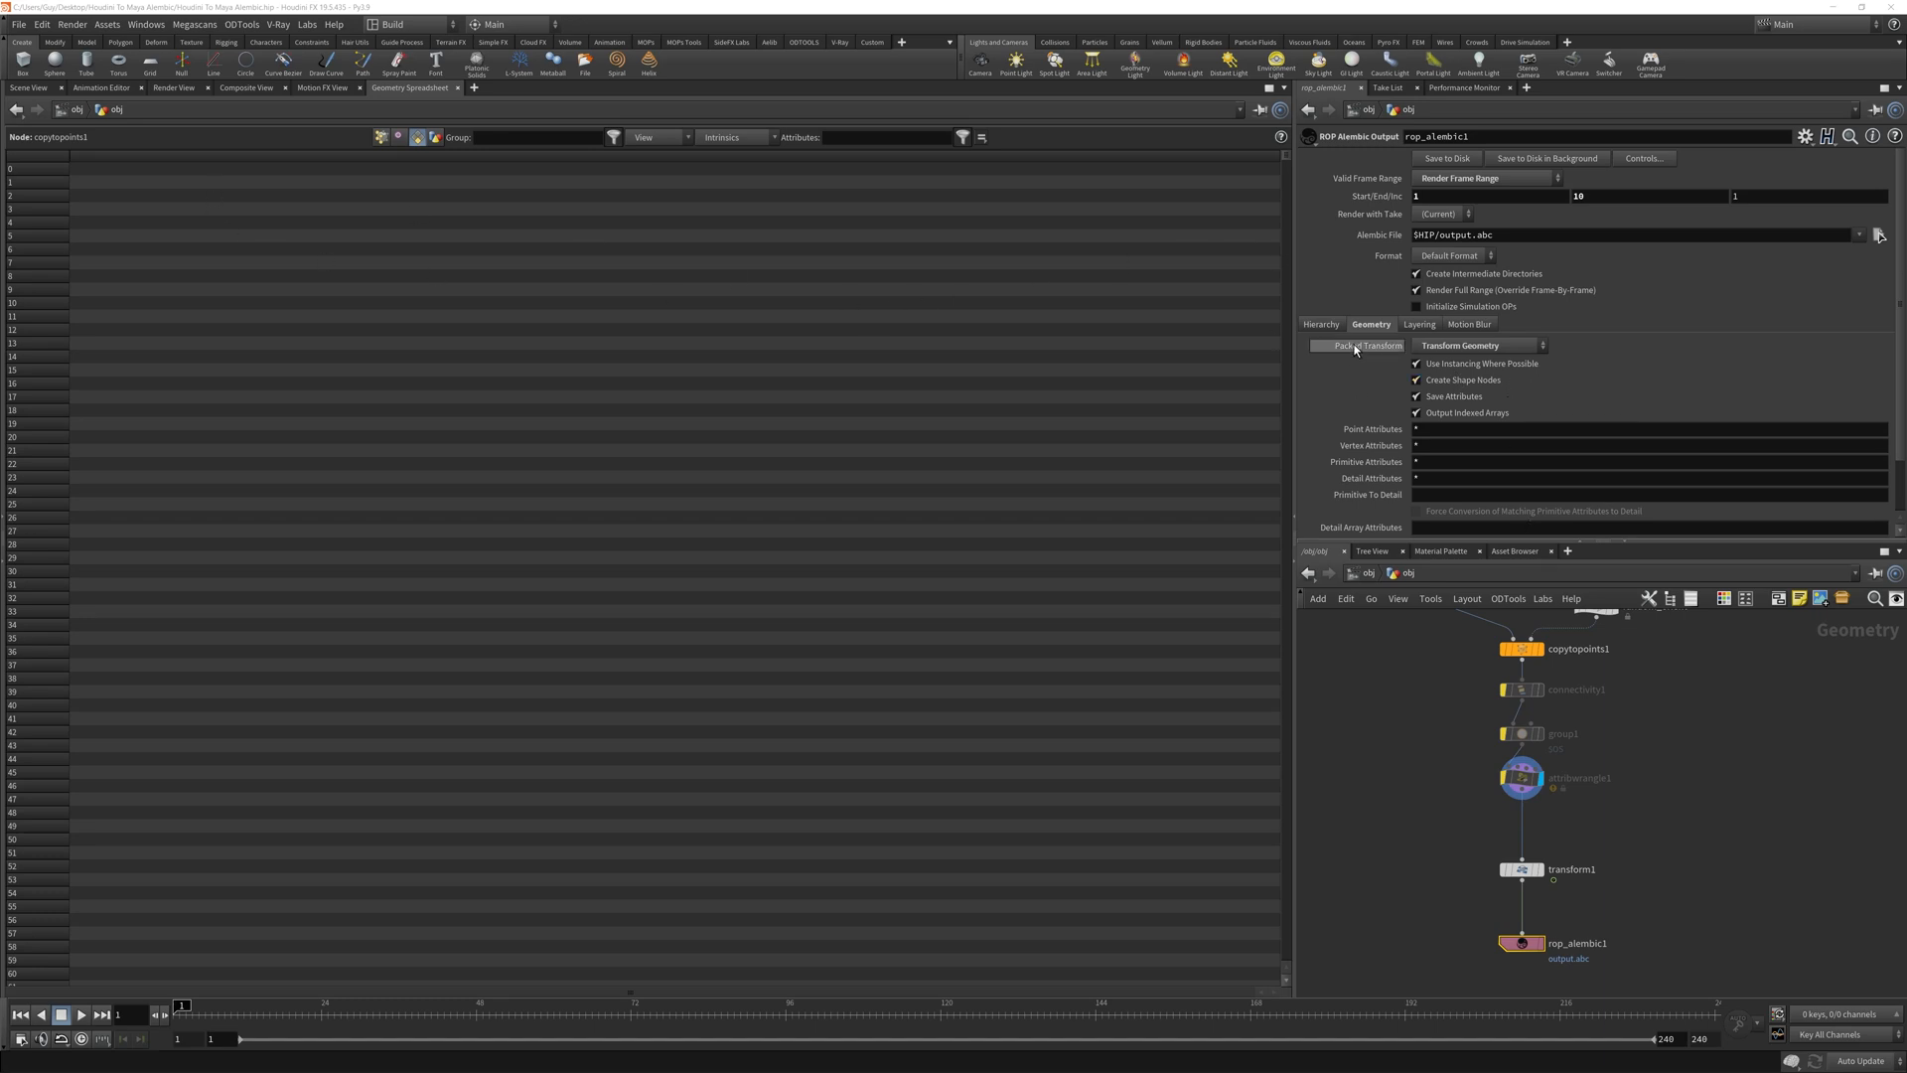
{"action": "left_click", "coordinate": [1480, 344]}
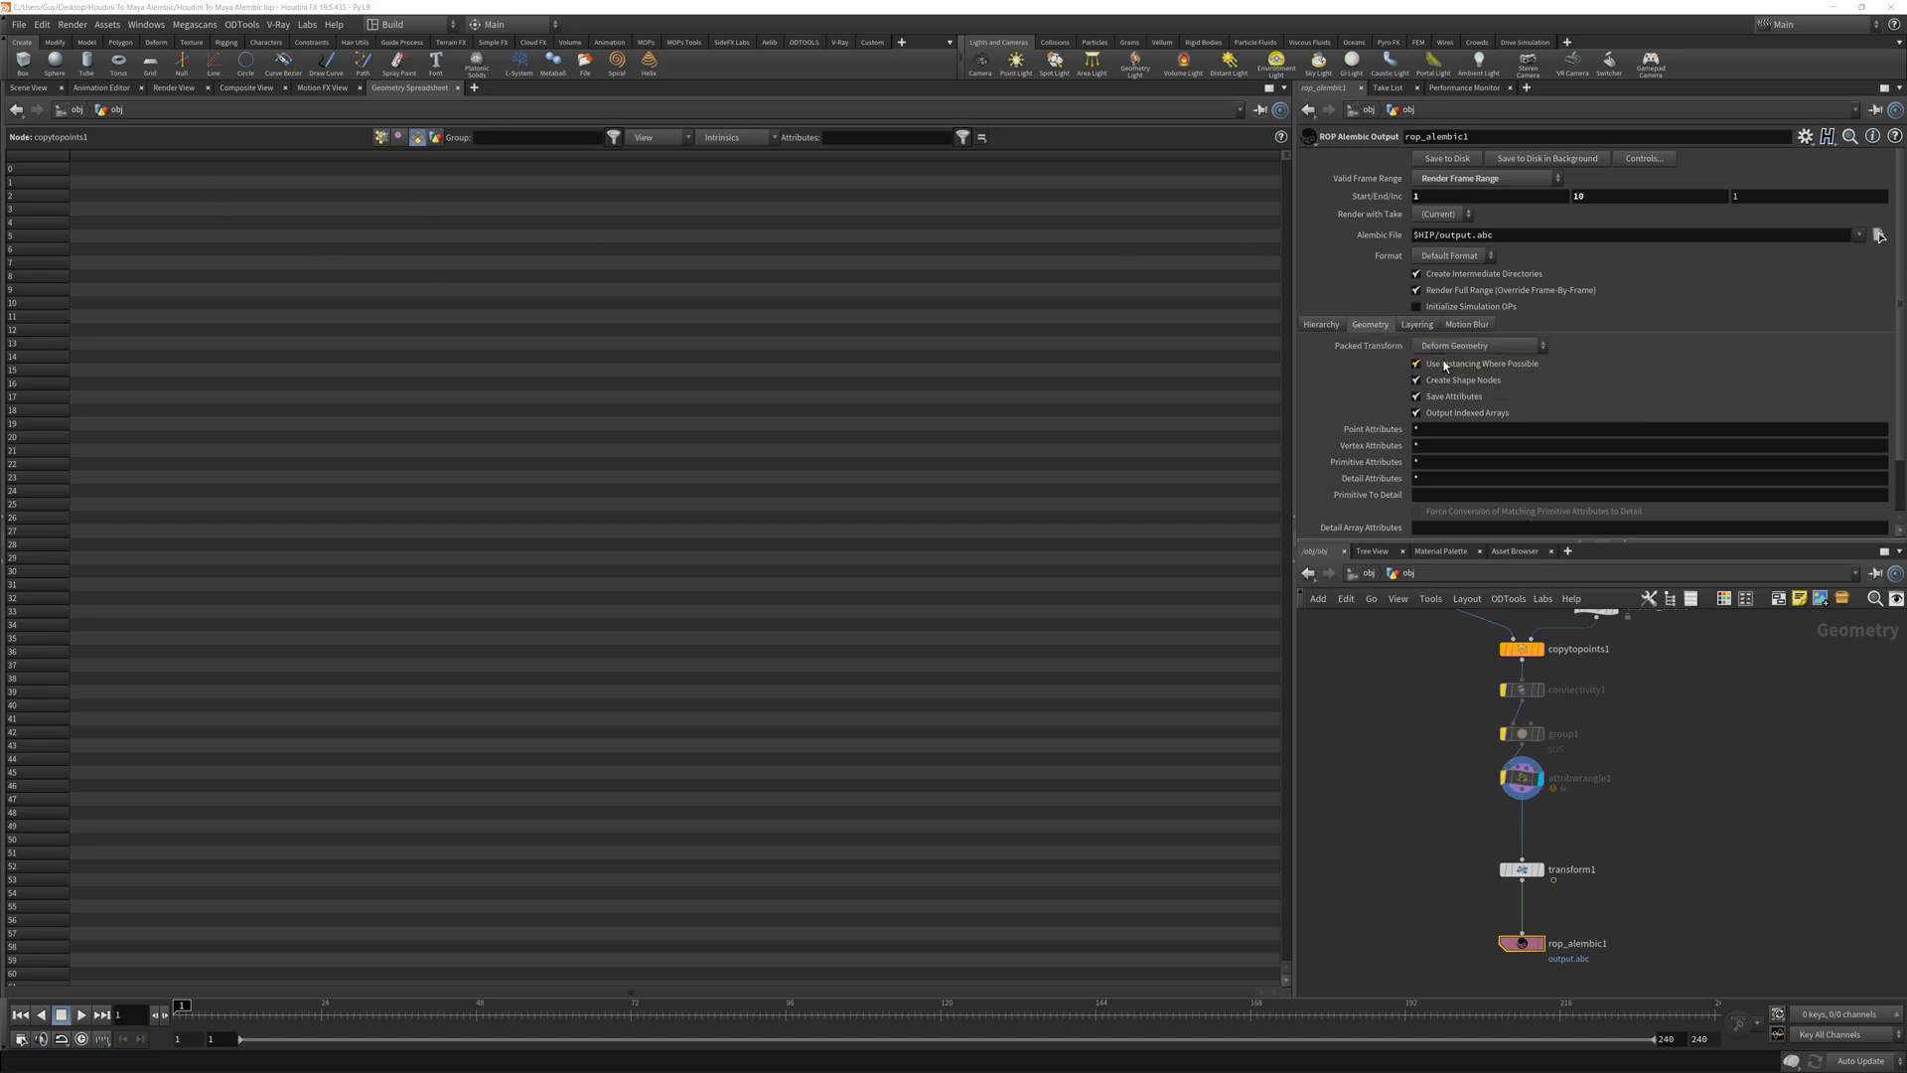